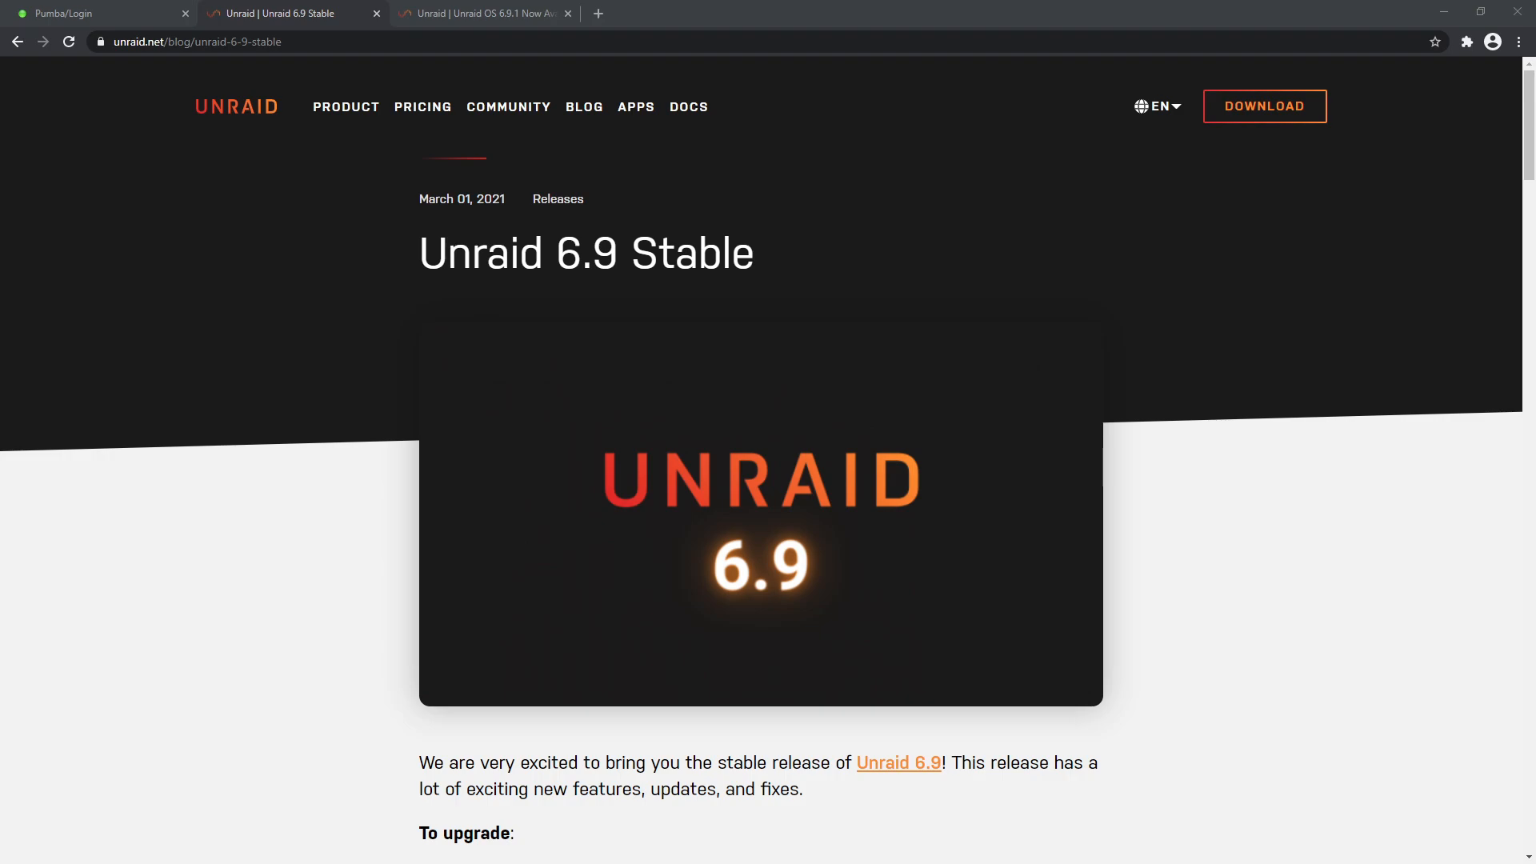
mouse_move(235, 258)
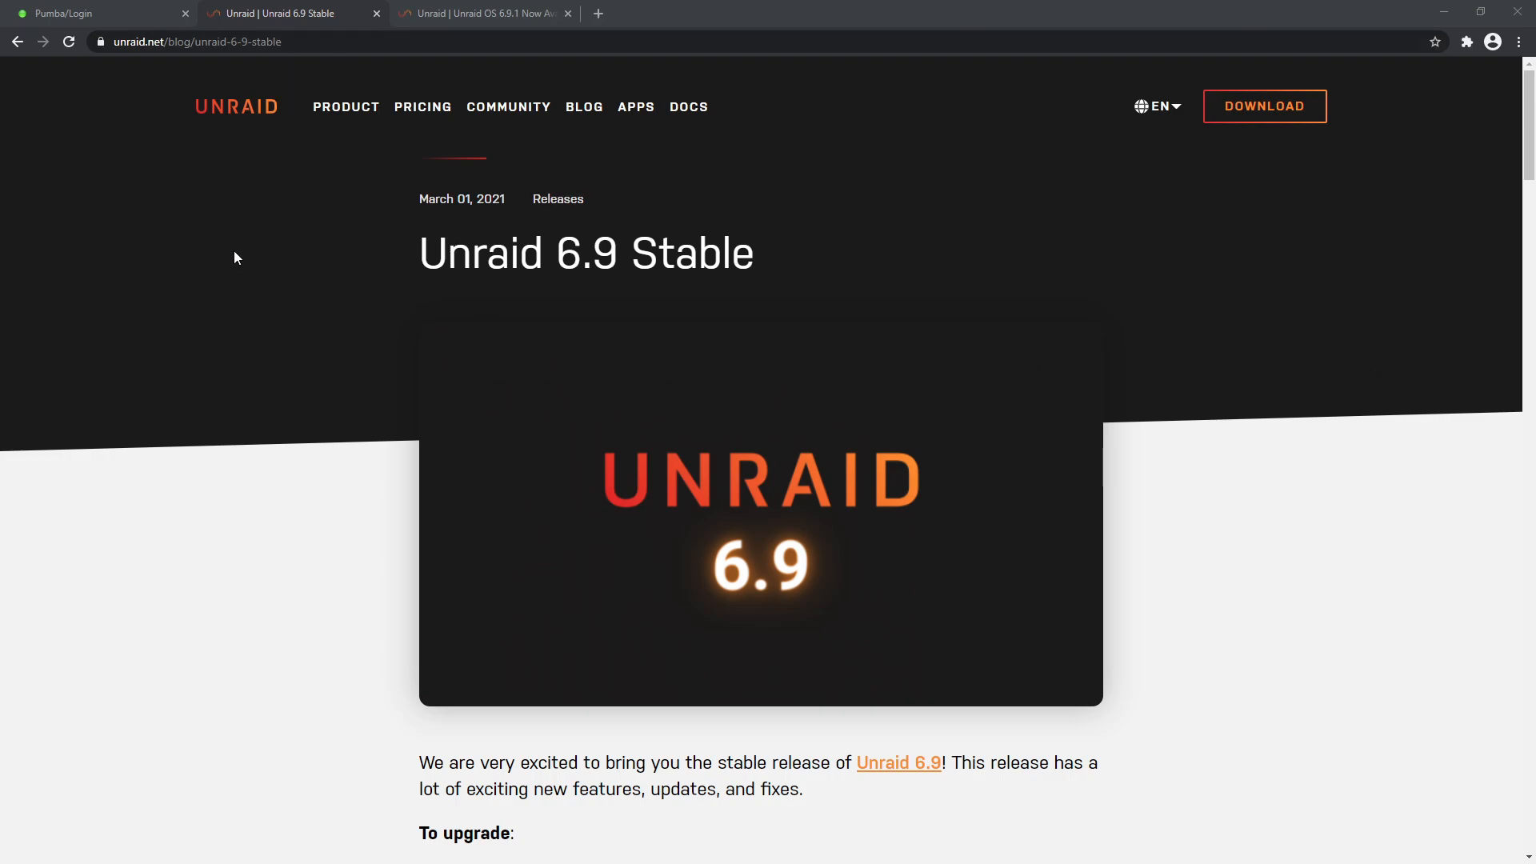
mouse_move(877, 479)
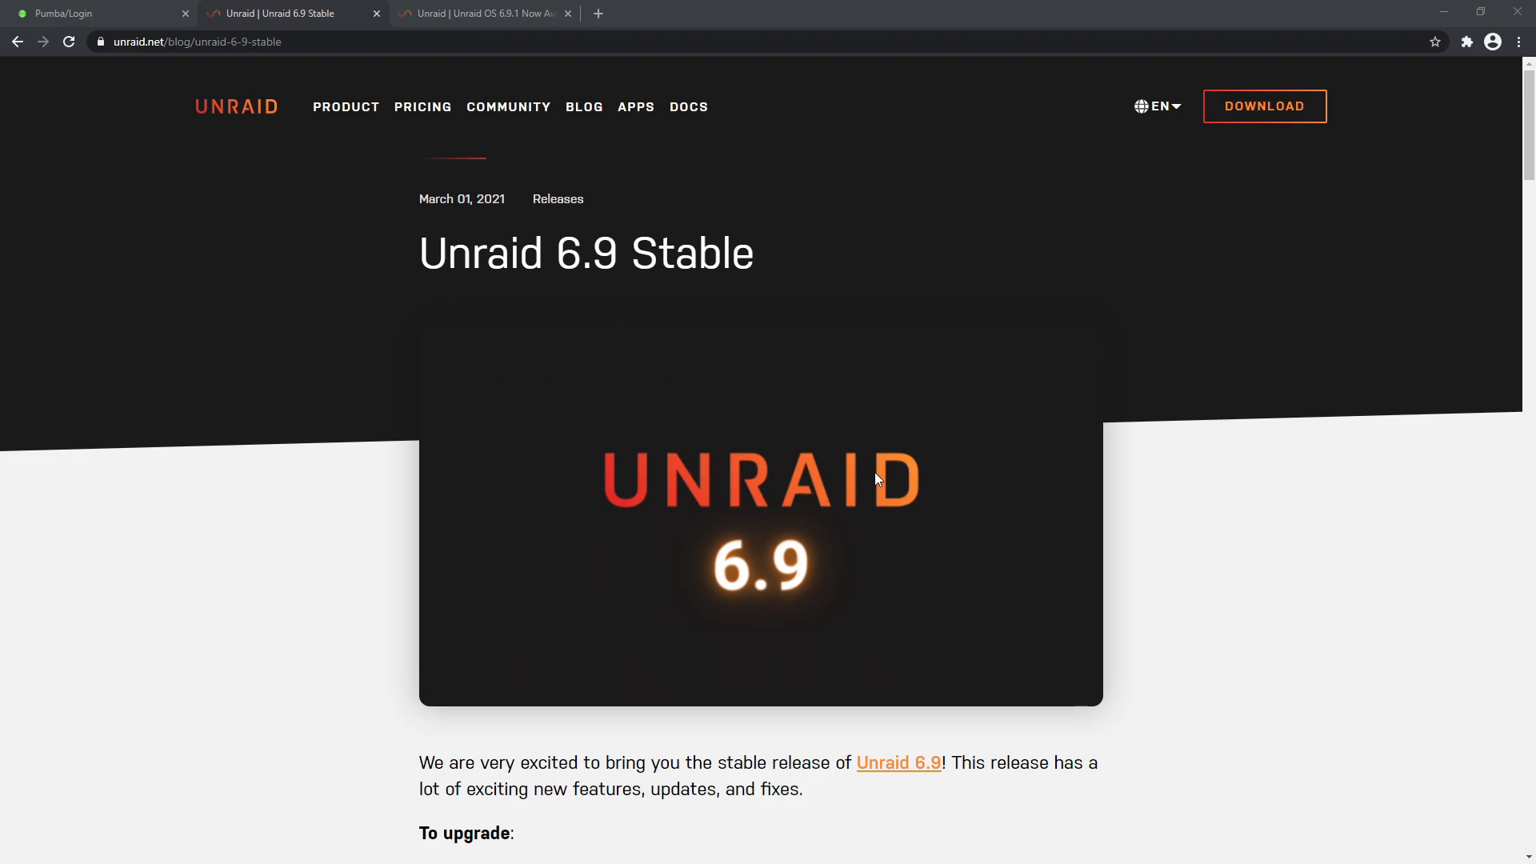
mouse_move(623, 318)
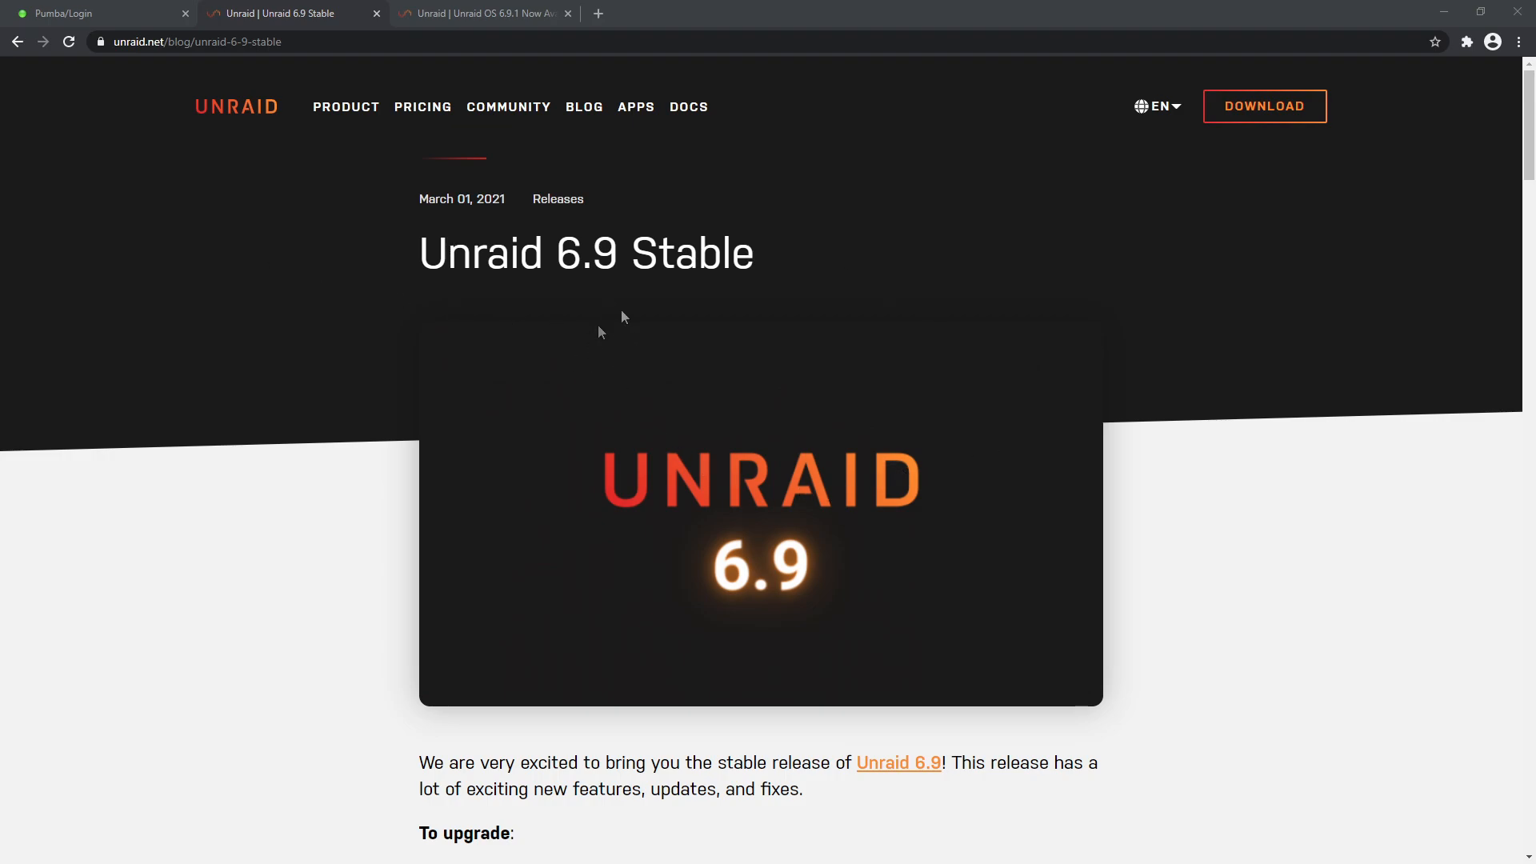
mouse_move(671, 445)
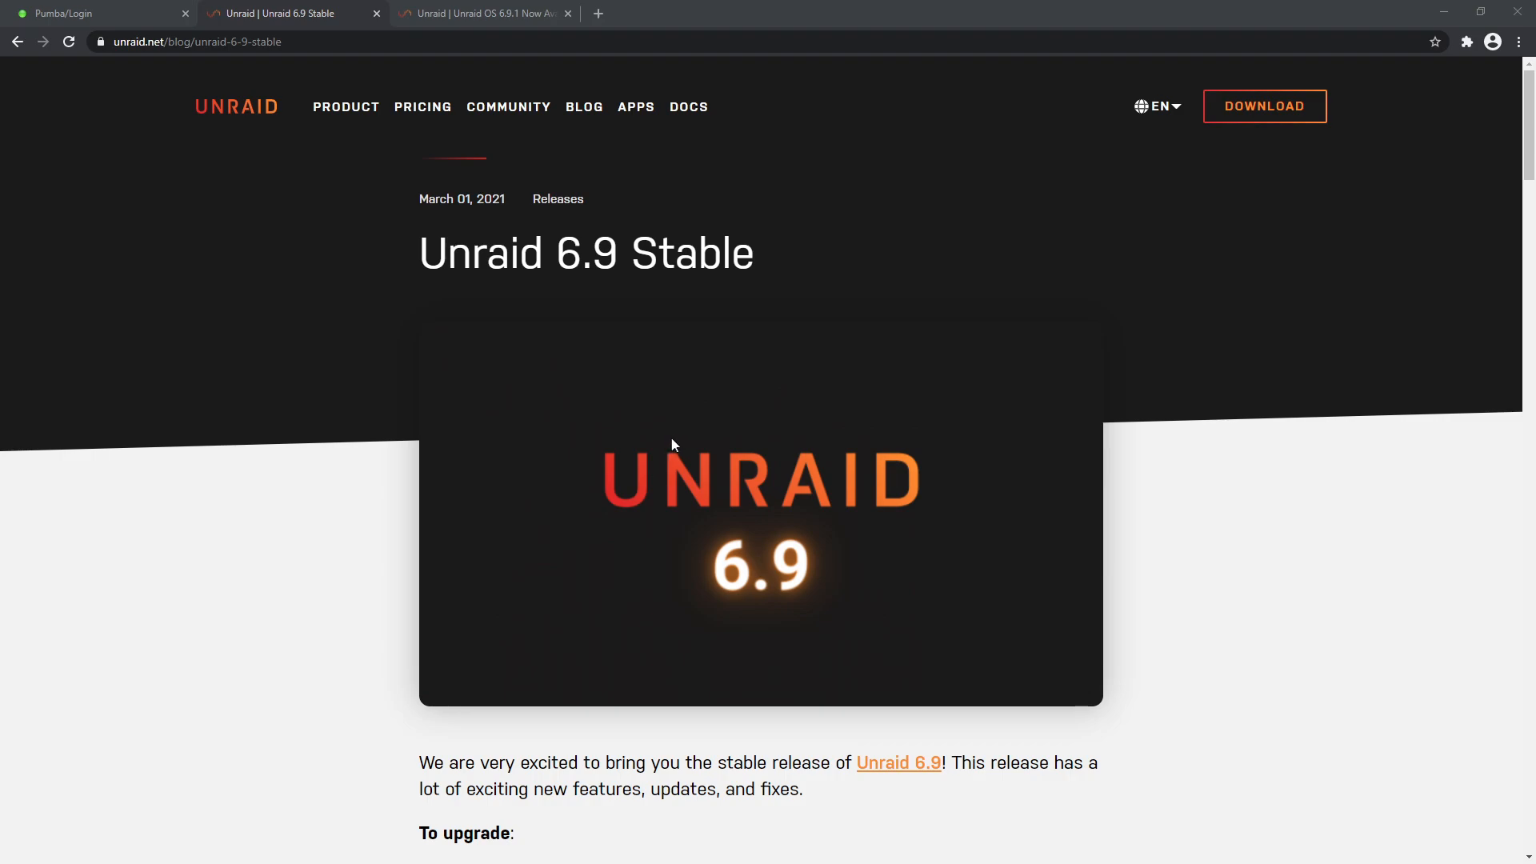
mouse_move(675, 451)
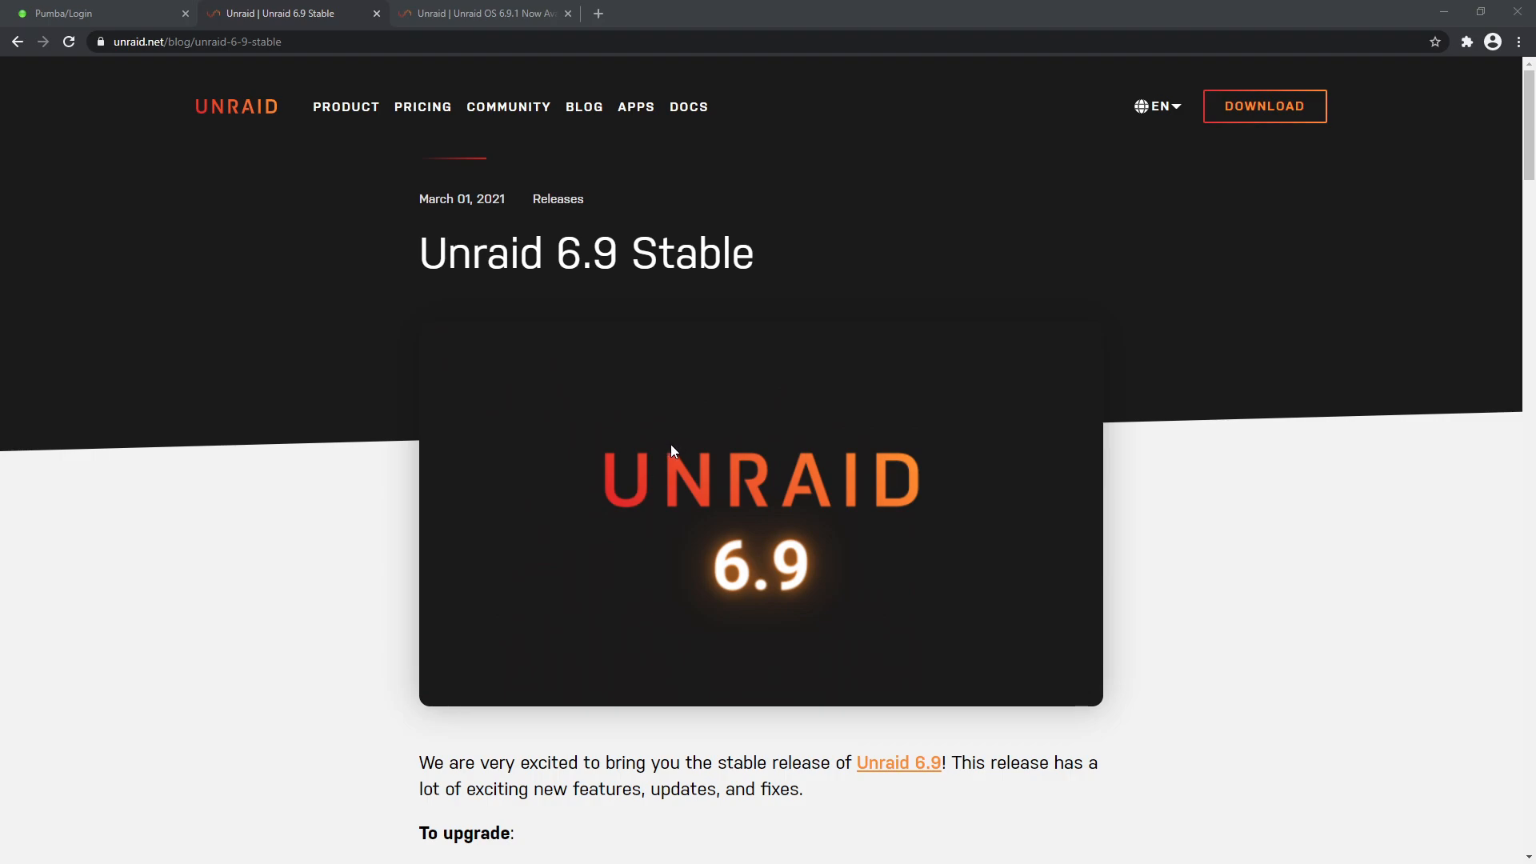
mouse_move(681, 445)
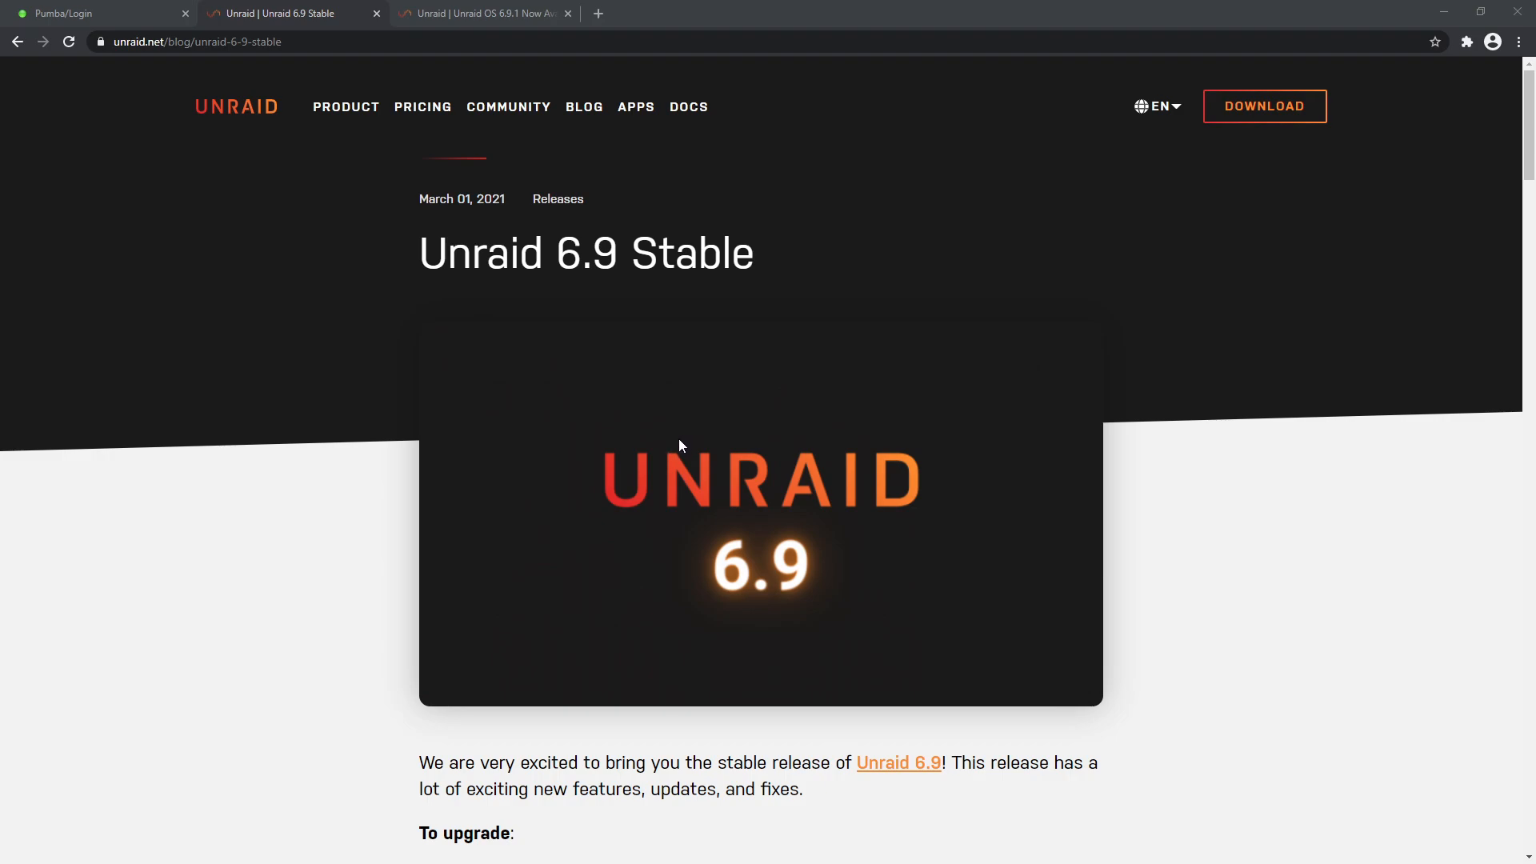
mouse_move(821, 573)
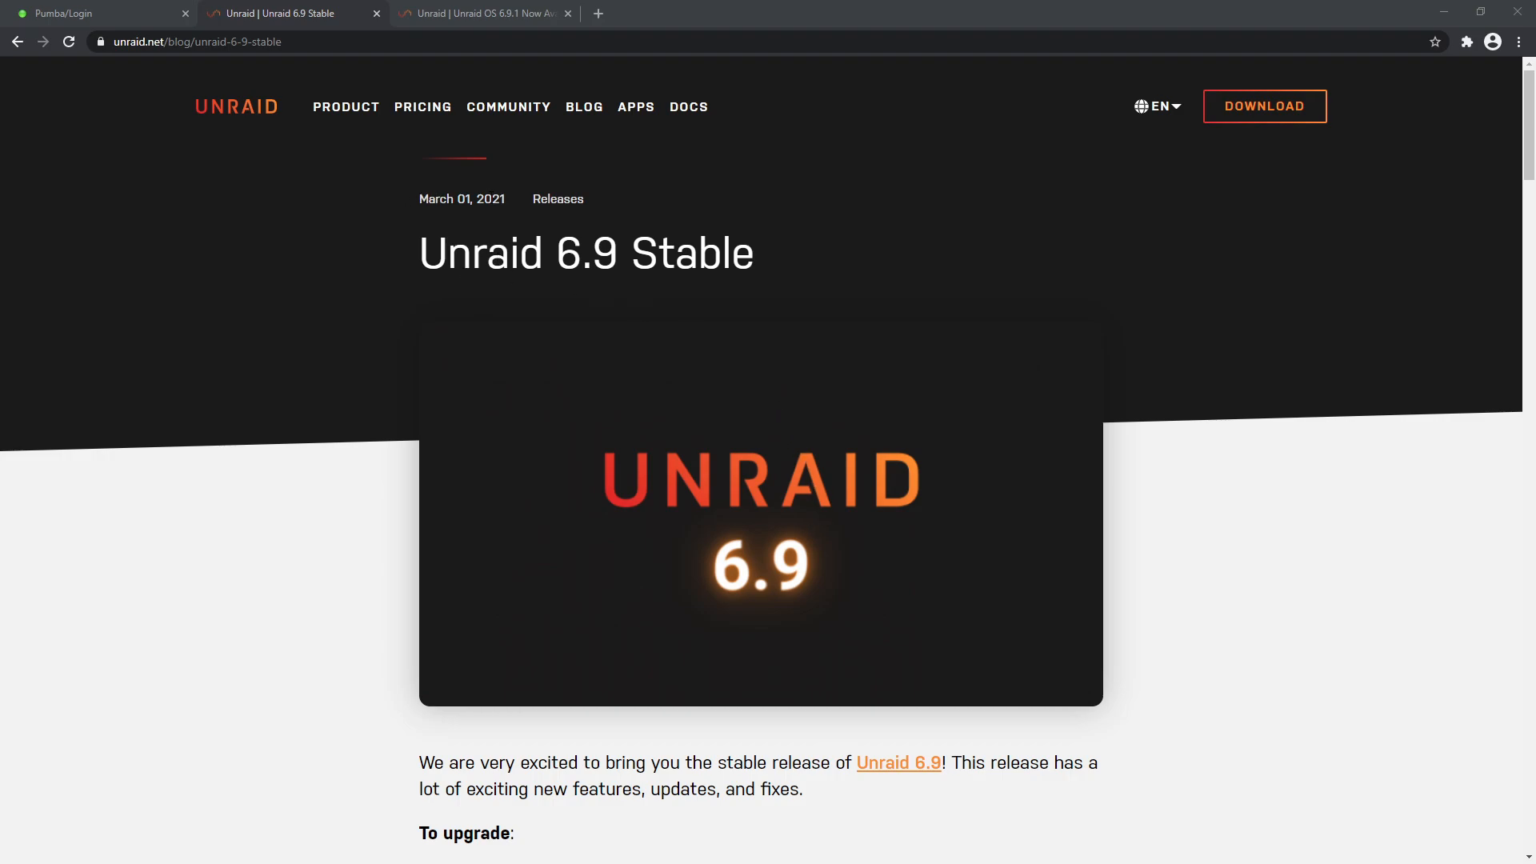
mouse_move(221, 258)
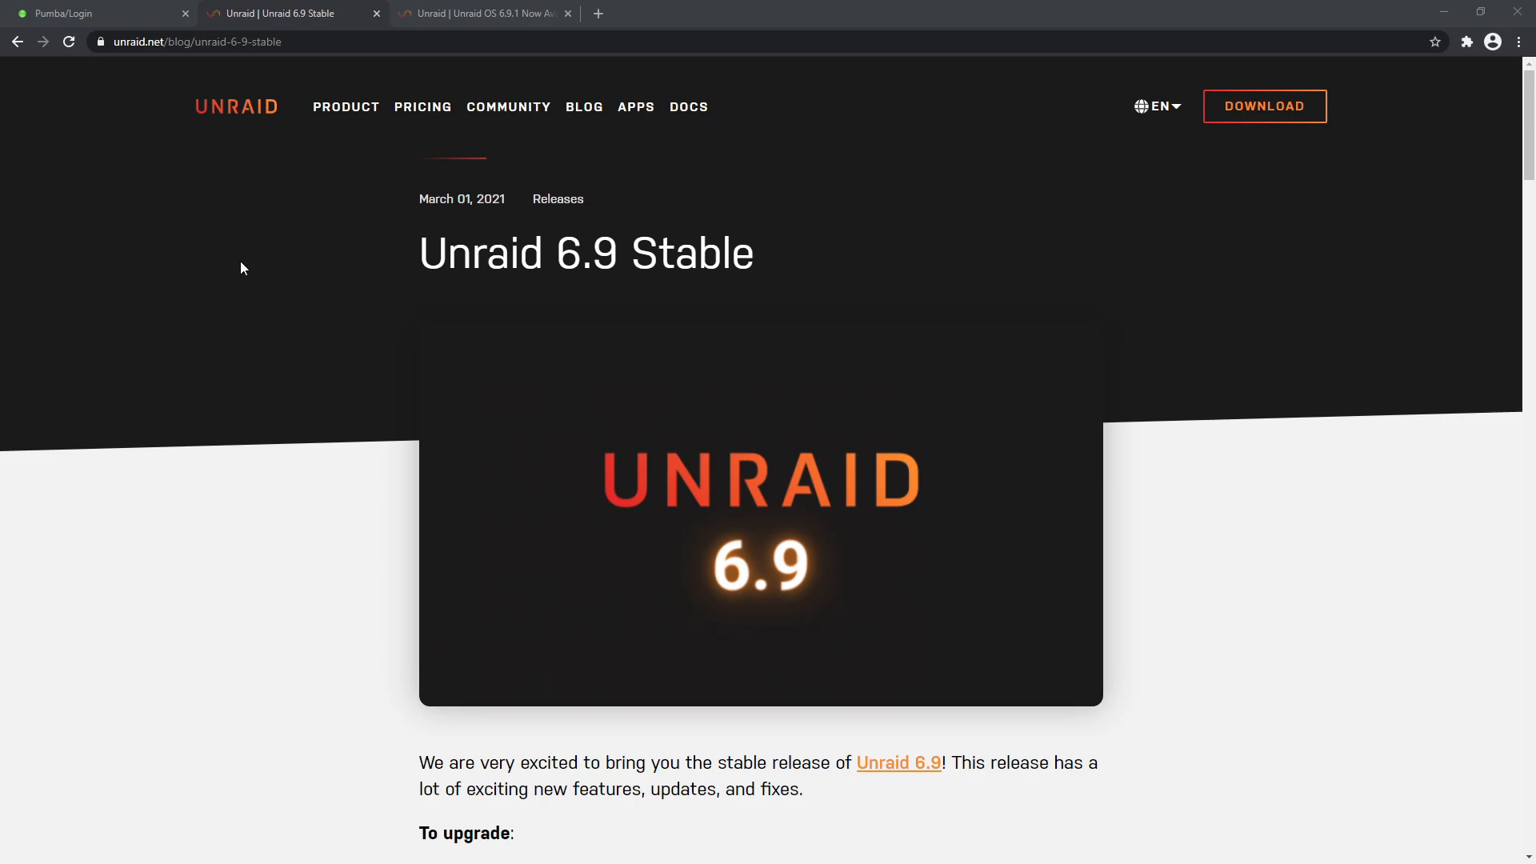
mouse_move(288, 295)
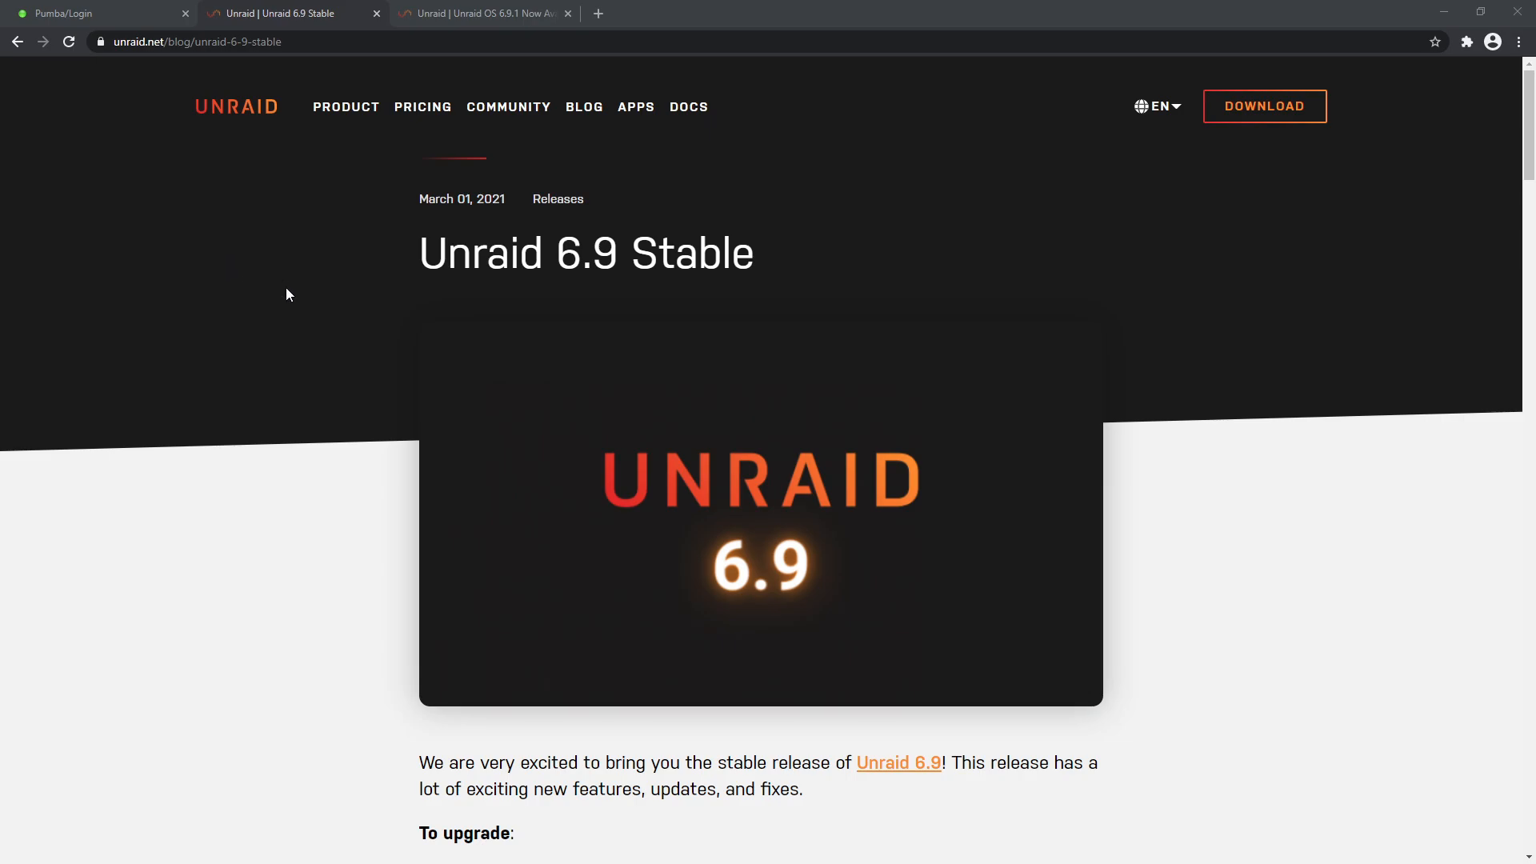
Scroll the 6.9 Stable post down toward the 'To upgrade' section and plugin URL
scroll("down", 3)
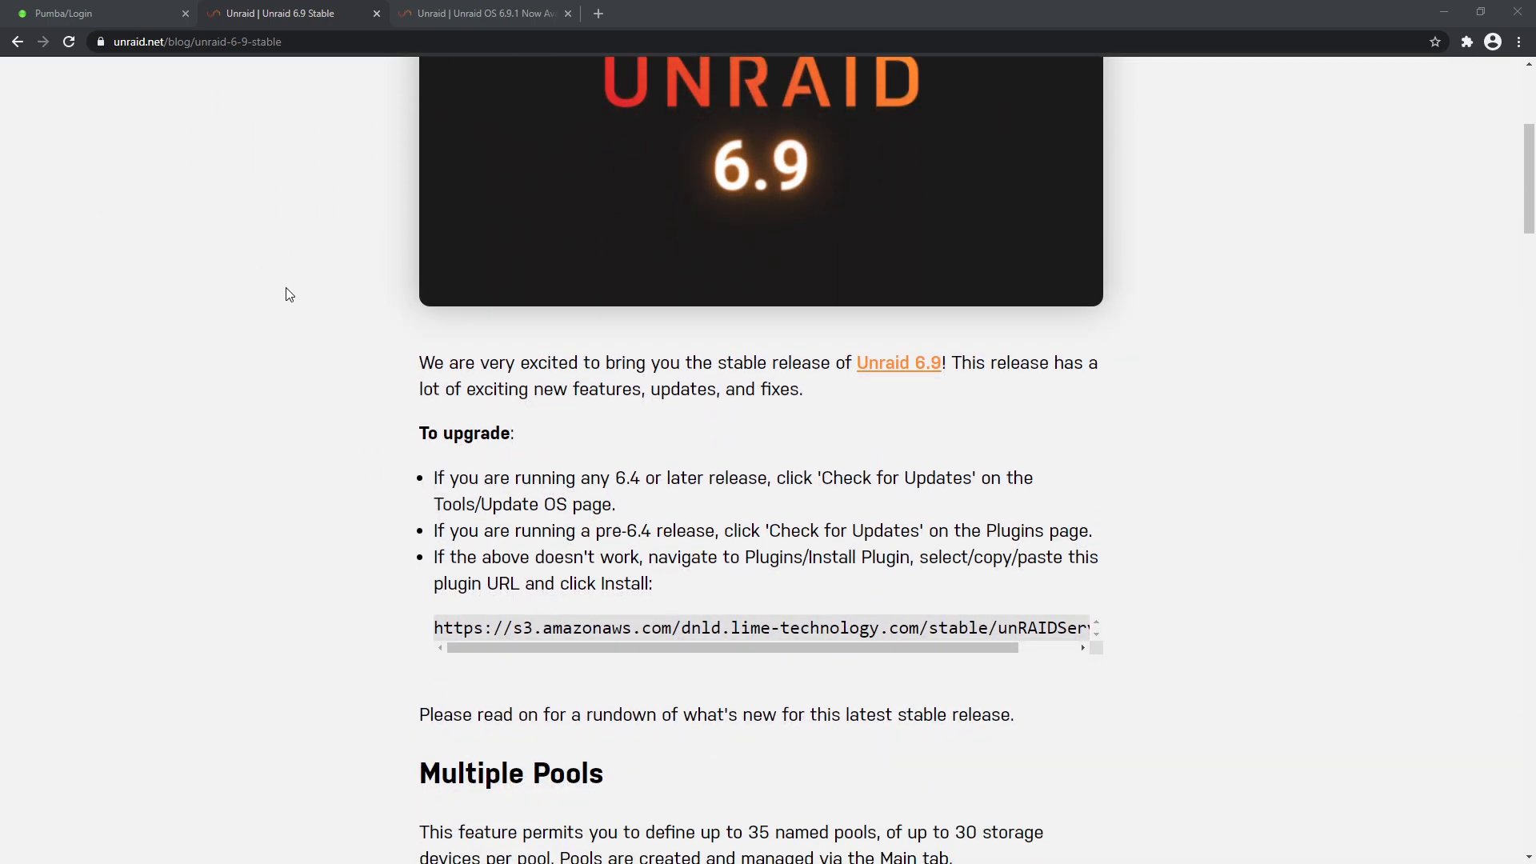
scroll("down", 3)
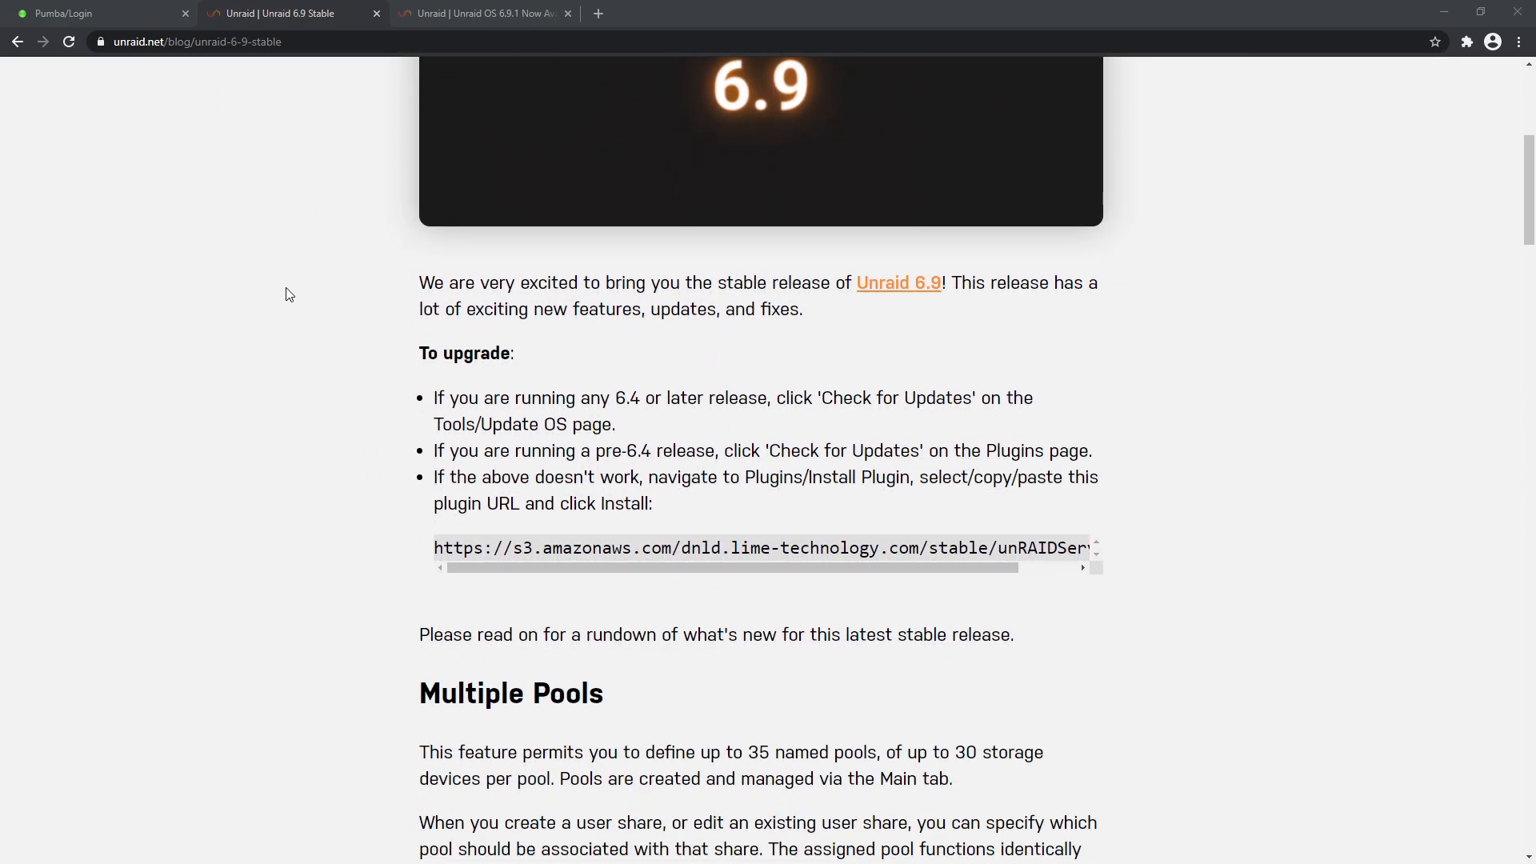
mouse_move(296, 290)
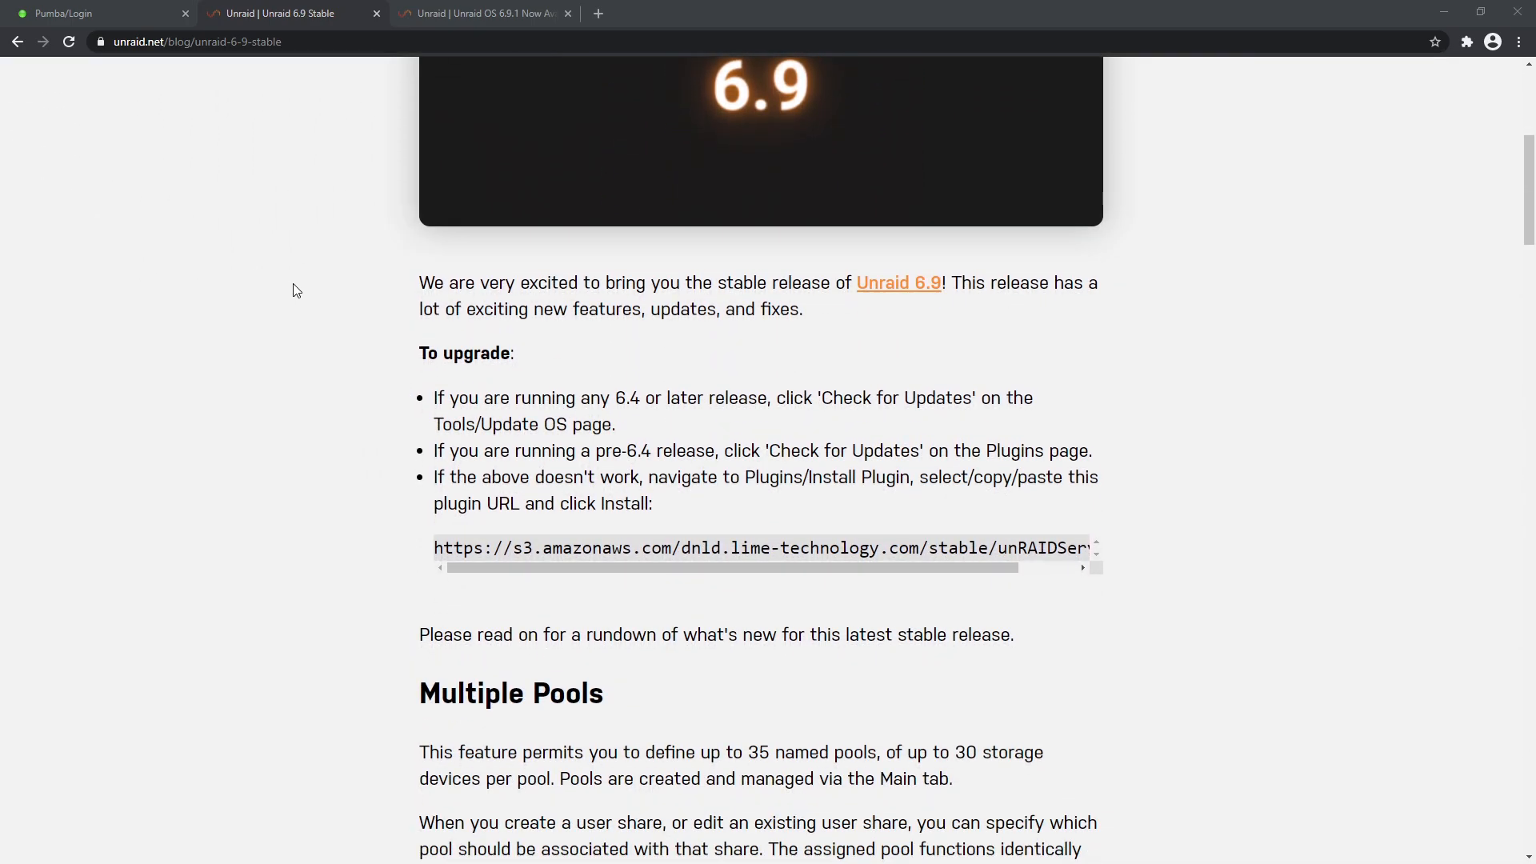
mouse_move(880, 512)
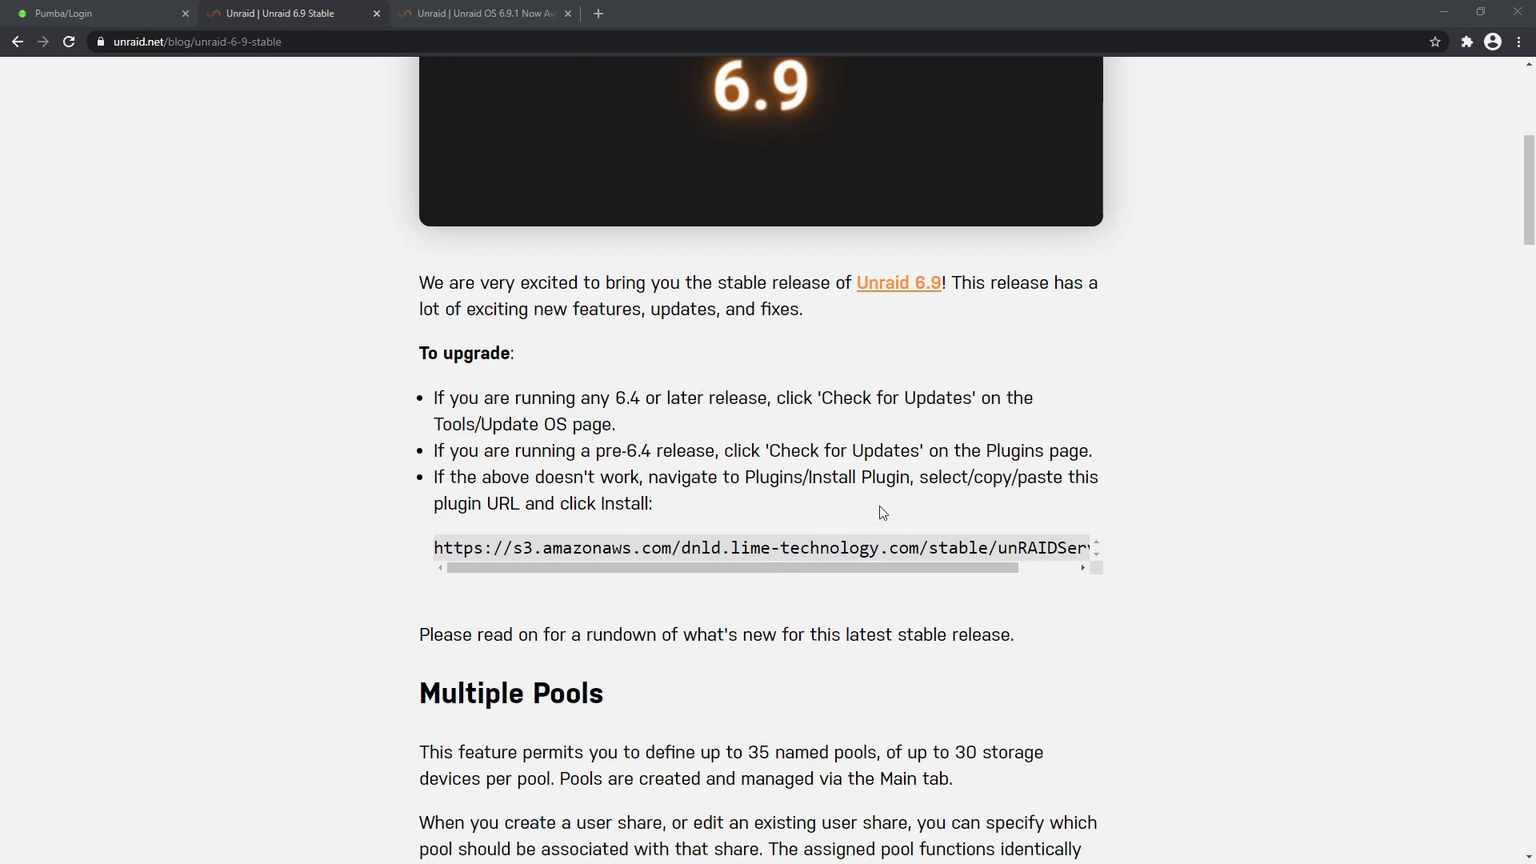
mouse_move(593, 336)
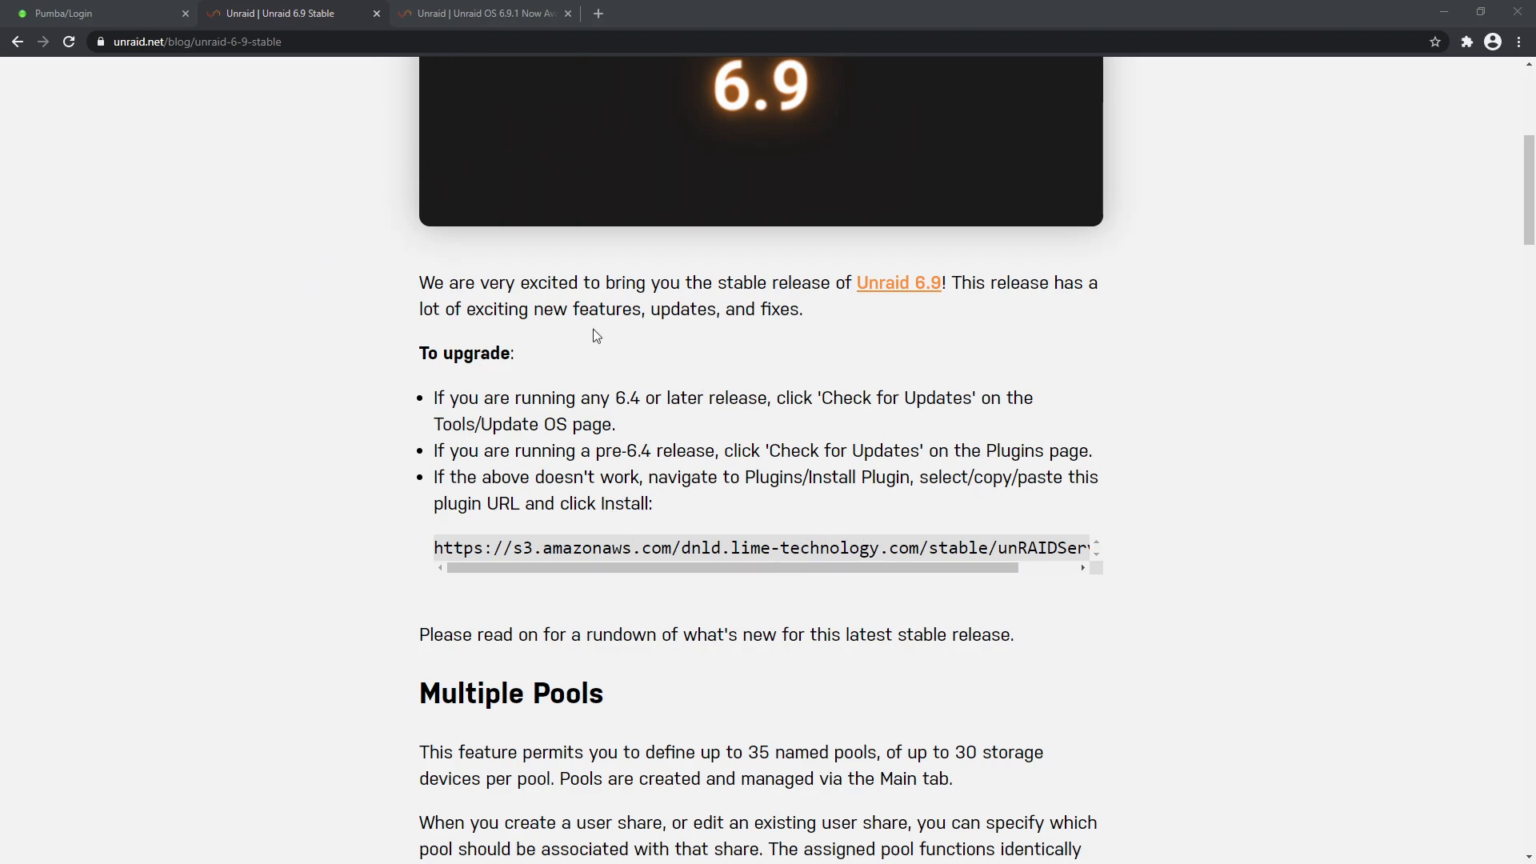
scroll("down", 3)
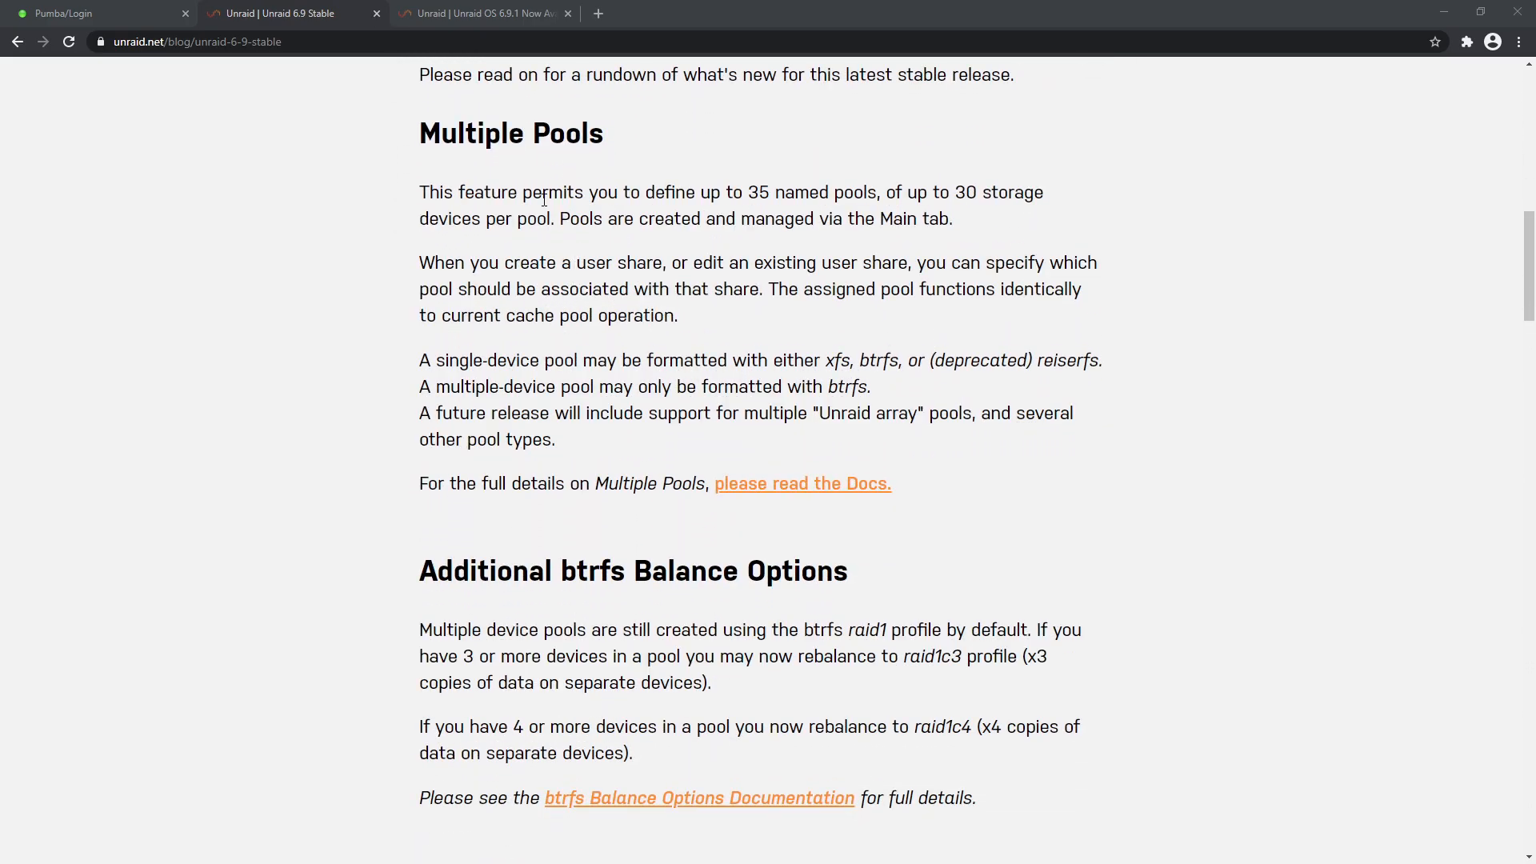
mouse_move(611, 228)
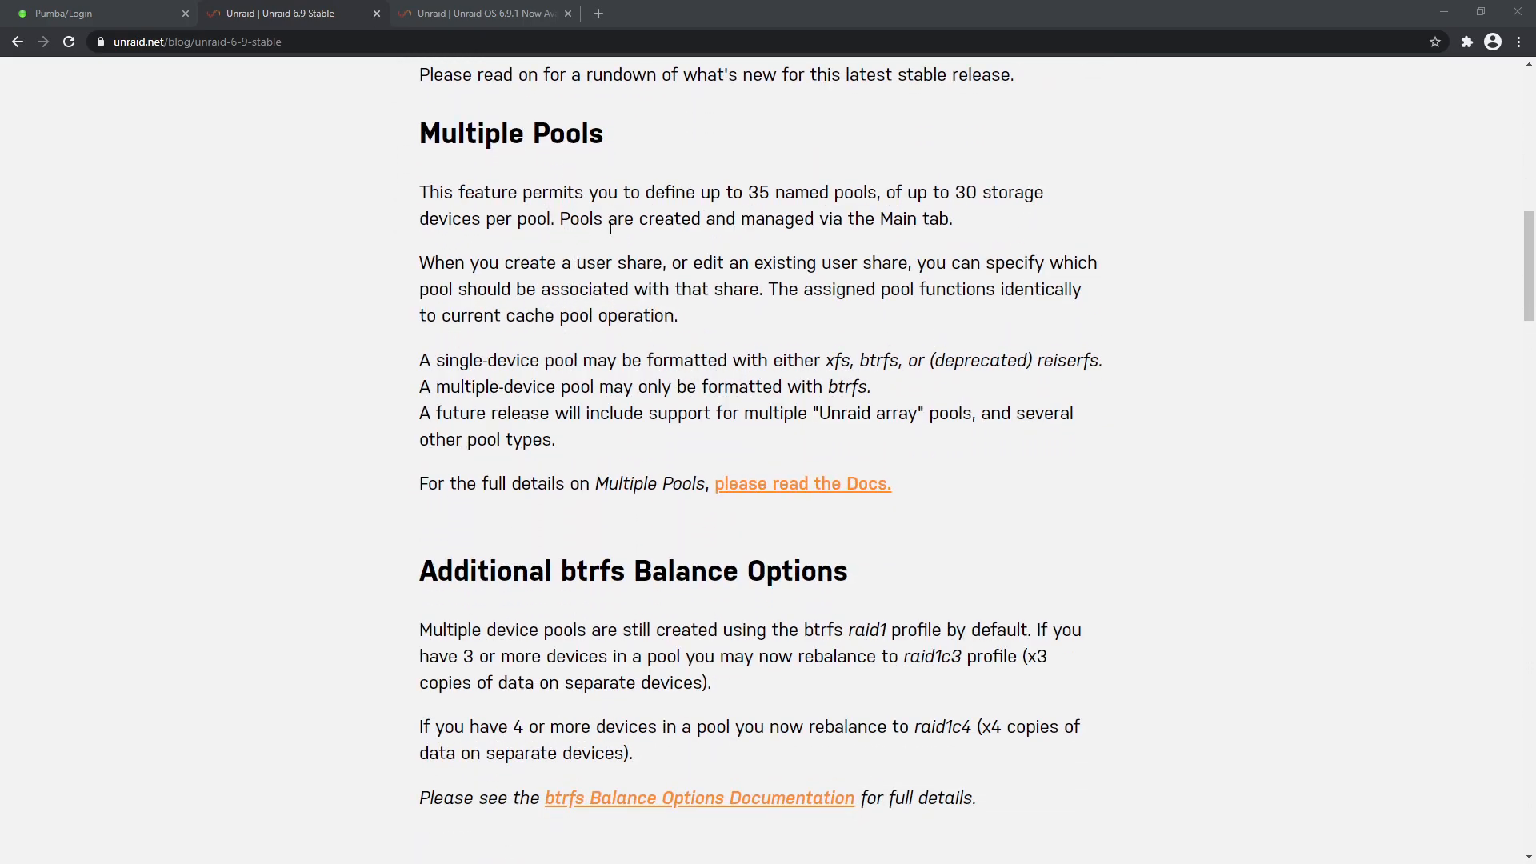
mouse_move(694, 226)
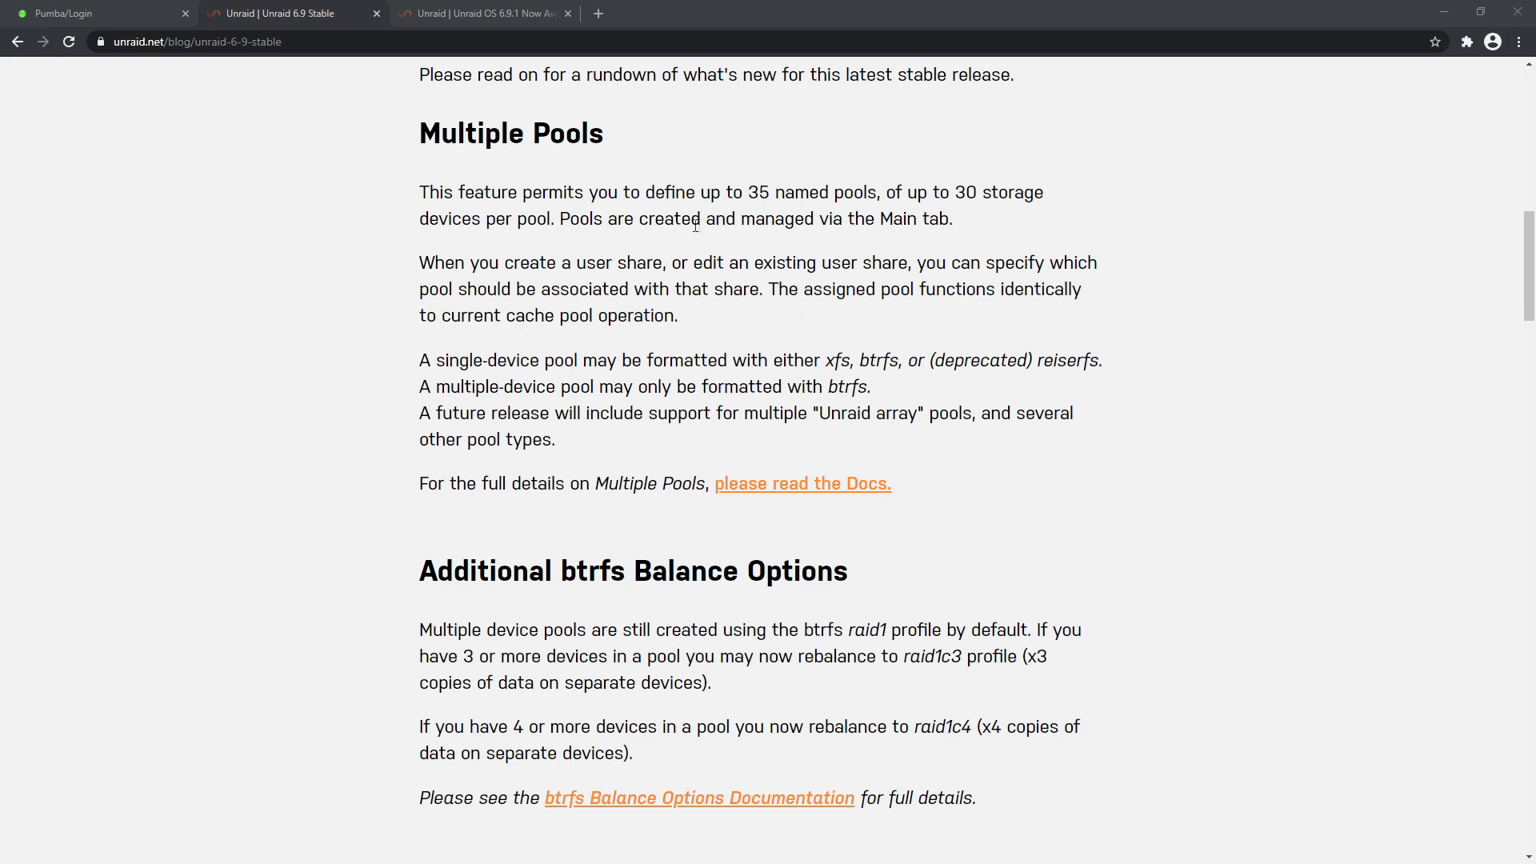
left_click_drag(745, 192, 879, 192)
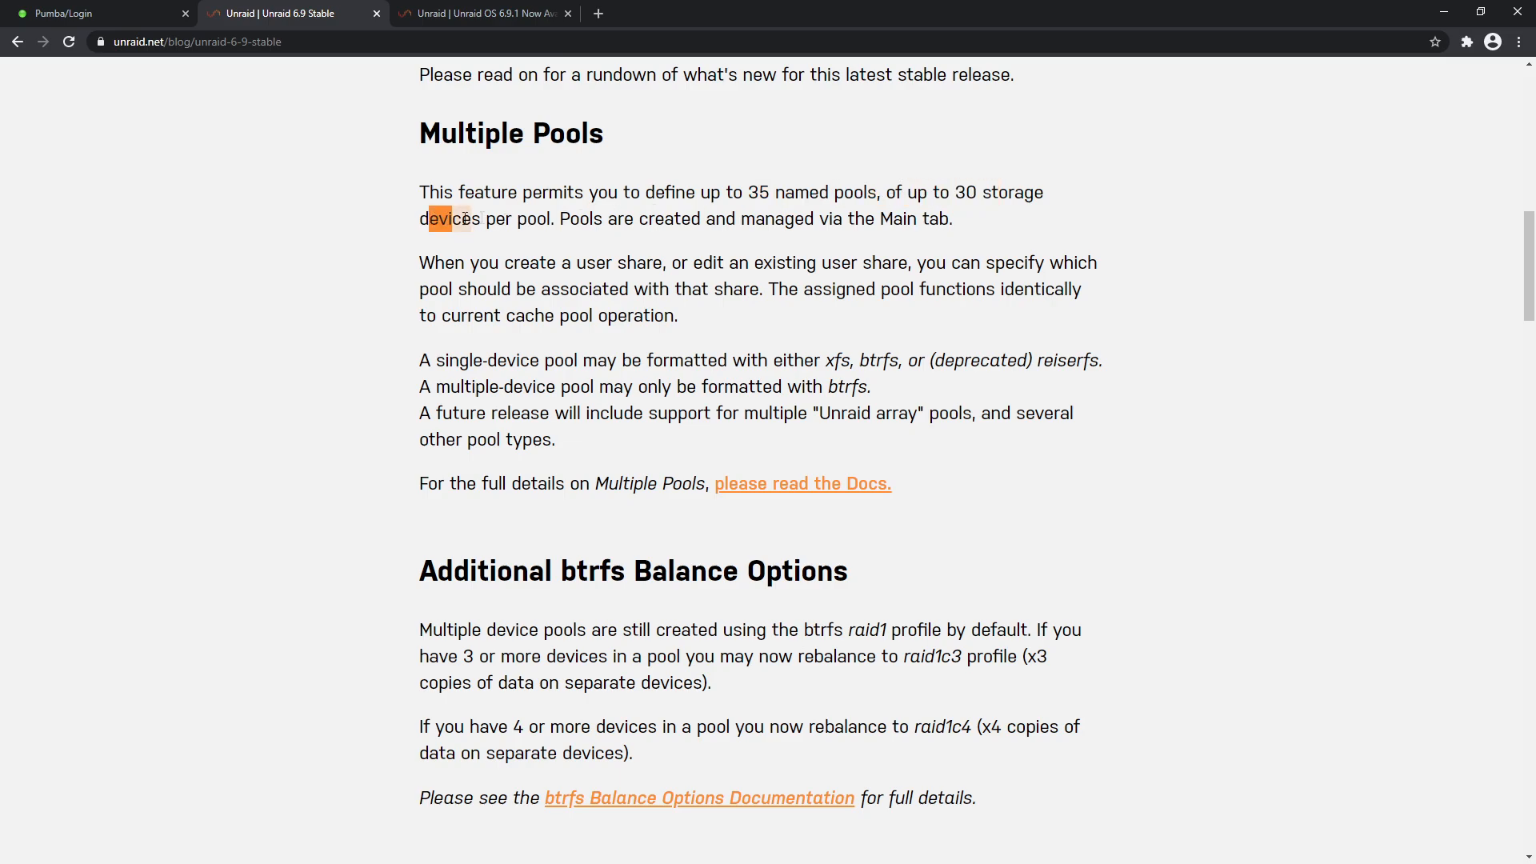
left_click(566, 218)
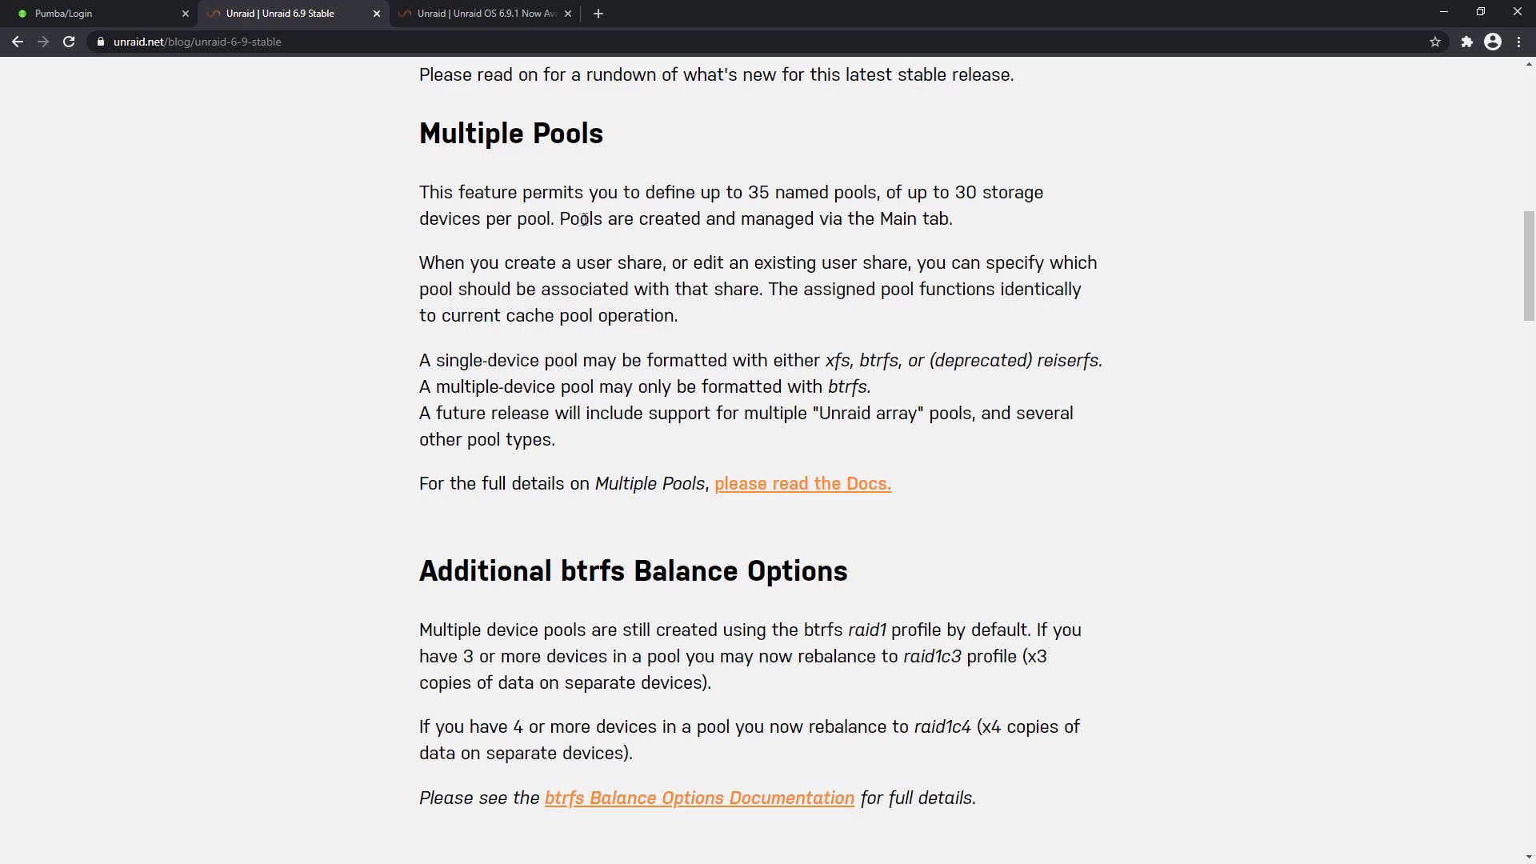
mouse_move(629, 192)
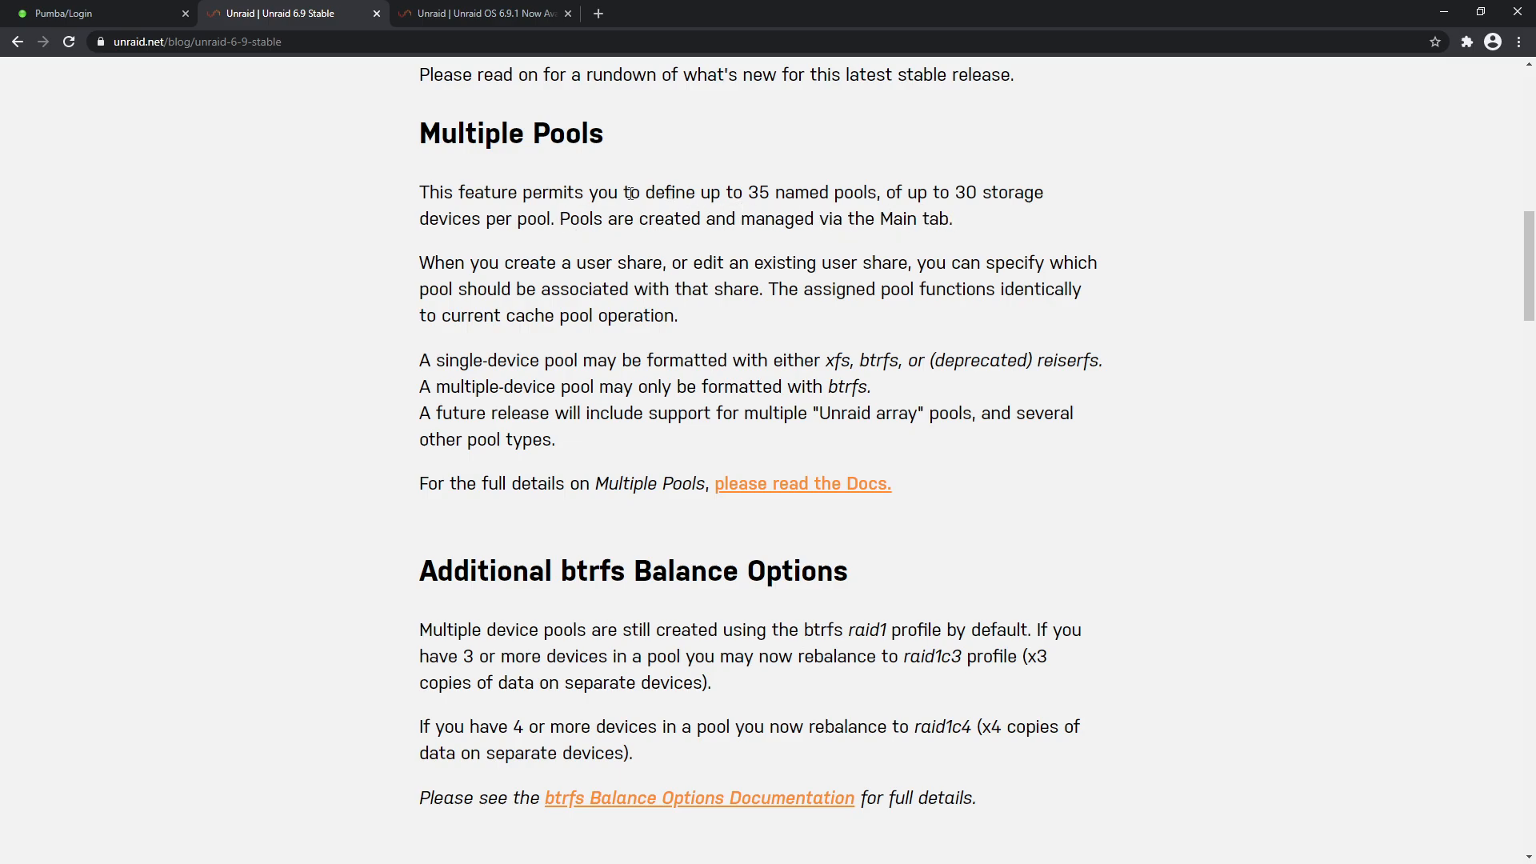
mouse_move(463, 353)
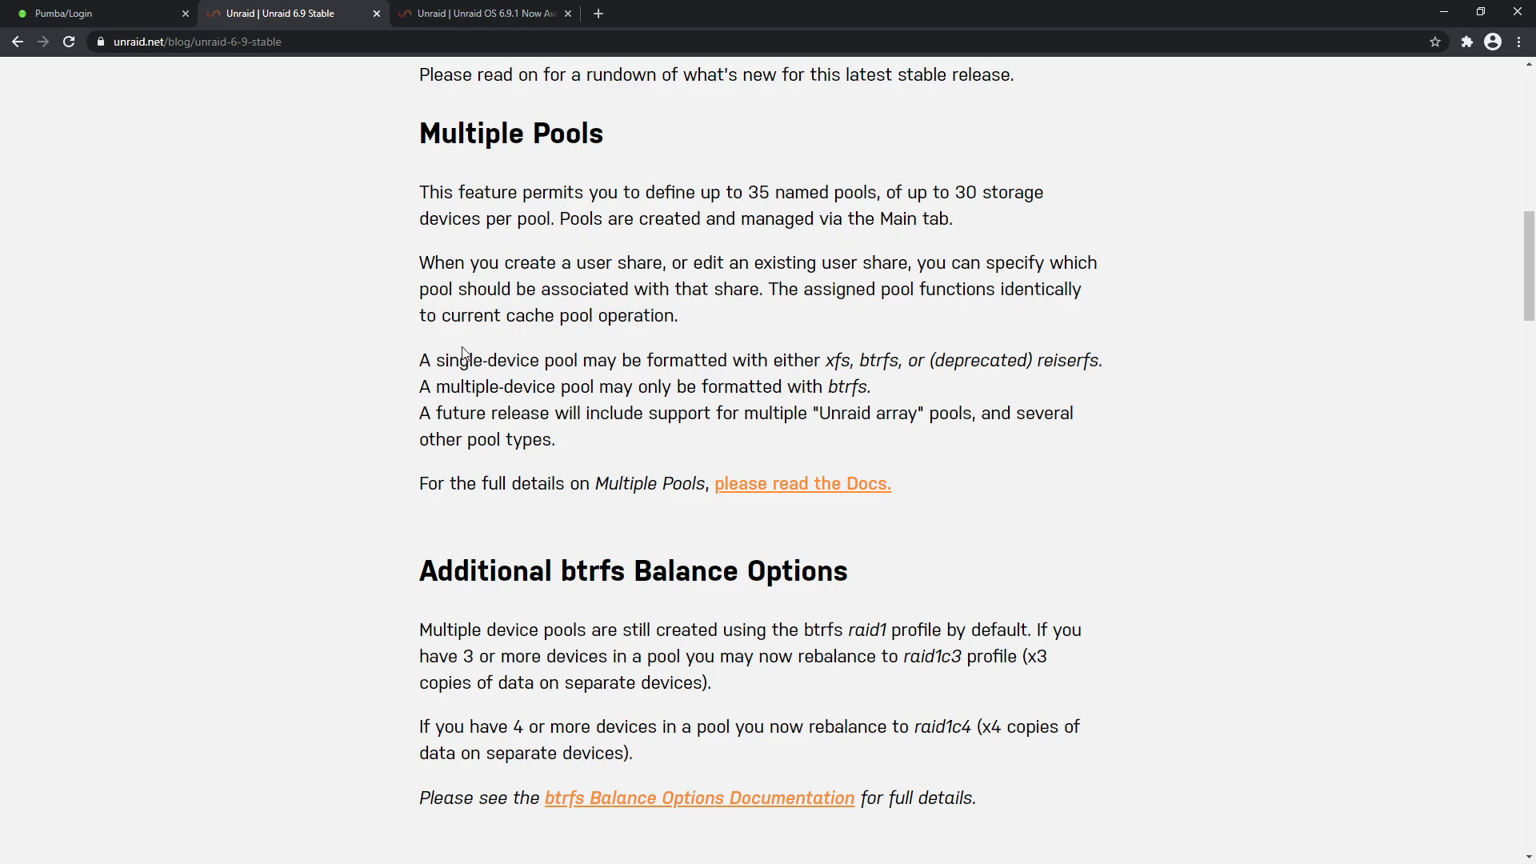
mouse_move(674, 272)
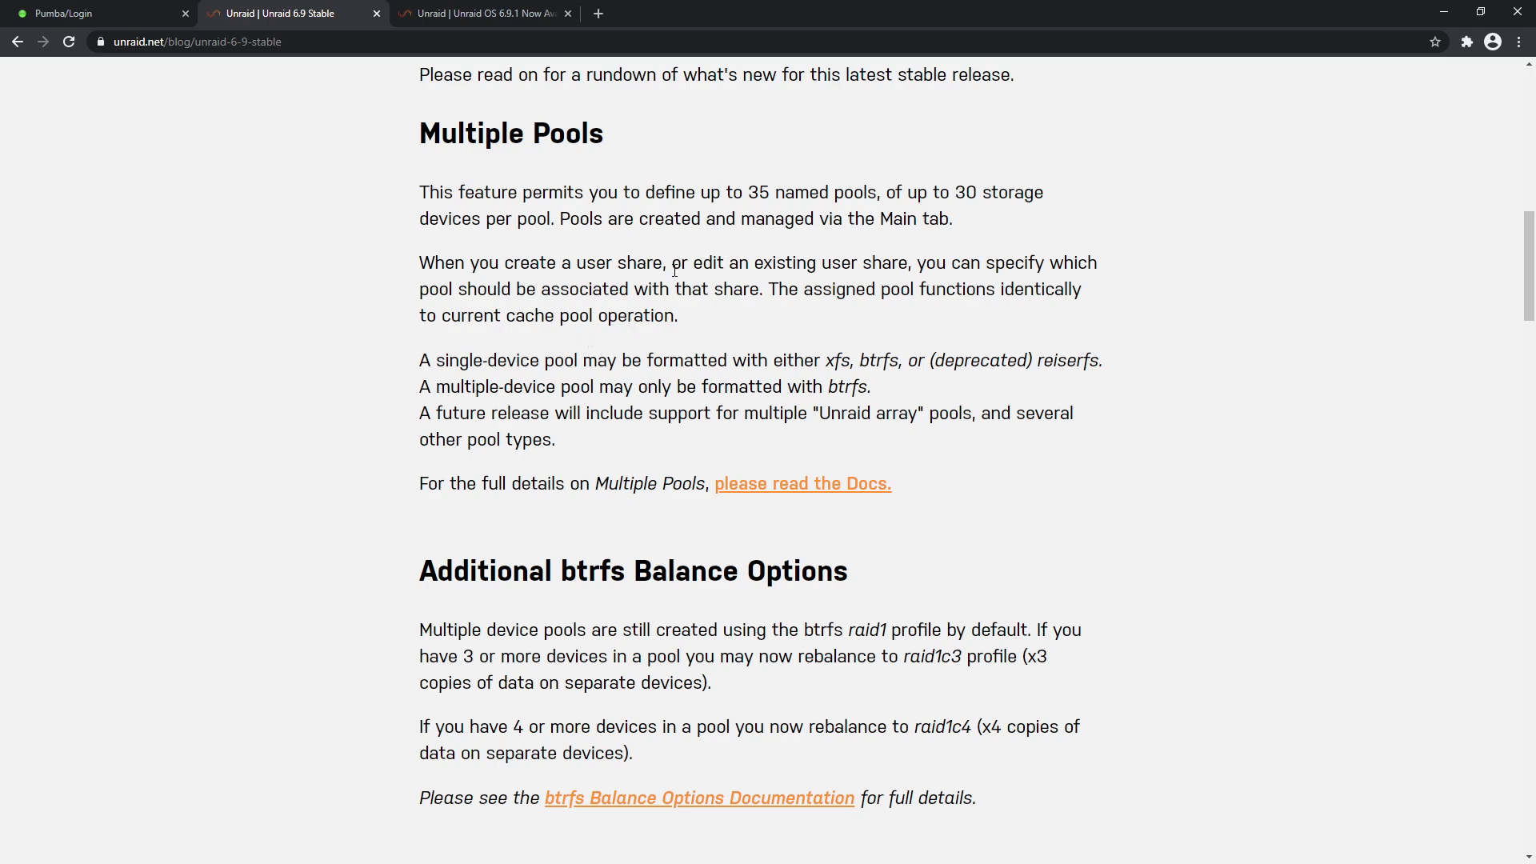
mouse_move(527, 346)
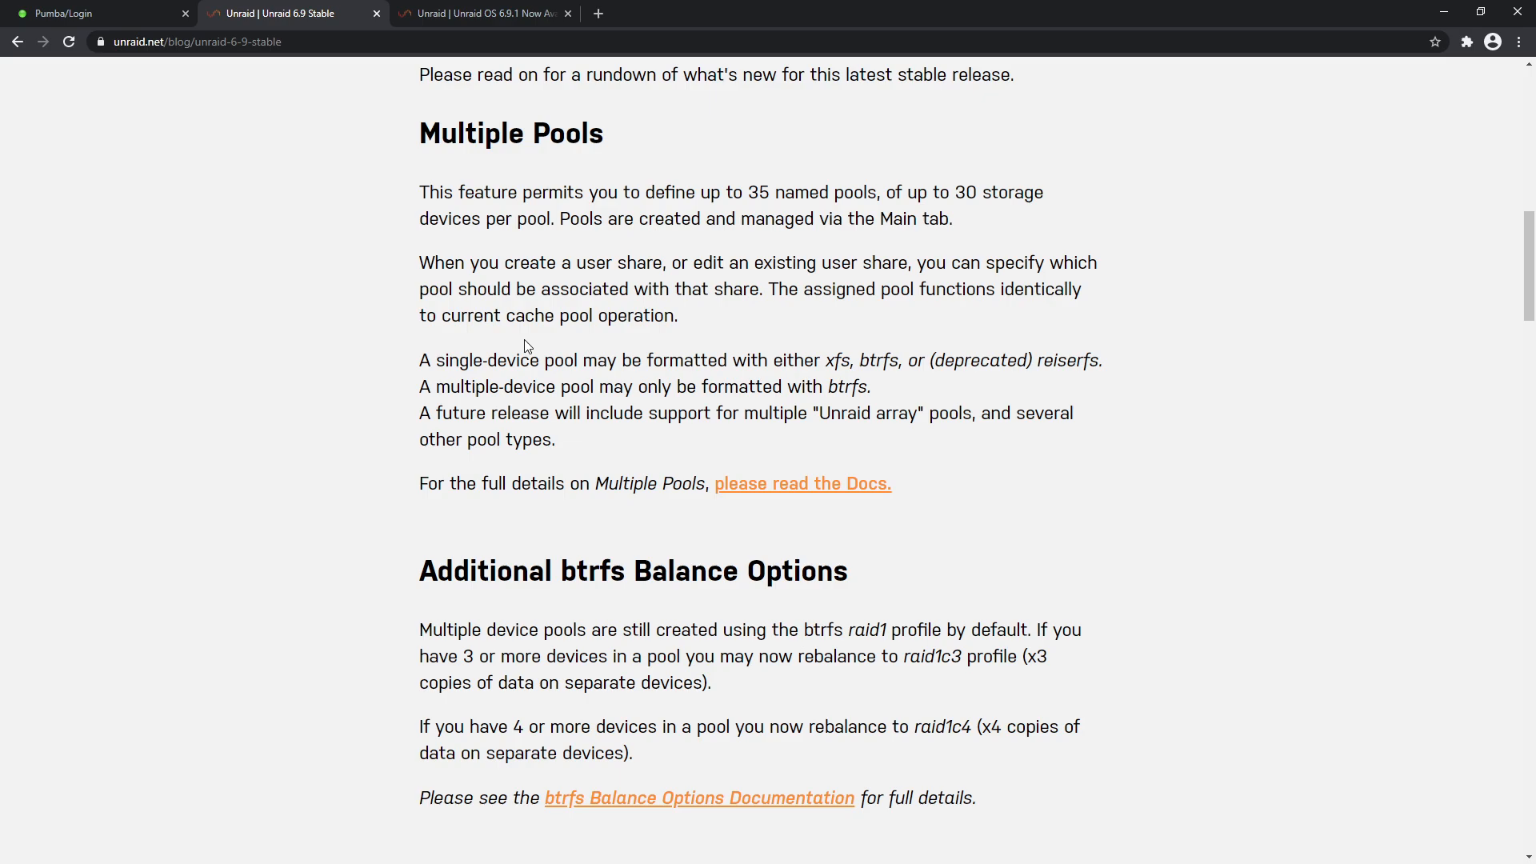
mouse_move(1026, 282)
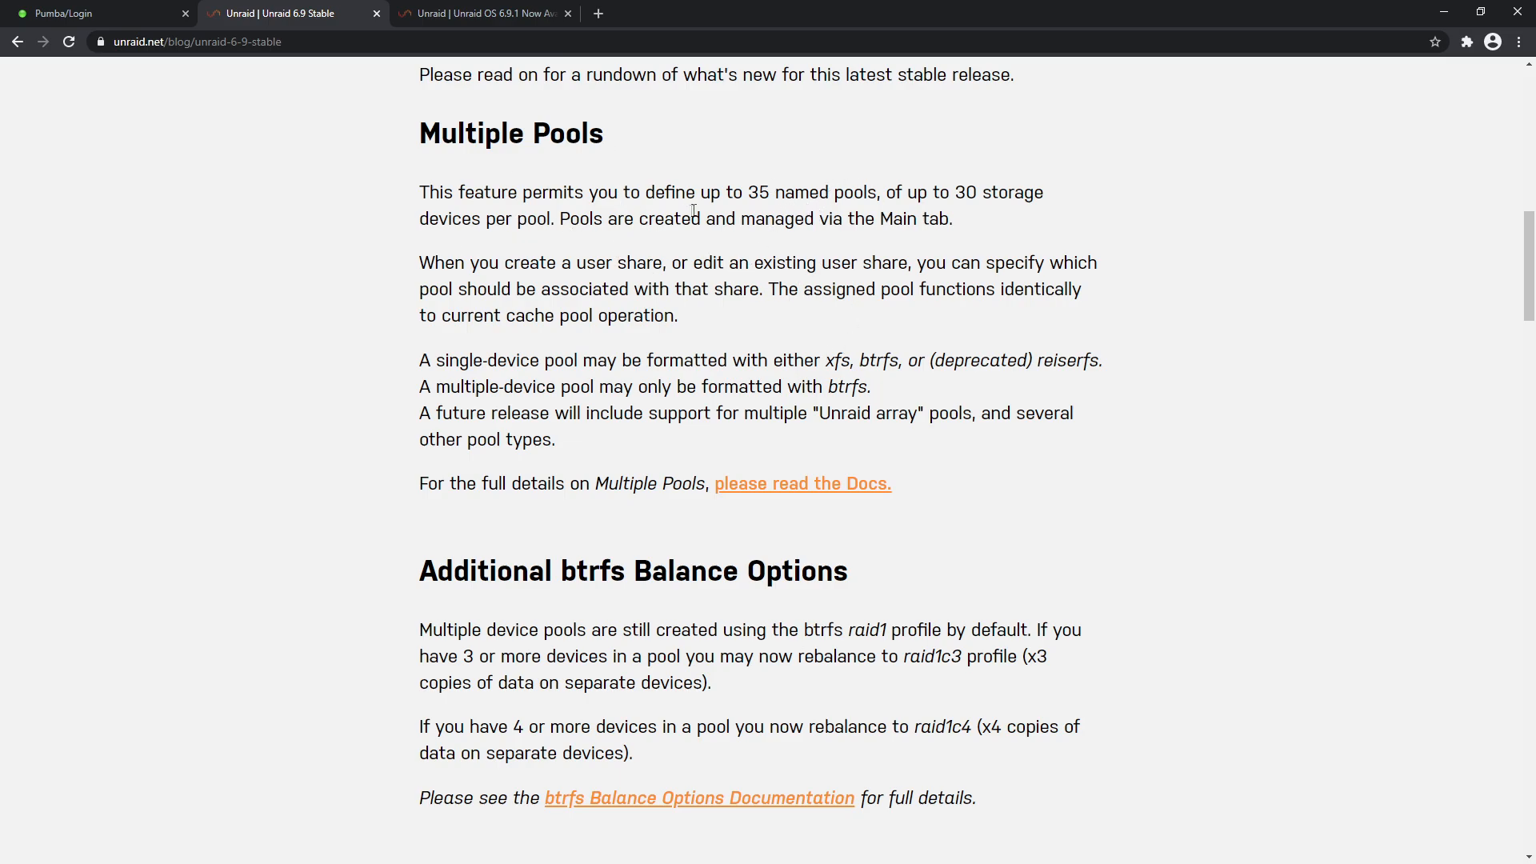
left_click_drag(748, 192, 865, 192)
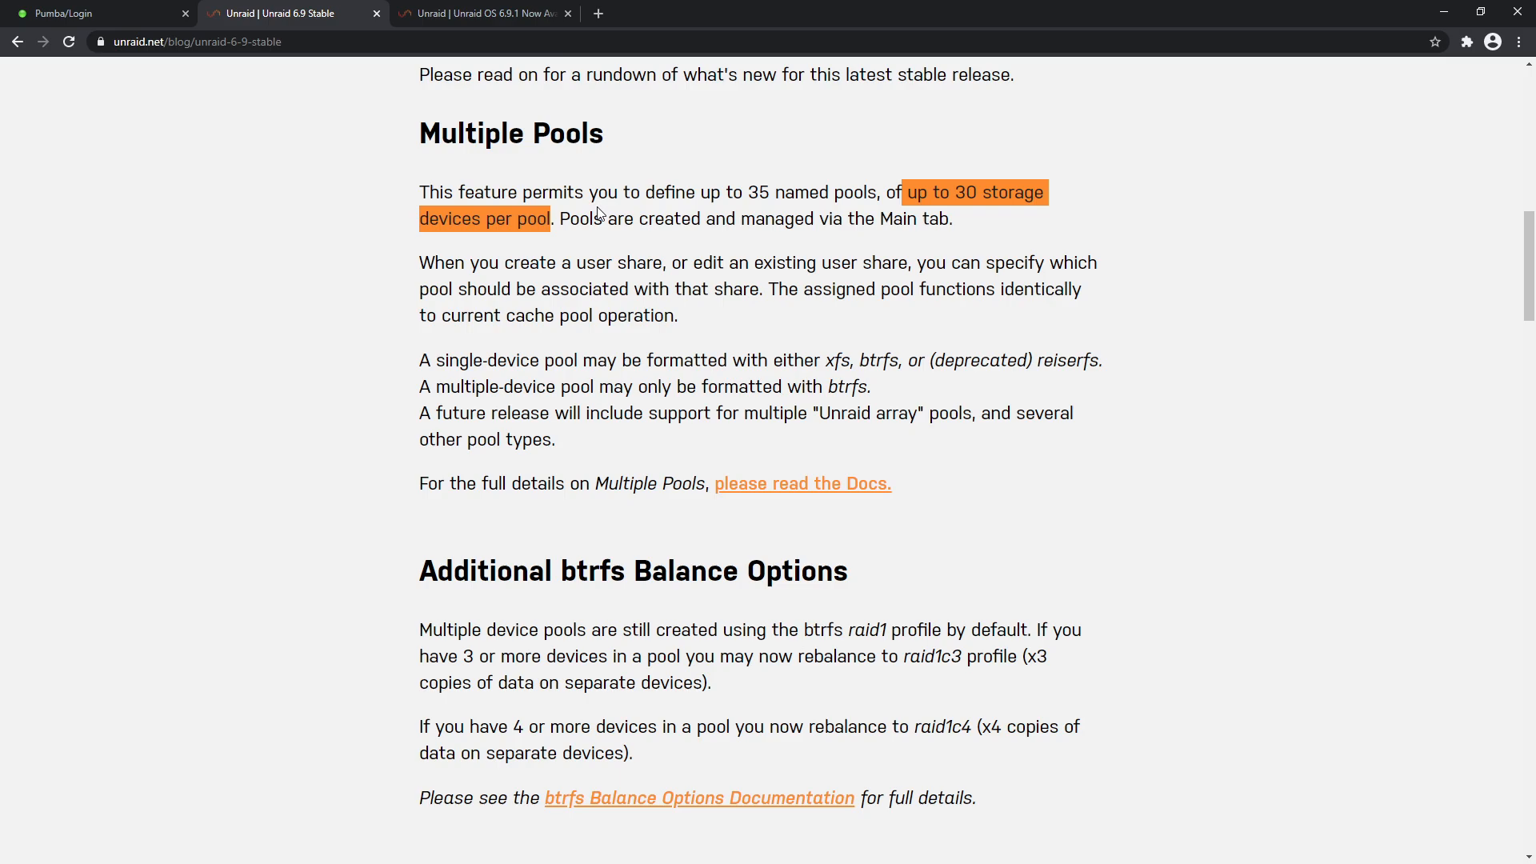
mouse_move(559, 186)
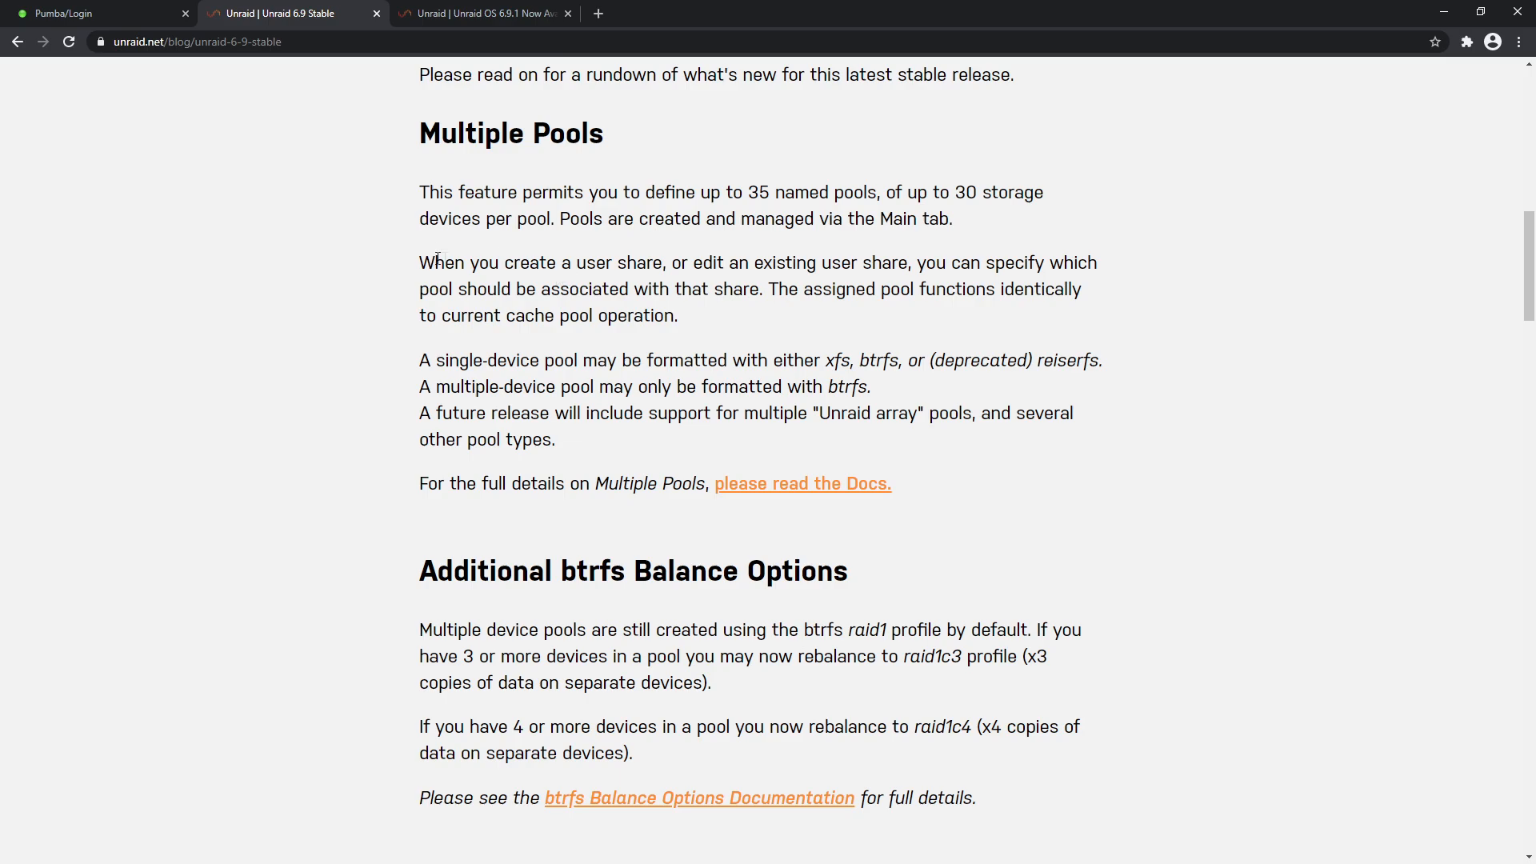
mouse_move(606, 271)
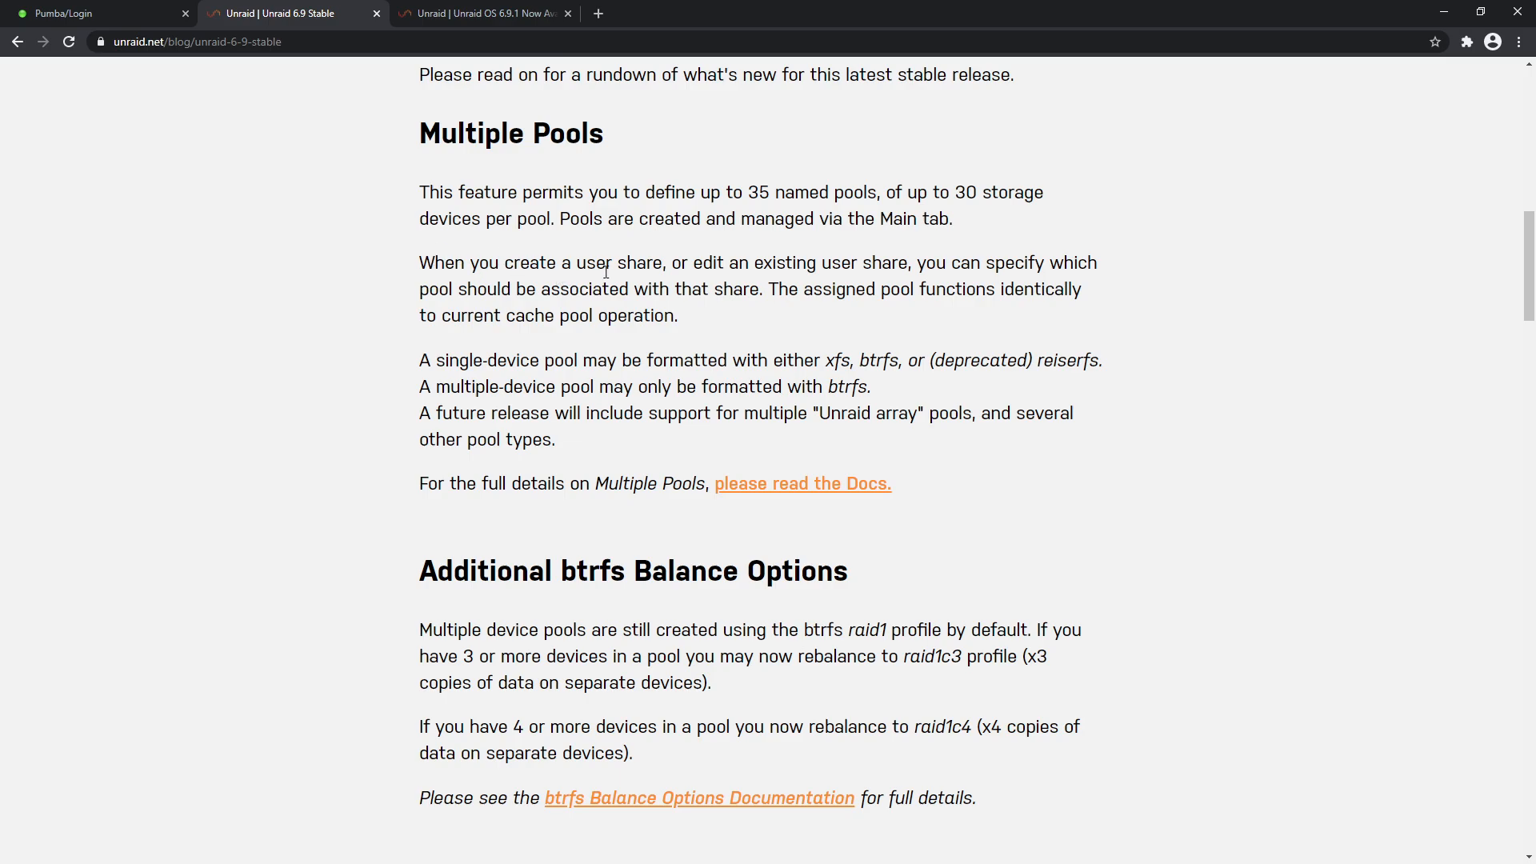
mouse_move(1026, 266)
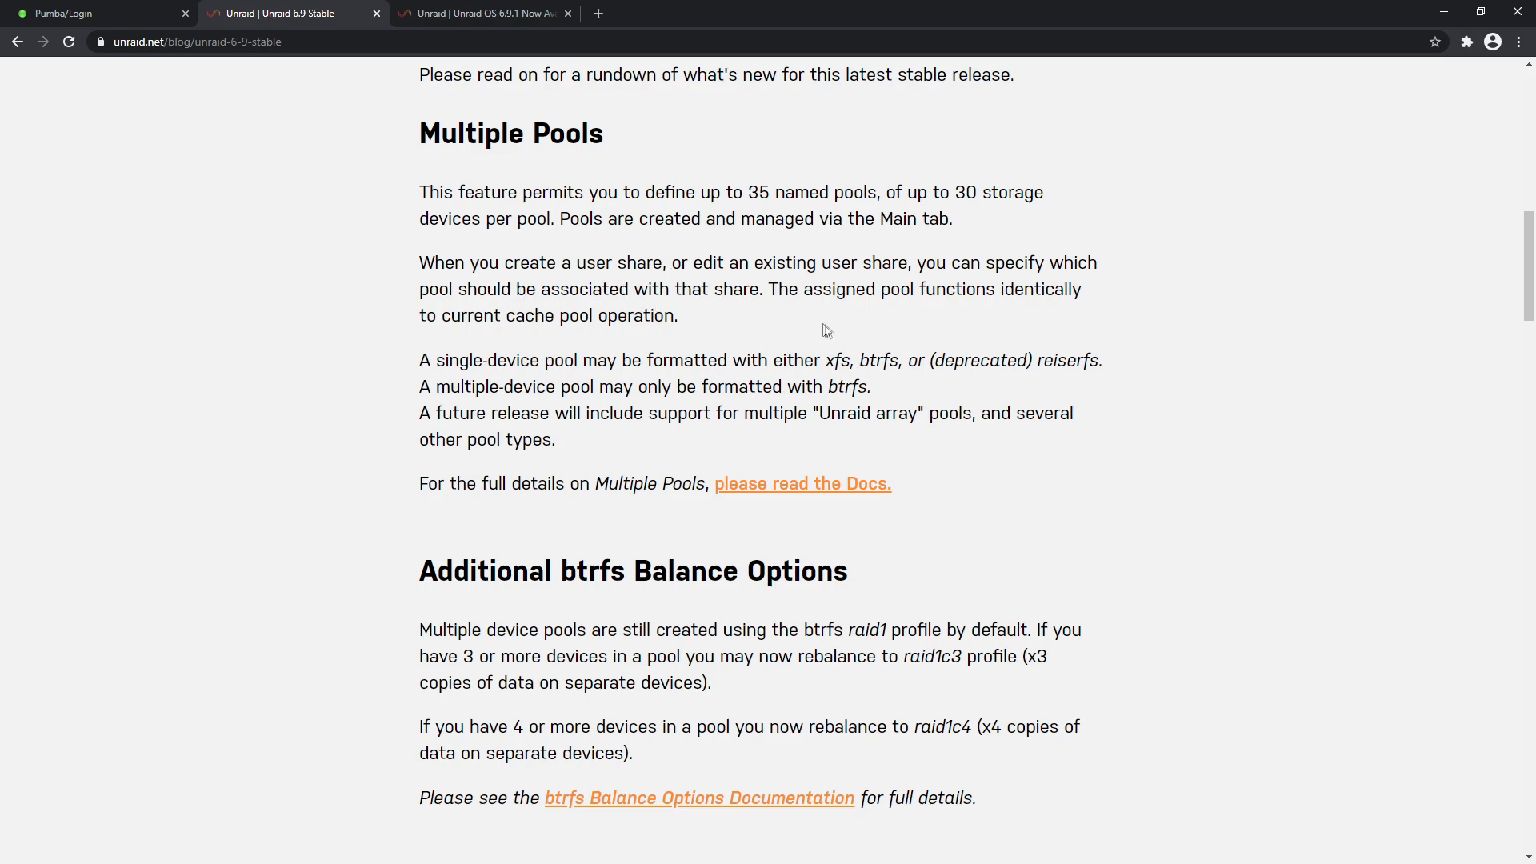
mouse_move(830, 311)
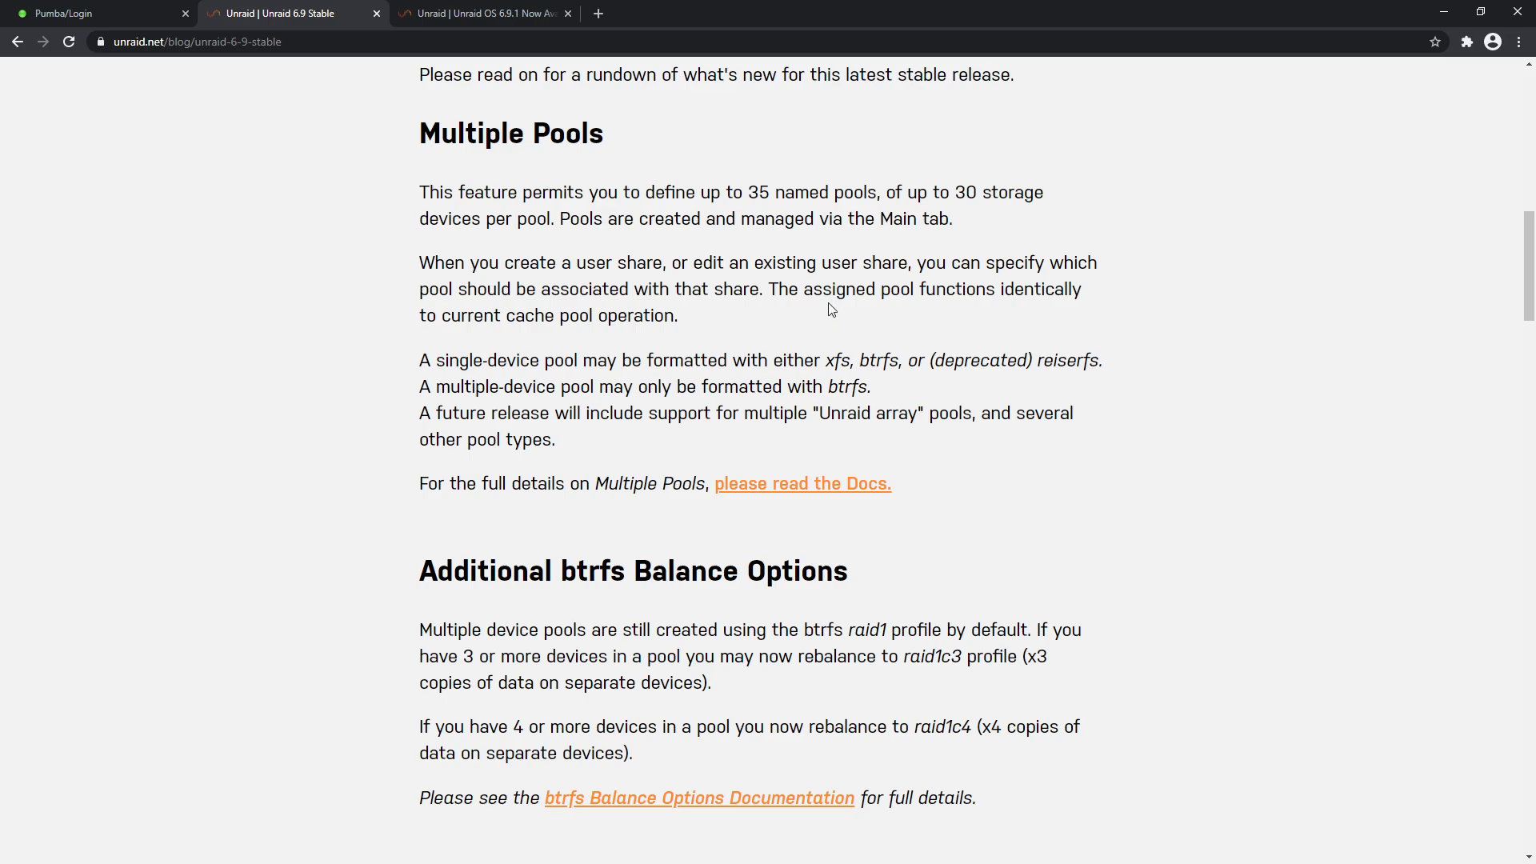
mouse_move(654, 306)
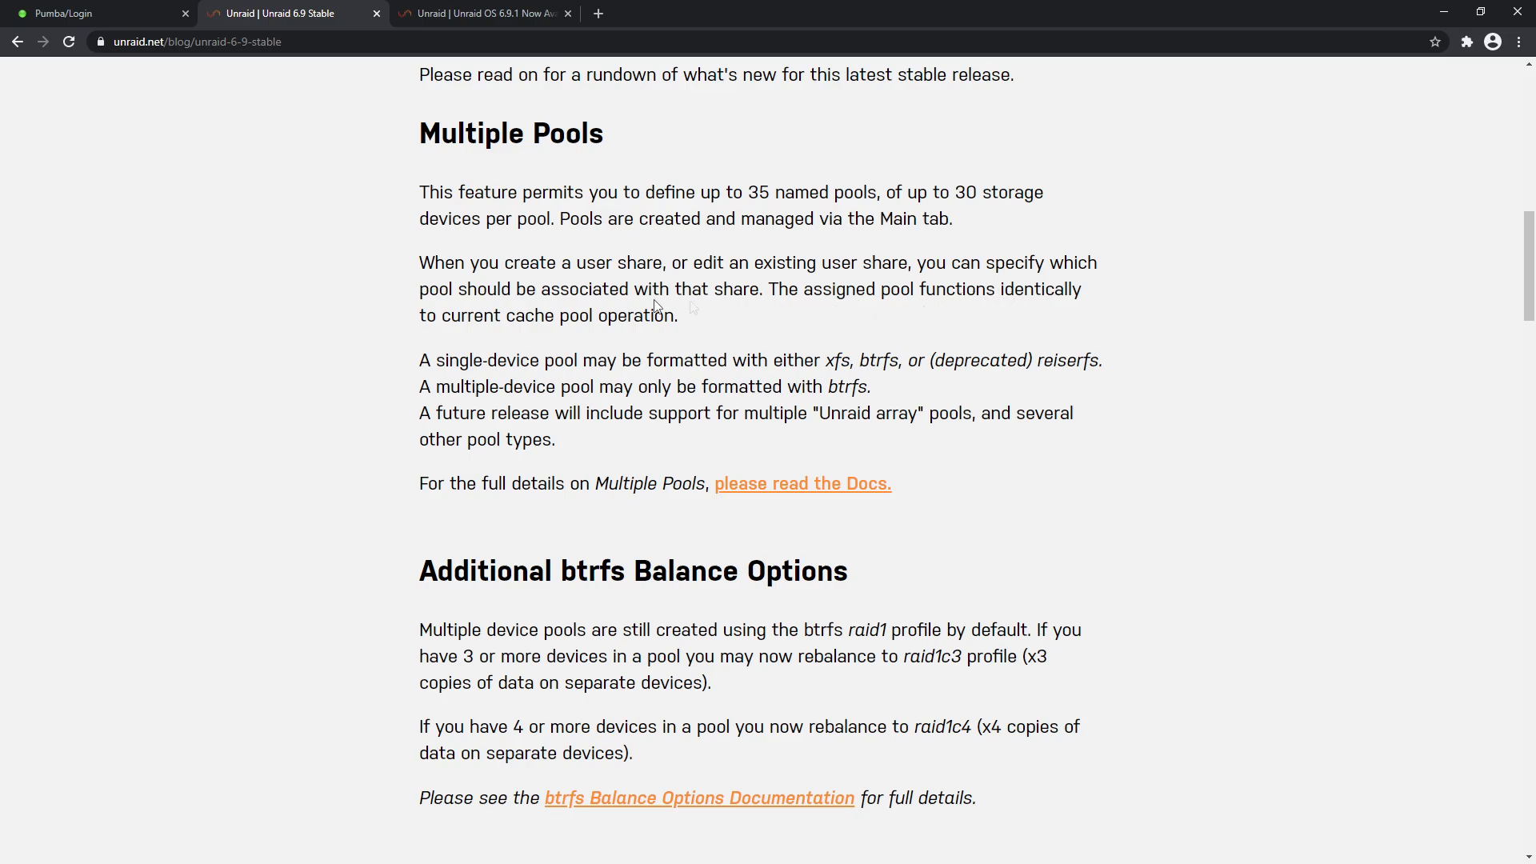
mouse_move(828, 353)
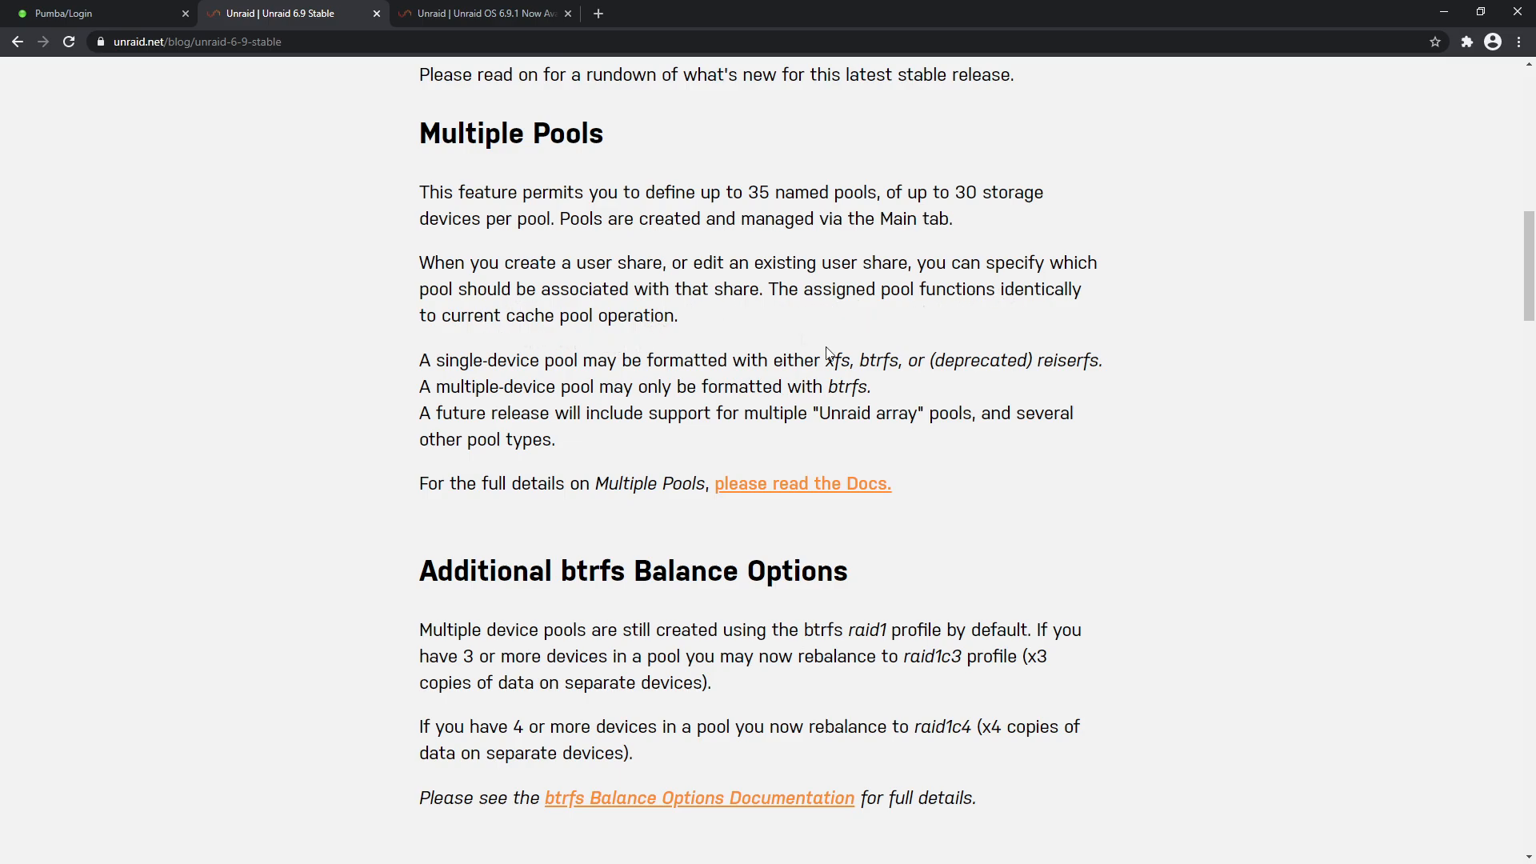
mouse_move(909, 340)
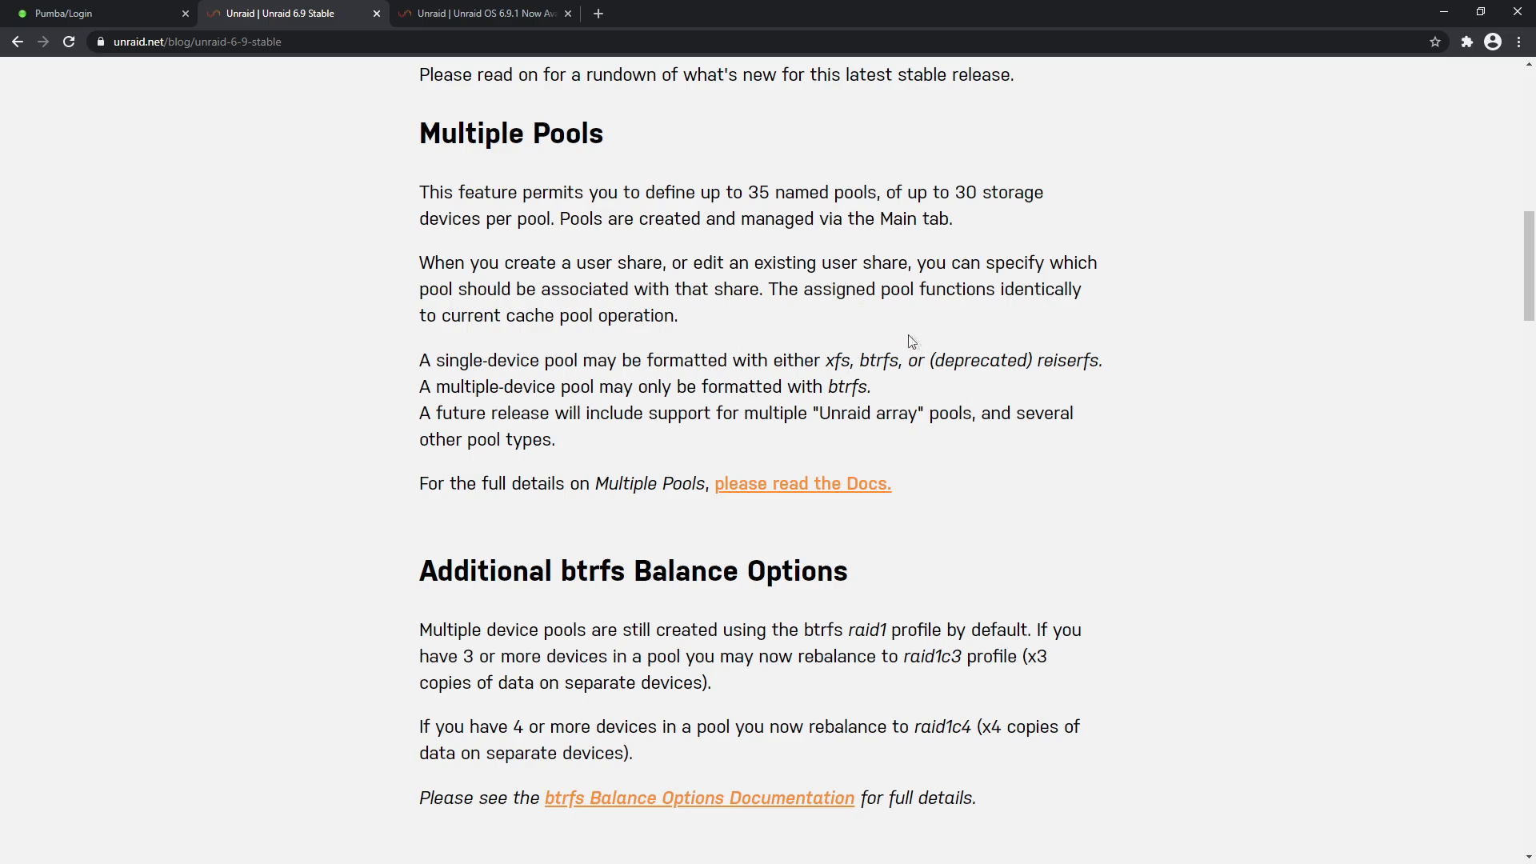
mouse_move(763, 295)
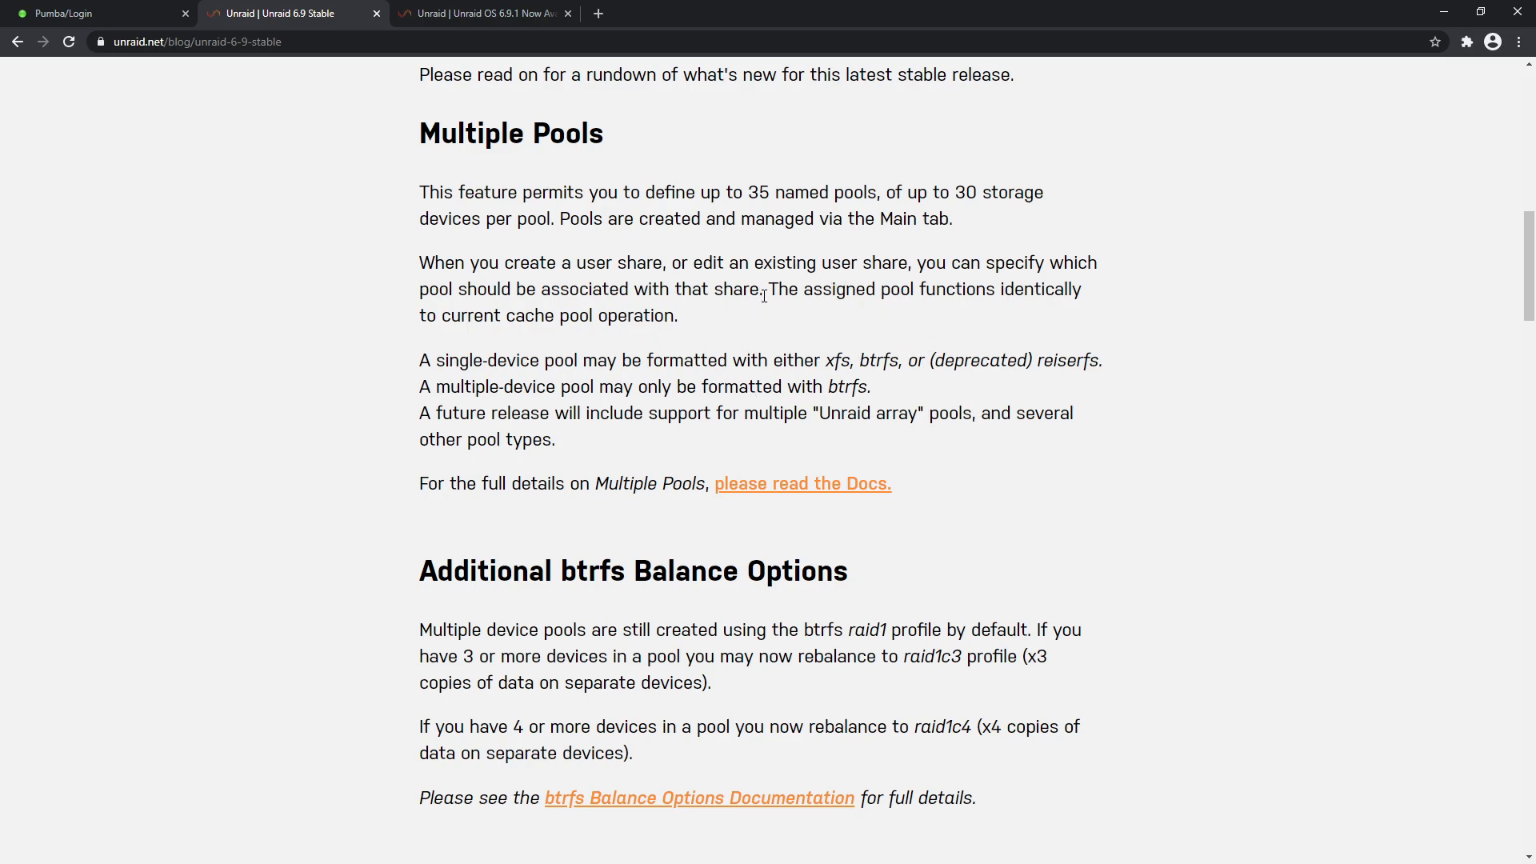
scroll("down", 3)
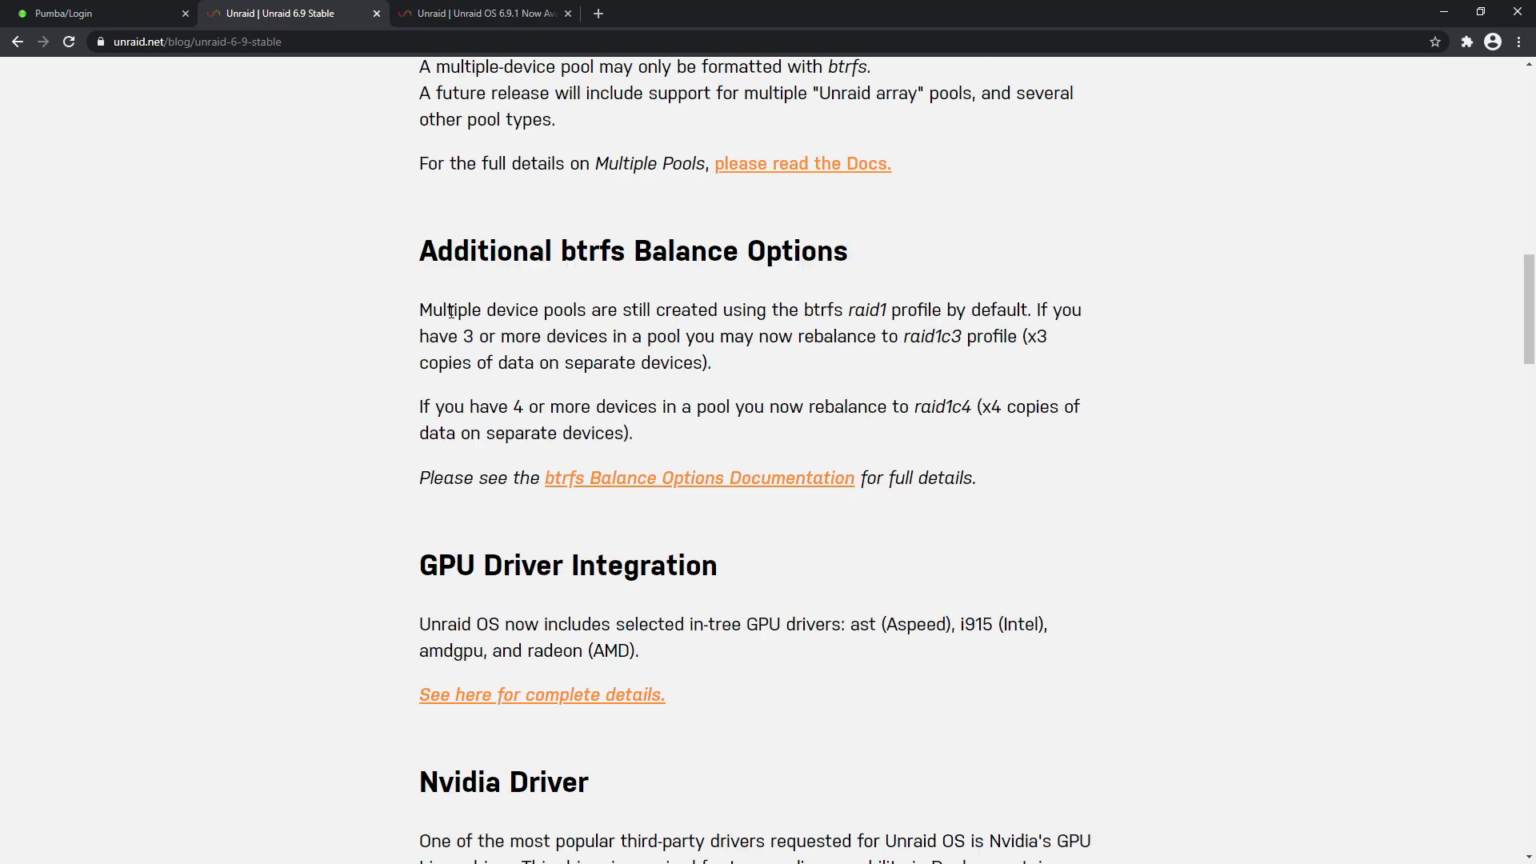
mouse_move(438, 287)
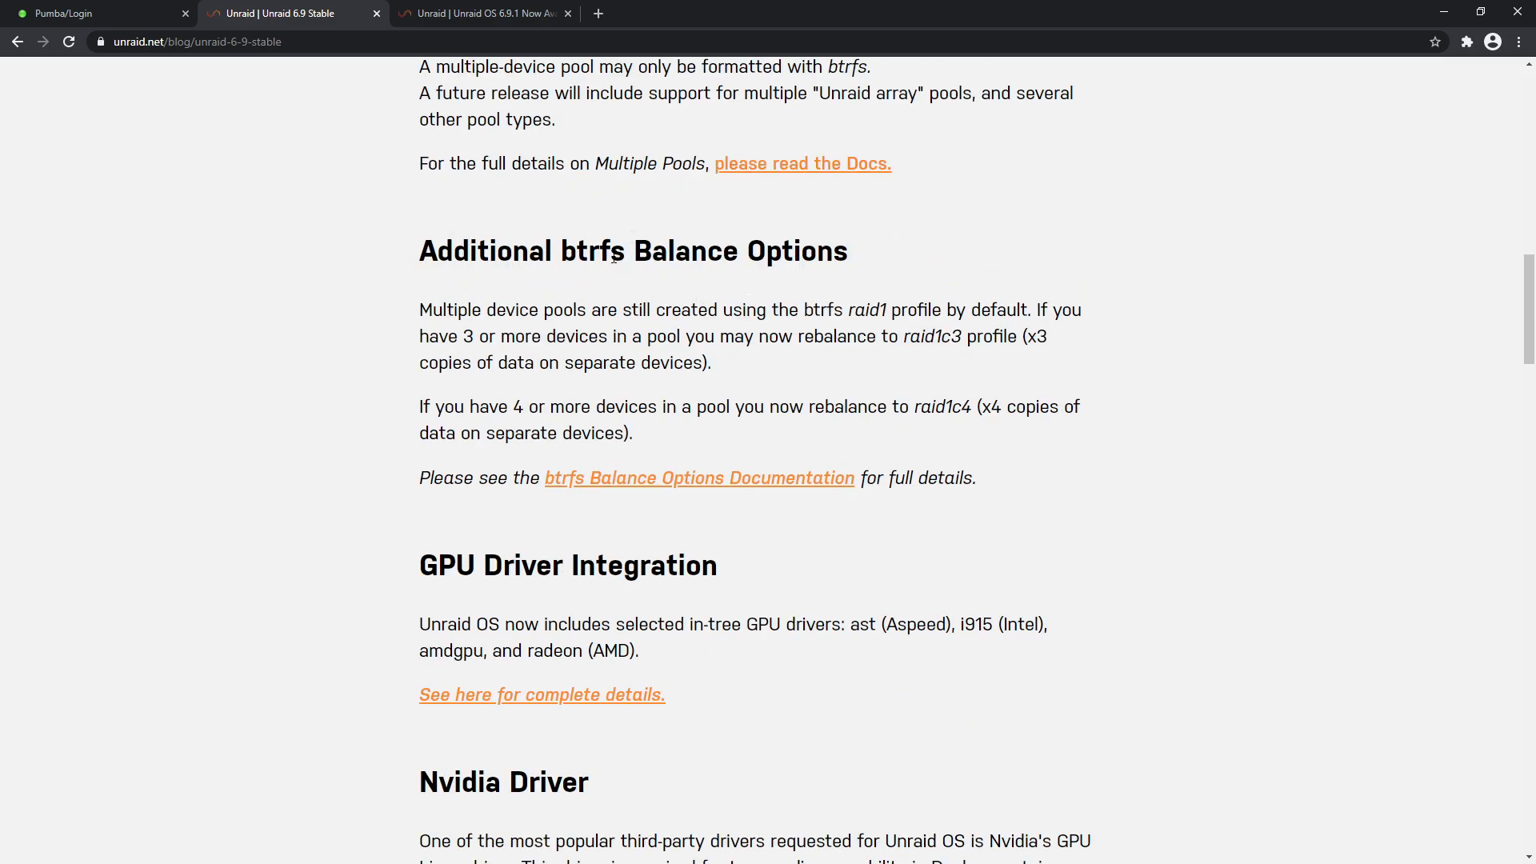
mouse_move(1030, 344)
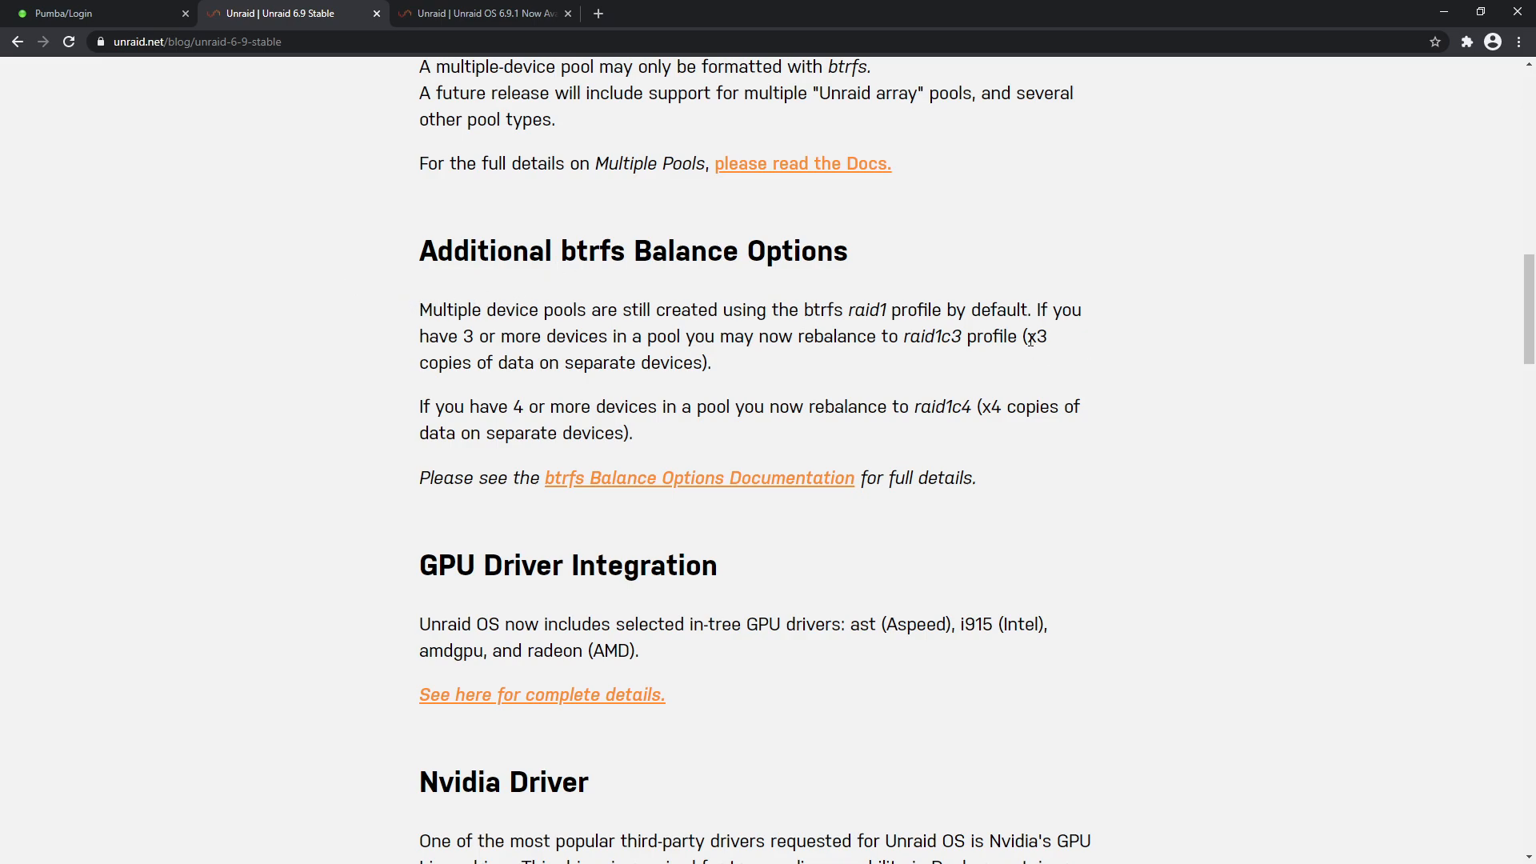
left_click_drag(1026, 336, 712, 362)
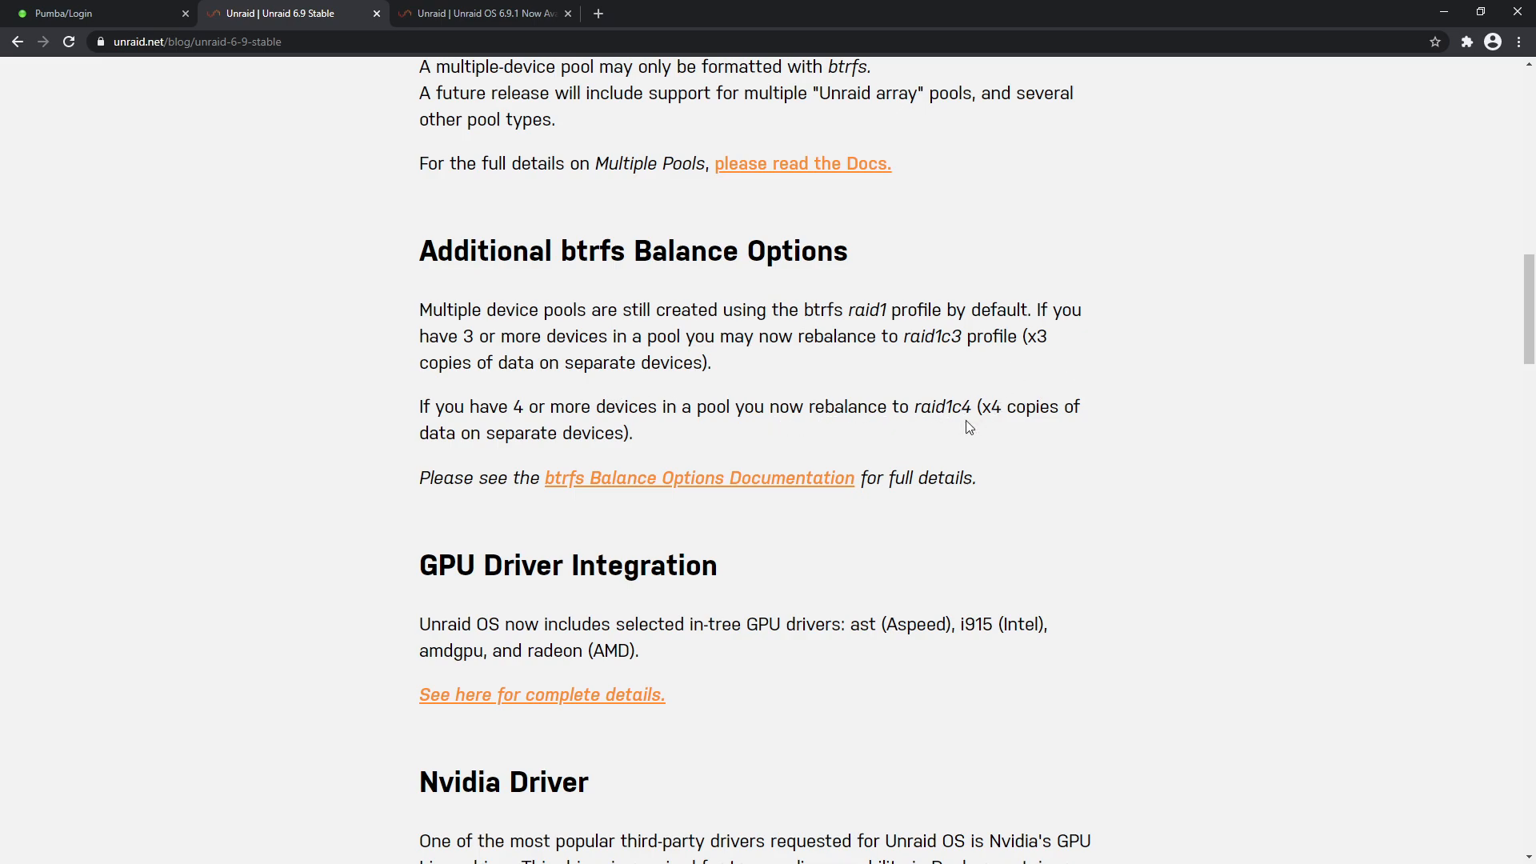
mouse_move(637, 432)
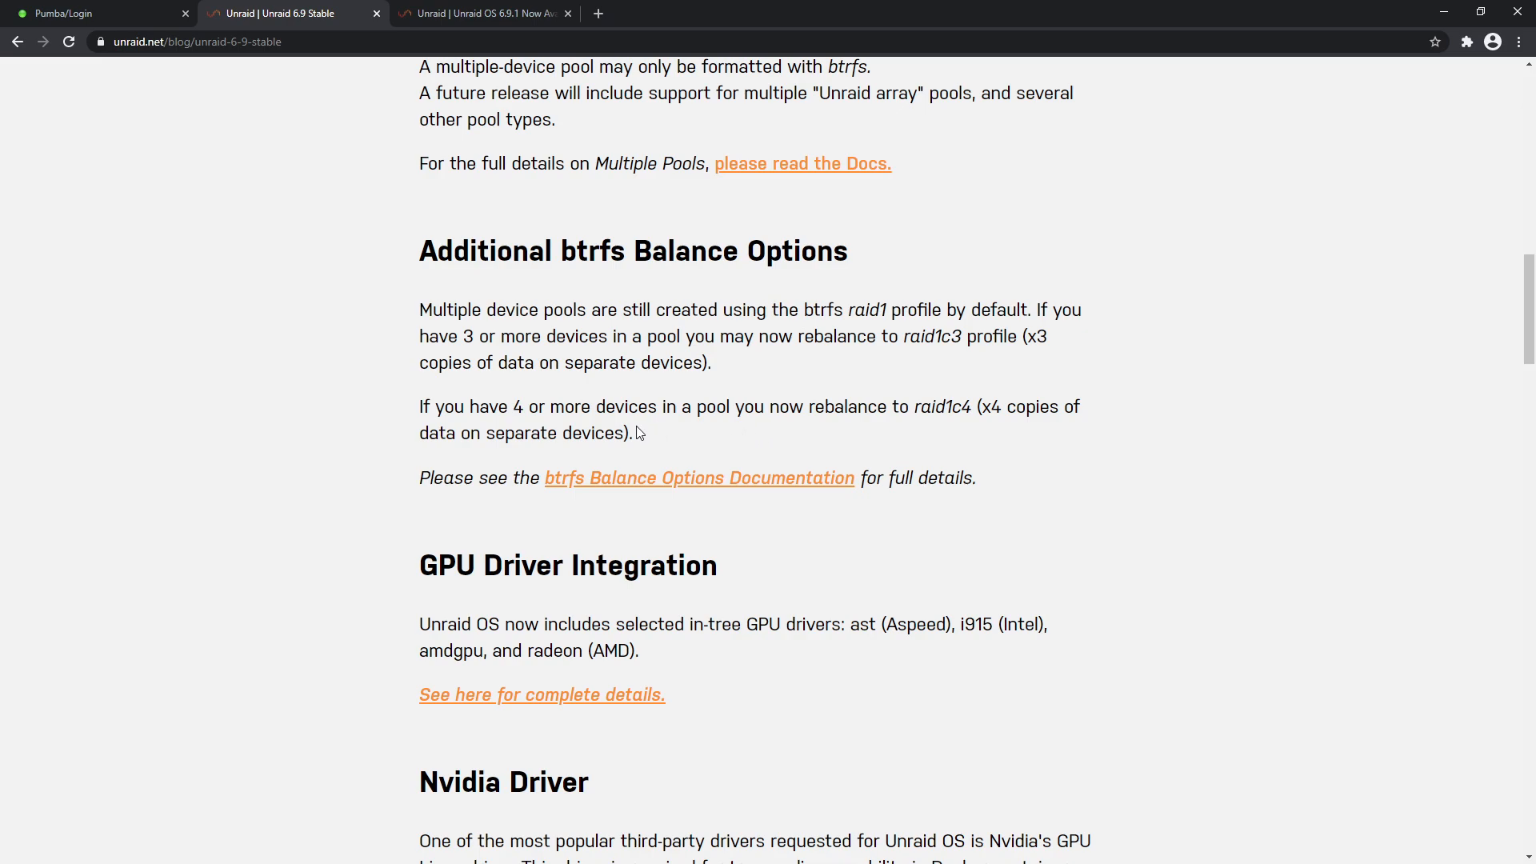
mouse_move(646, 380)
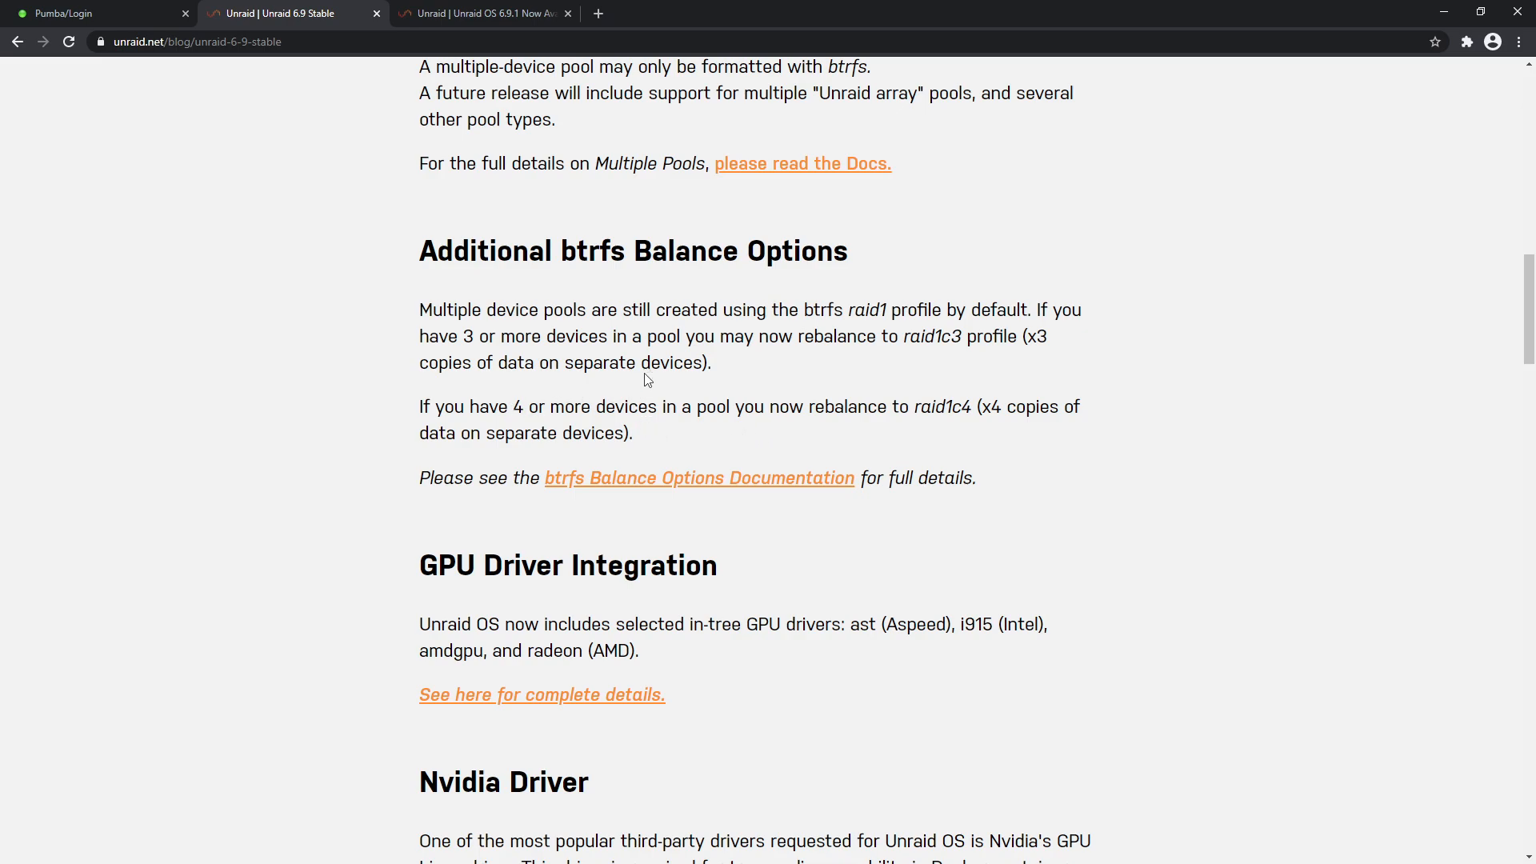
mouse_move(773, 485)
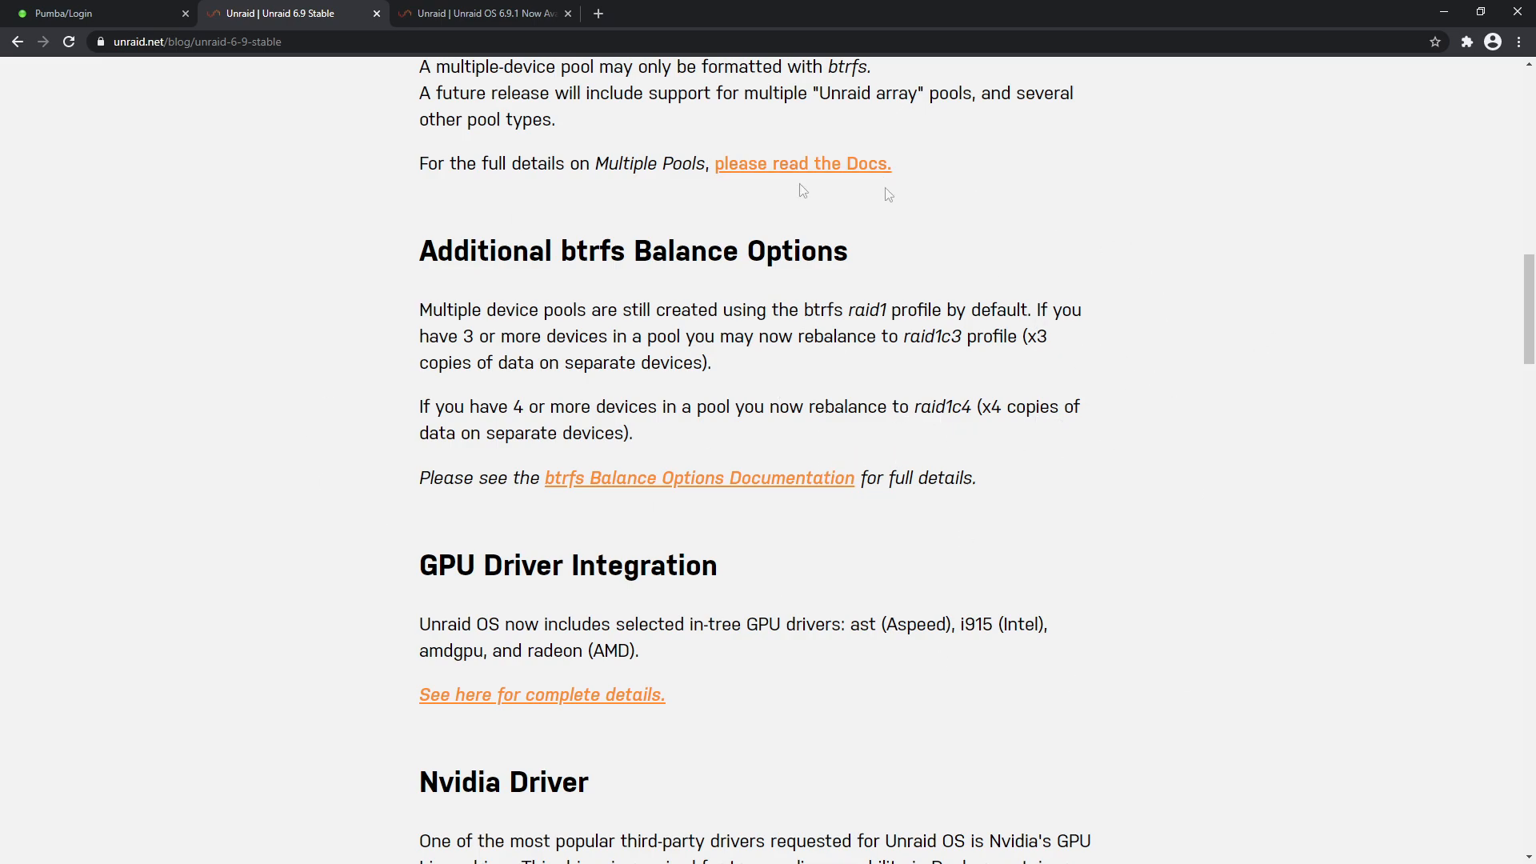
mouse_move(724, 440)
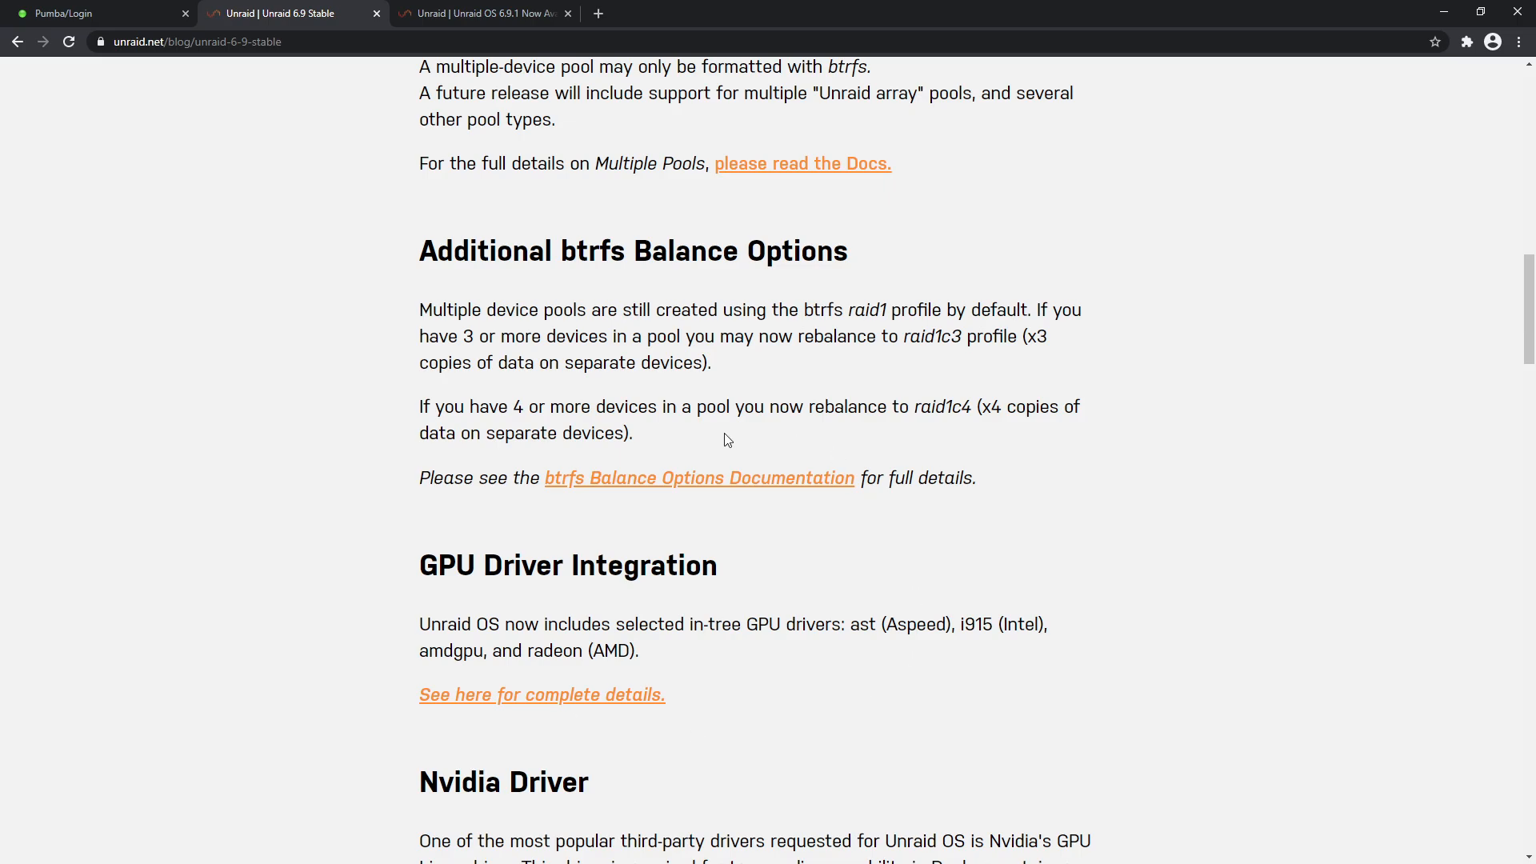
mouse_move(898, 400)
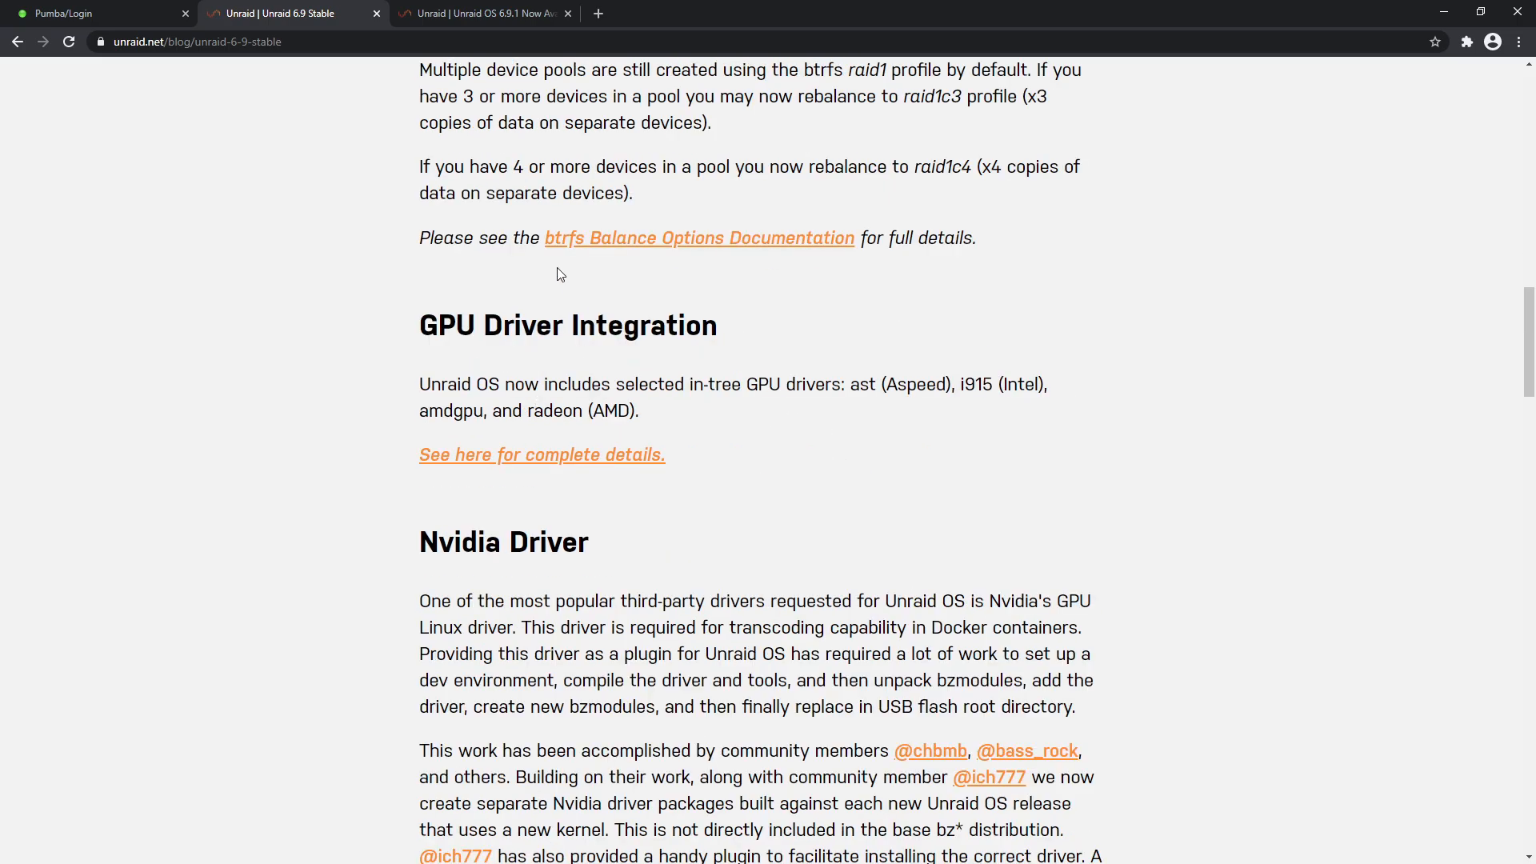
mouse_move(1046, 431)
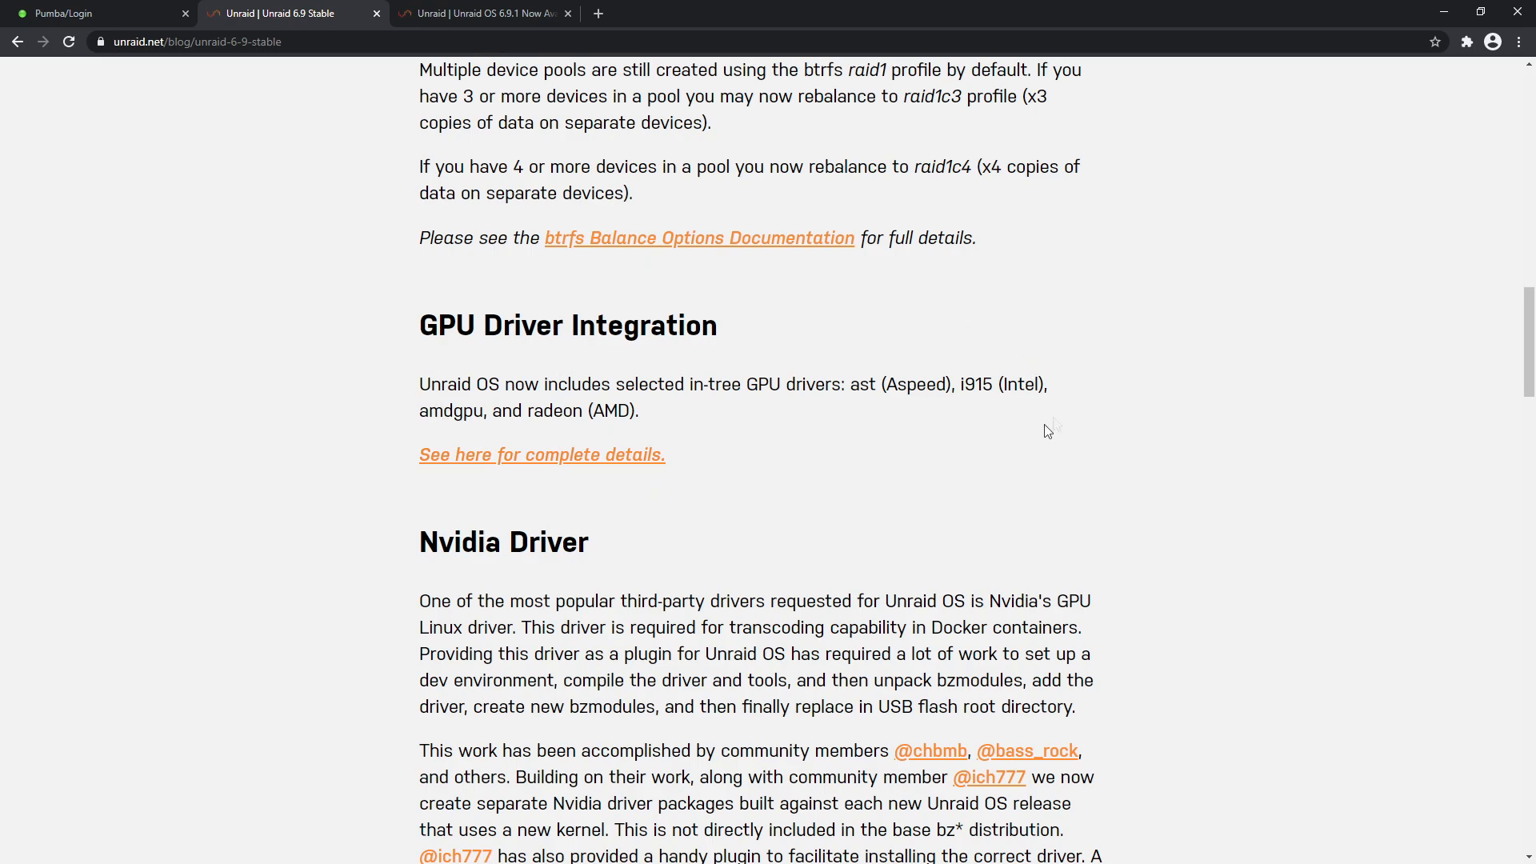
mouse_move(1073, 422)
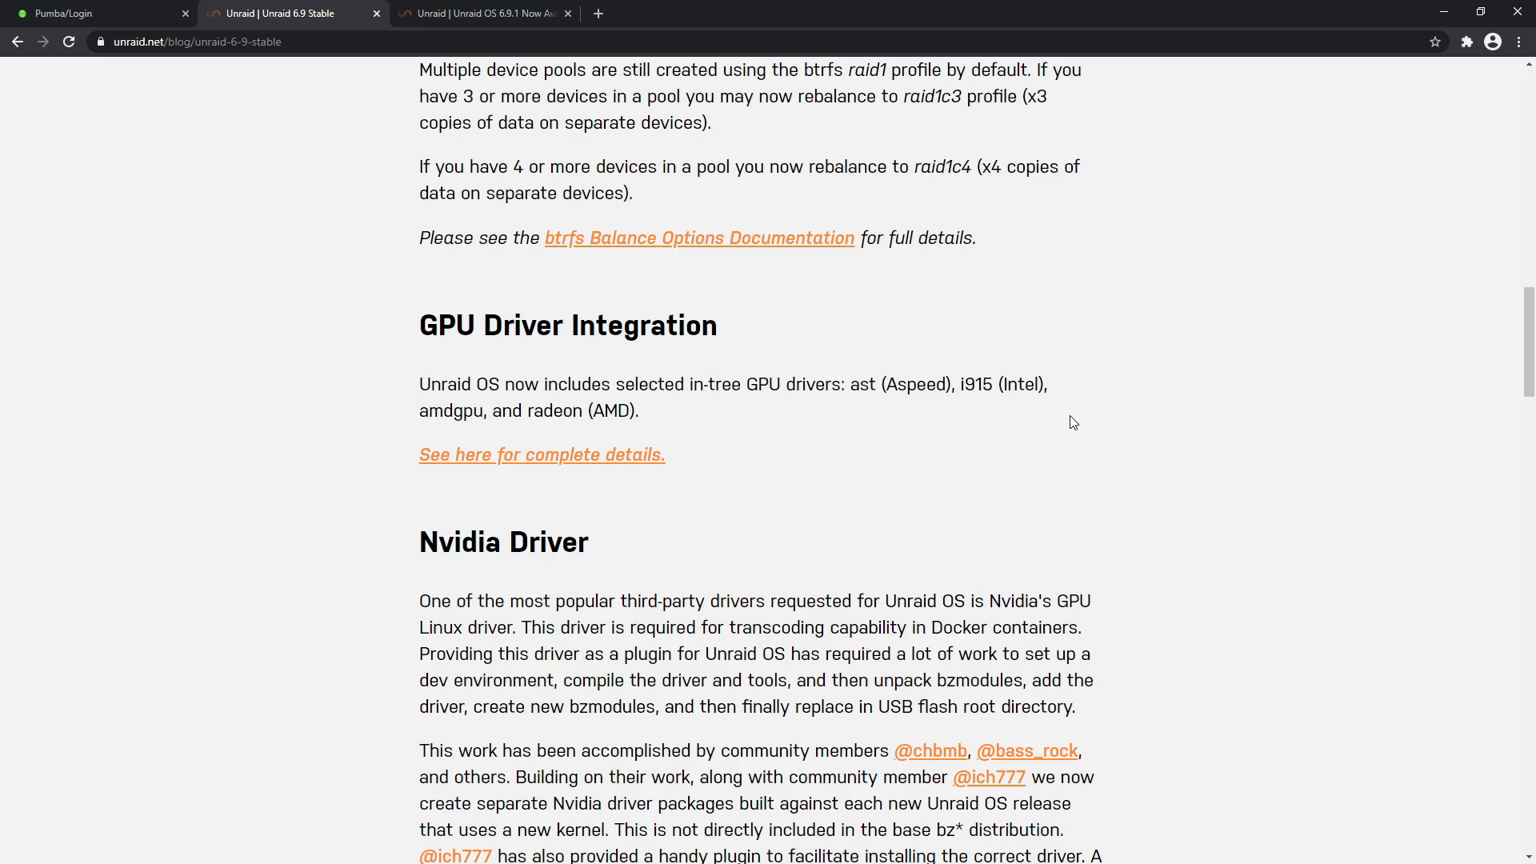
mouse_move(886, 434)
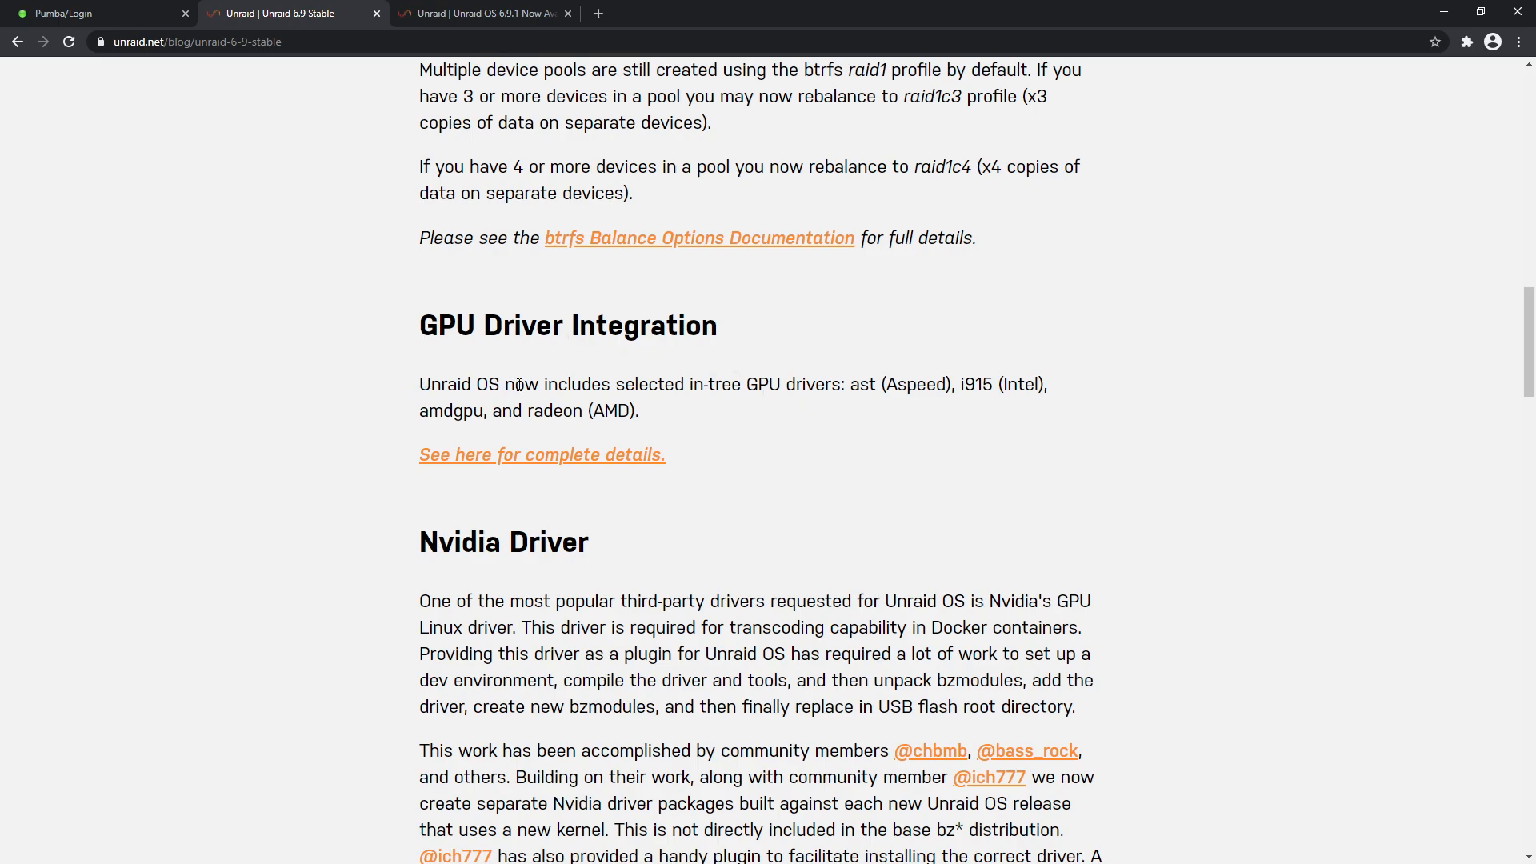
mouse_move(849, 404)
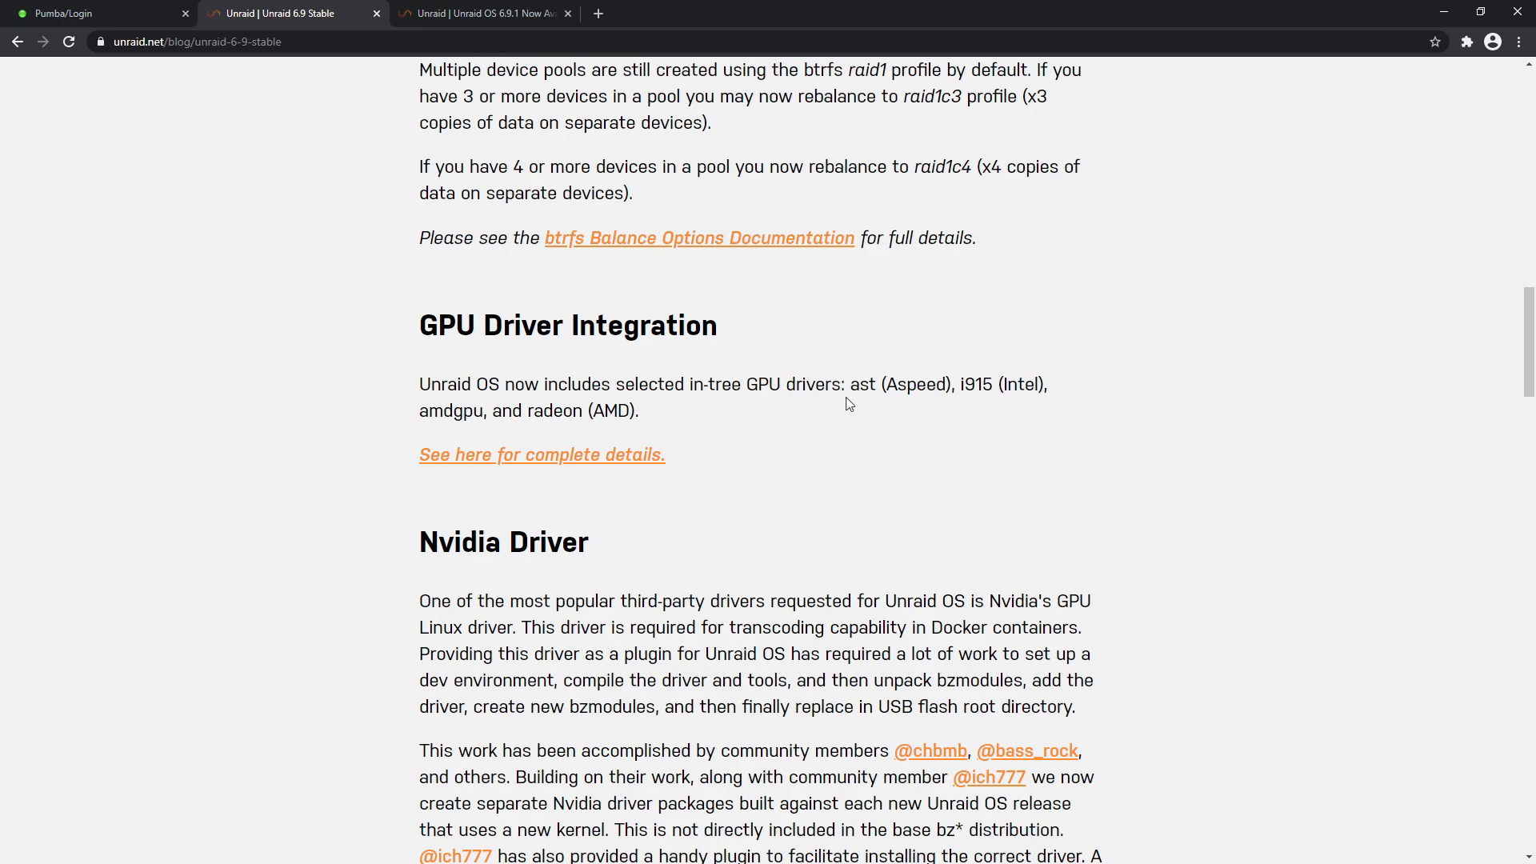
left_click_drag(852, 384, 939, 384)
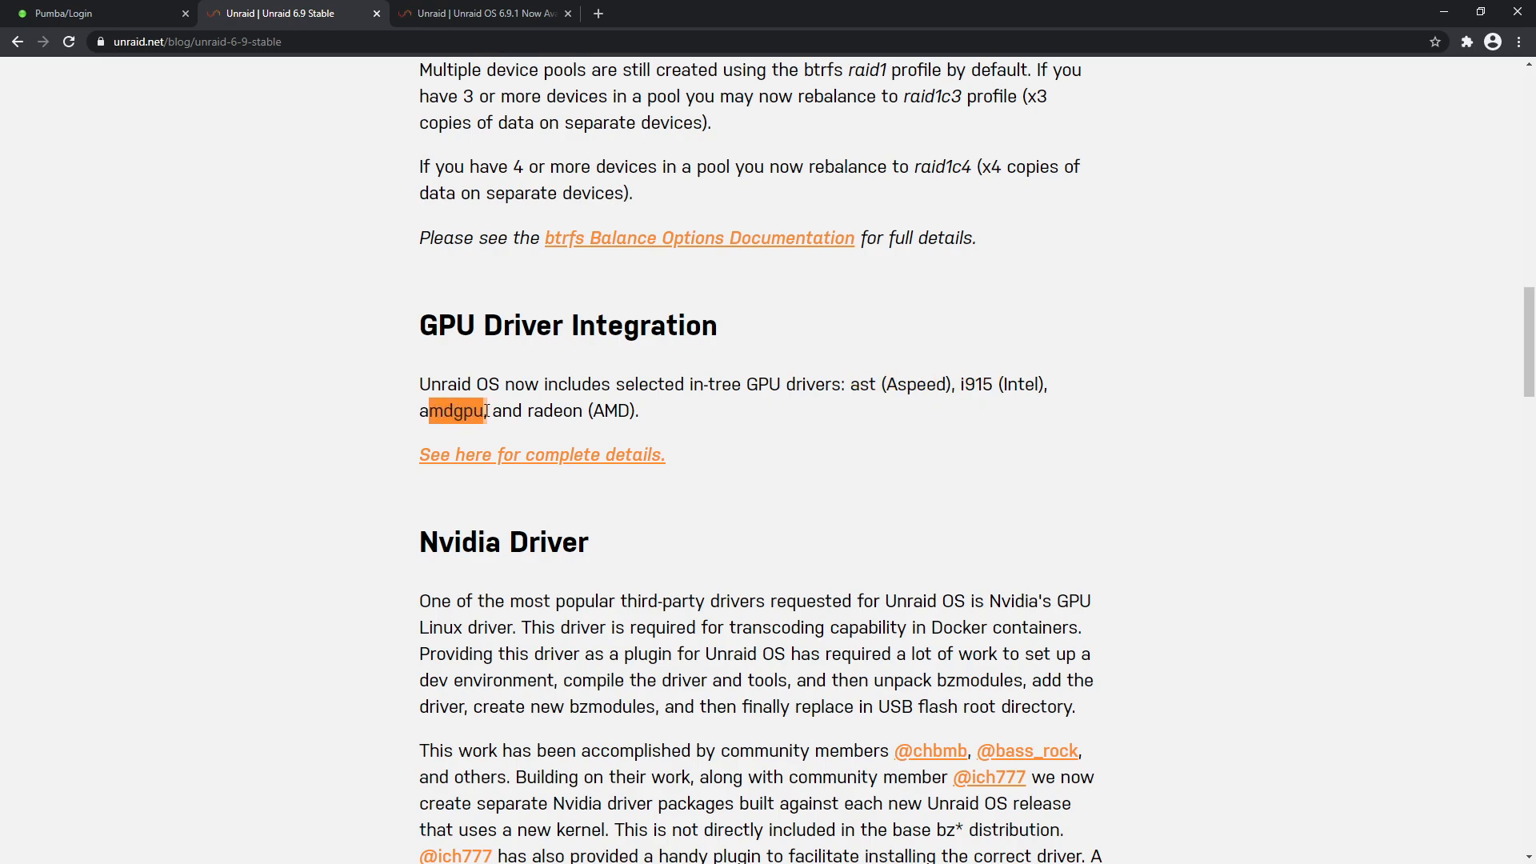
scroll("down", 3)
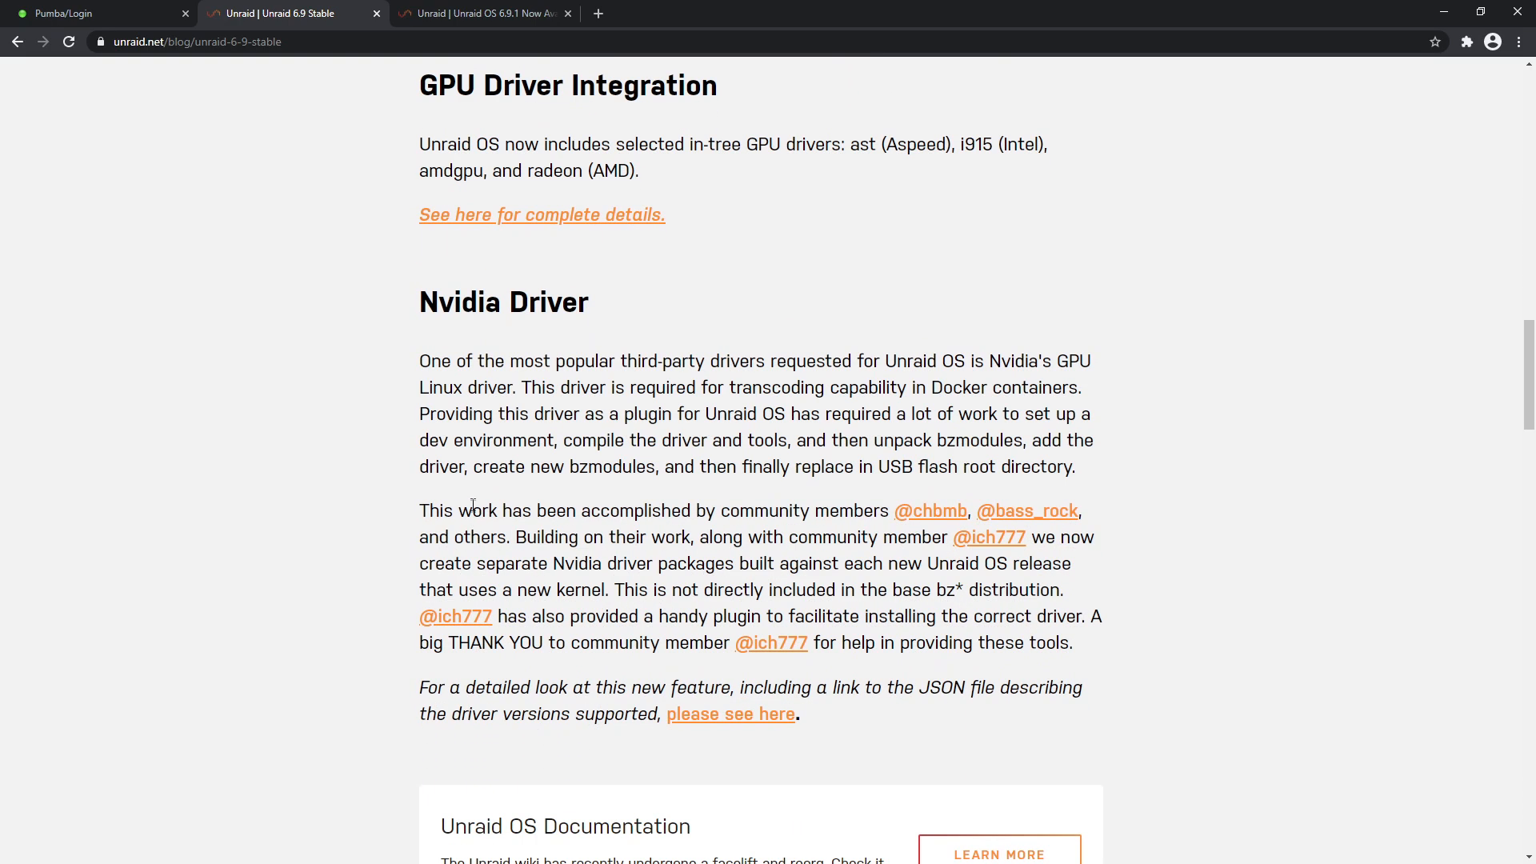
mouse_move(547, 301)
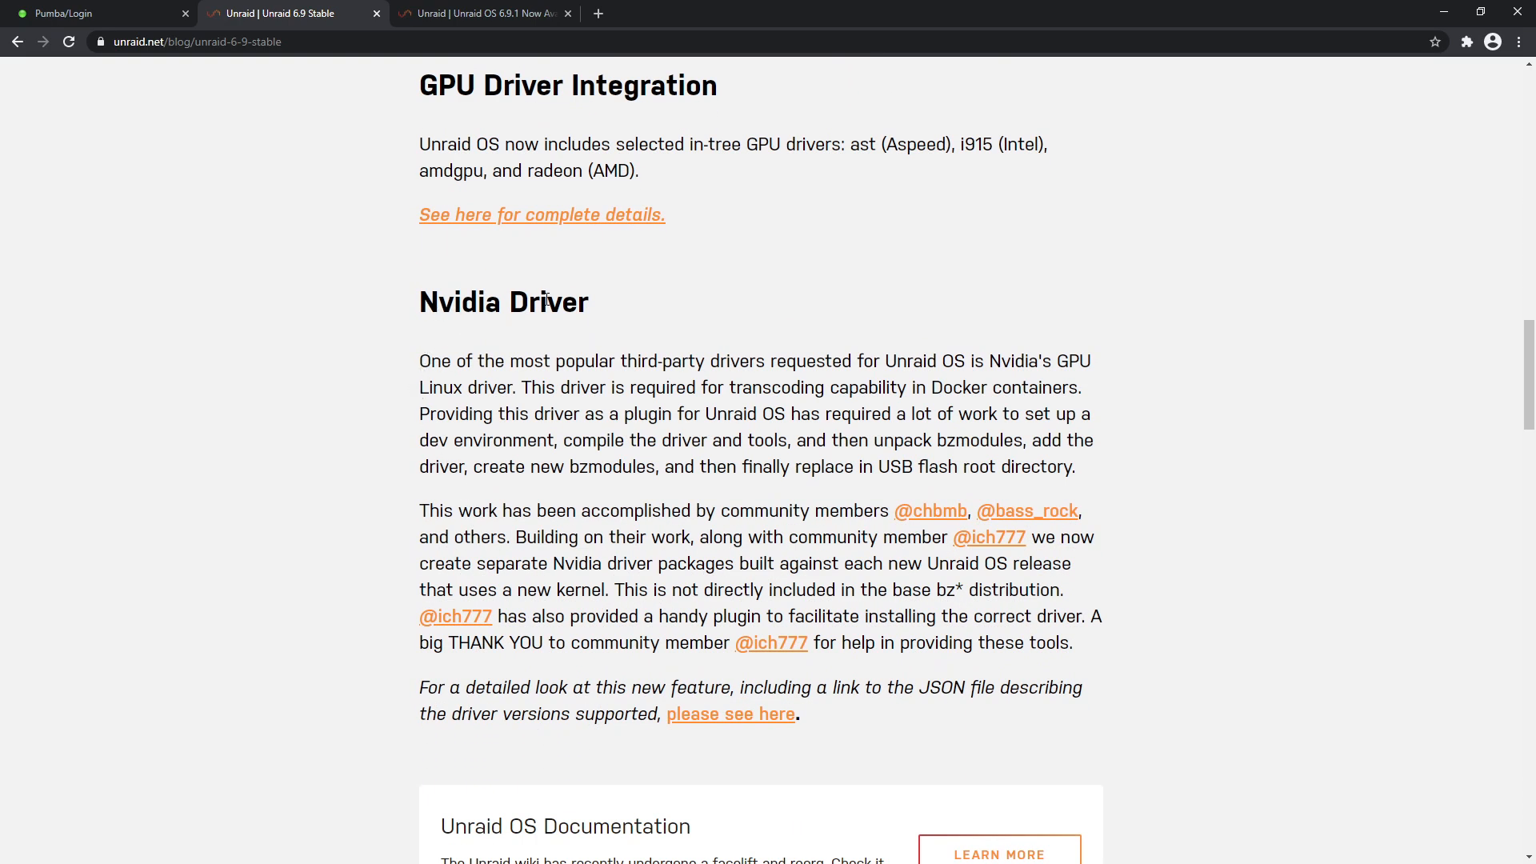
mouse_move(766, 359)
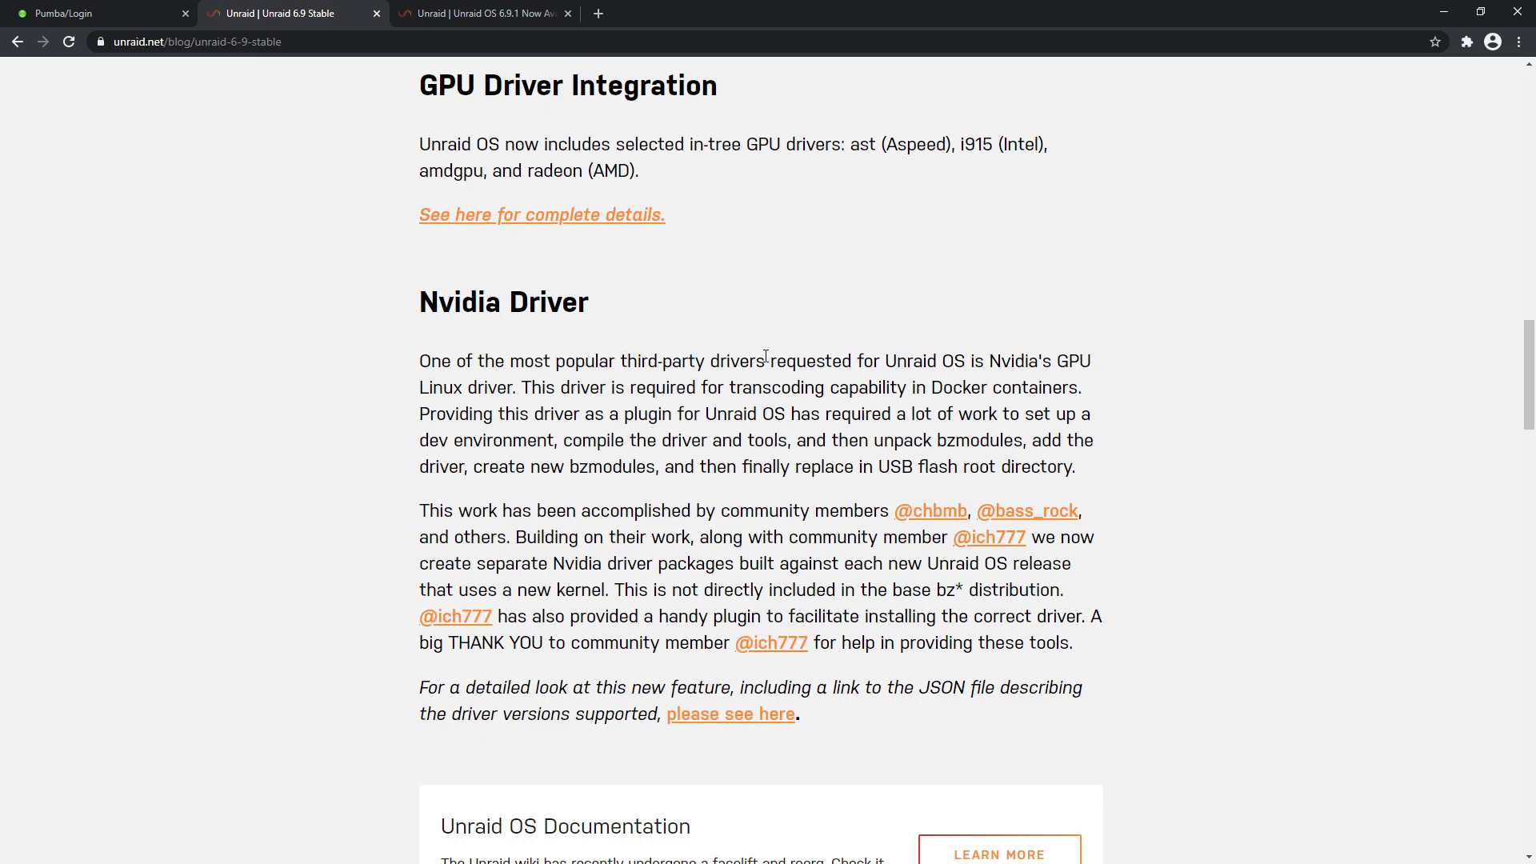
mouse_move(976, 371)
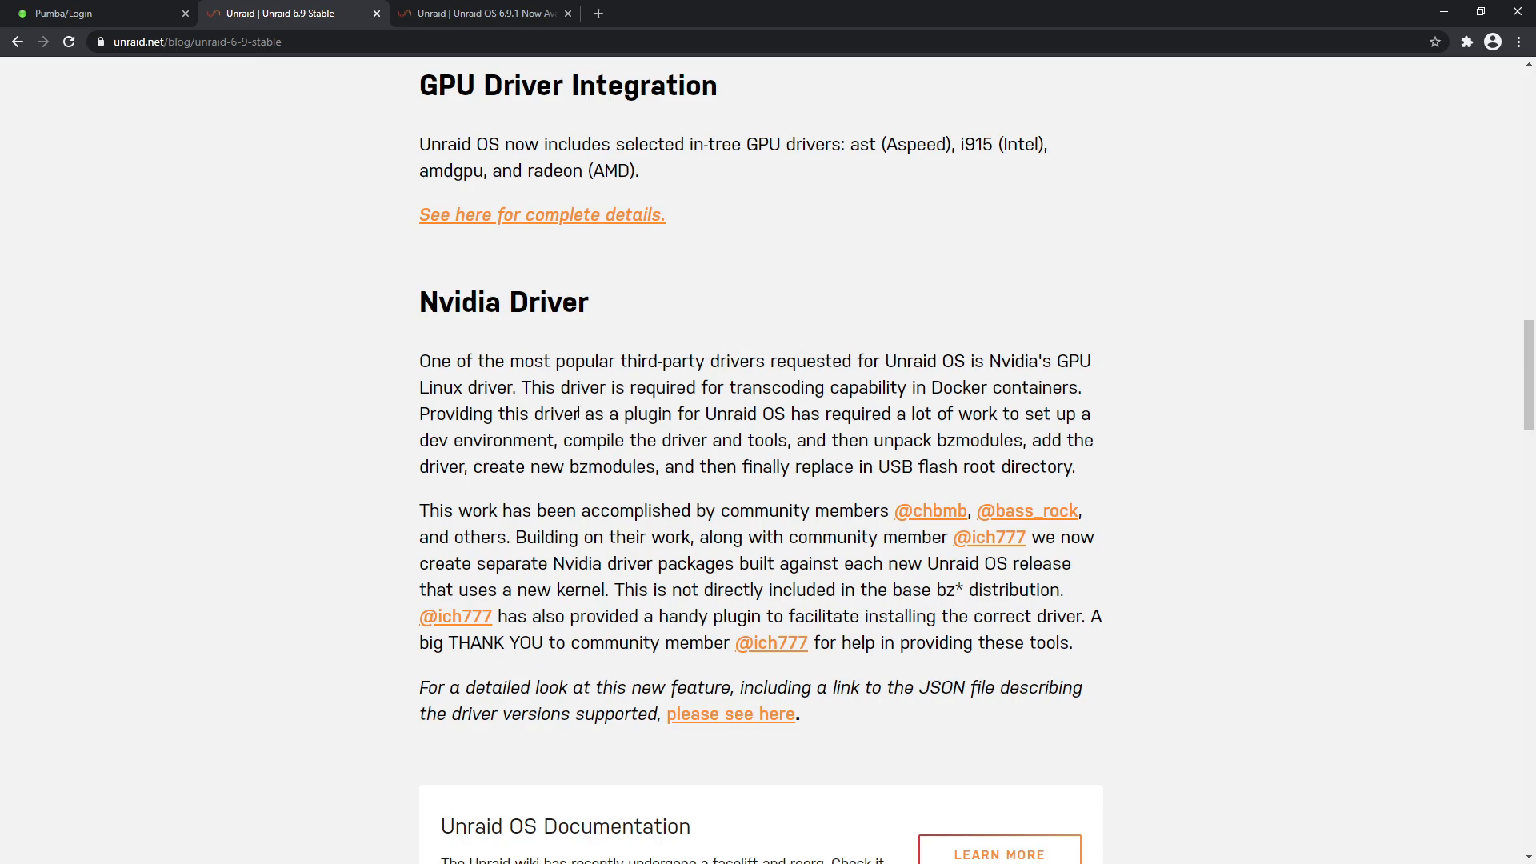
mouse_move(787, 382)
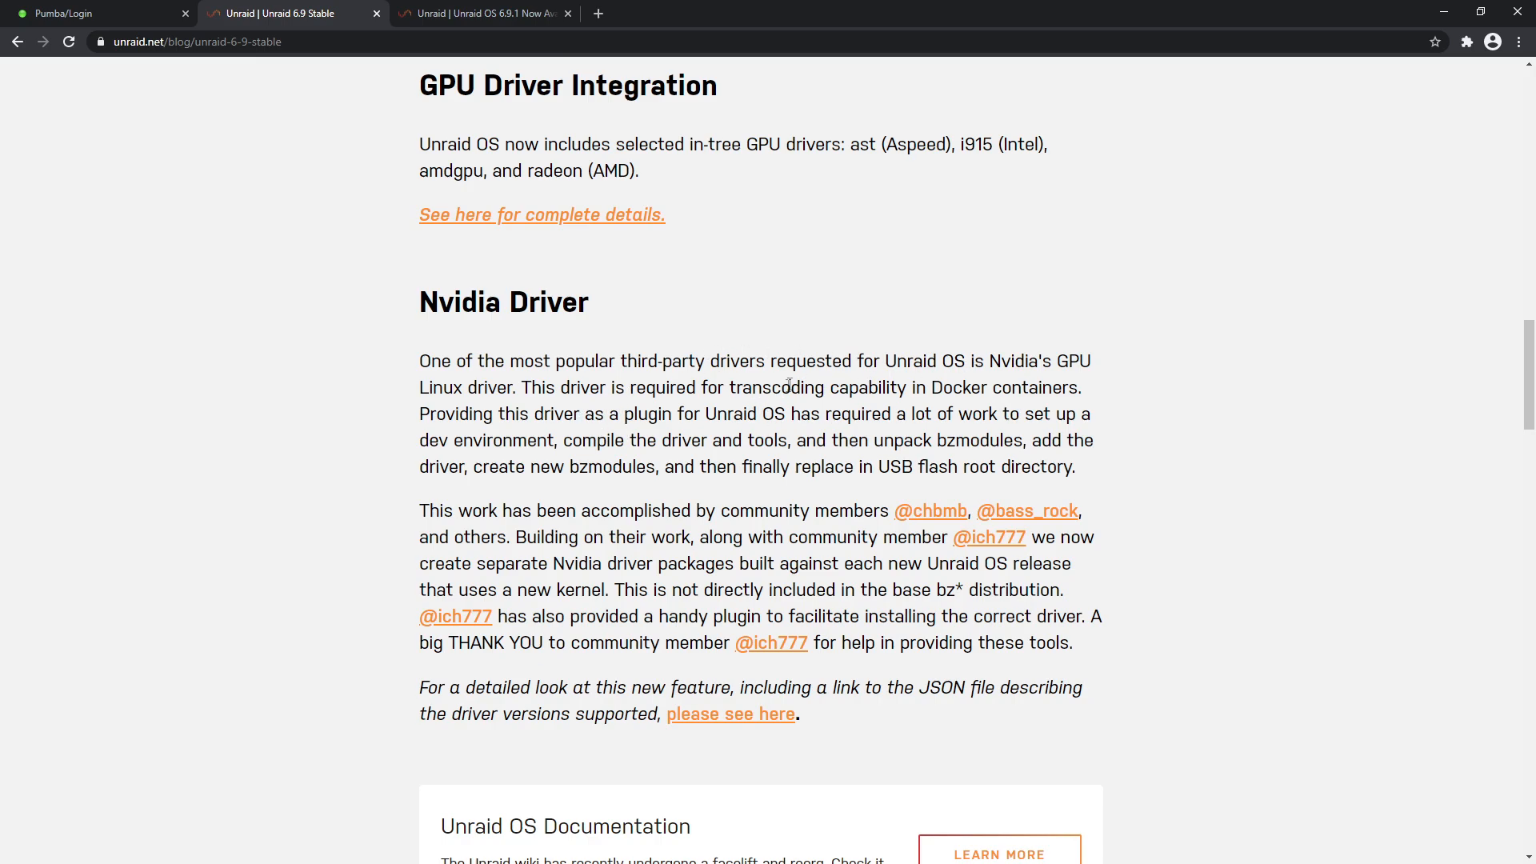
mouse_move(952, 392)
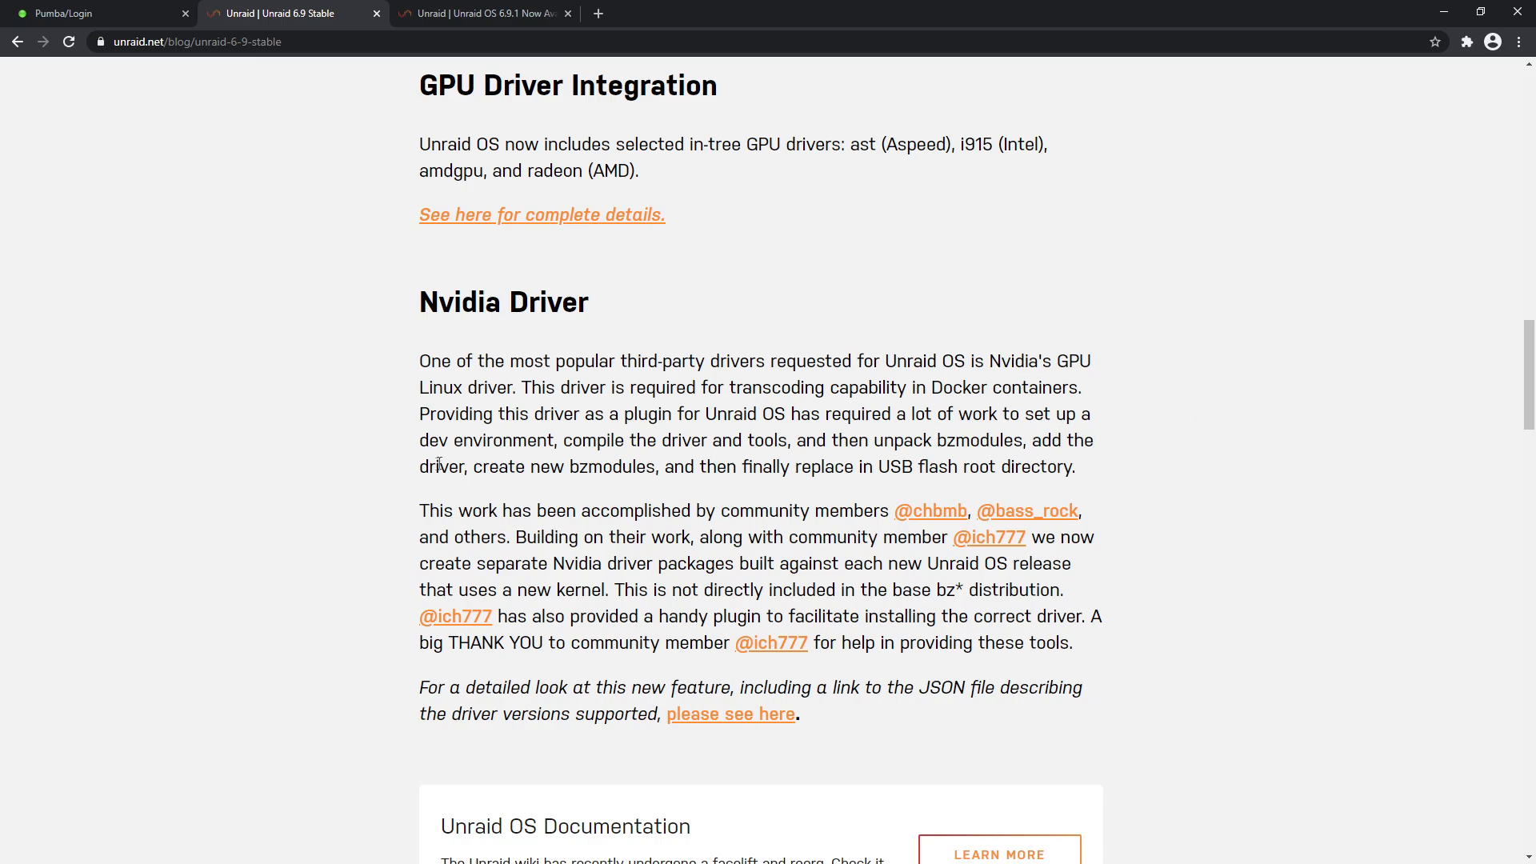
scroll("down", 3)
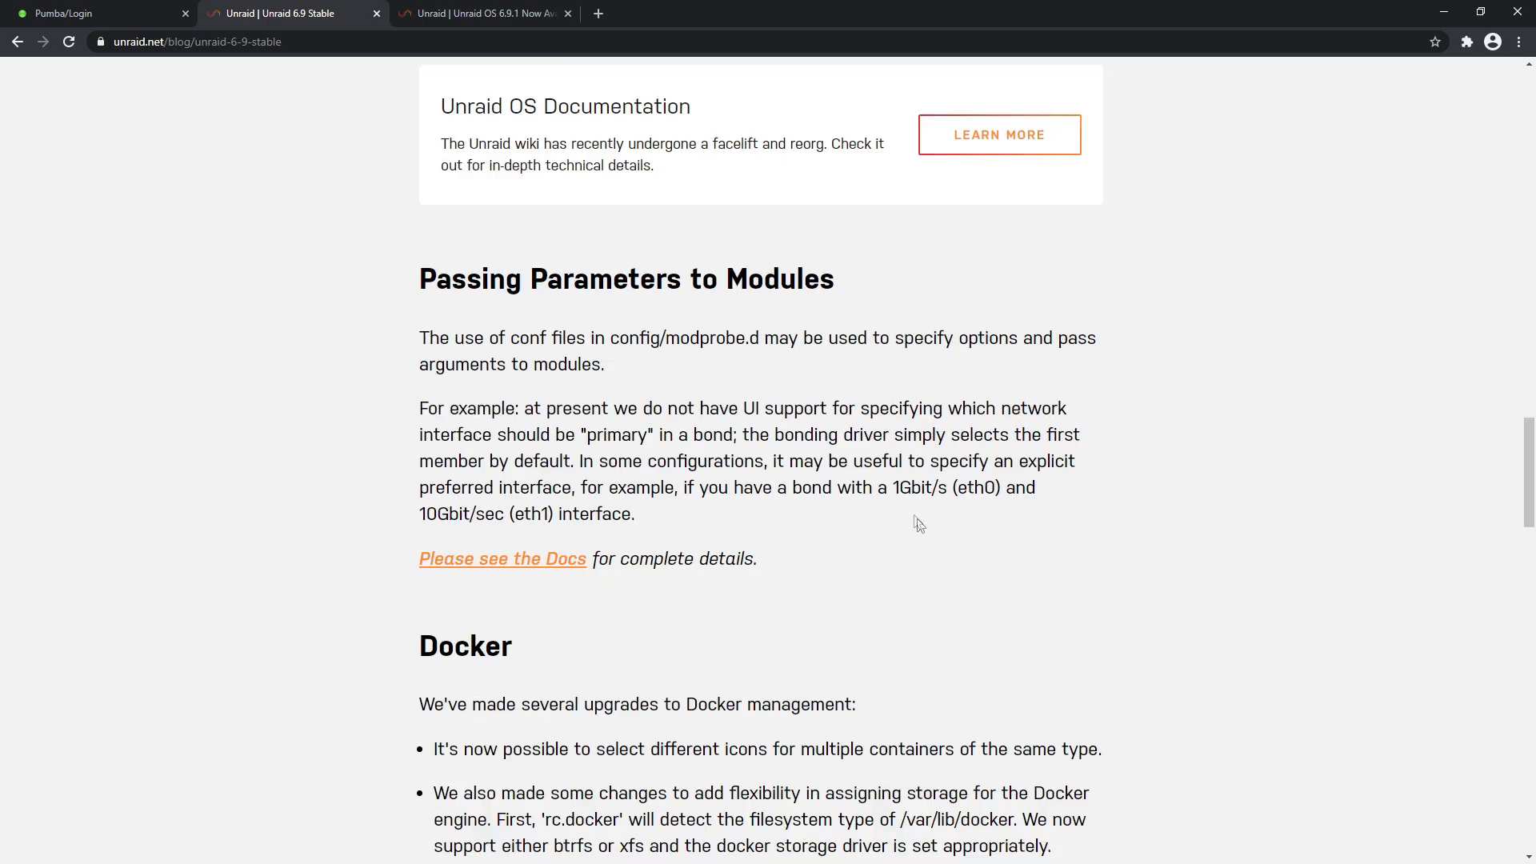
mouse_move(461, 363)
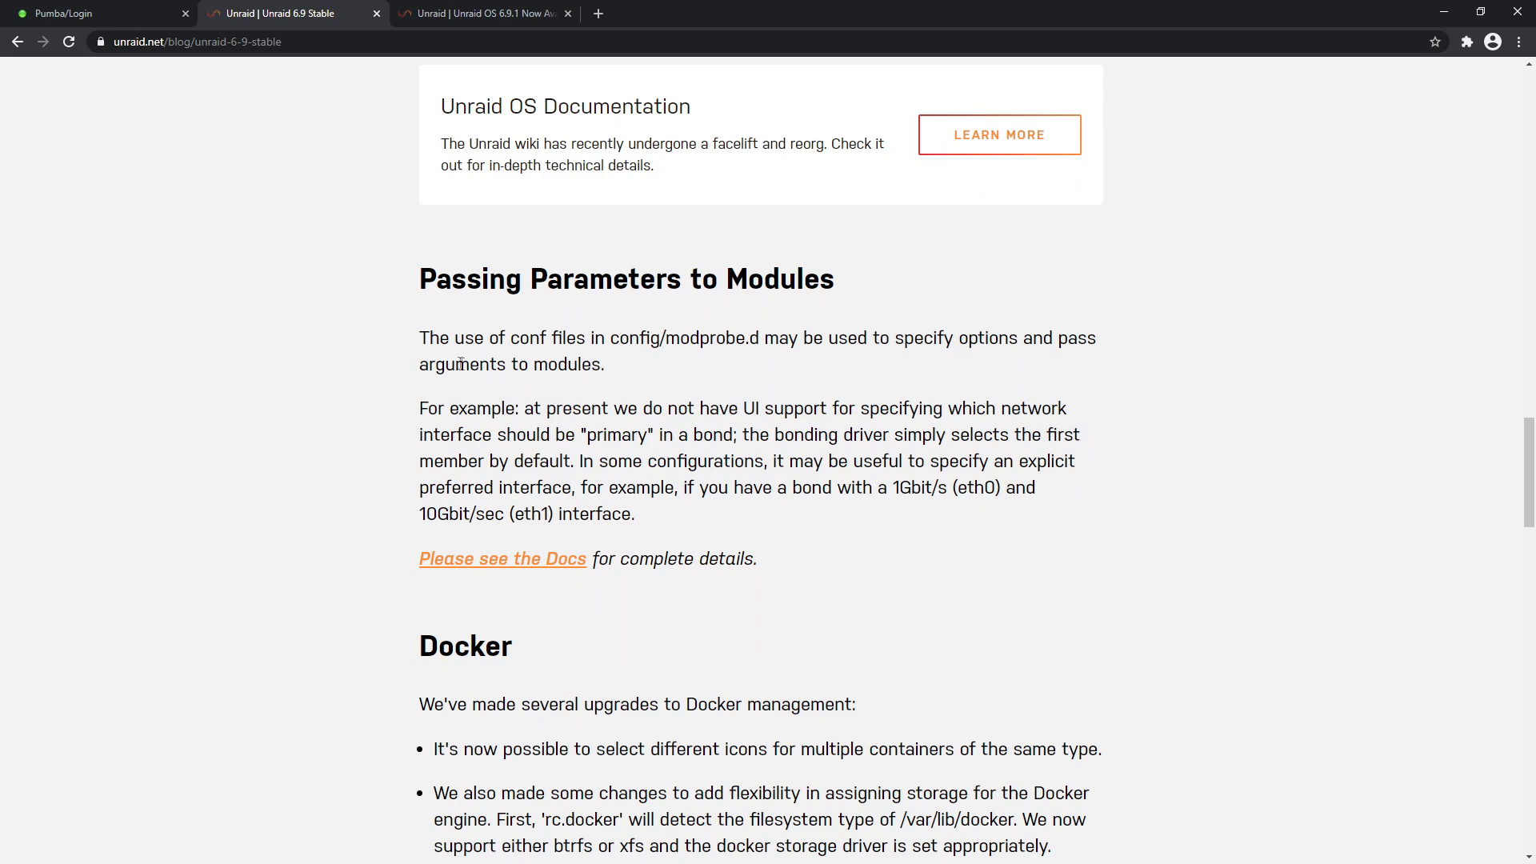
mouse_move(606, 365)
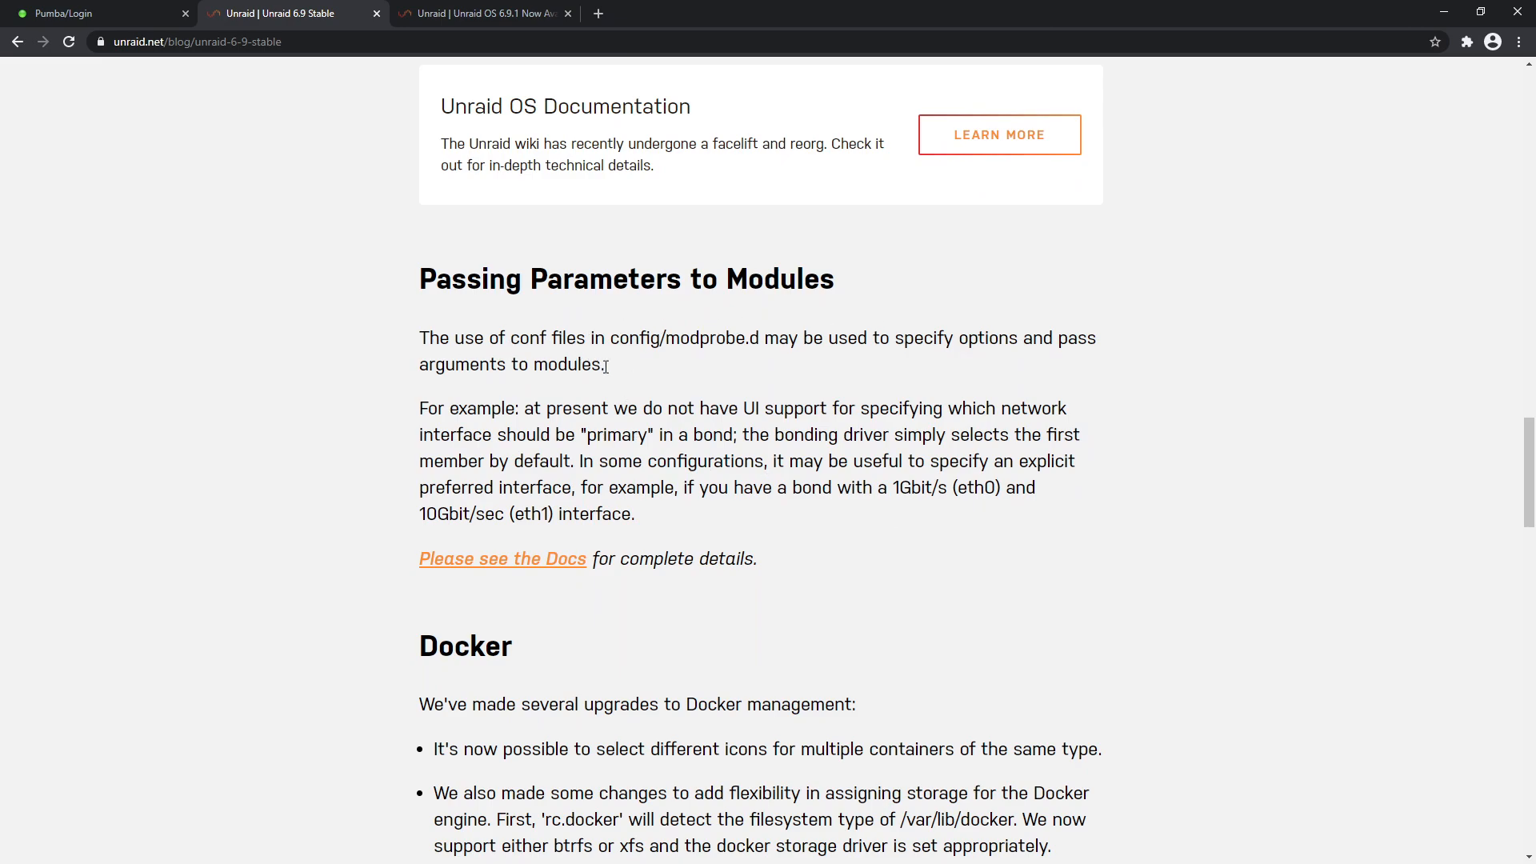
mouse_move(719, 340)
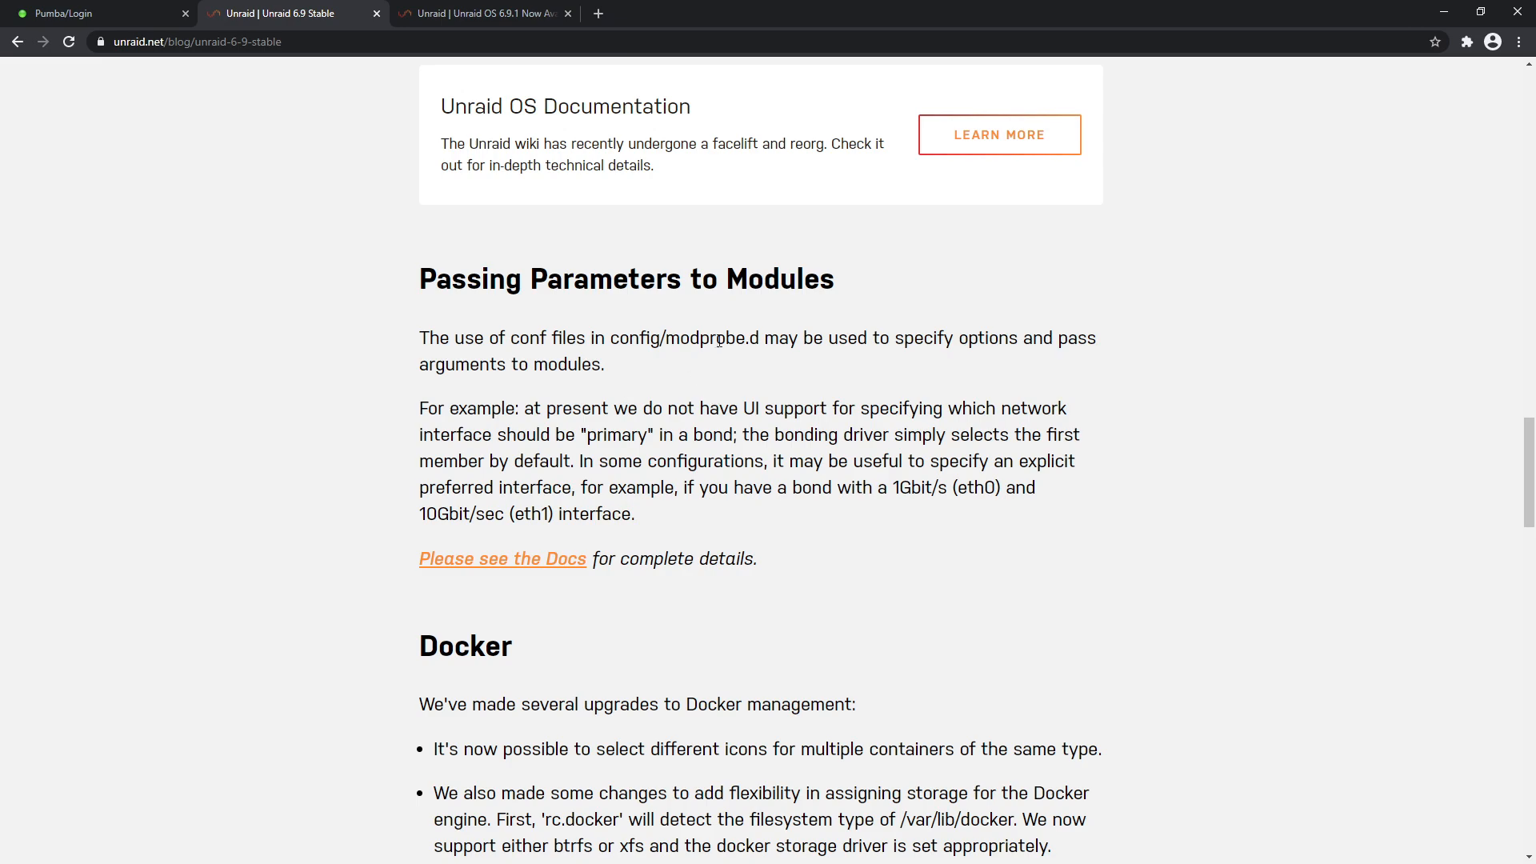
mouse_move(1008, 365)
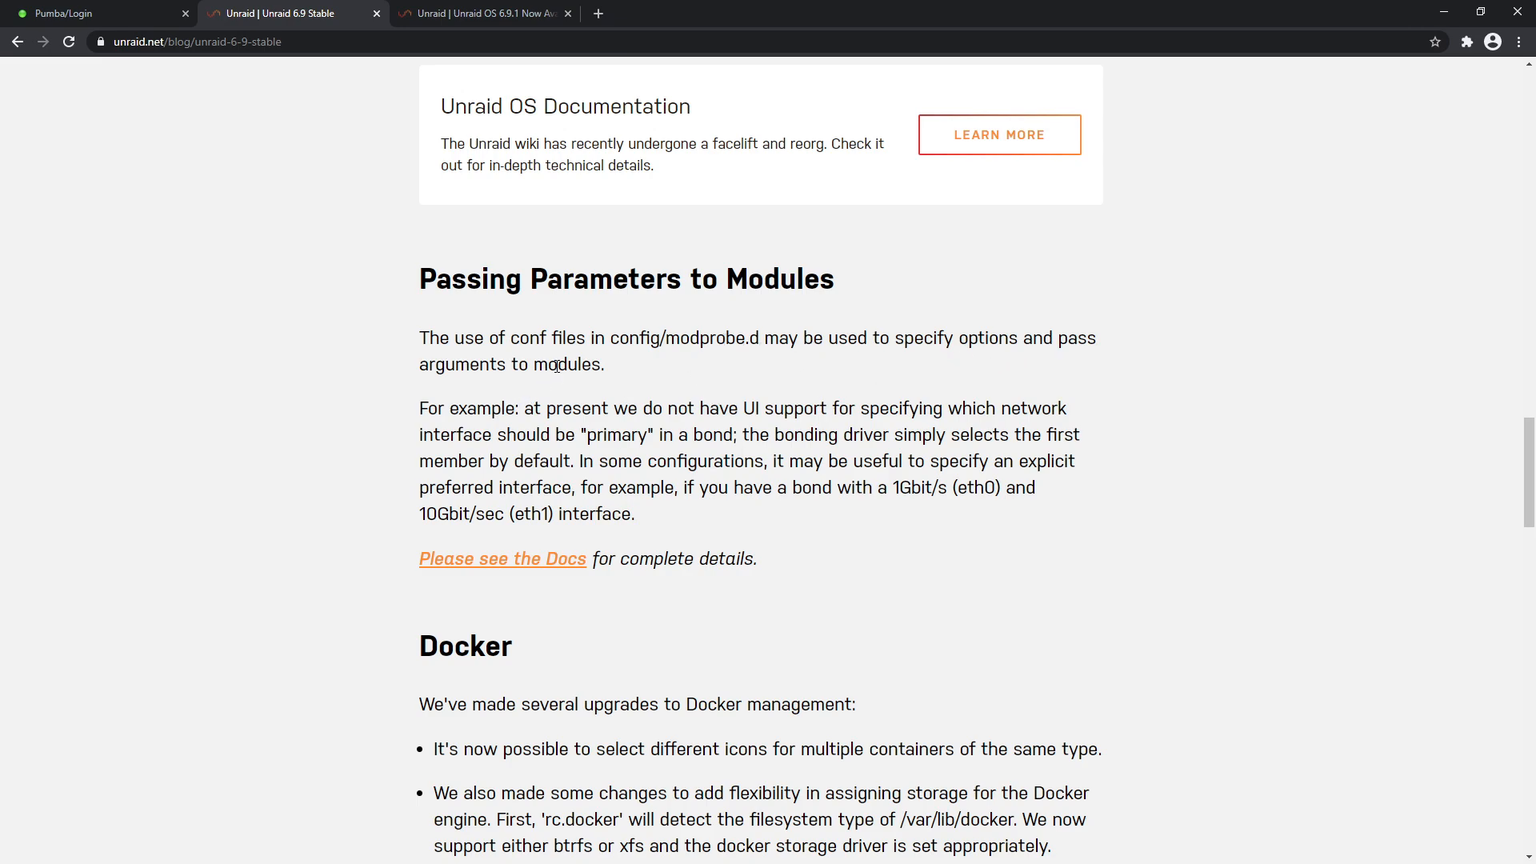
left_click_drag(762, 487, 922, 488)
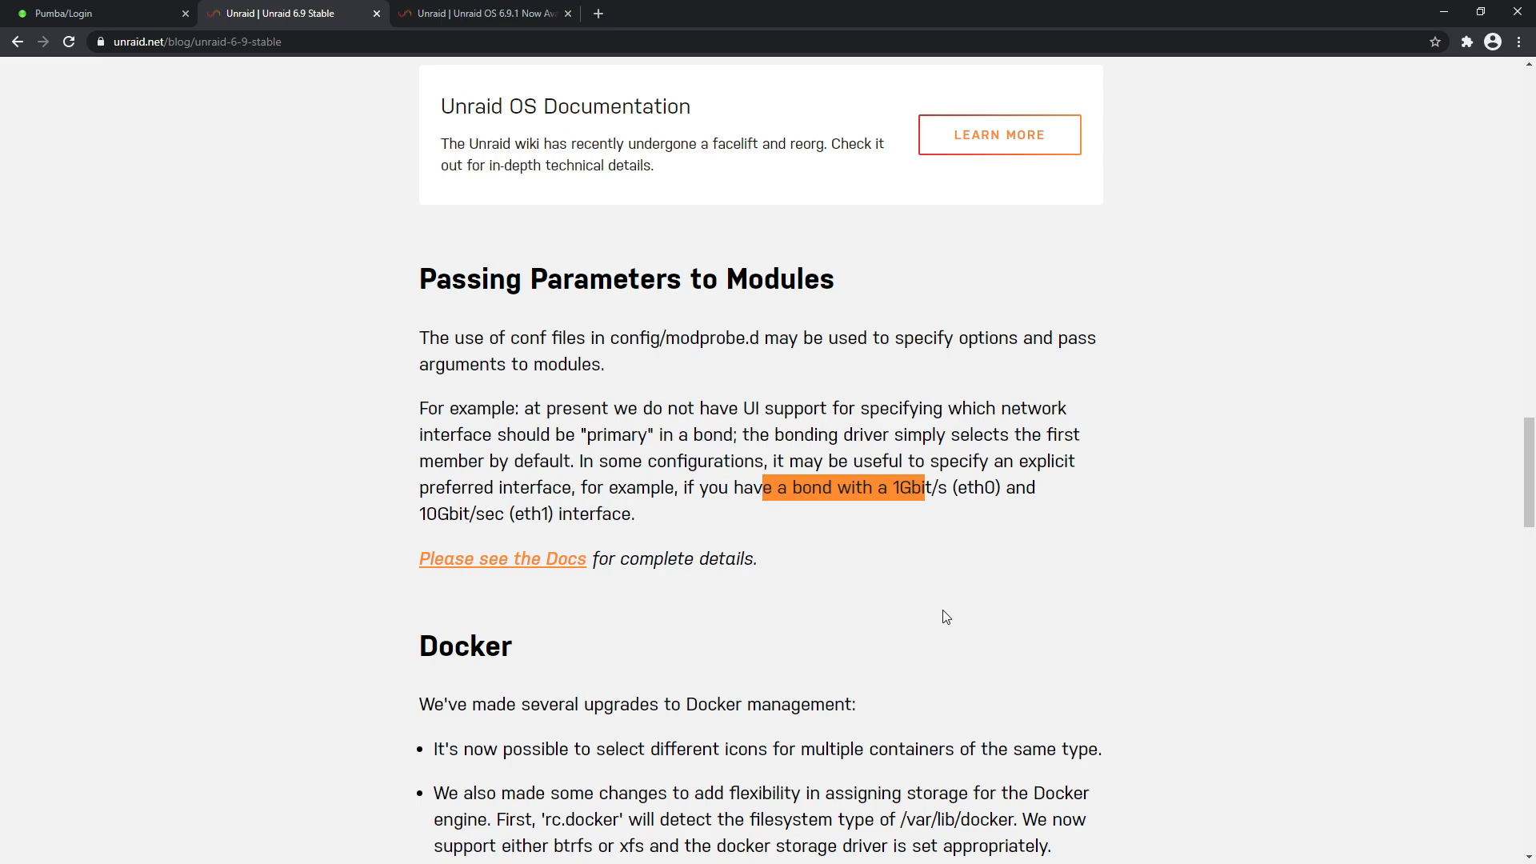
Clear the network paragraph highlight and highlight the Docker section through 'Please see here'
scroll("down", 3)
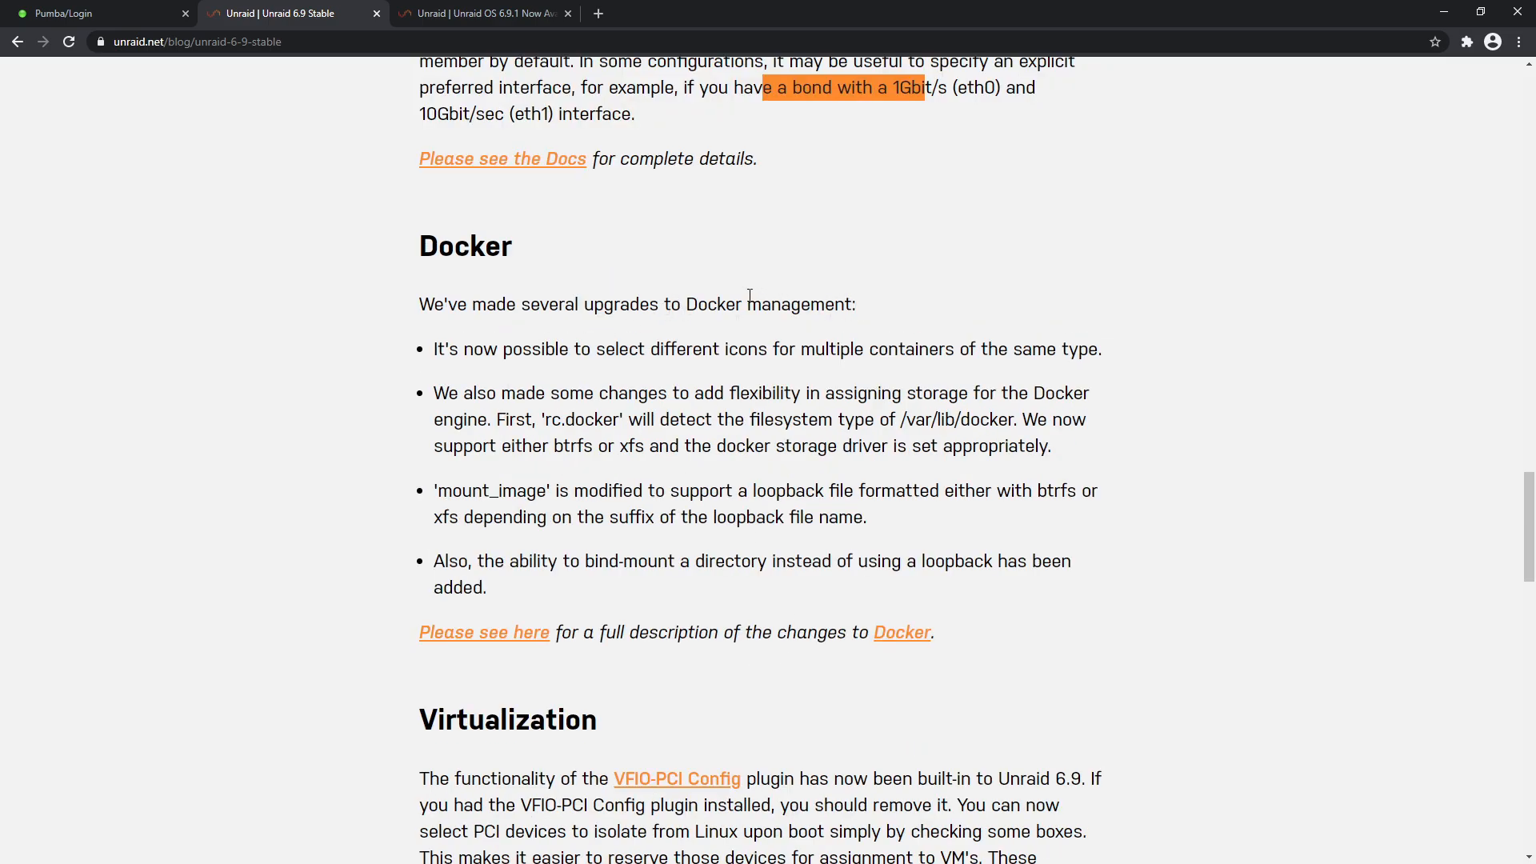
mouse_move(1137, 475)
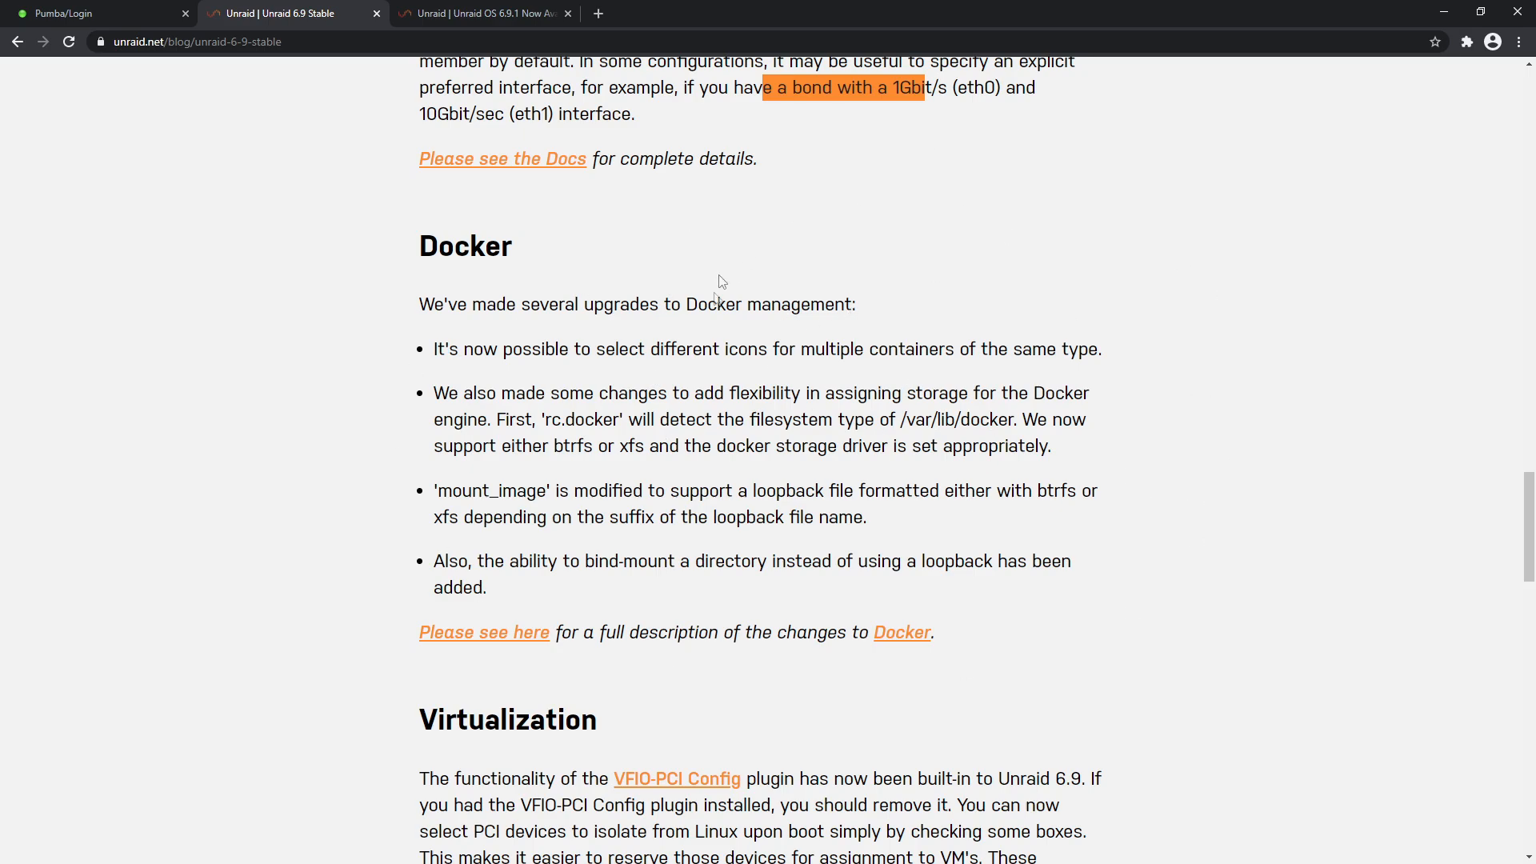
mouse_move(800, 440)
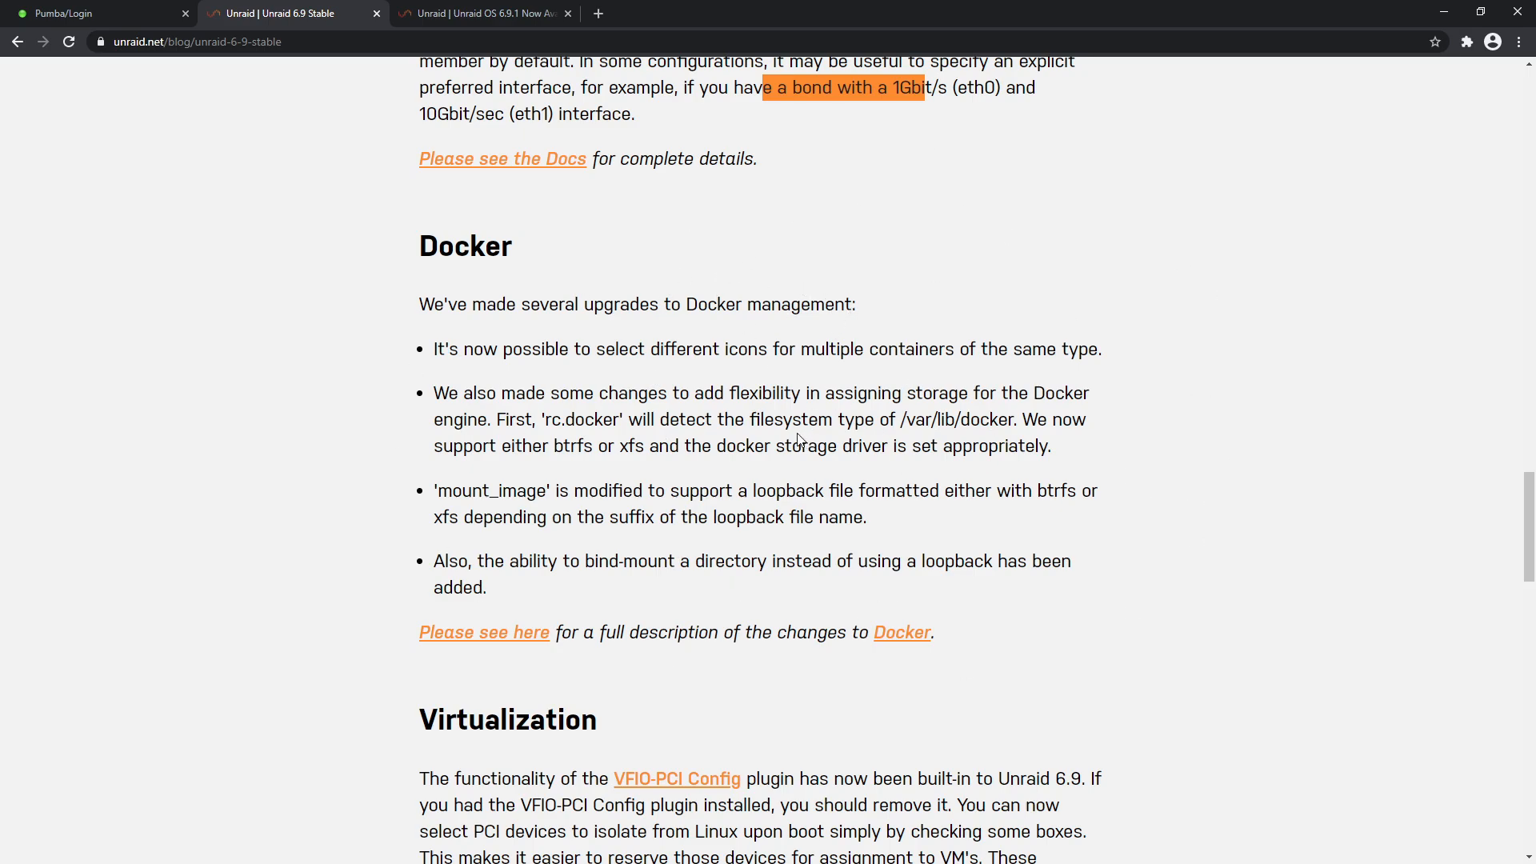
mouse_move(634, 371)
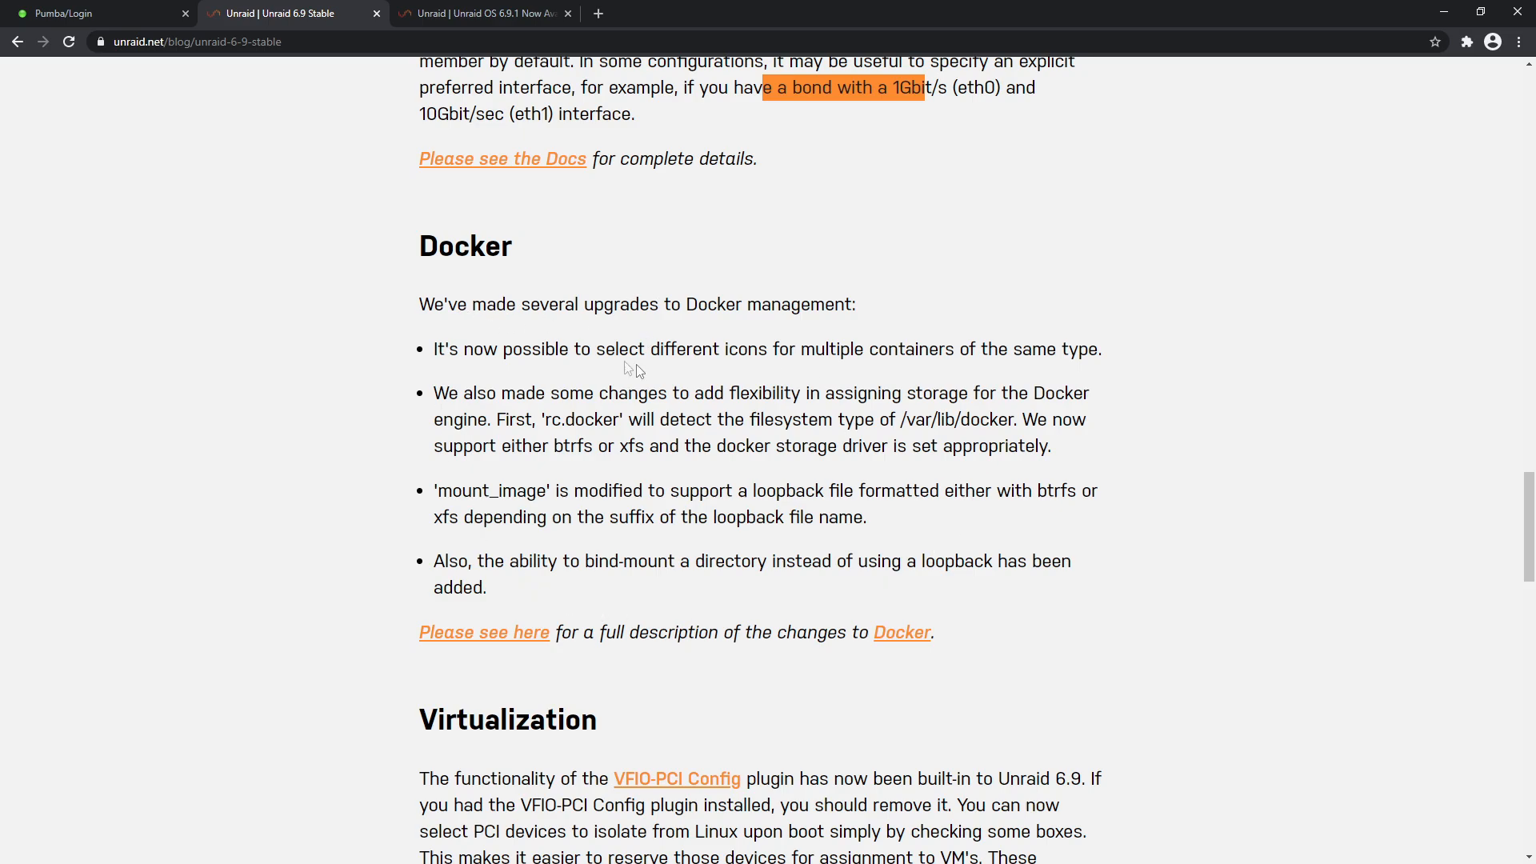
mouse_move(769, 355)
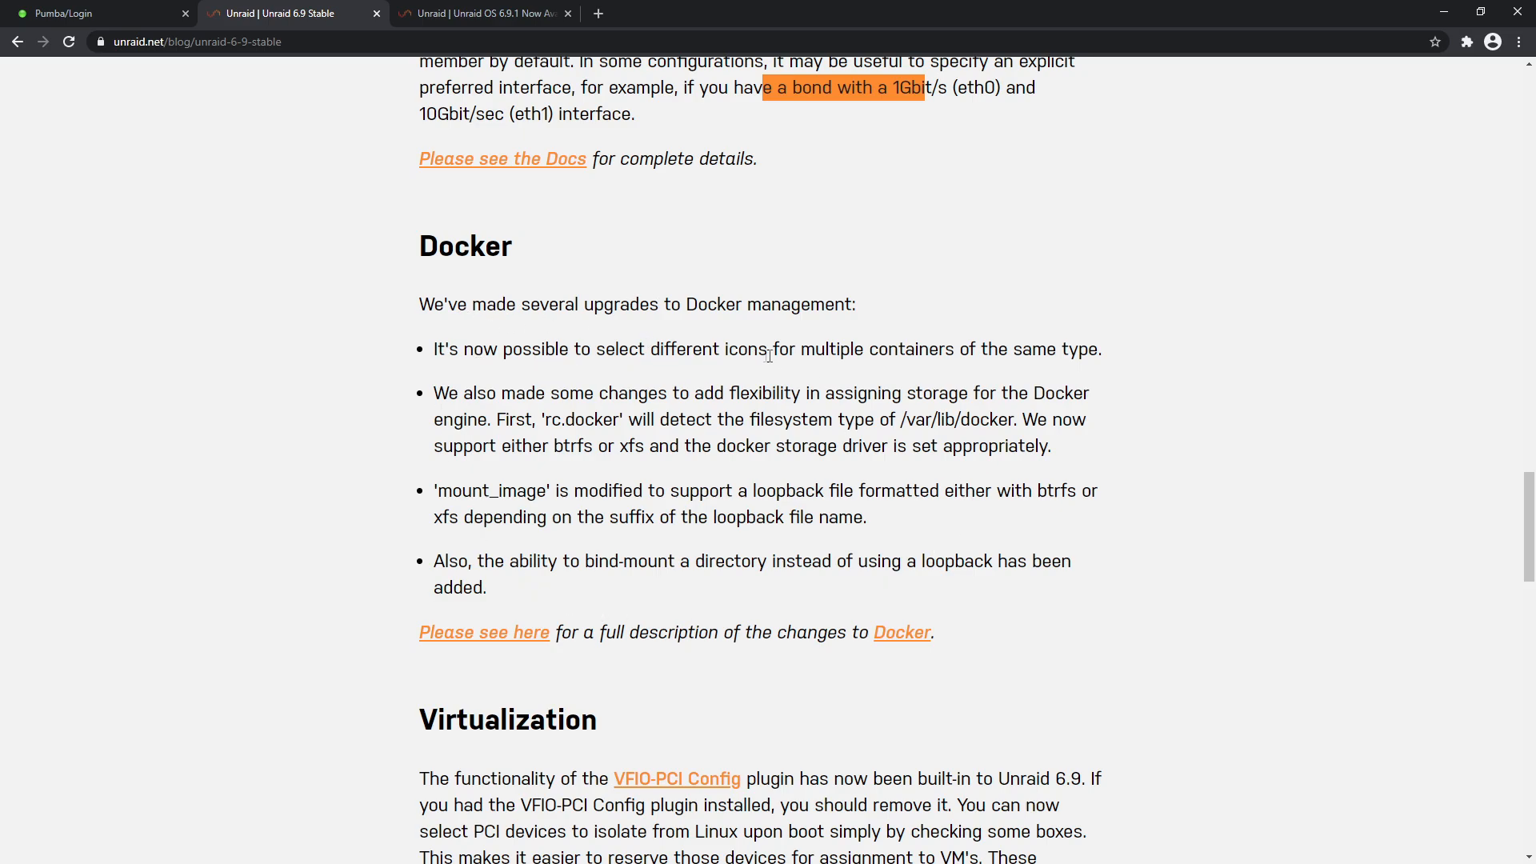
mouse_move(1009, 348)
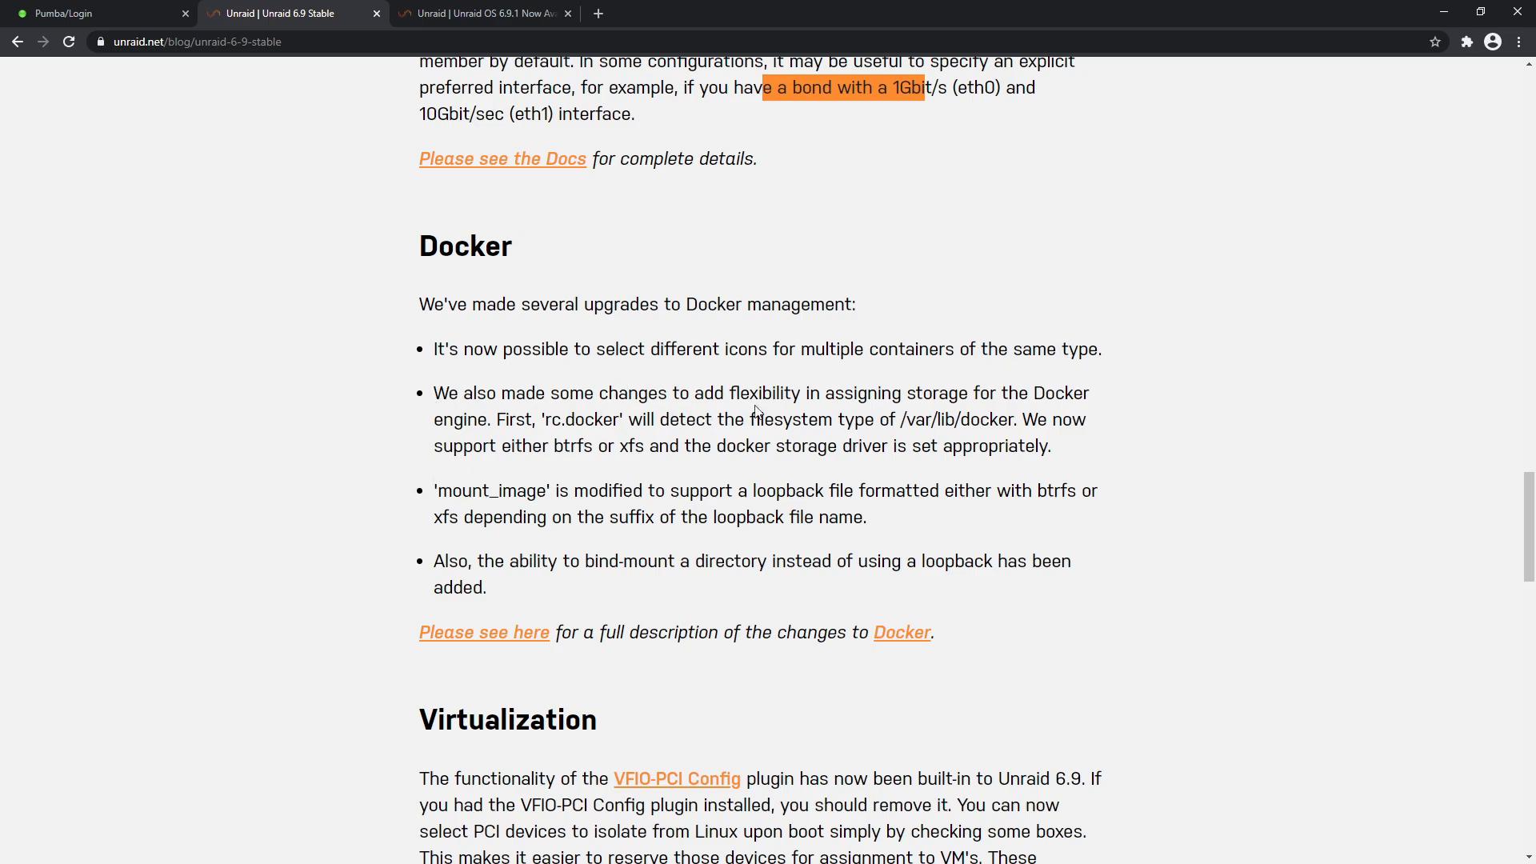
mouse_move(529, 442)
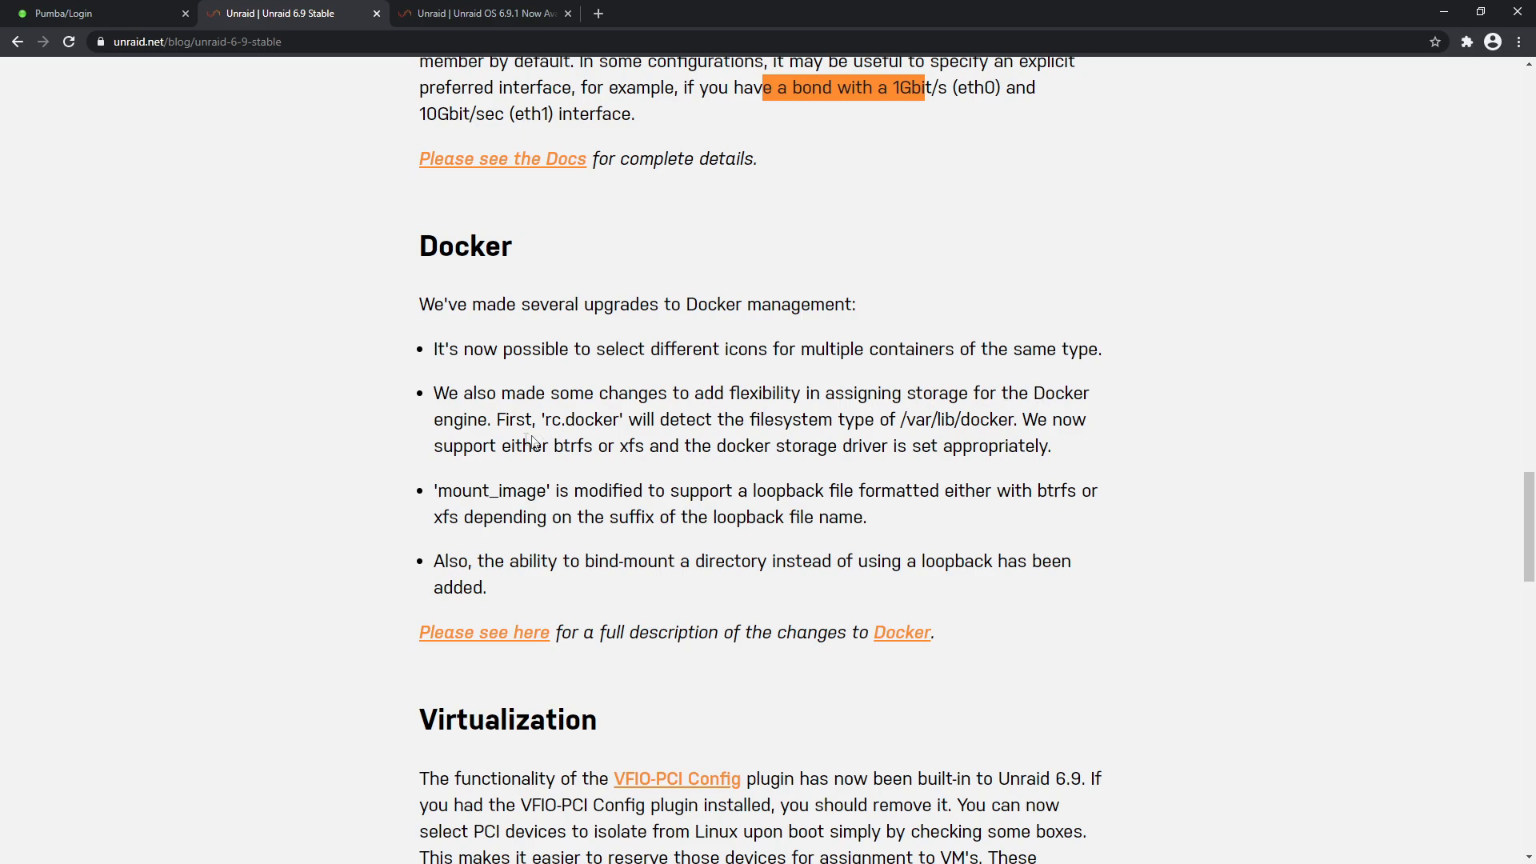
mouse_move(566, 436)
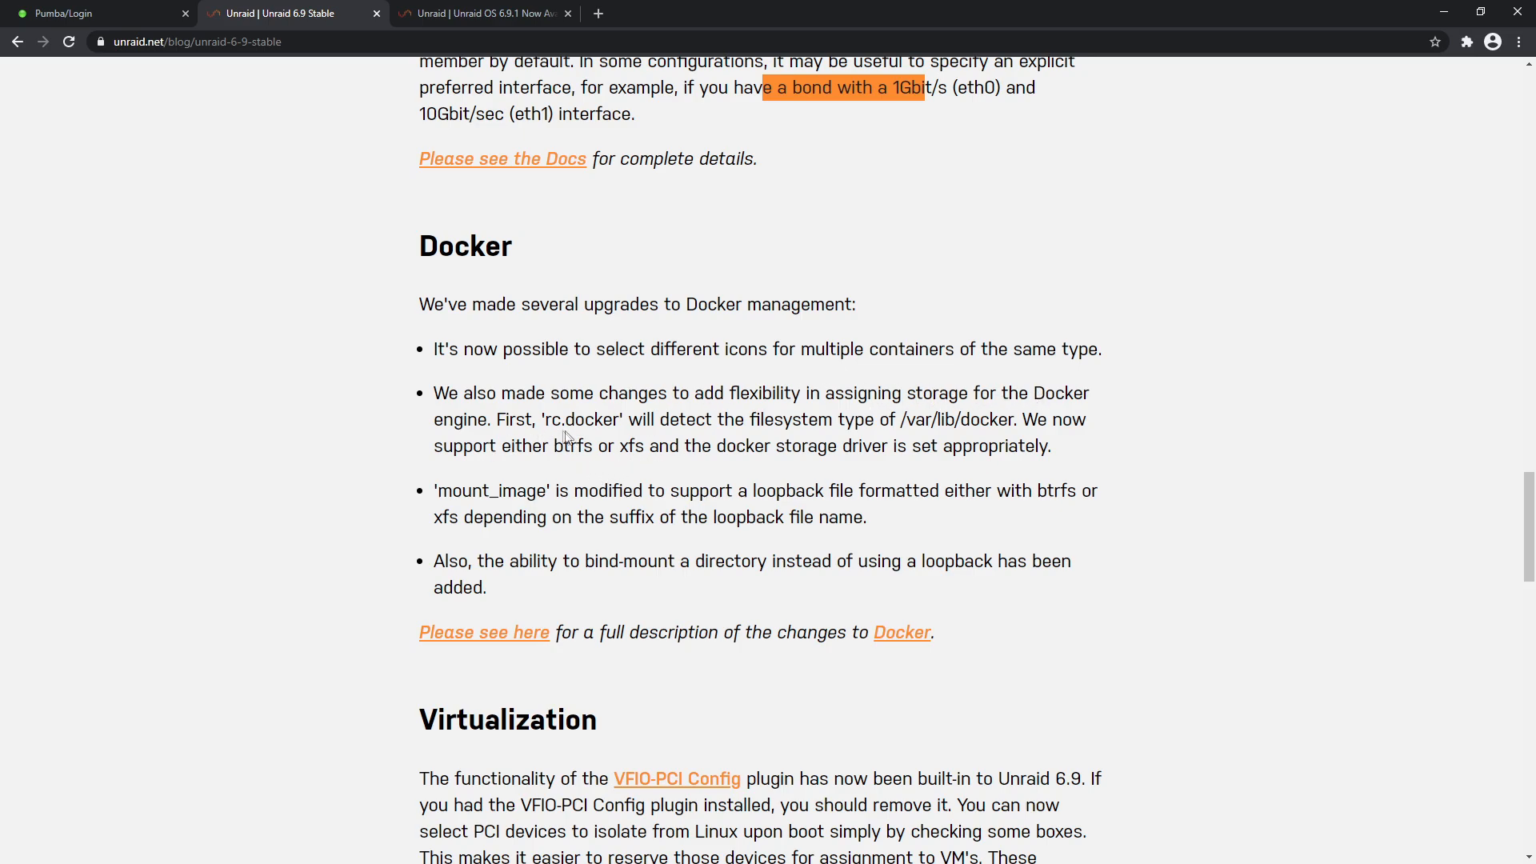
mouse_move(828, 439)
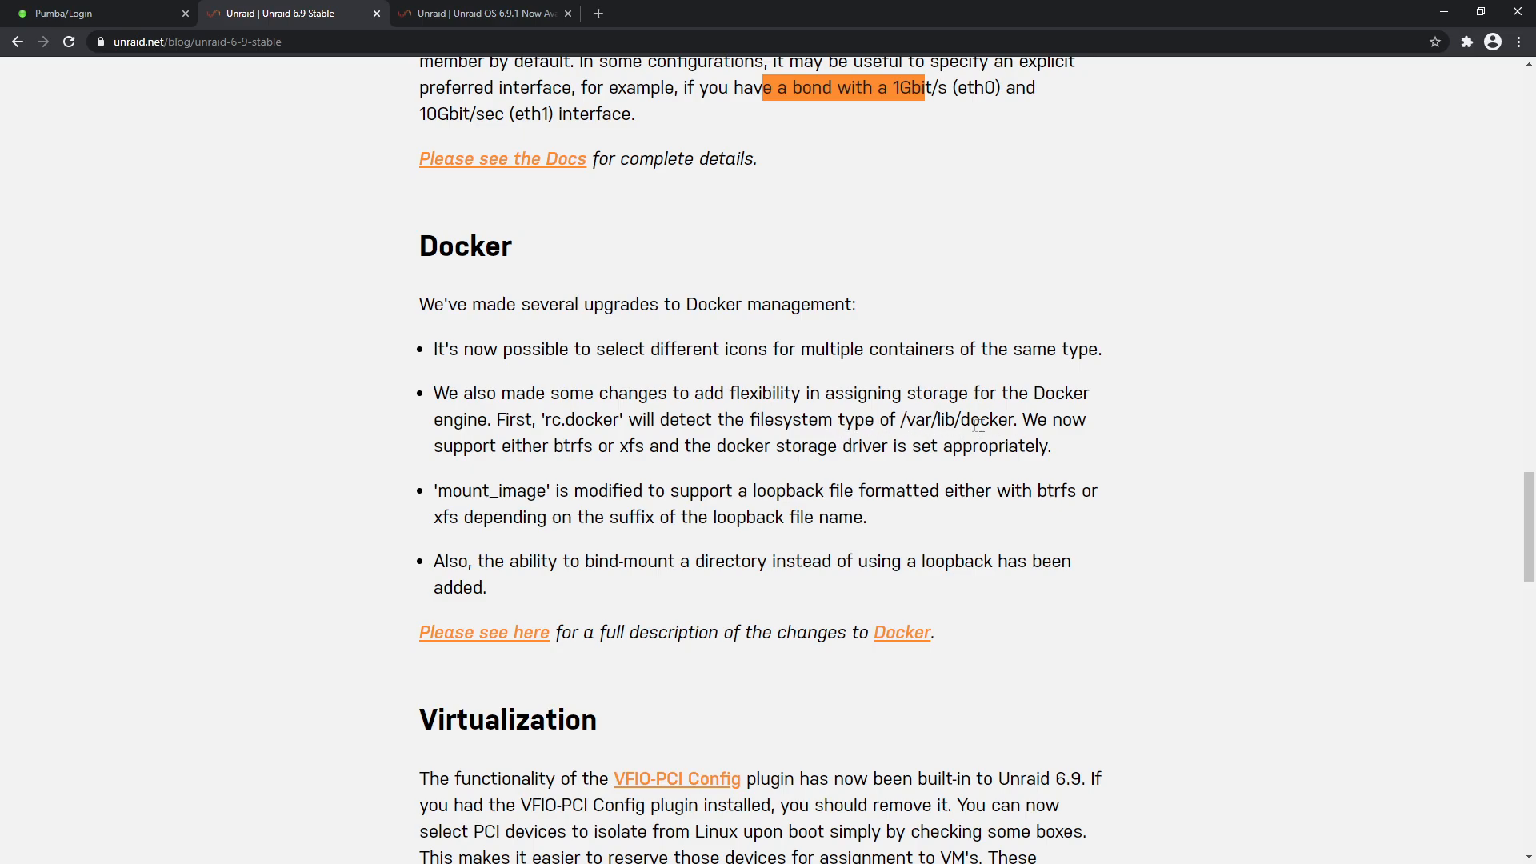
double_click(977, 420)
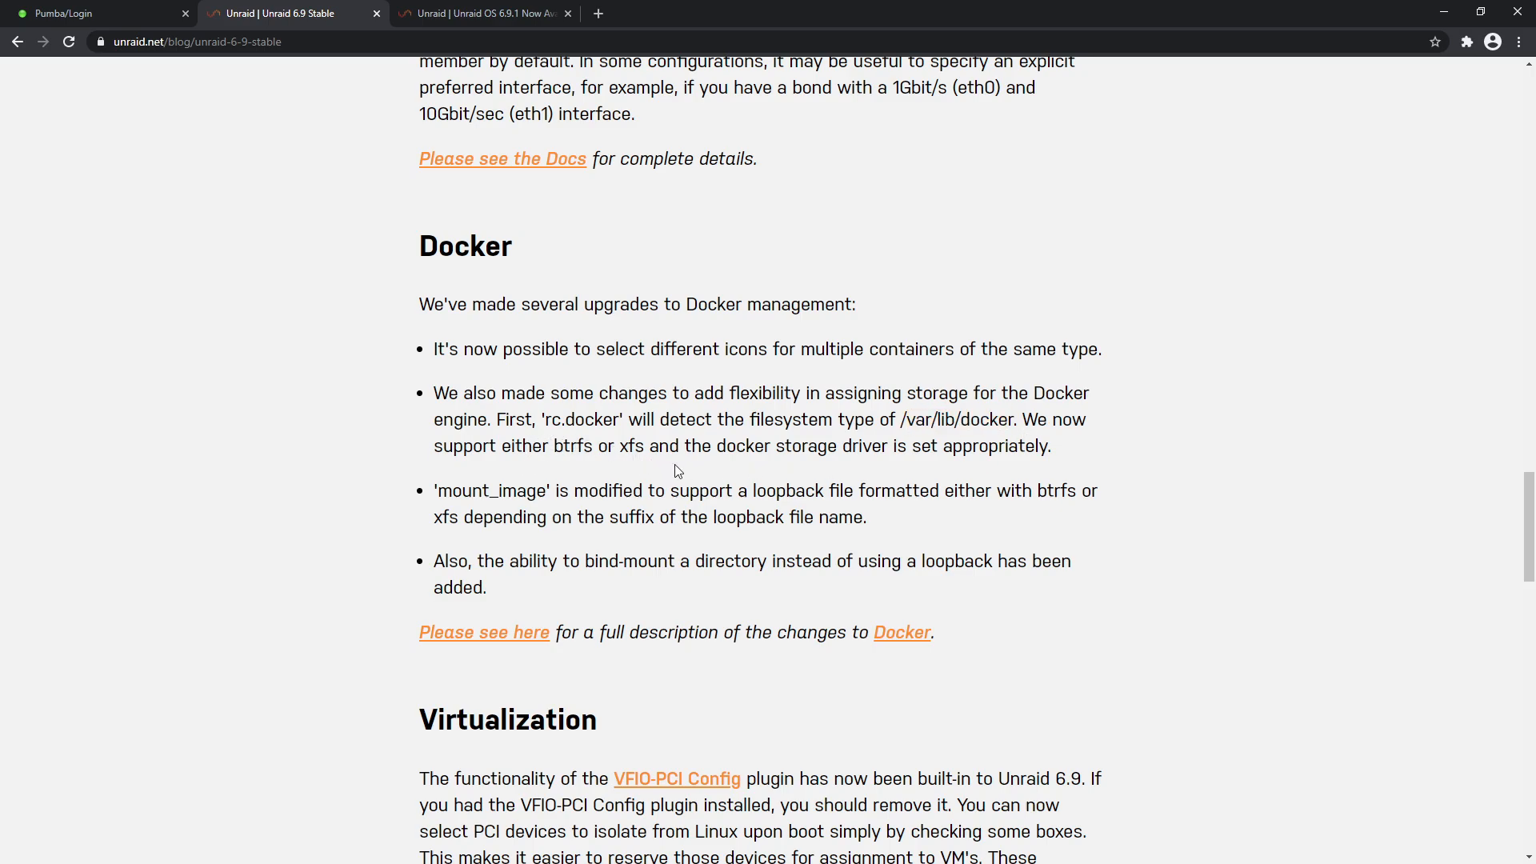
mouse_move(898, 480)
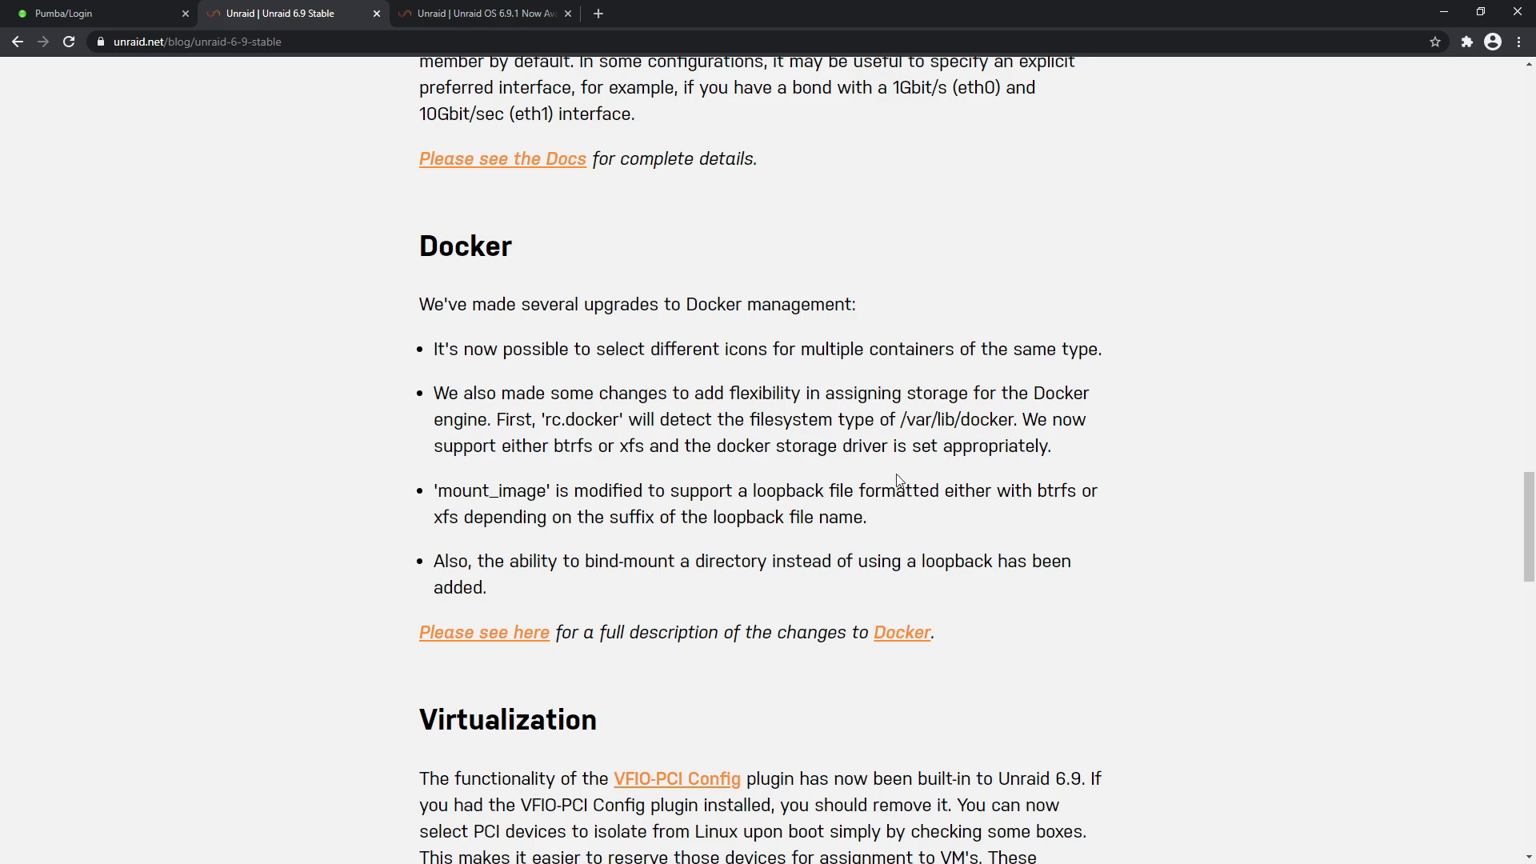
mouse_move(1009, 411)
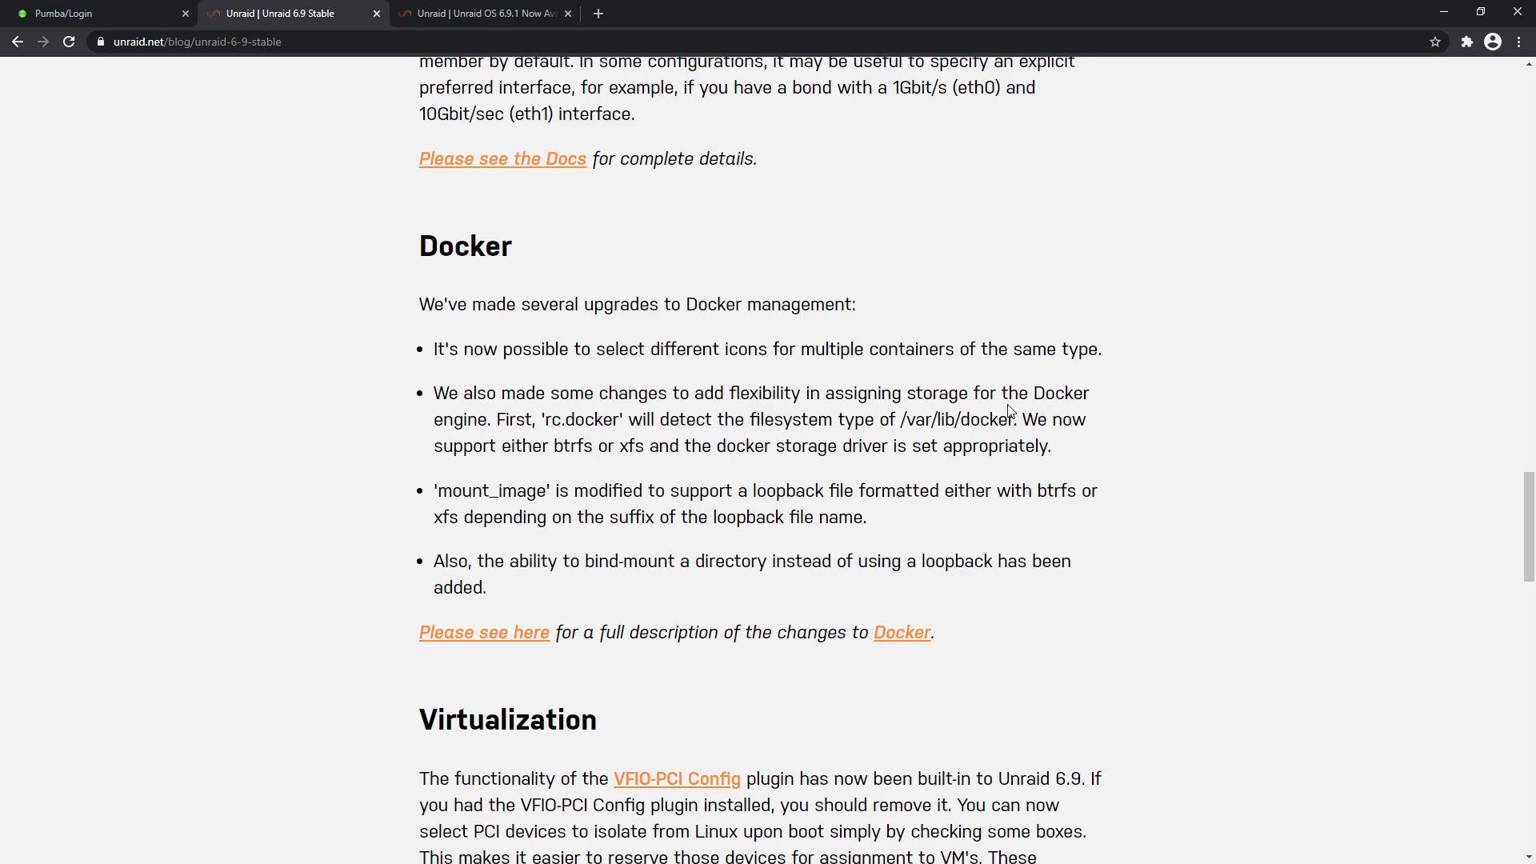
mouse_move(789, 514)
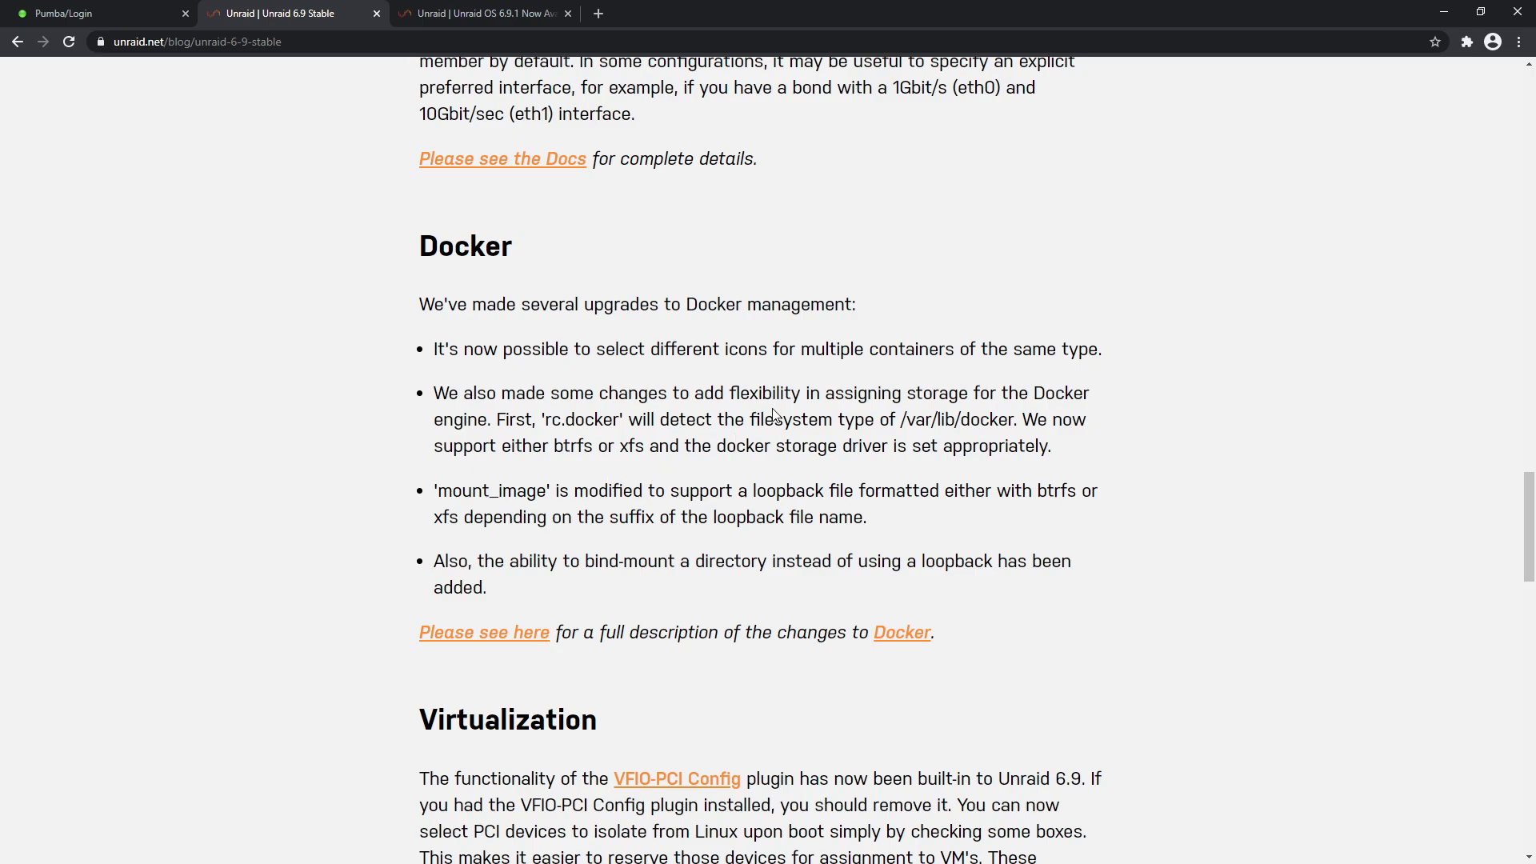
mouse_move(893, 511)
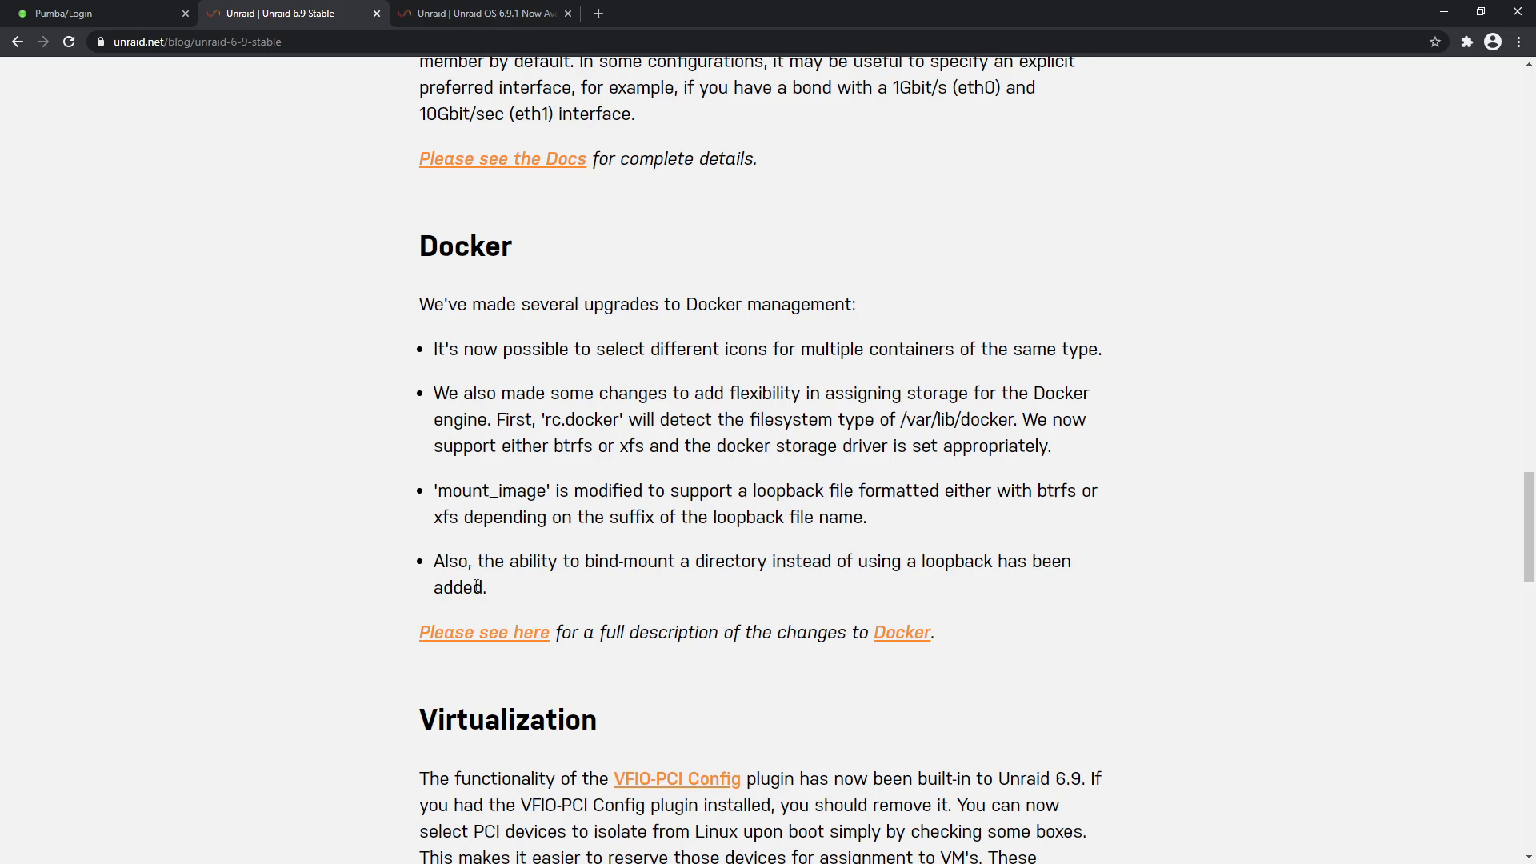
mouse_move(808, 579)
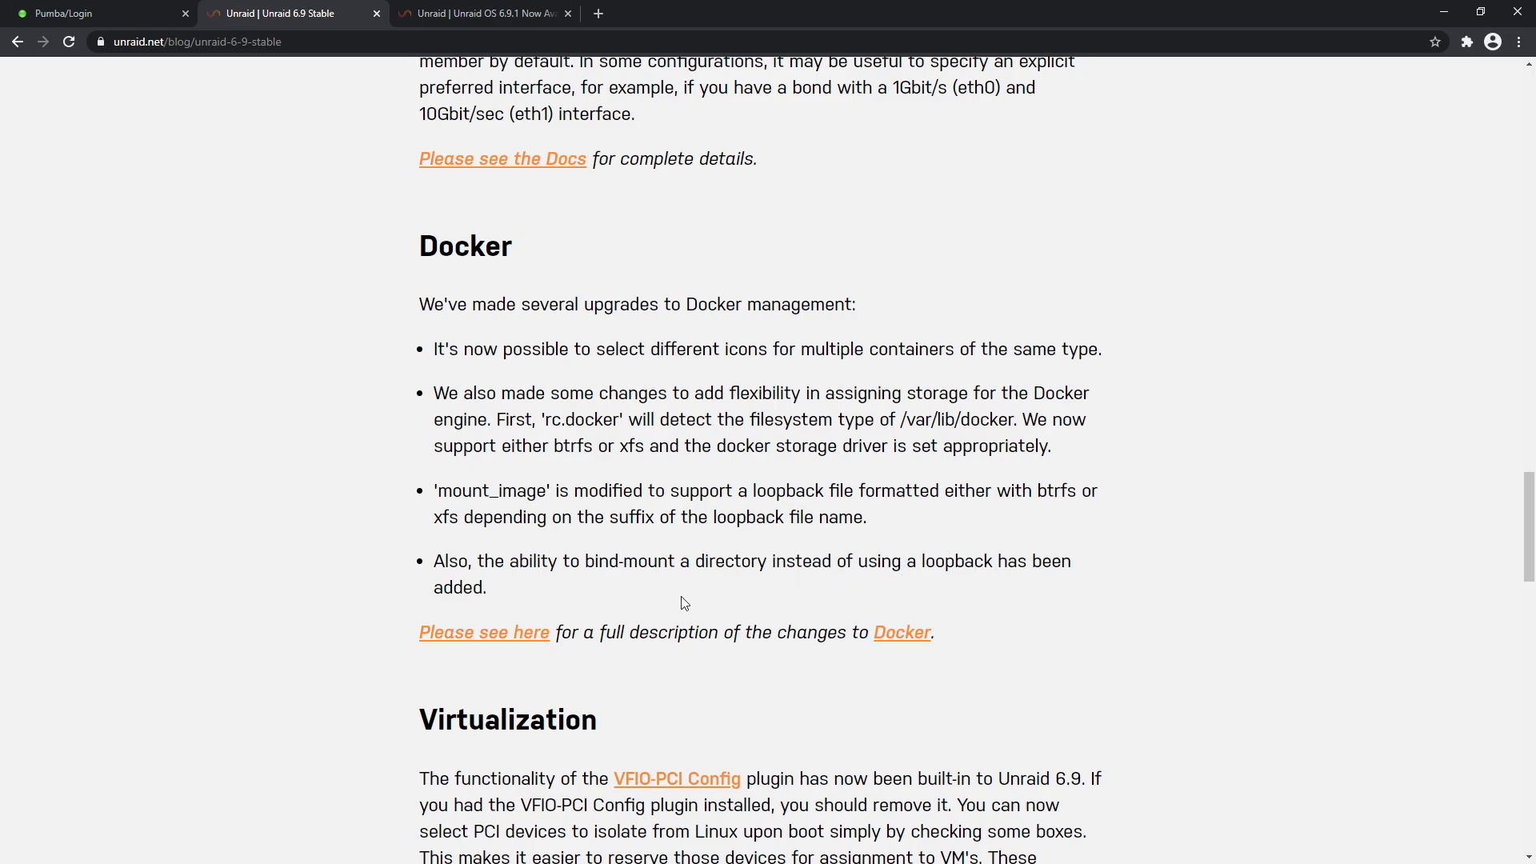
left_click_drag(468, 416, 926, 632)
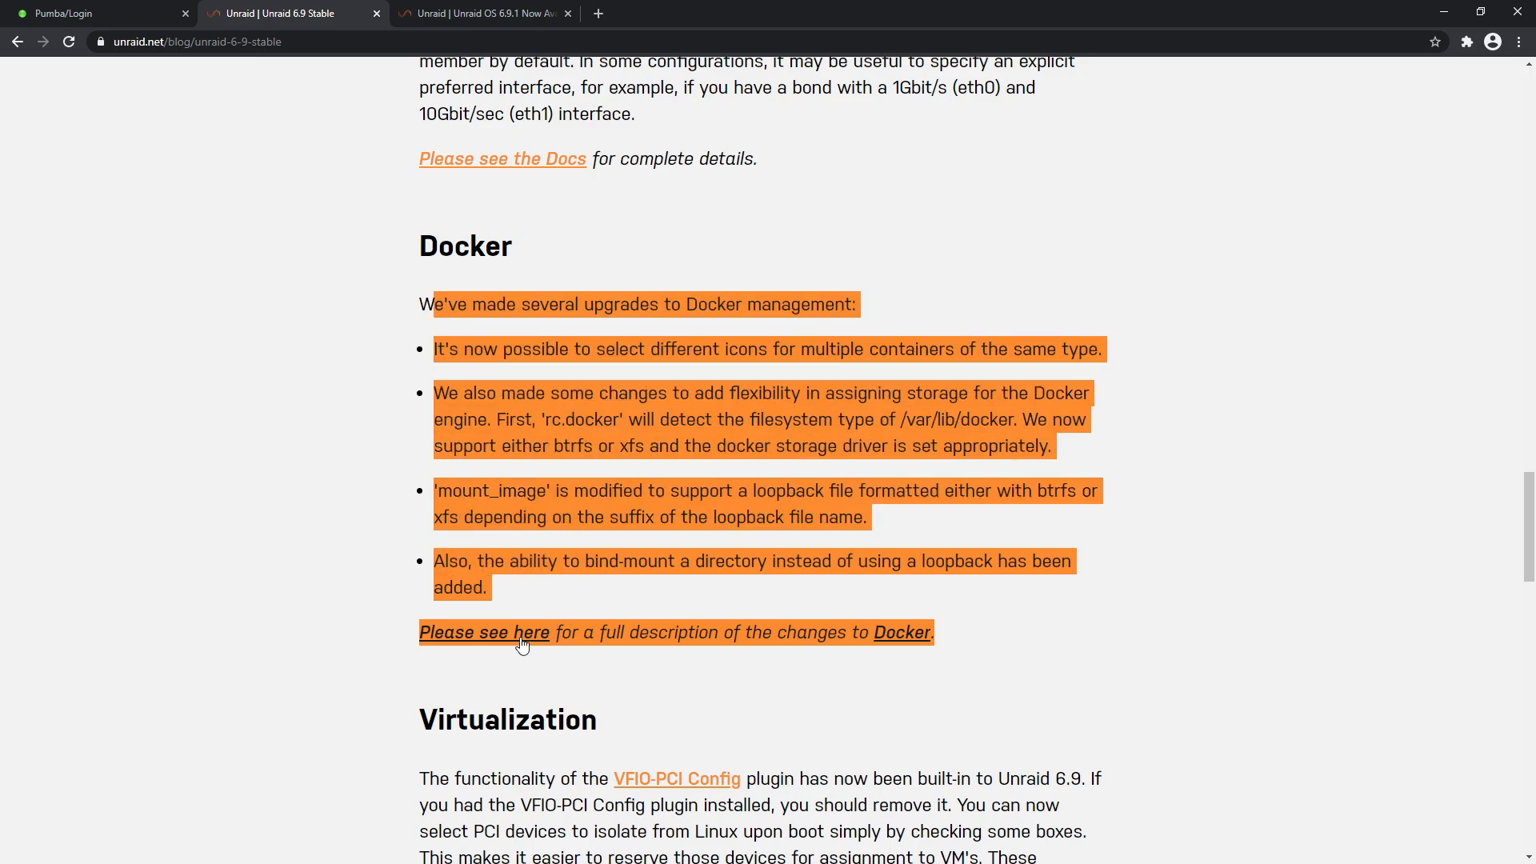
Scroll down to the Virtualization section about the built-in VFIO-PCI Config plugin
scroll("down", 3)
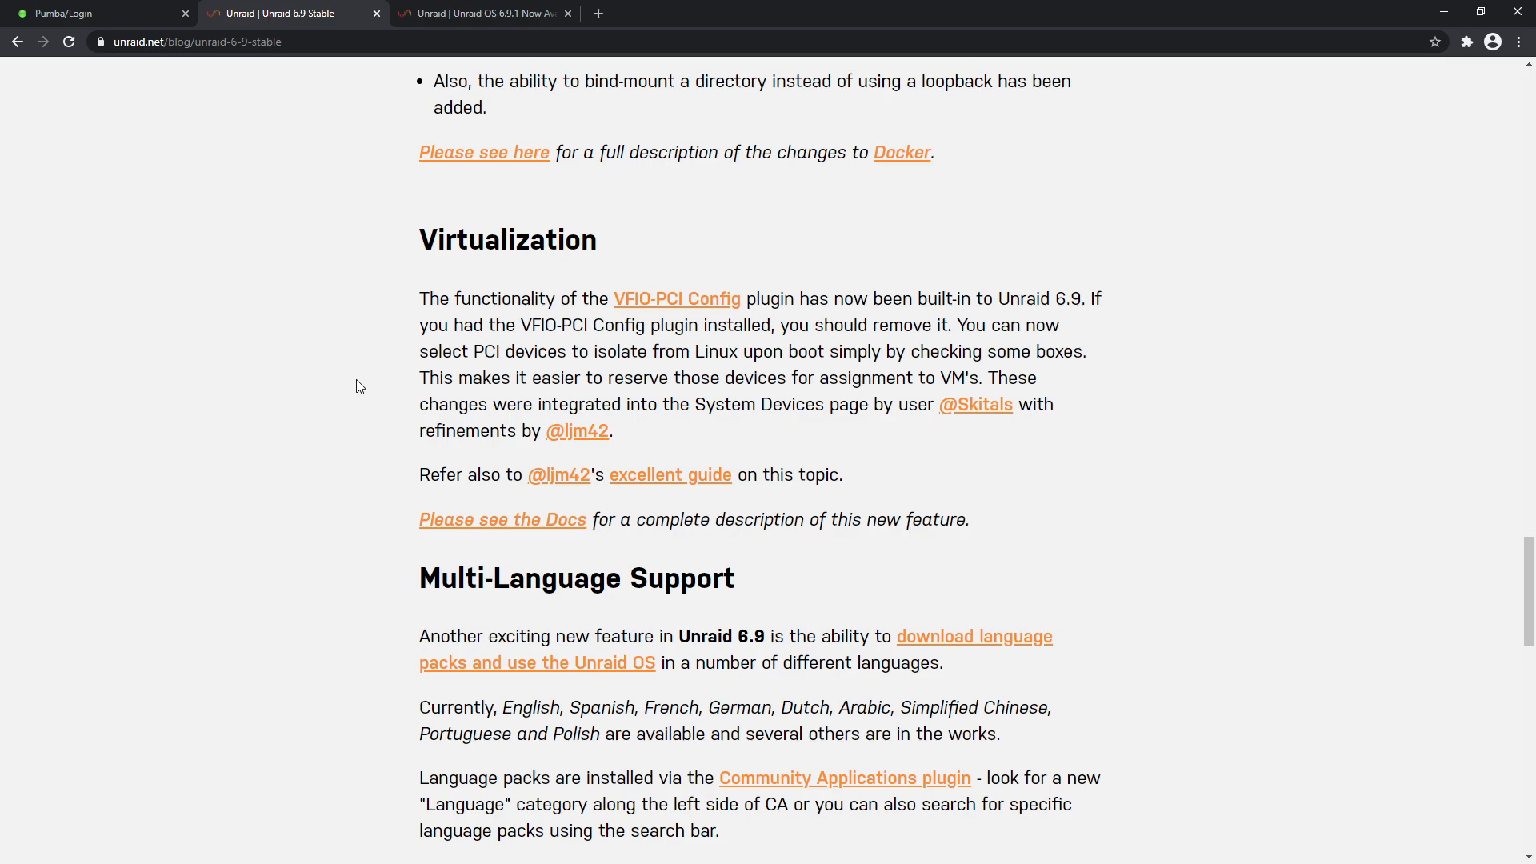
mouse_move(407, 370)
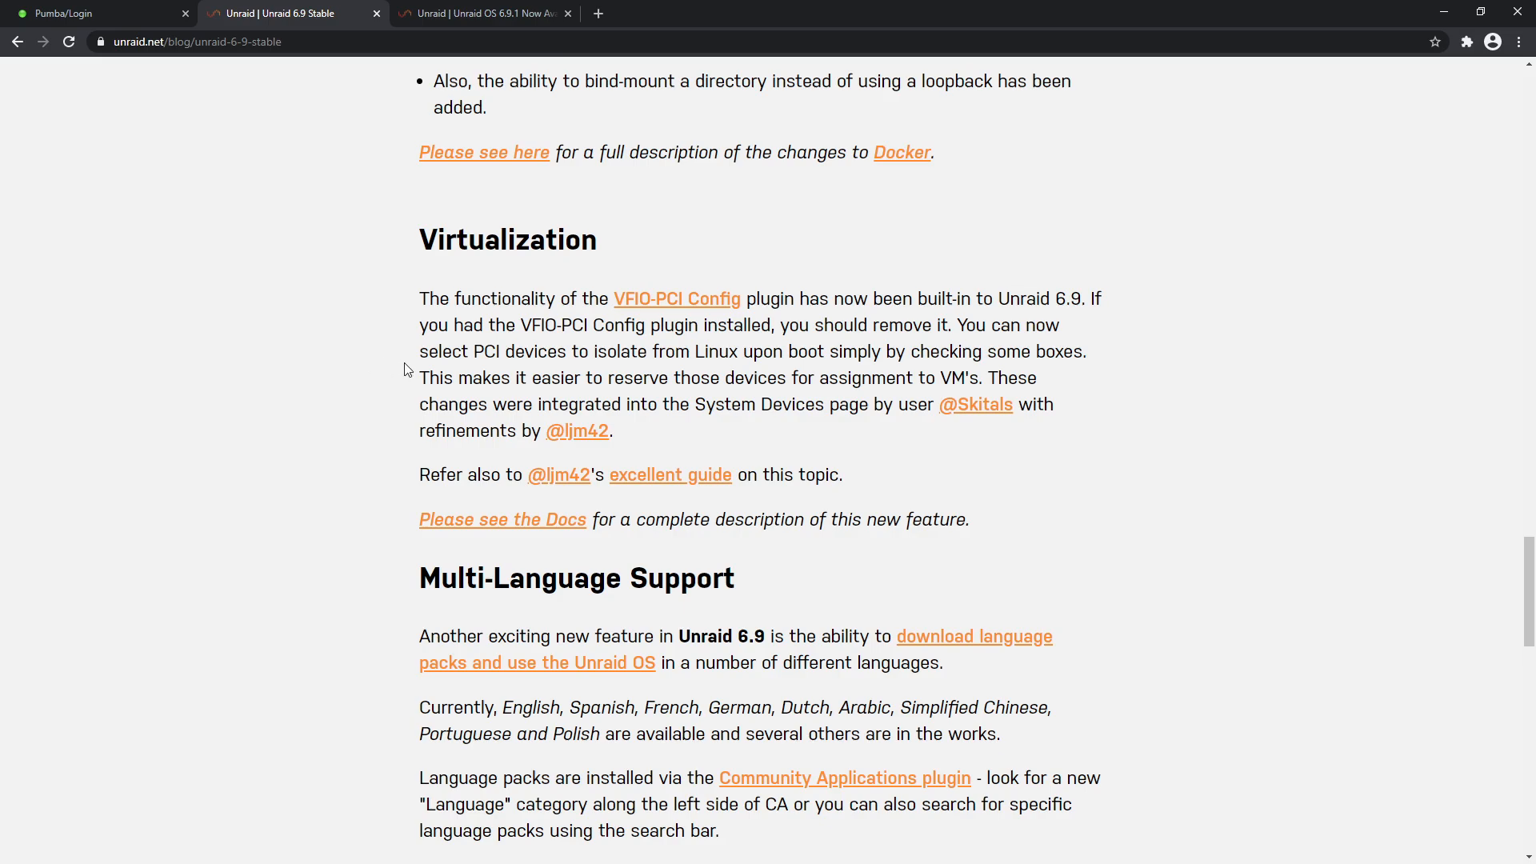
mouse_move(984, 398)
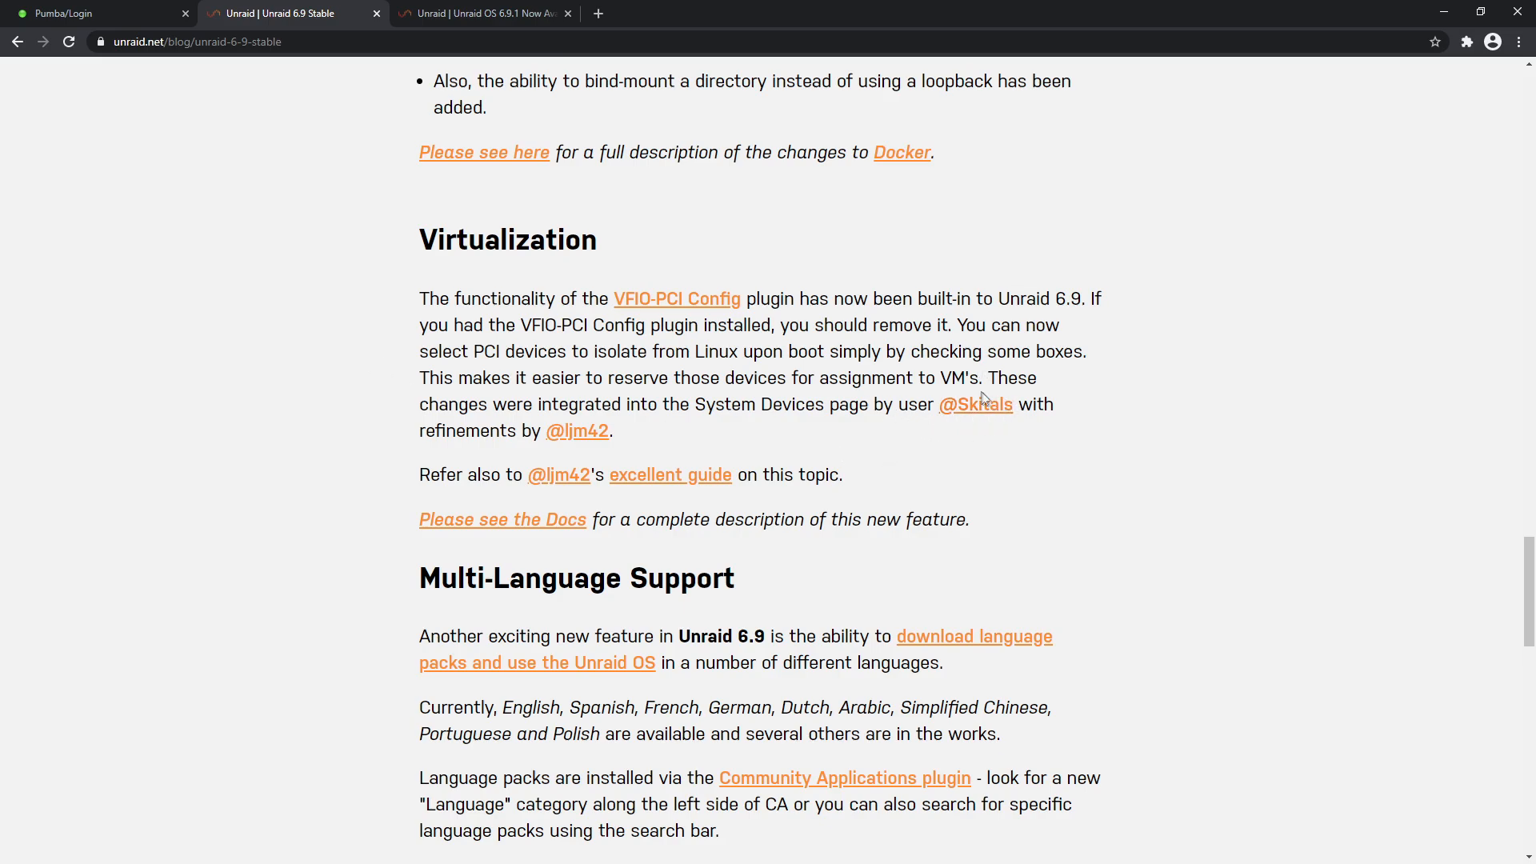
mouse_move(616, 440)
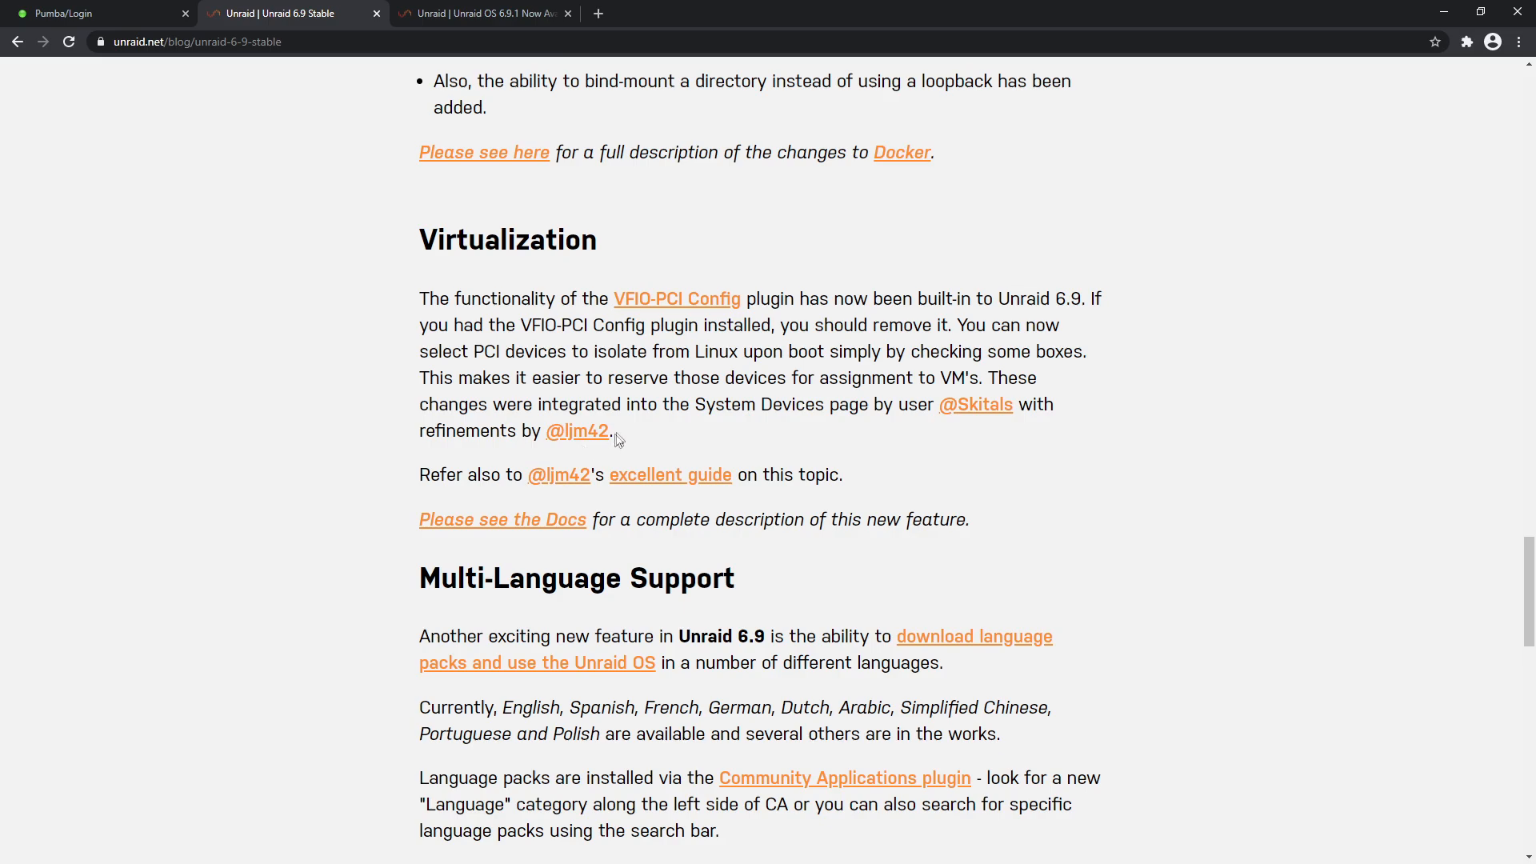
mouse_move(739, 492)
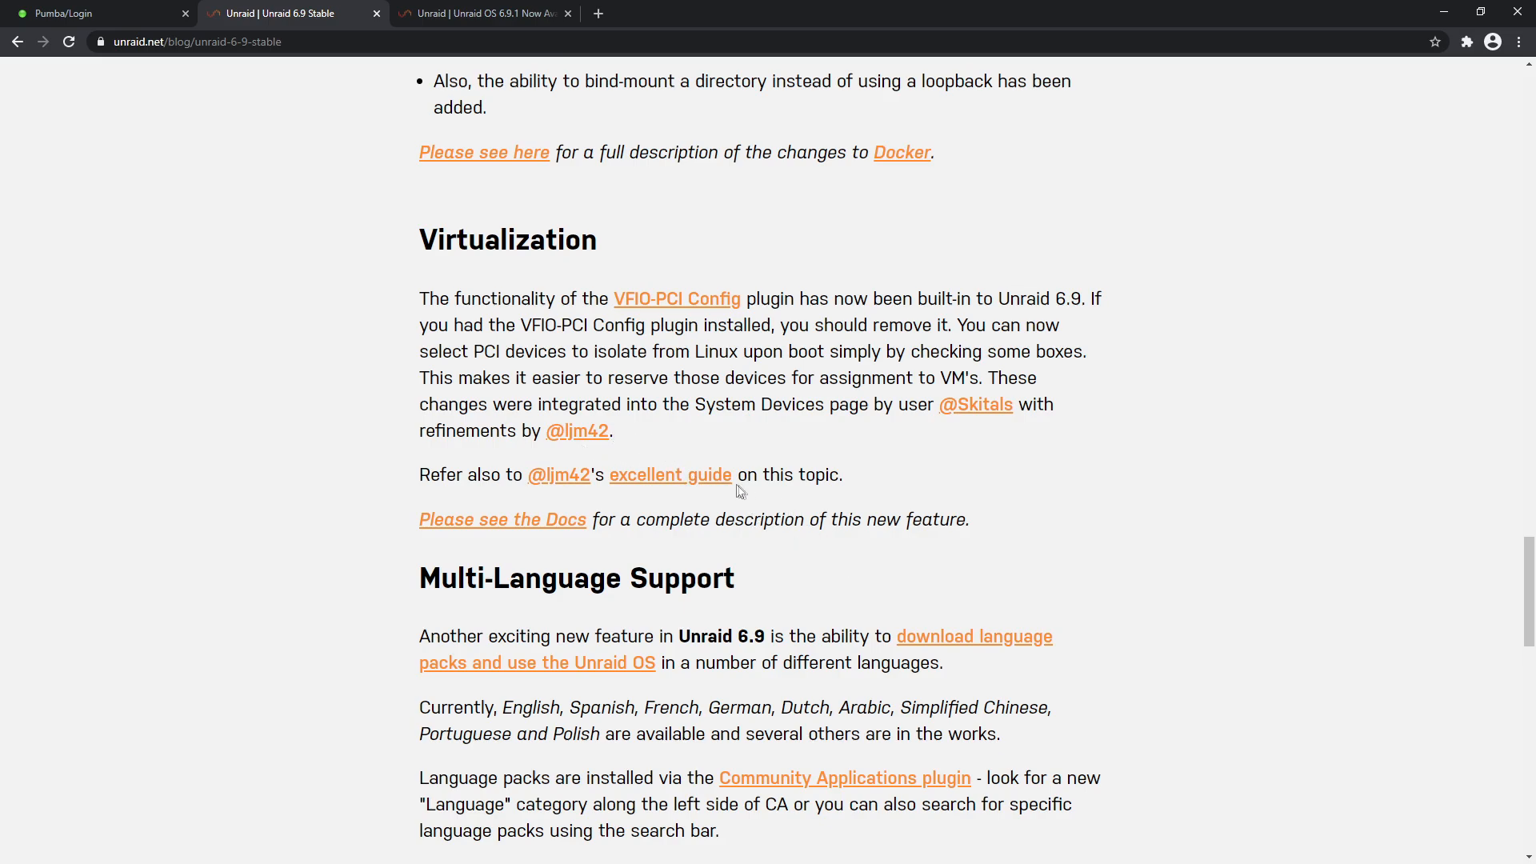
mouse_move(670, 475)
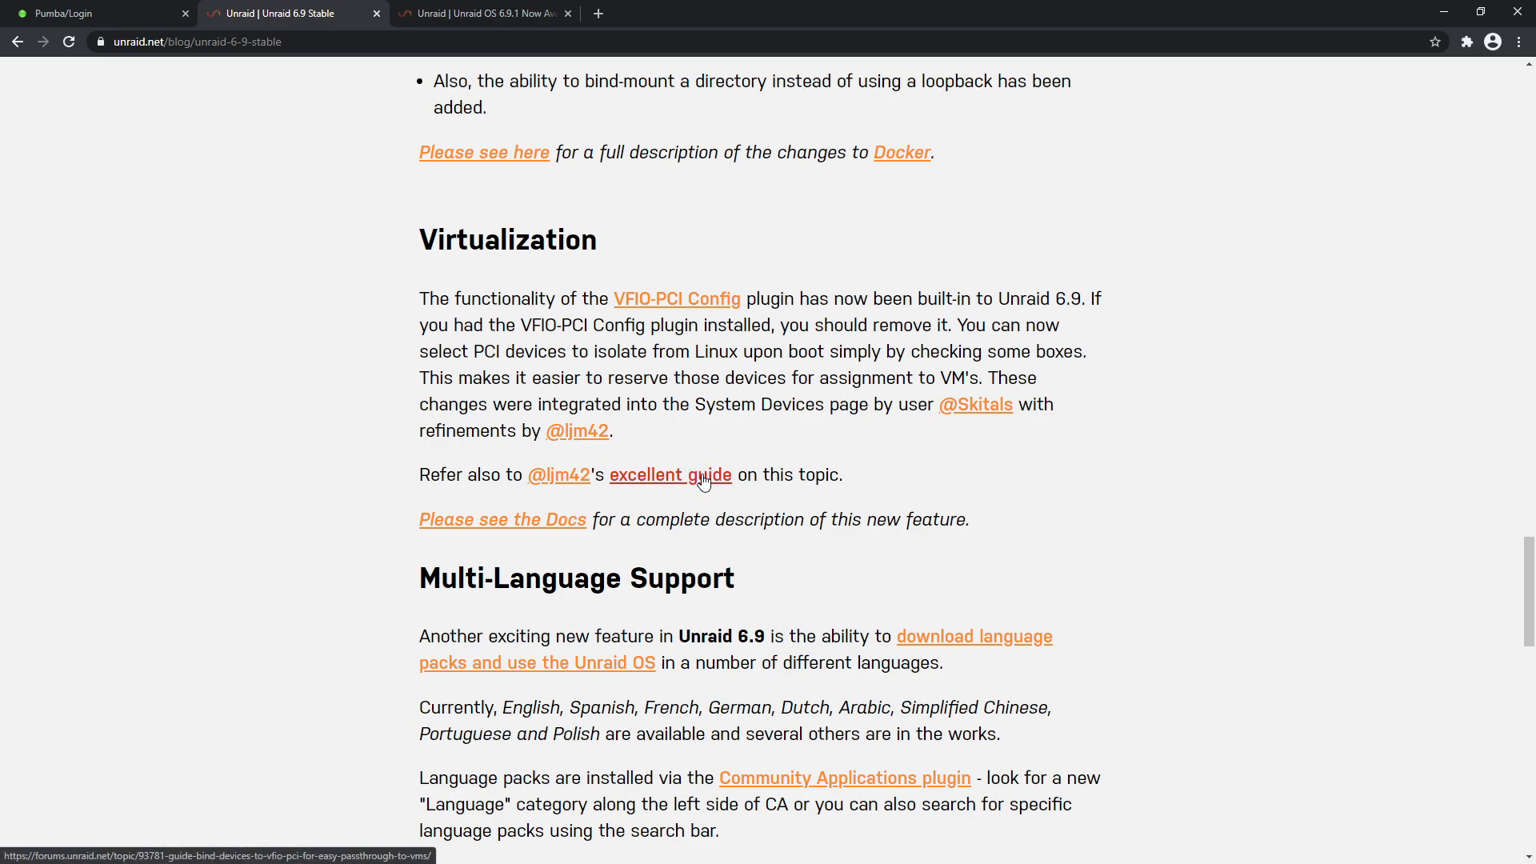
mouse_move(721, 428)
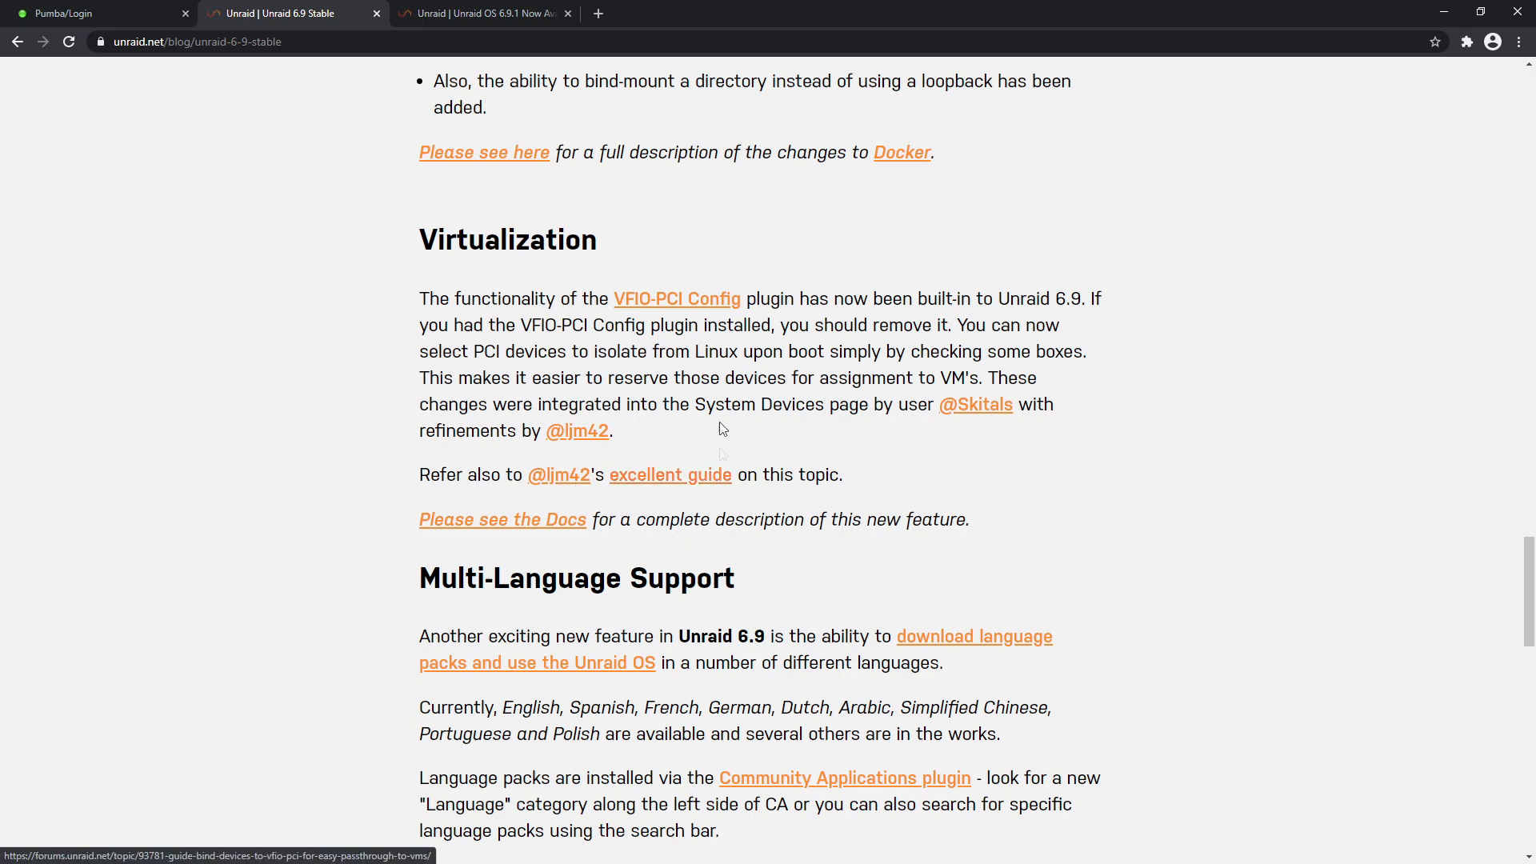
Scroll further to the Multi-Language Support section listing the language packs
scroll("down", 3)
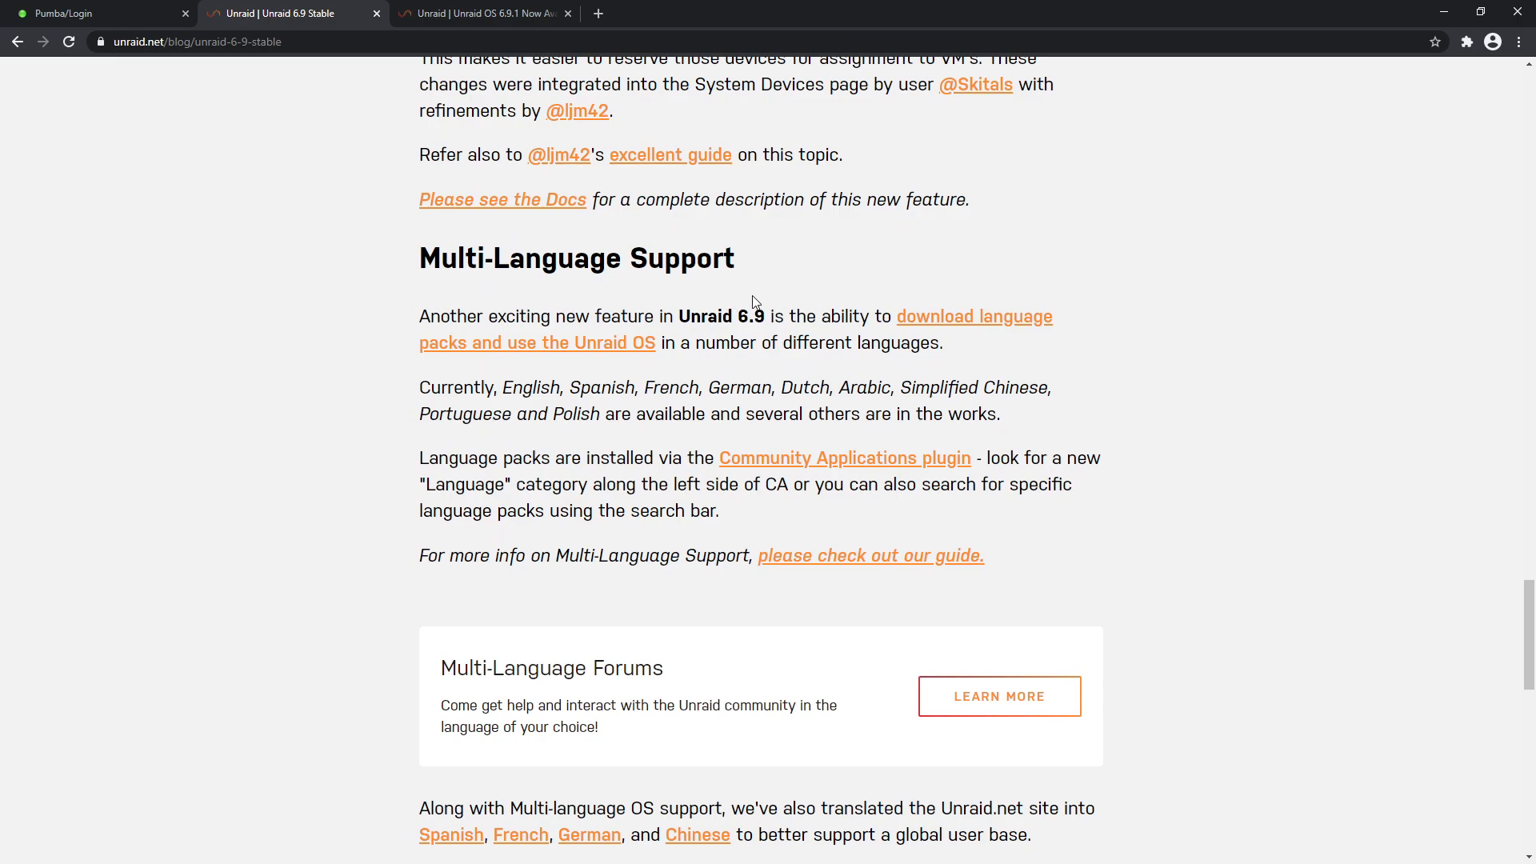
mouse_move(945, 405)
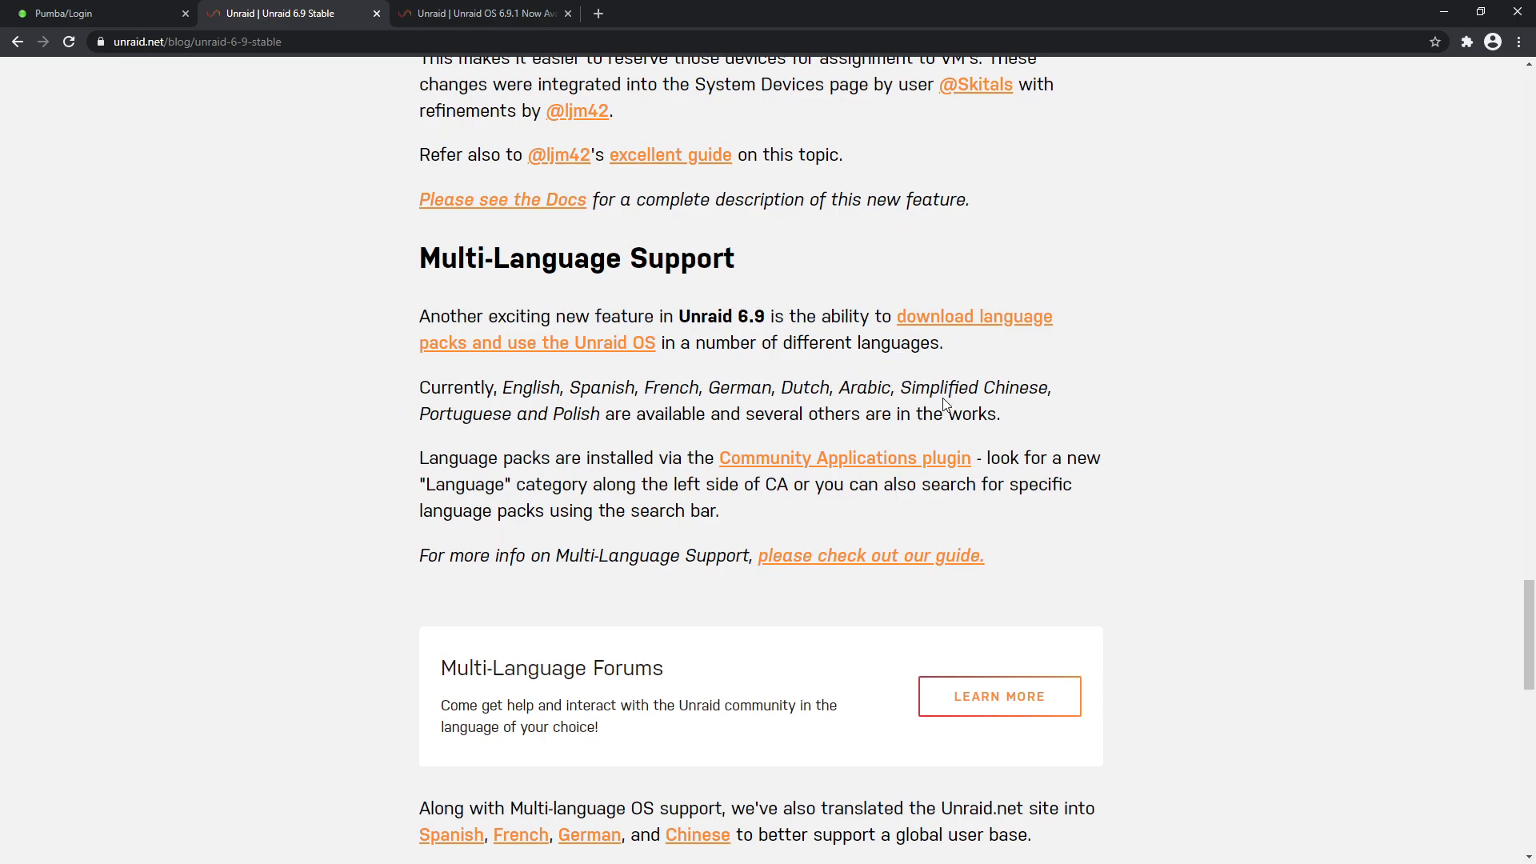
mouse_move(791, 389)
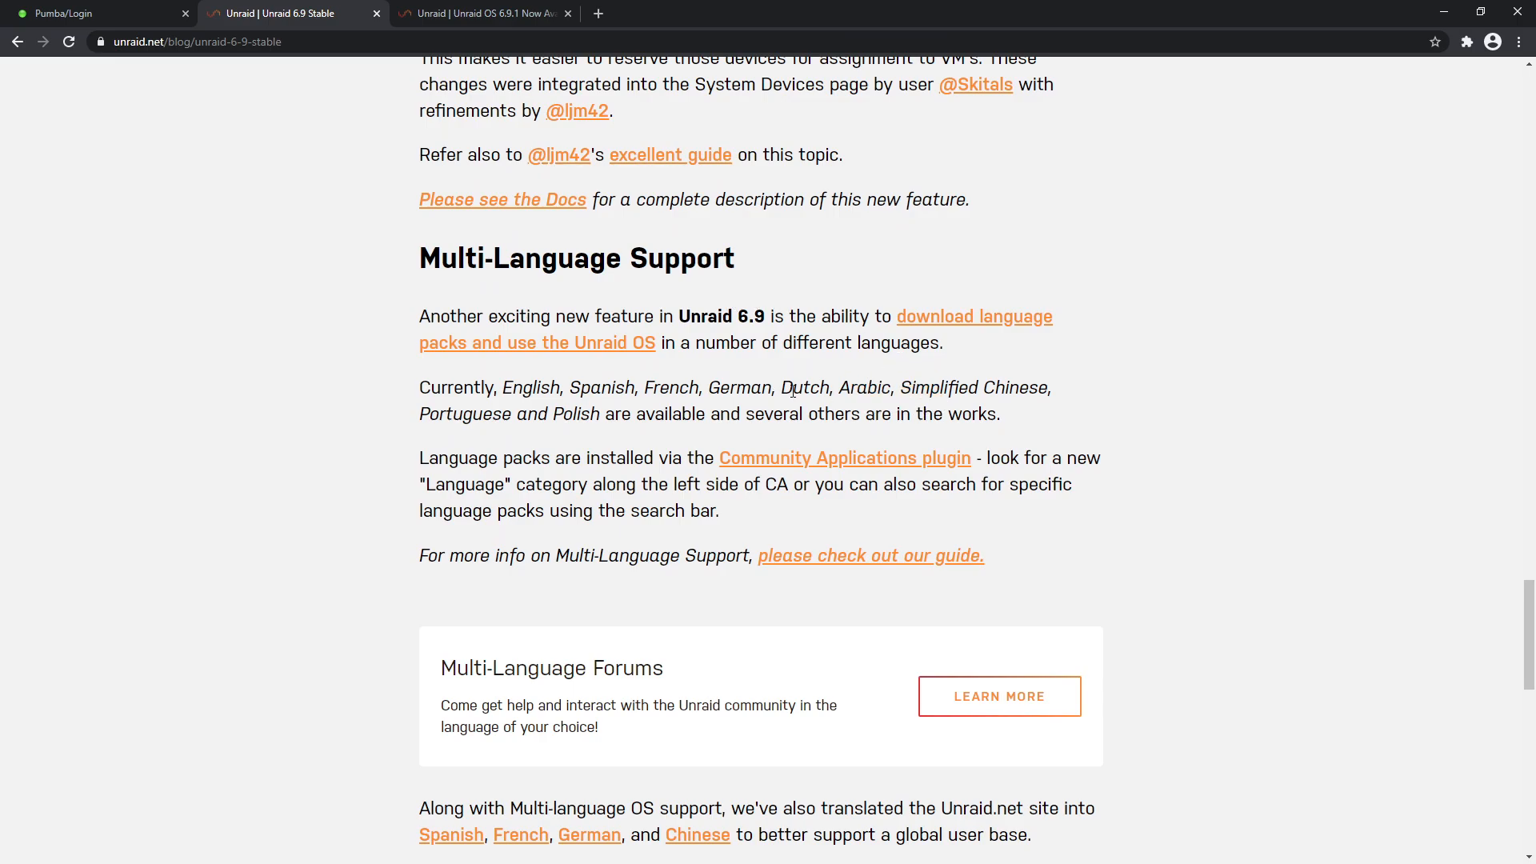
mouse_move(841, 389)
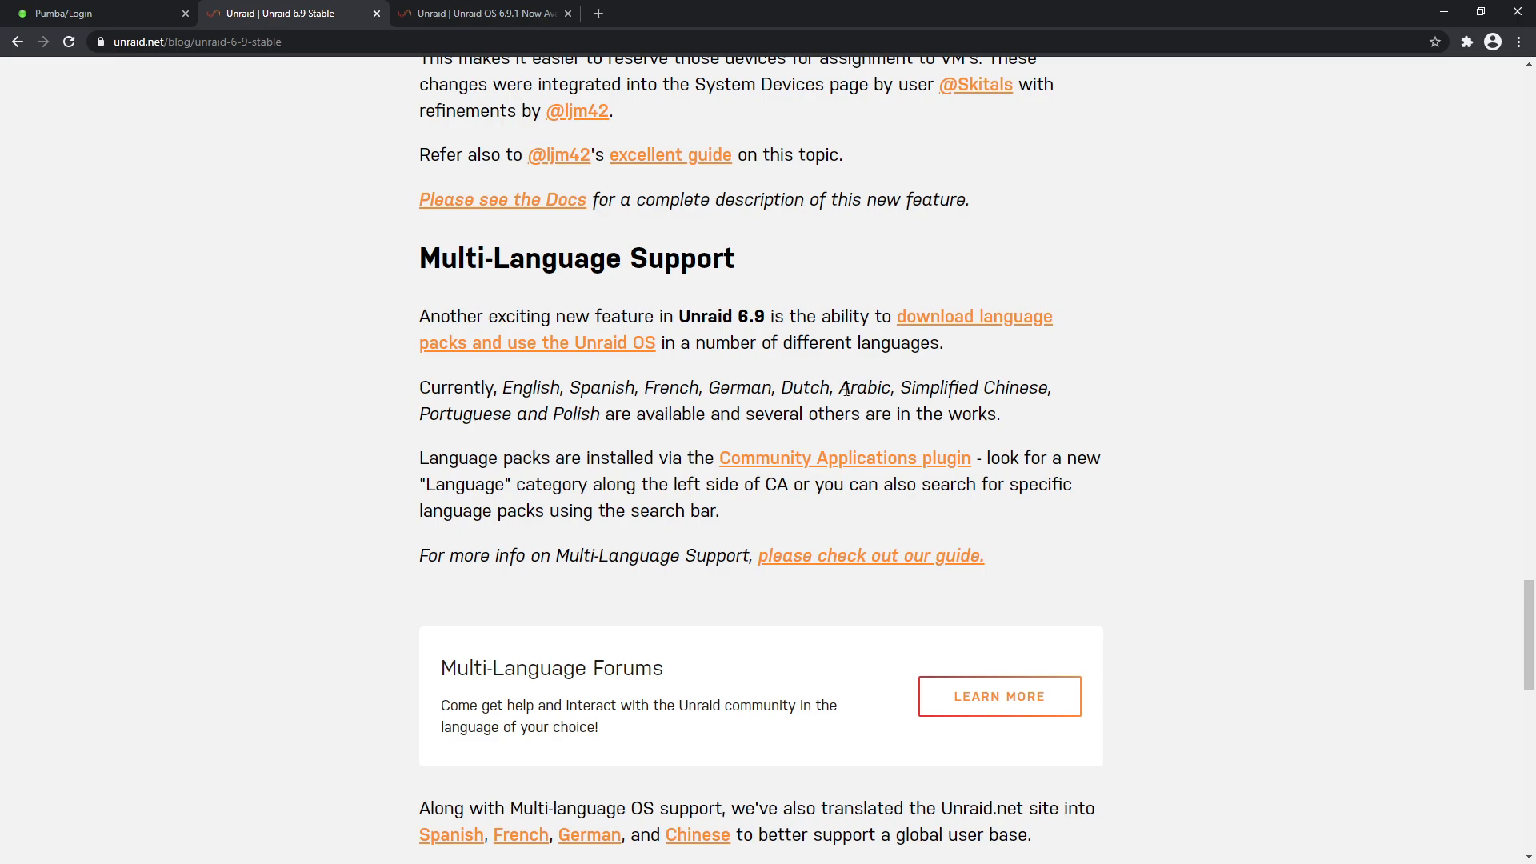
mouse_move(533, 380)
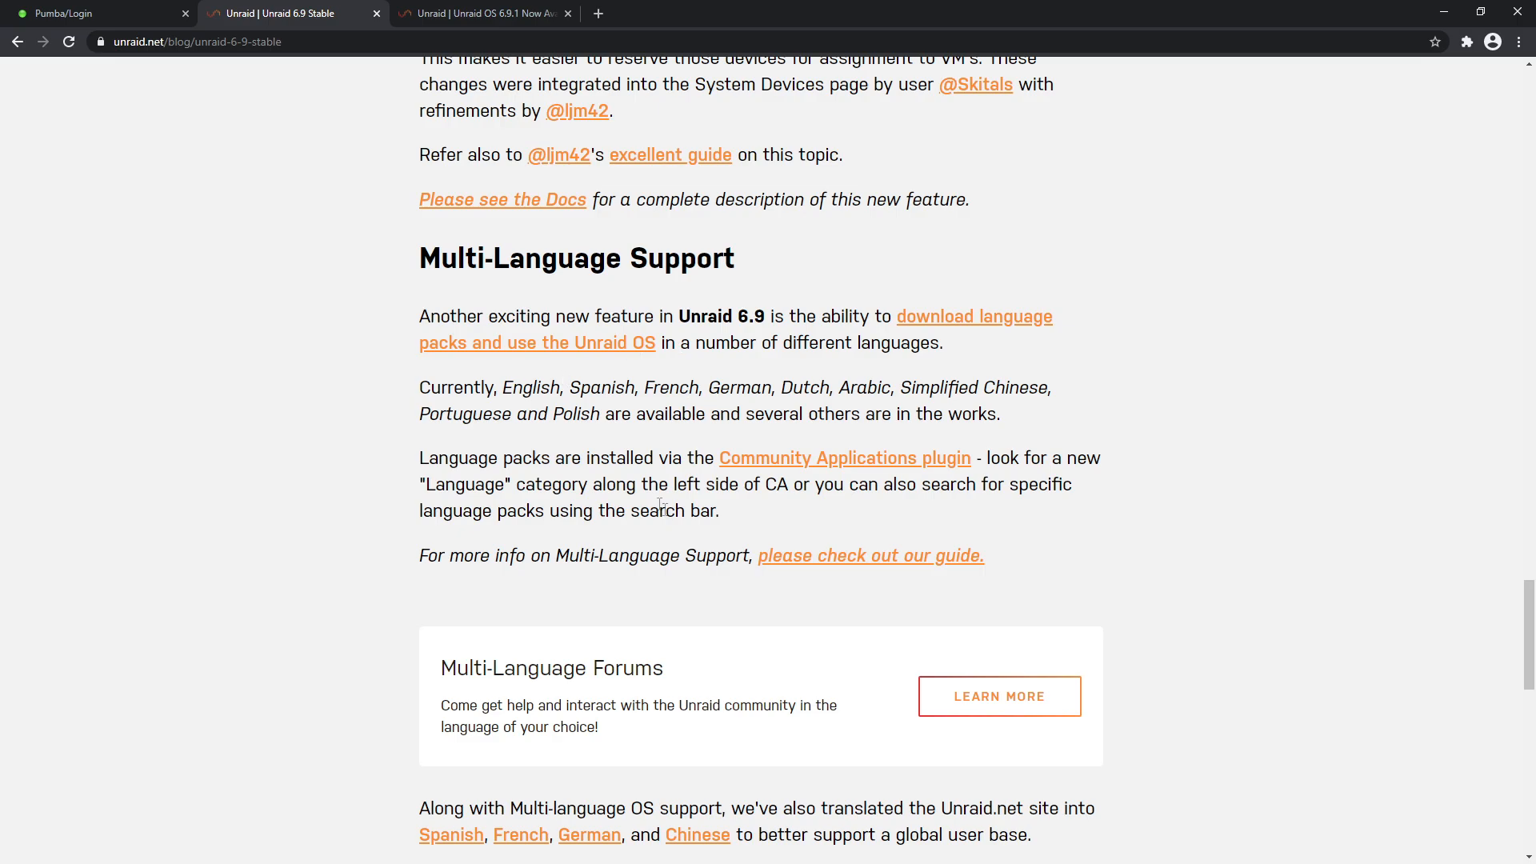
scroll("down", 3)
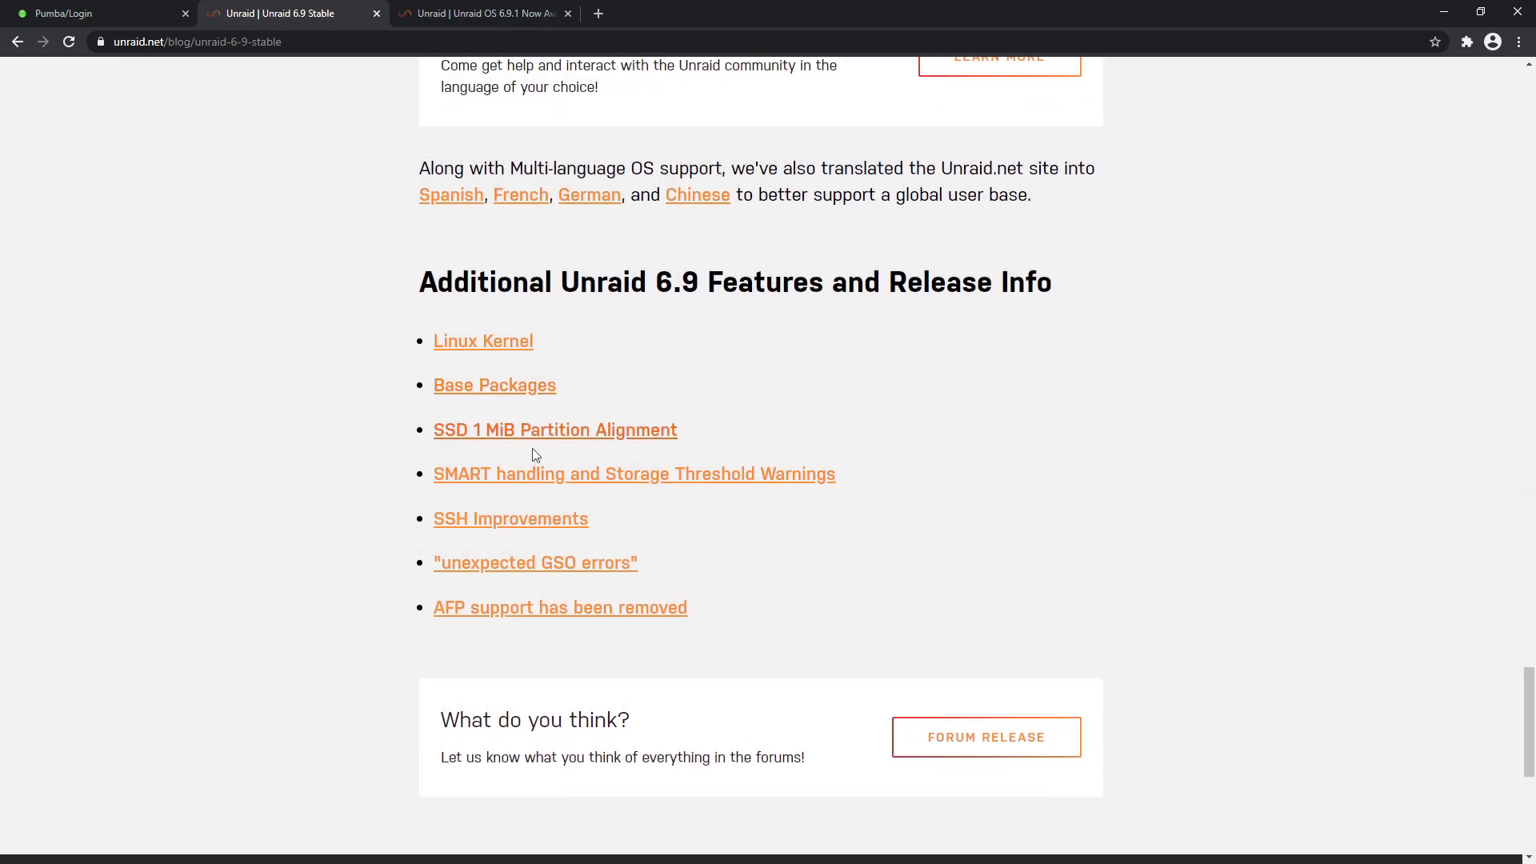
mouse_move(562, 476)
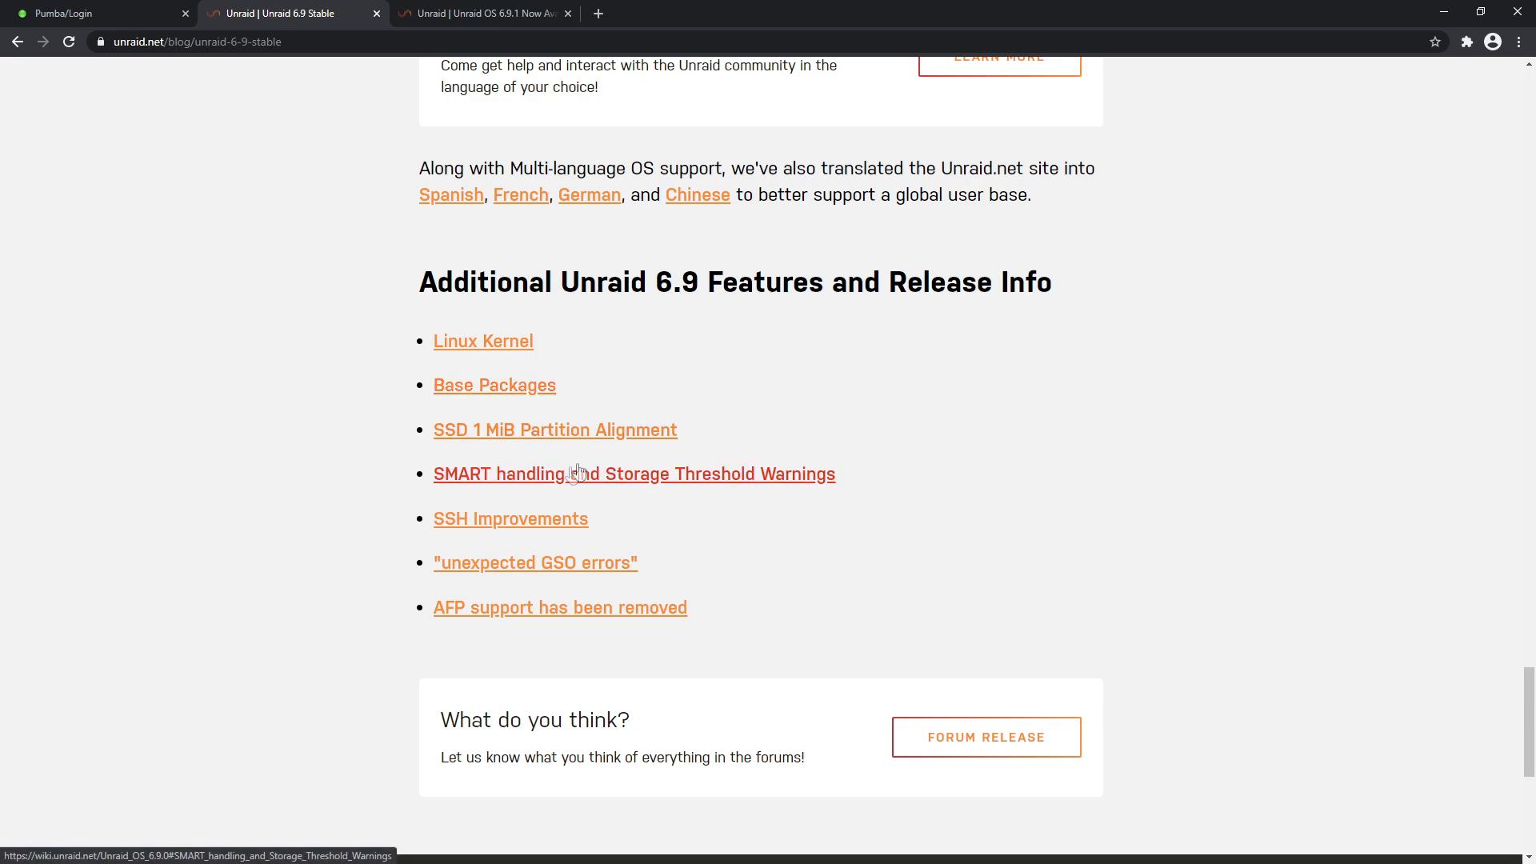
mouse_move(585, 520)
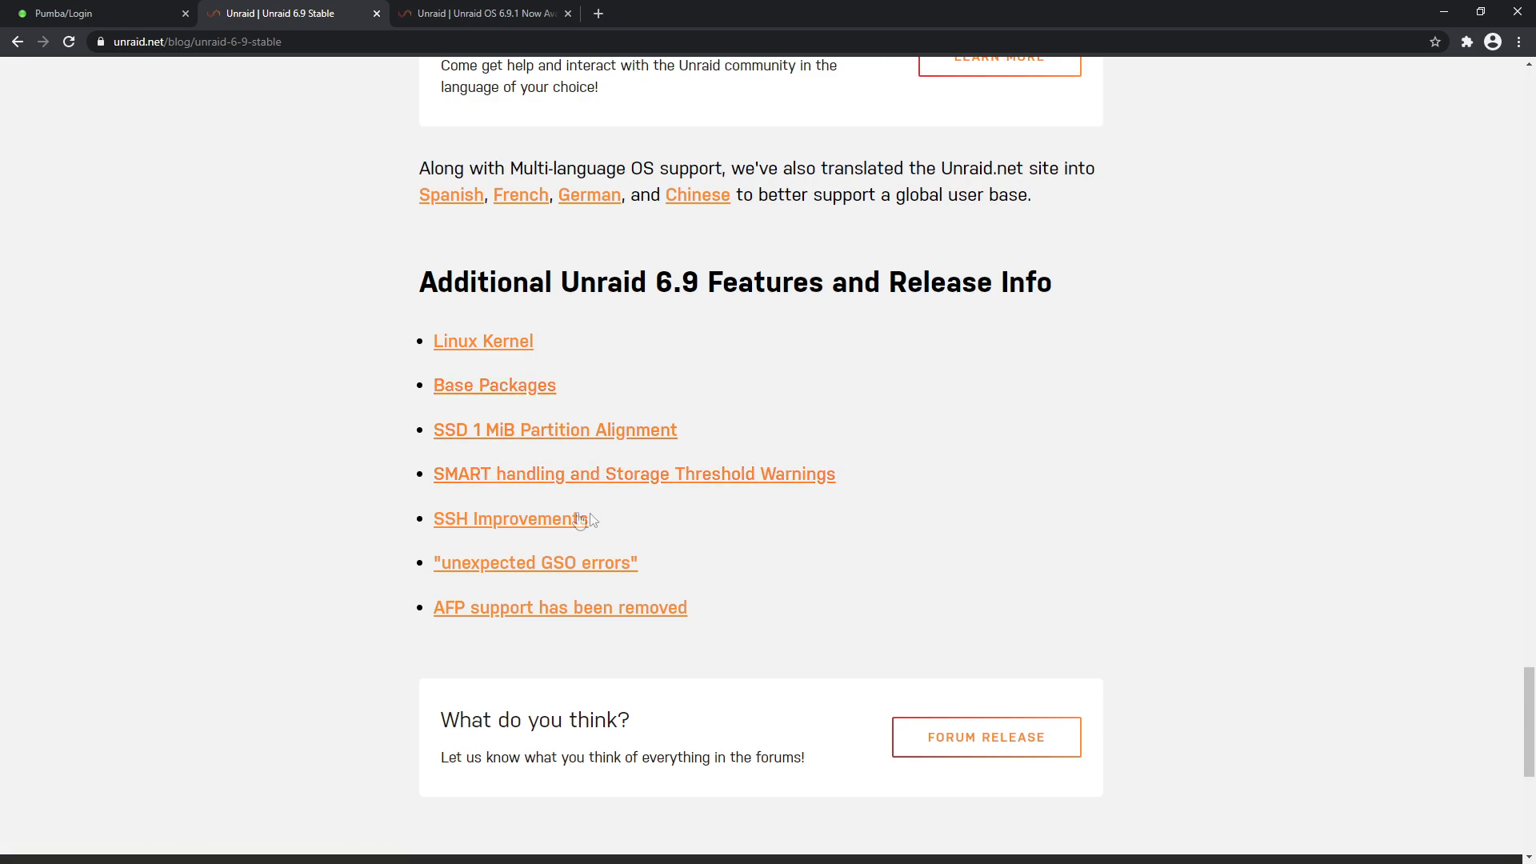
mouse_move(451, 710)
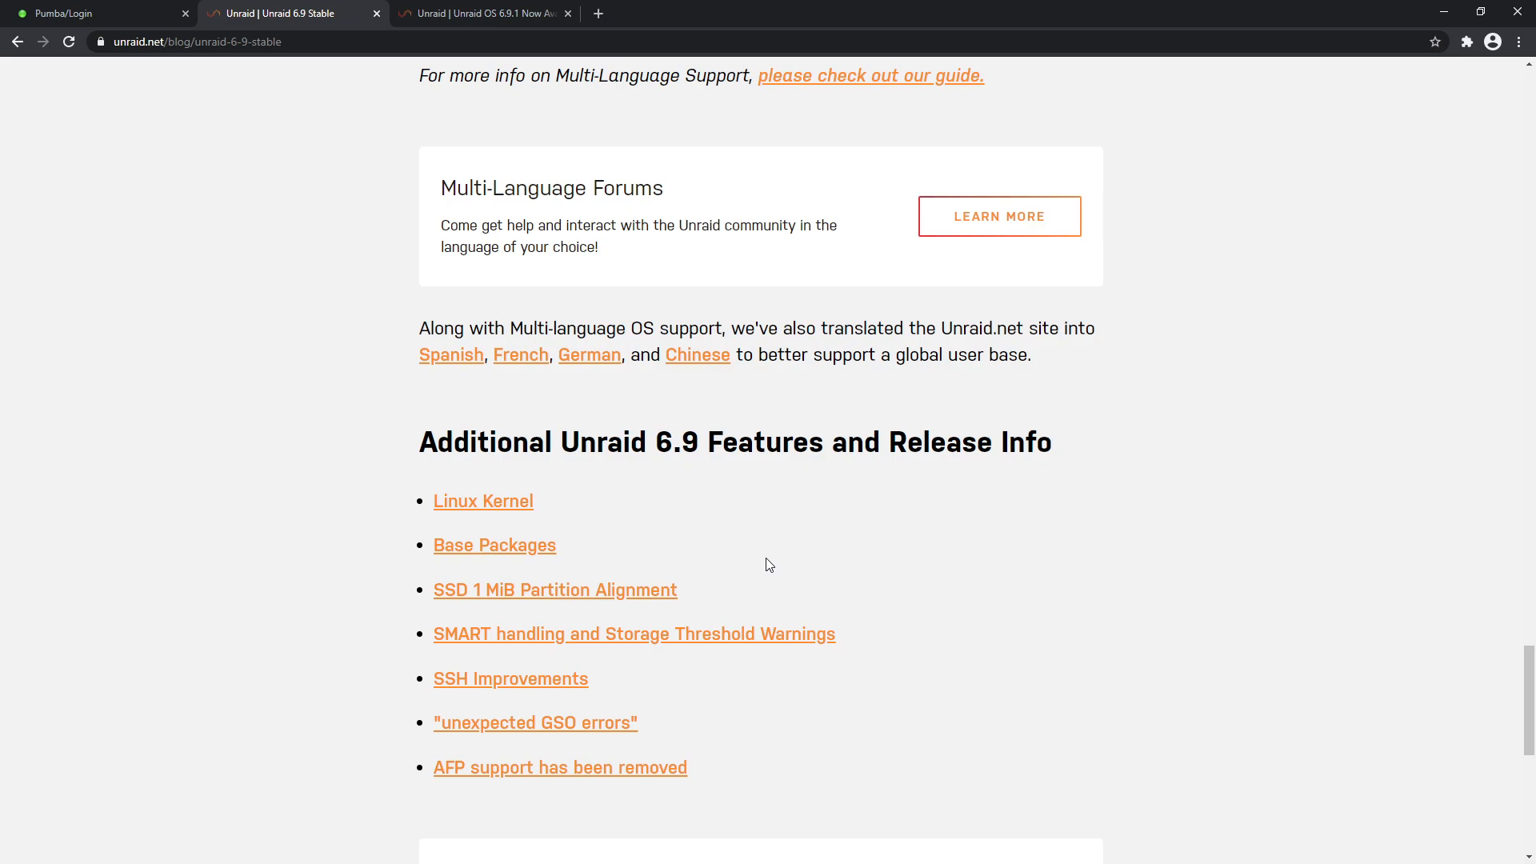
mouse_move(490, 509)
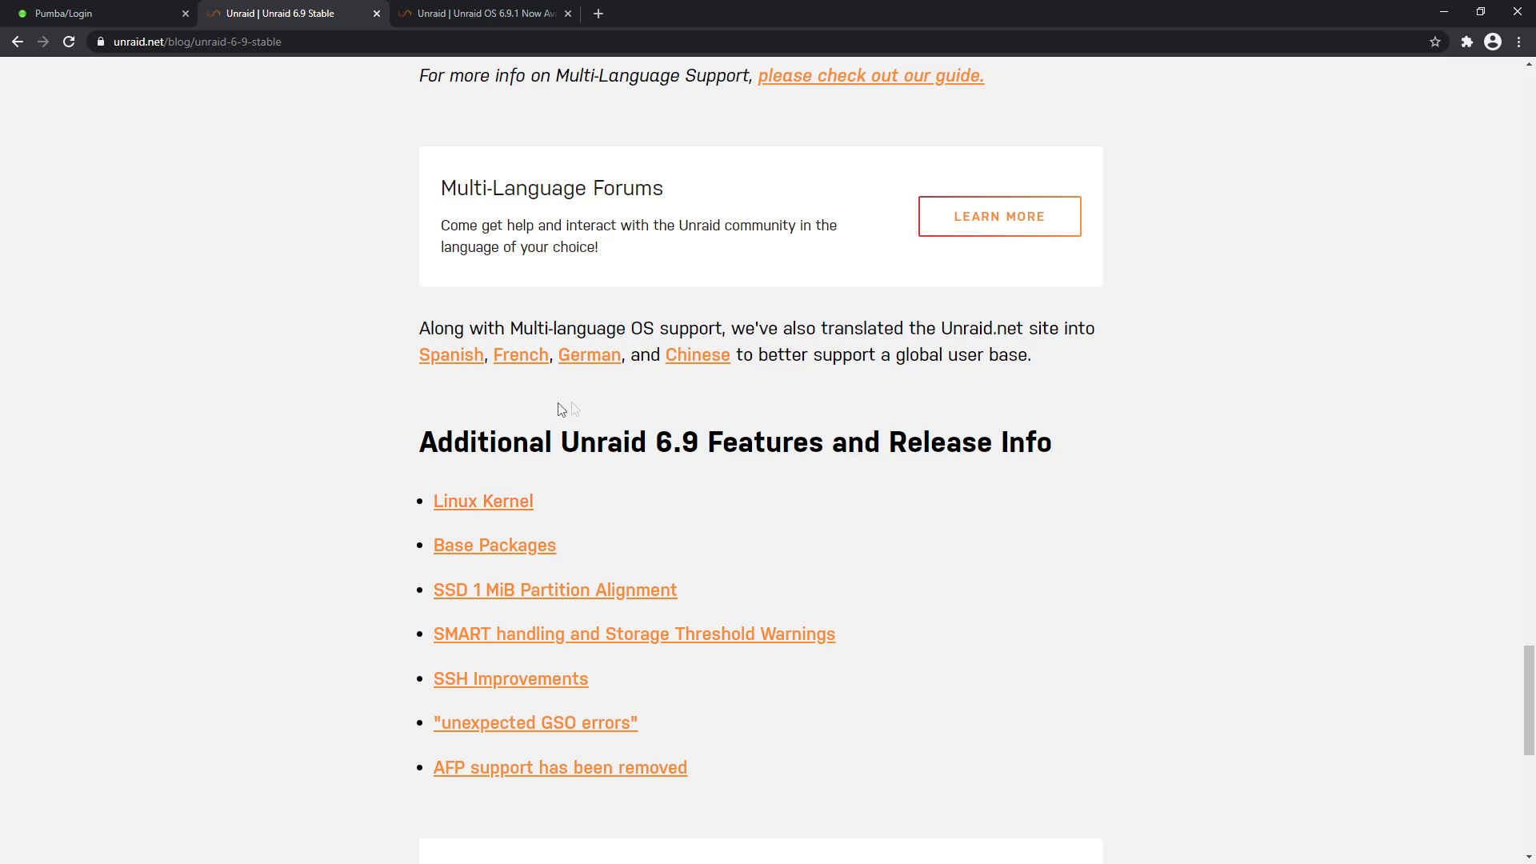
scroll("down", 3)
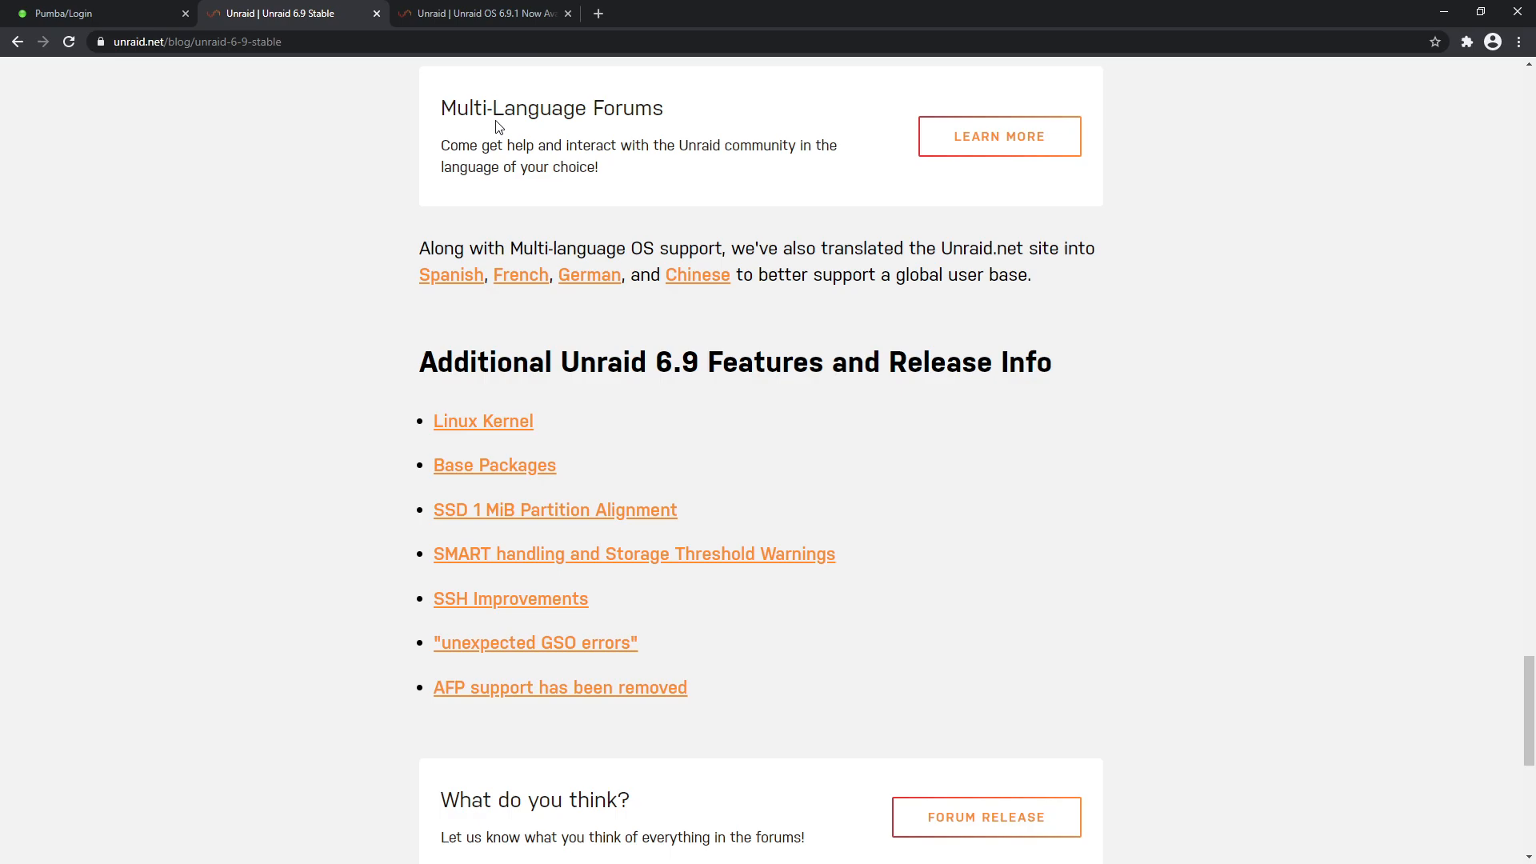
Switch to the Unraid OS 6.9.1 post and highlight the SAS Spindown plugin note
left_click(480, 13)
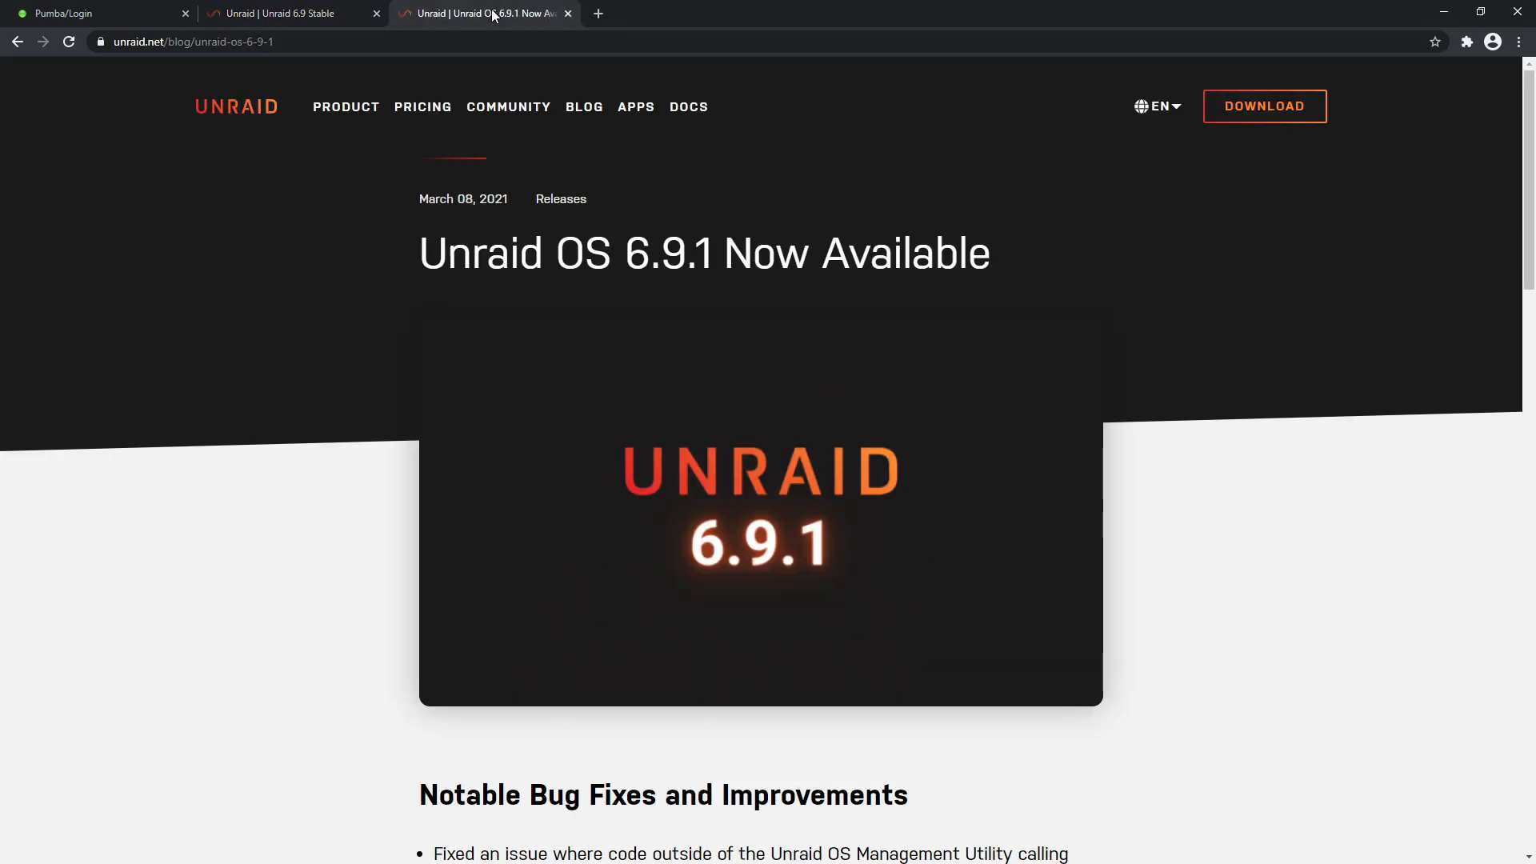
mouse_move(973, 578)
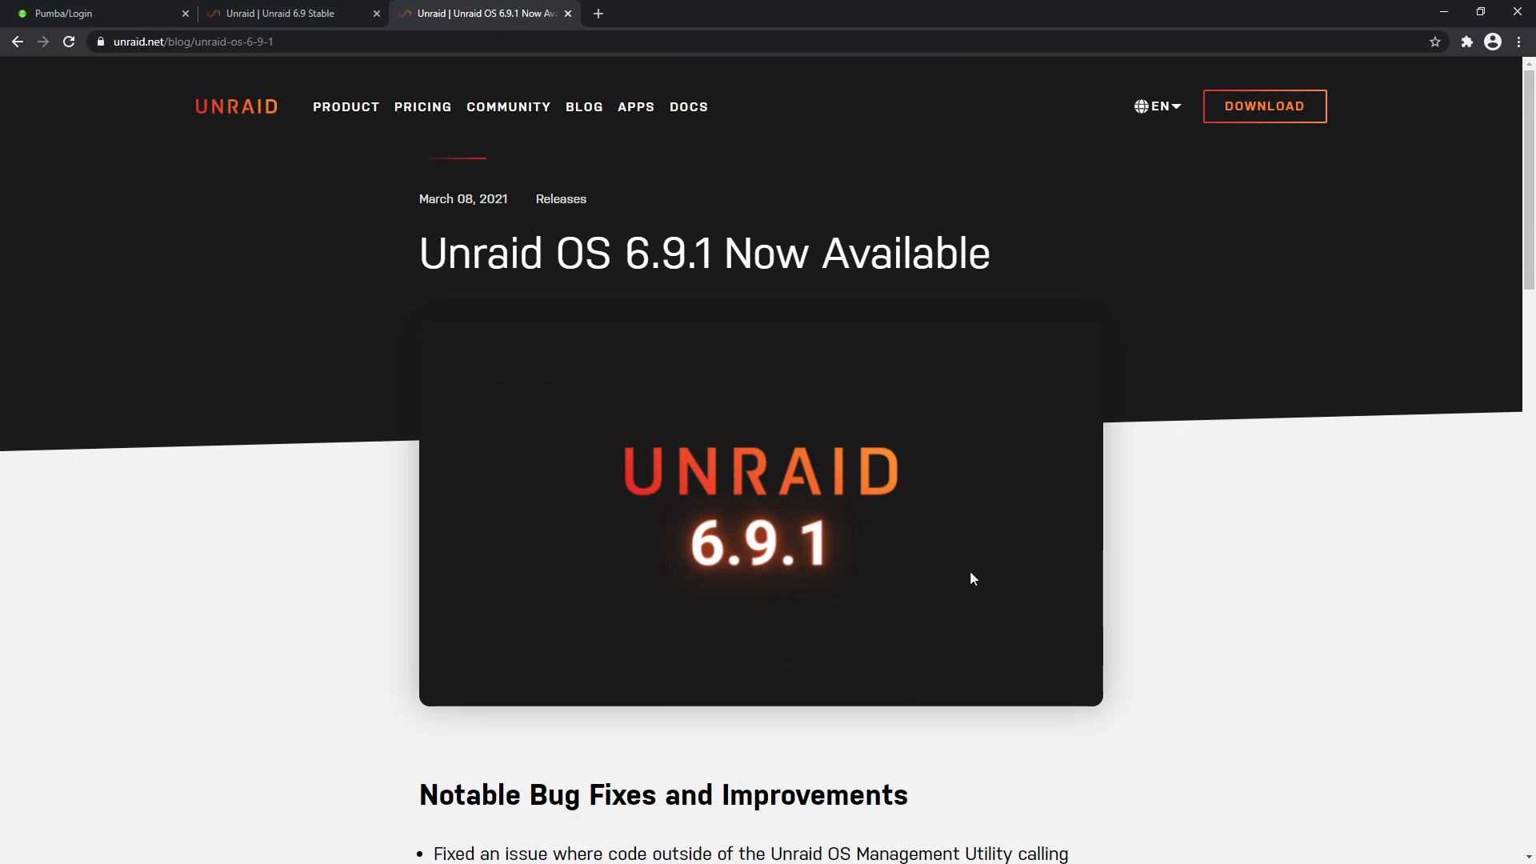
mouse_move(978, 496)
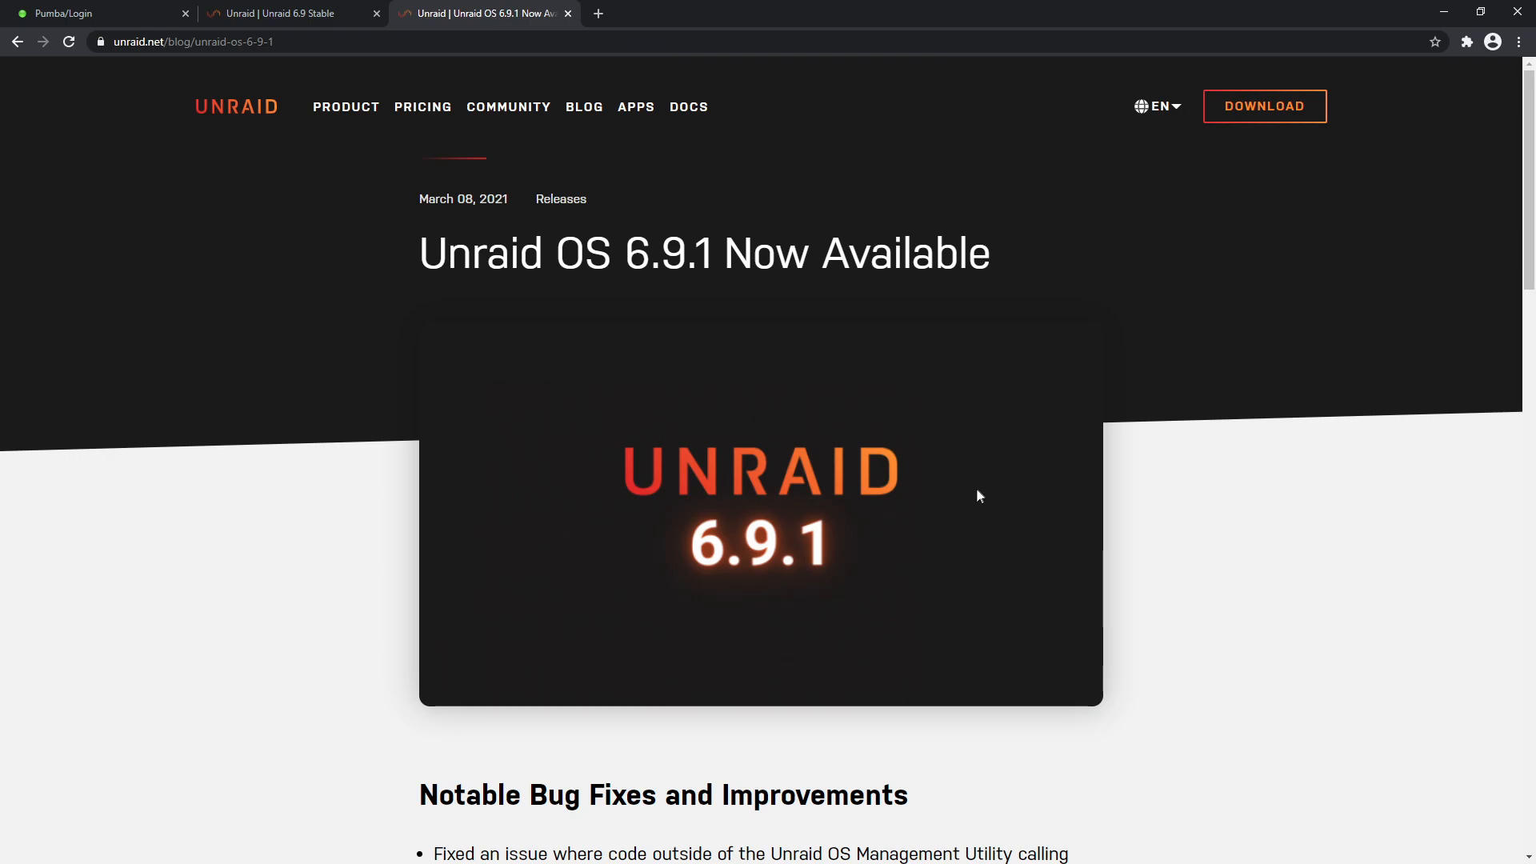
scroll("down", 3)
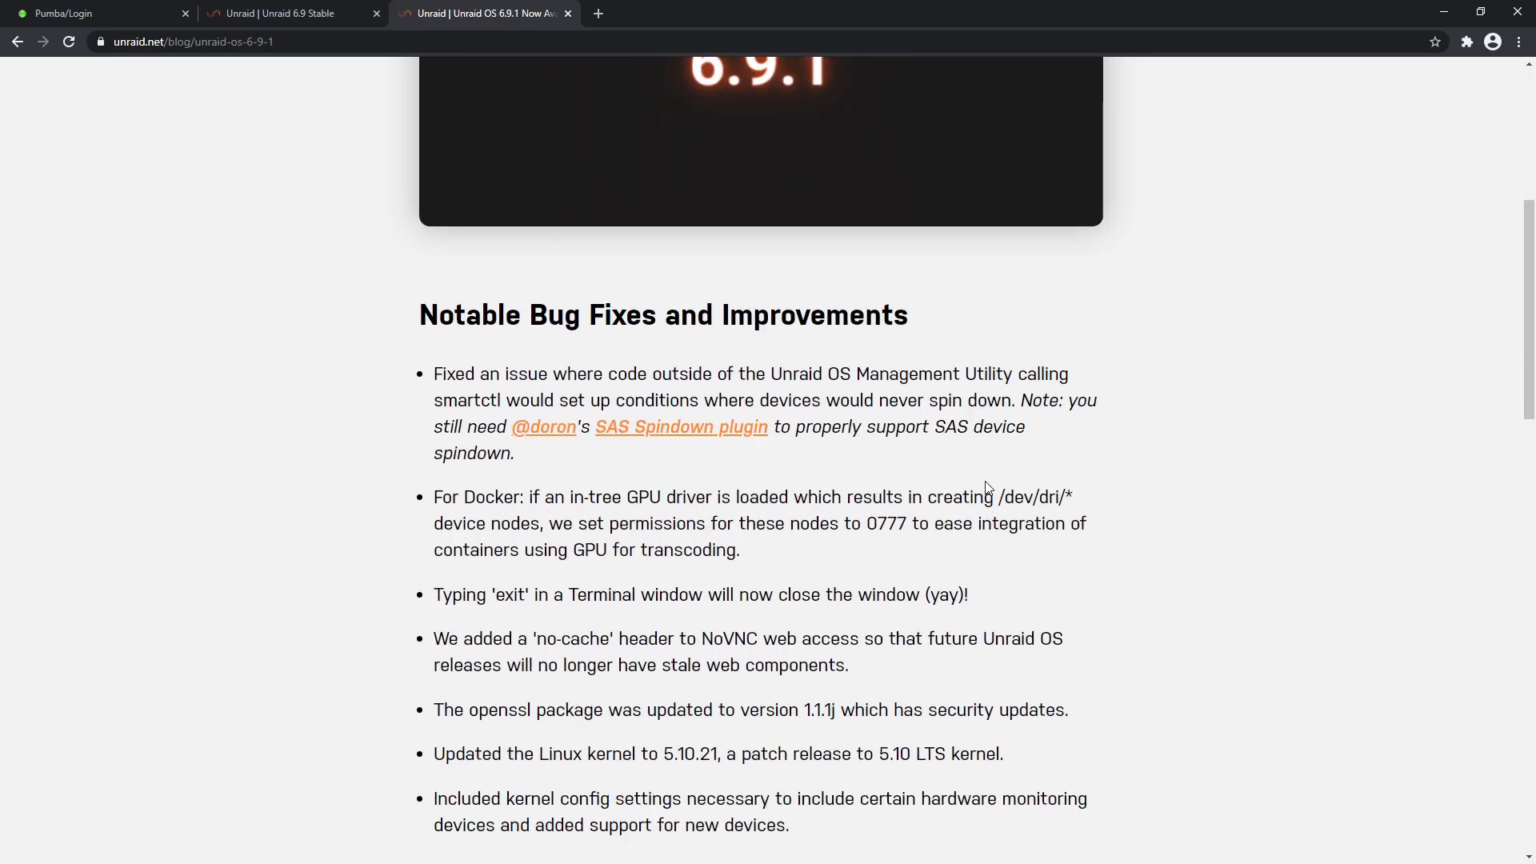
scroll("down", 3)
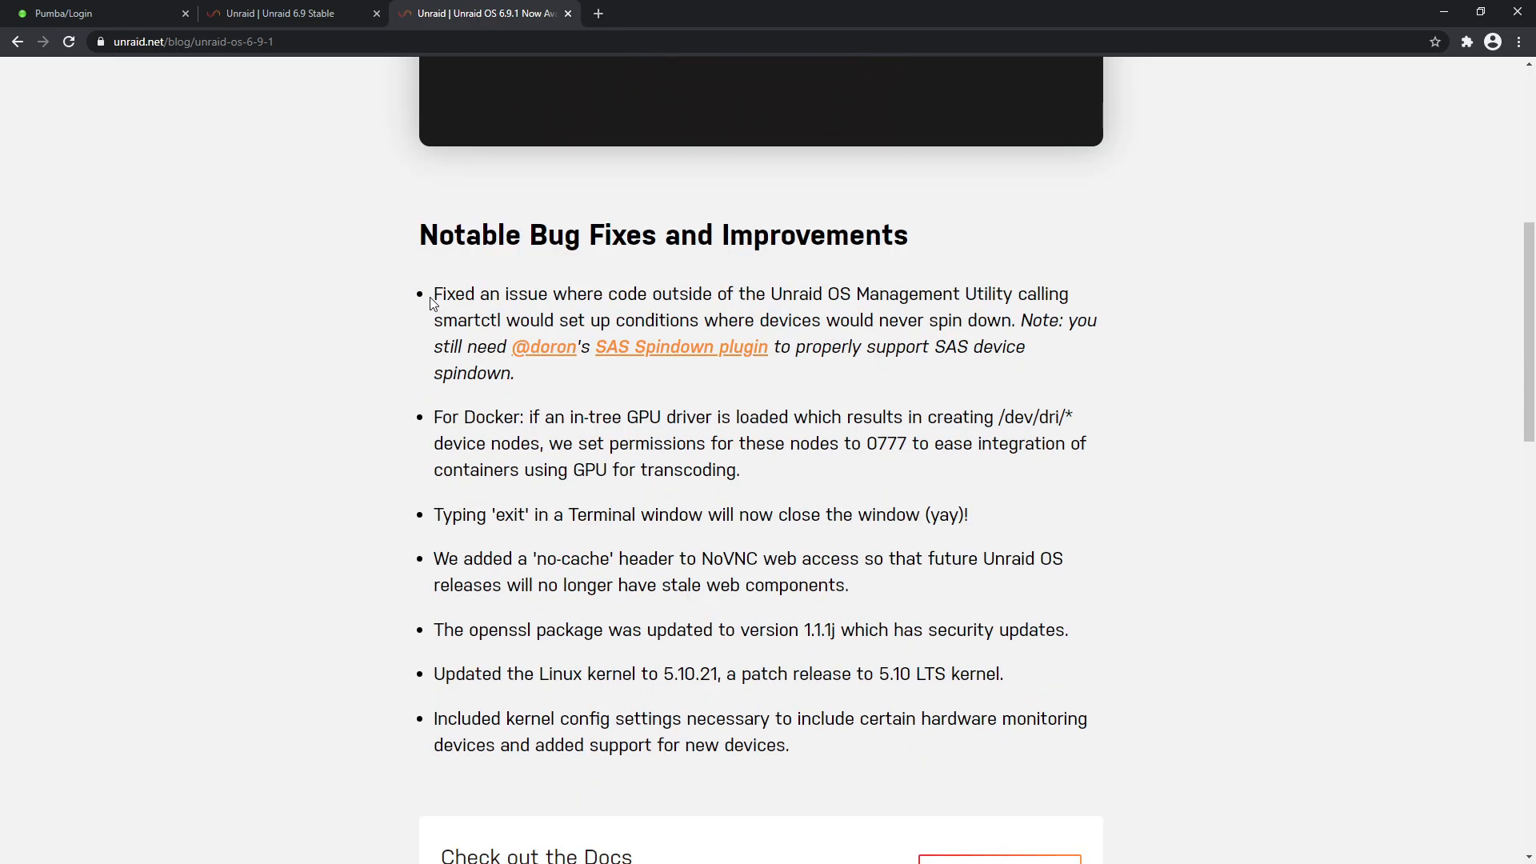
mouse_move(776, 315)
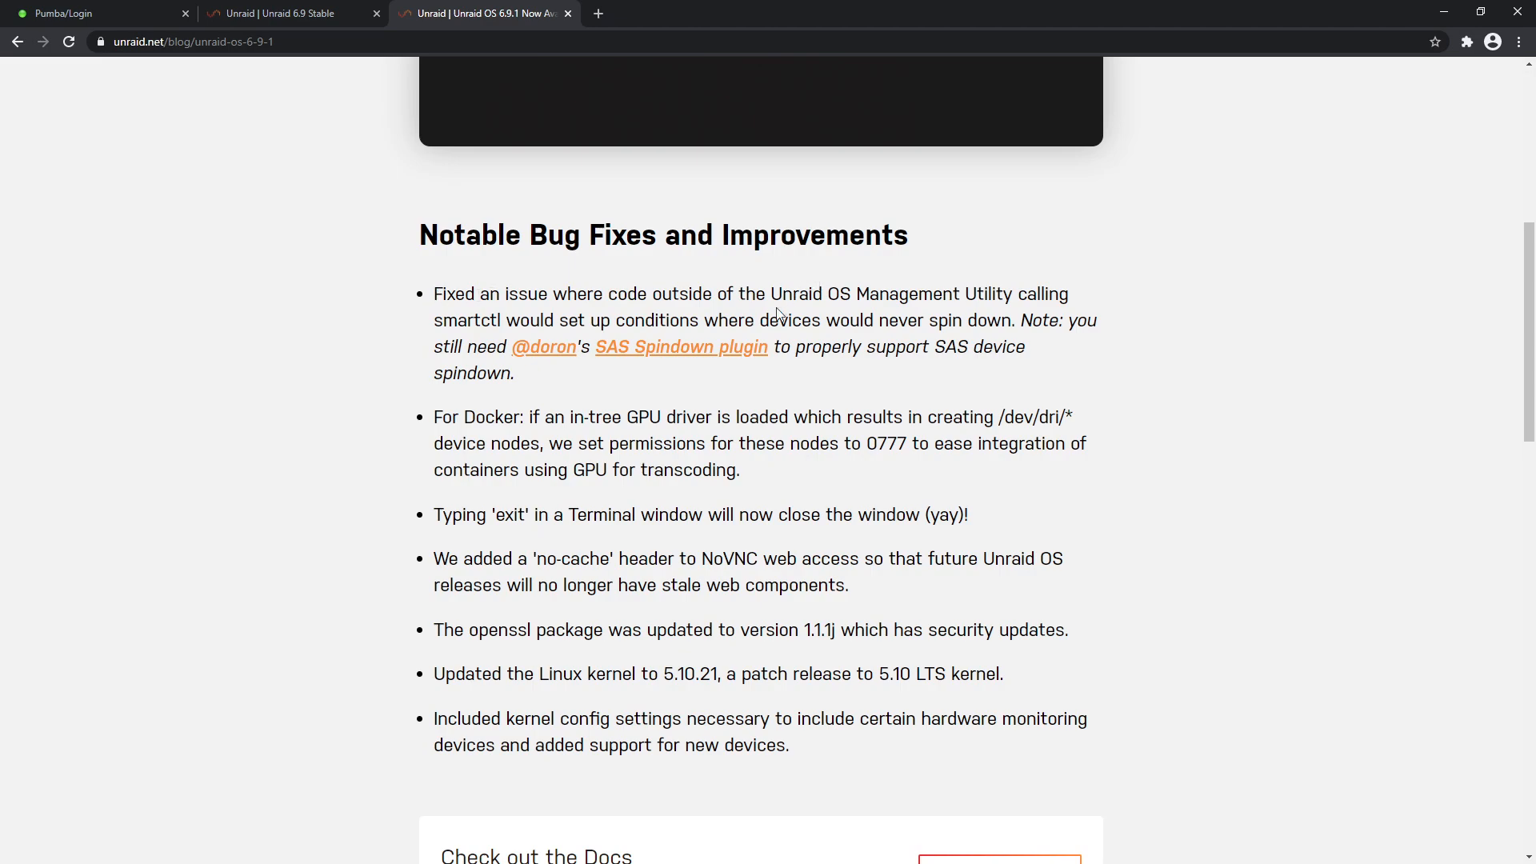
mouse_move(968, 301)
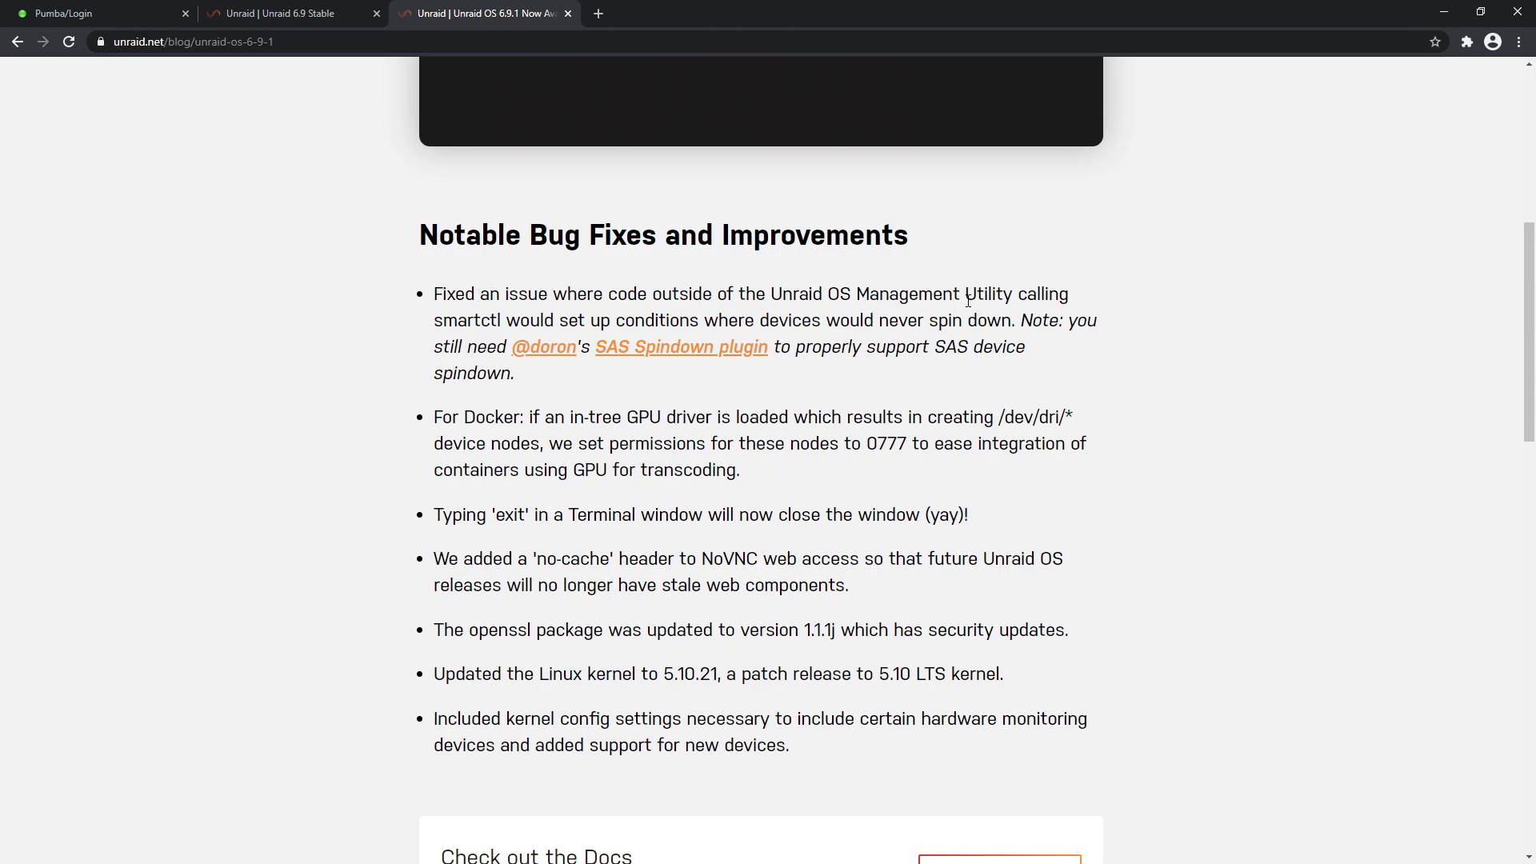
mouse_move(632, 322)
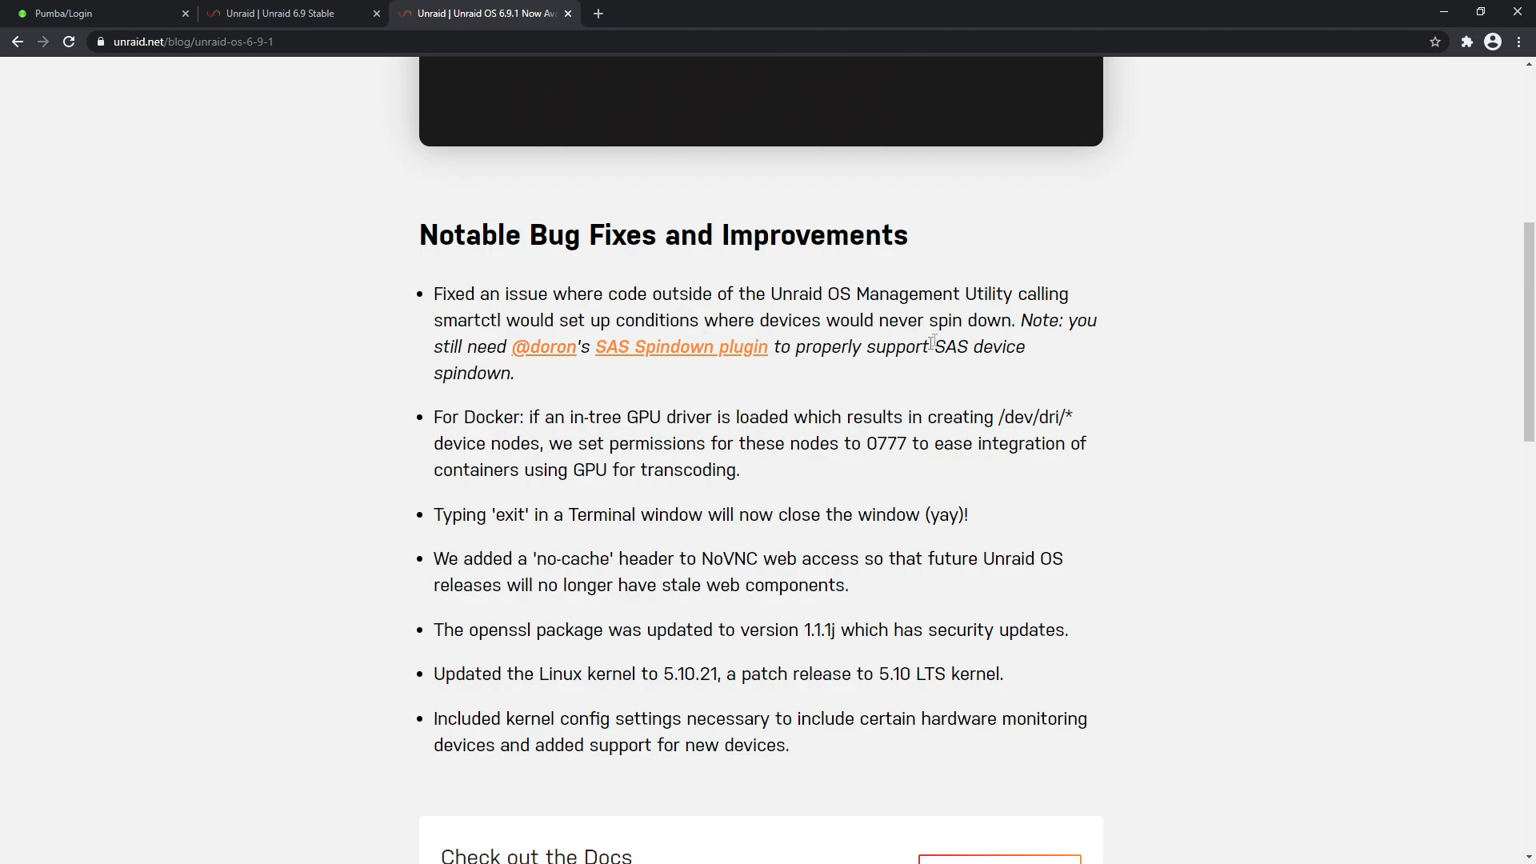
left_click_drag(929, 346, 1070, 320)
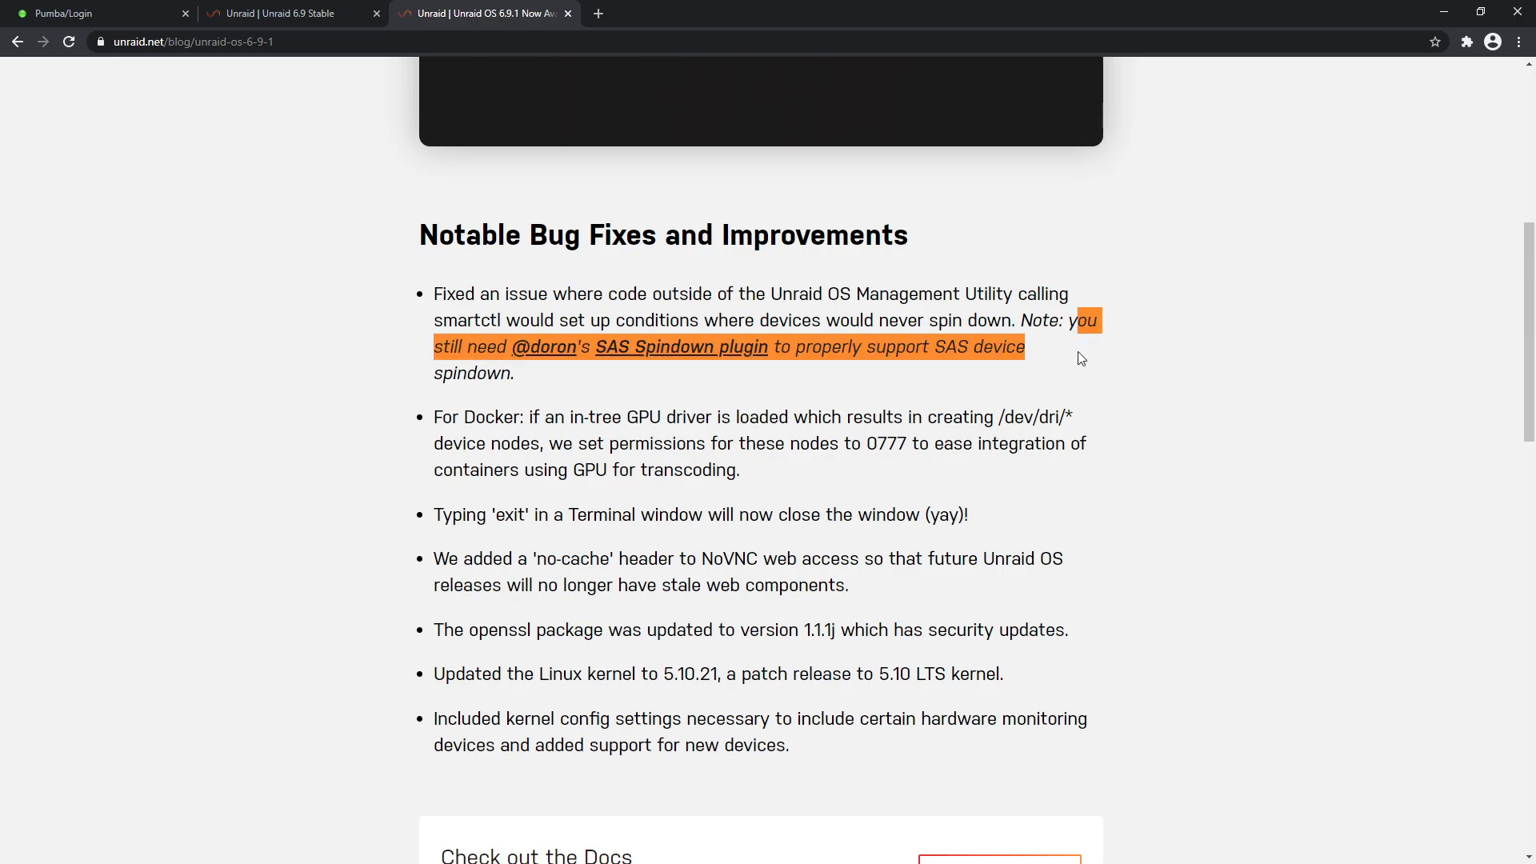
left_click(976, 363)
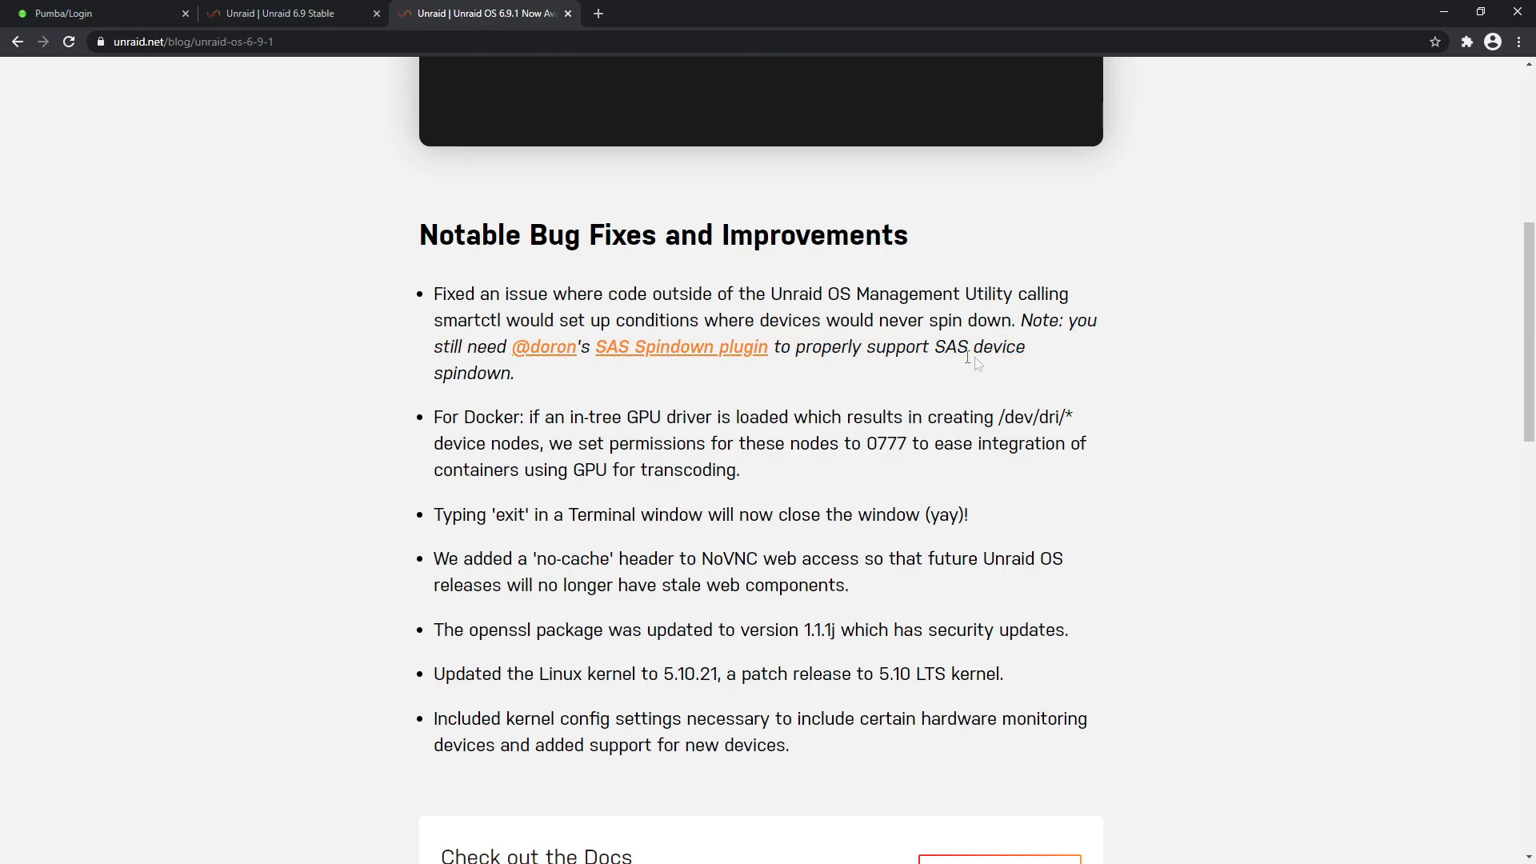
Scroll on and highlight the sentence about typing exit in Terminal
scroll("down", 3)
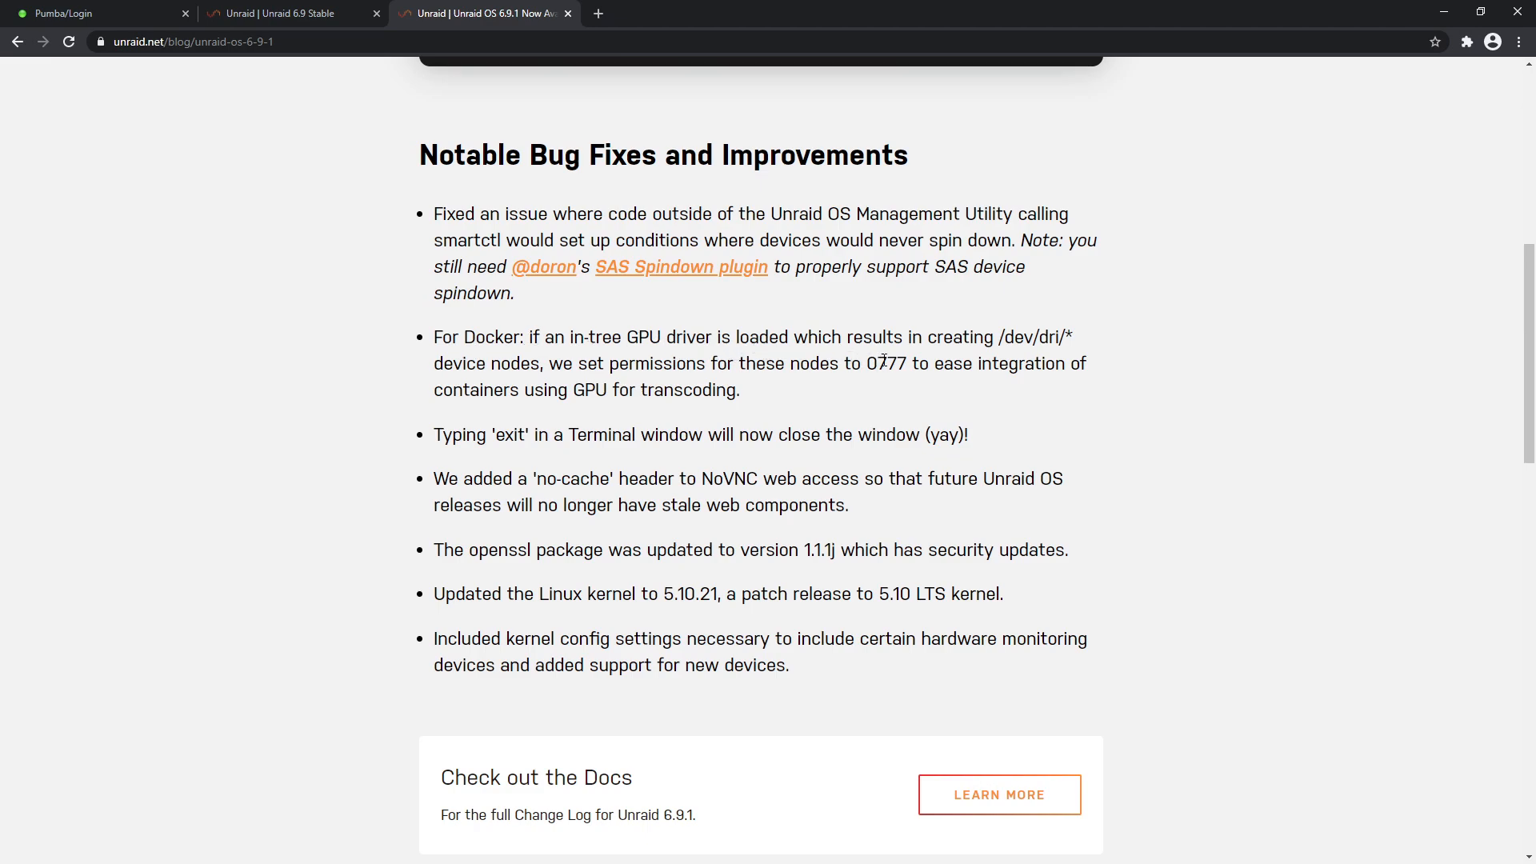
mouse_move(1026, 336)
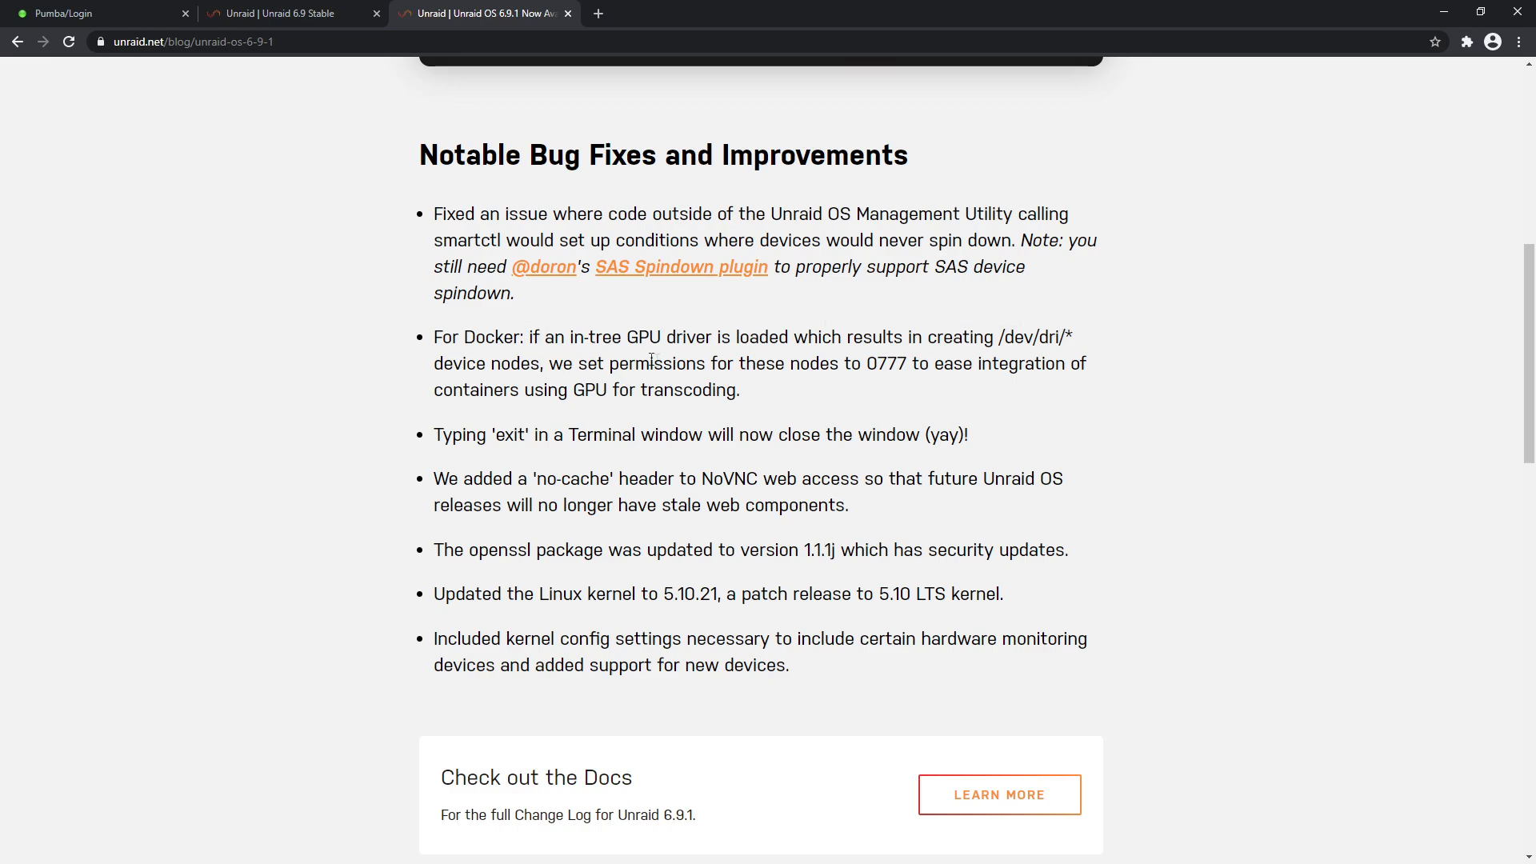
mouse_move(900, 374)
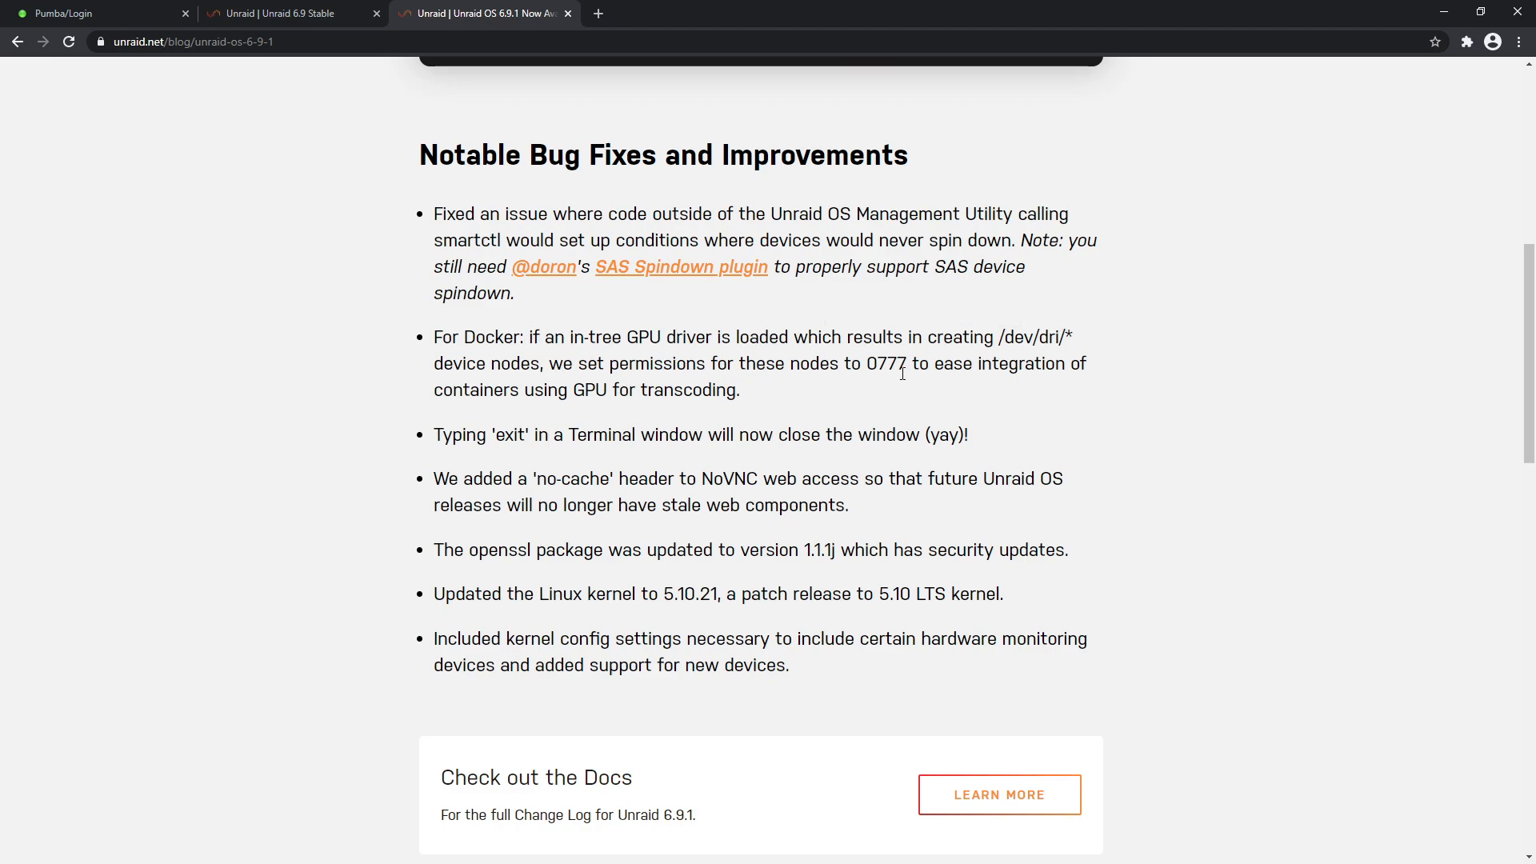
mouse_move(471, 436)
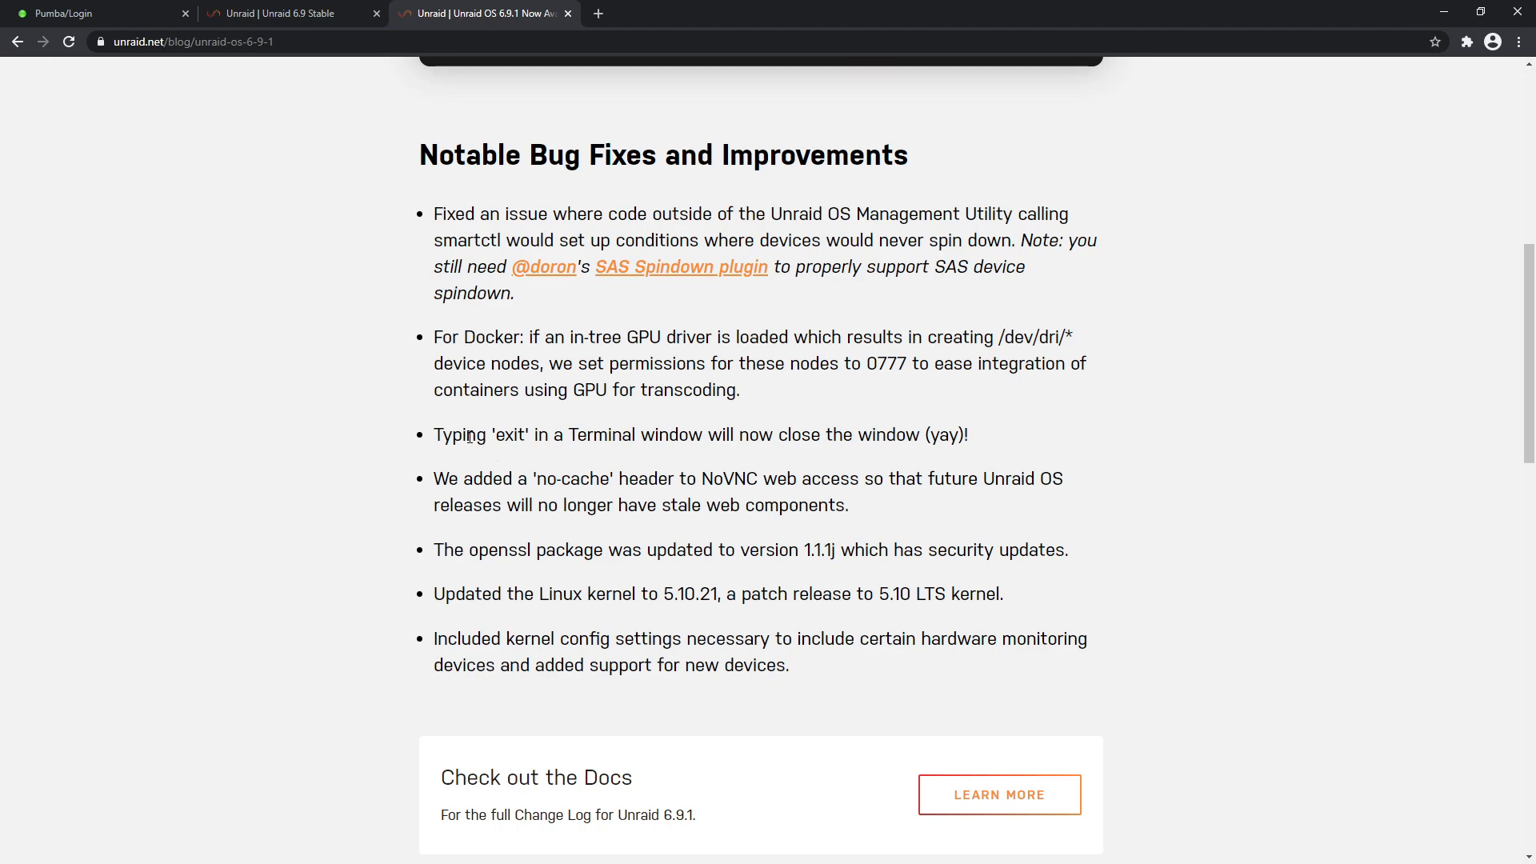
left_click_drag(466, 435, 921, 435)
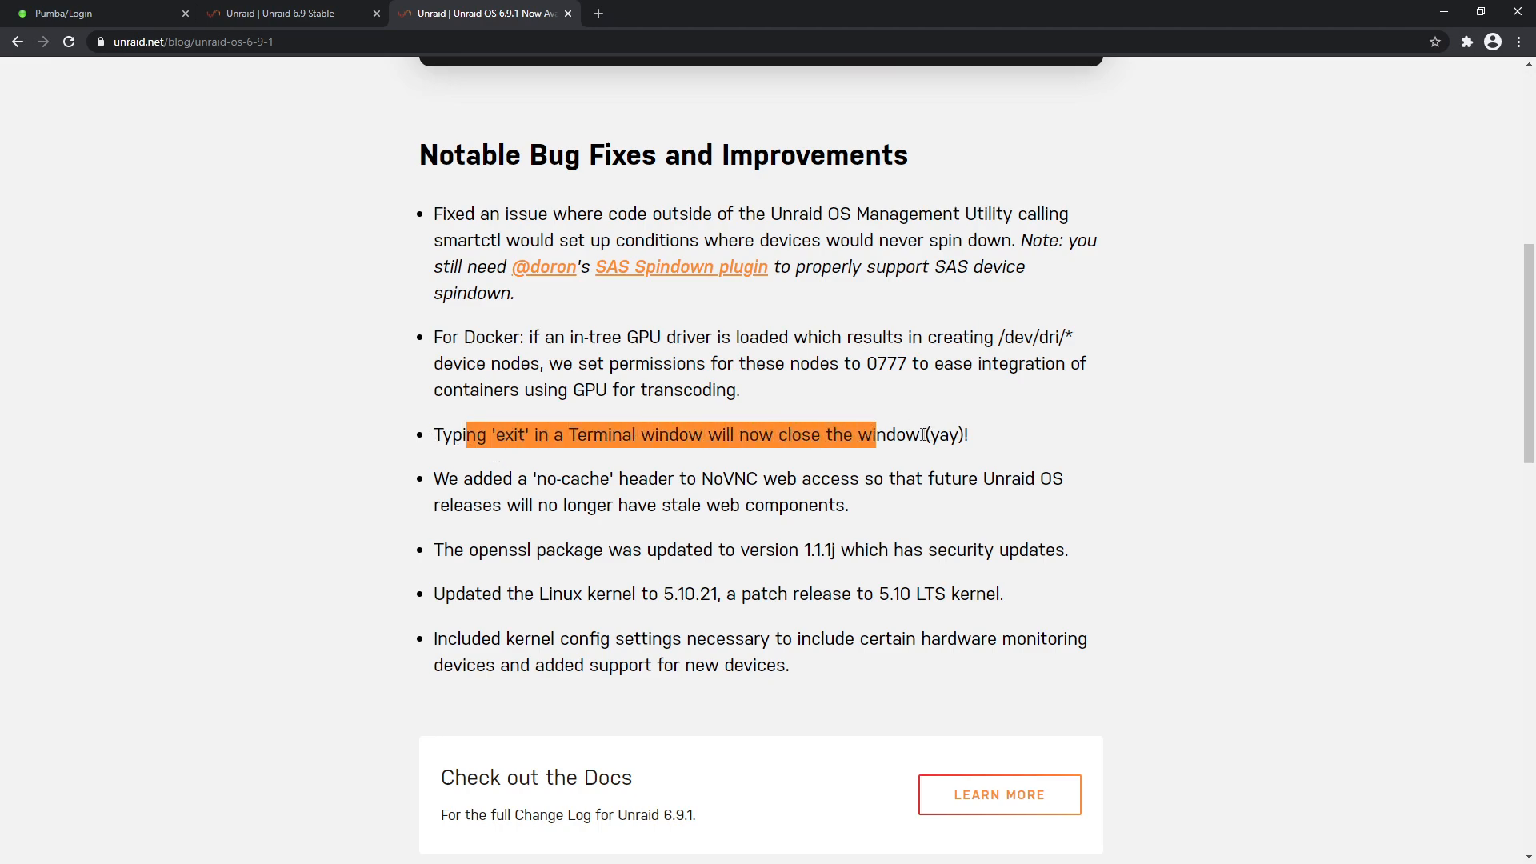
left_click(359, 437)
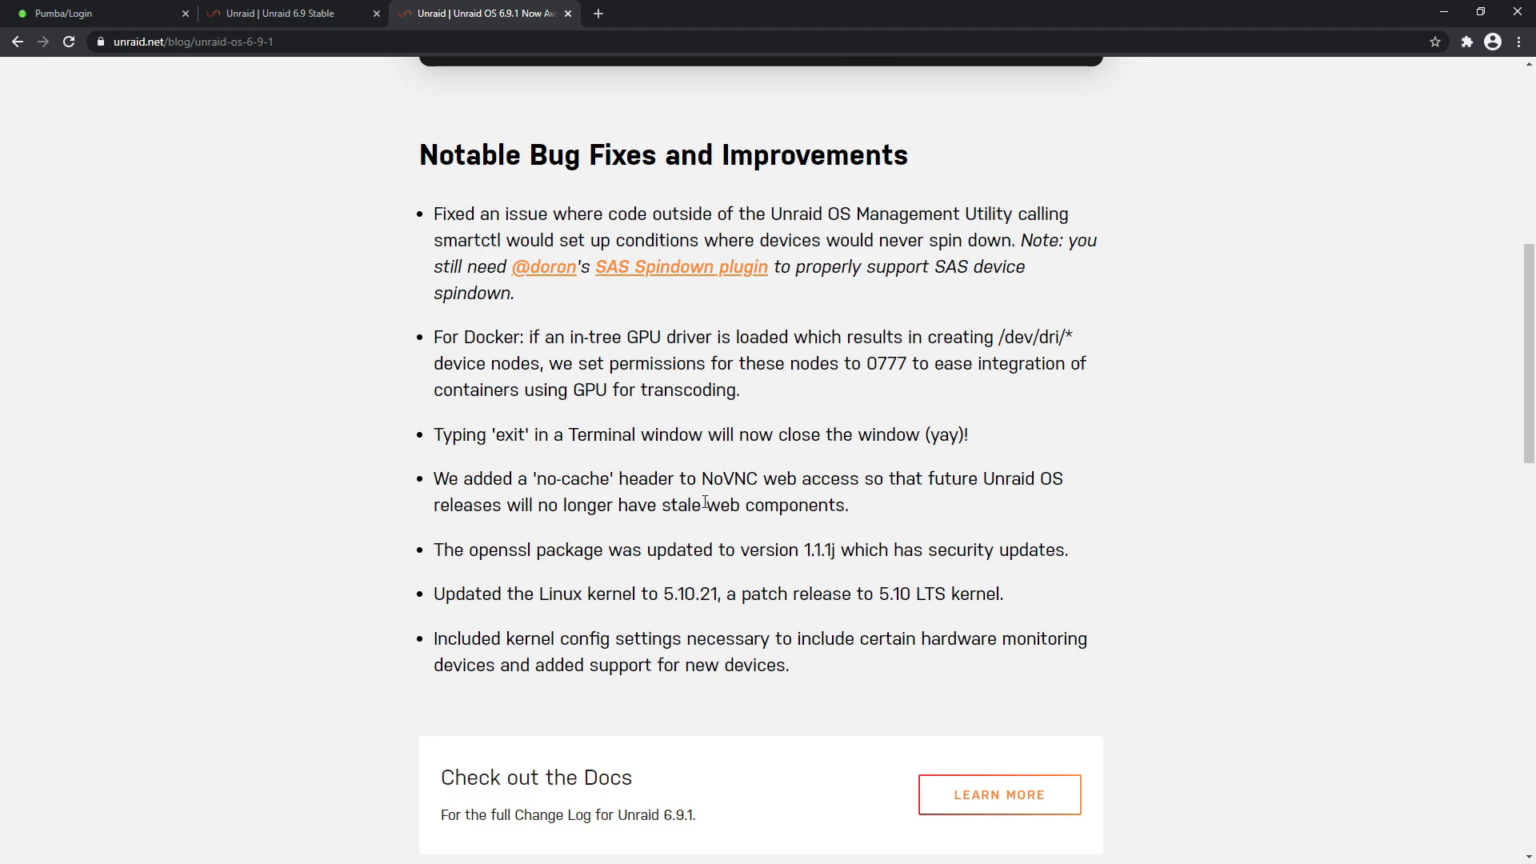
mouse_move(1027, 480)
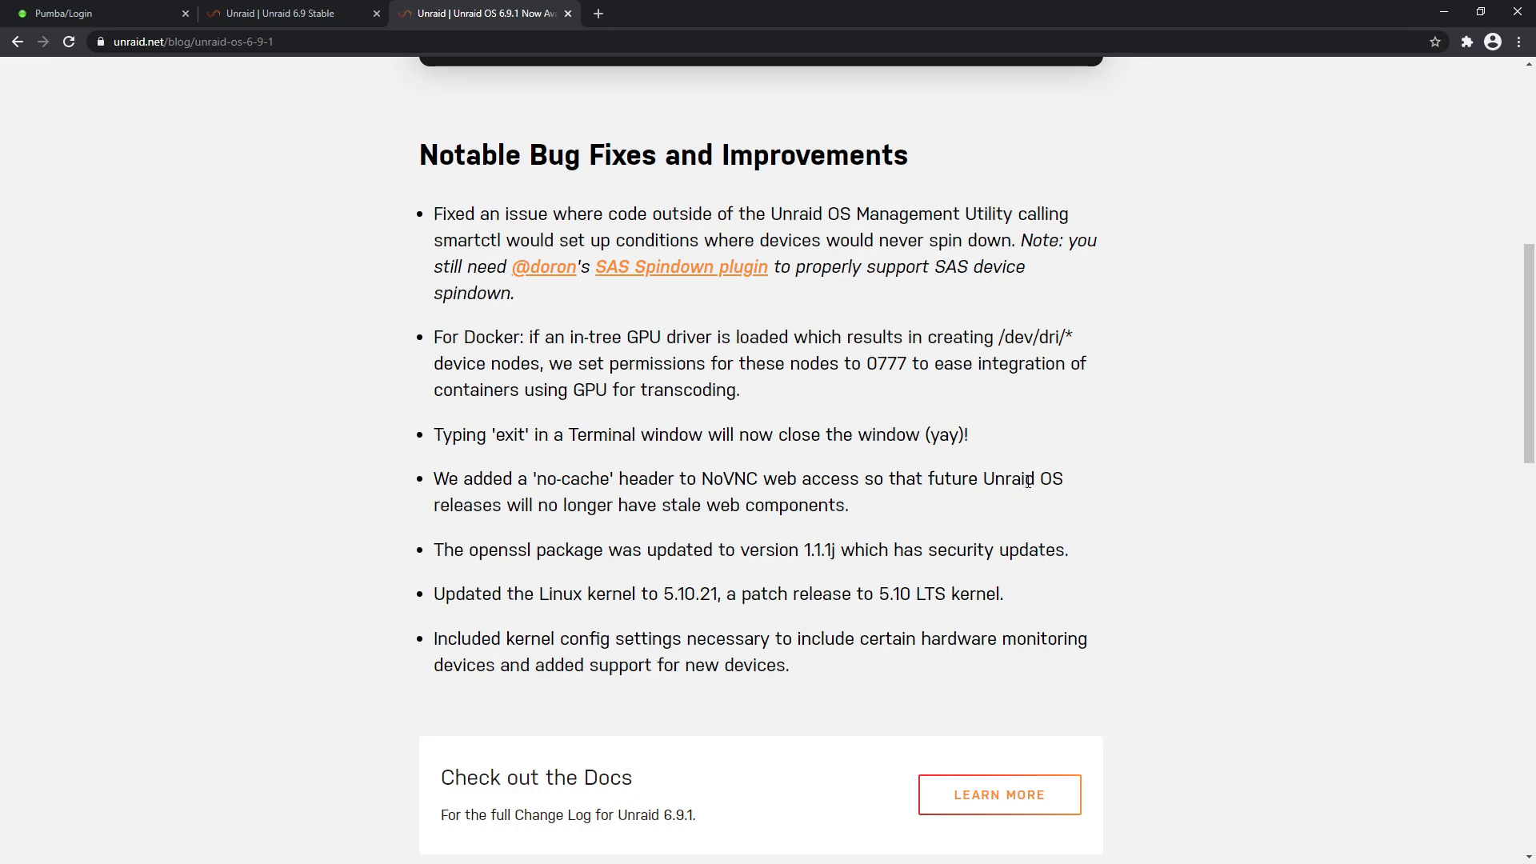
mouse_move(708, 522)
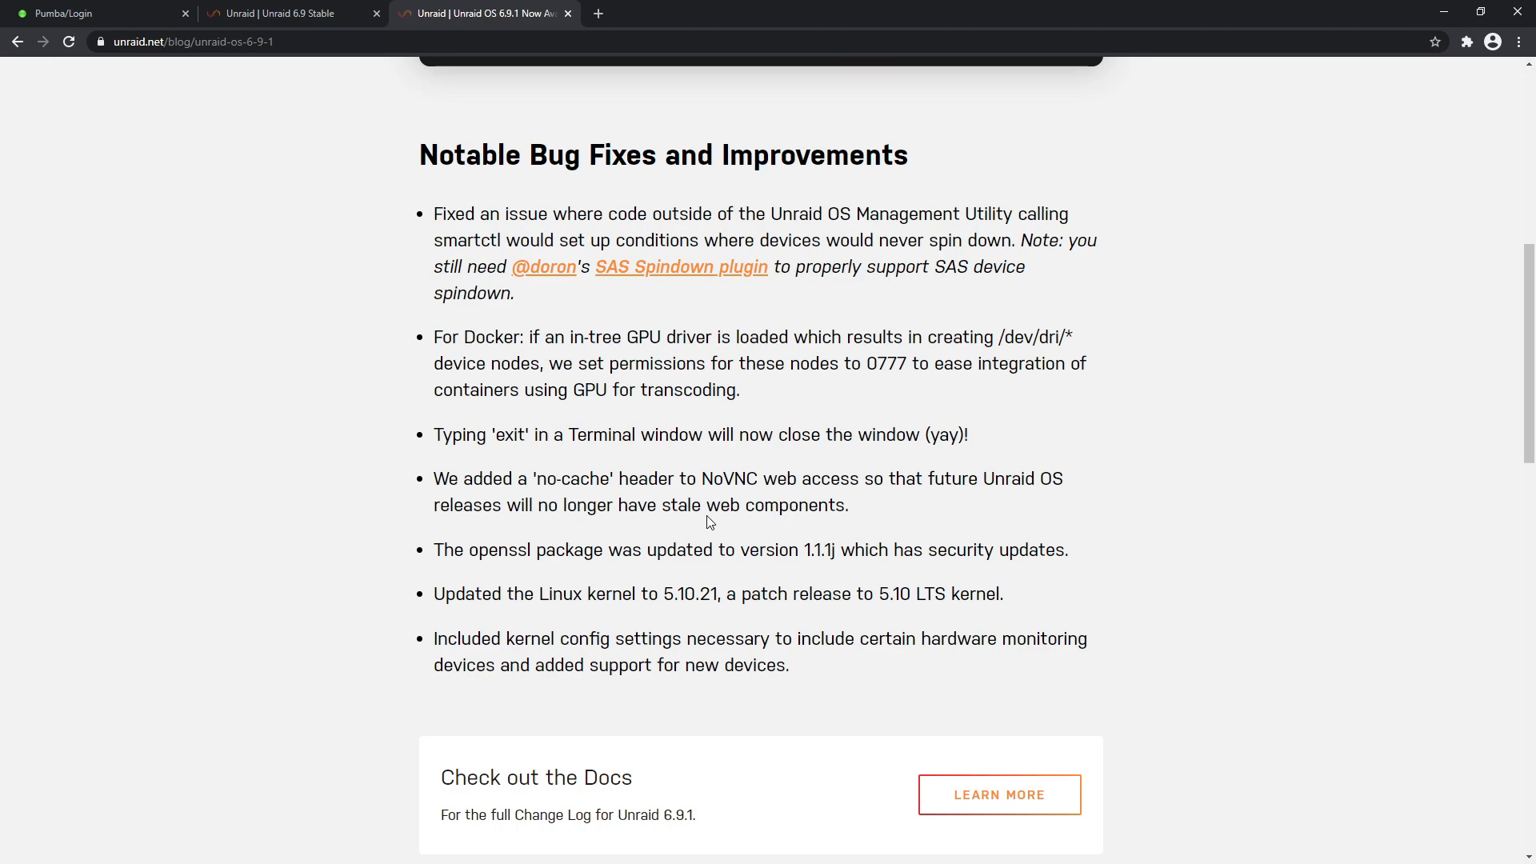
mouse_move(777, 544)
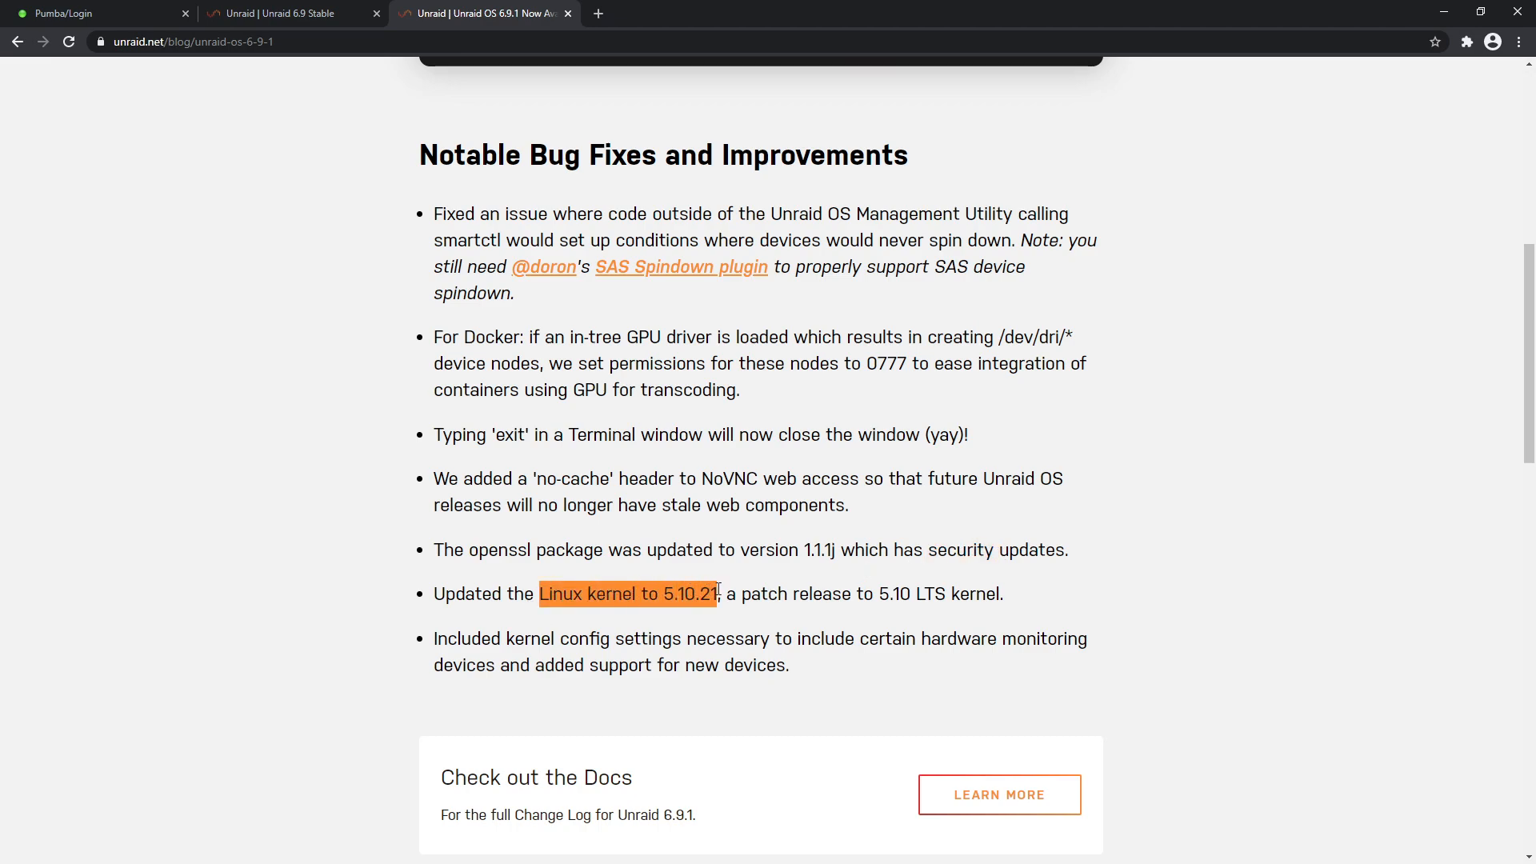
mouse_move(767, 588)
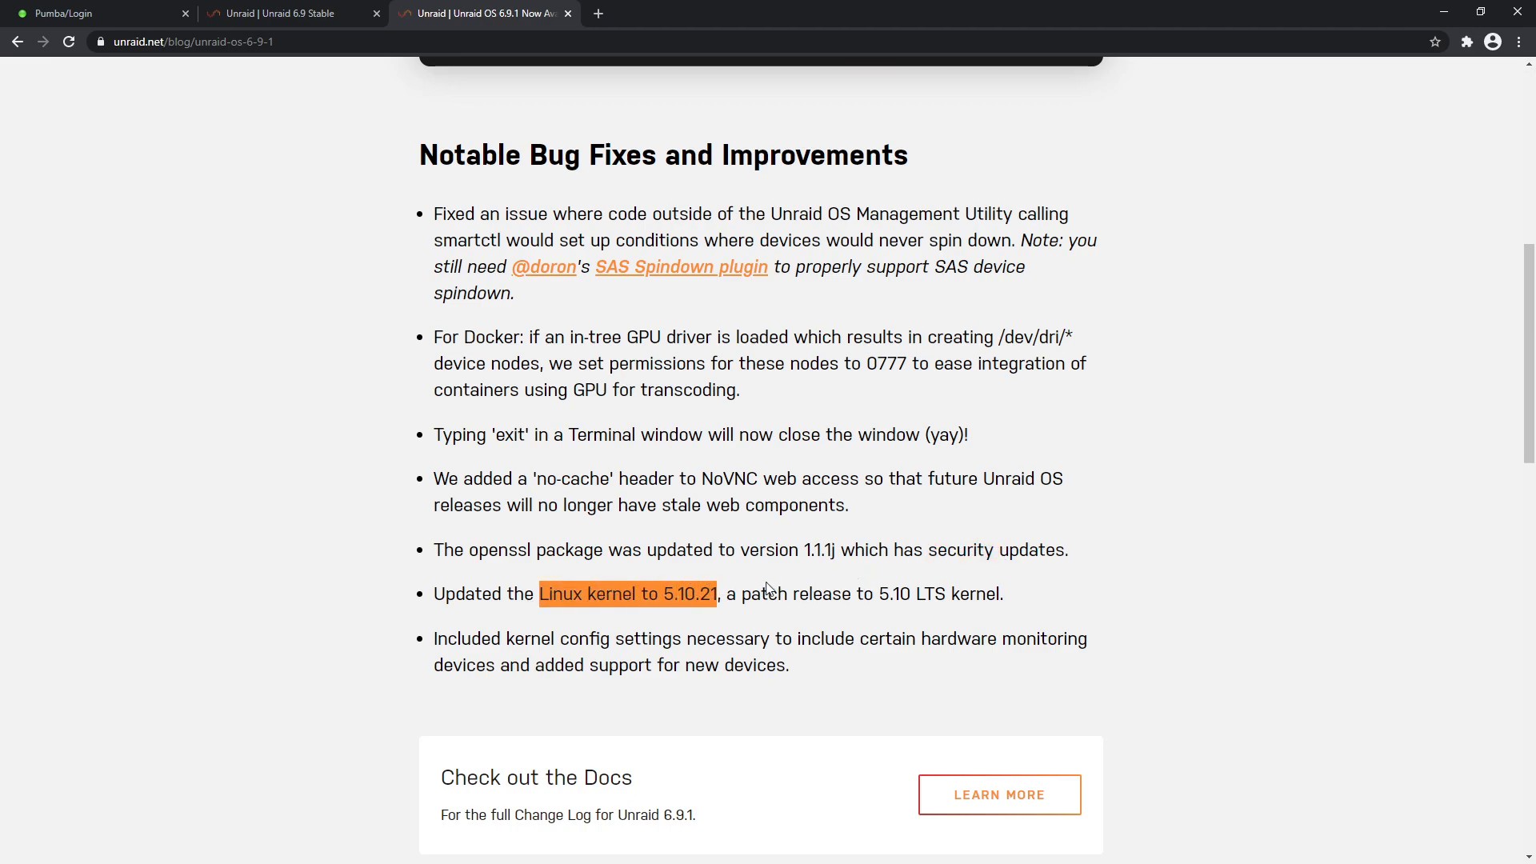
mouse_move(865, 605)
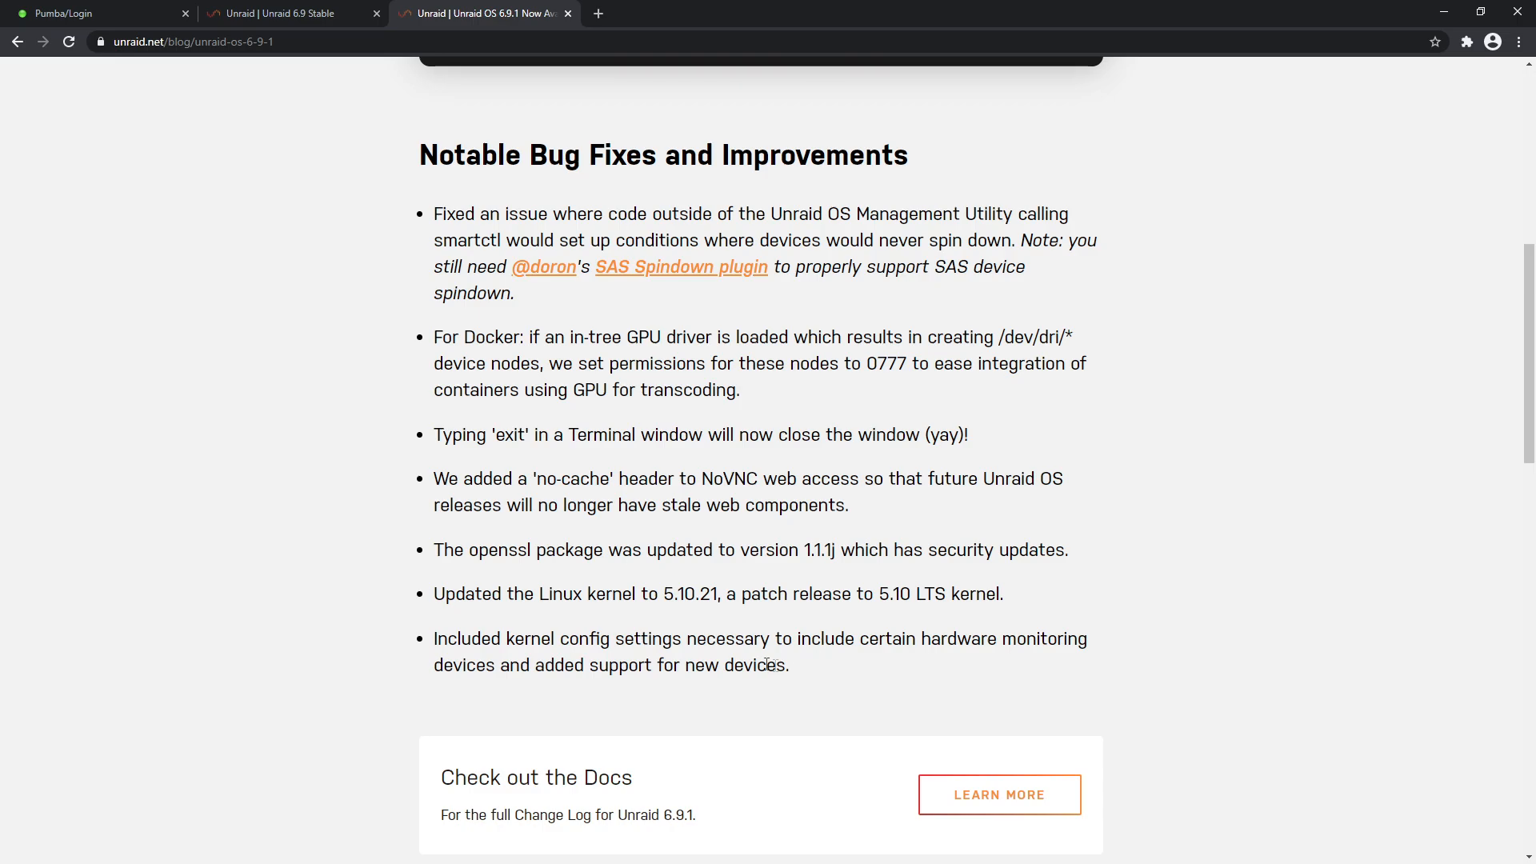
scroll("down", 3)
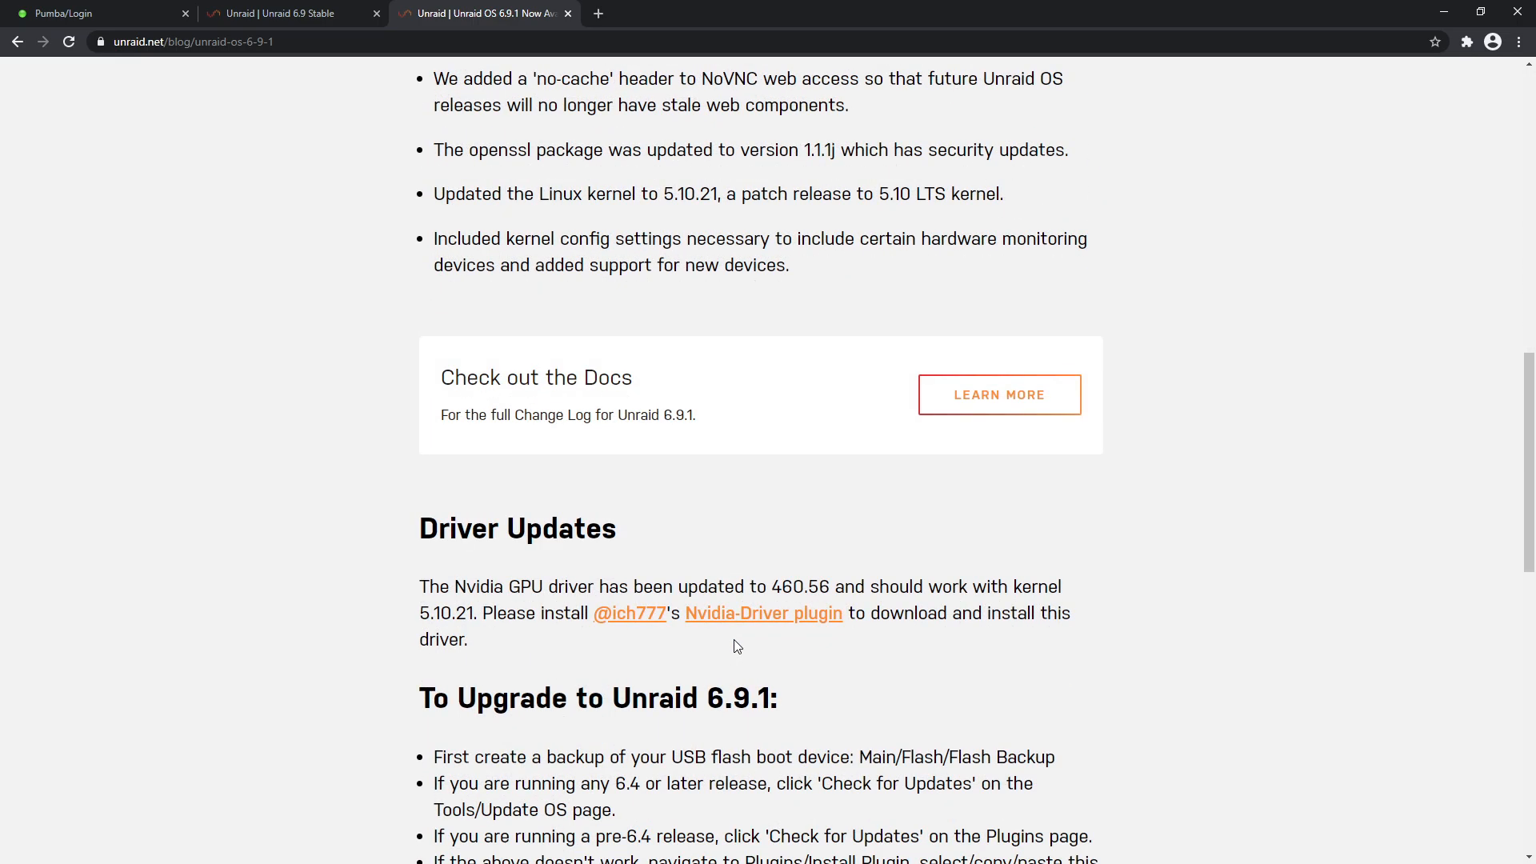
scroll("down", 3)
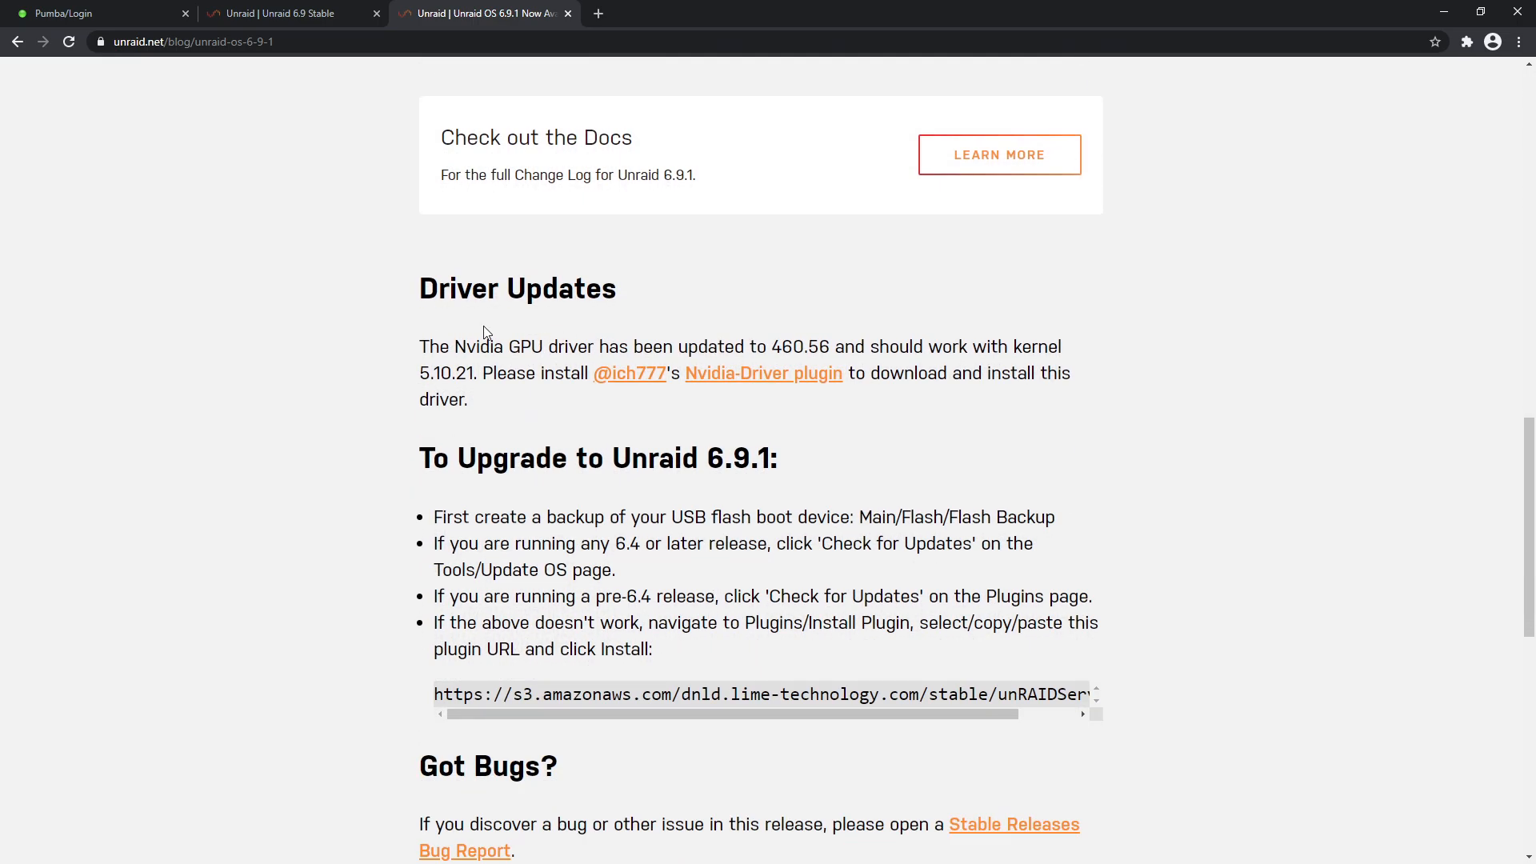
mouse_move(630, 374)
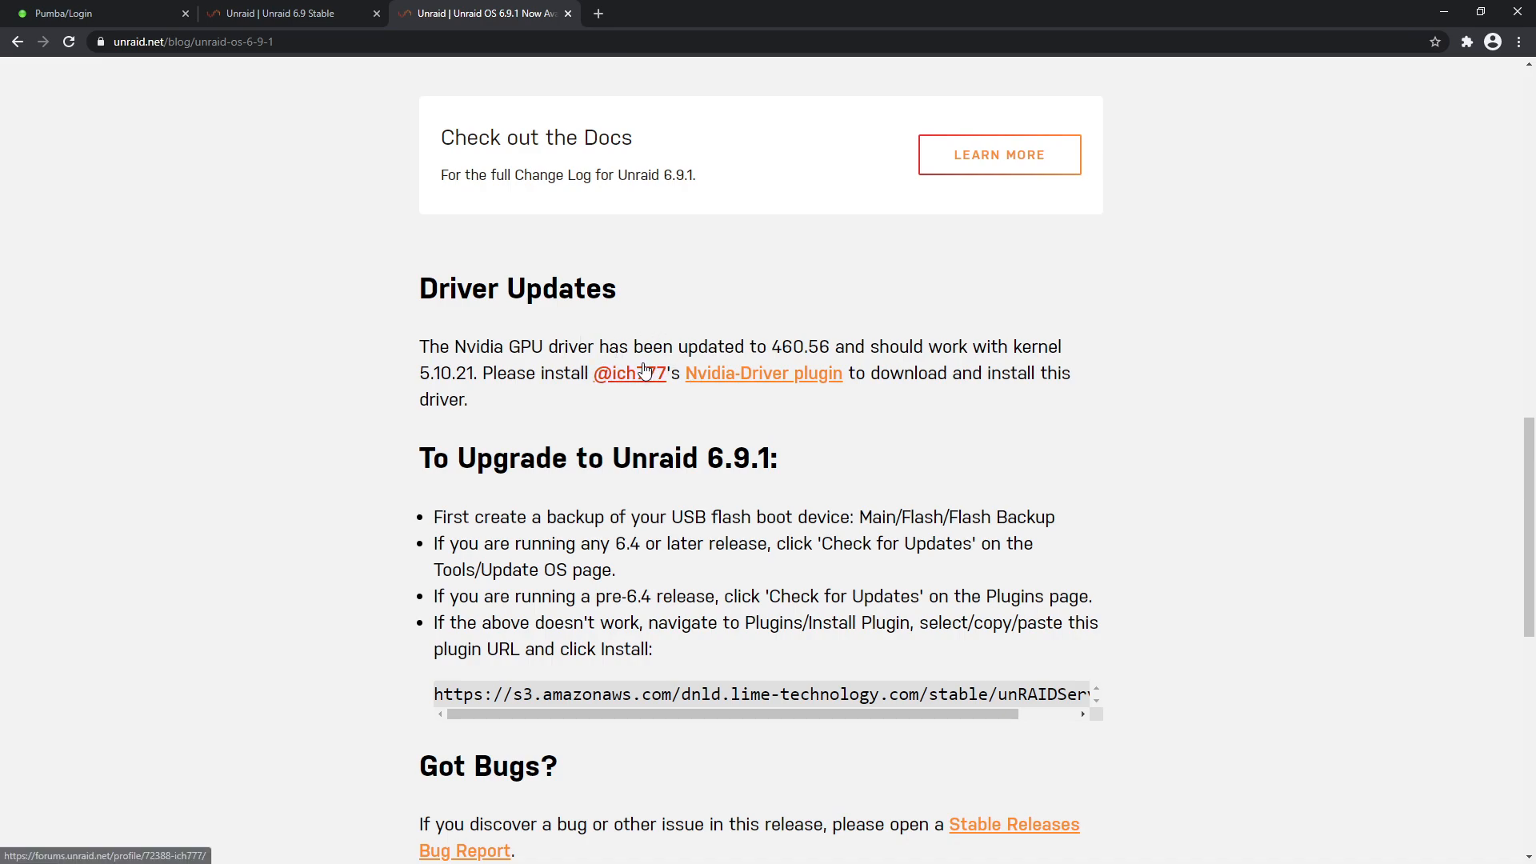
mouse_move(763, 374)
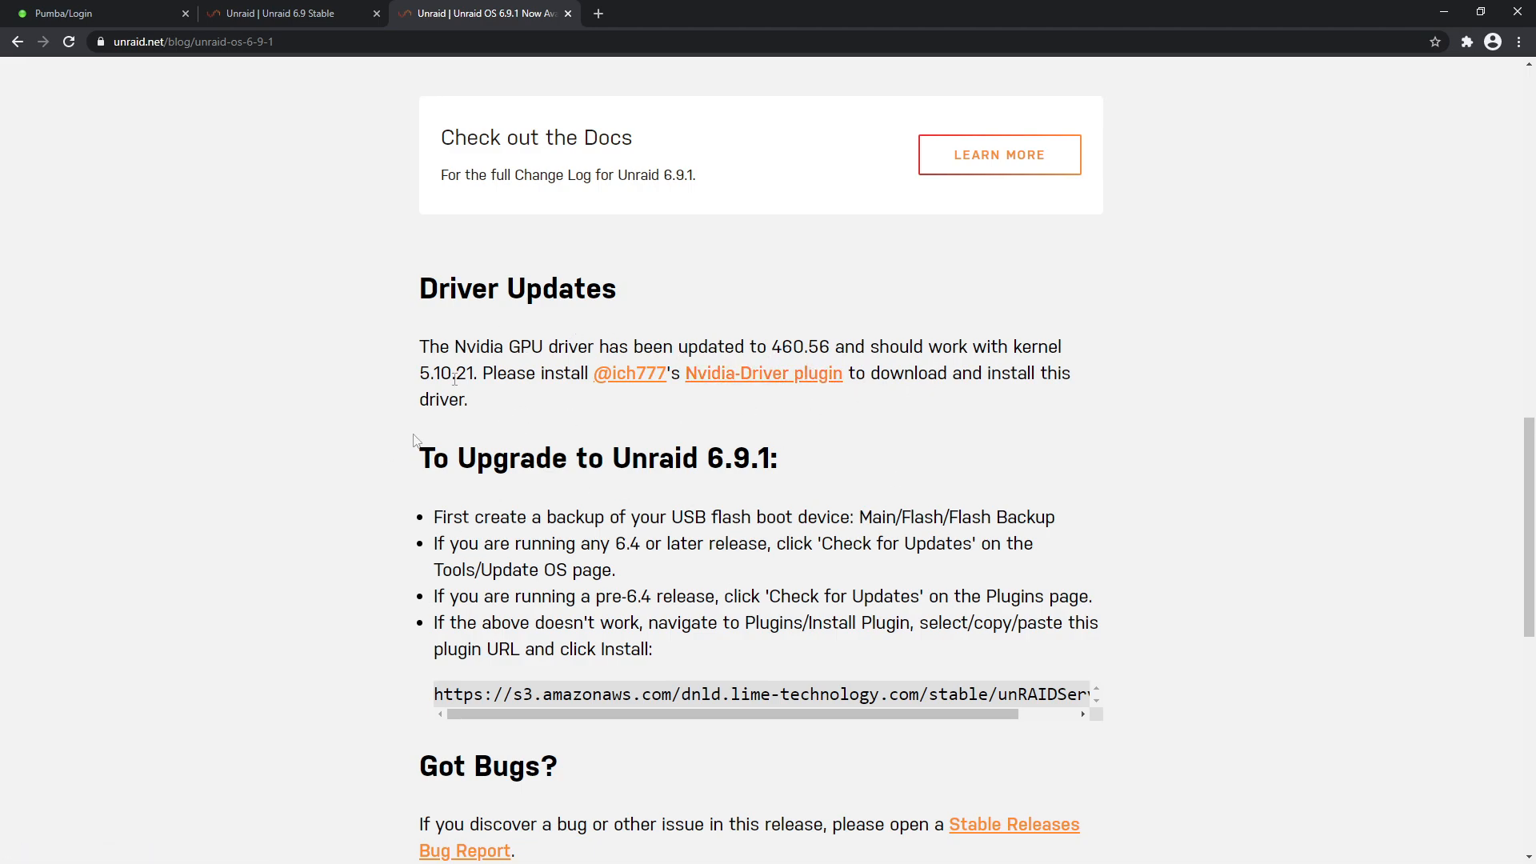
mouse_move(440, 258)
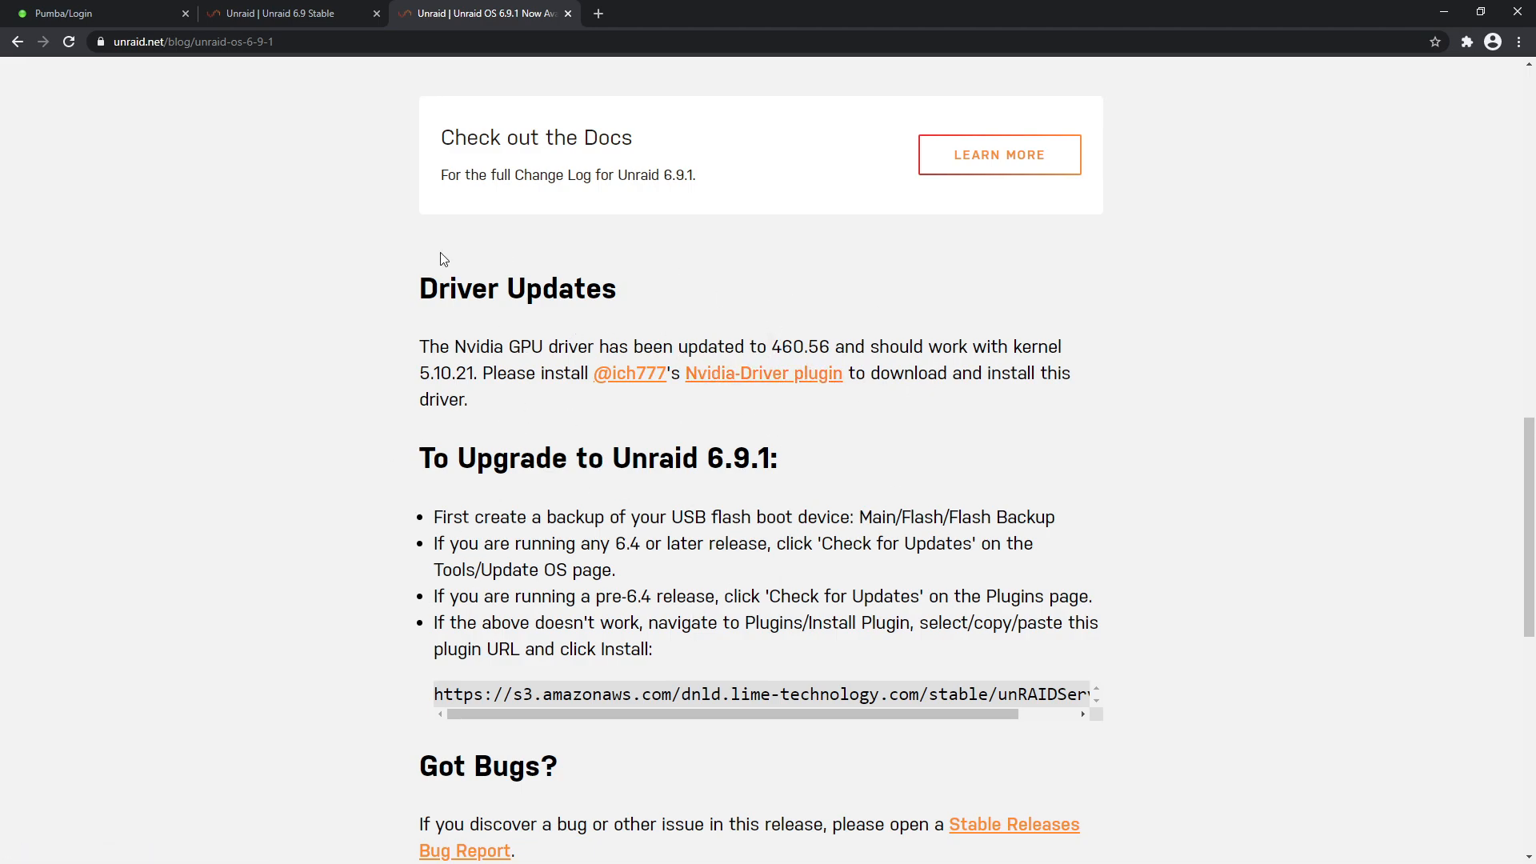
mouse_move(755, 419)
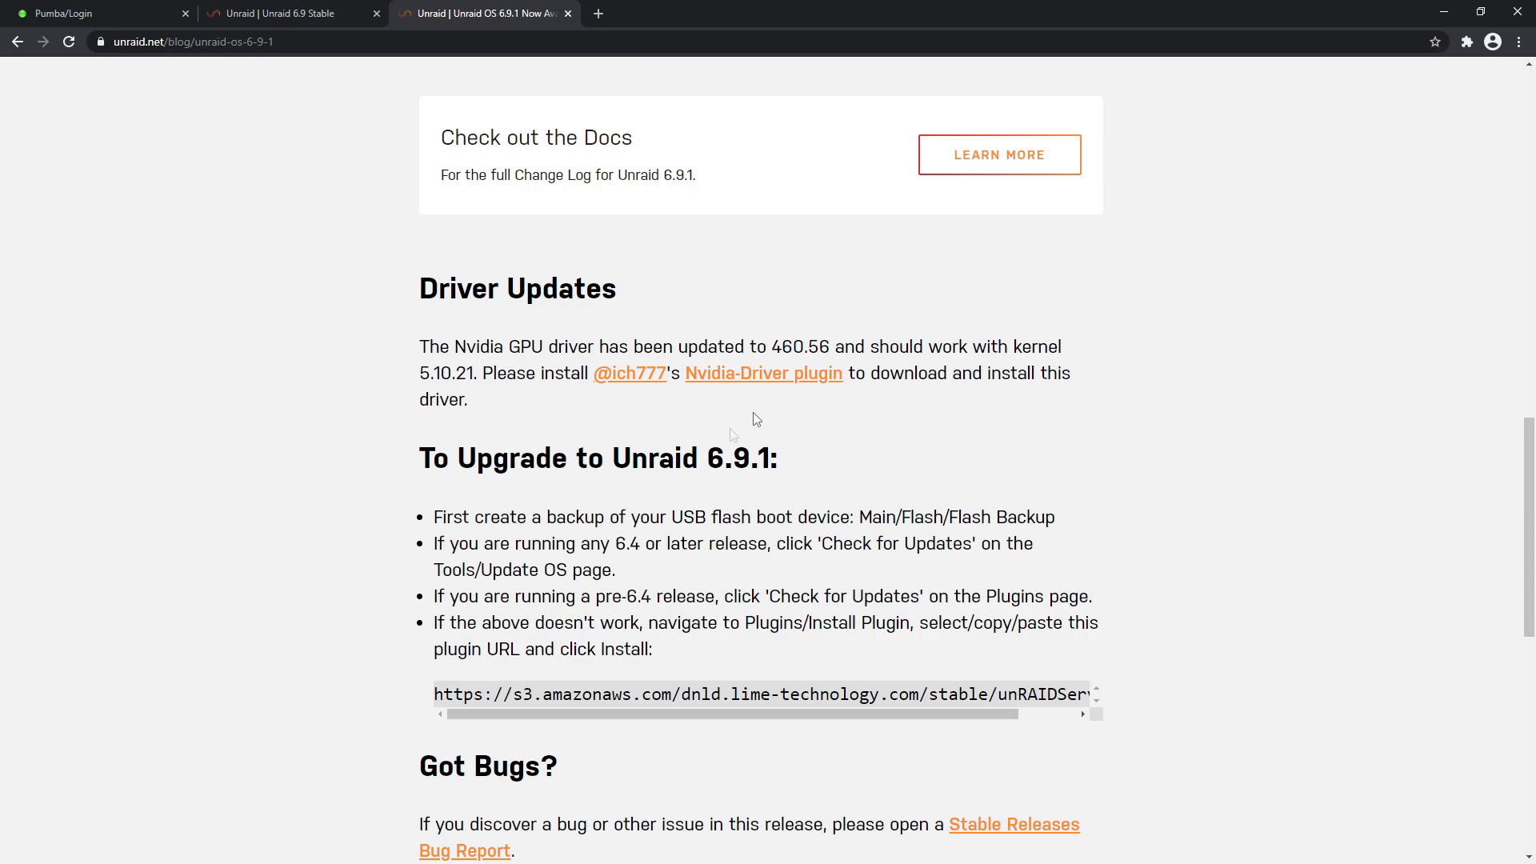
mouse_move(309, 429)
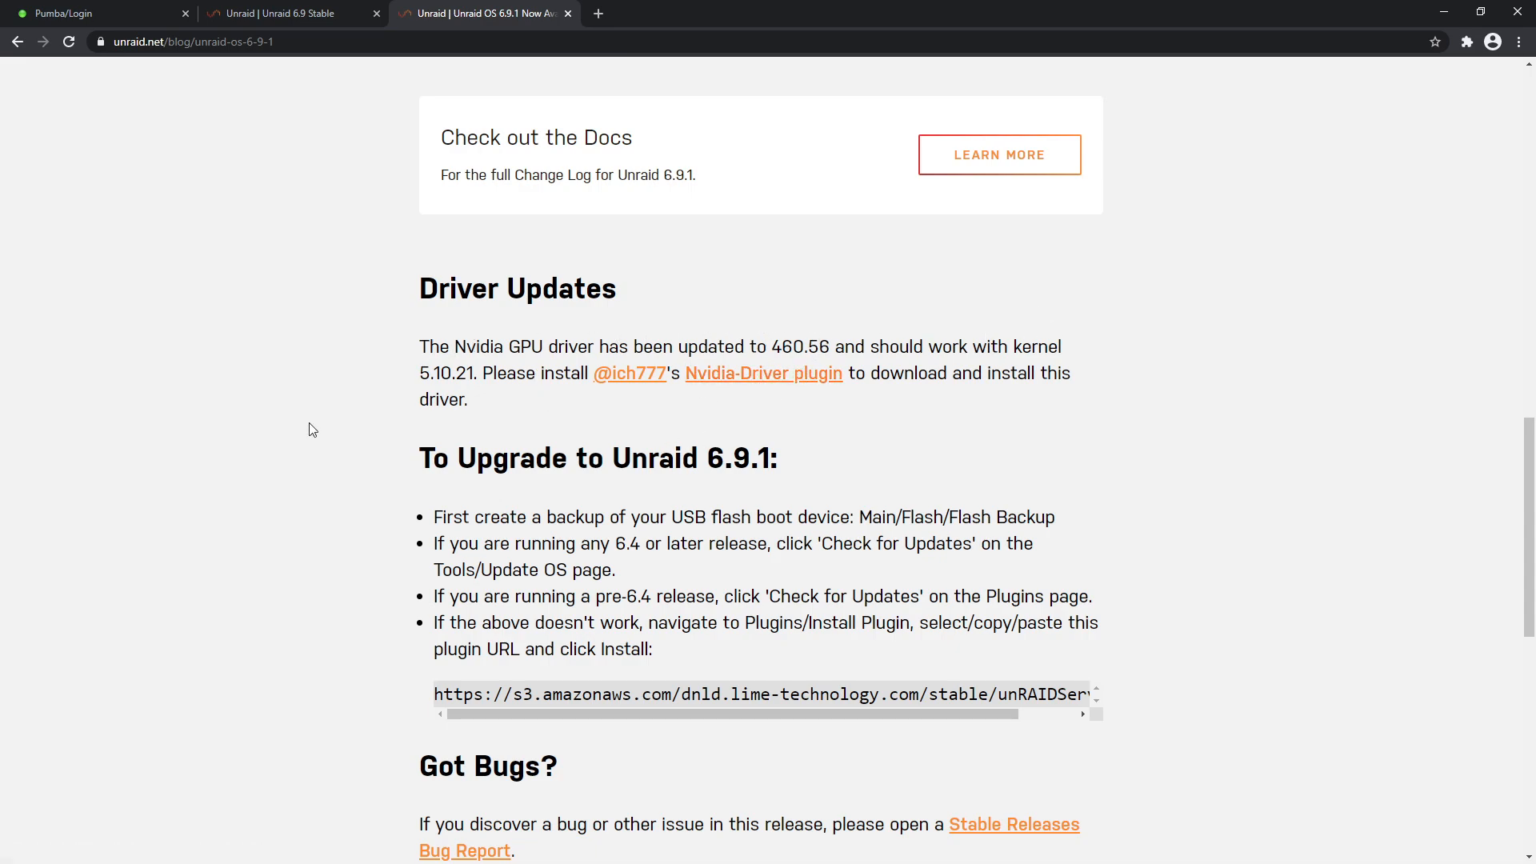
scroll("down", 3)
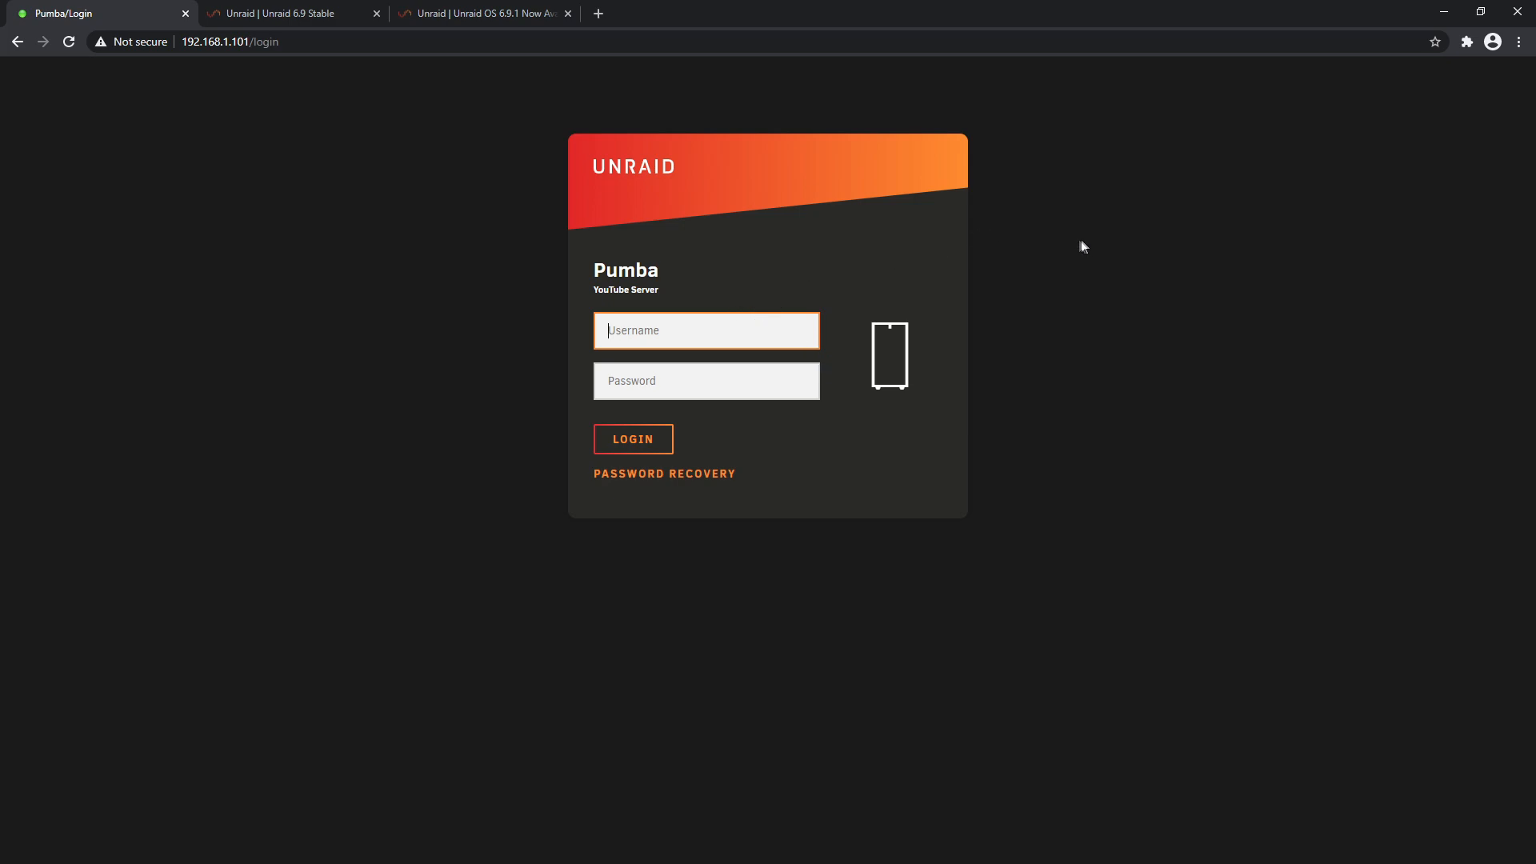
mouse_move(1092, 244)
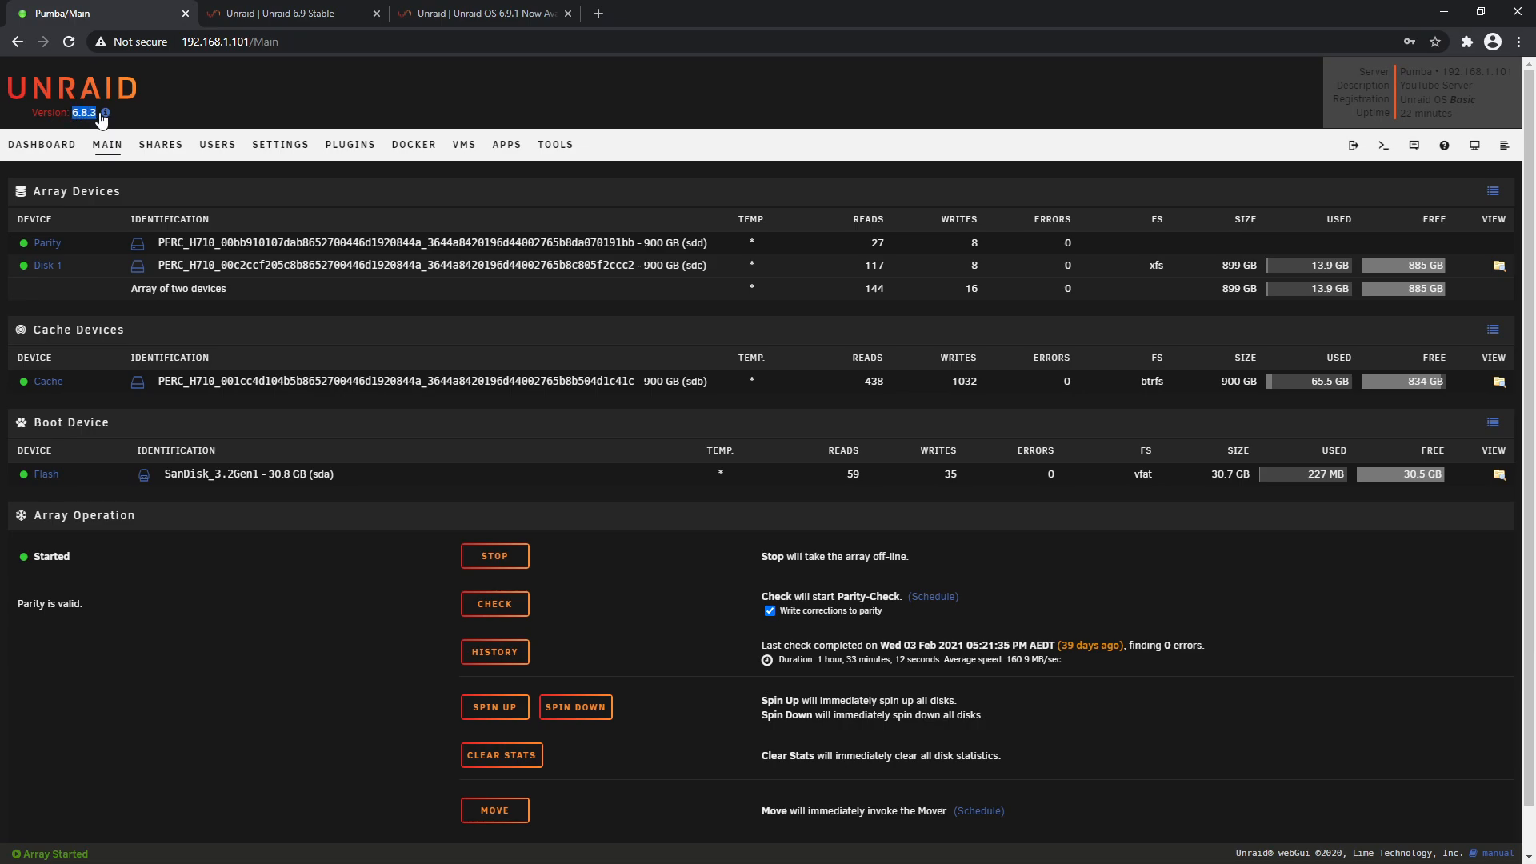
mouse_move(108, 147)
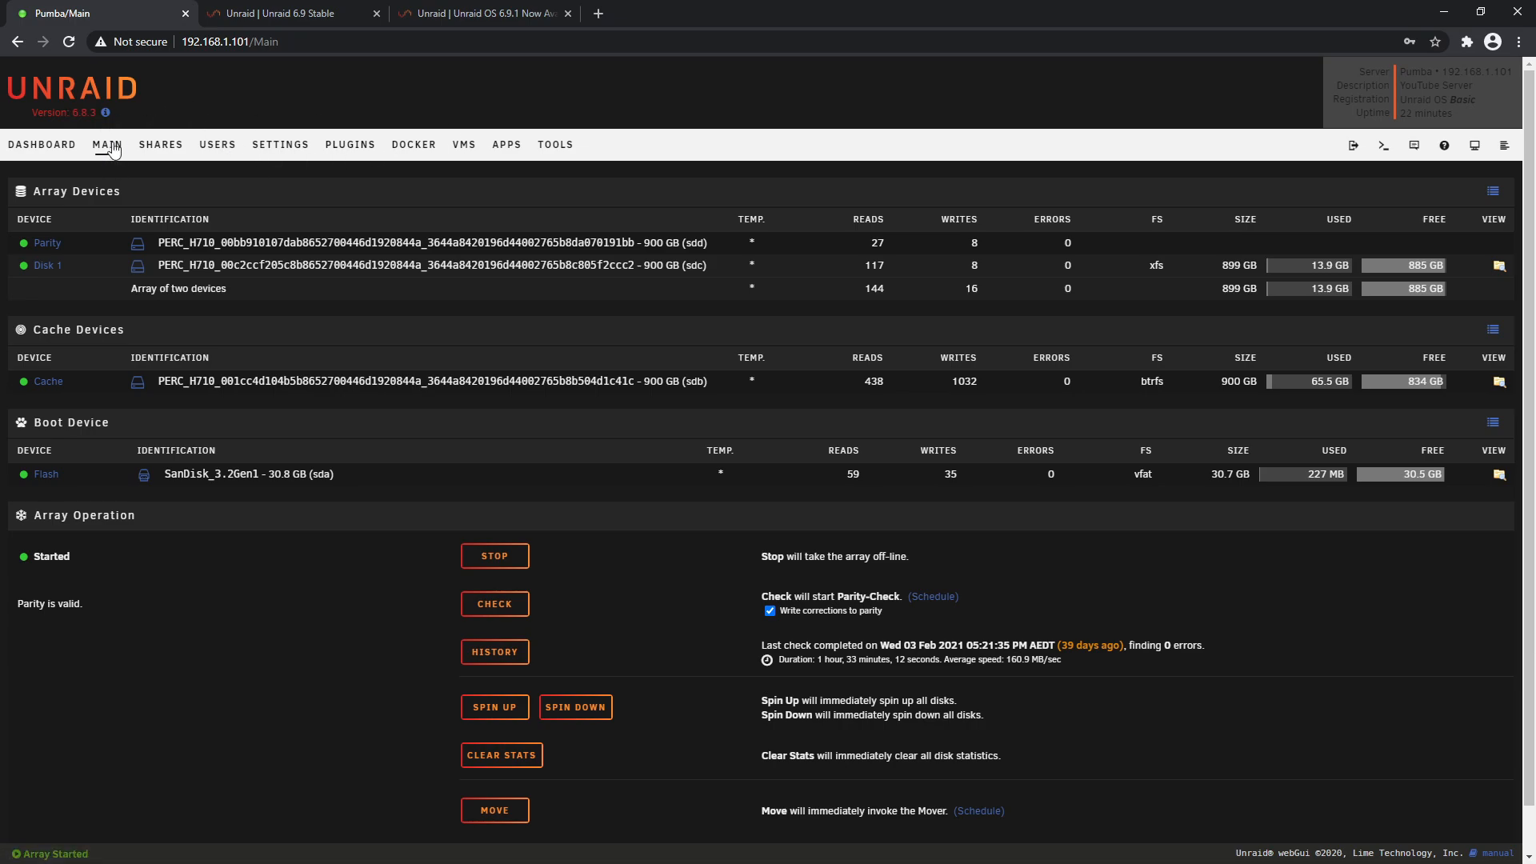
Confirm Docker containers and the FreeIPA VM are stopped, and go to Tools
left_click(413, 144)
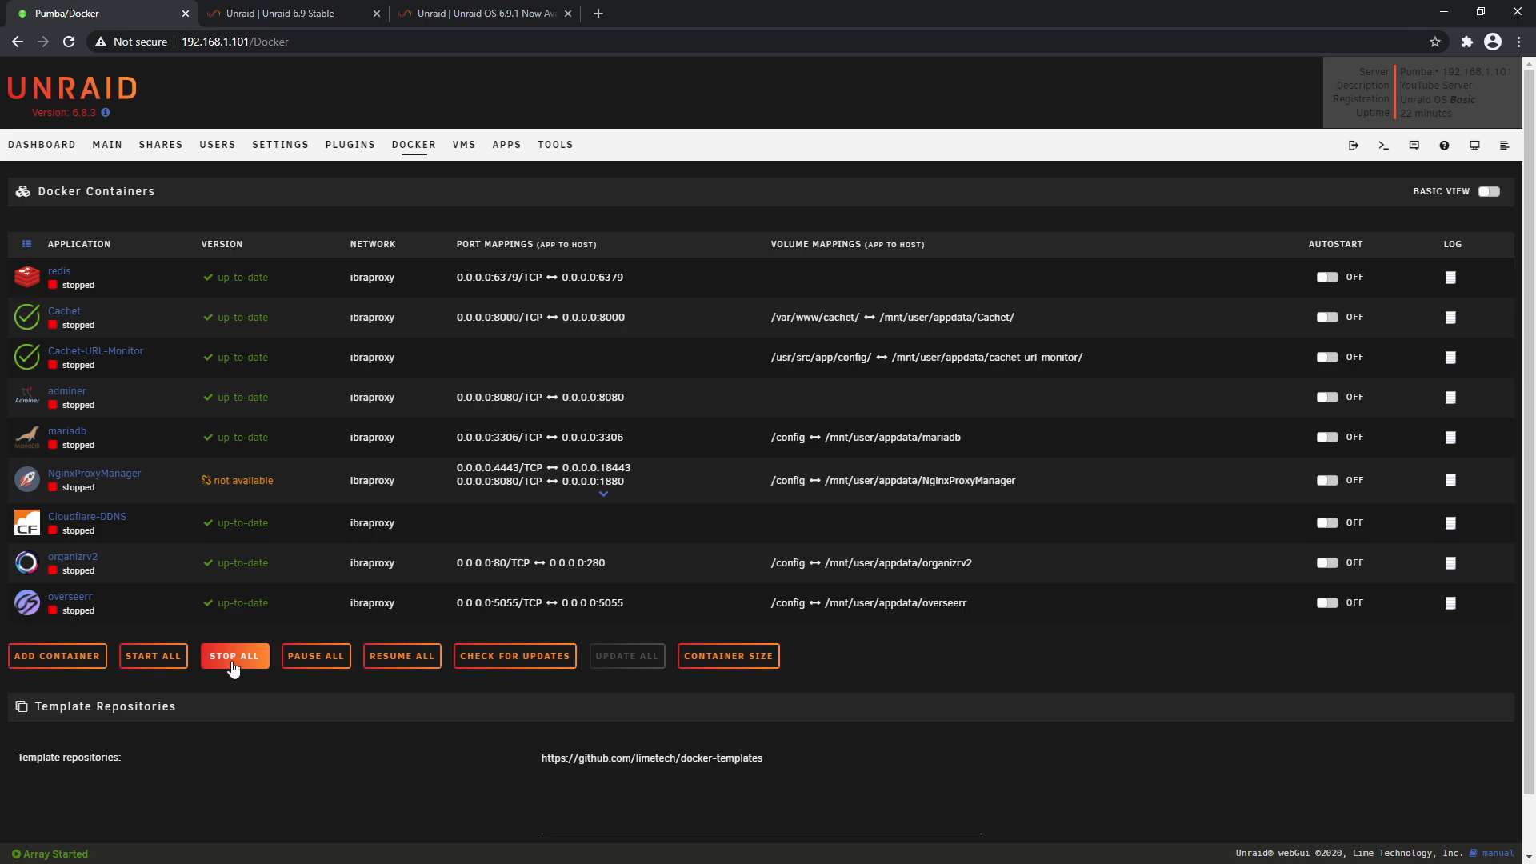
mouse_move(466, 154)
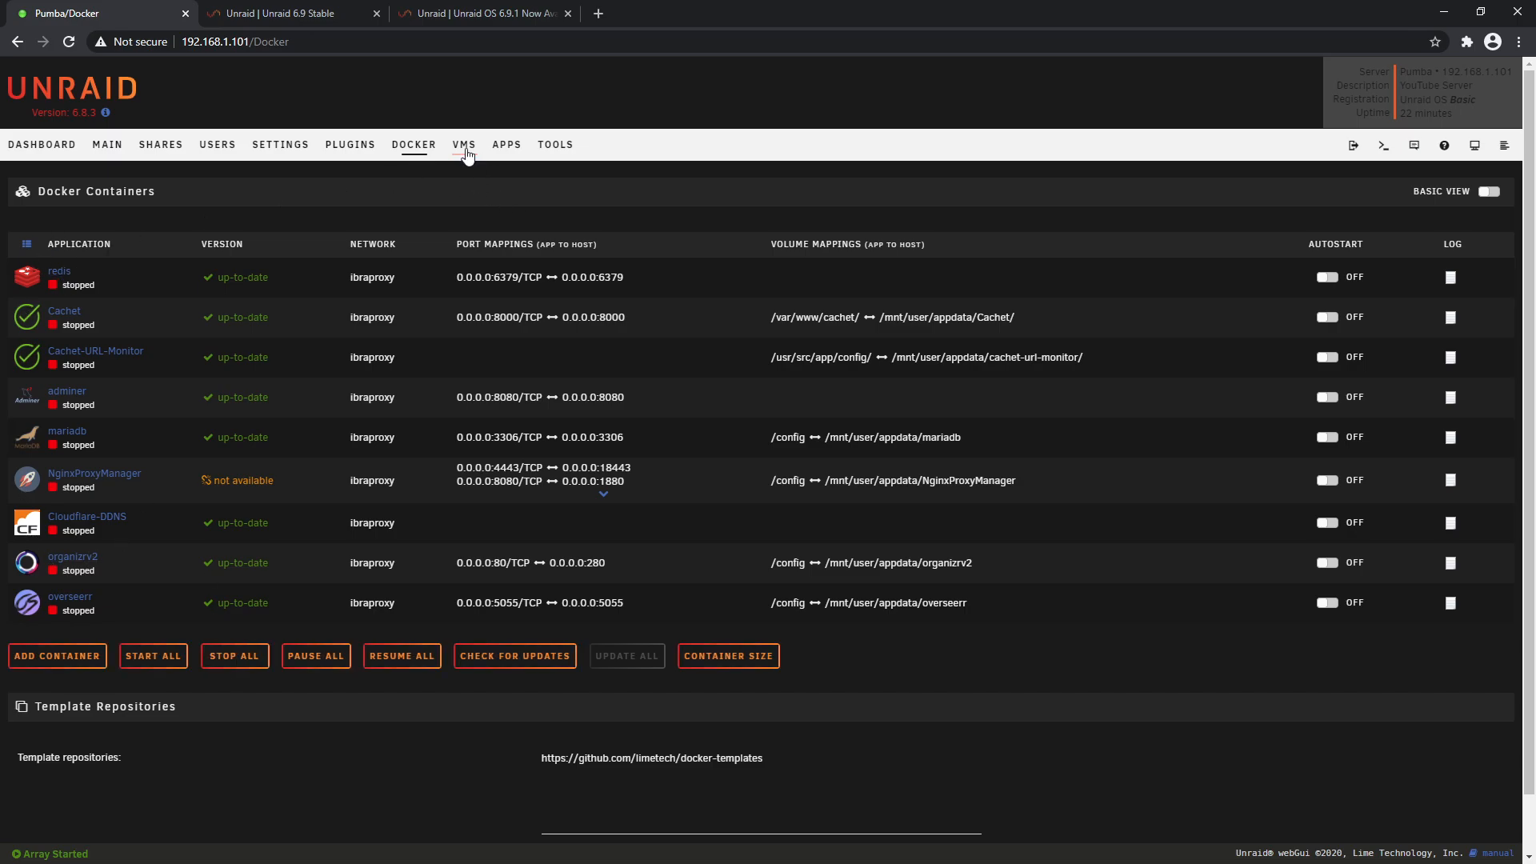
left_click(463, 144)
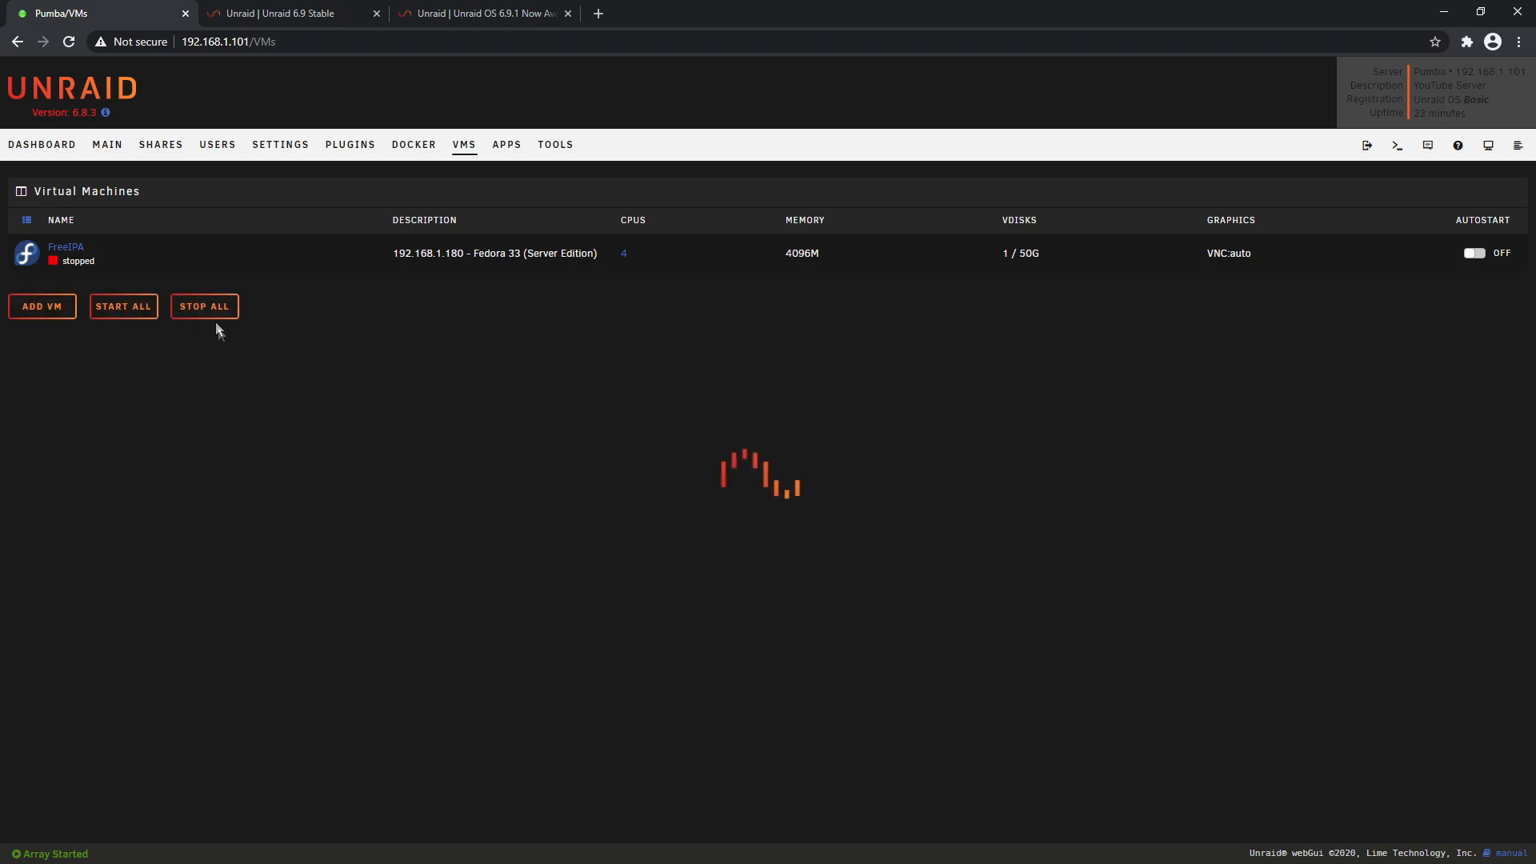
left_click(554, 144)
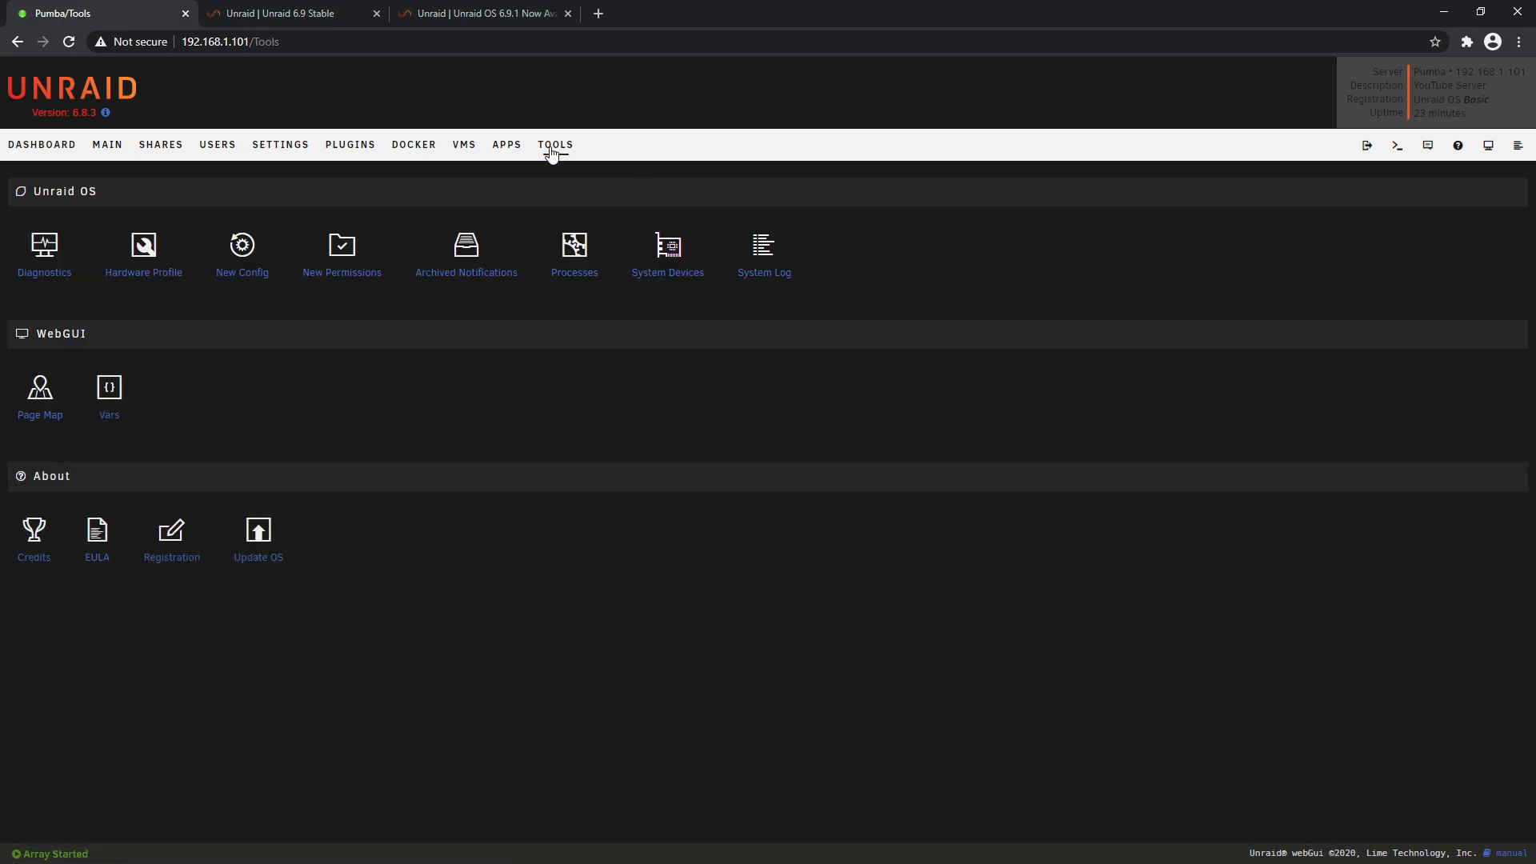
mouse_move(257, 558)
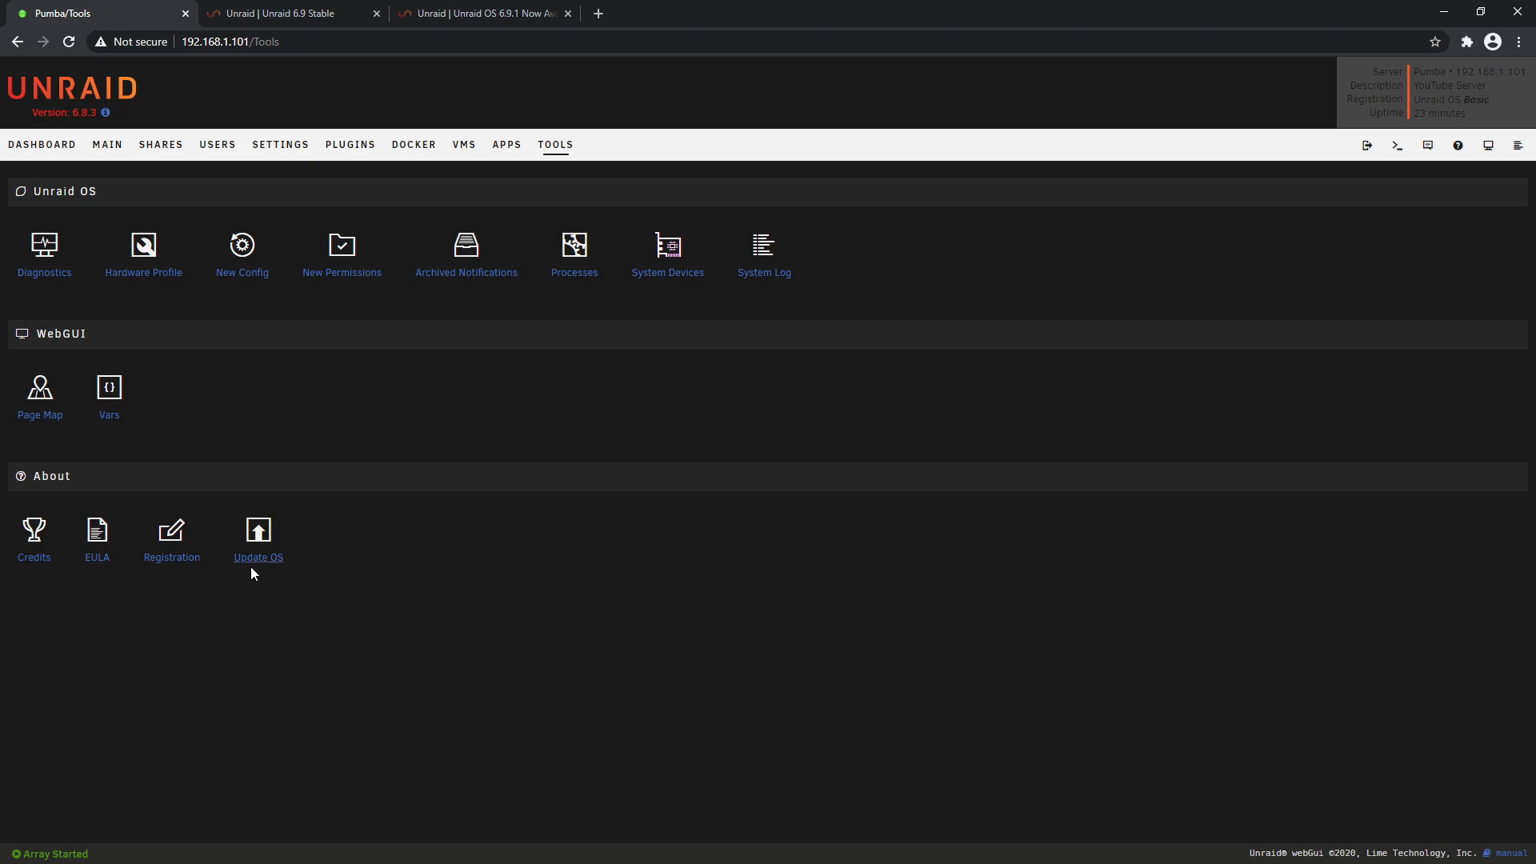
Check for OS updates, finding 6.9.1 available, and keep the Stable branch
left_click(258, 535)
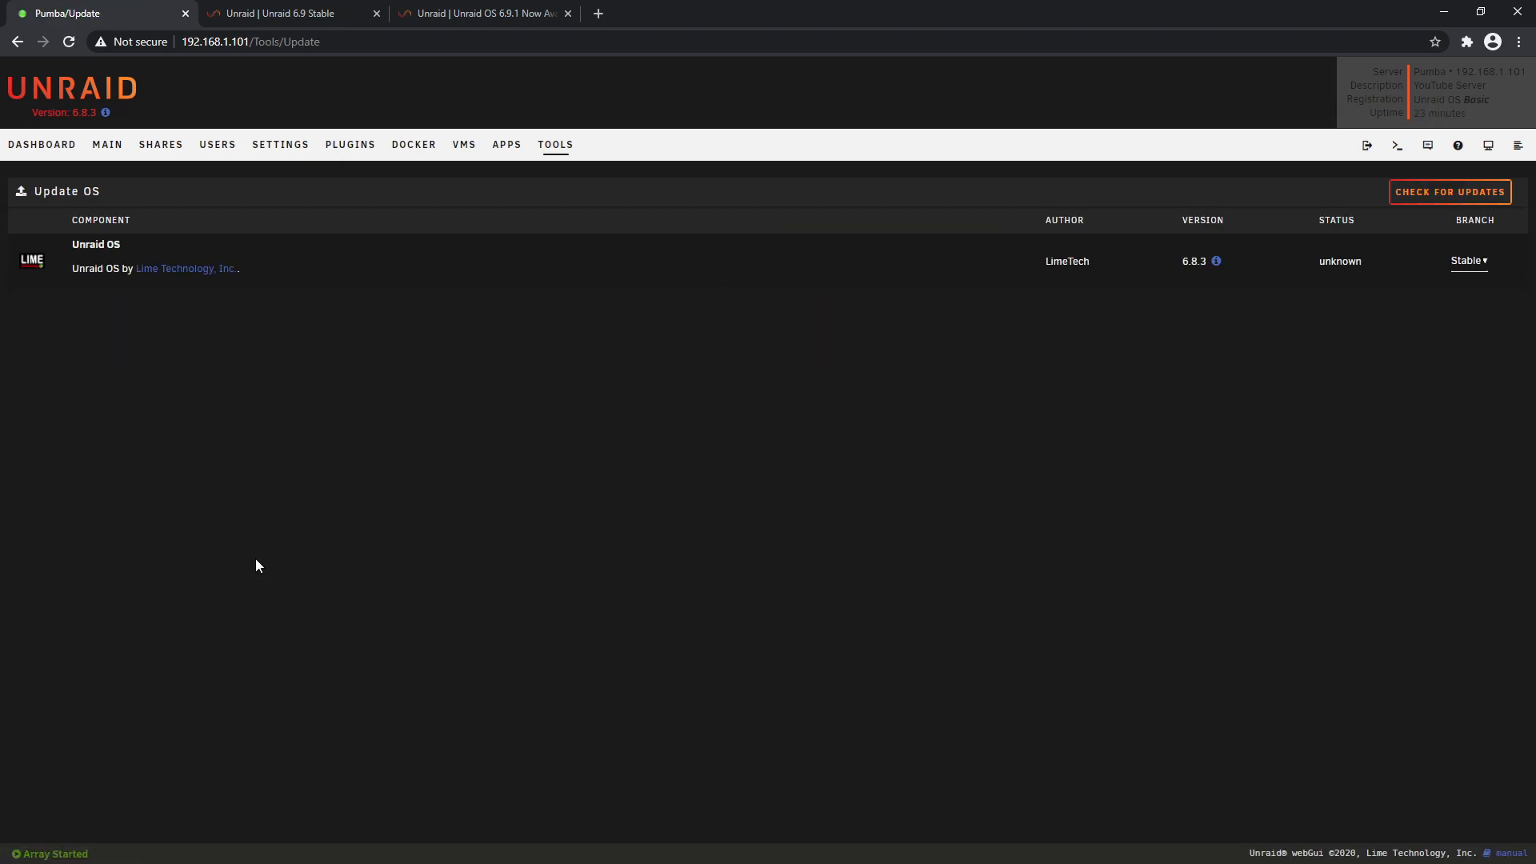
left_click(1449, 191)
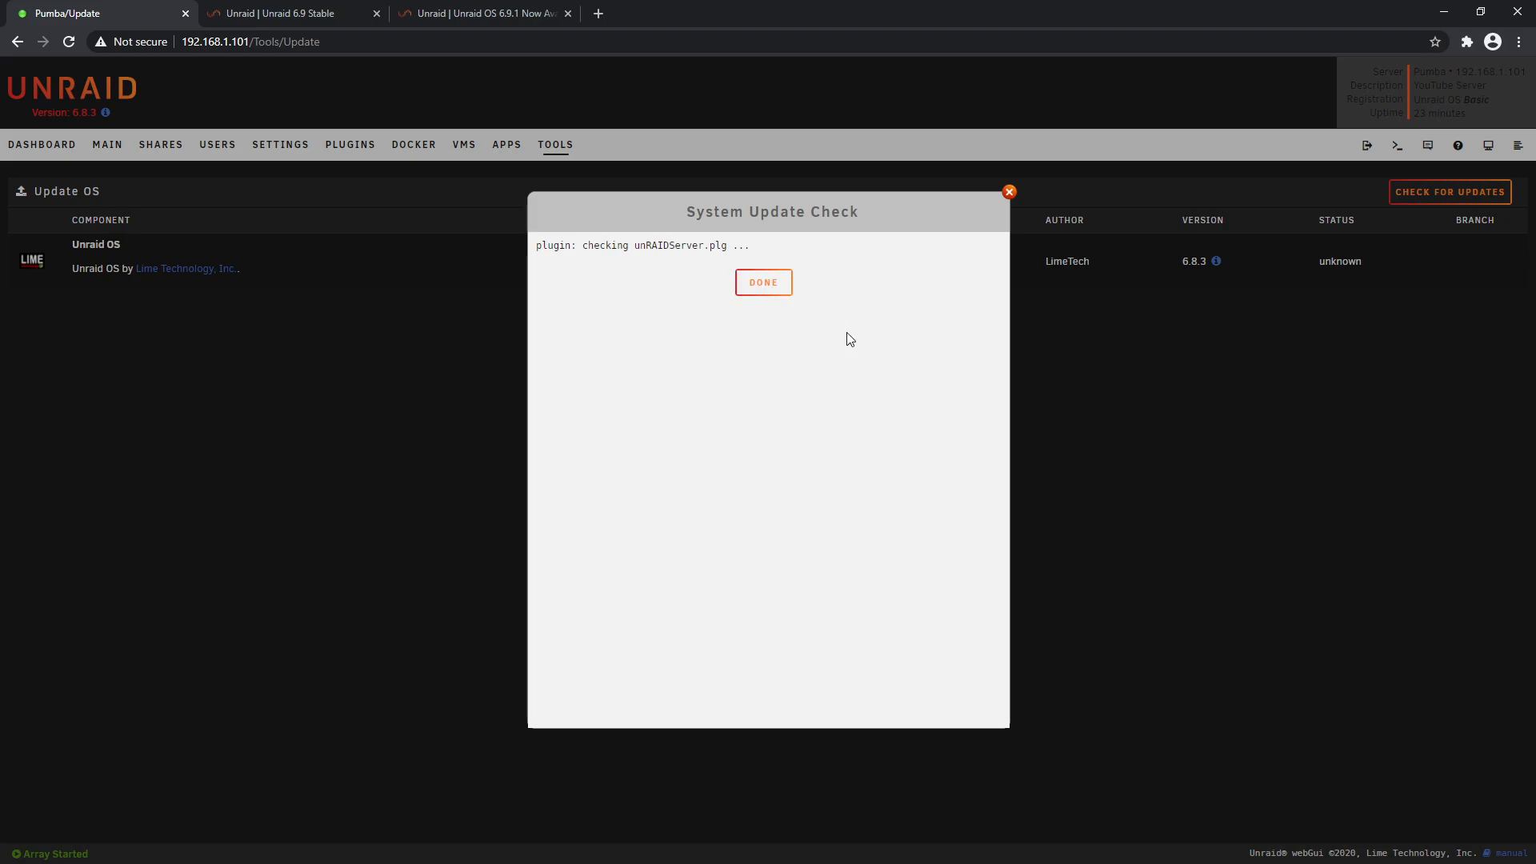
left_click(763, 282)
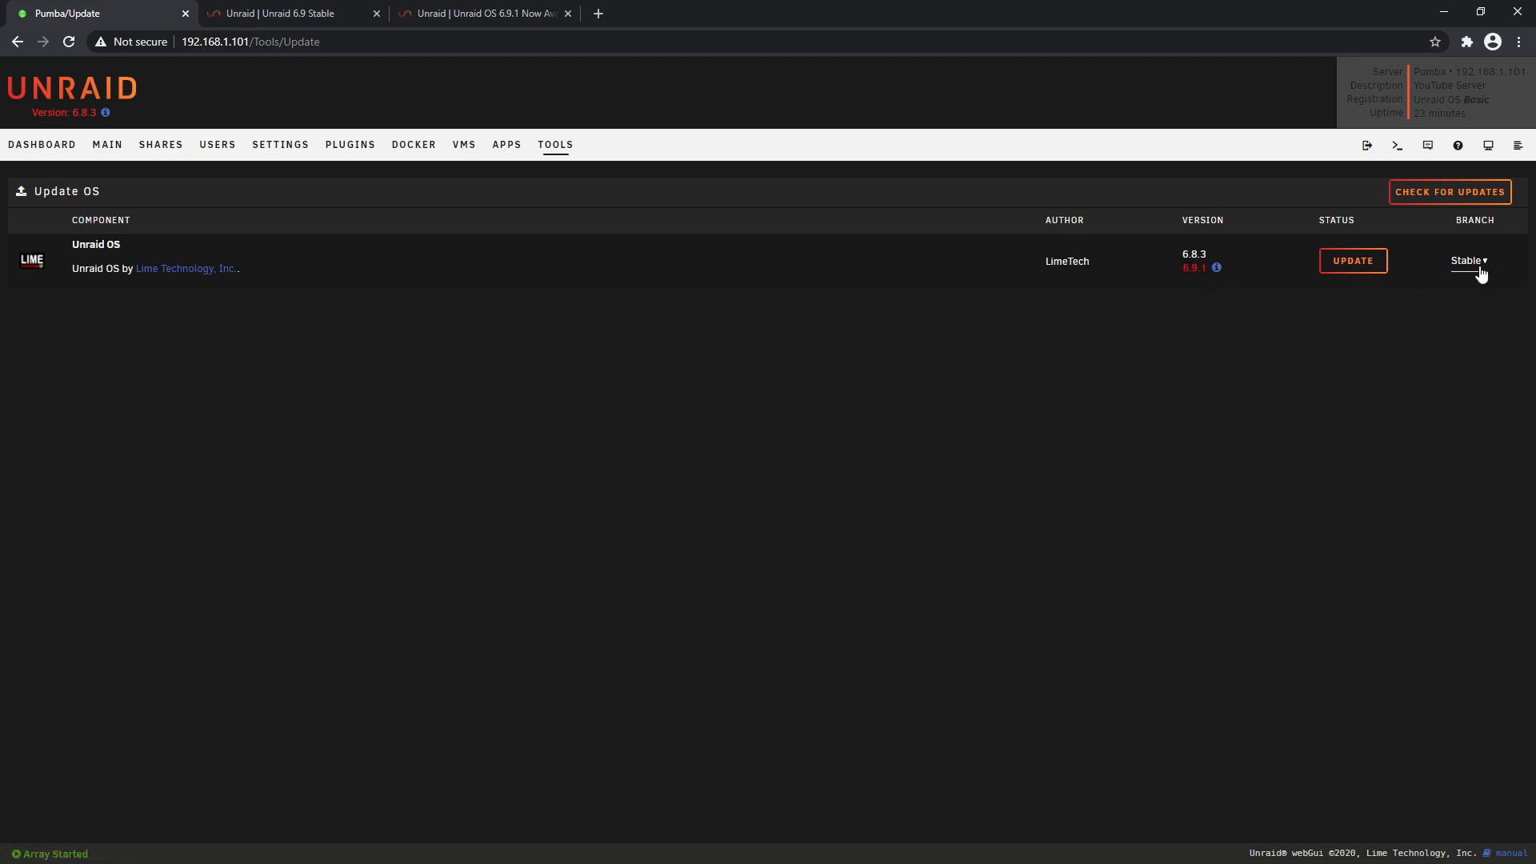
left_click(1467, 261)
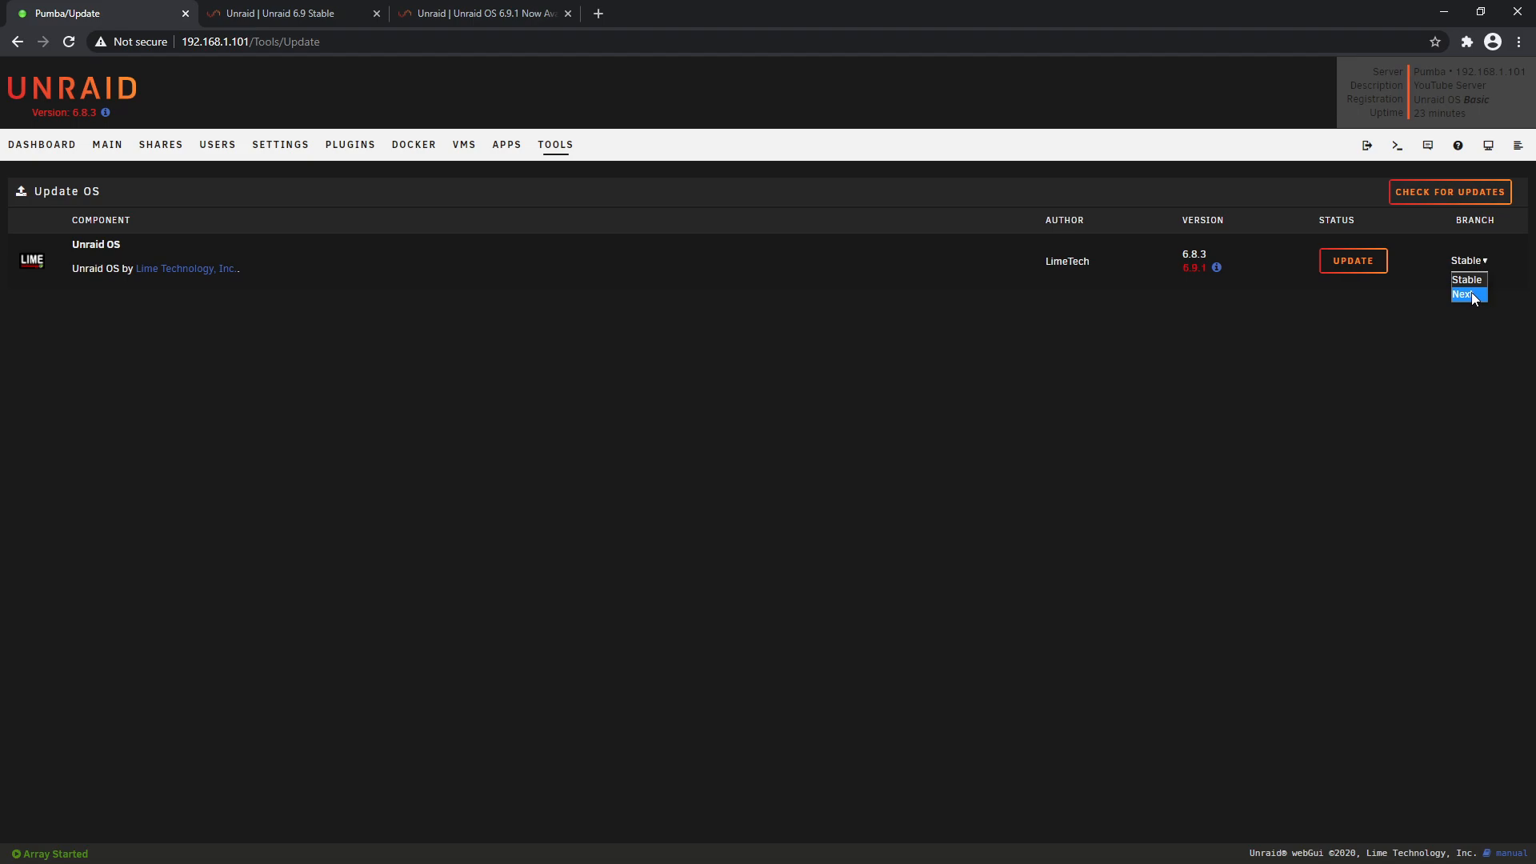
mouse_move(1471, 301)
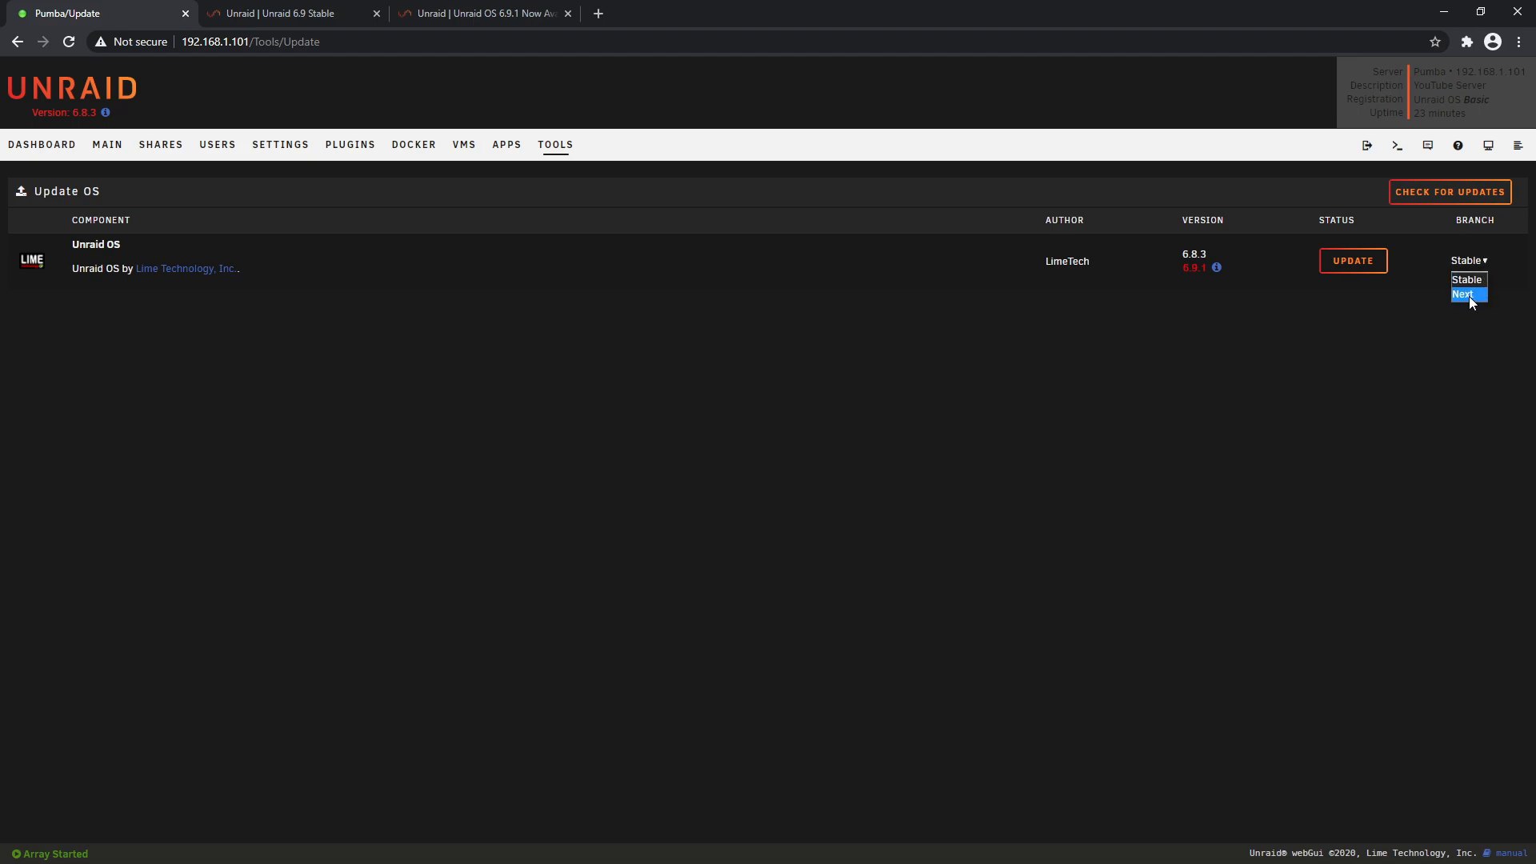
mouse_move(1478, 302)
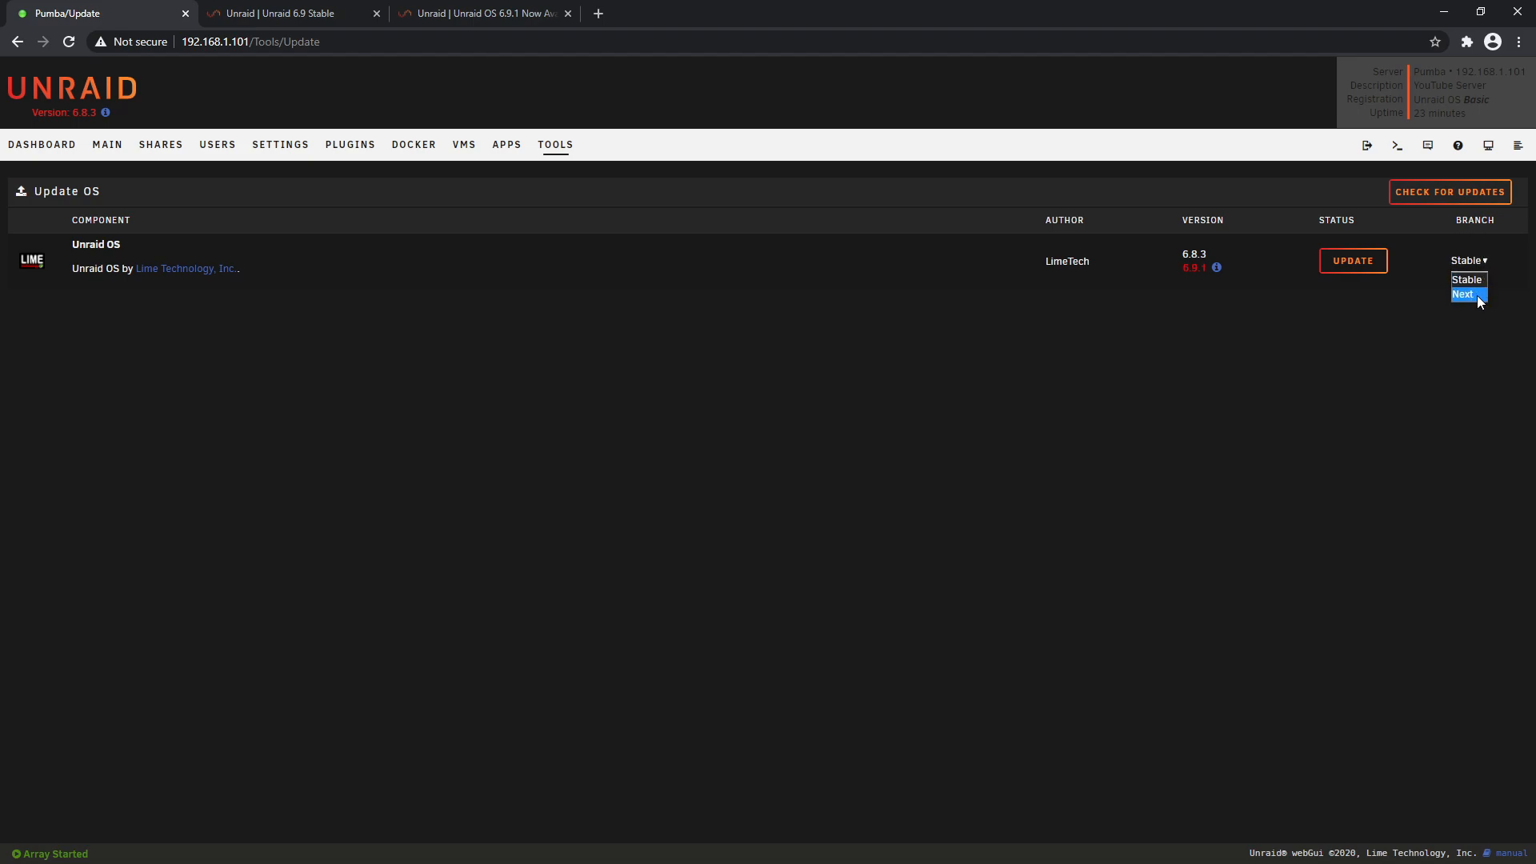
mouse_move(1466, 280)
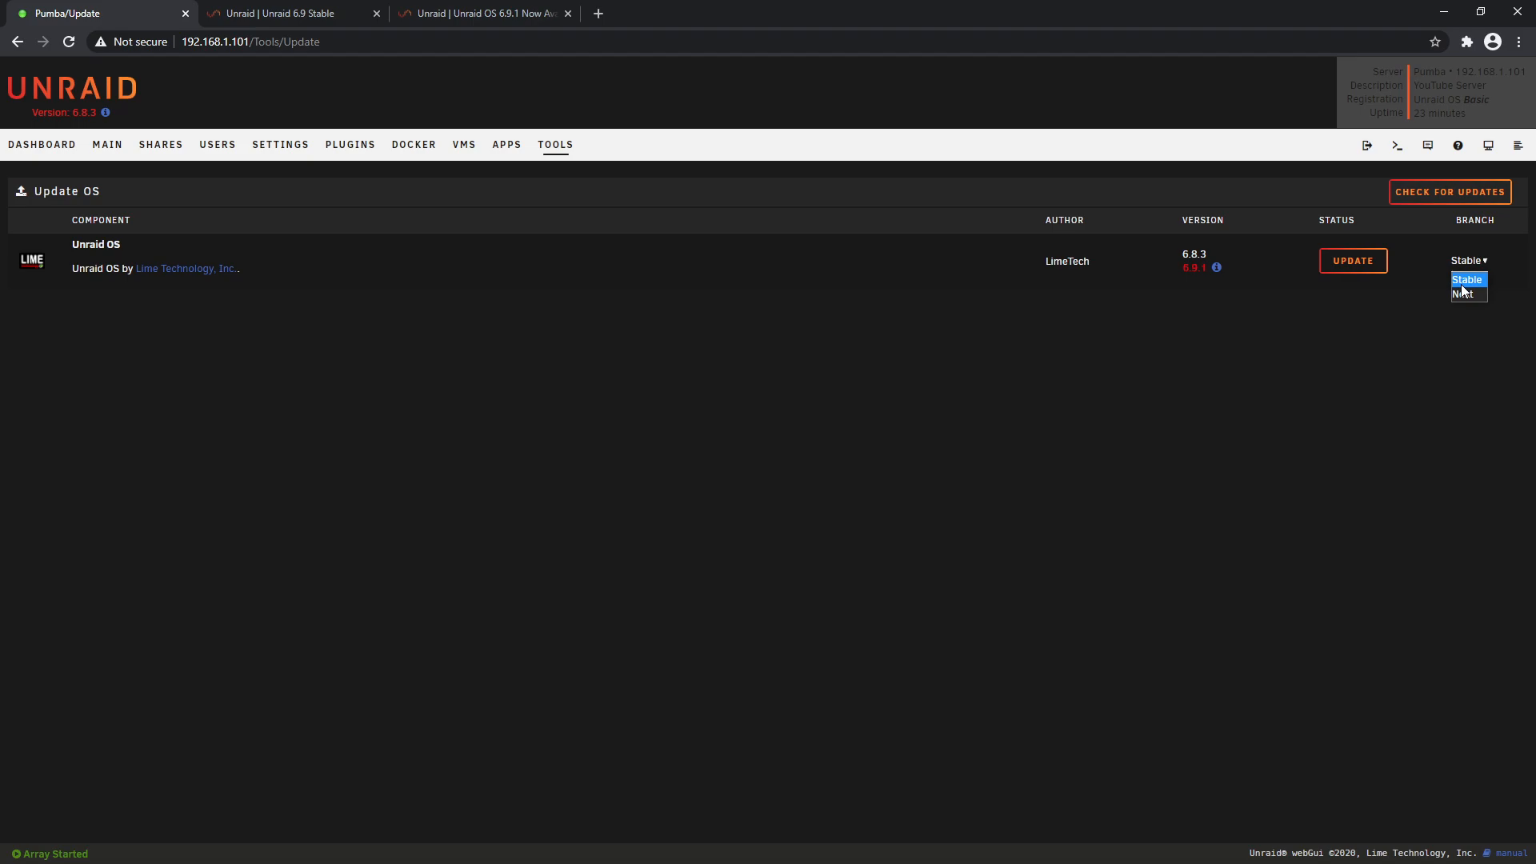
mouse_move(1462, 294)
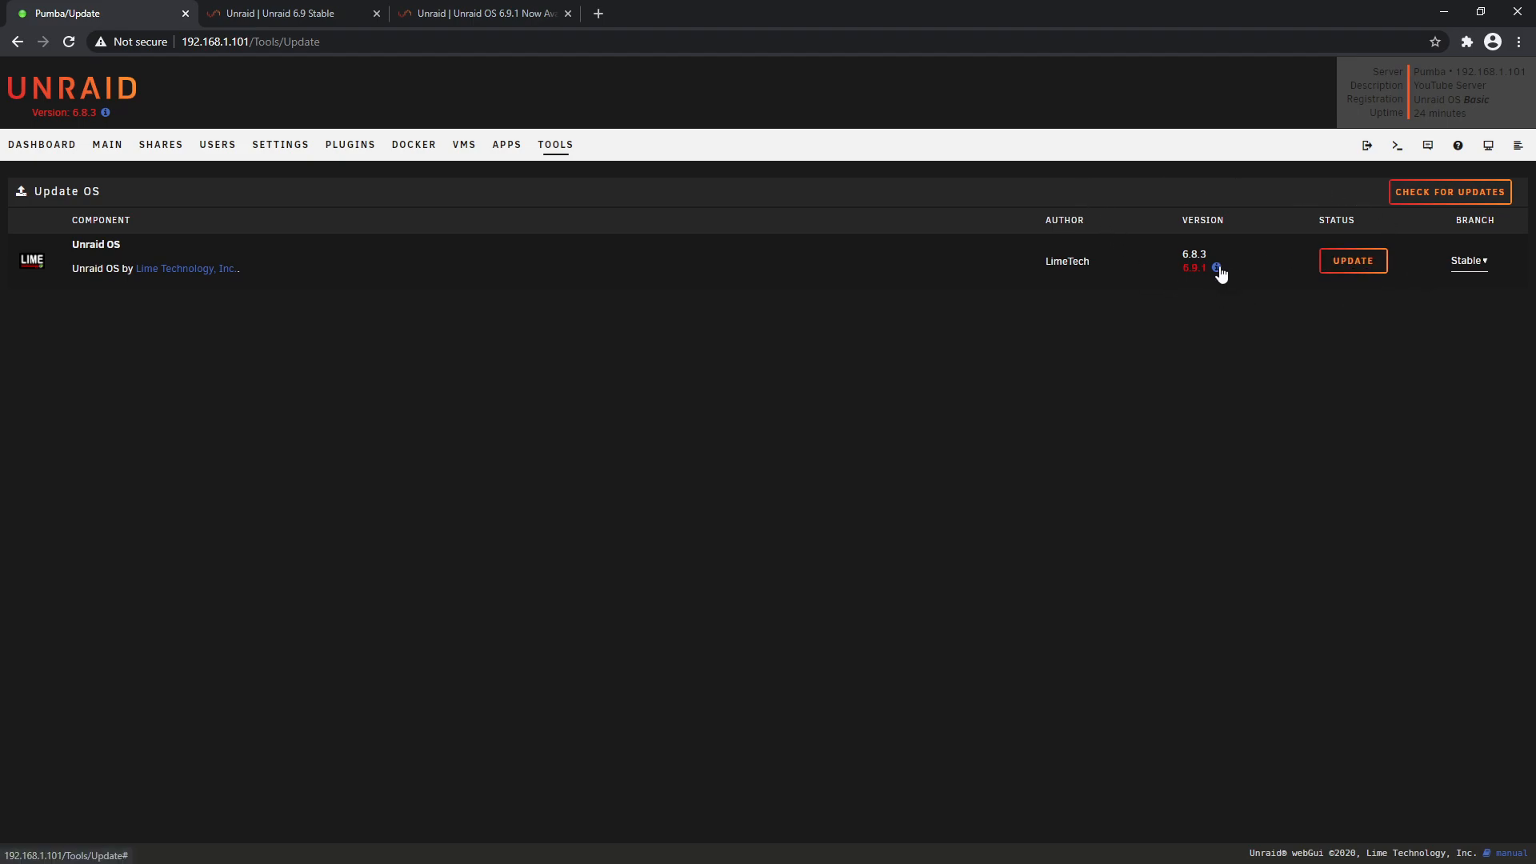
Open the 6.9.1 release notes and scroll to the end of the 6.9.0 change log
left_click(1216, 267)
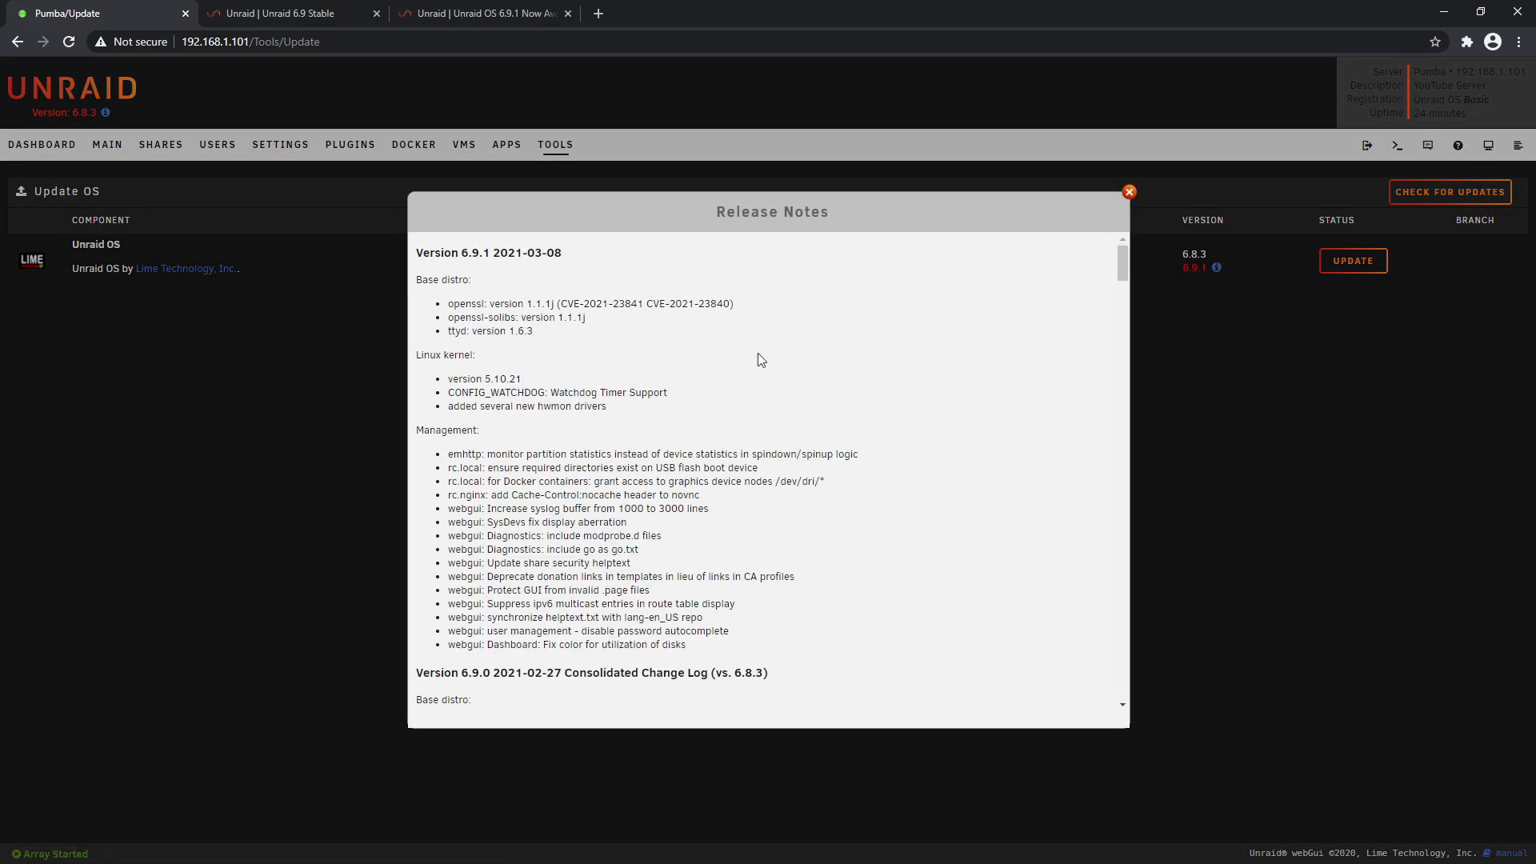
scroll("down", 3)
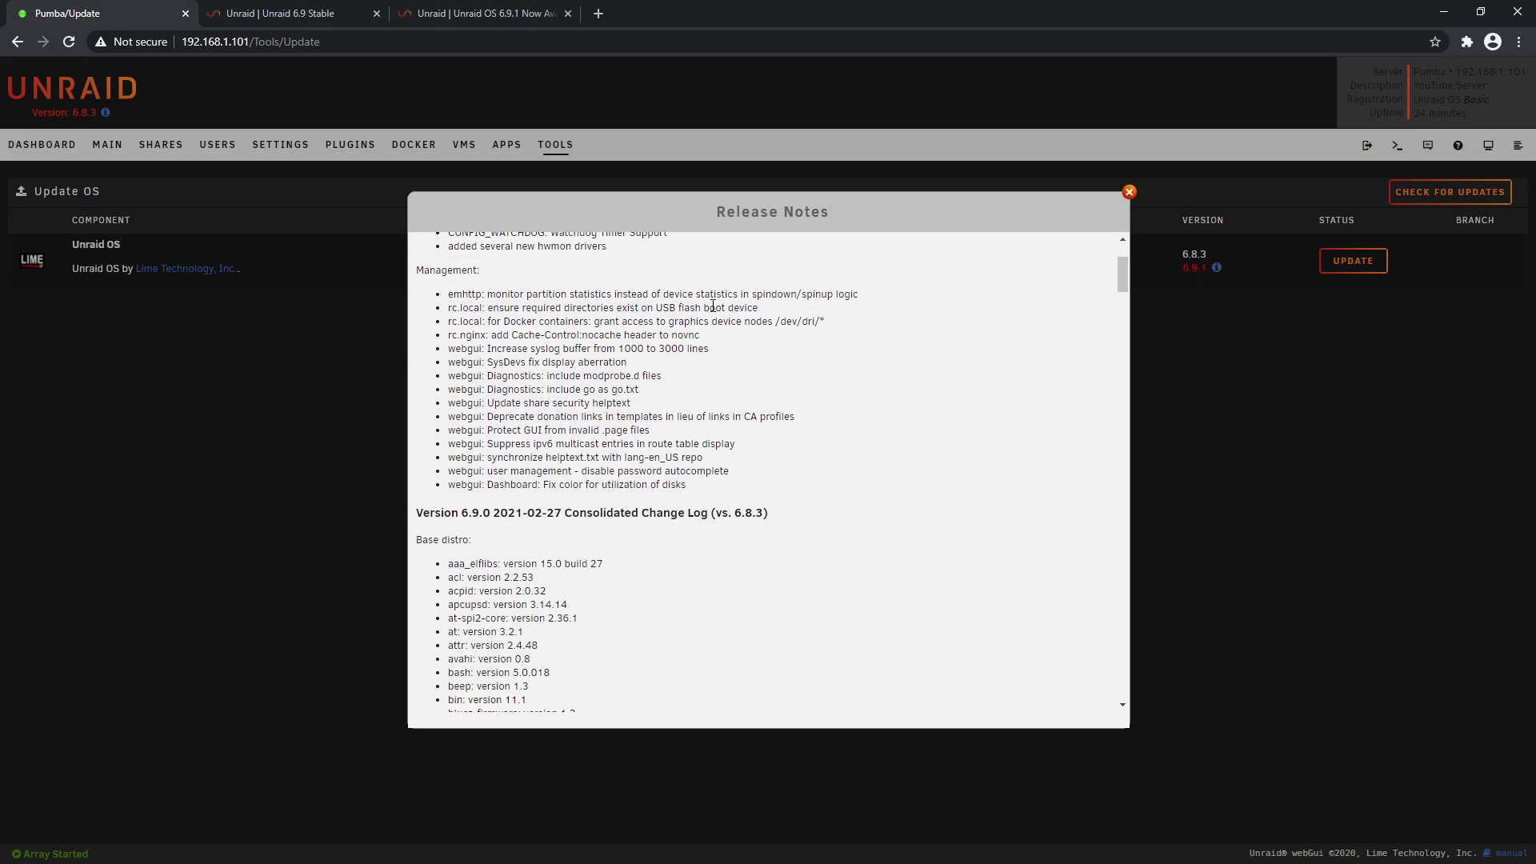
scroll("down", 3)
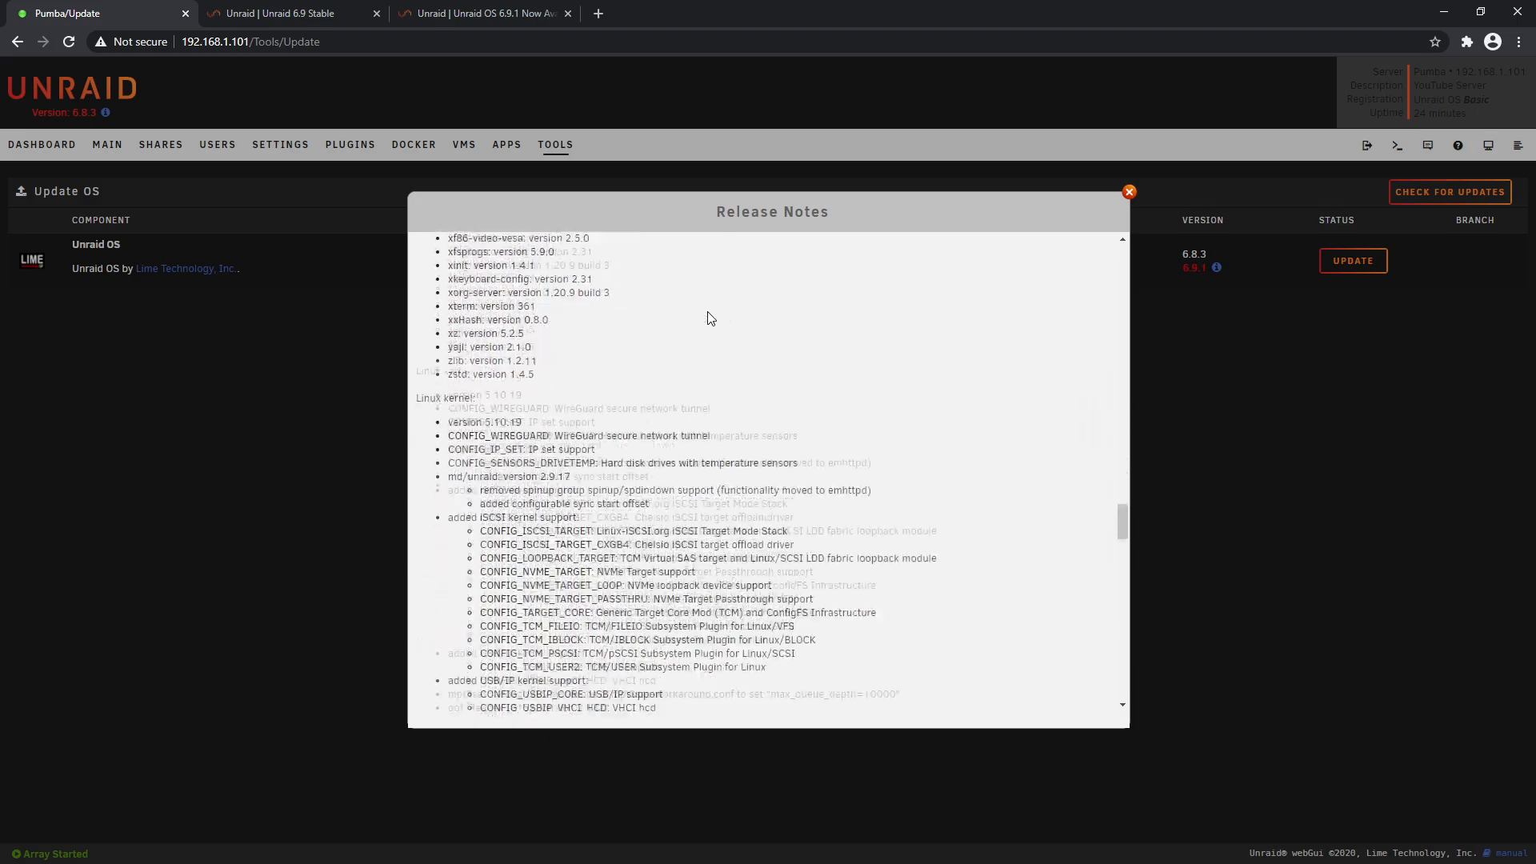
scroll("down", 3)
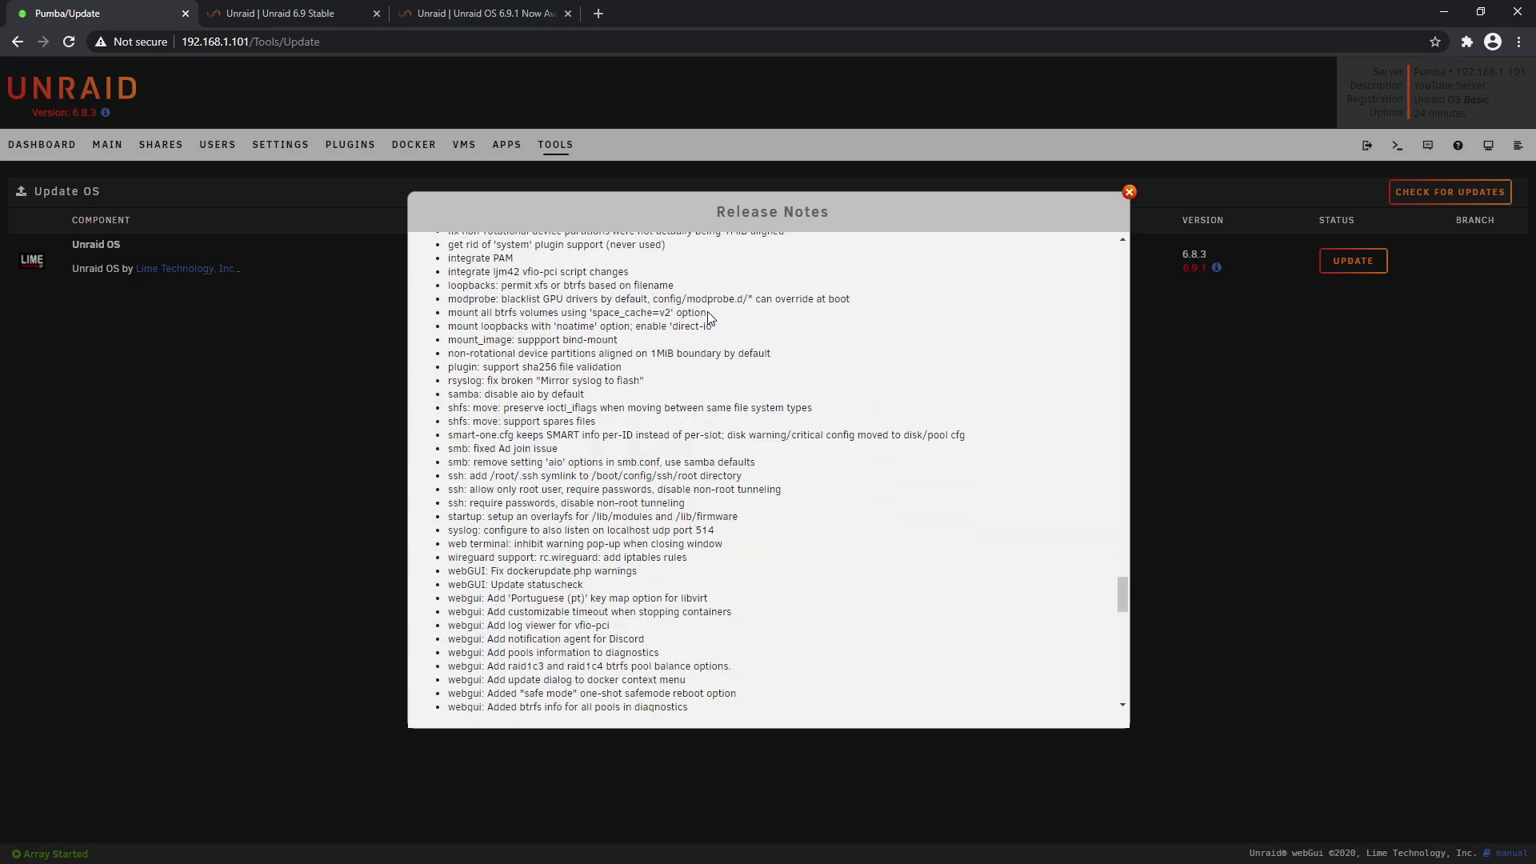
scroll("down", 3)
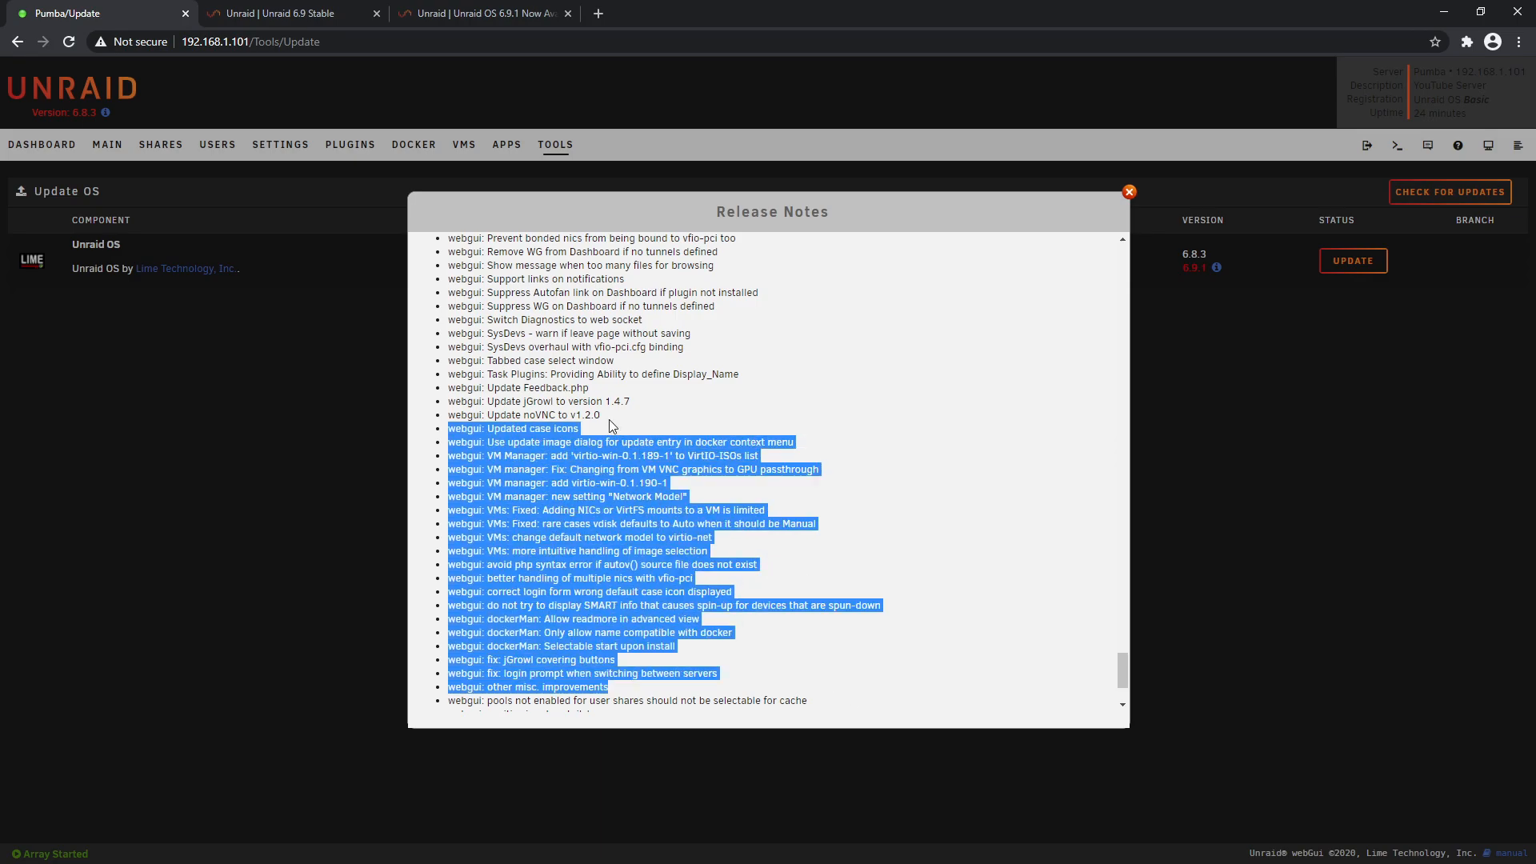
scroll("down", 3)
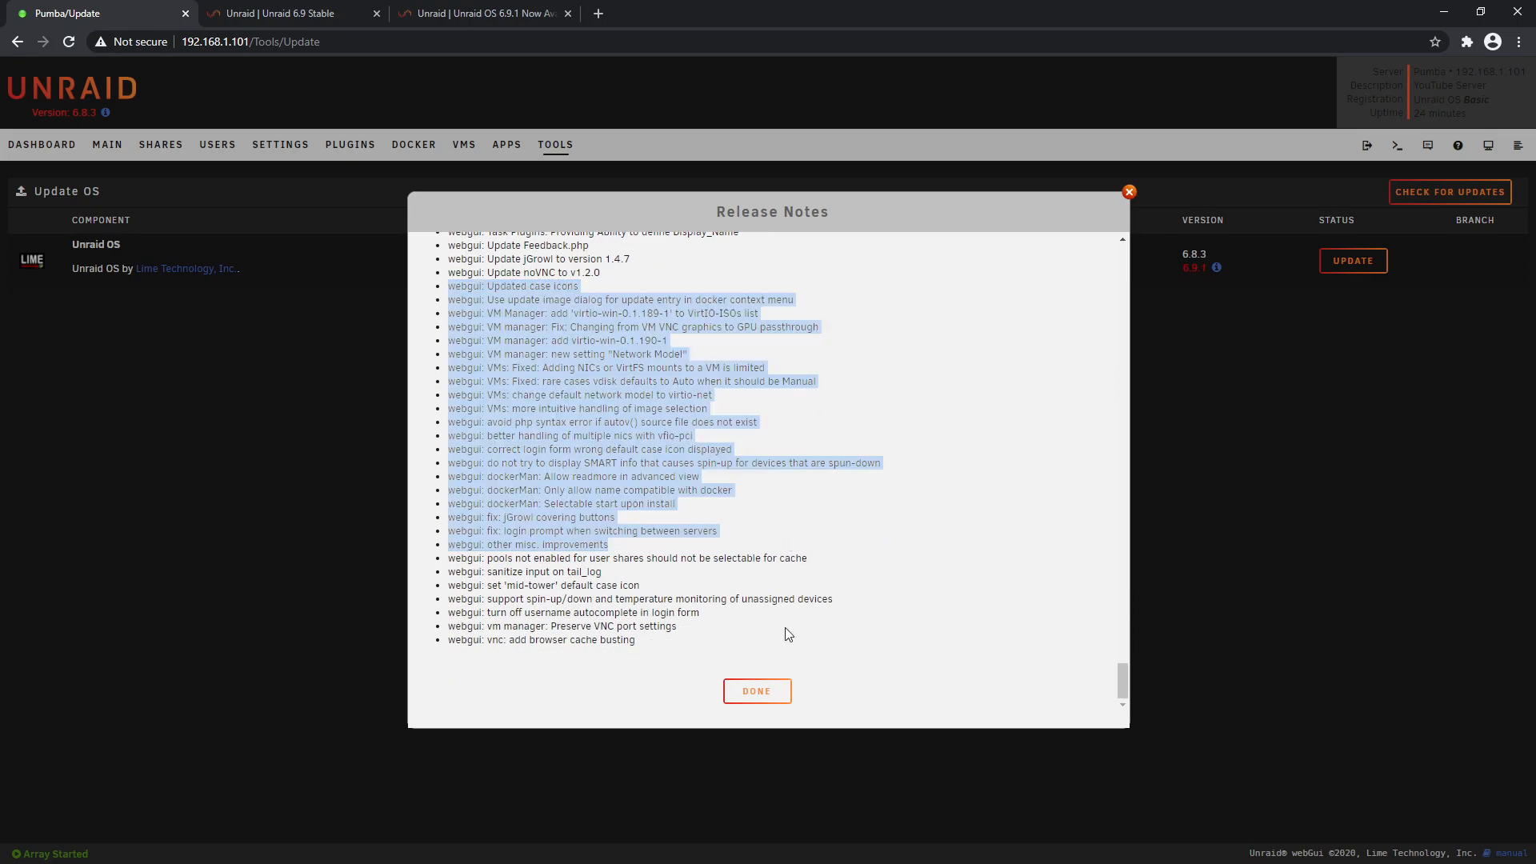
Install the Unraid OS 6.9.1 update to flash and dismiss the finished update log
left_click(1127, 191)
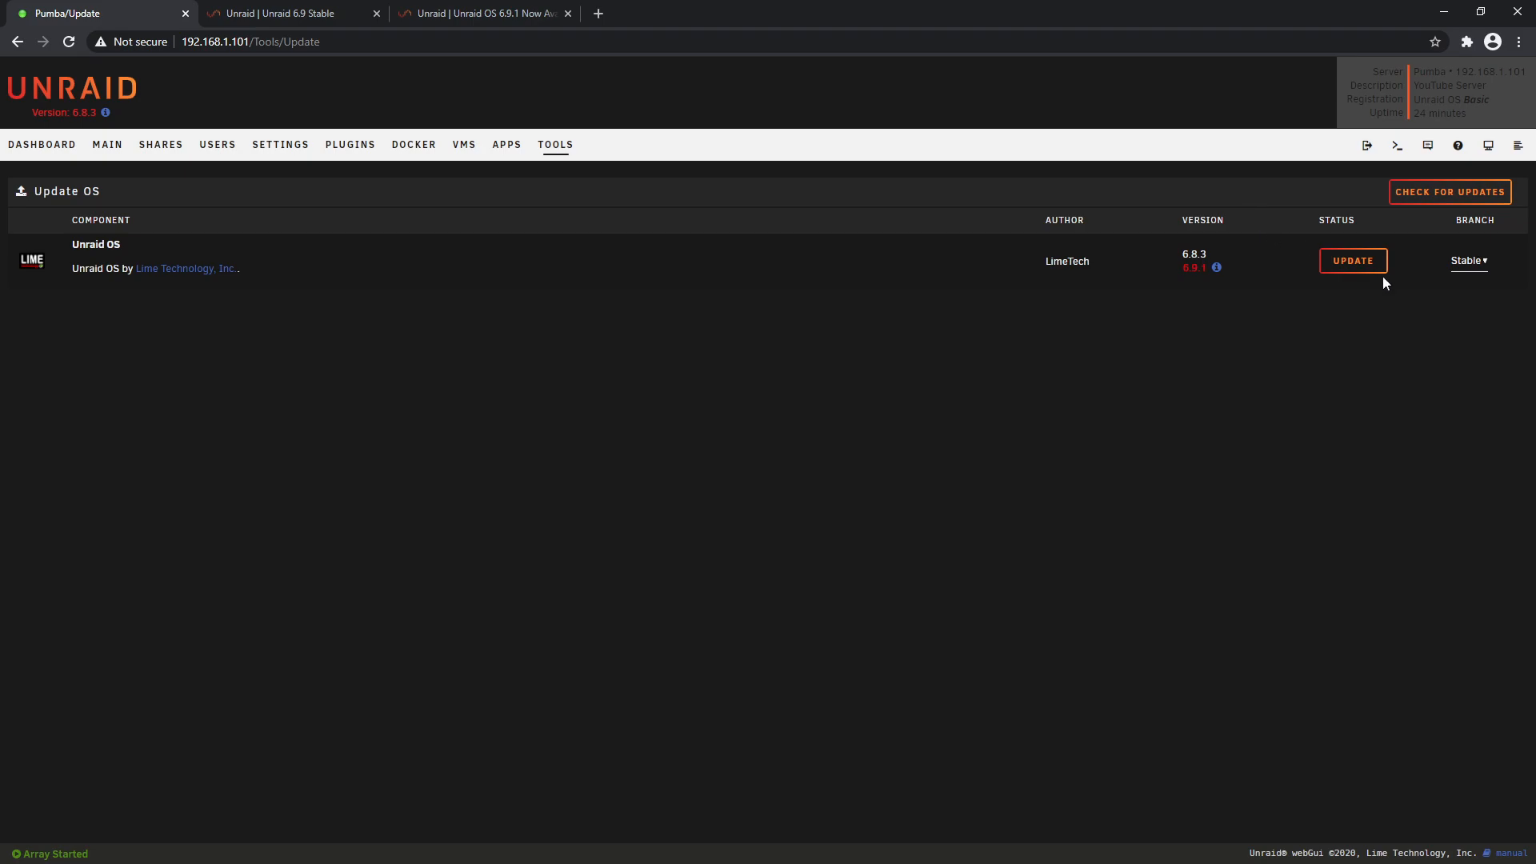
left_click(1353, 261)
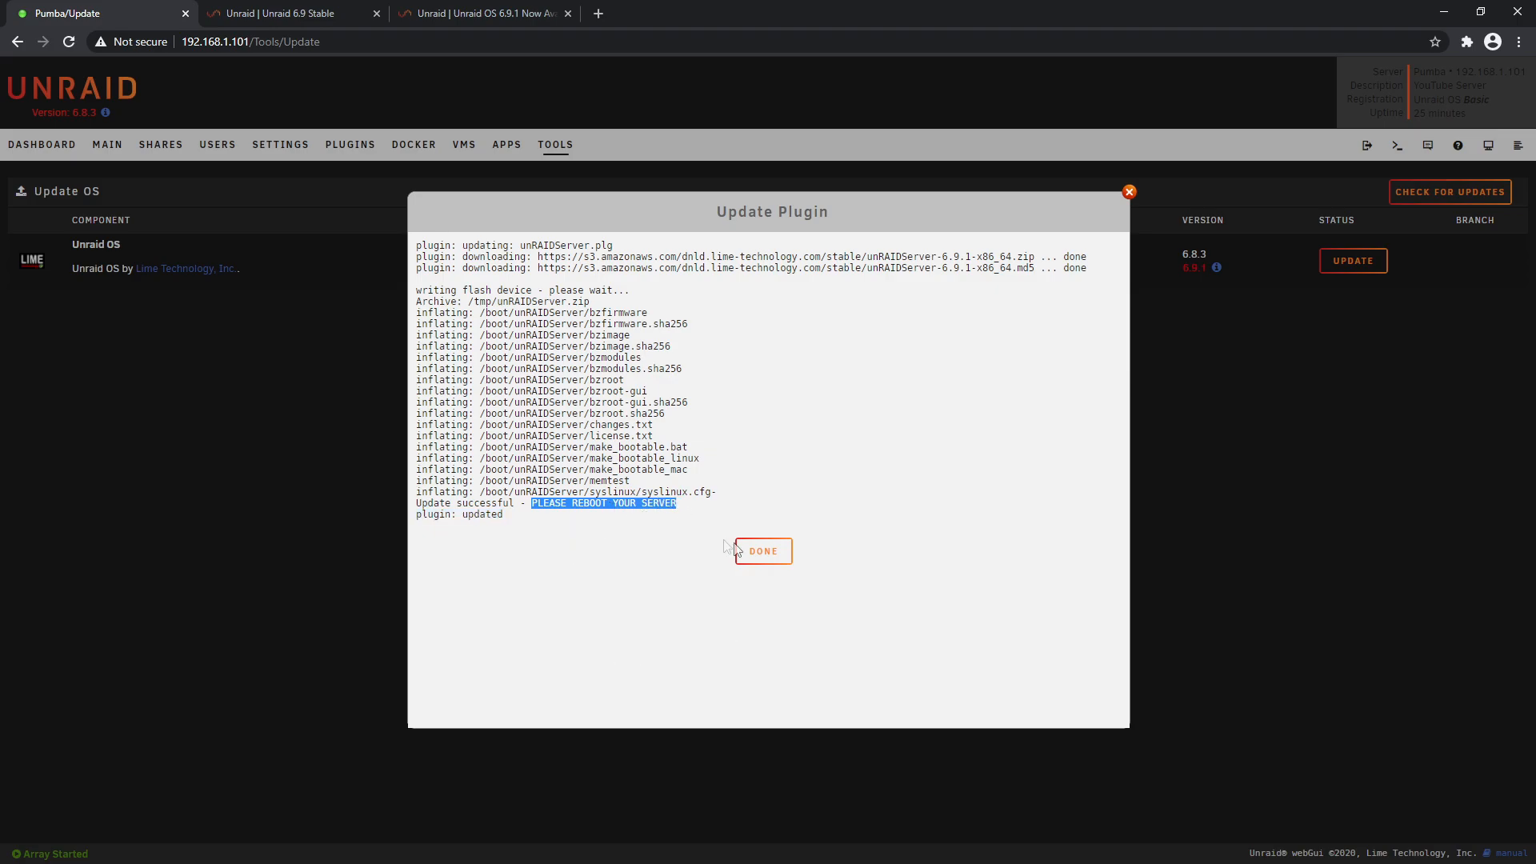
left_click(763, 551)
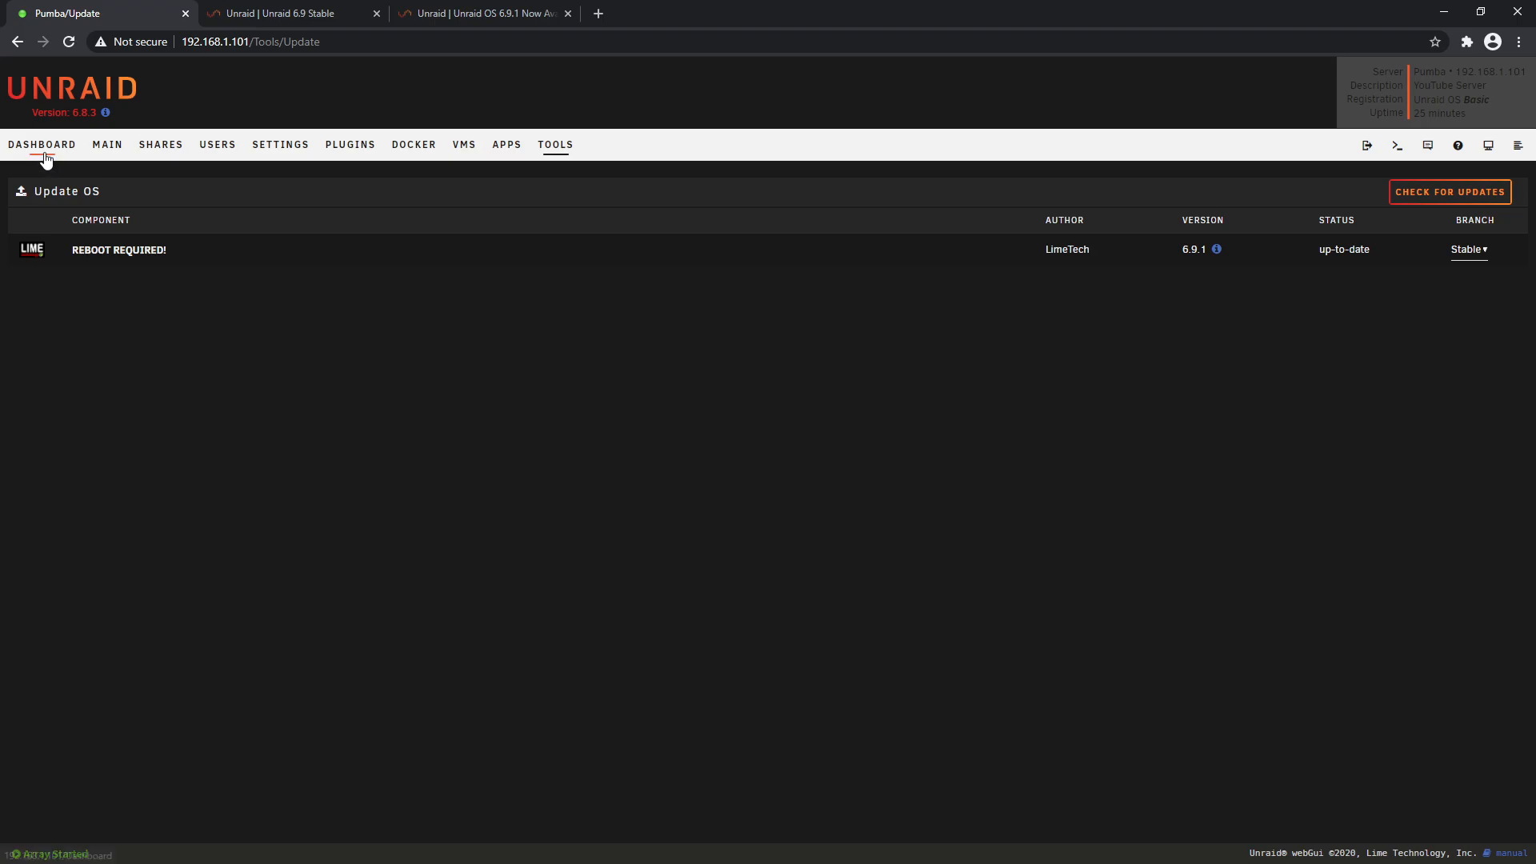
Reboot the Pumba server from the dashboard to apply the 6.9.1 upgrade
left_click(41, 144)
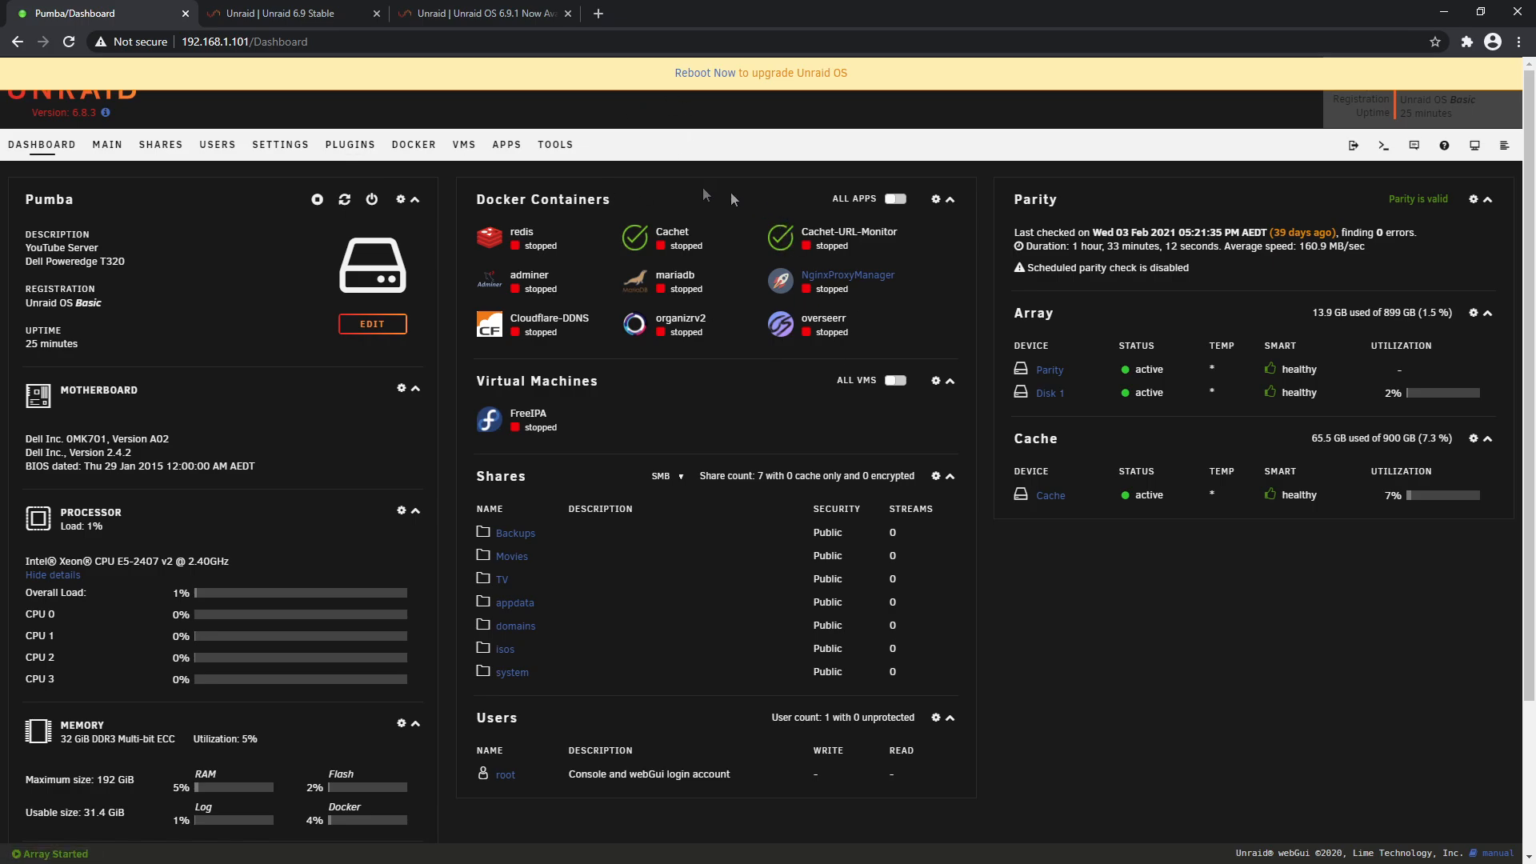
left_click(372, 199)
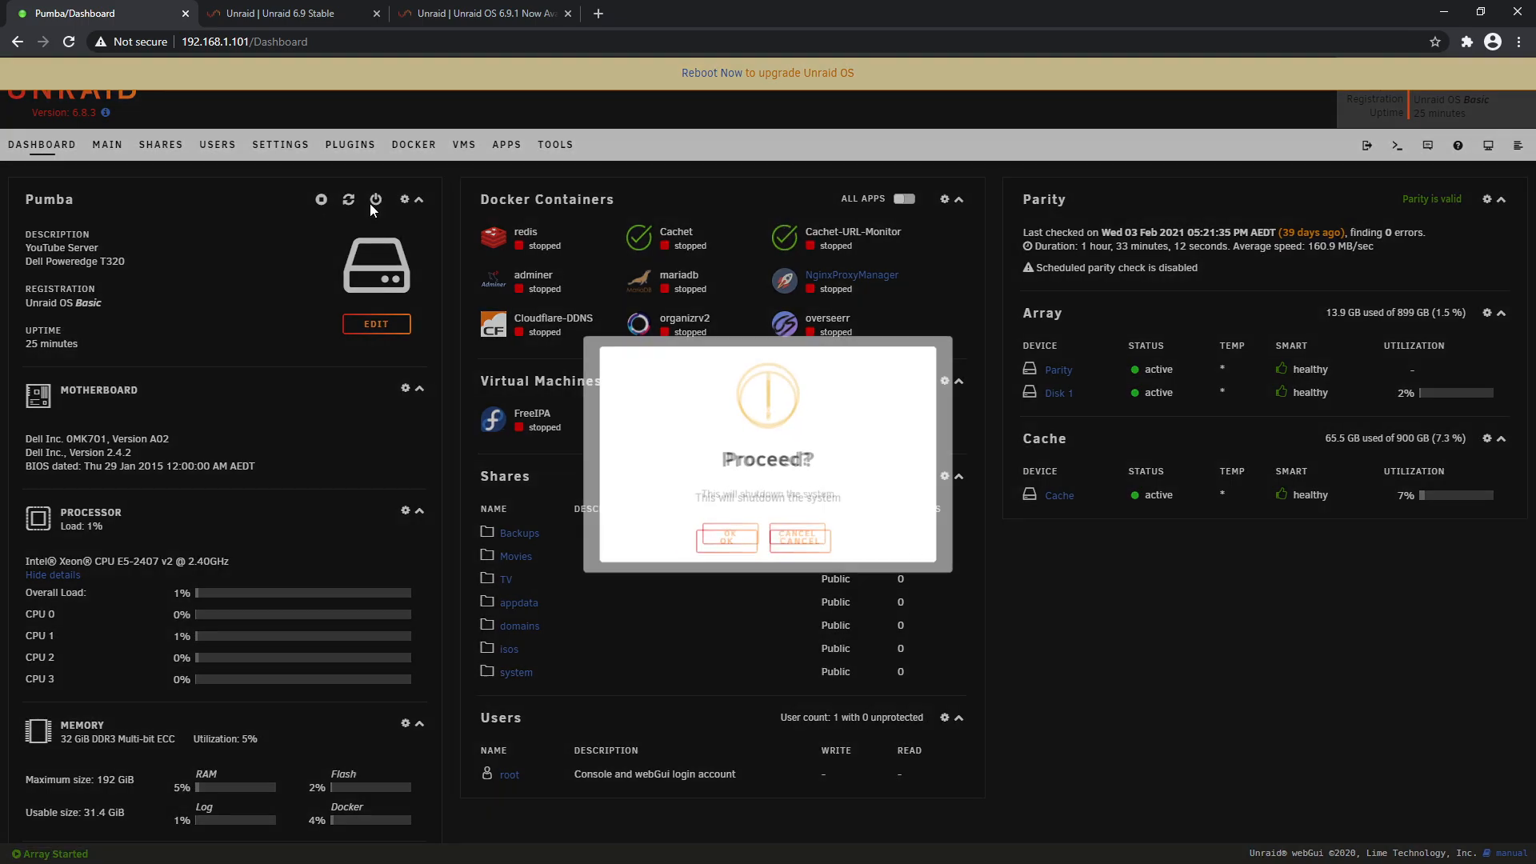
left_click(797, 540)
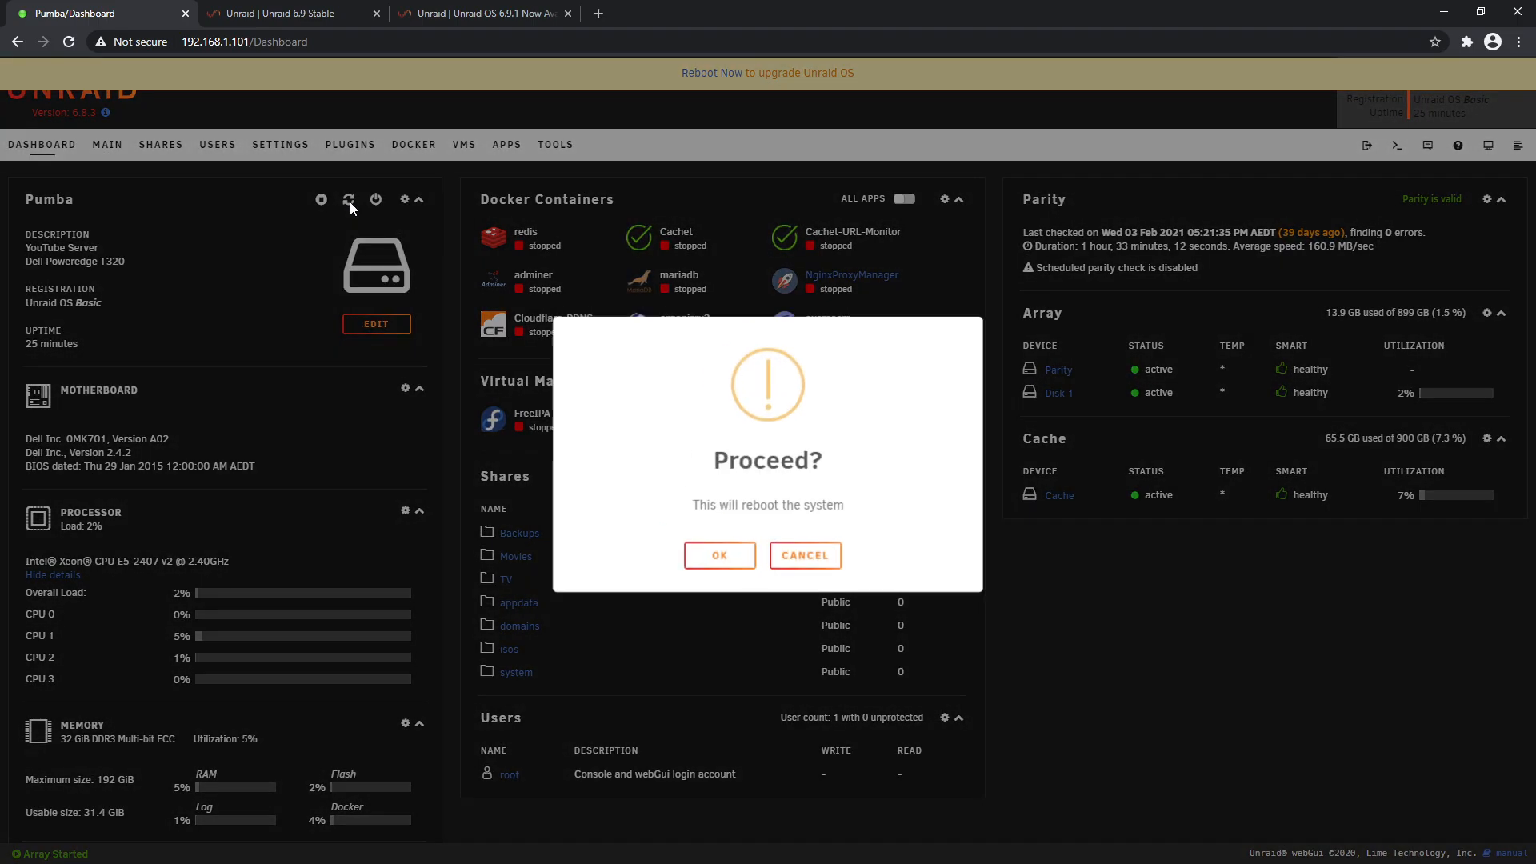
left_click(802, 554)
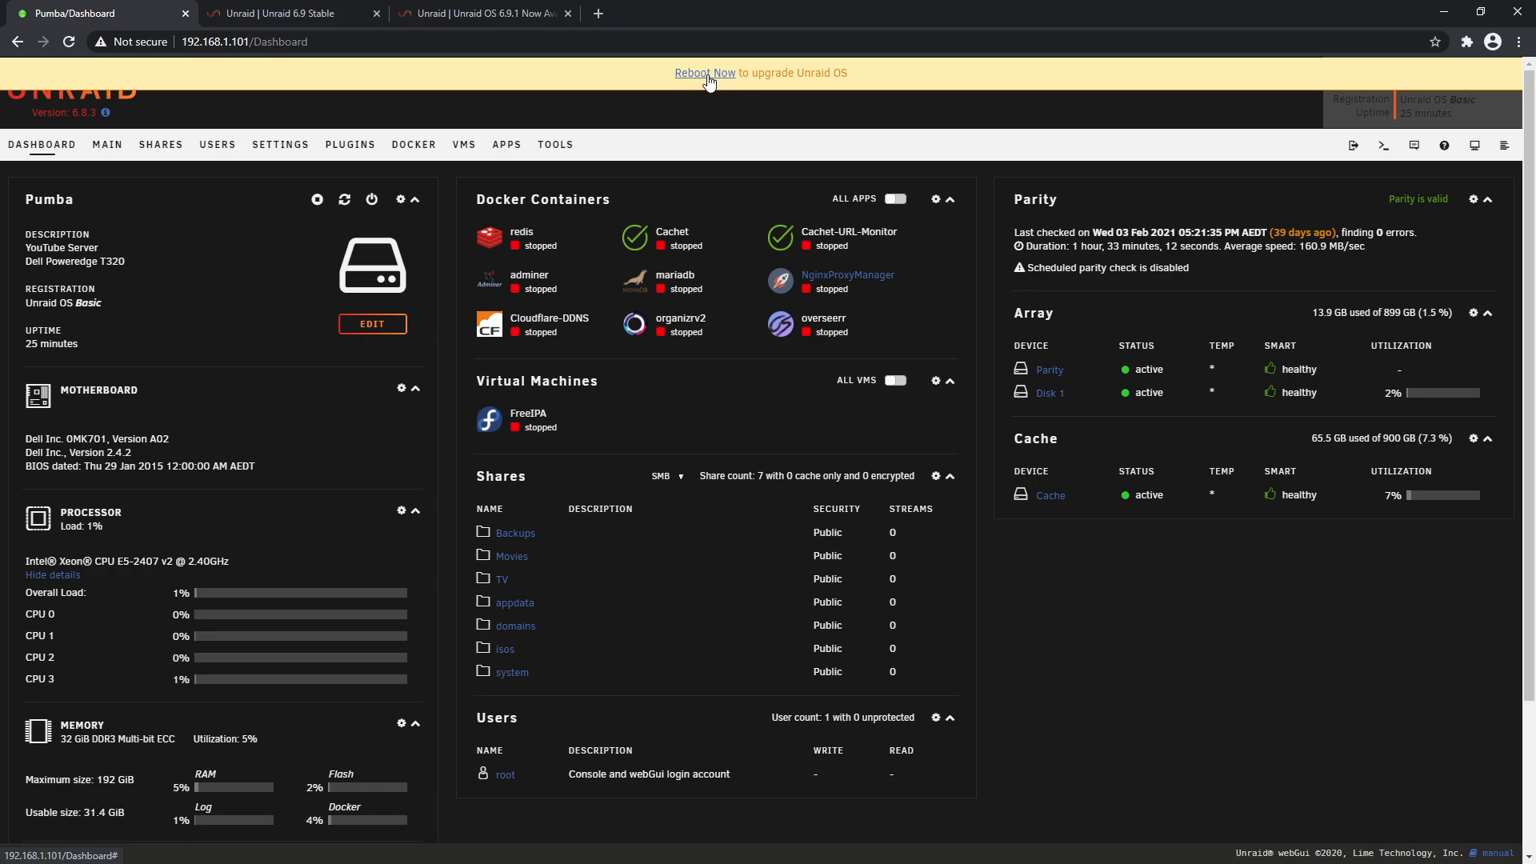
left_click(691, 73)
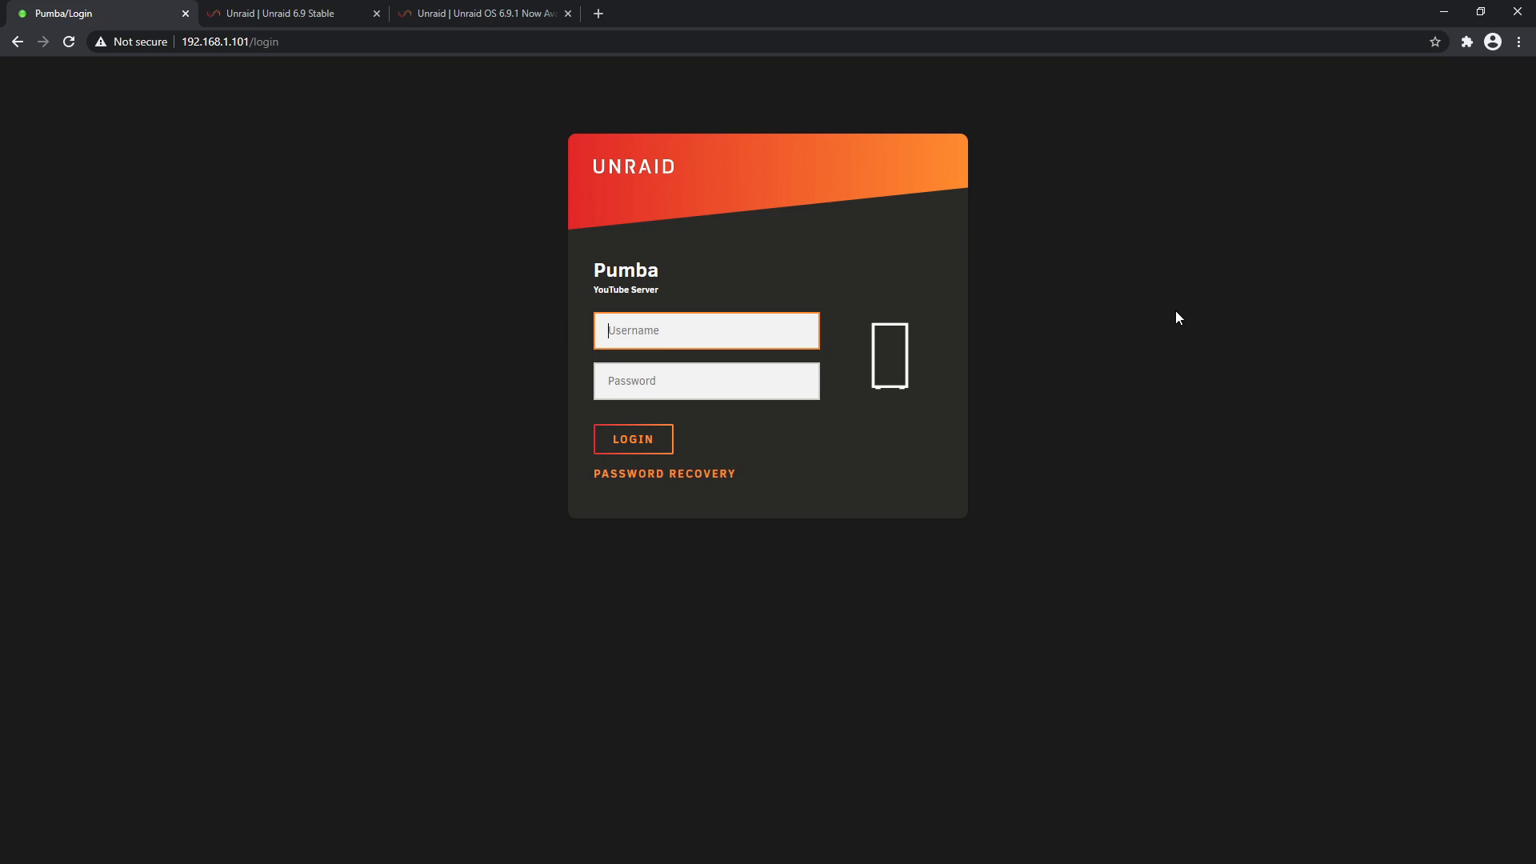
mouse_move(1286, 418)
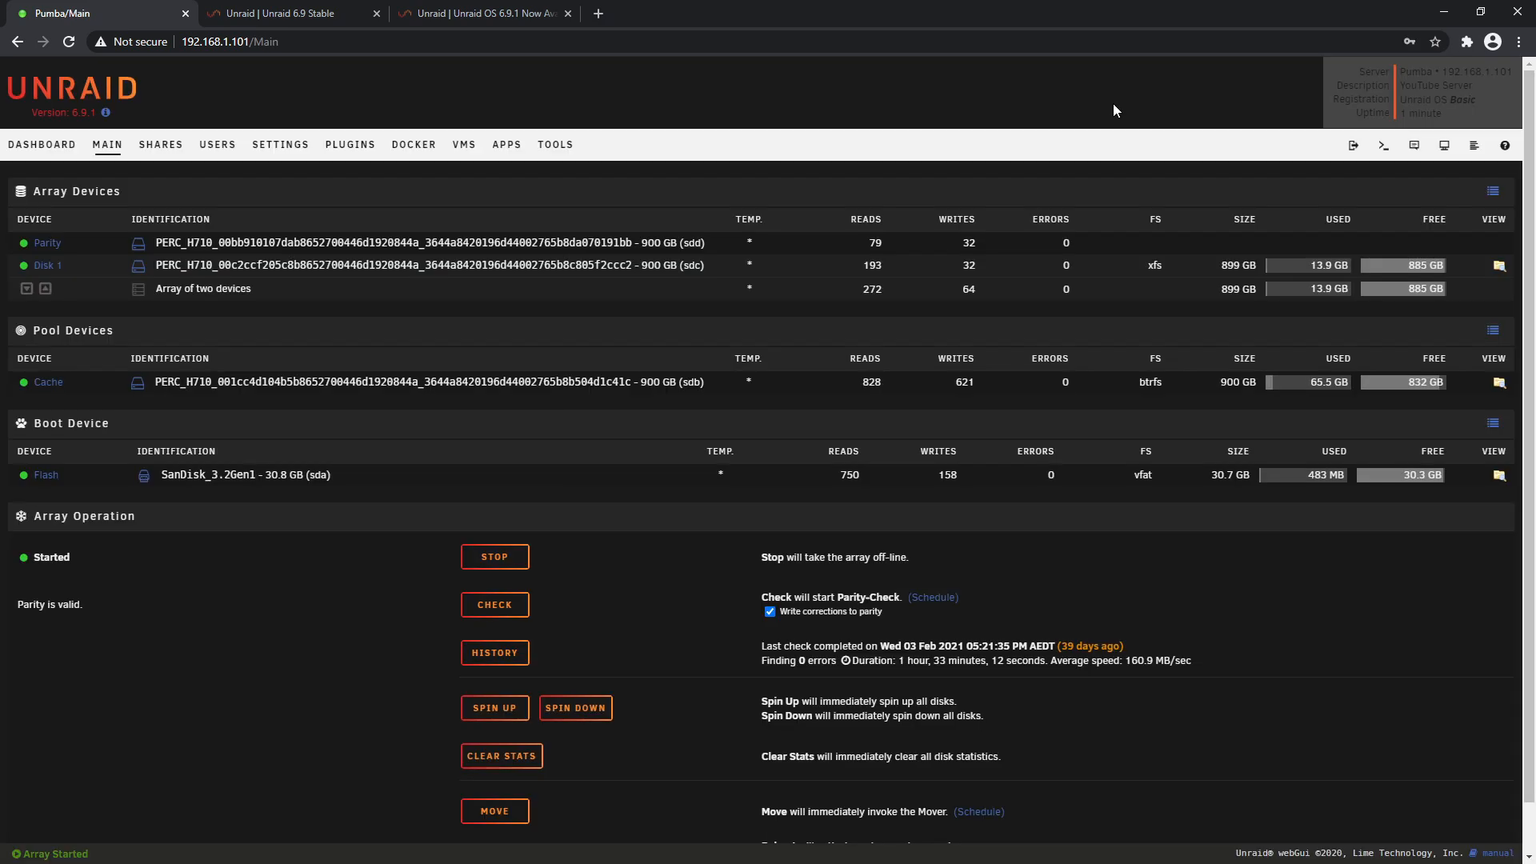
mouse_move(139, 244)
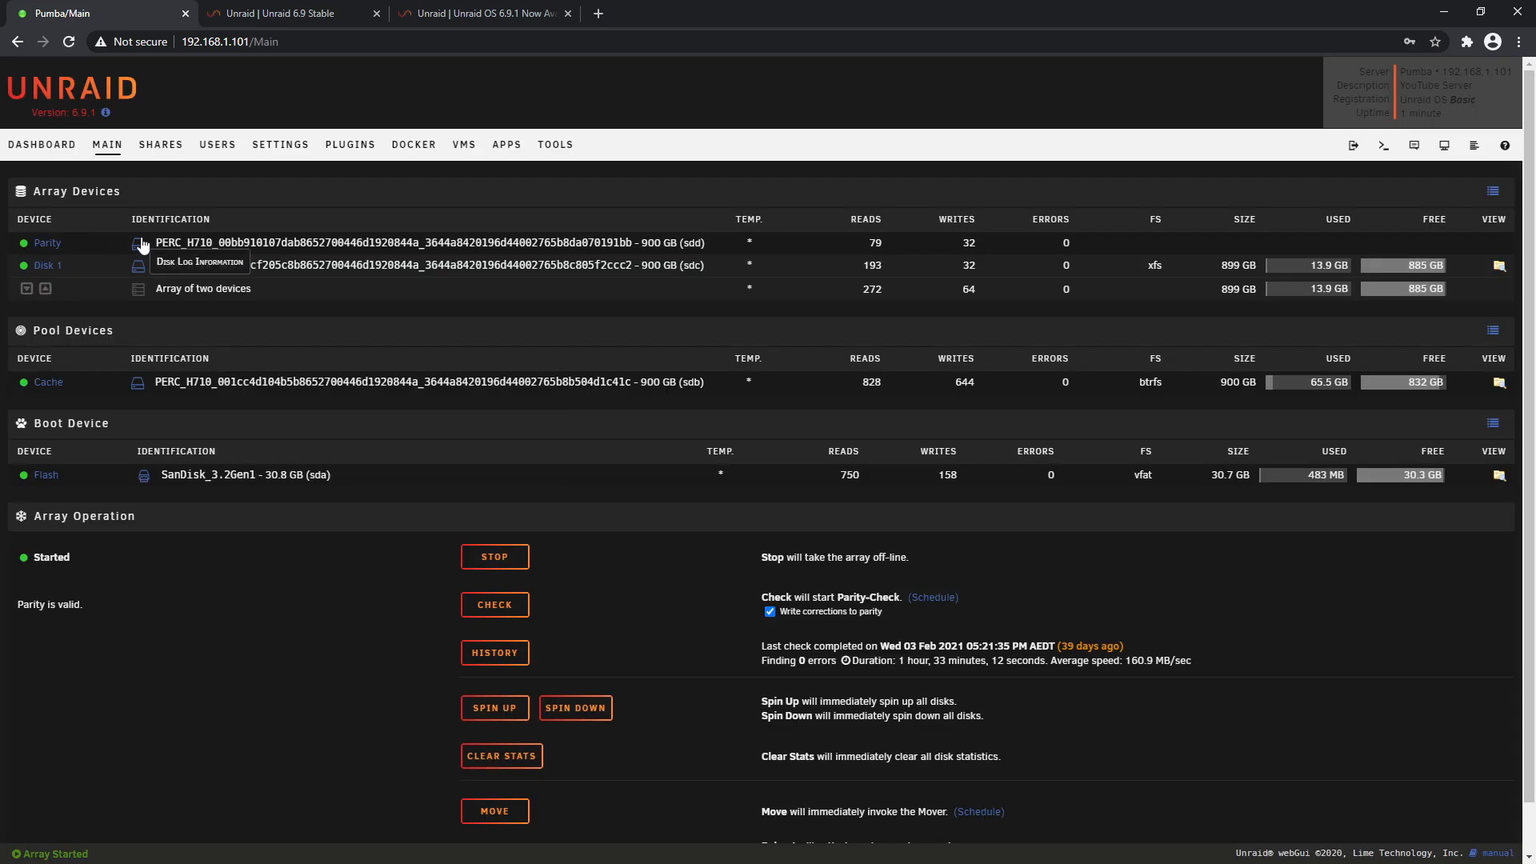
mouse_move(269, 236)
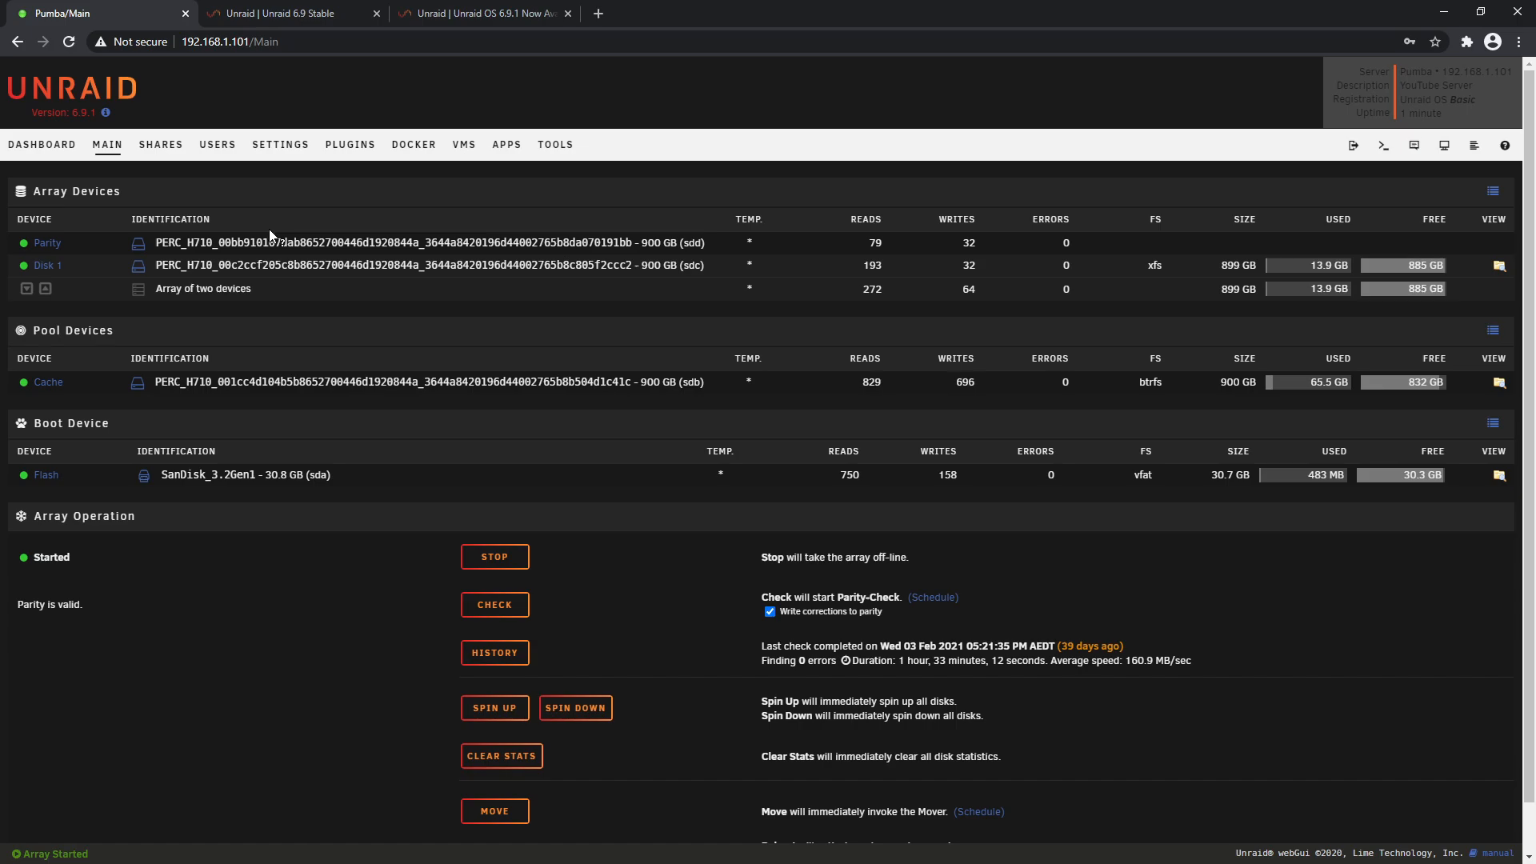
mouse_move(774, 403)
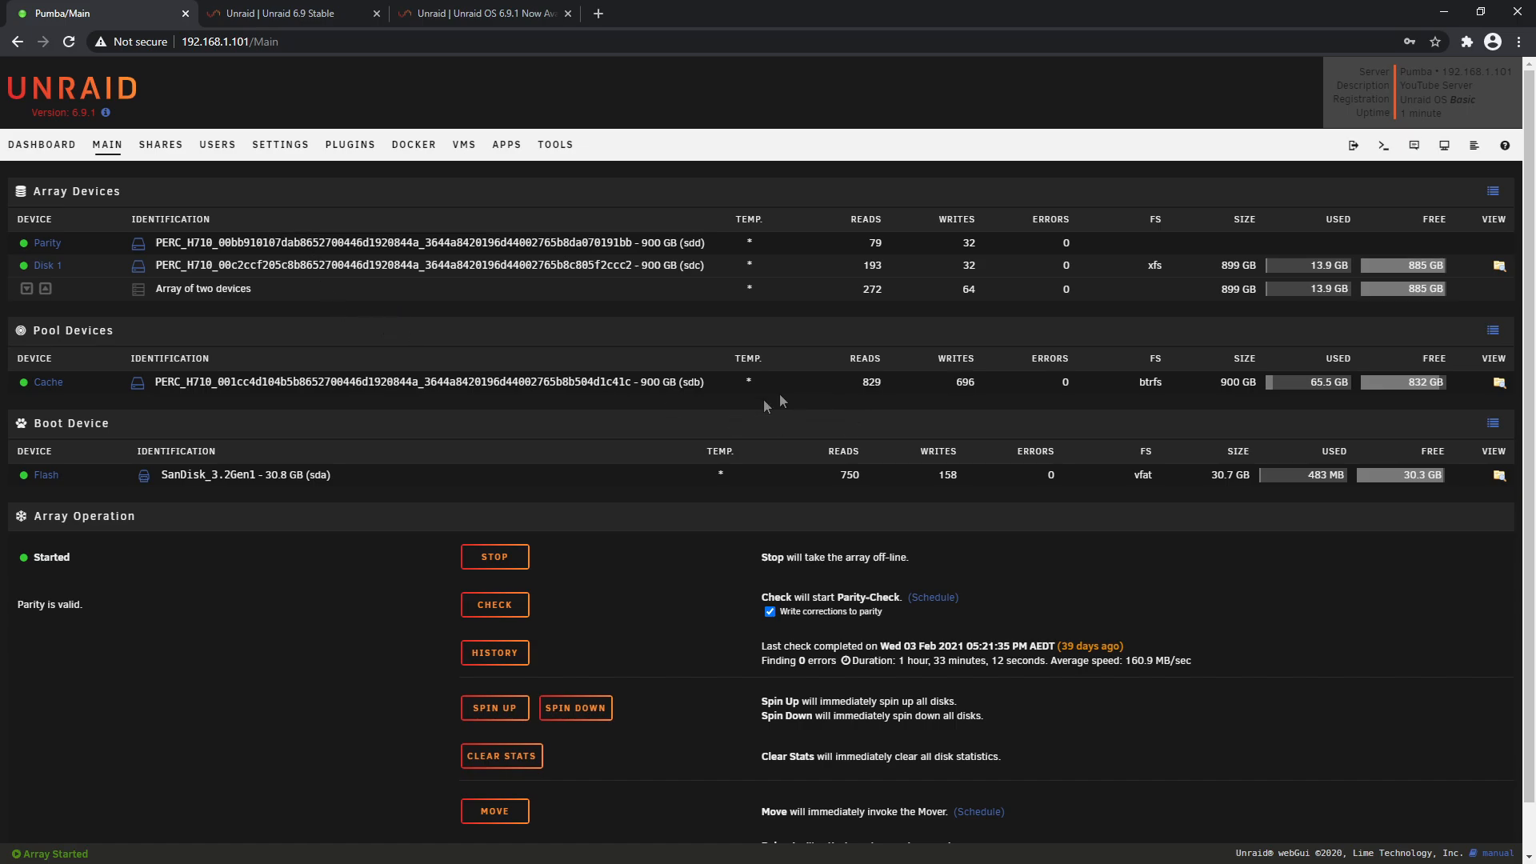
Confirm on the Main page that the 6.9.1 array is started, then return to the dashboard
scroll("down", 3)
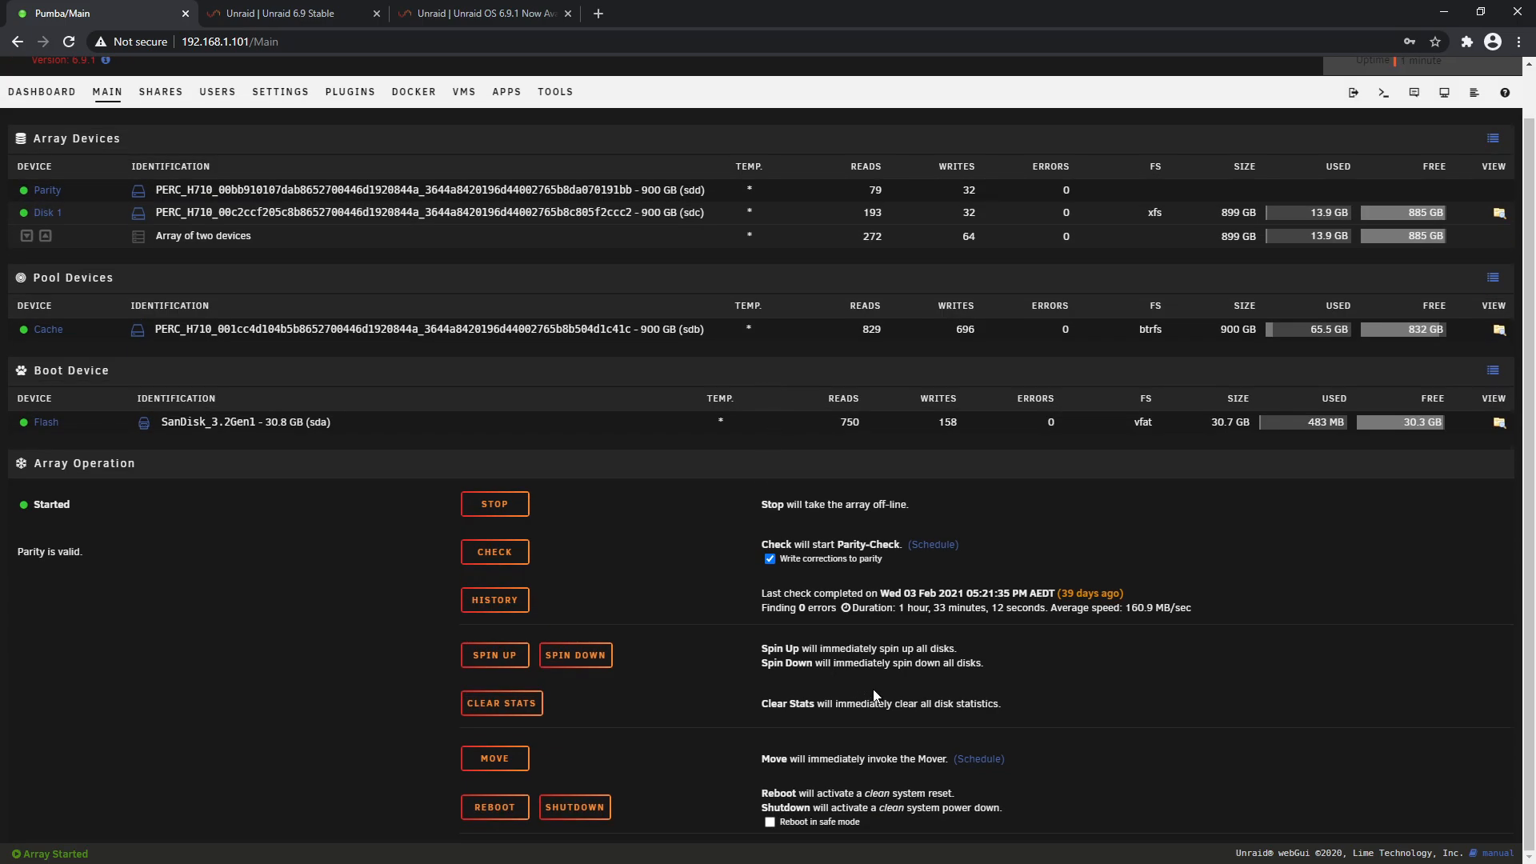
left_click(41, 91)
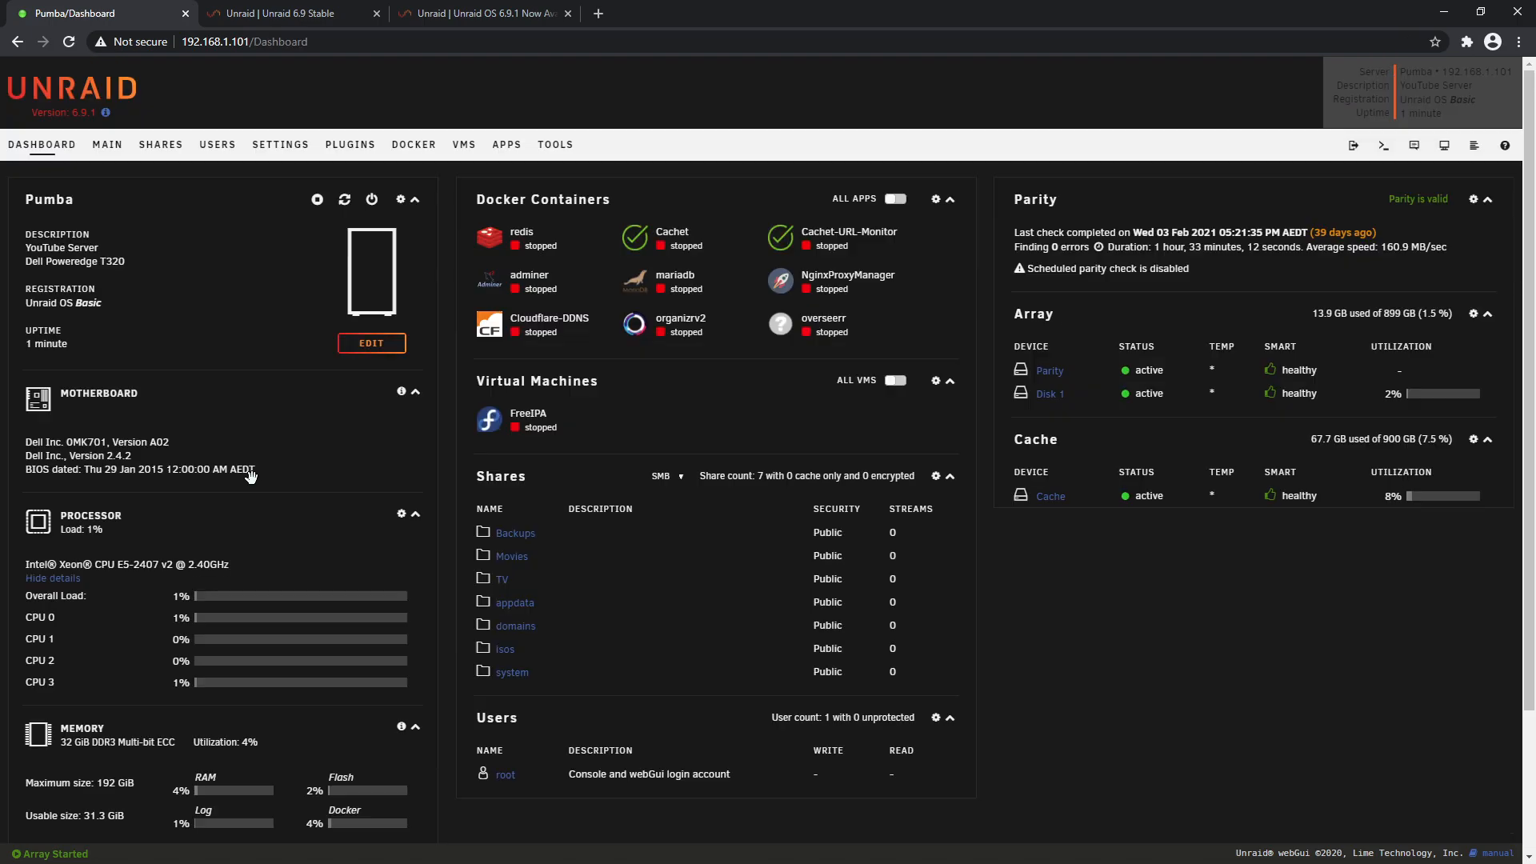
From the Docker page, review the NginxProxyManager container log and close it
left_click(413, 144)
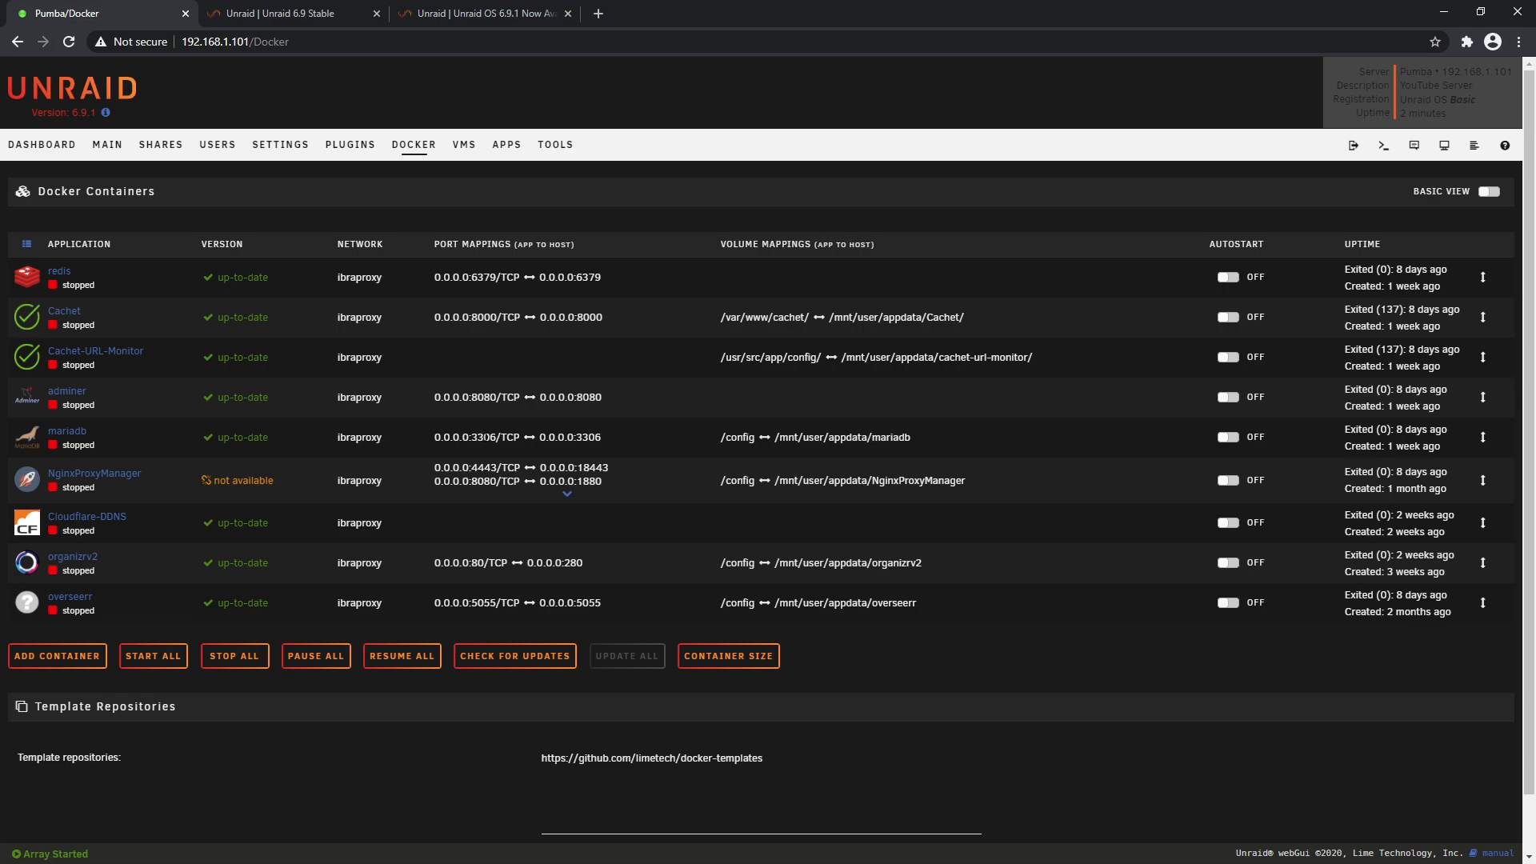
mouse_move(417, 440)
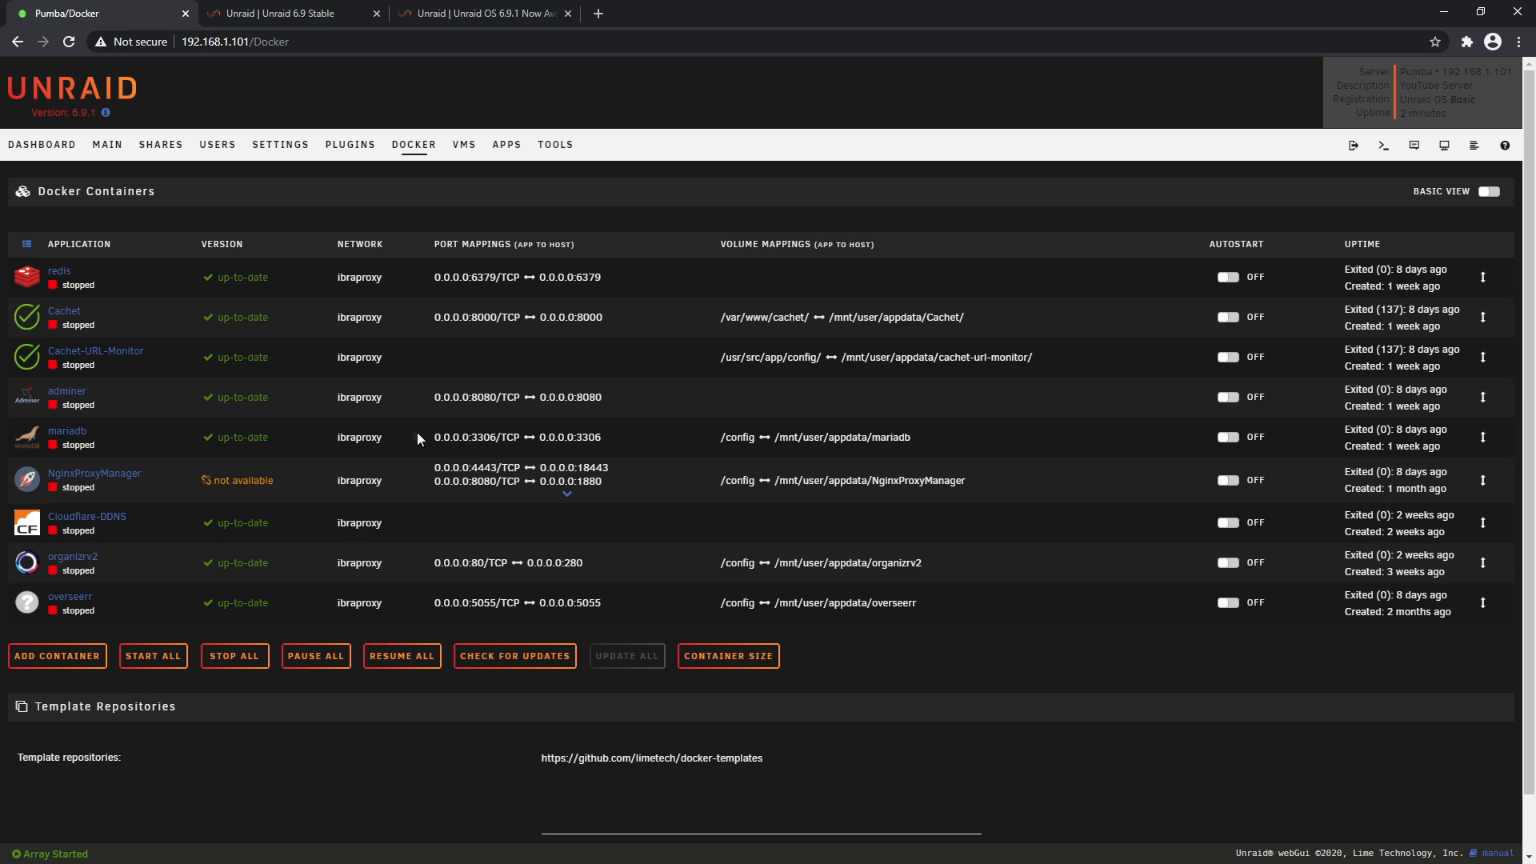
mouse_move(307, 487)
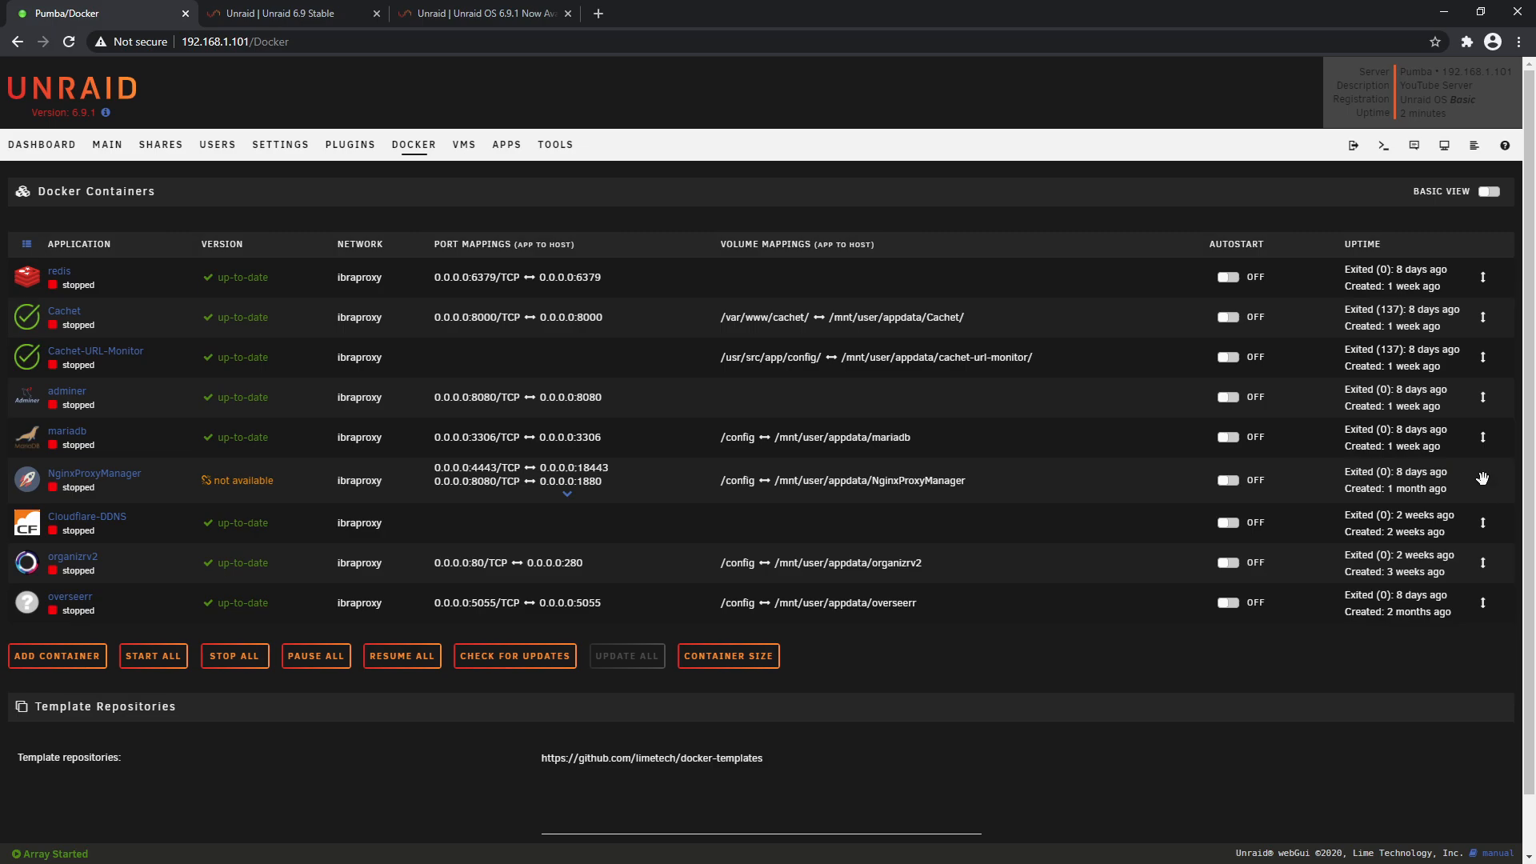
mouse_move(1487, 481)
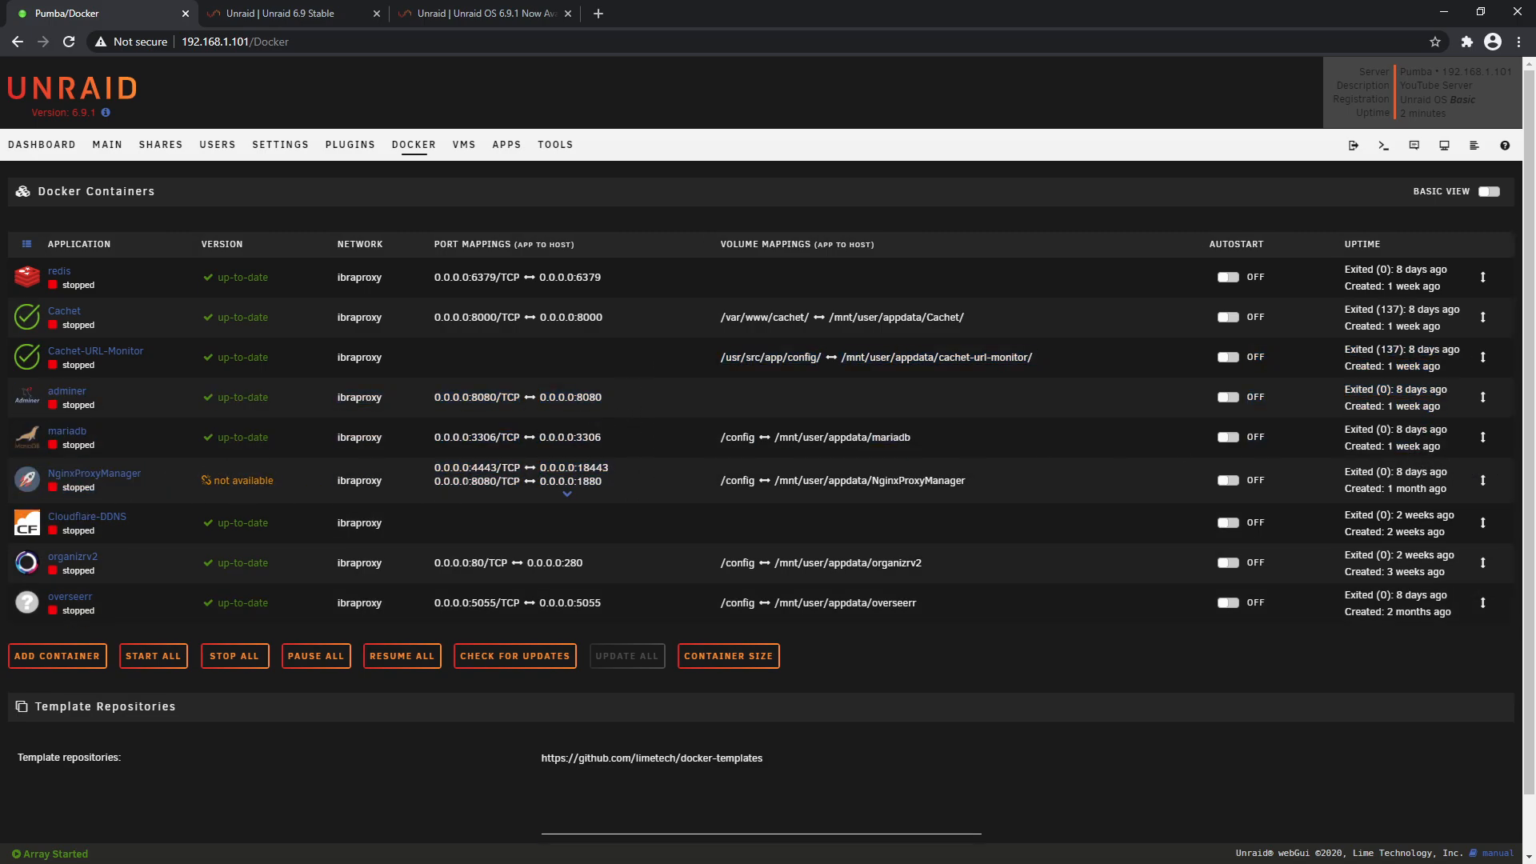
left_click(27, 479)
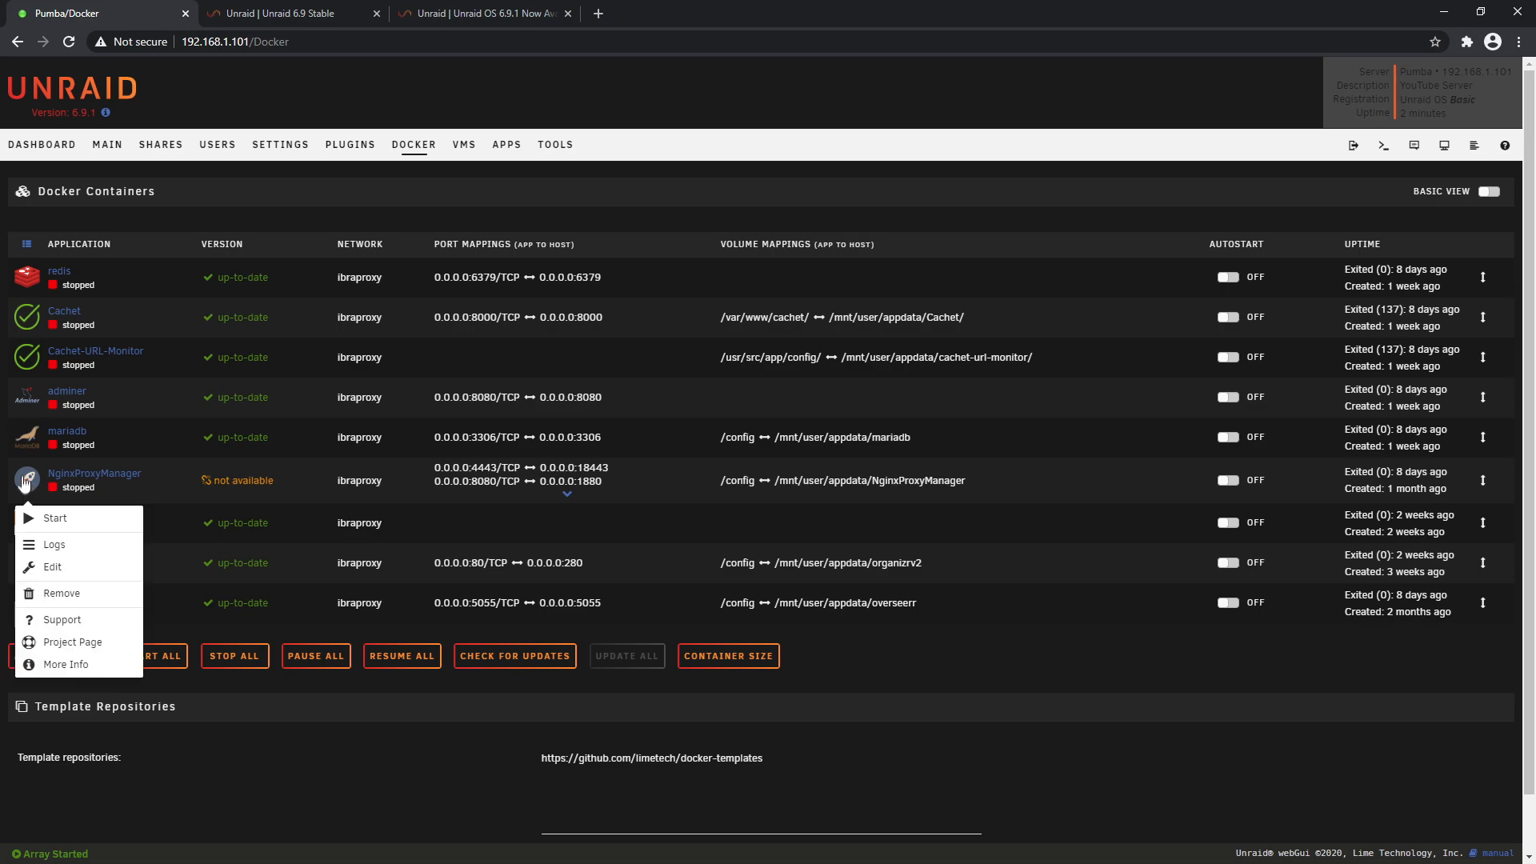
mouse_move(32, 486)
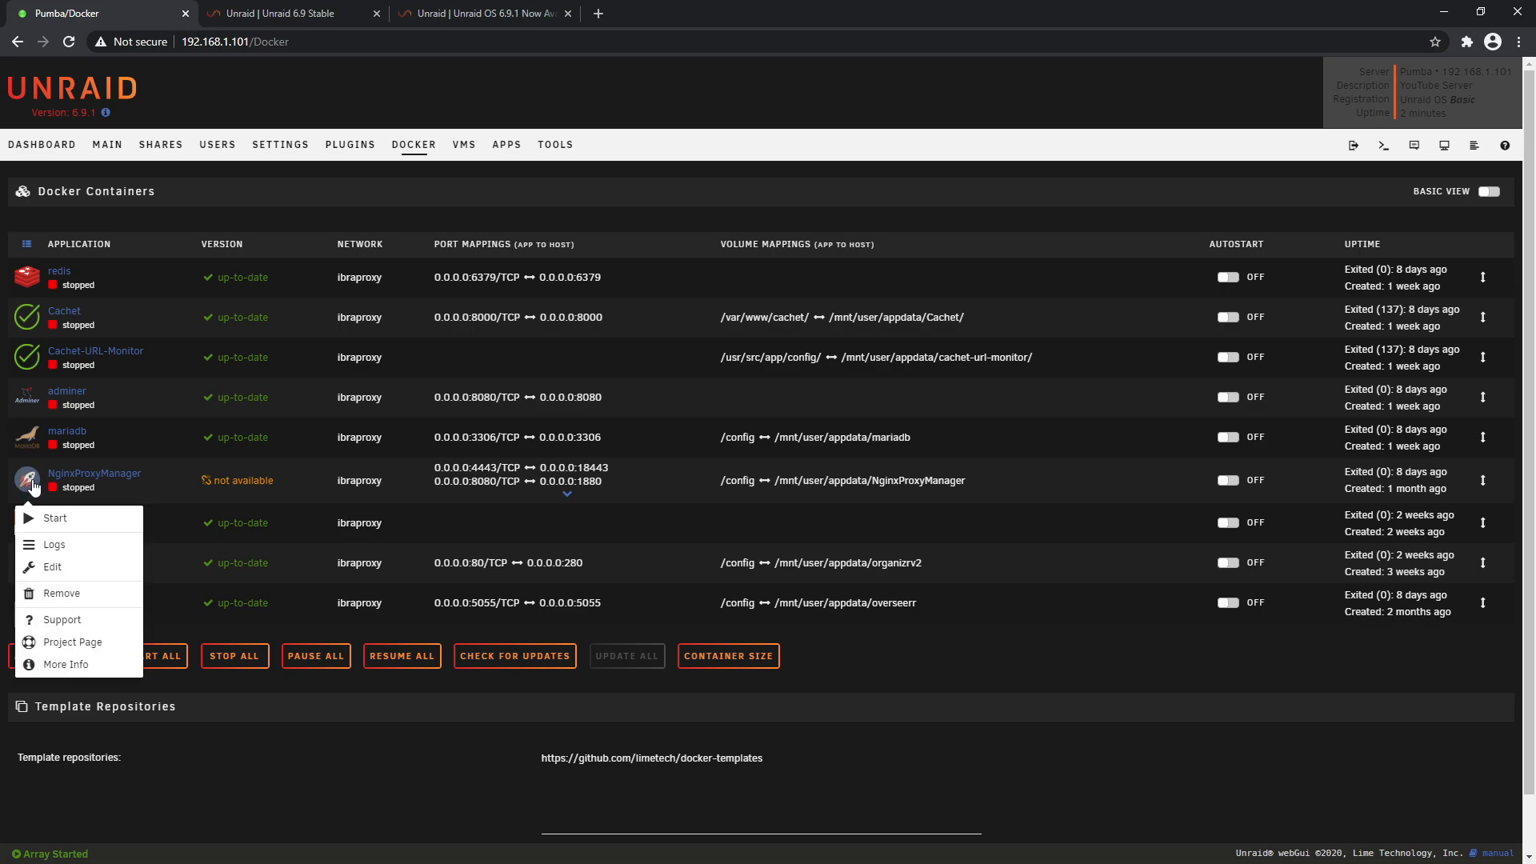
mouse_move(1481, 479)
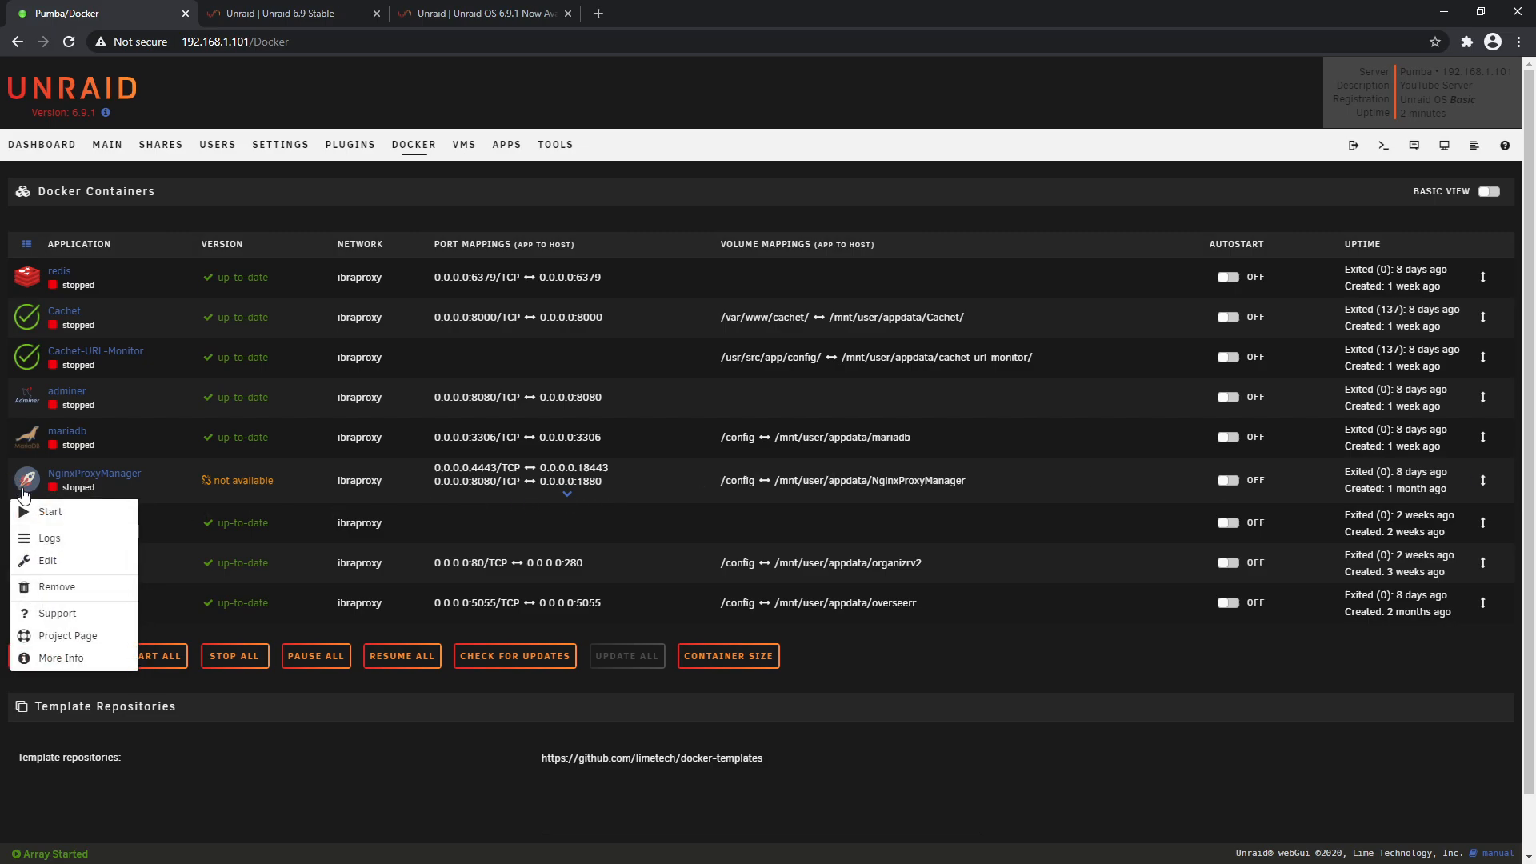
left_click(49, 538)
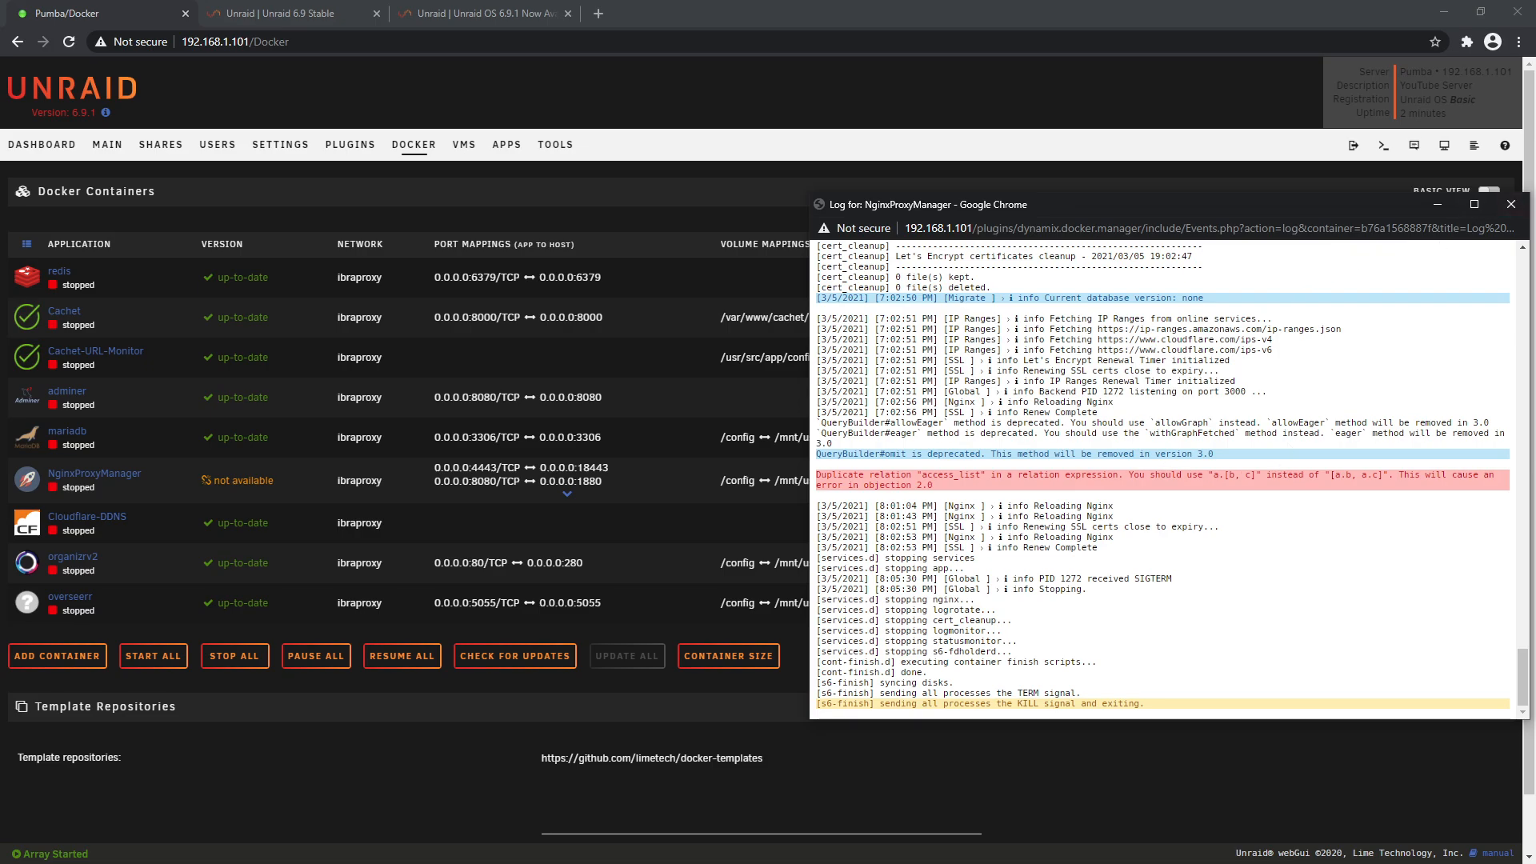
mouse_move(1205, 436)
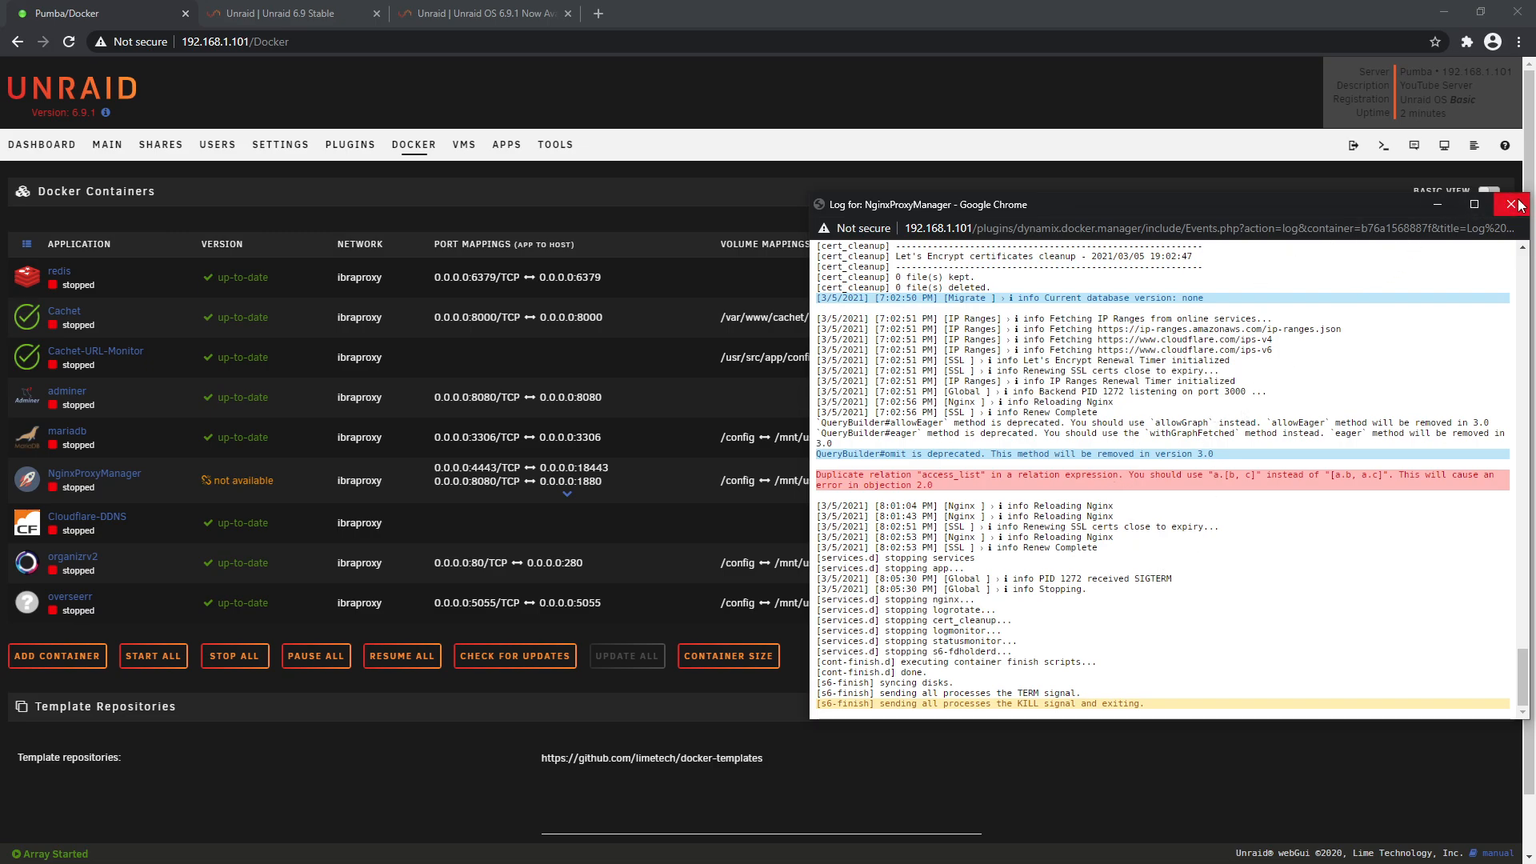
left_click(1517, 205)
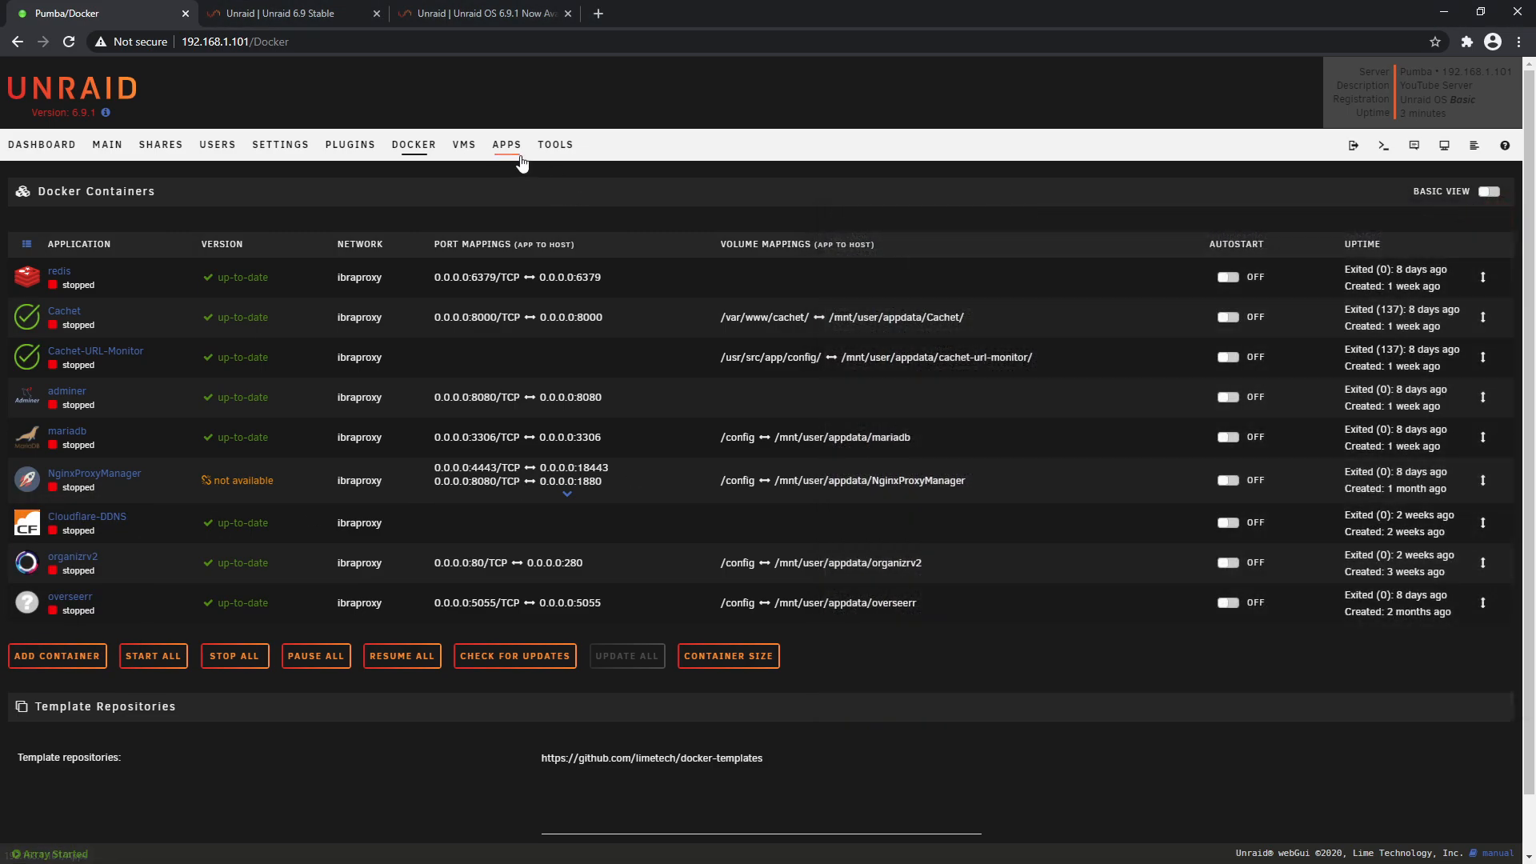
In Apps, finish the Community Applications 2021.03.12 update and install the Unraid.net plugin
left_click(506, 144)
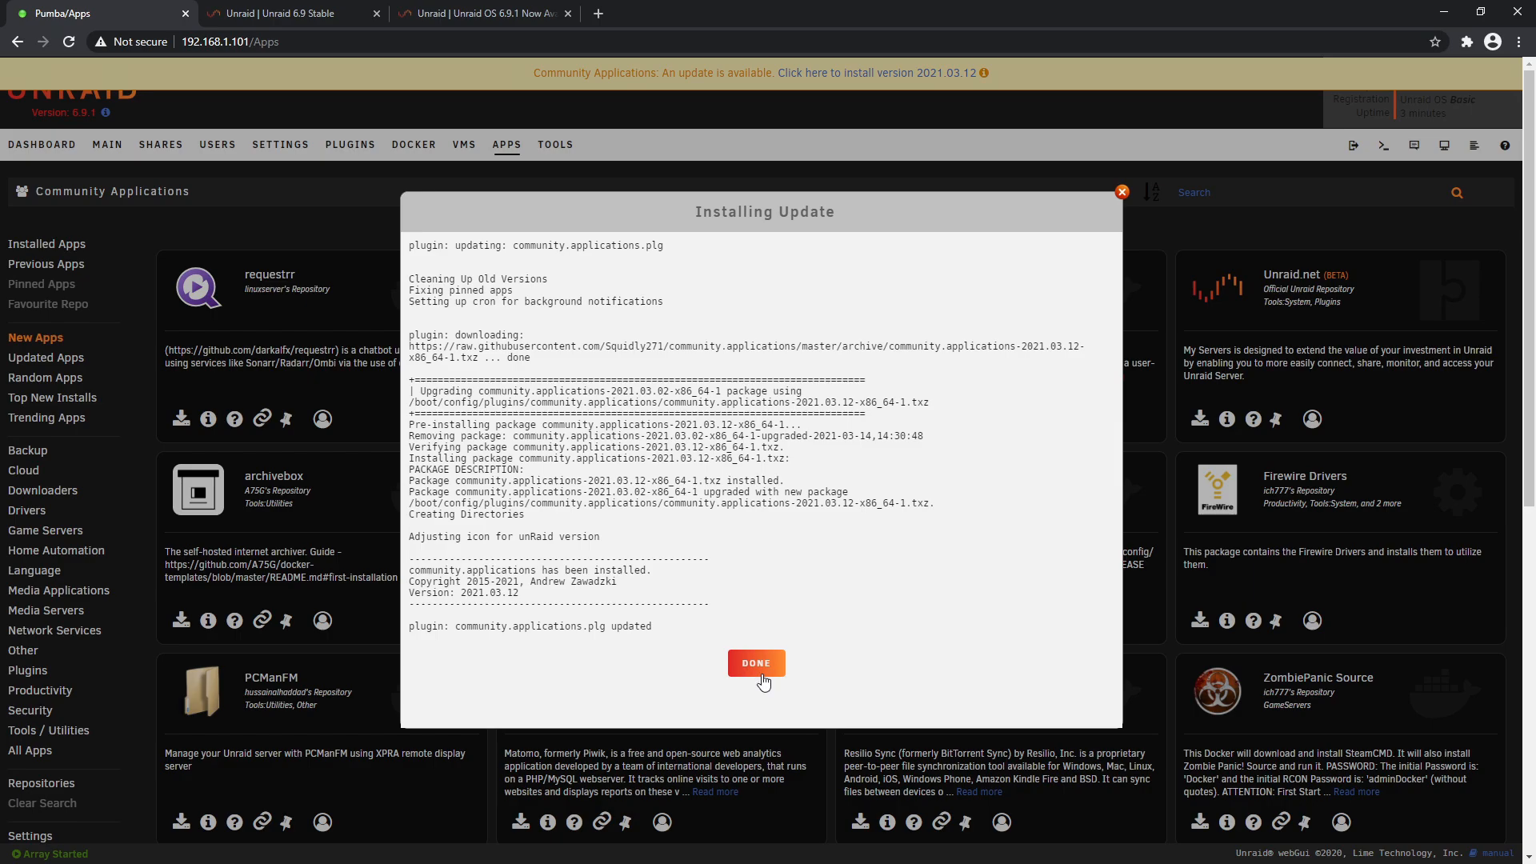
left_click(754, 663)
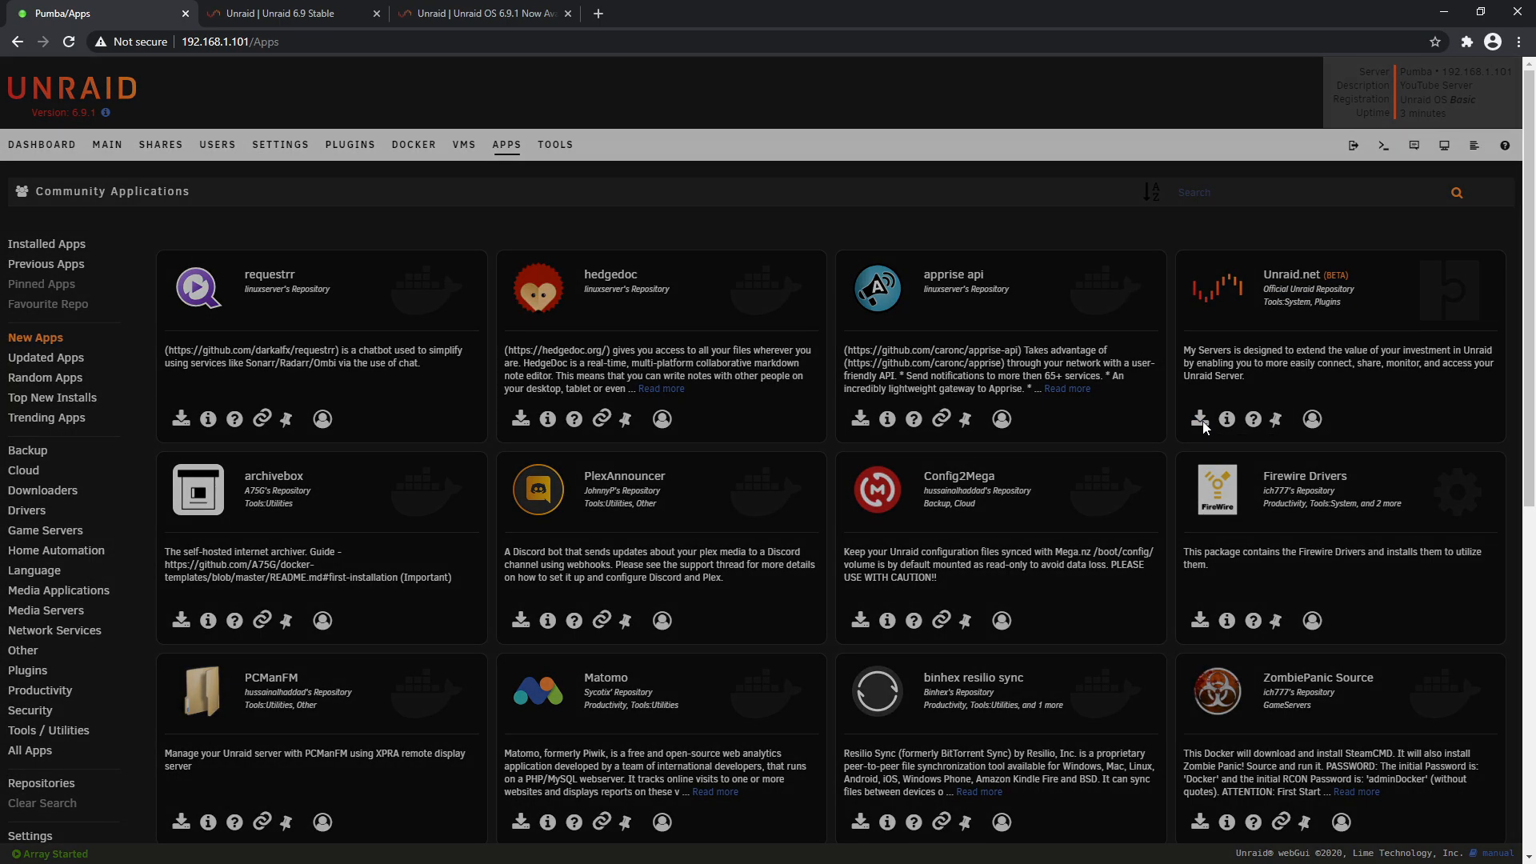
left_click(1199, 418)
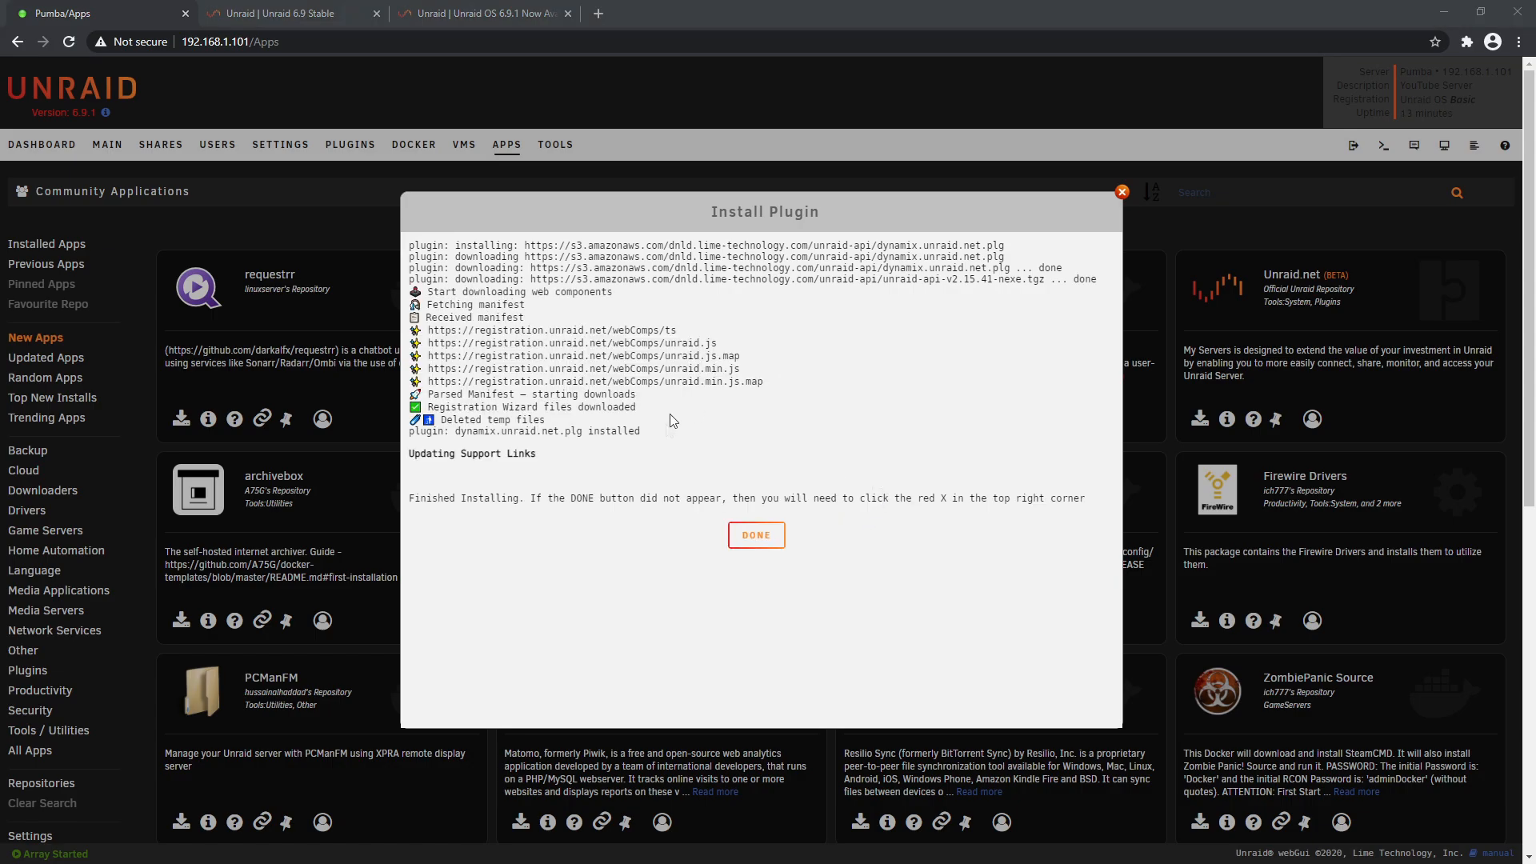
left_click(755, 535)
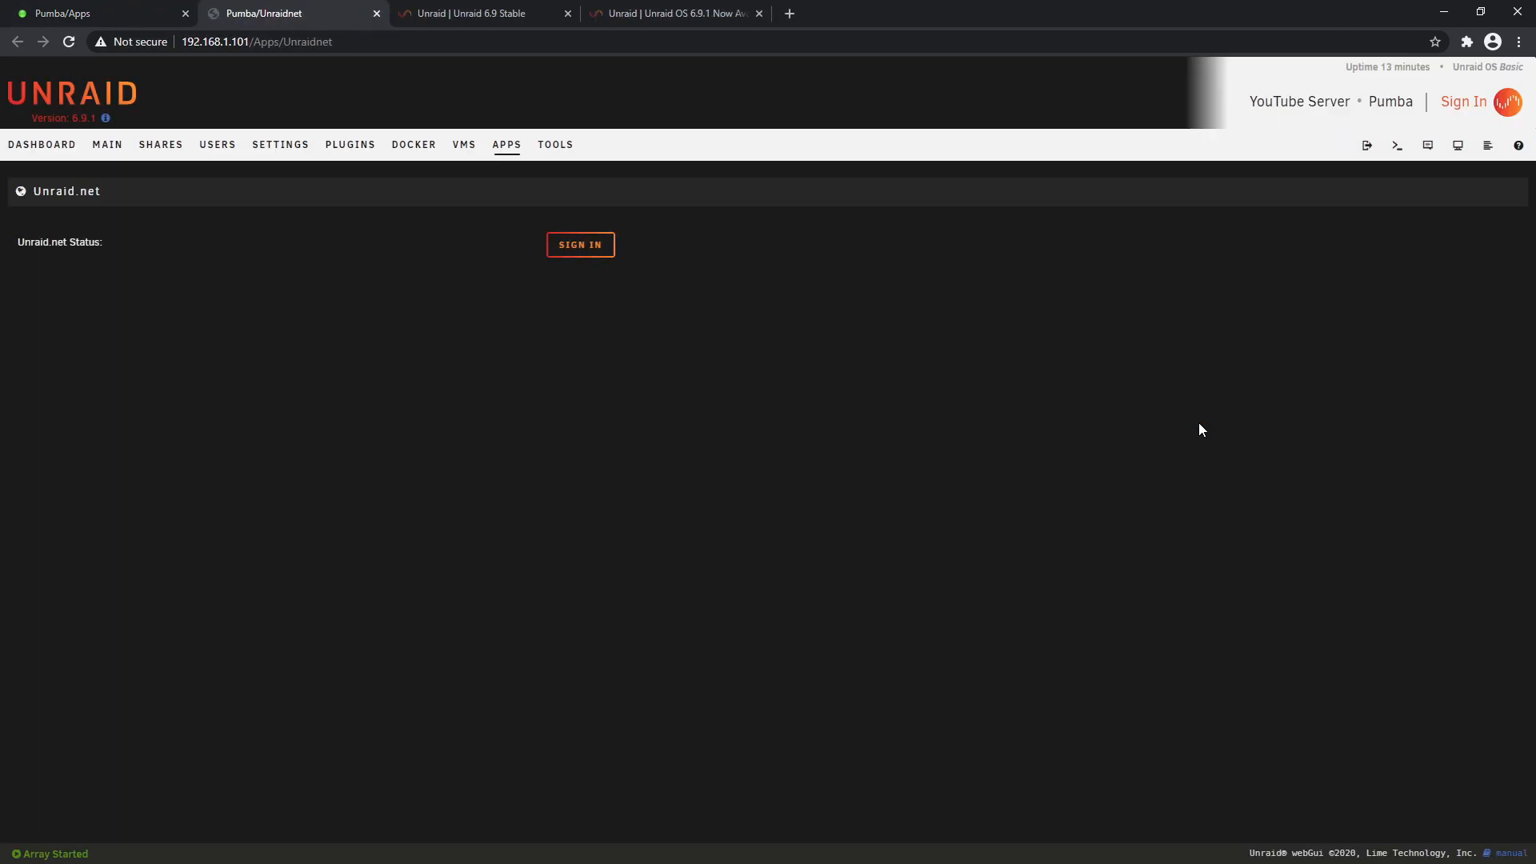
mouse_move(938, 344)
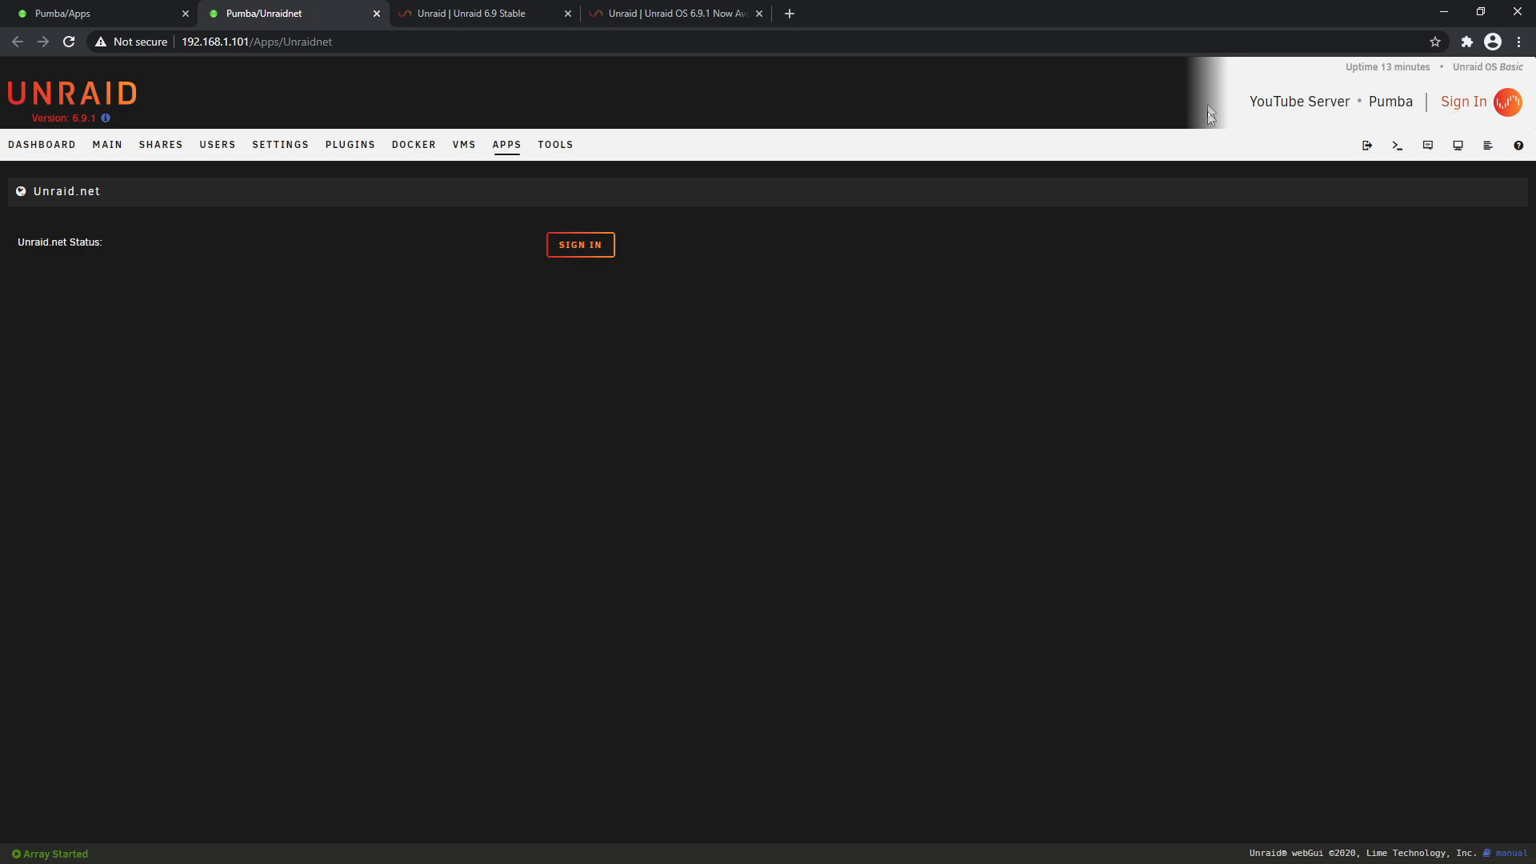
mouse_move(1183, 135)
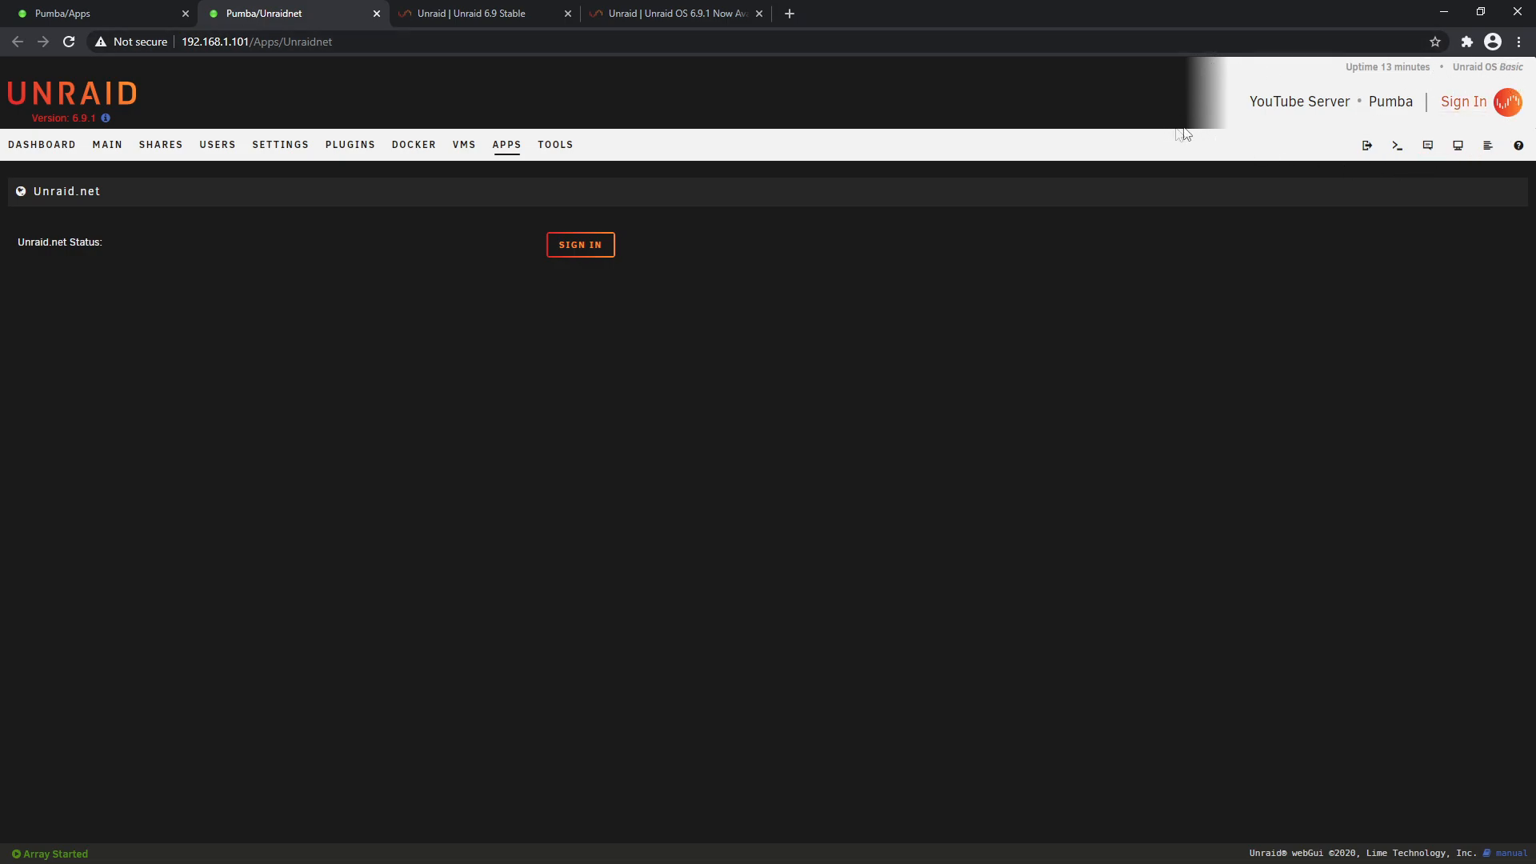
mouse_move(1466, 144)
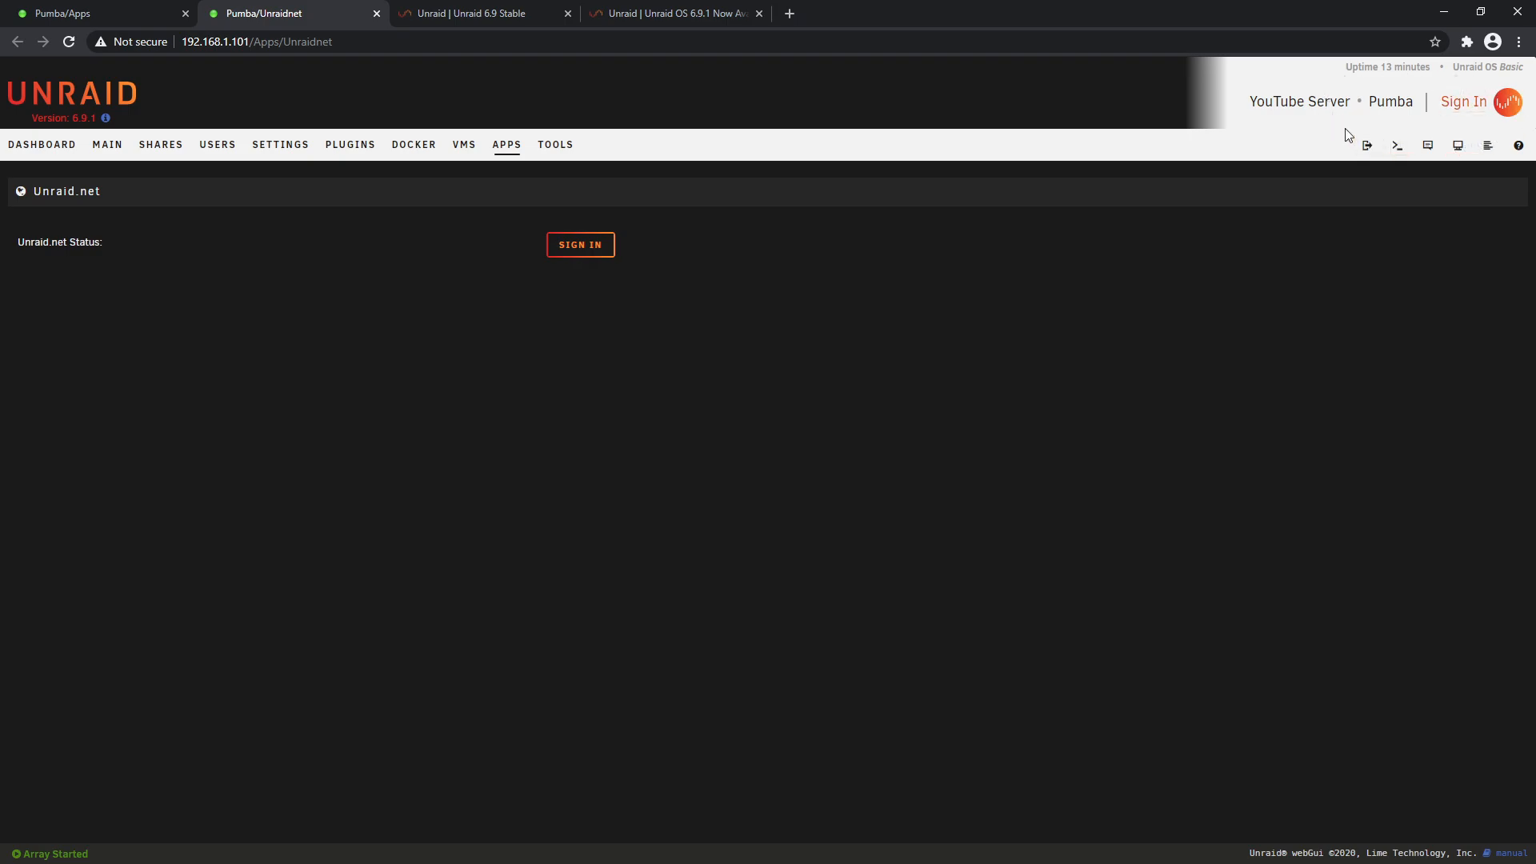
mouse_move(1396, 108)
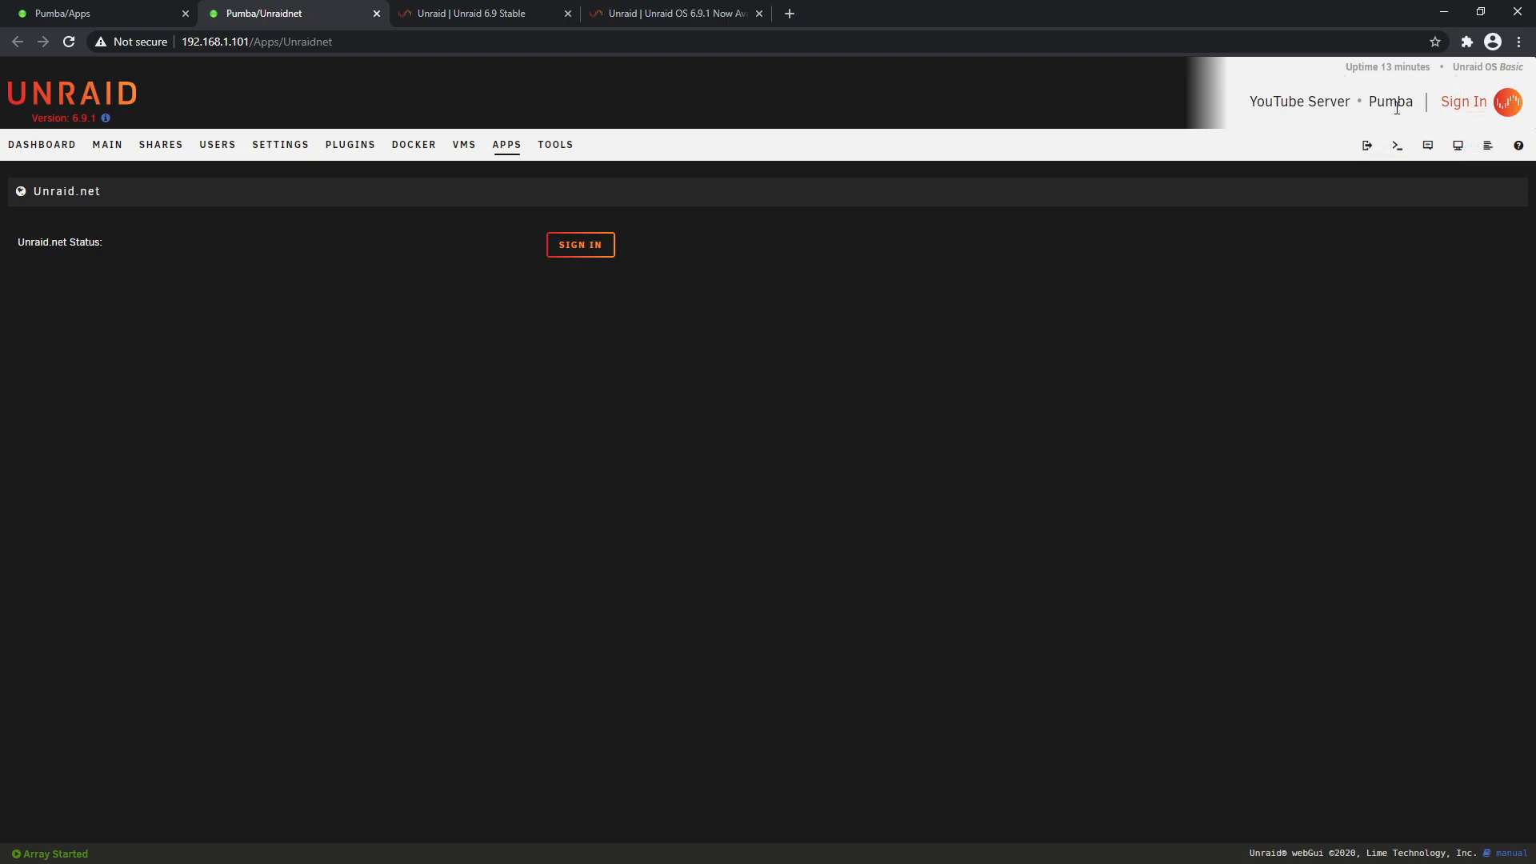
mouse_move(1462, 102)
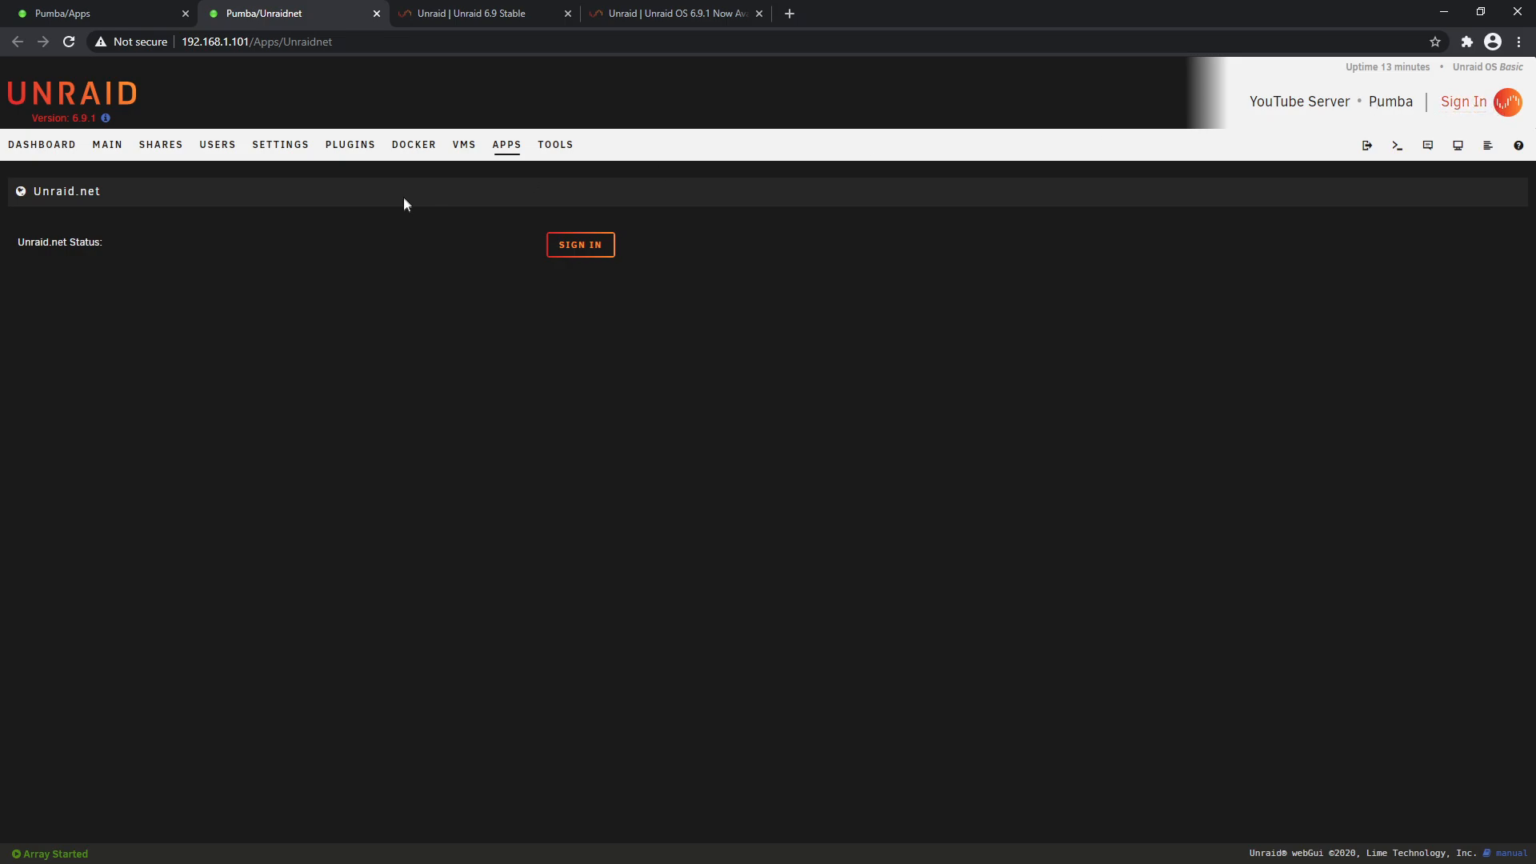
mouse_move(528, 241)
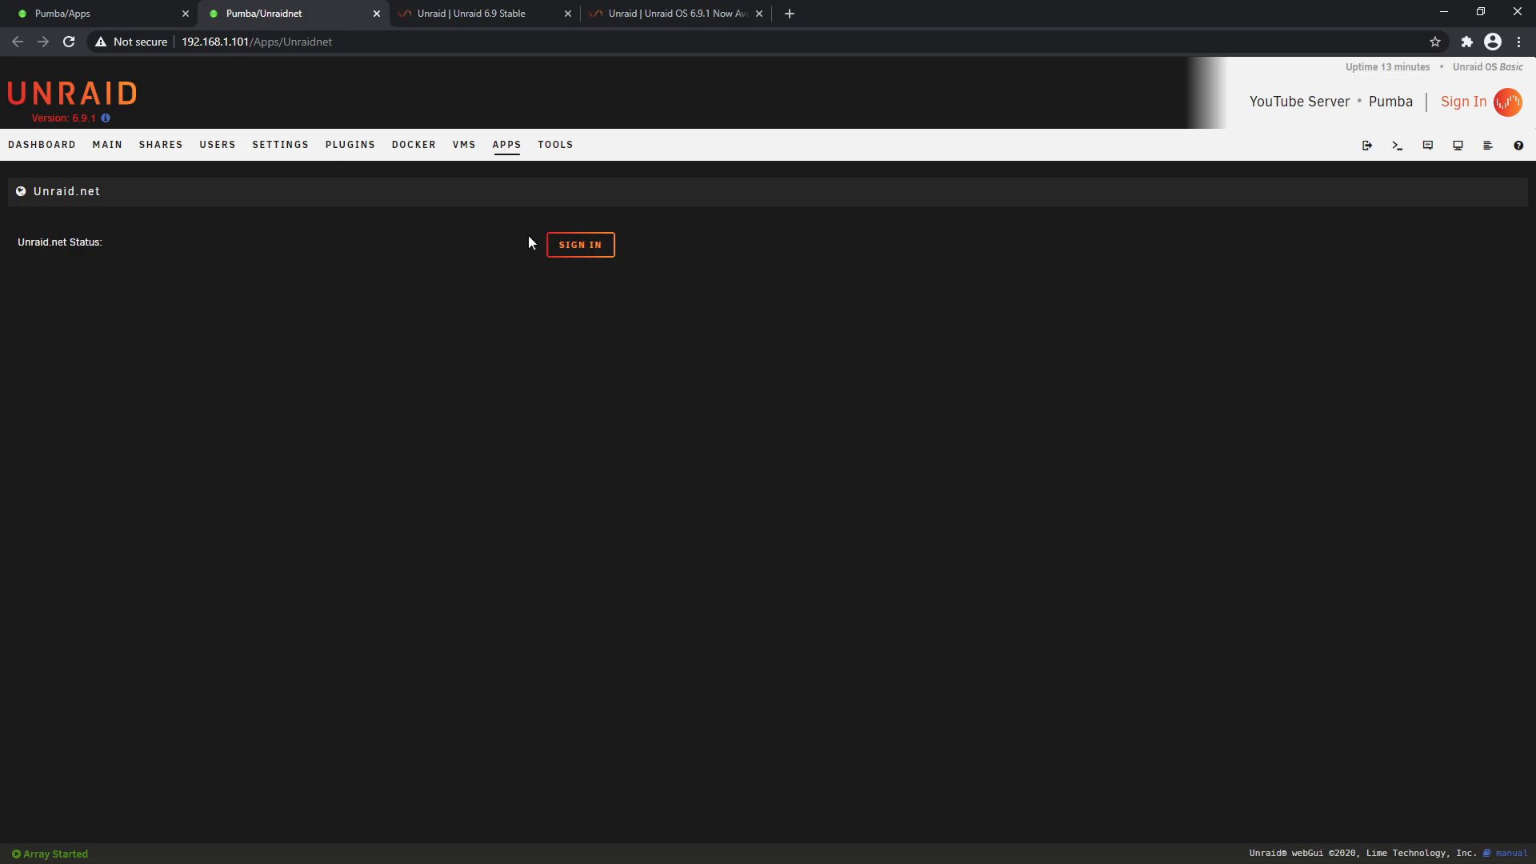
Open the Unraid.net sign-in pop-up and start entering the account display name or email
left_click(580, 244)
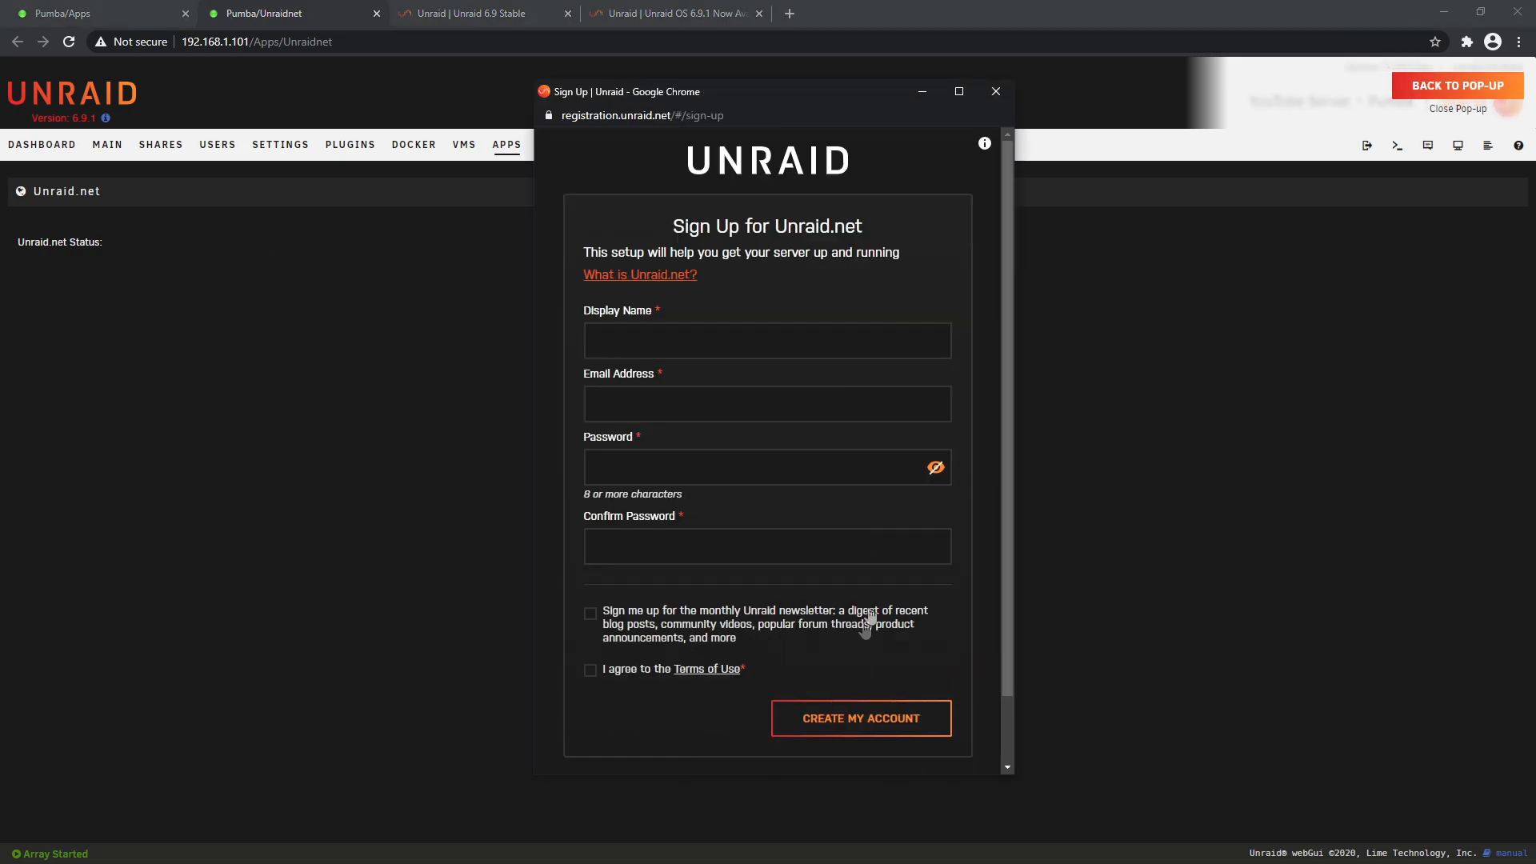
scroll("down", 3)
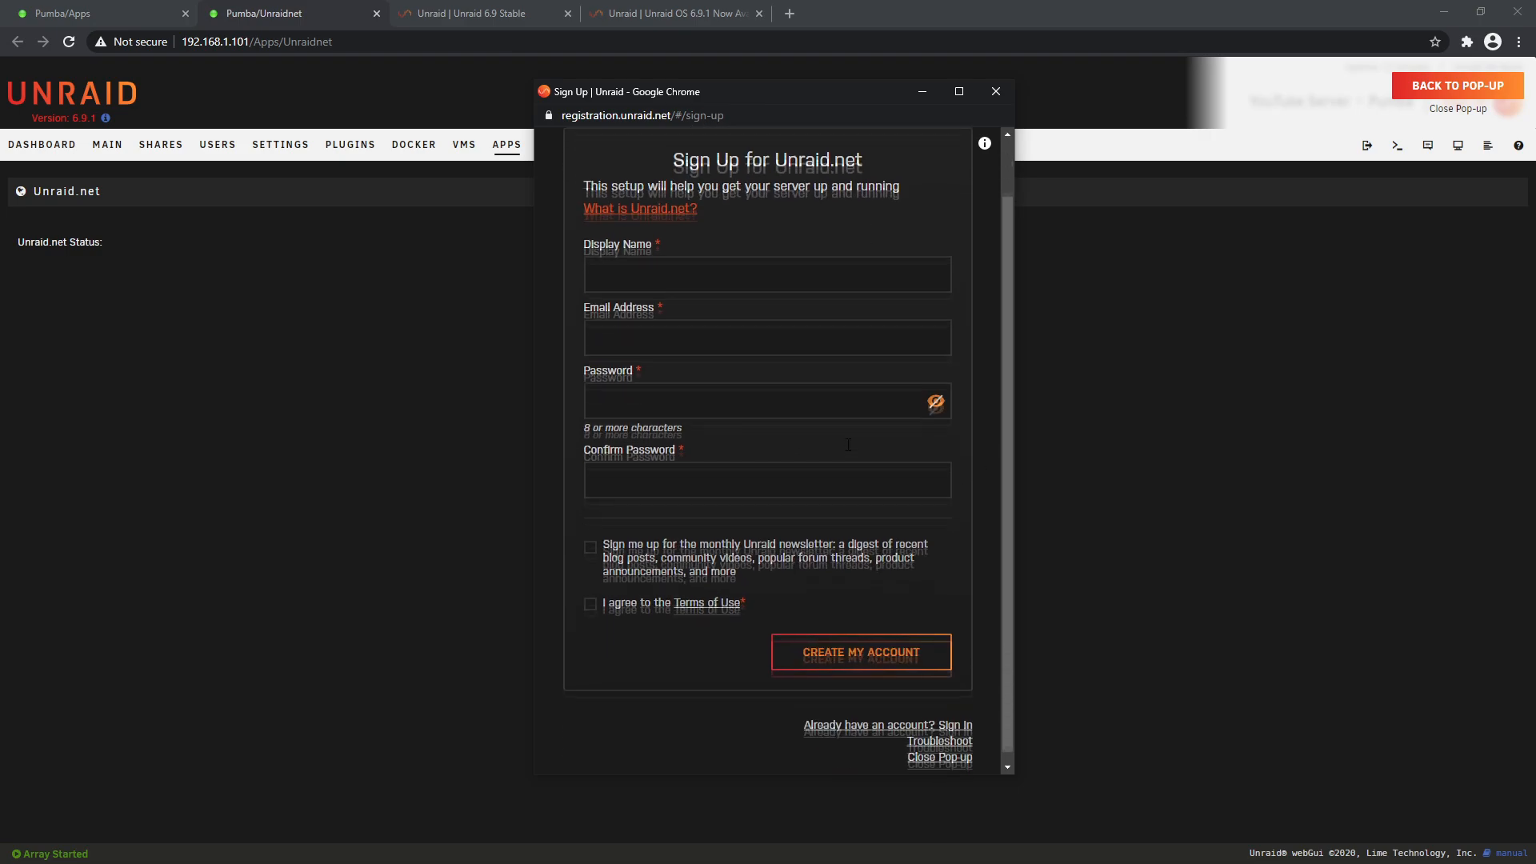
left_click(931, 725)
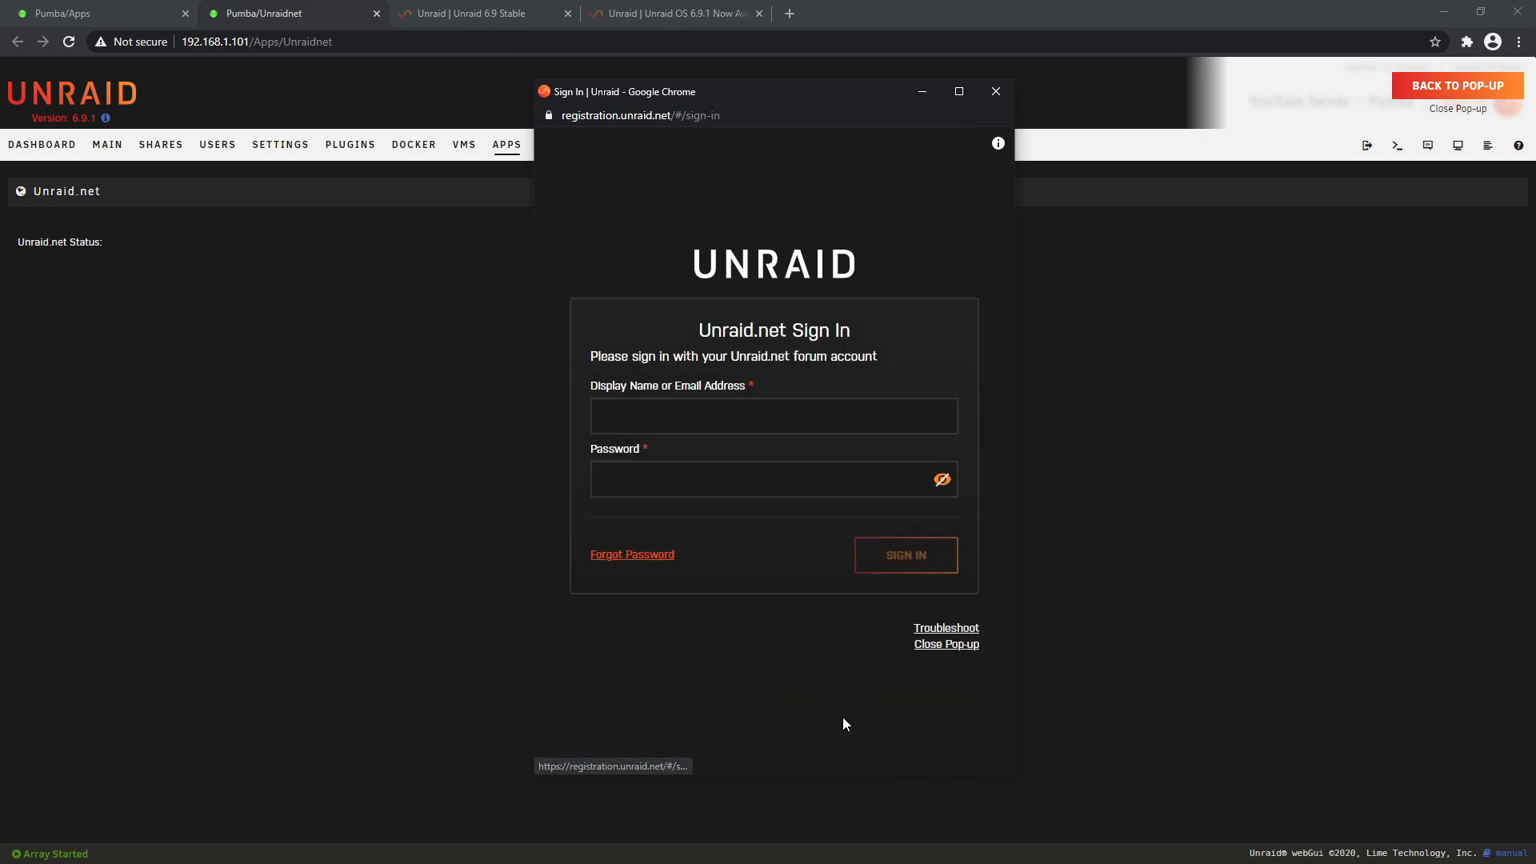
left_click(773, 415)
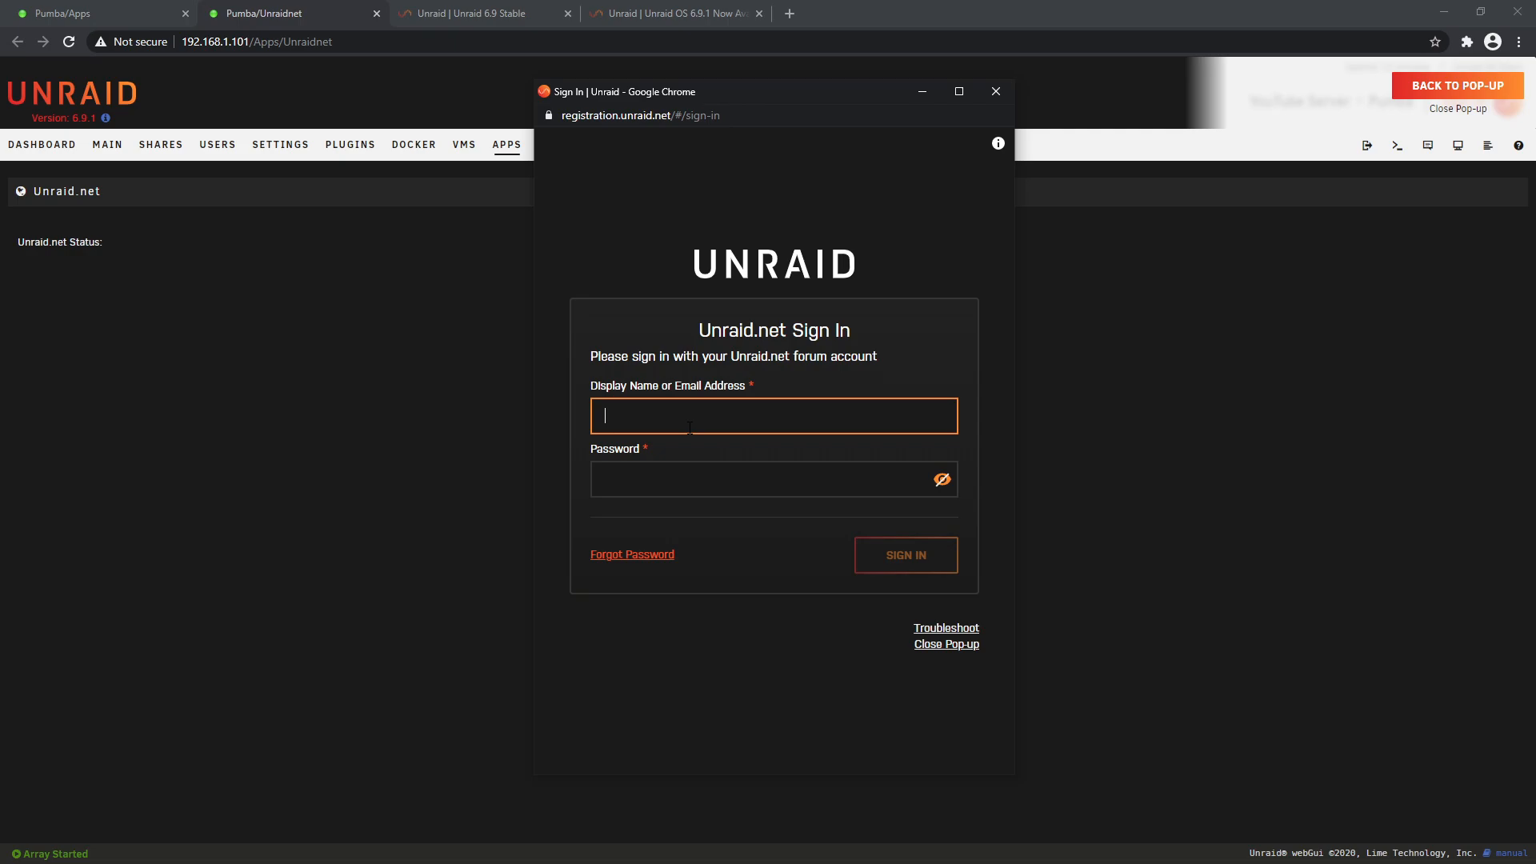
left_click(903, 554)
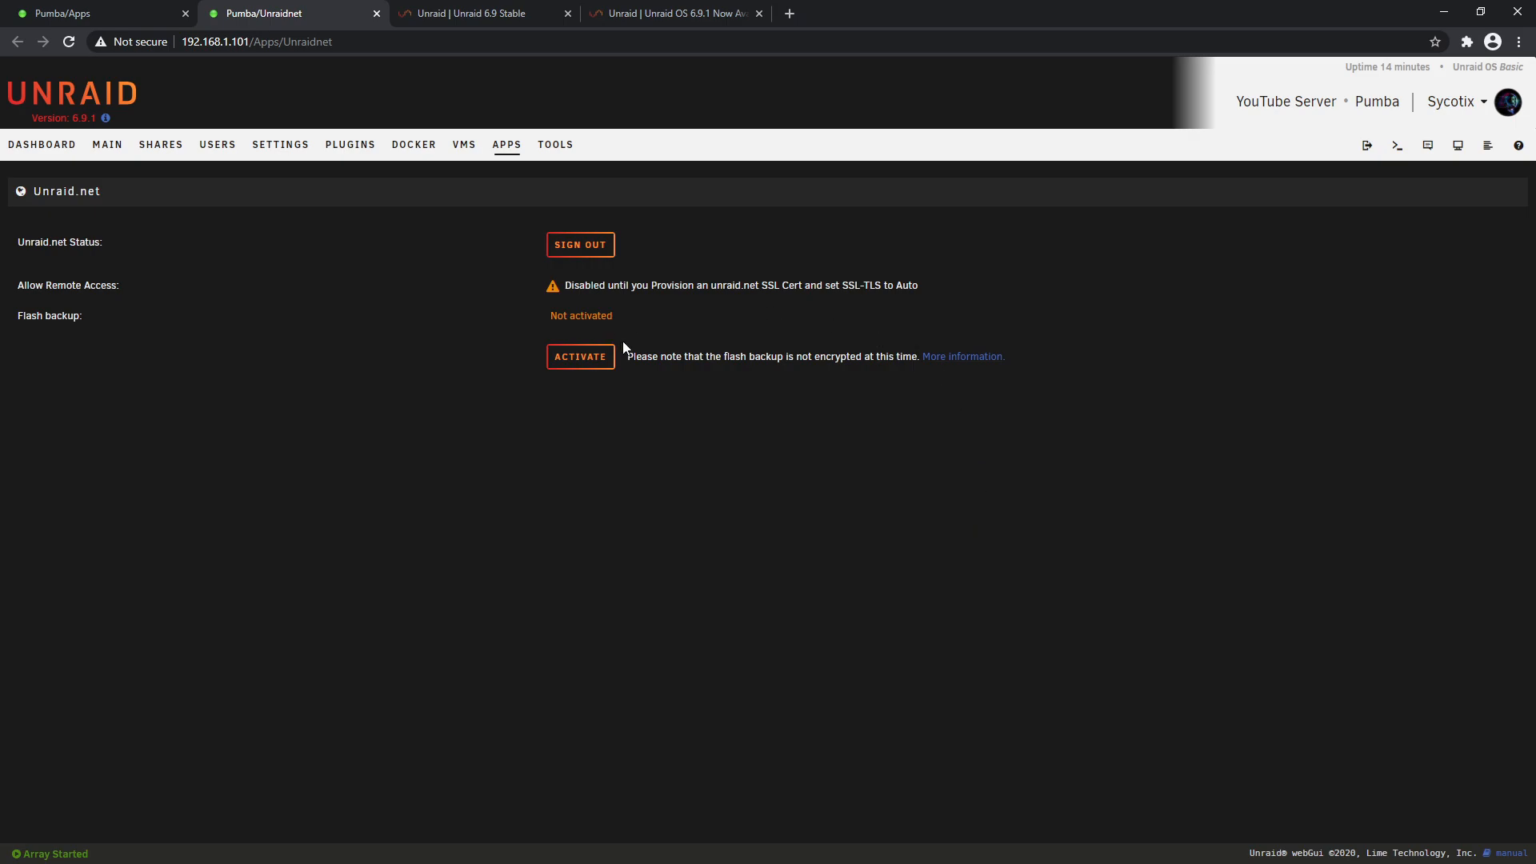
mouse_move(1330, 154)
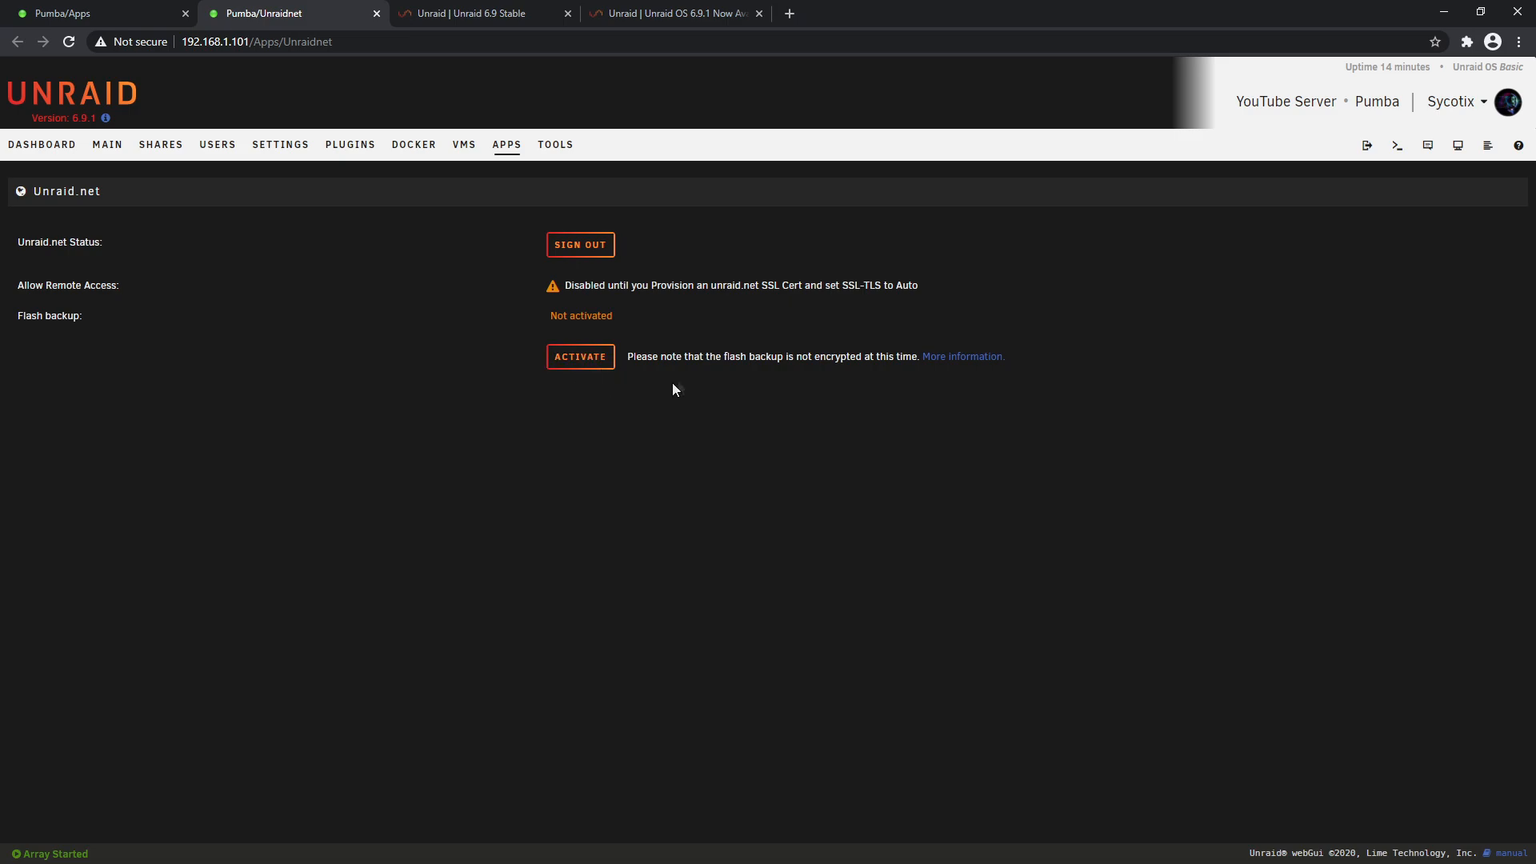
mouse_move(93, 326)
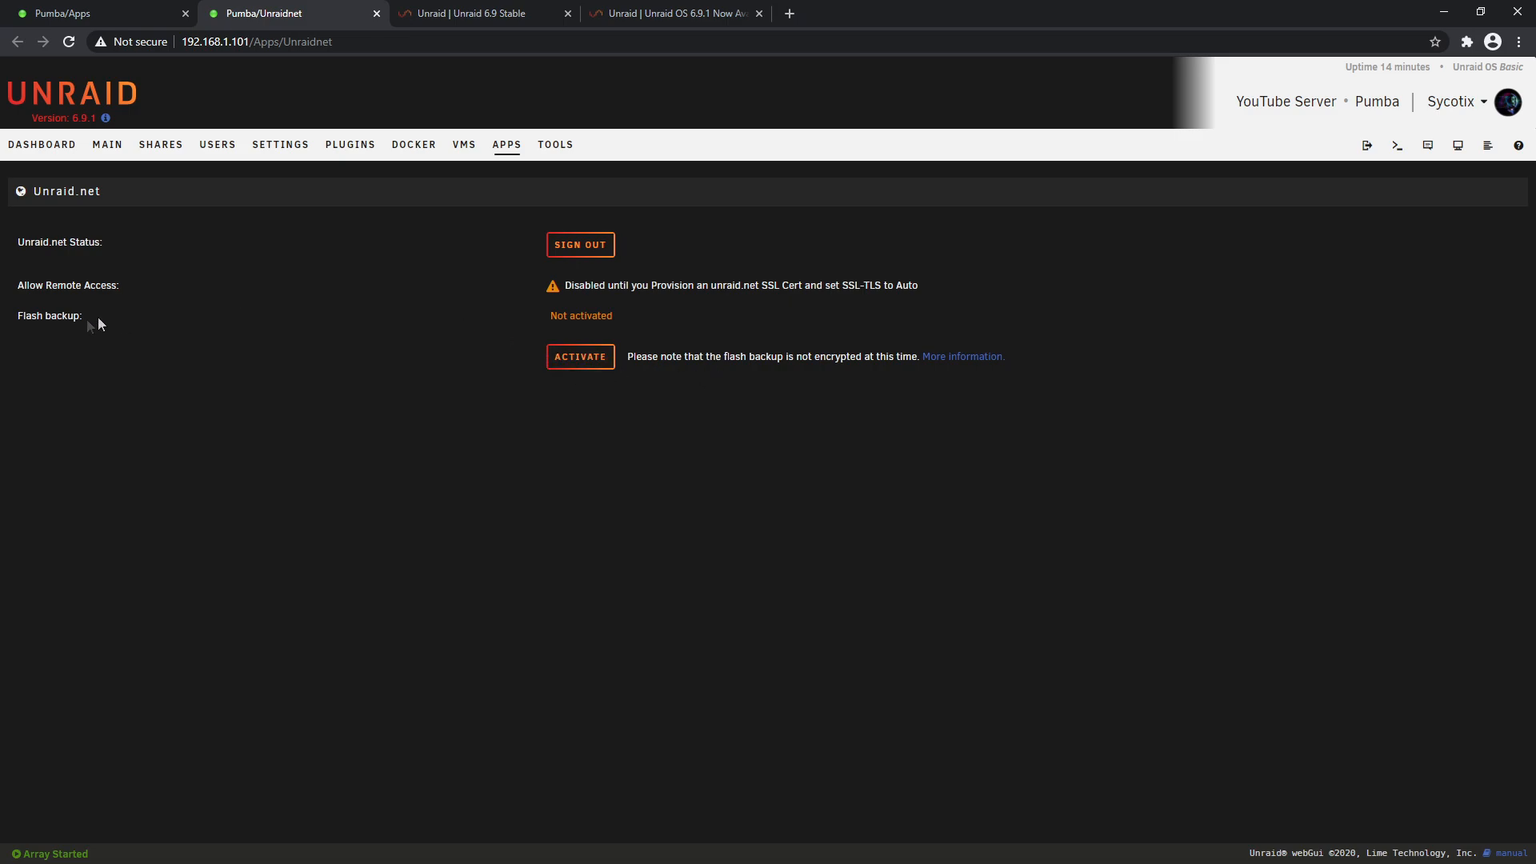
Activate Flash backup and update it so it shows up-to-date
left_click(579, 355)
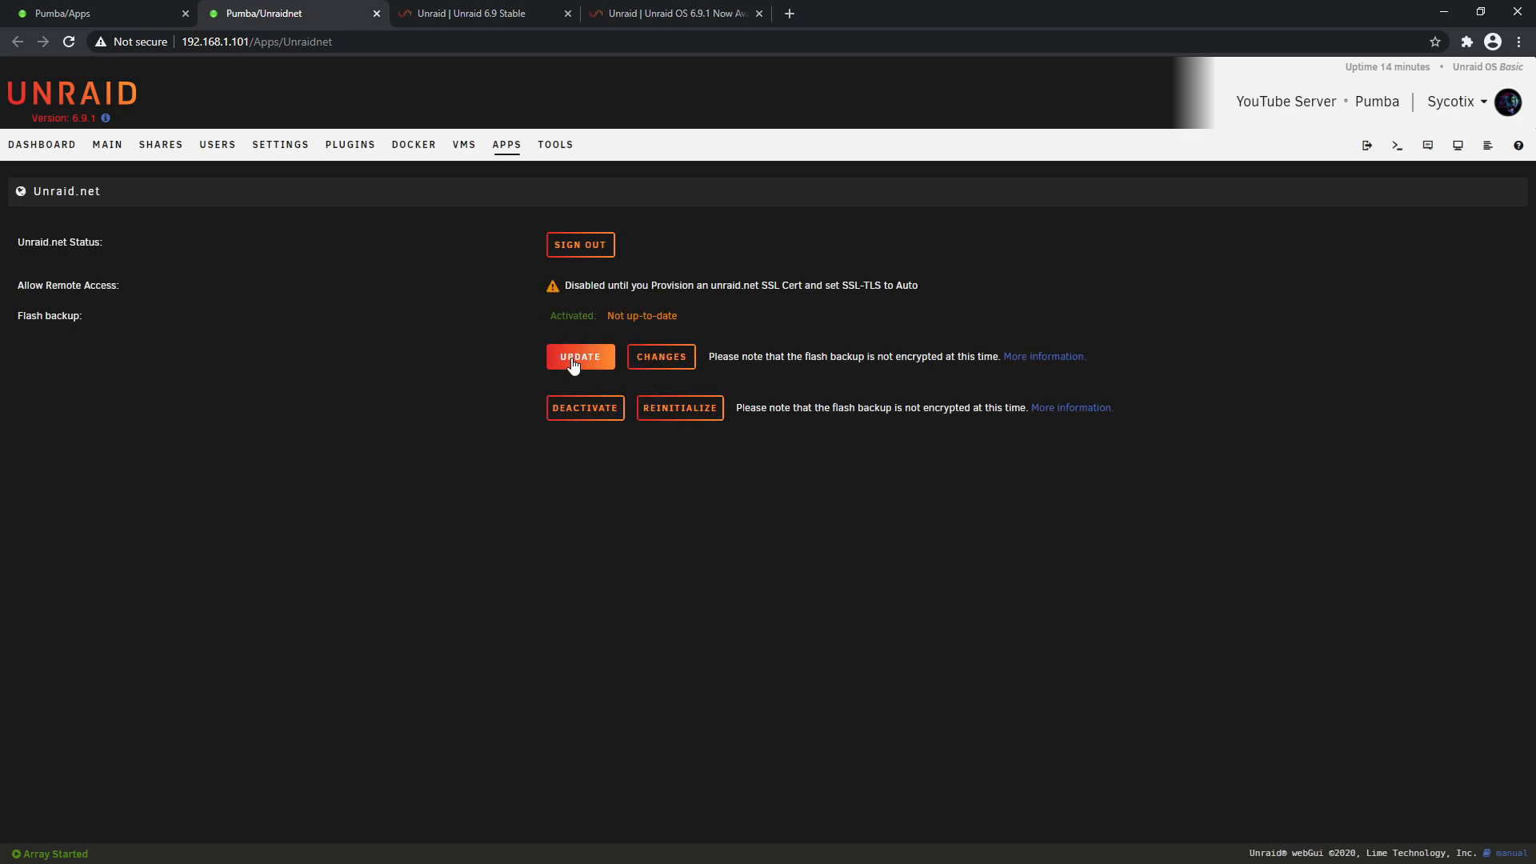
left_click(579, 356)
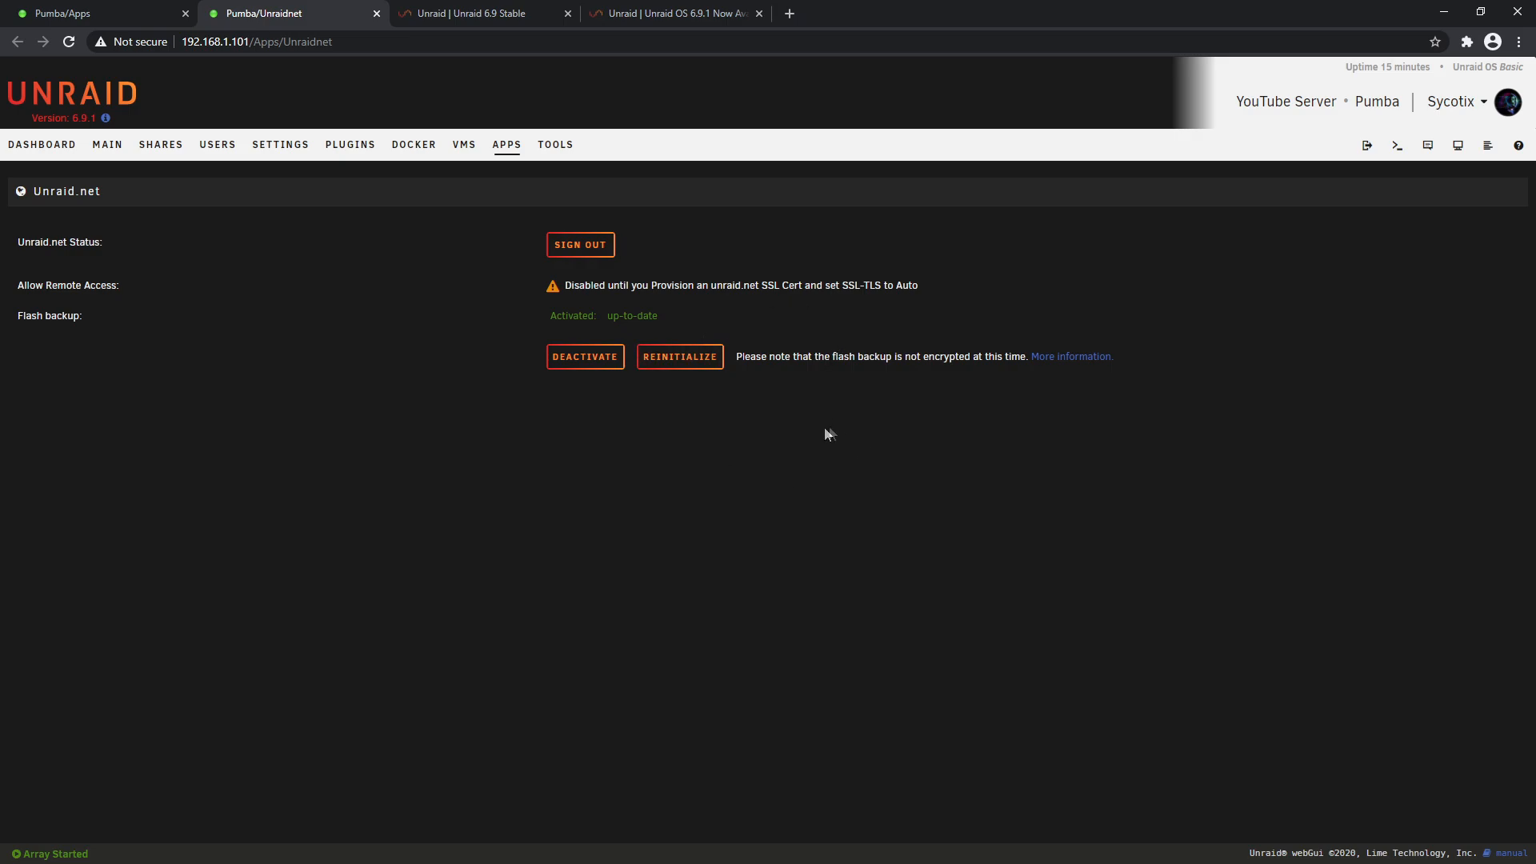
mouse_move(834, 480)
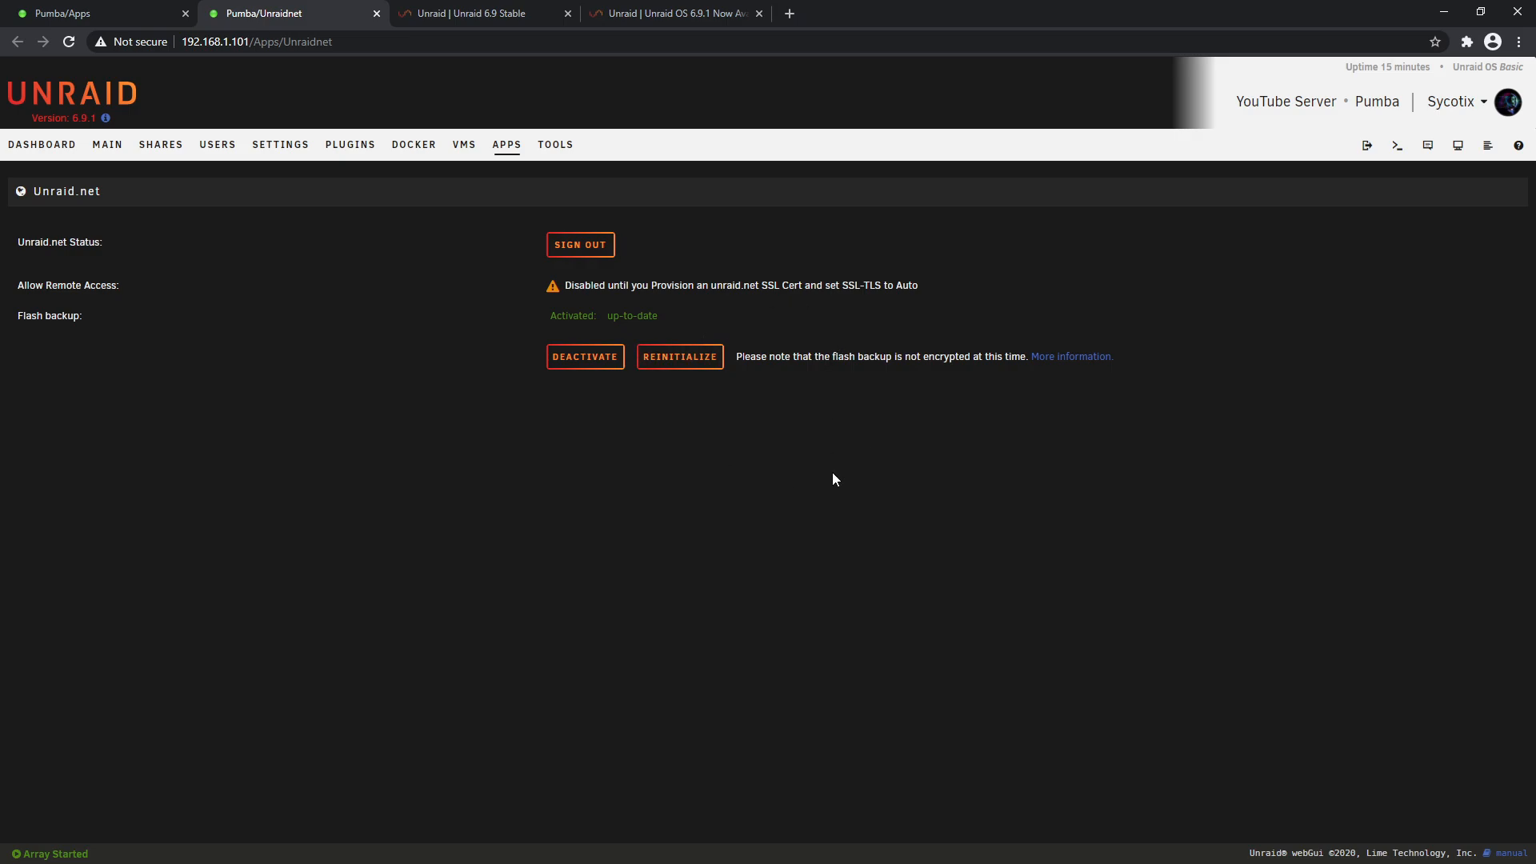
mouse_move(823, 484)
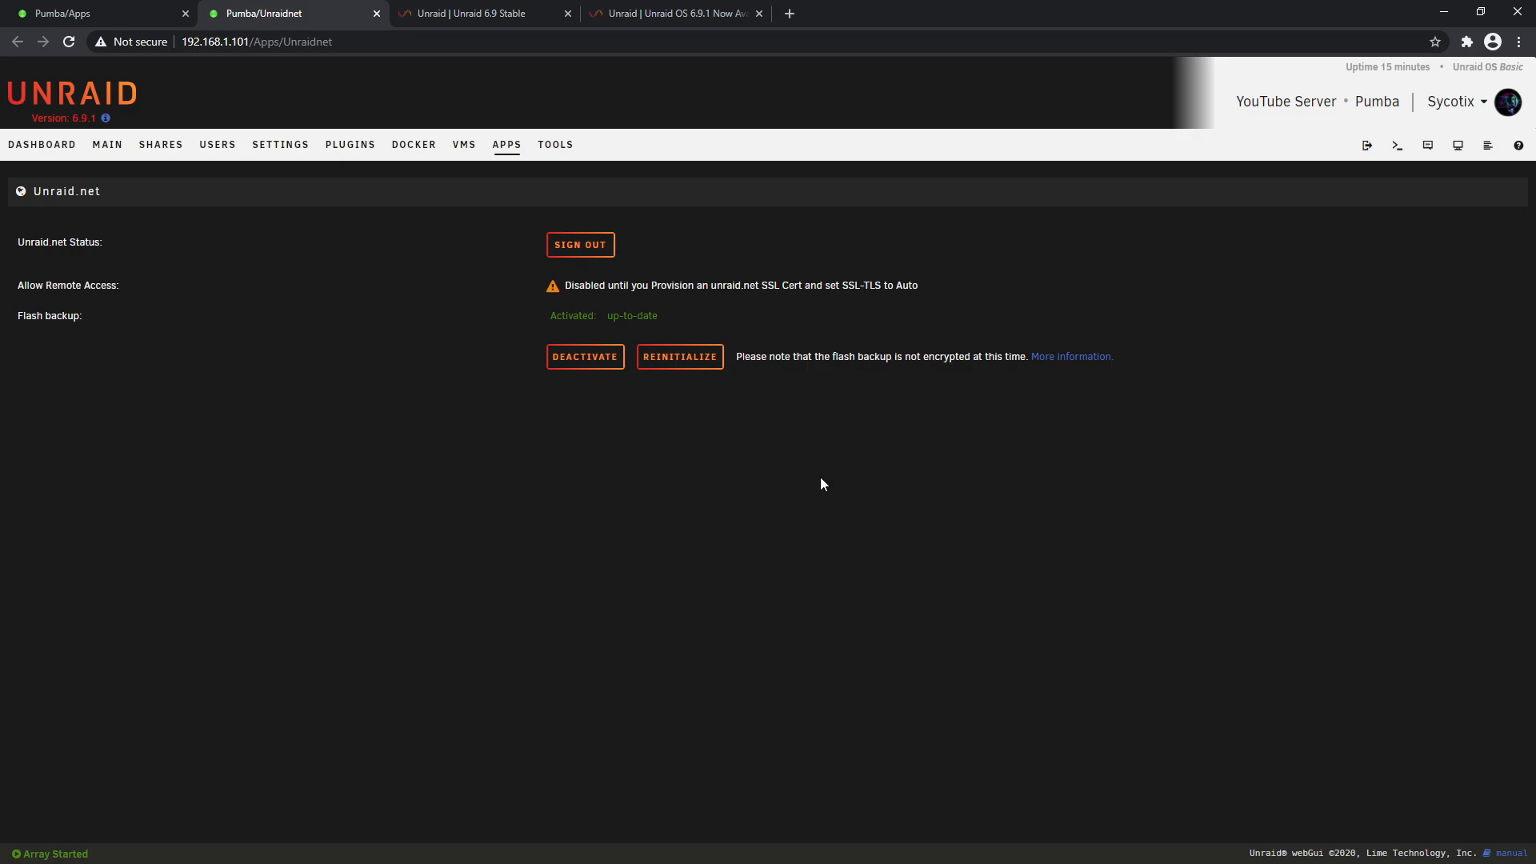
mouse_move(580, 331)
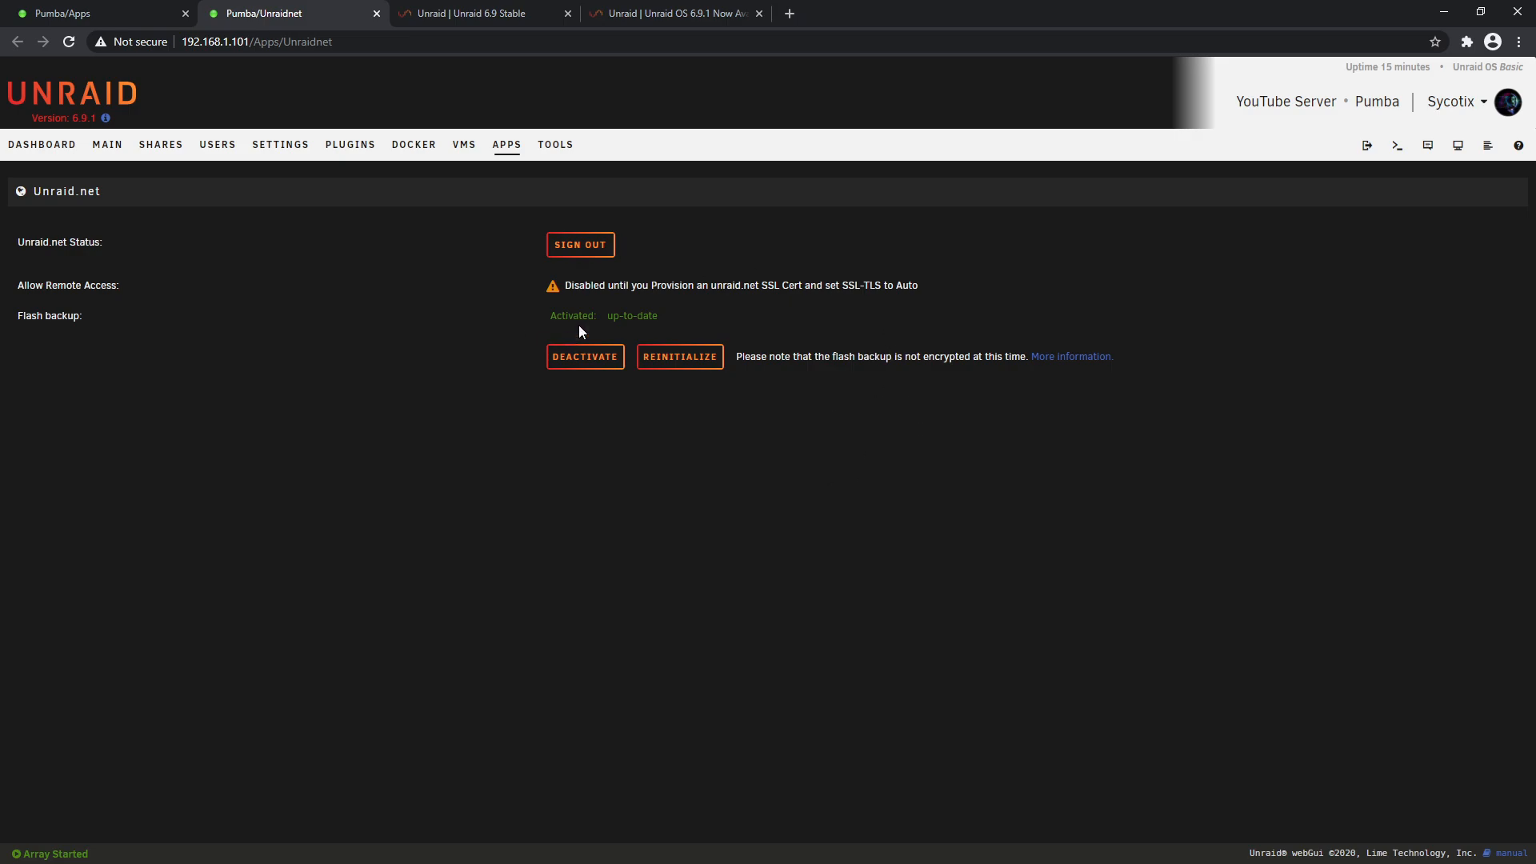
mouse_move(605, 345)
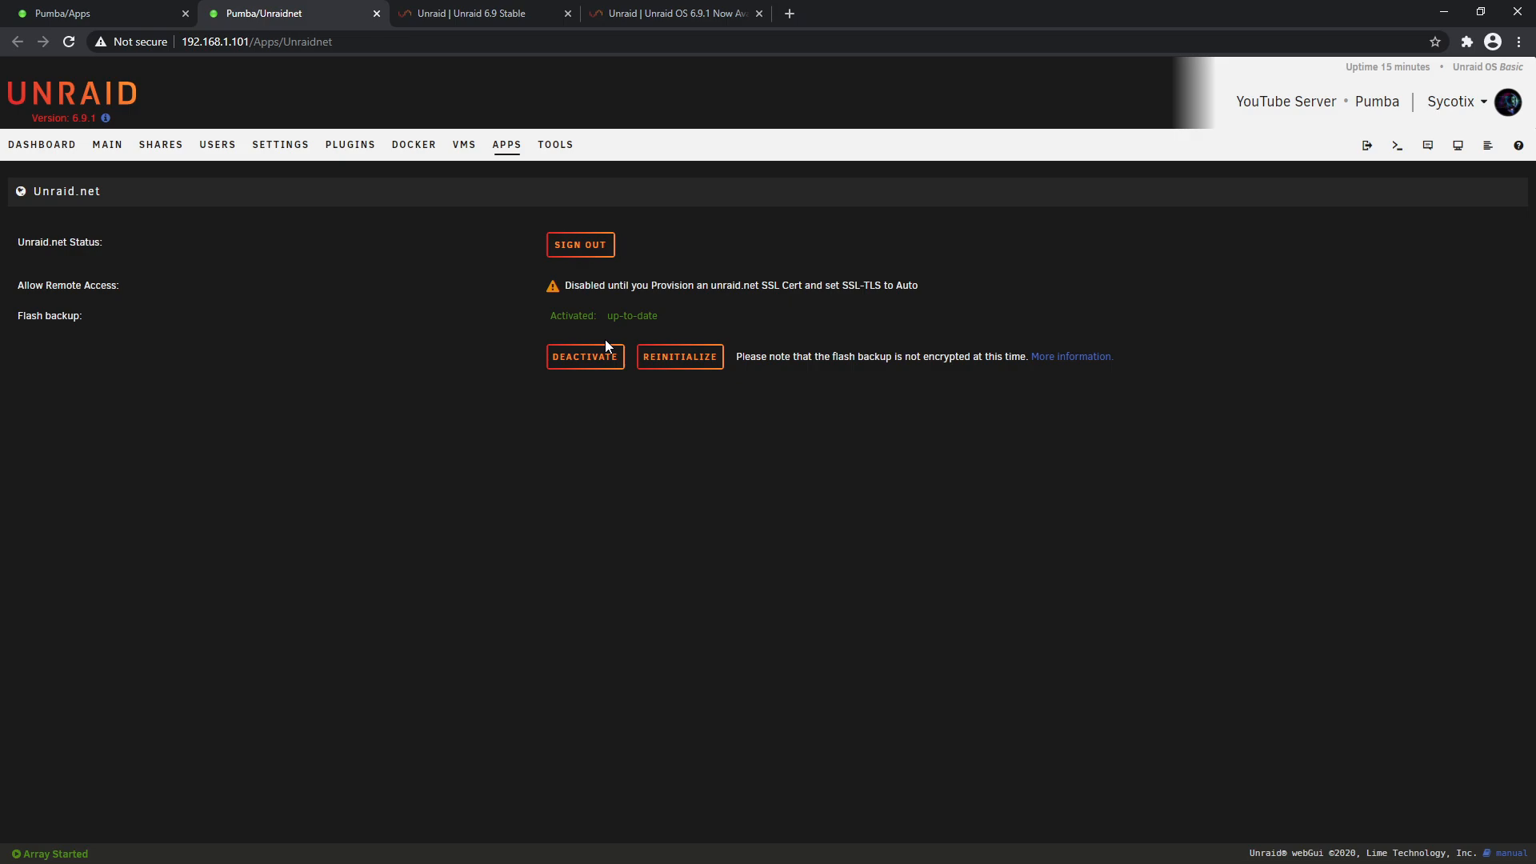
mouse_move(772, 298)
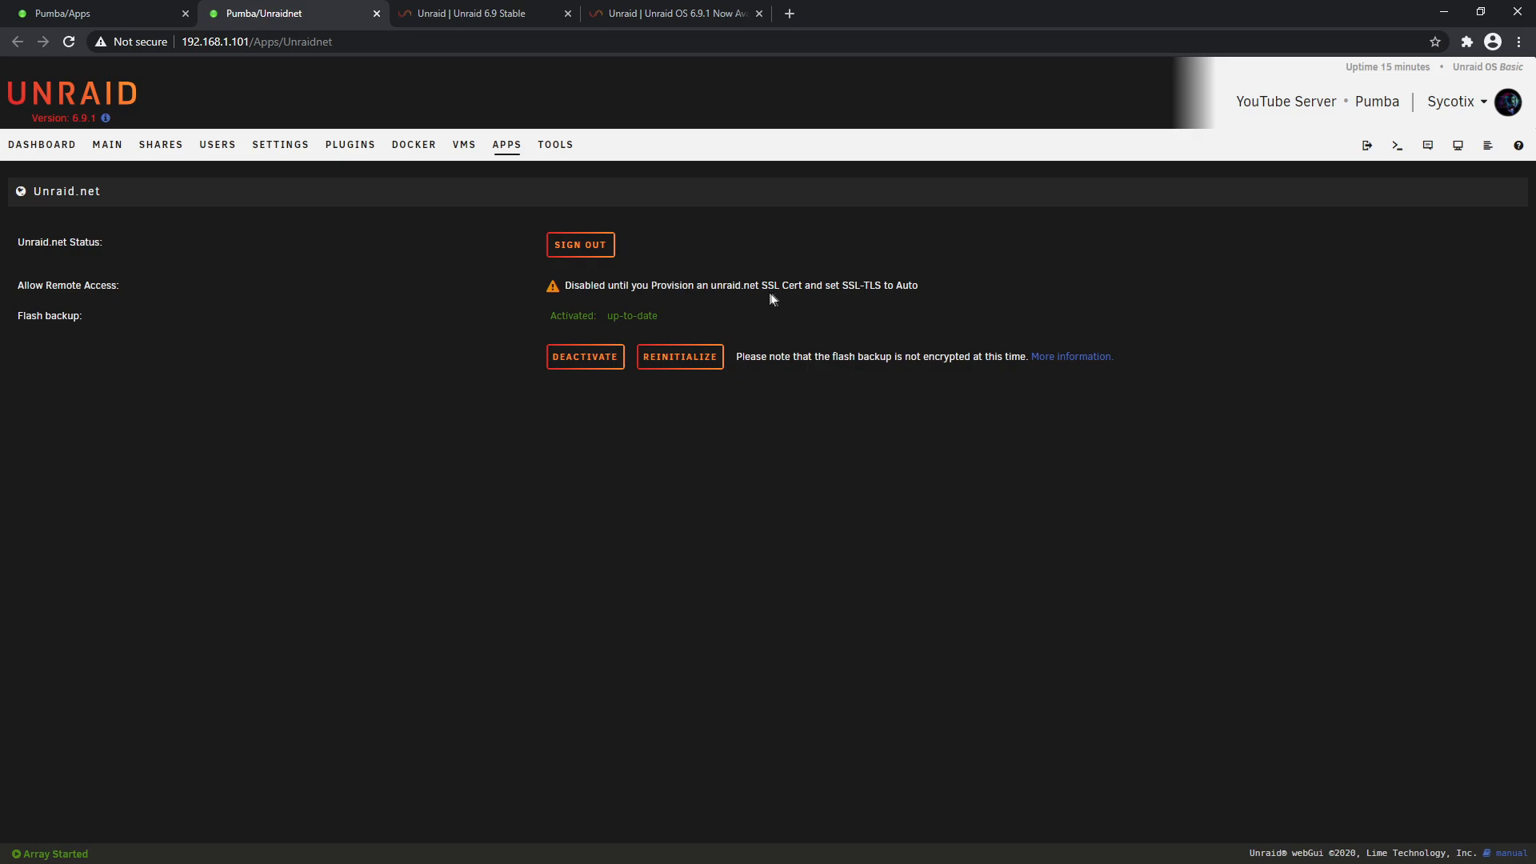
mouse_move(717, 255)
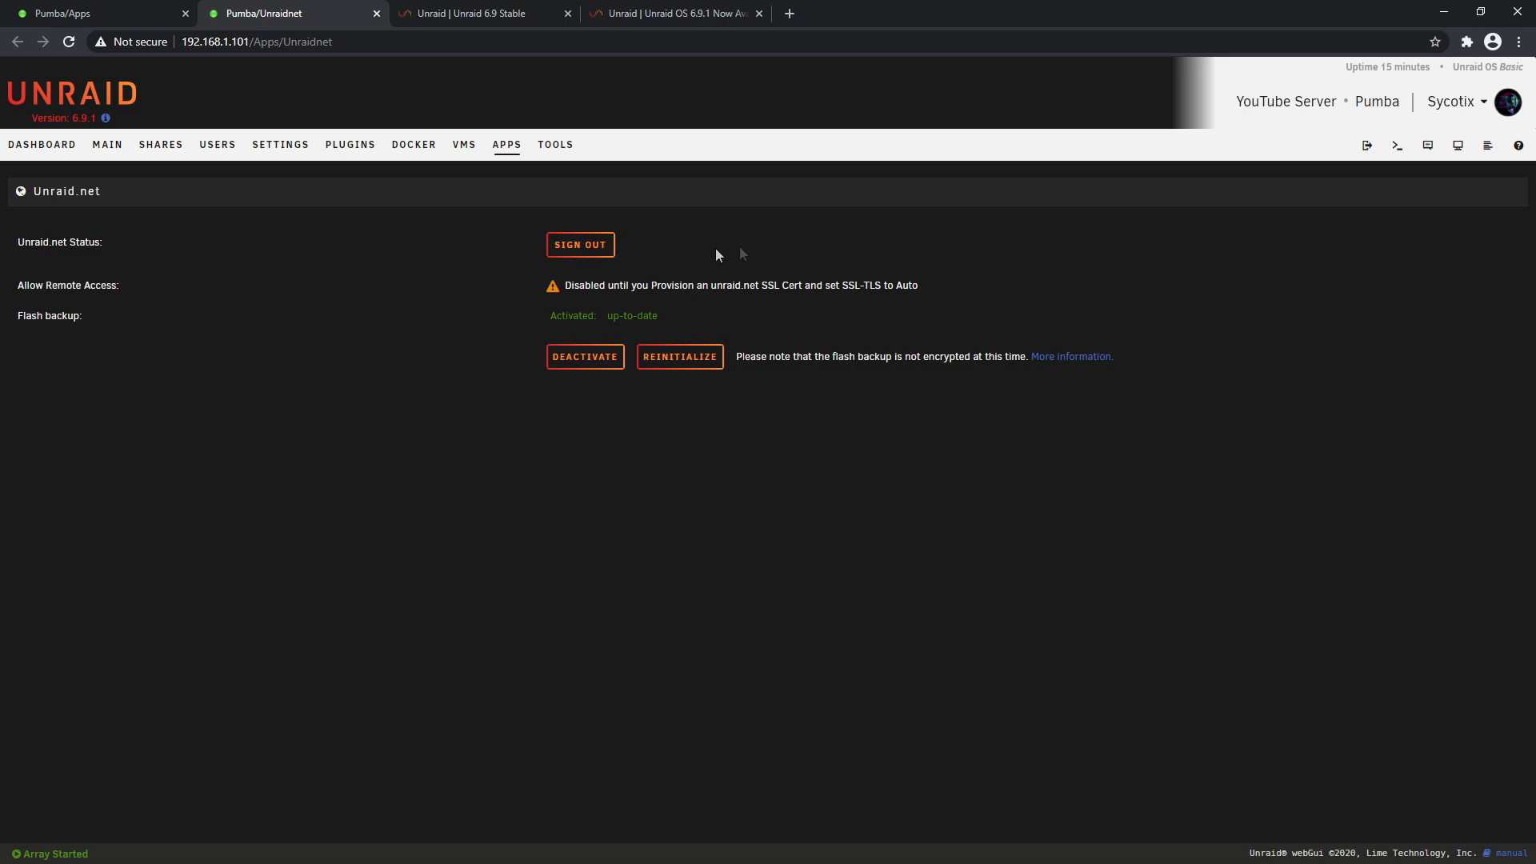
mouse_move(1070, 284)
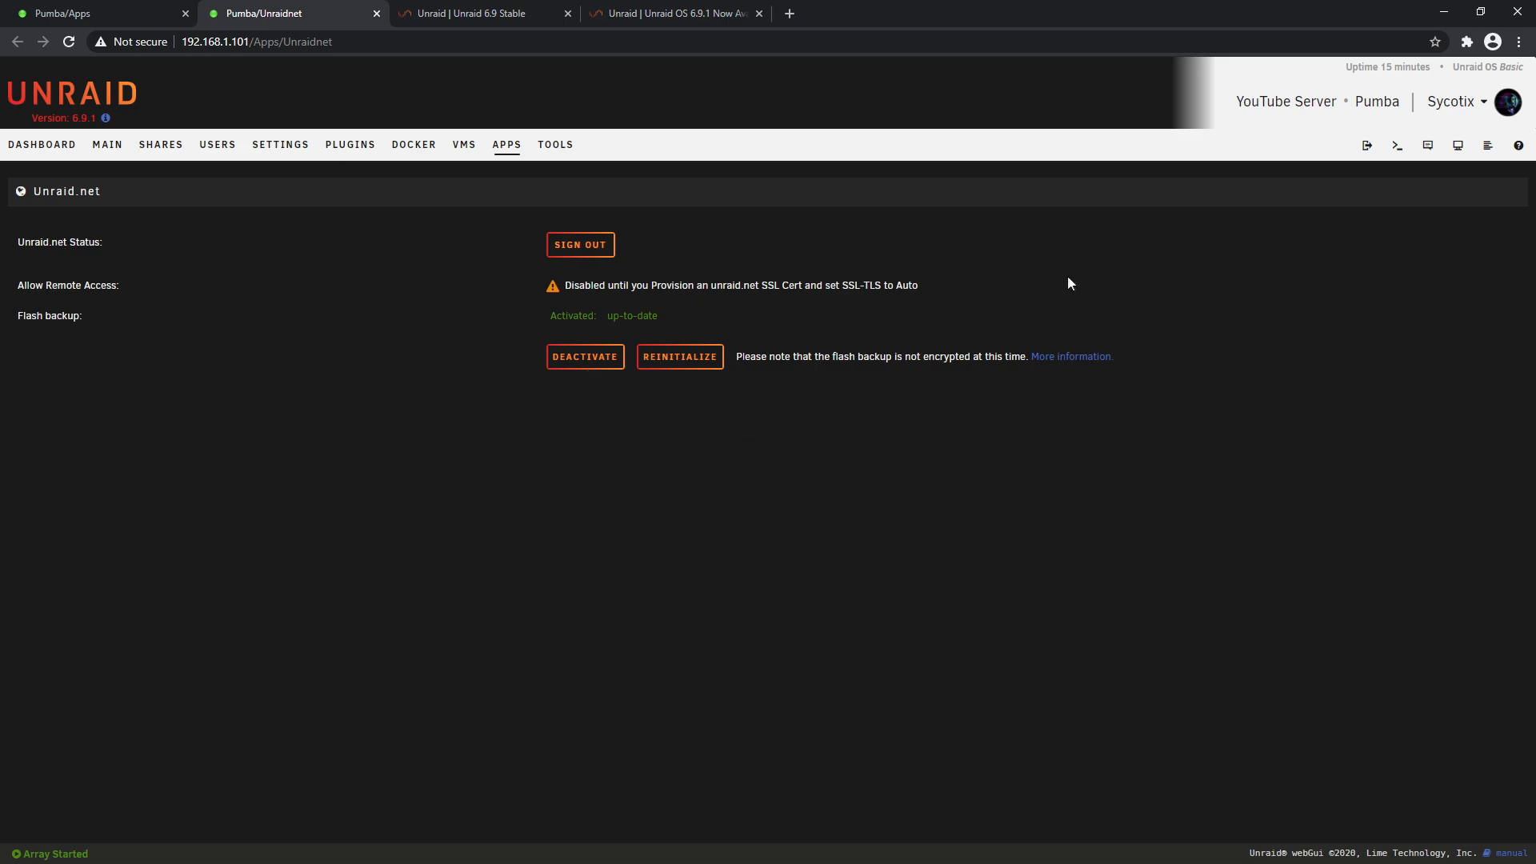
mouse_move(86, 305)
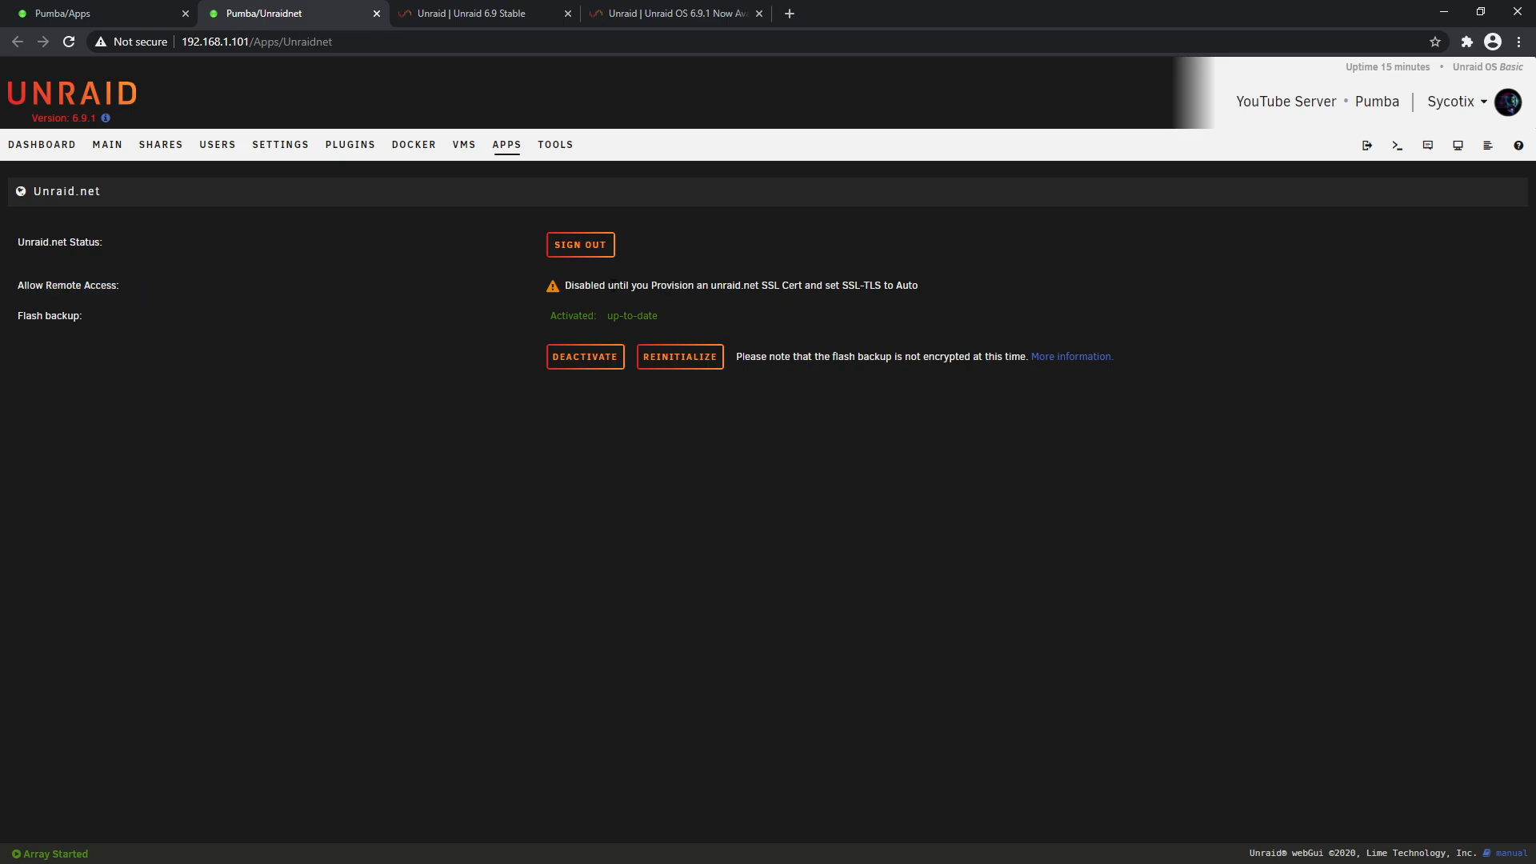
left_click_drag(634, 285, 781, 285)
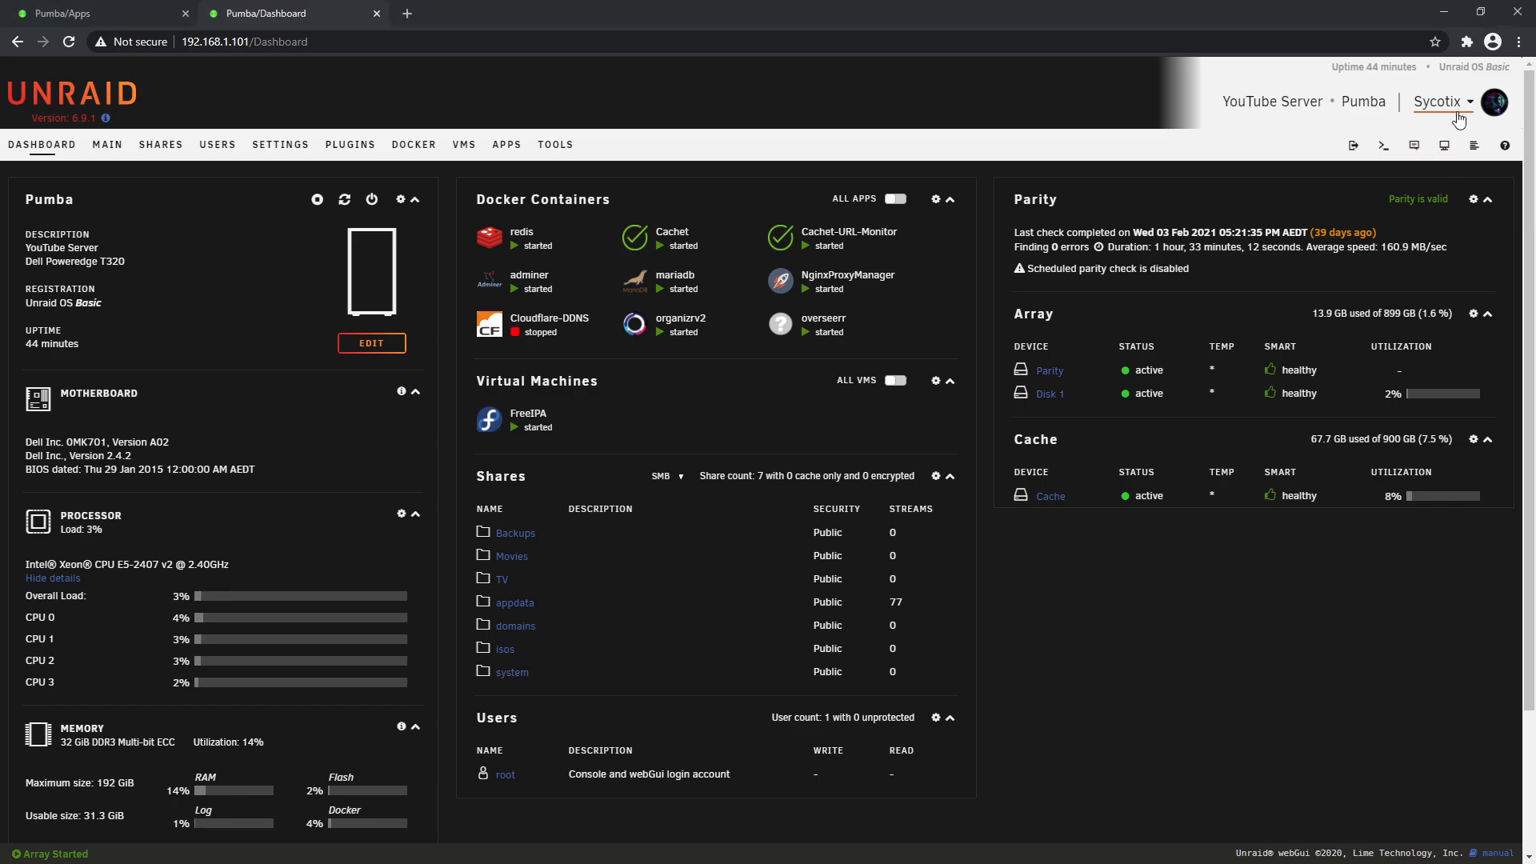
Provision a Let's Encrypt certificate under Management Access settings and acknowledge the success message
left_click(1436, 101)
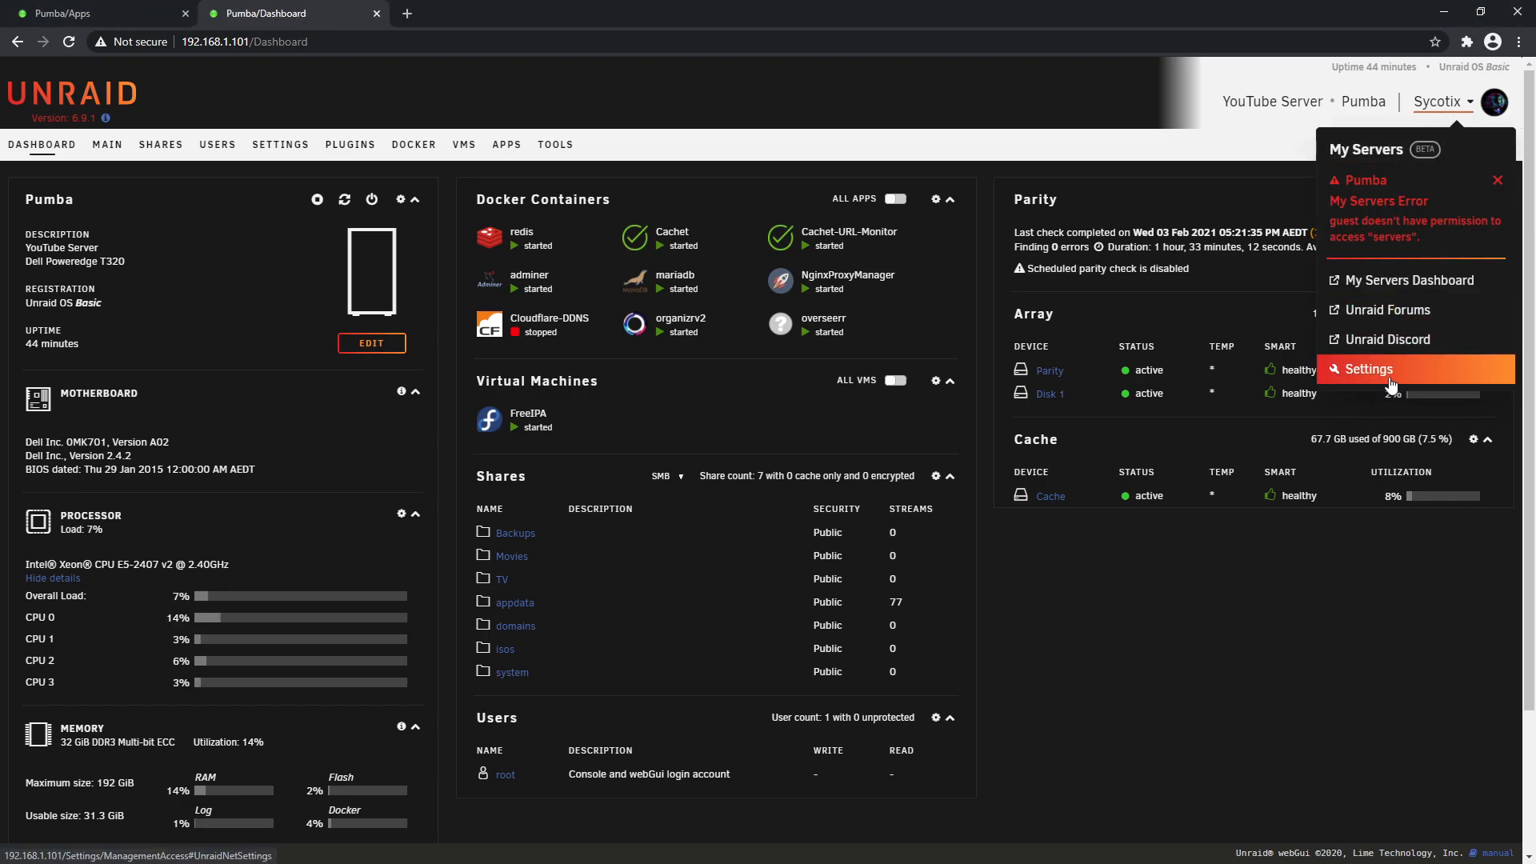
left_click(1367, 369)
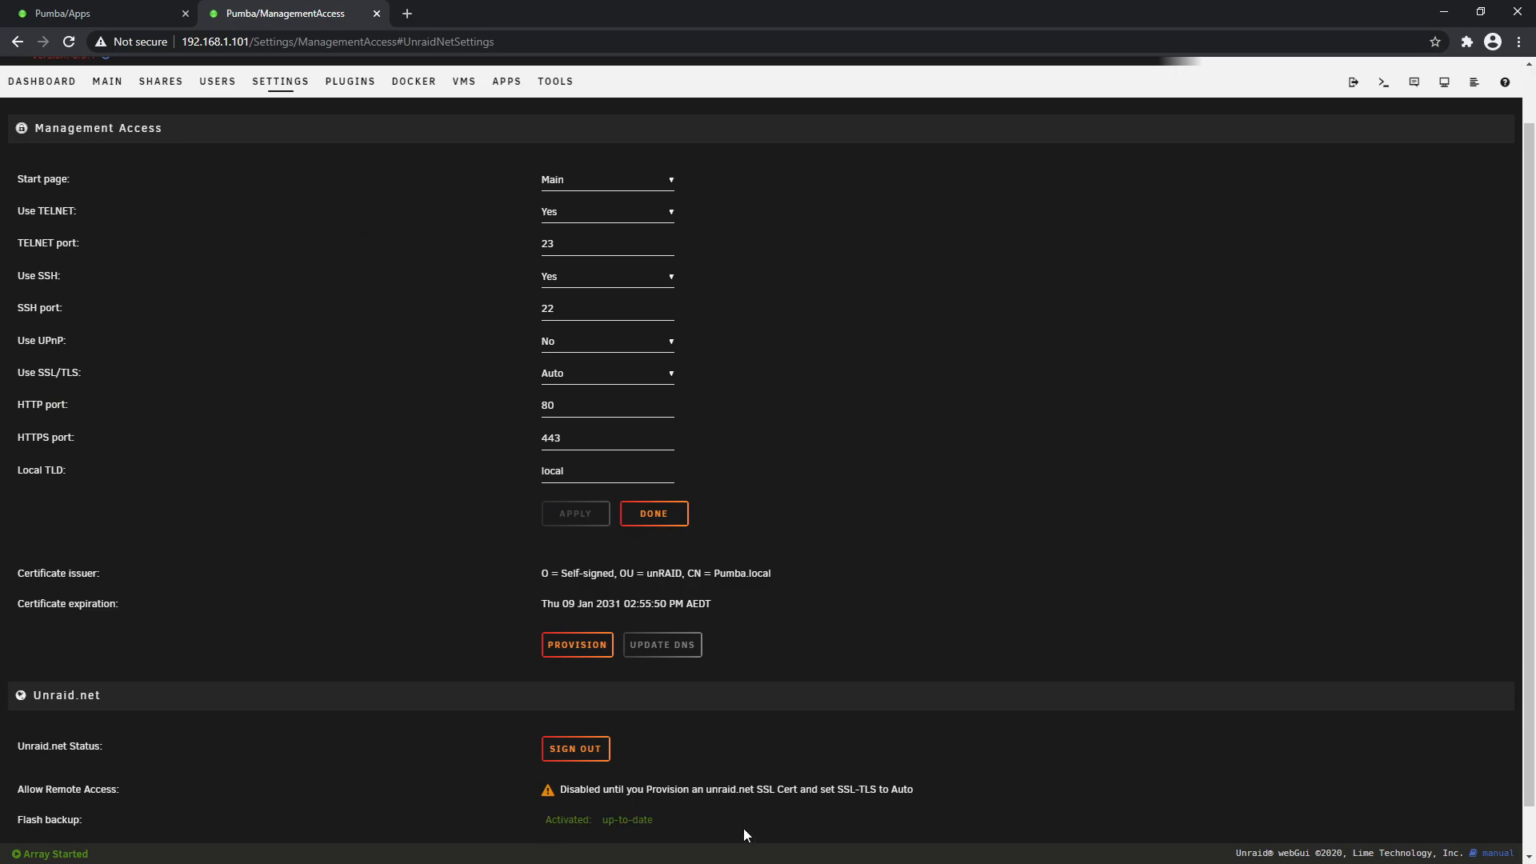
scroll("down", 3)
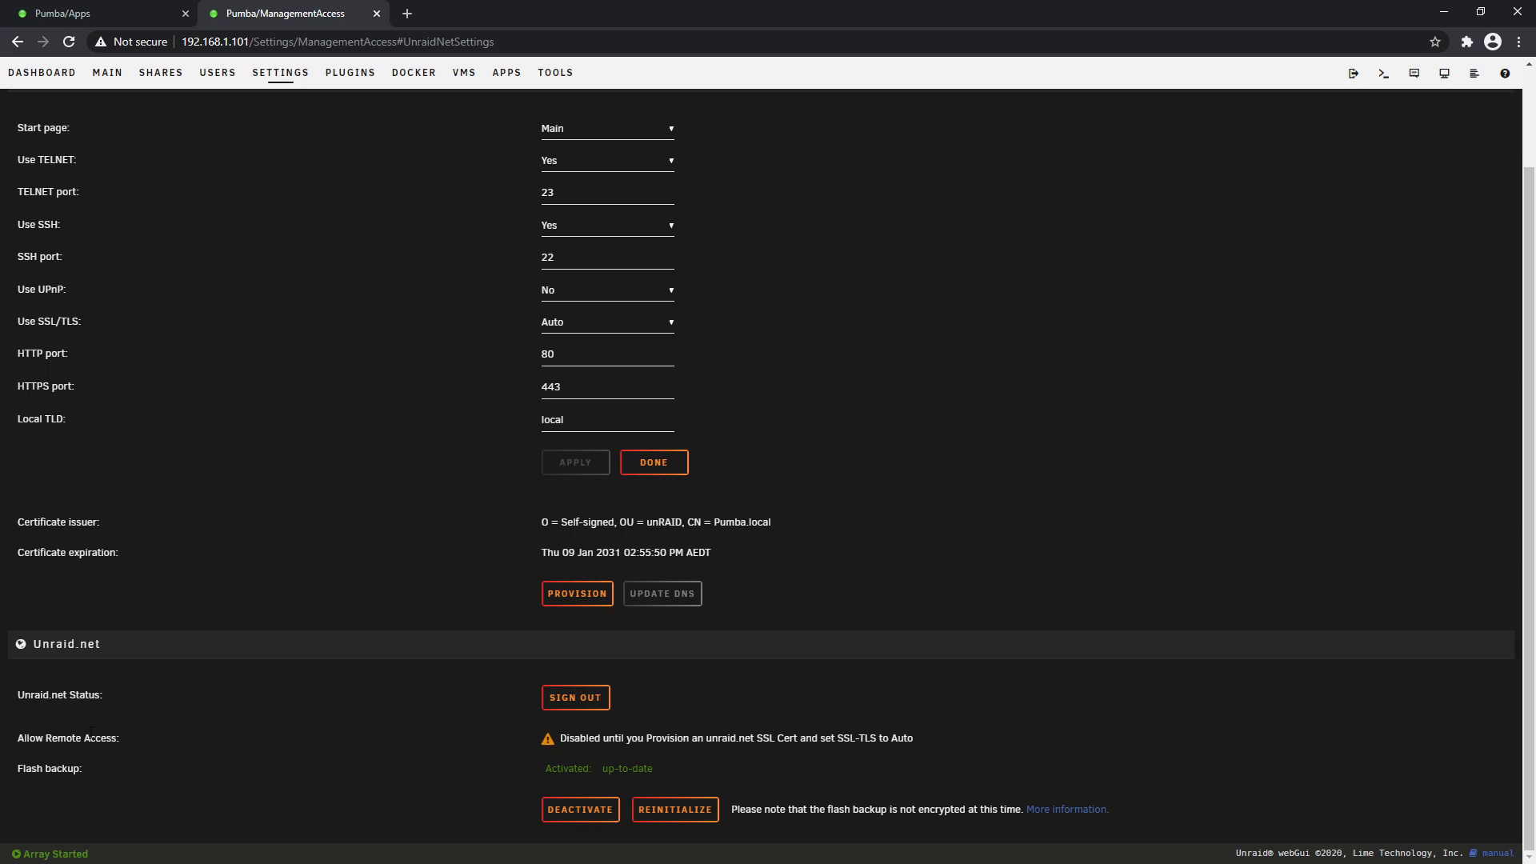
mouse_move(562, 764)
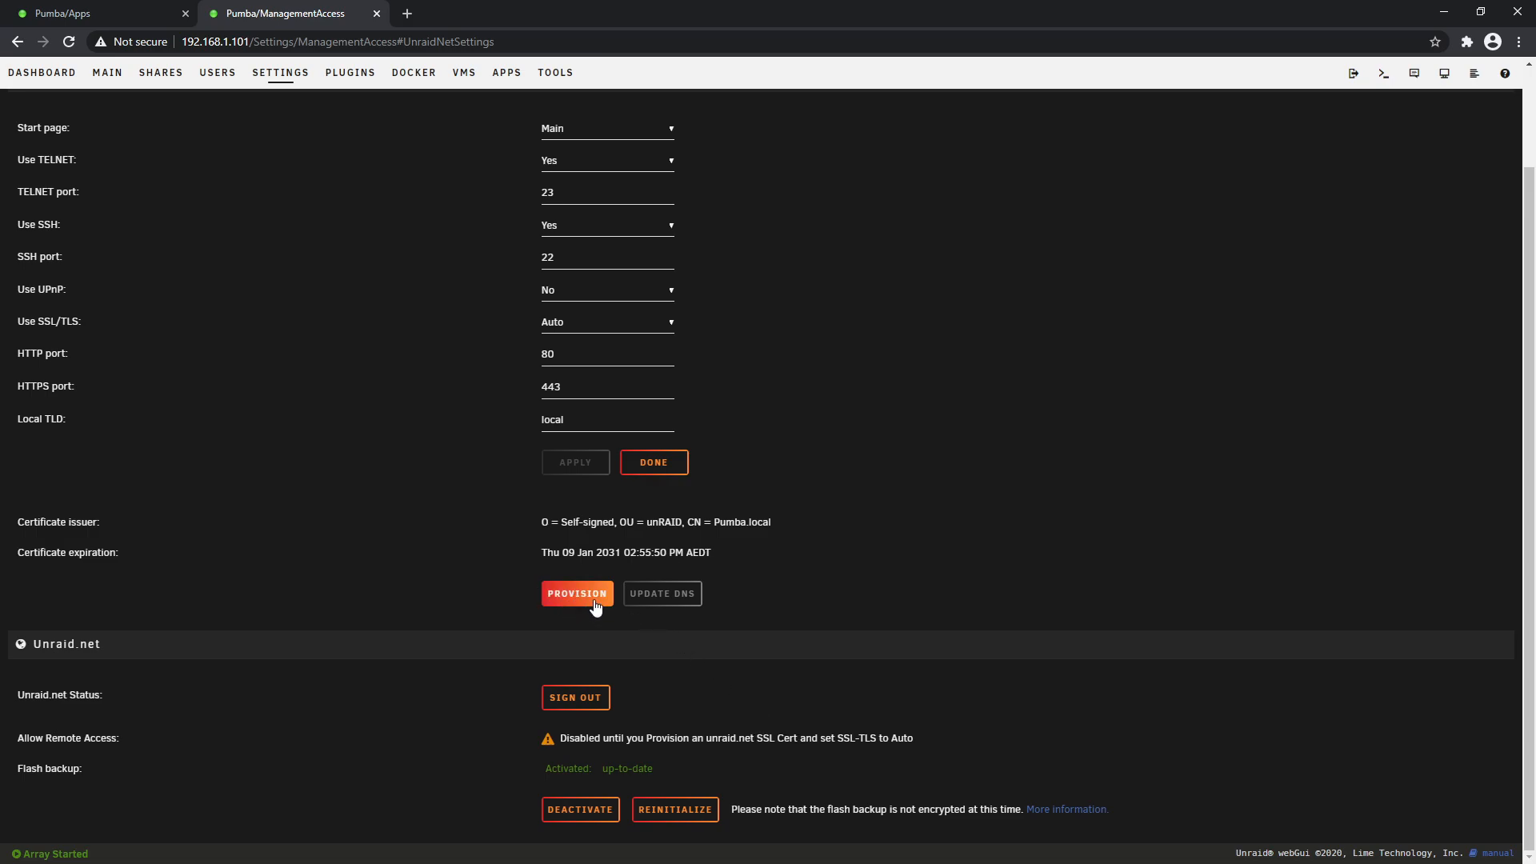
left_click(576, 593)
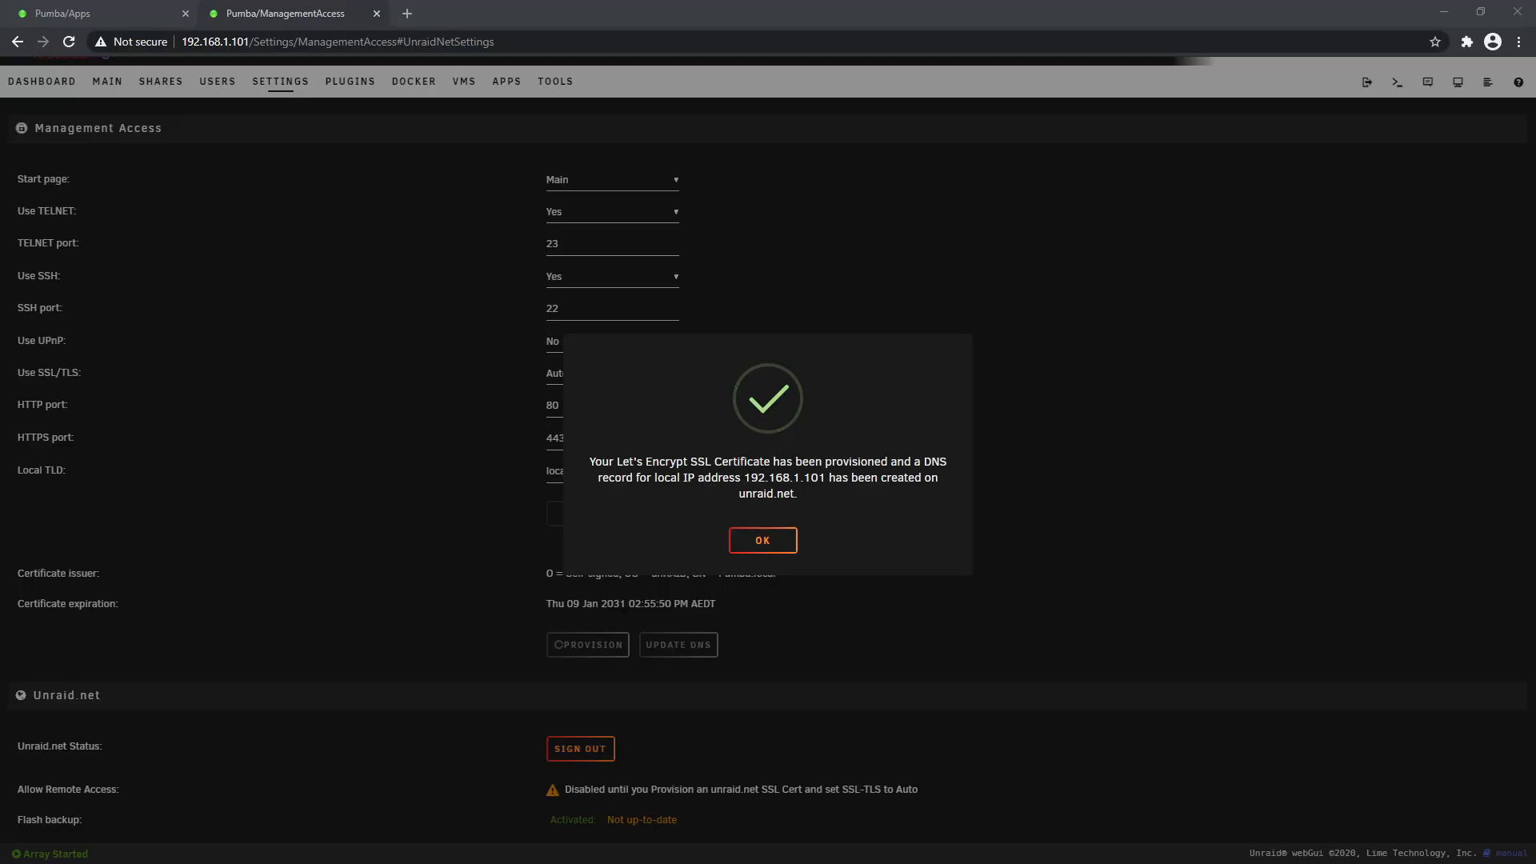
mouse_move(656, 649)
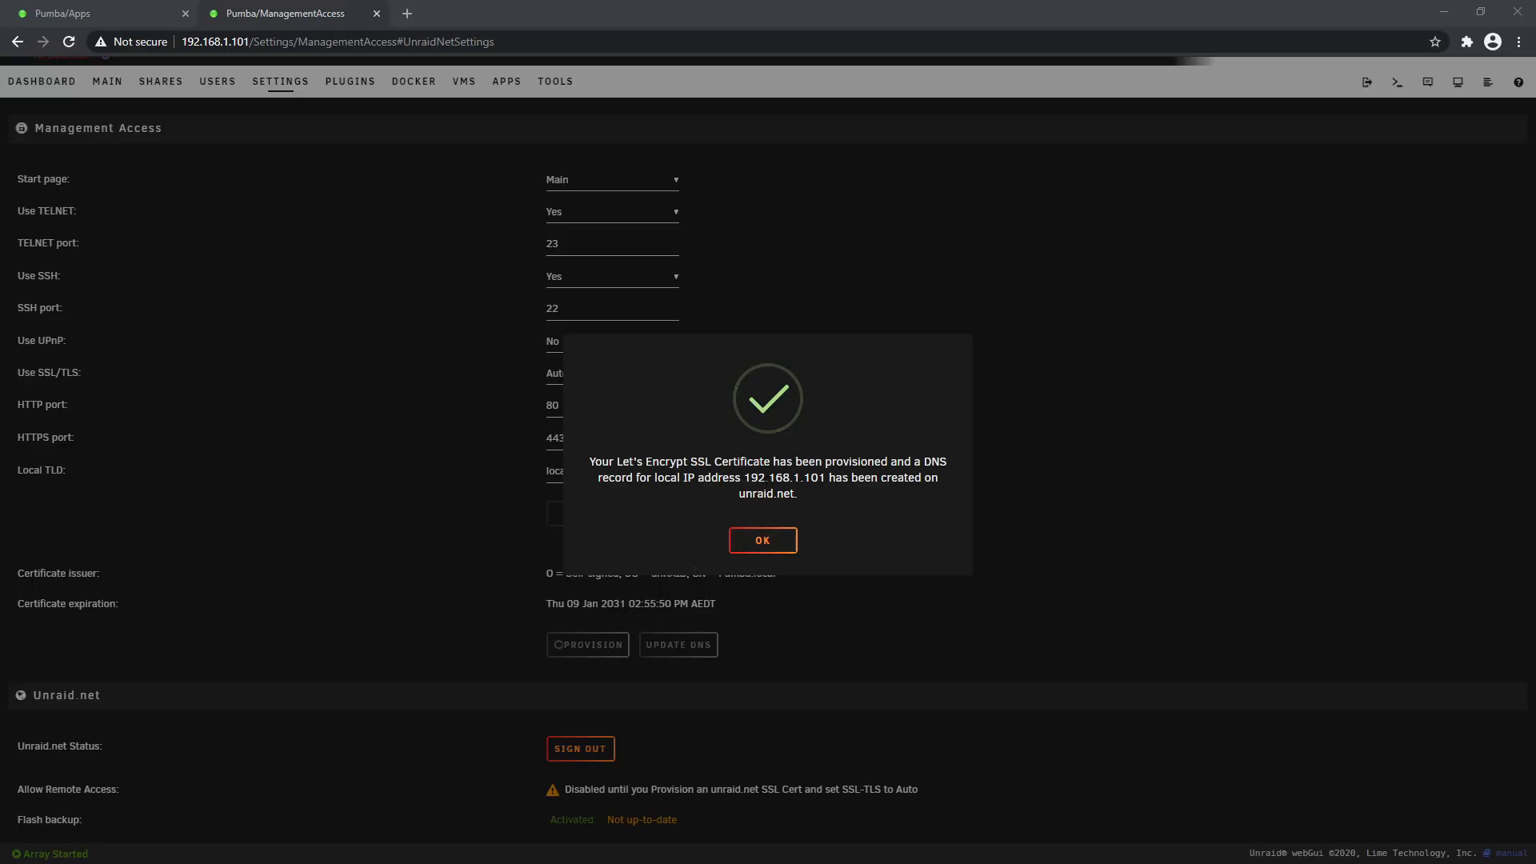
left_click(762, 540)
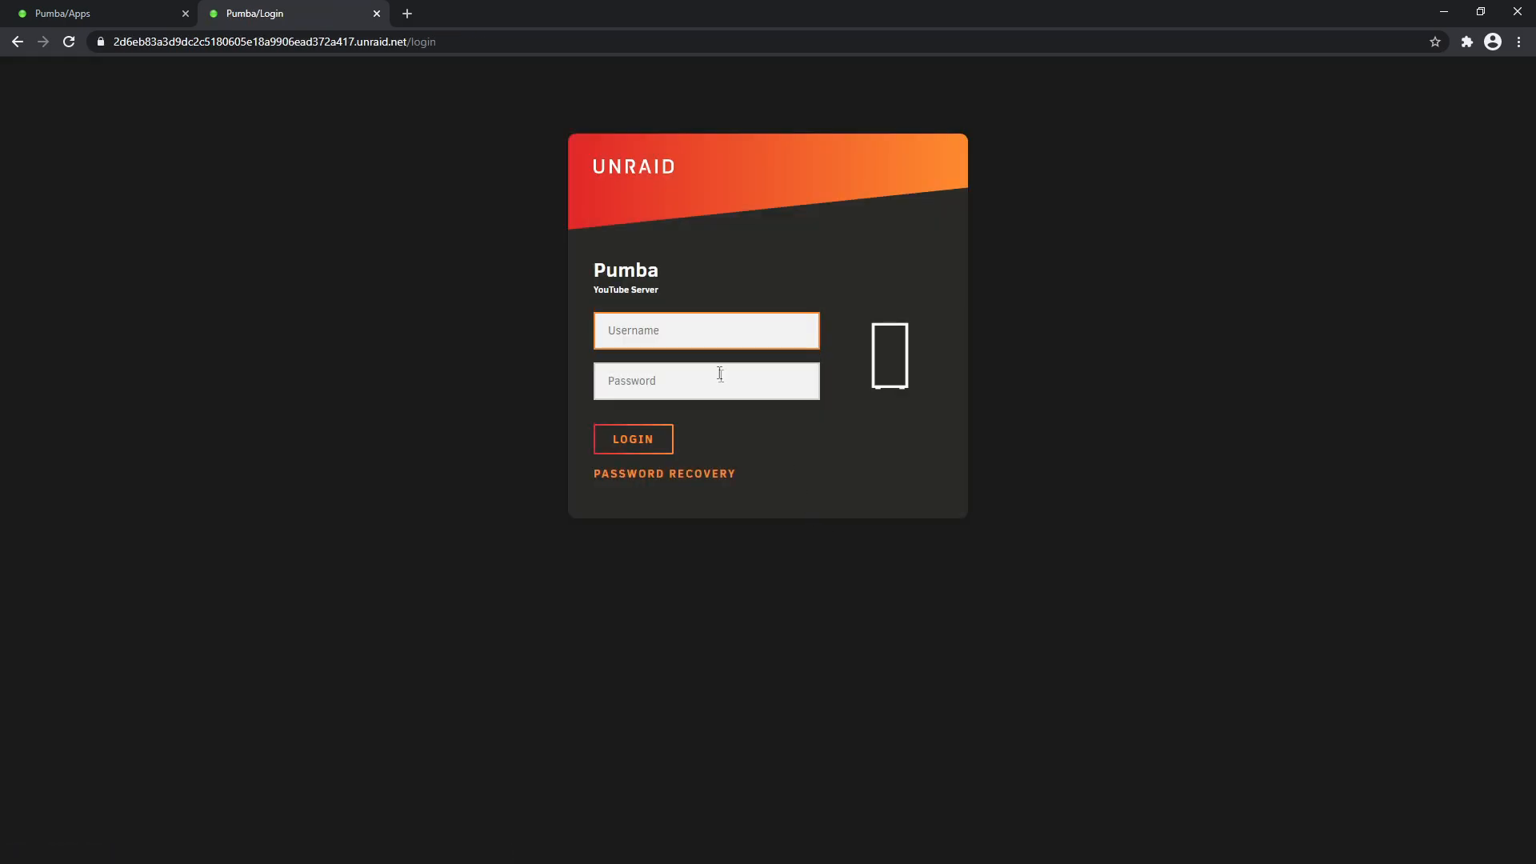
Log in through the unraid.net URL and inspect the padlock's secure connection details
left_click(632, 440)
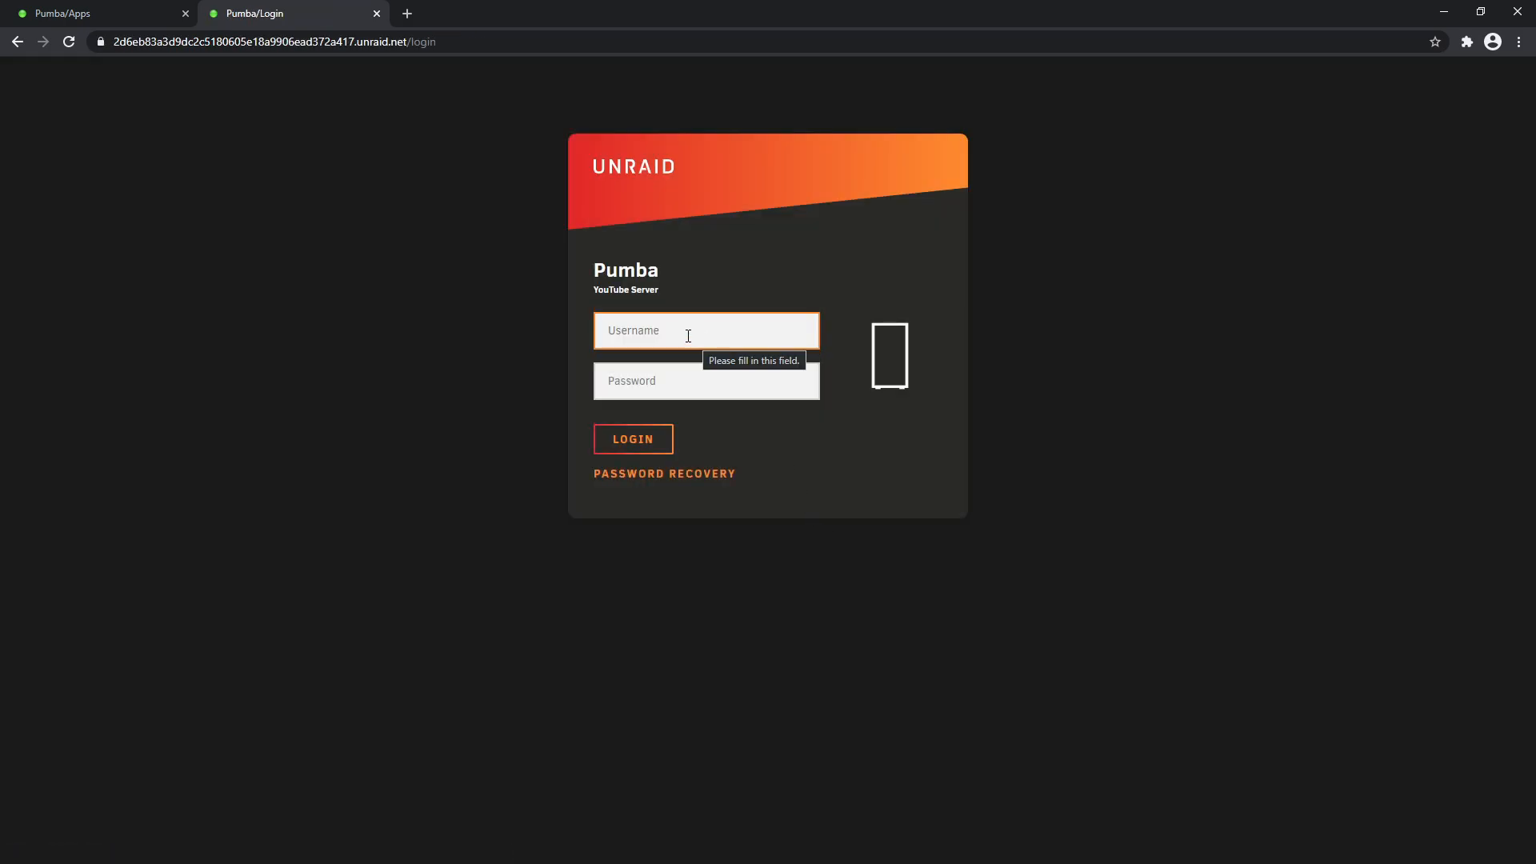
left_click(101, 41)
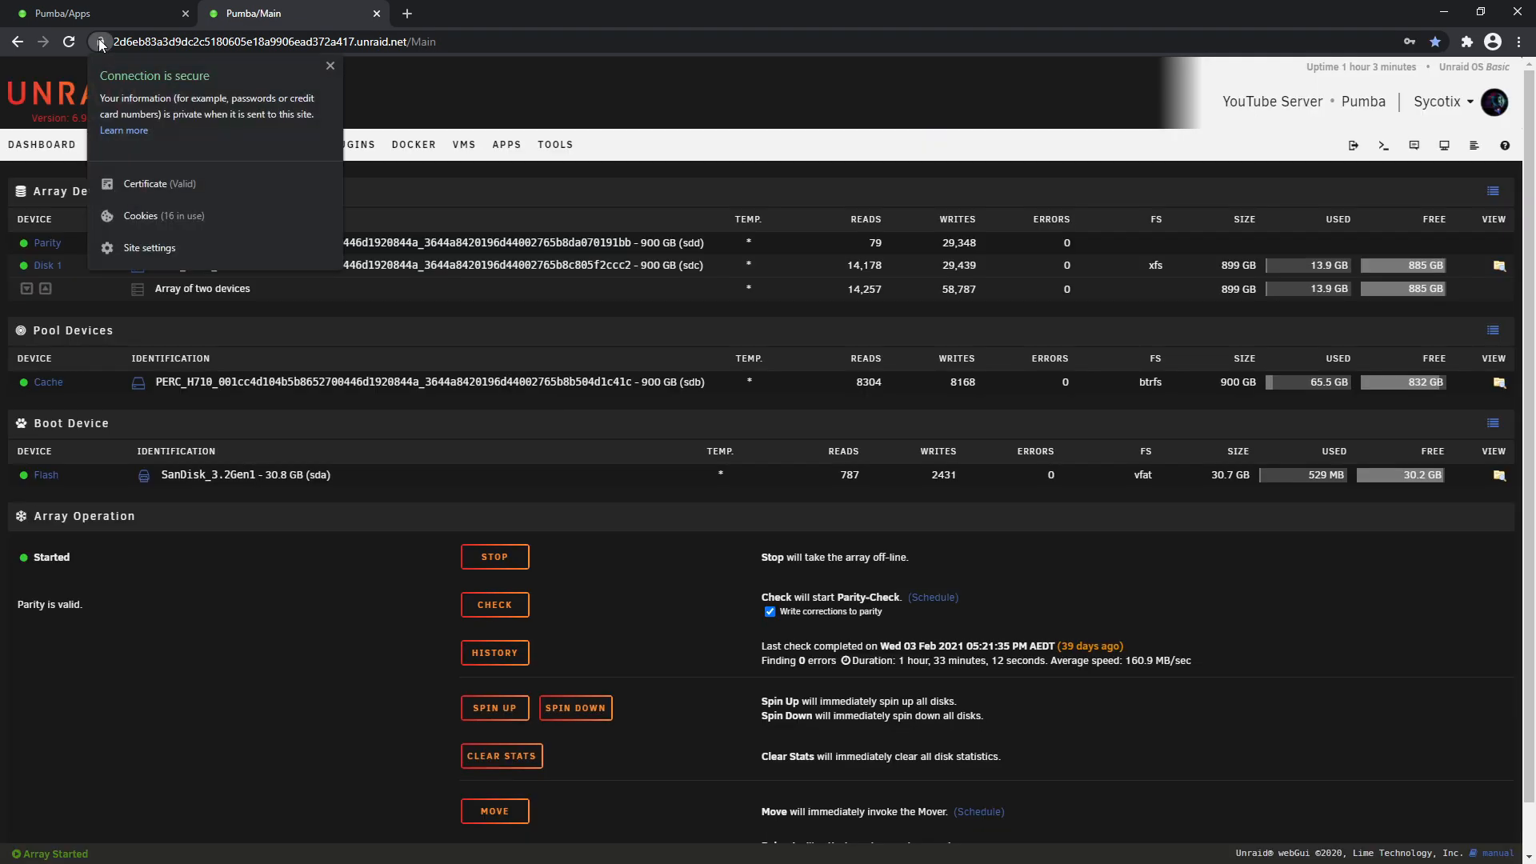
mouse_move(102, 41)
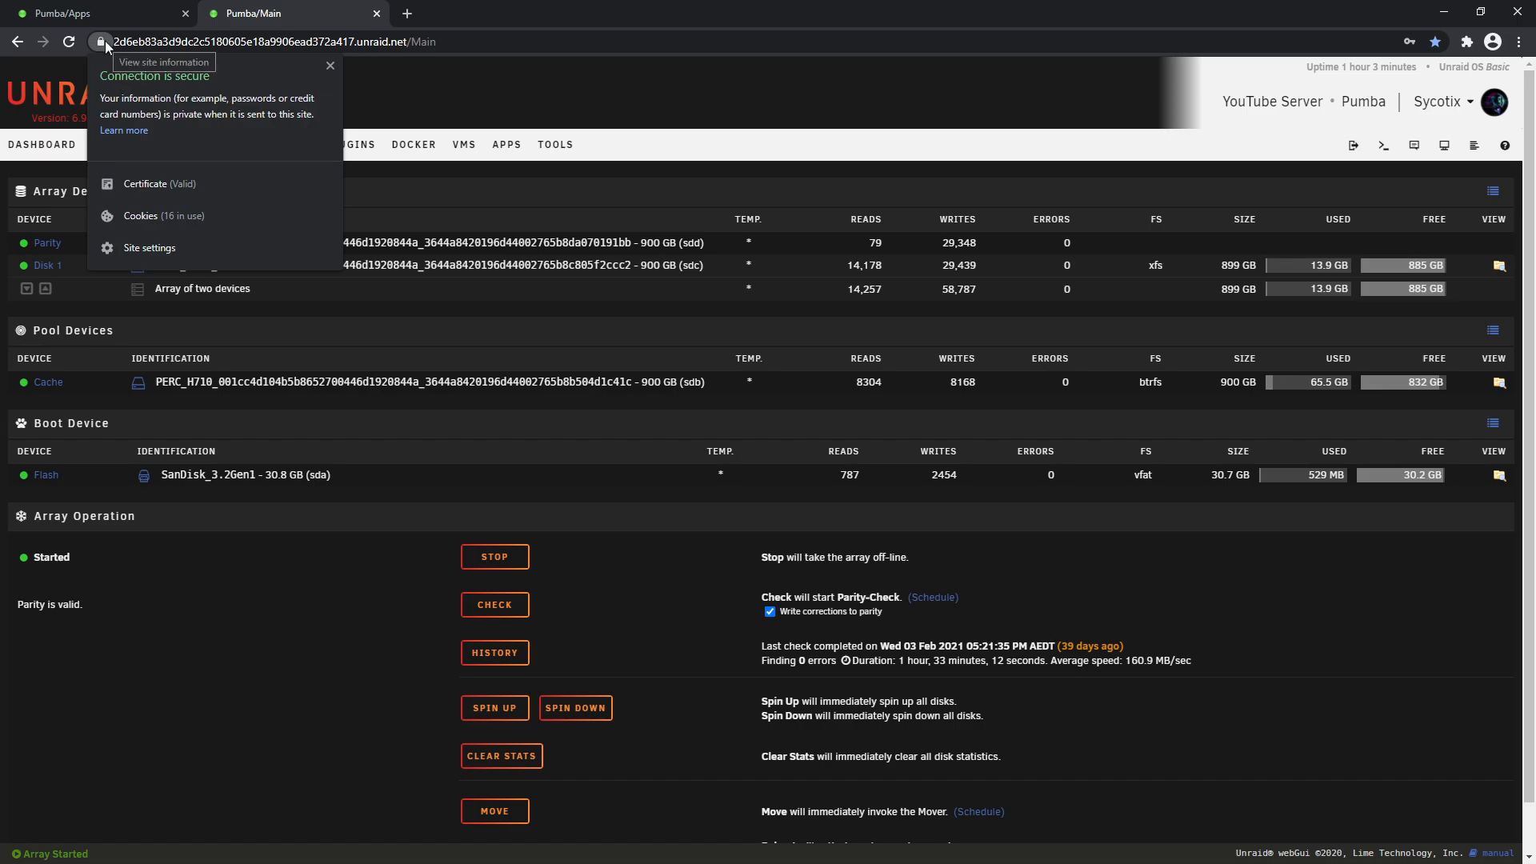
left_click(145, 184)
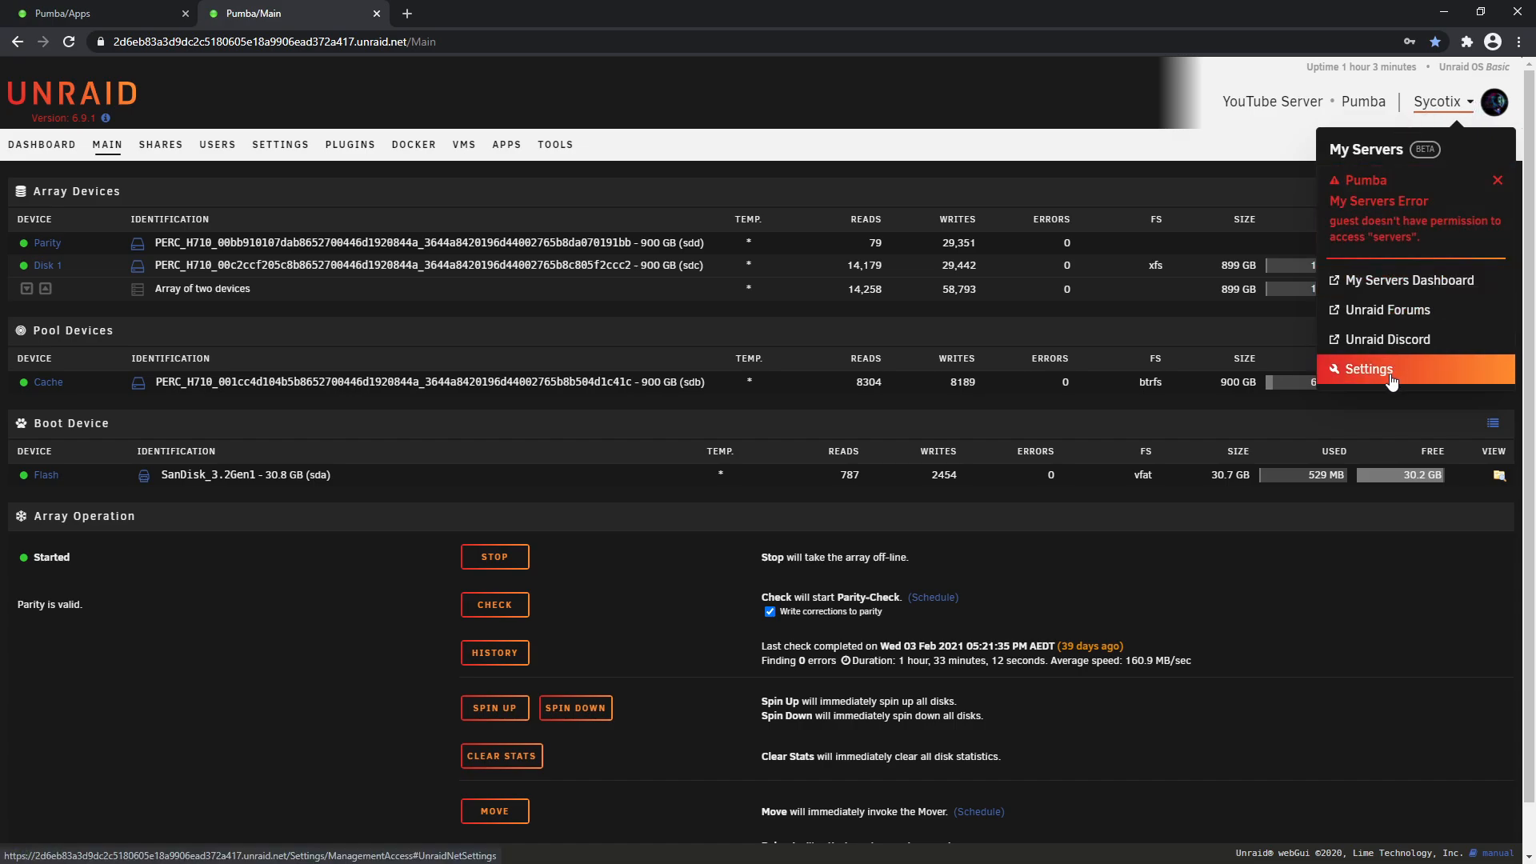
Set Allow Remote Access to Yes, dismiss the unreachable error, and update flash backup
left_click(1368, 370)
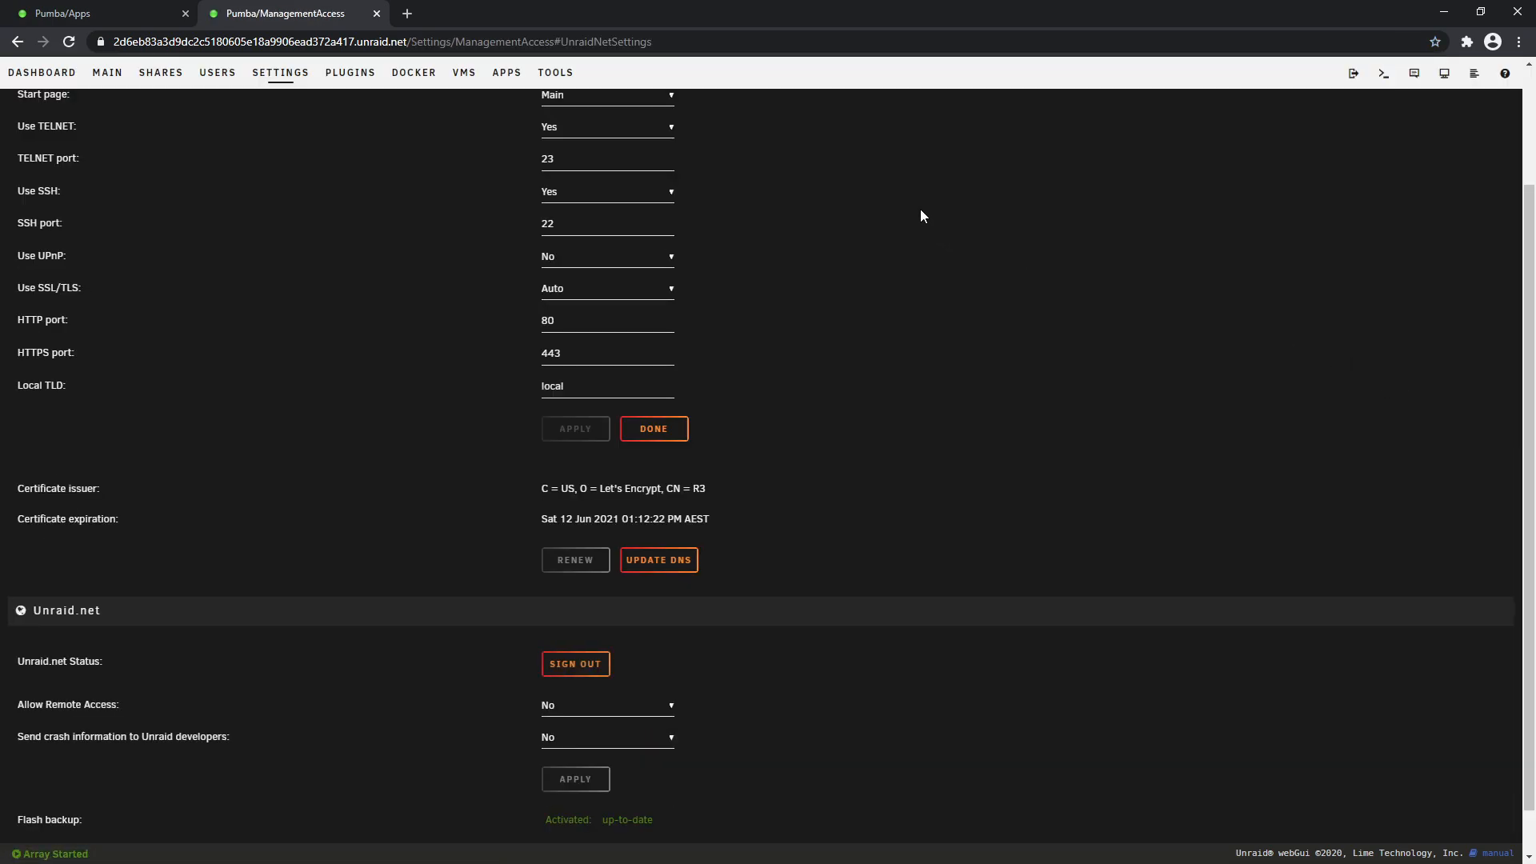
scroll("down", 3)
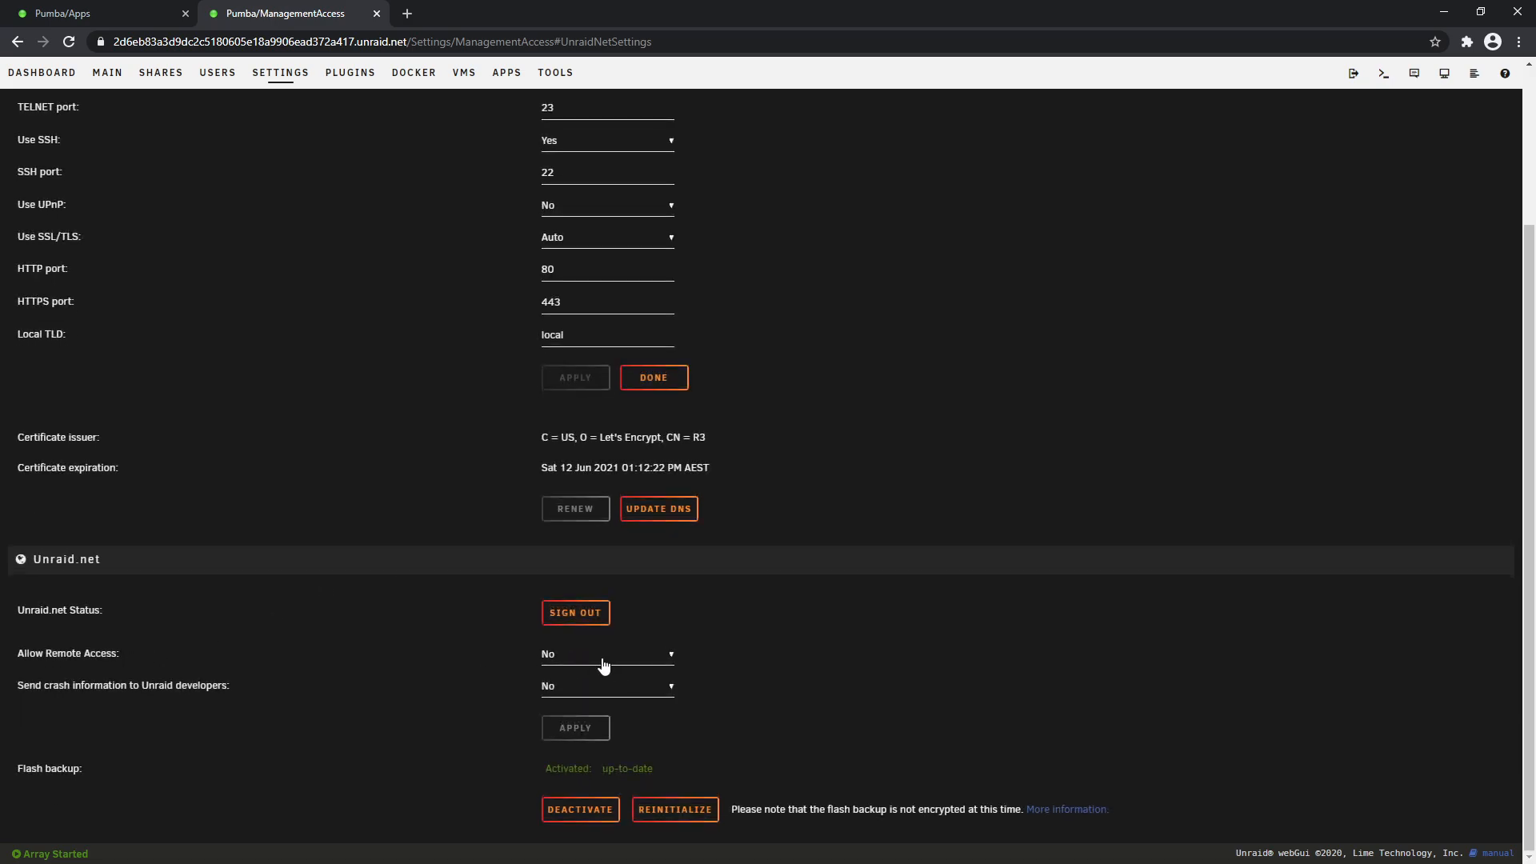
left_click(606, 653)
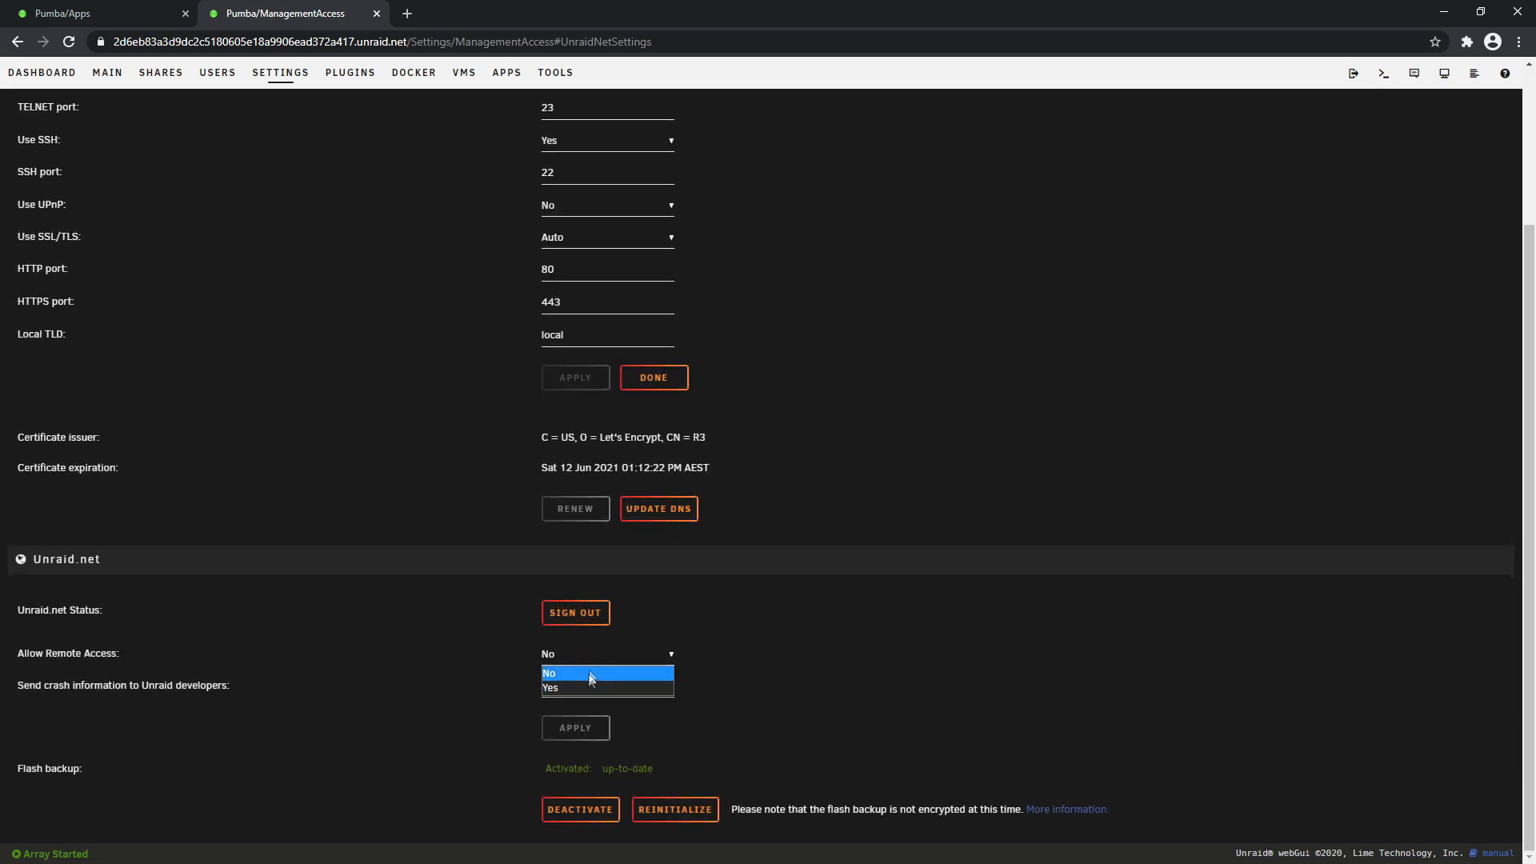
mouse_move(571, 688)
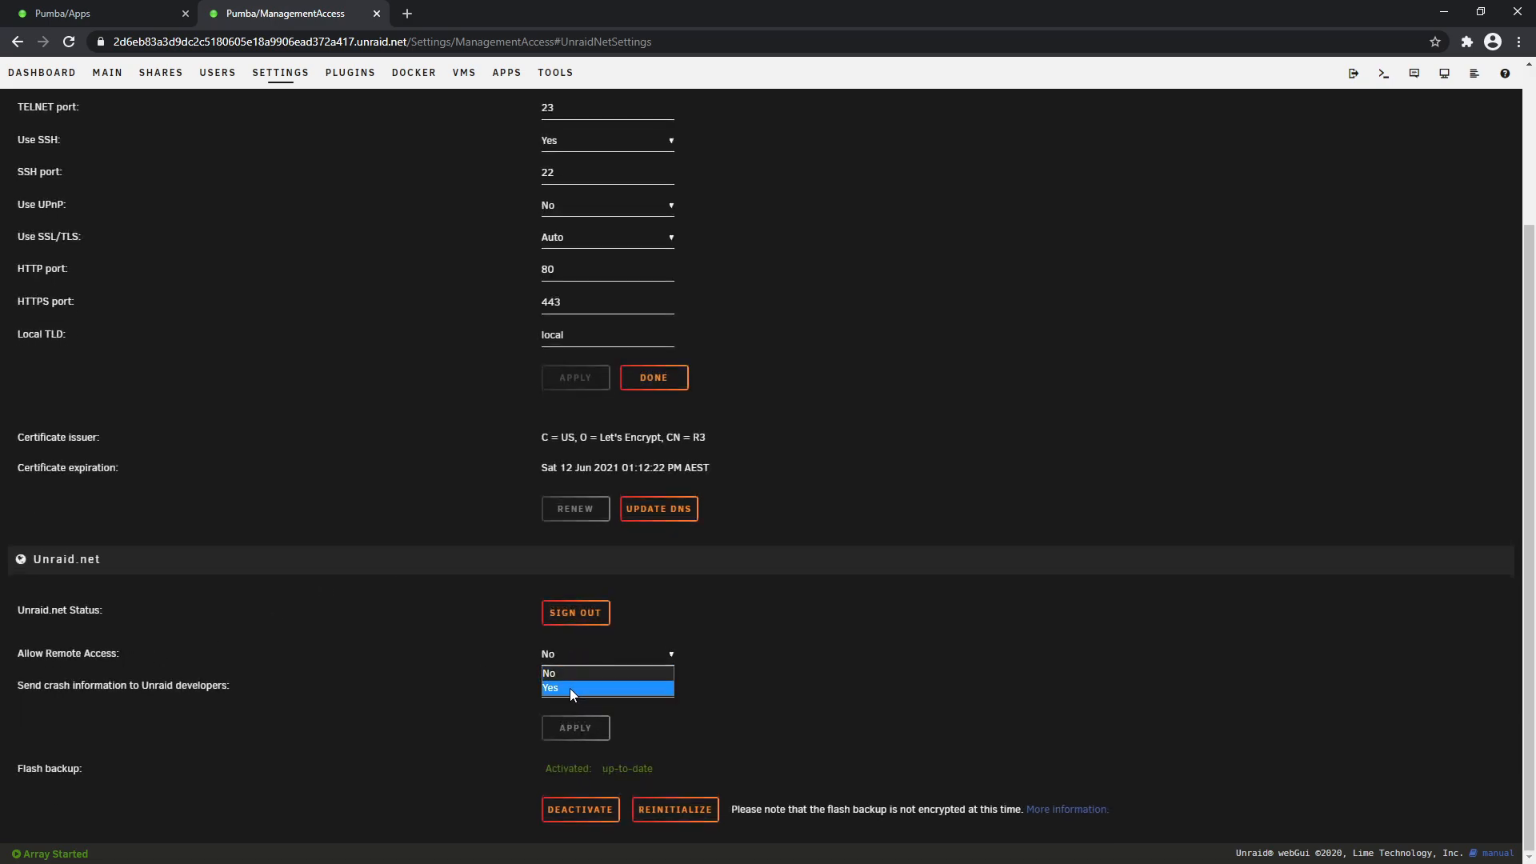
left_click(550, 688)
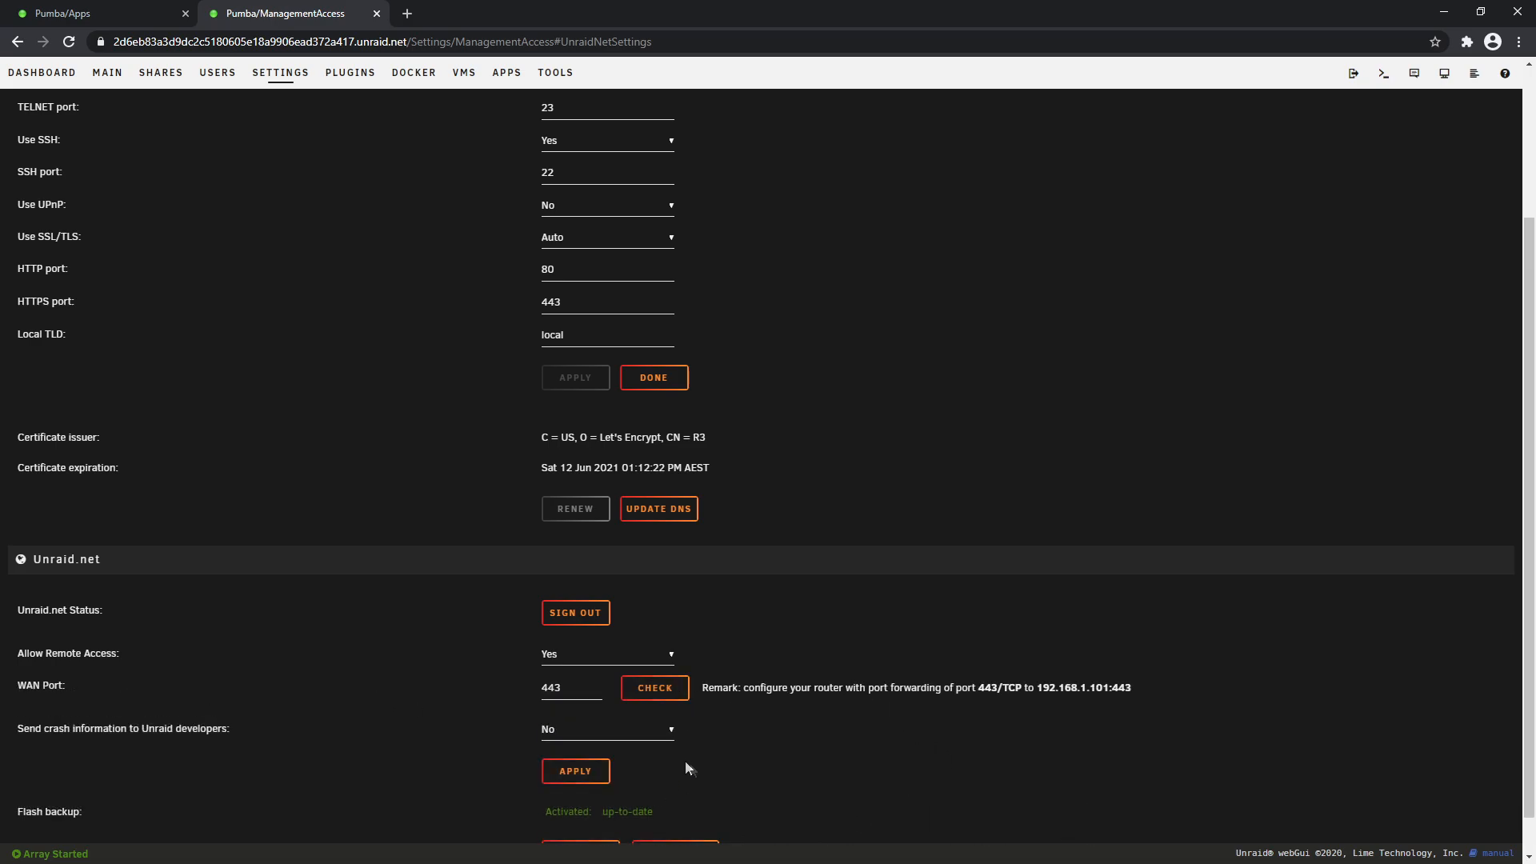
left_click(654, 686)
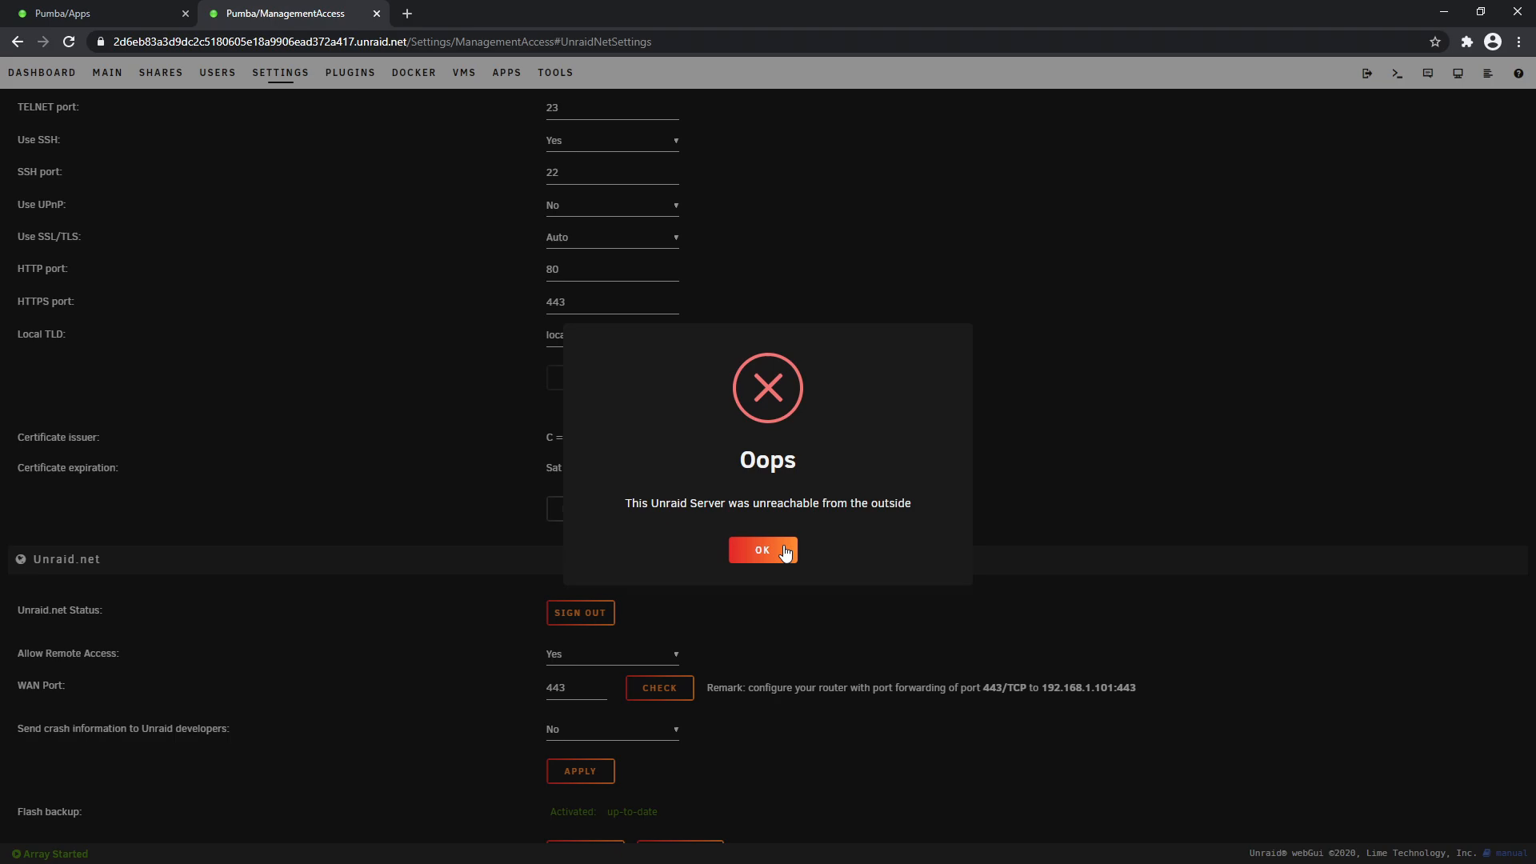
mouse_move(690, 522)
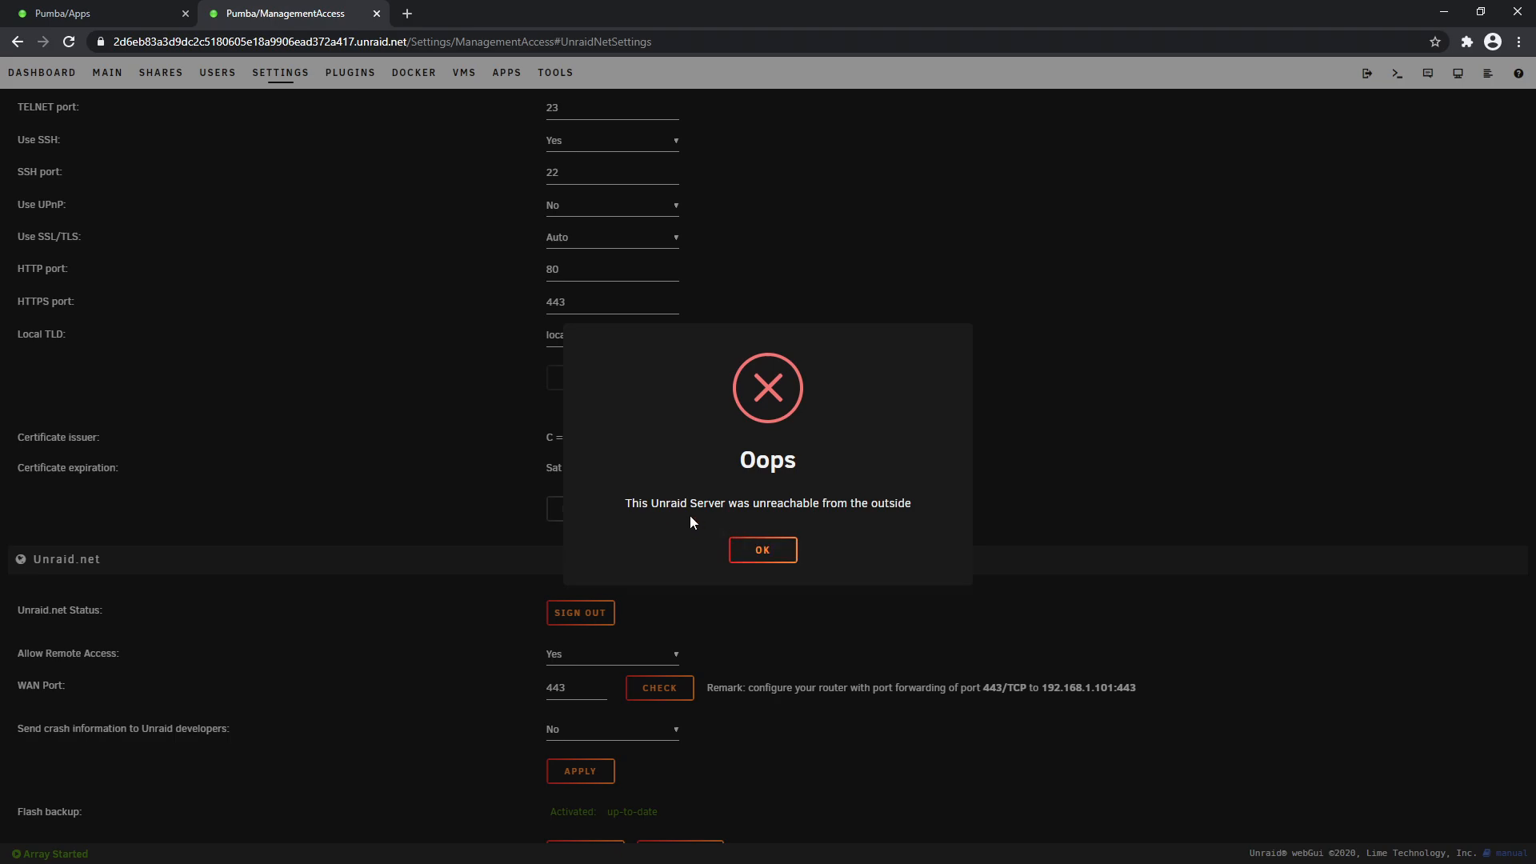
left_click(763, 549)
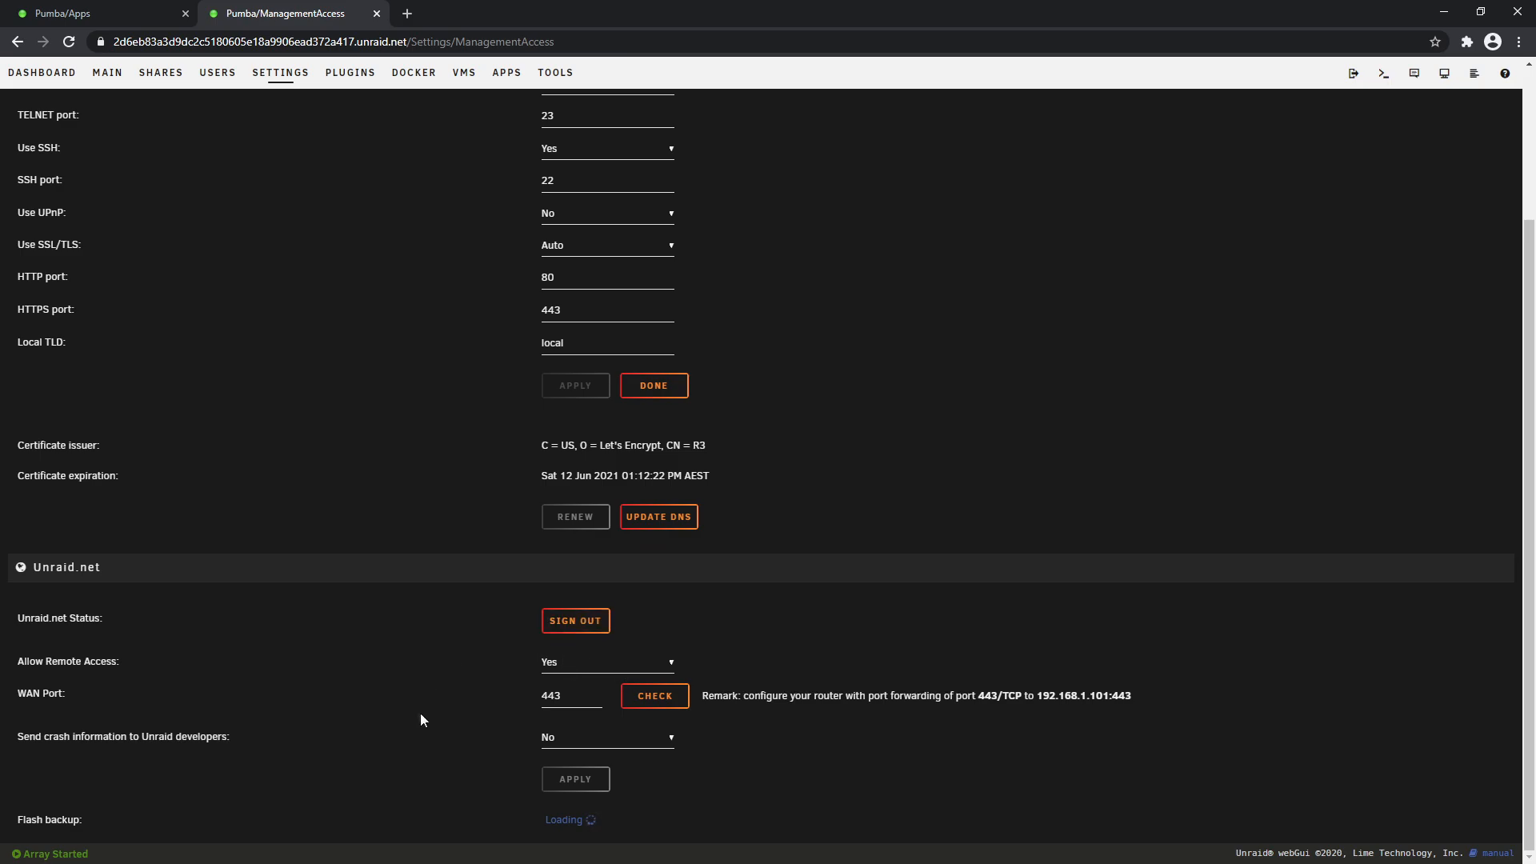
scroll("down", 3)
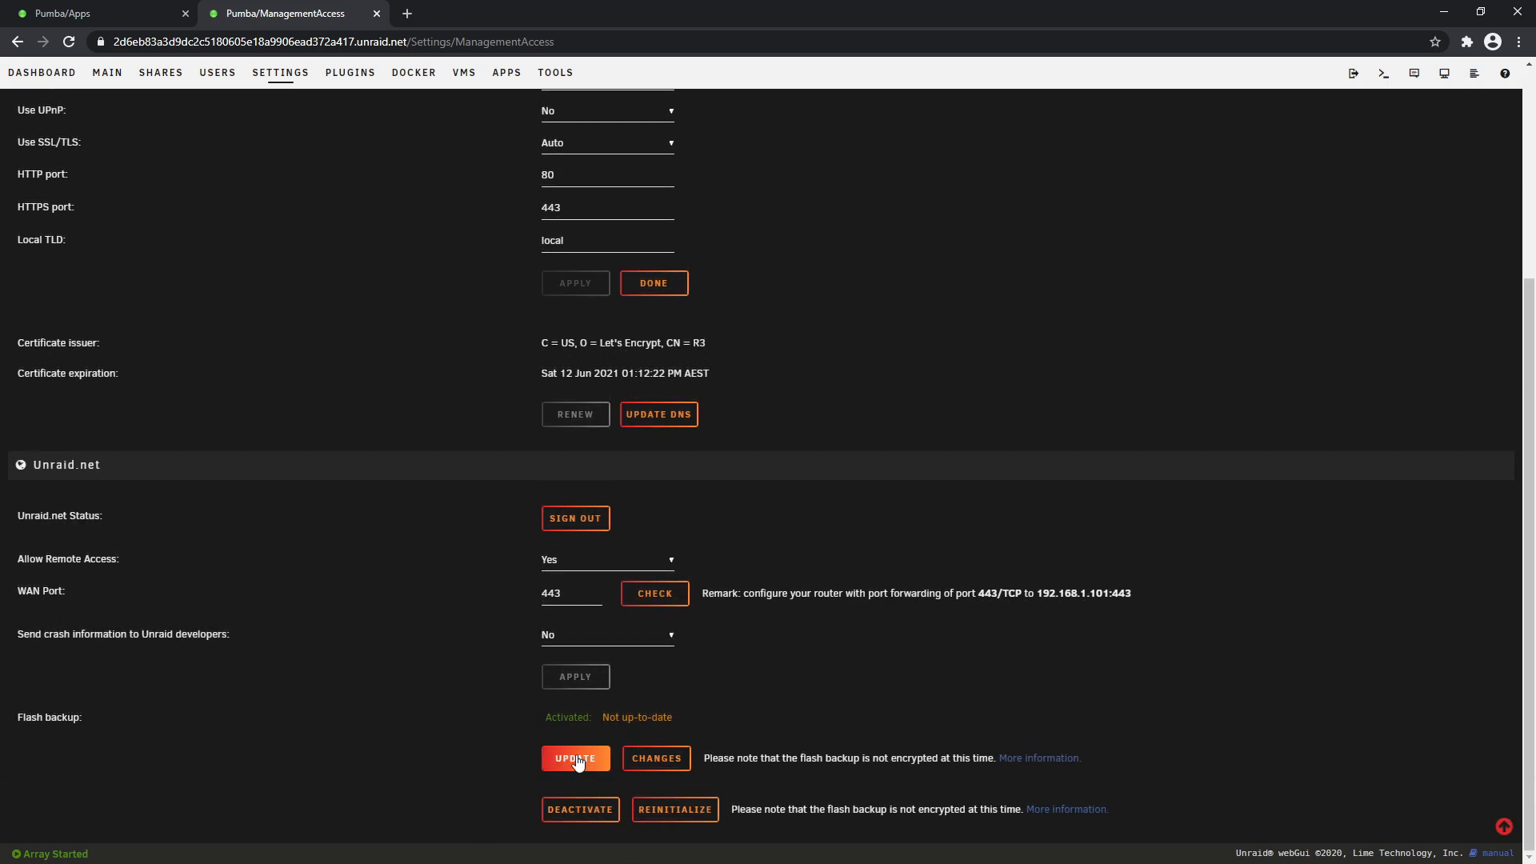
left_click(575, 757)
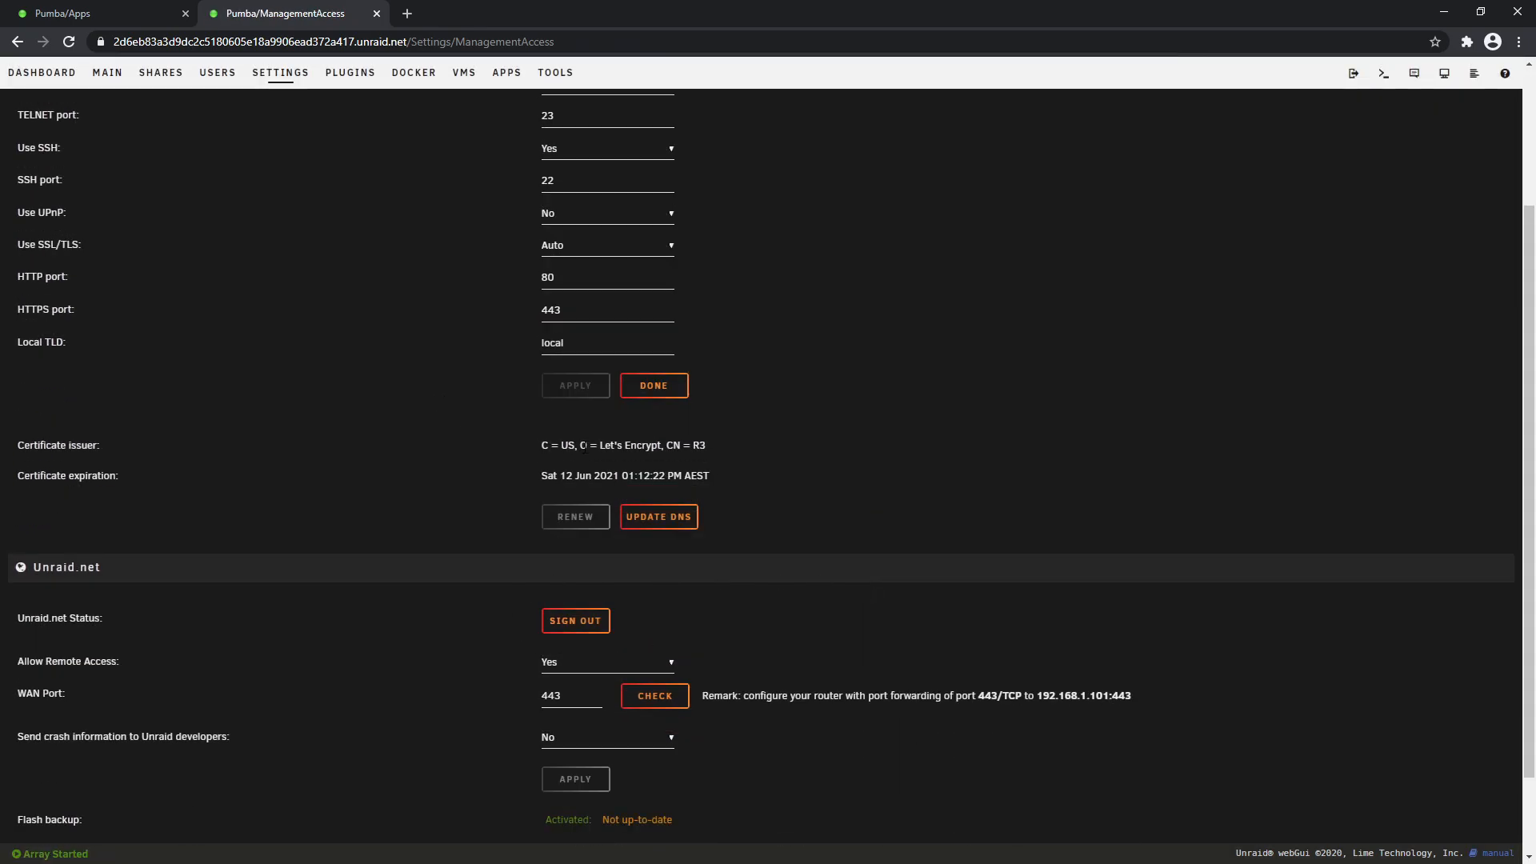
mouse_move(673, 473)
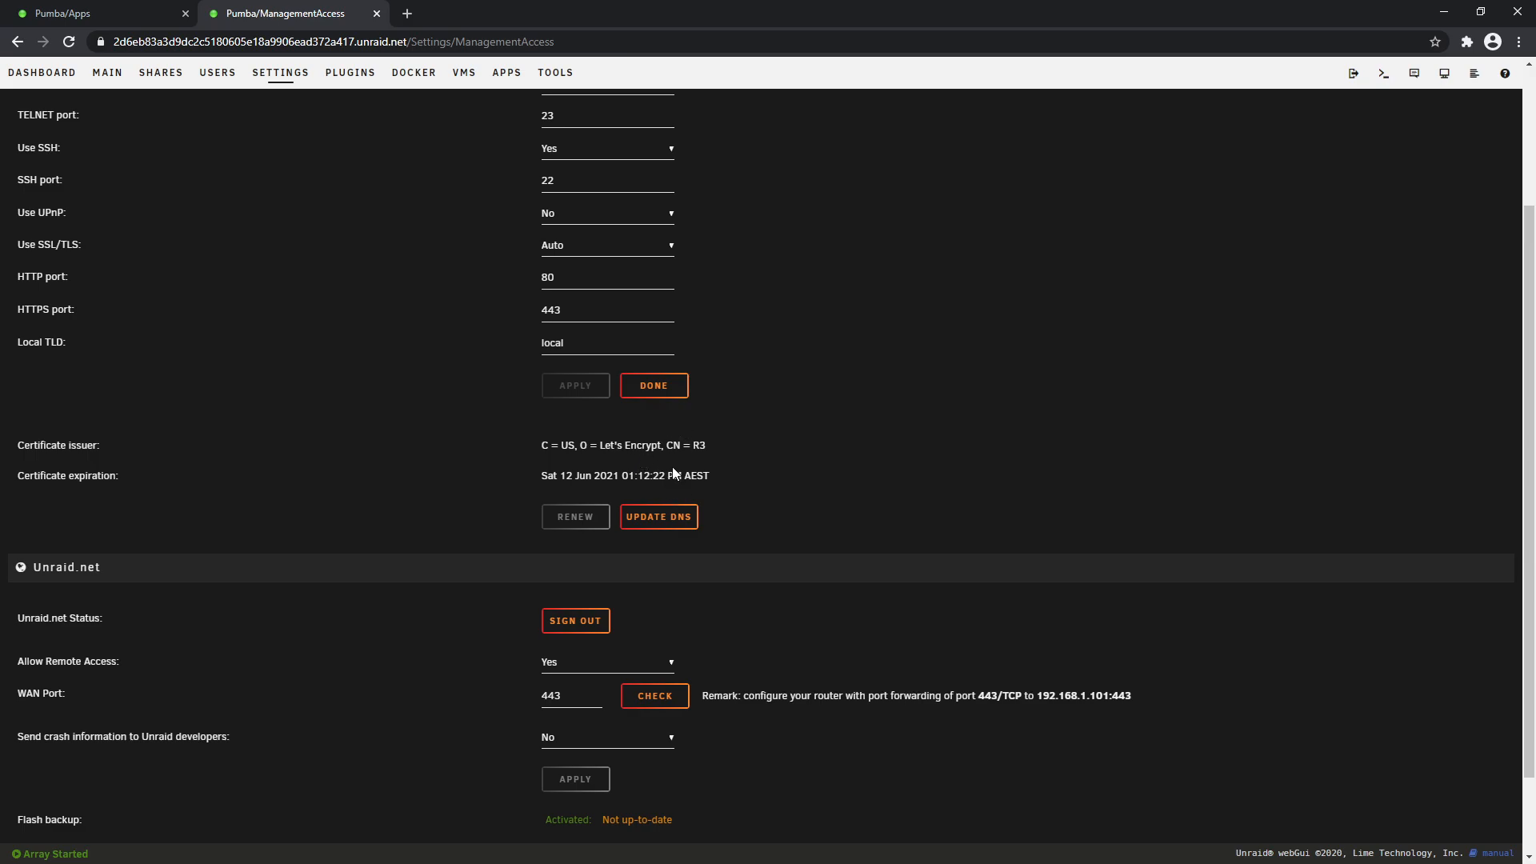
mouse_move(656, 424)
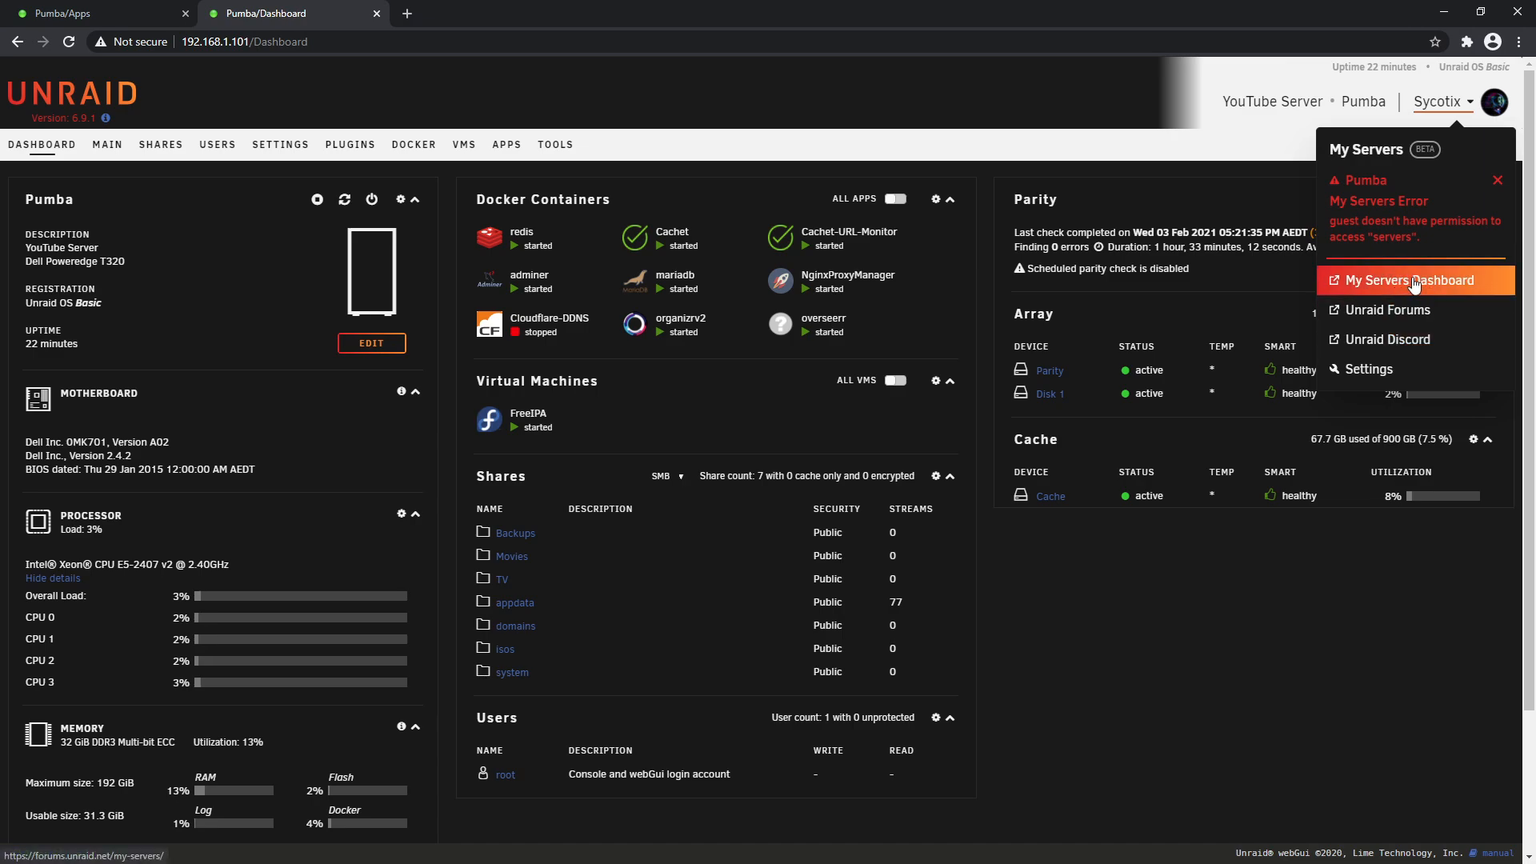
mouse_move(1383, 340)
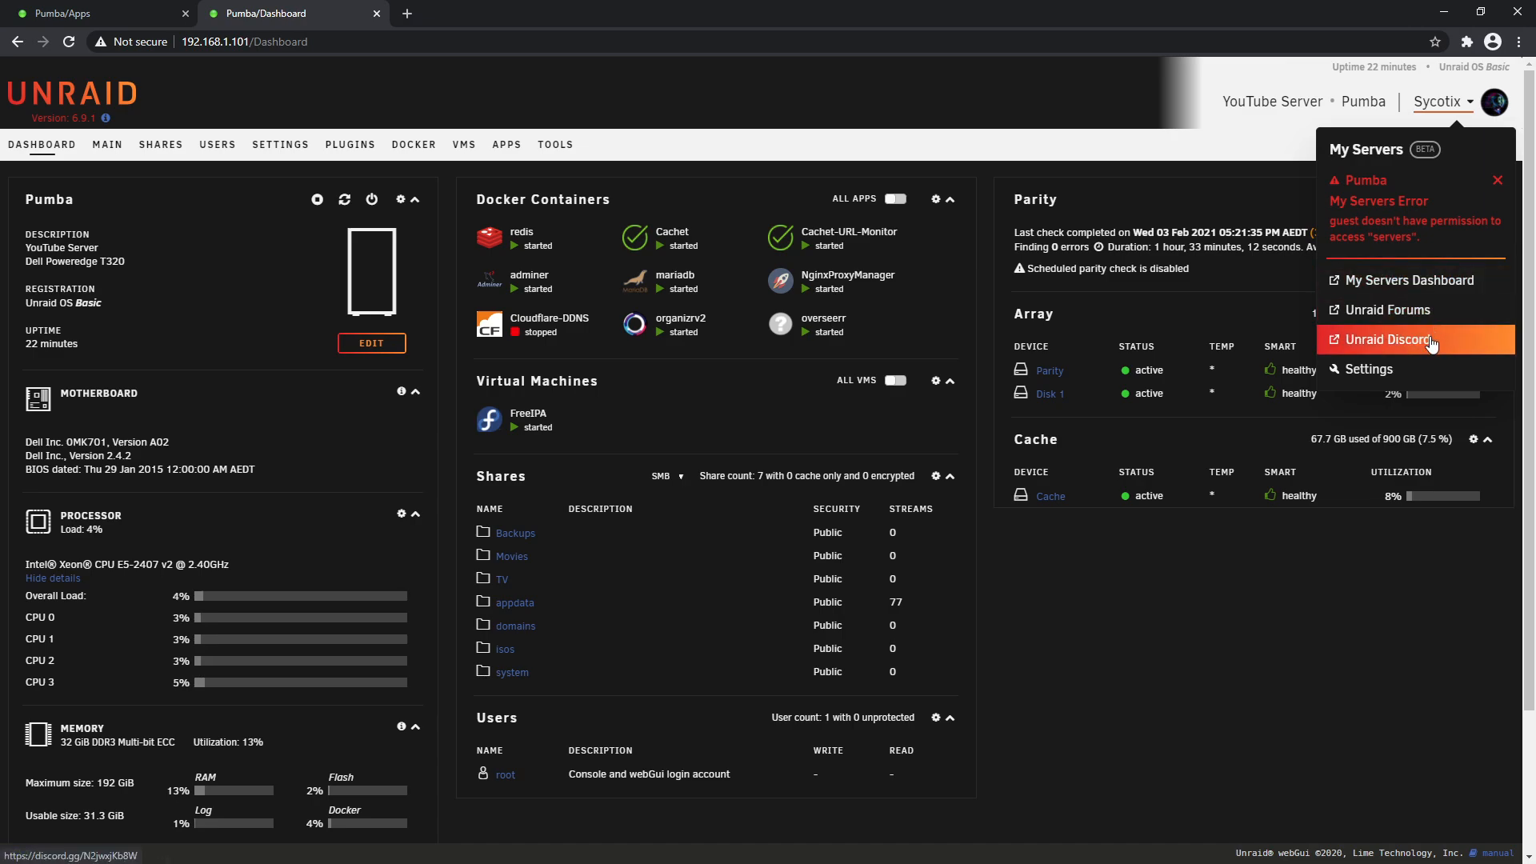
mouse_move(1384, 288)
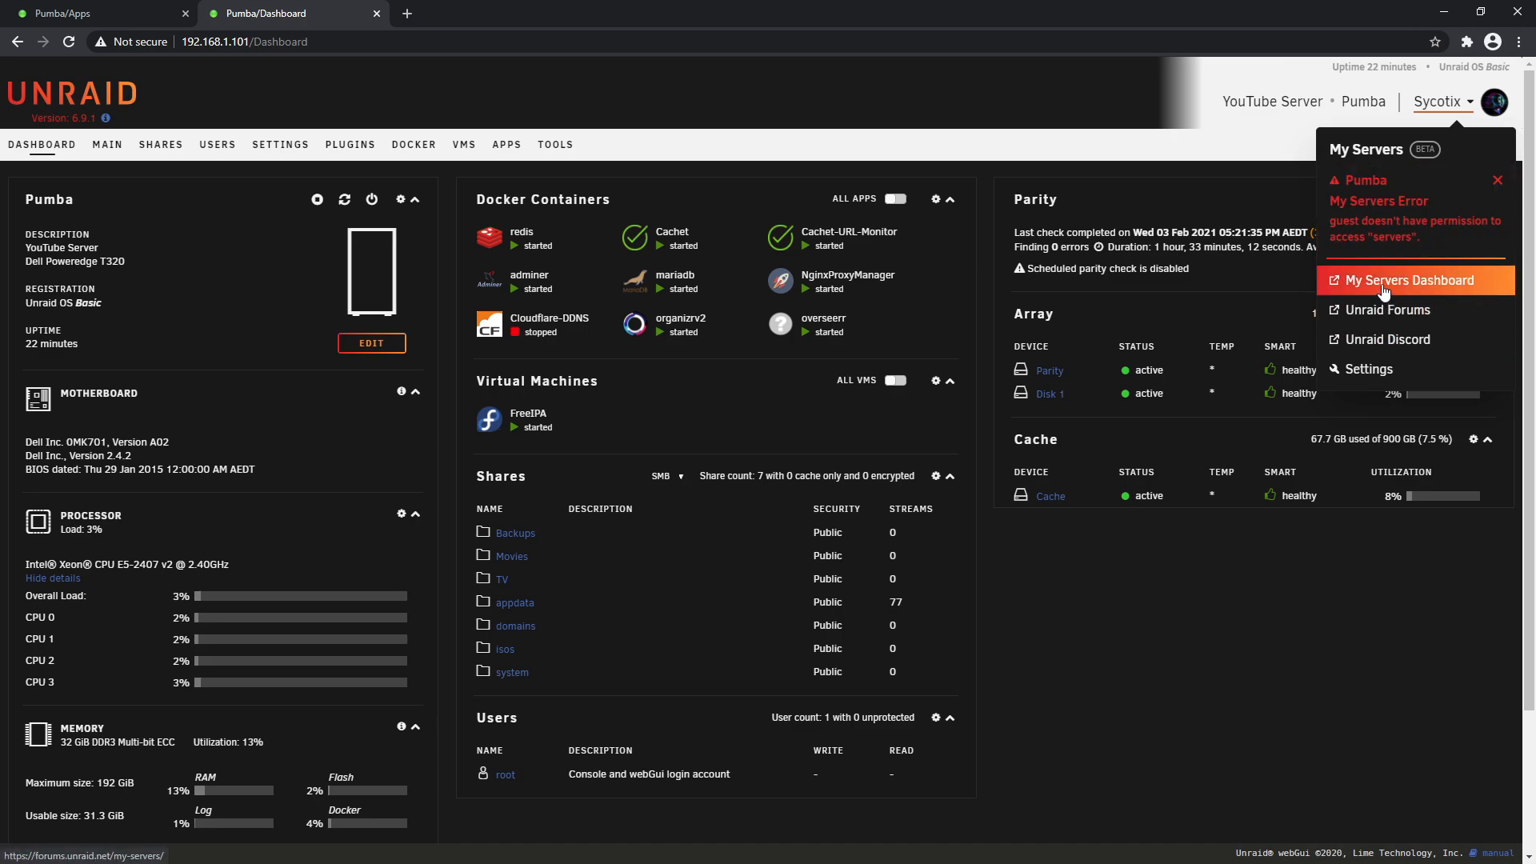
Choose My Servers Dashboard from the header dropdown, landing on a no-permission forum page
left_click(1413, 285)
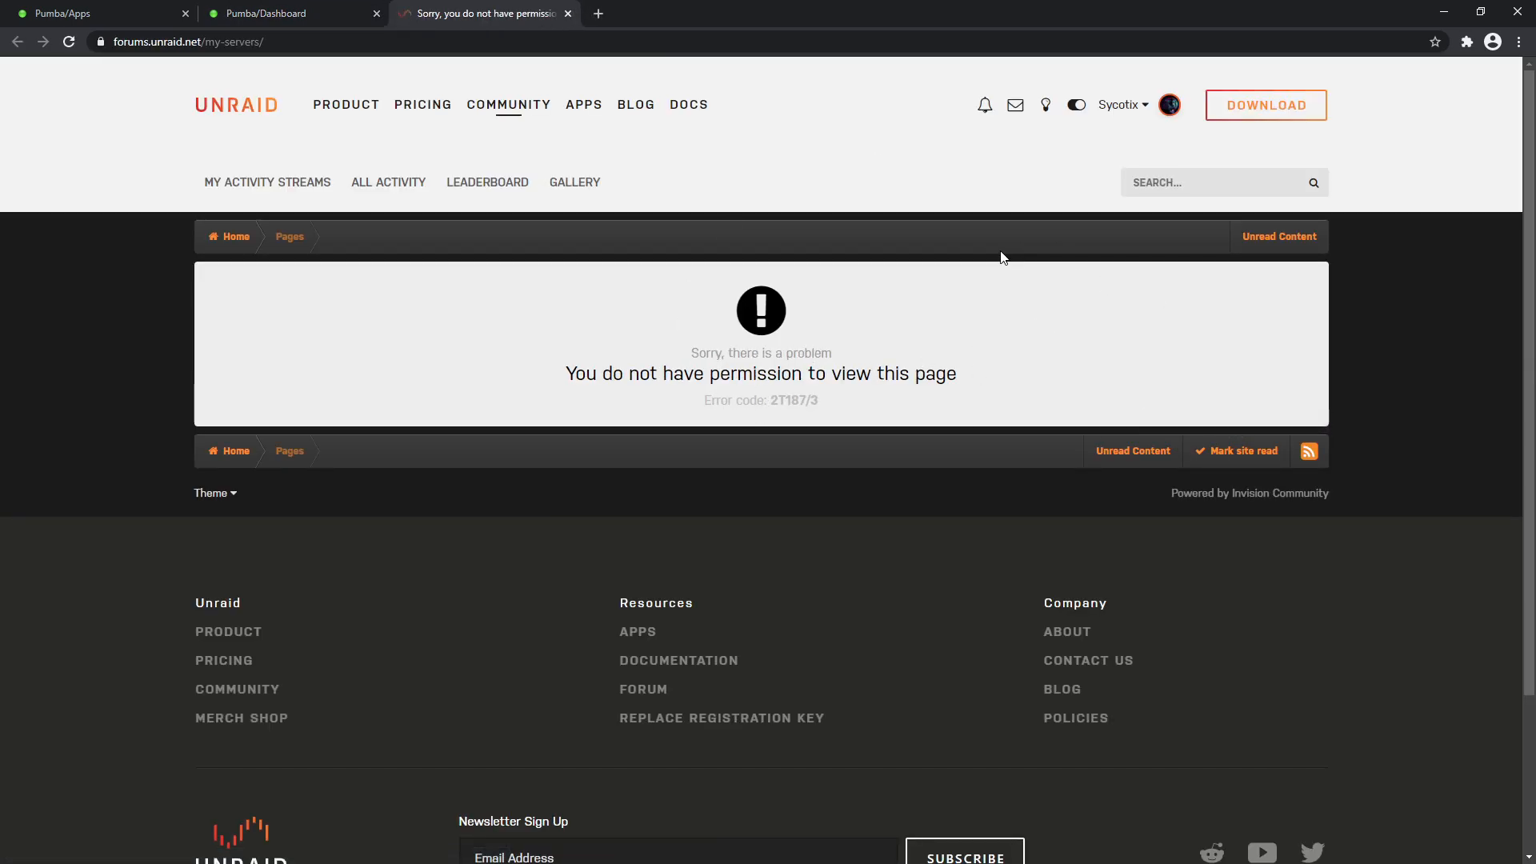
mouse_move(1117, 375)
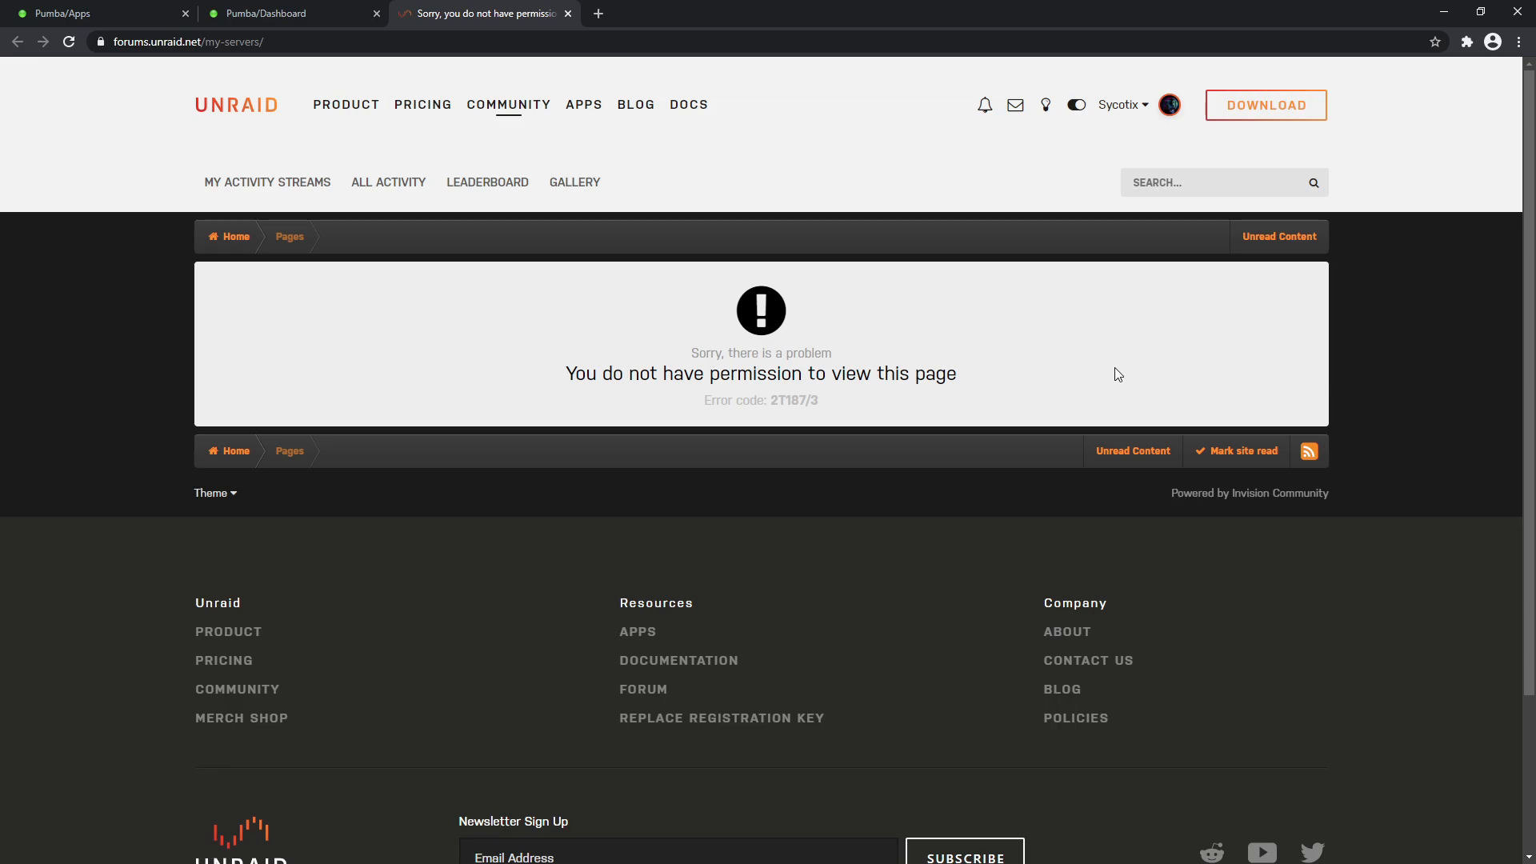
mouse_move(870, 321)
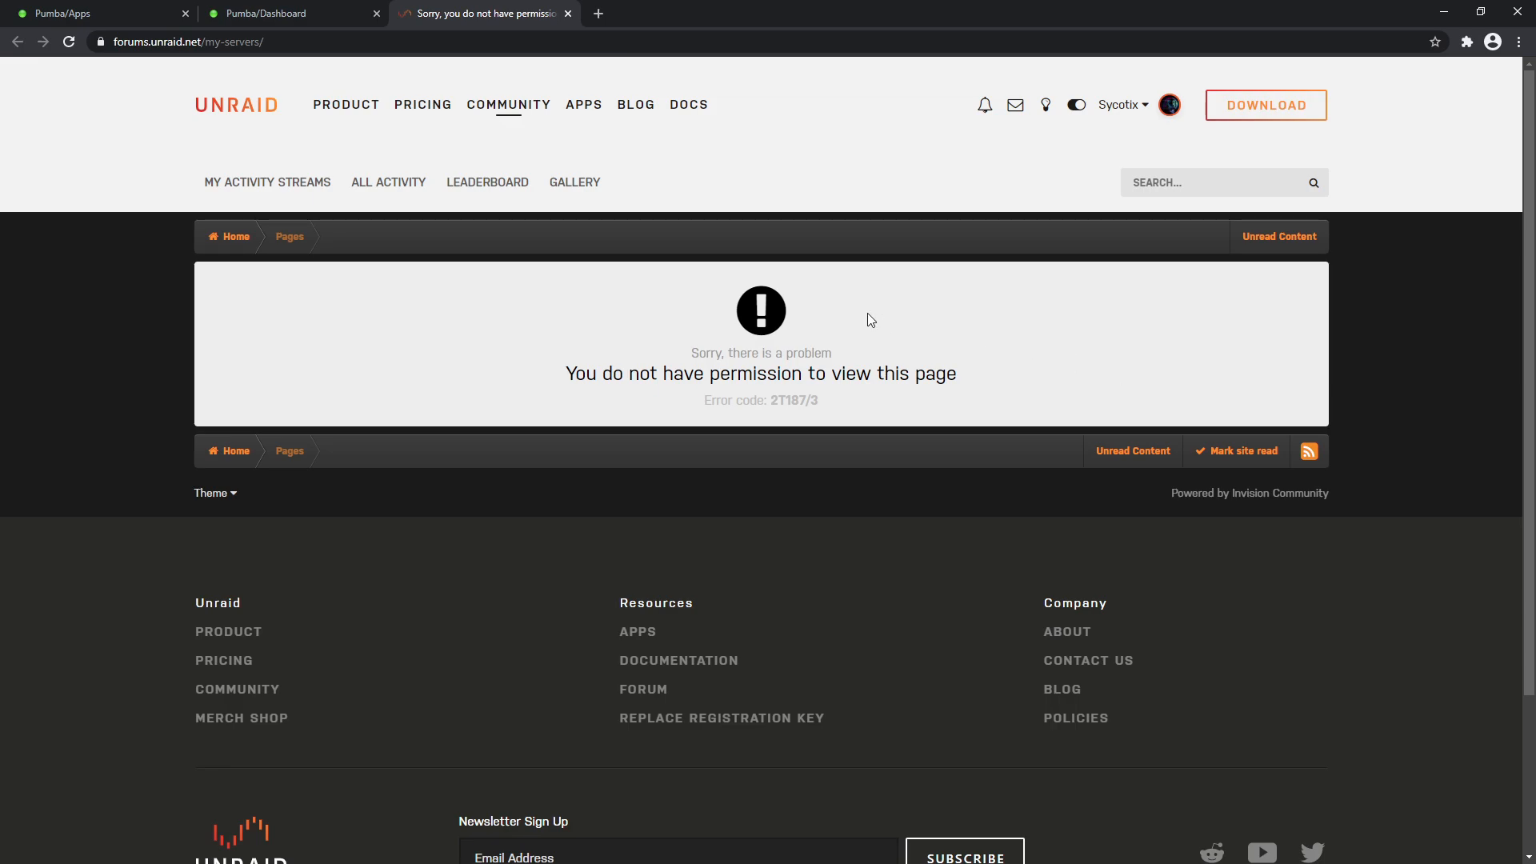
mouse_move(850, 331)
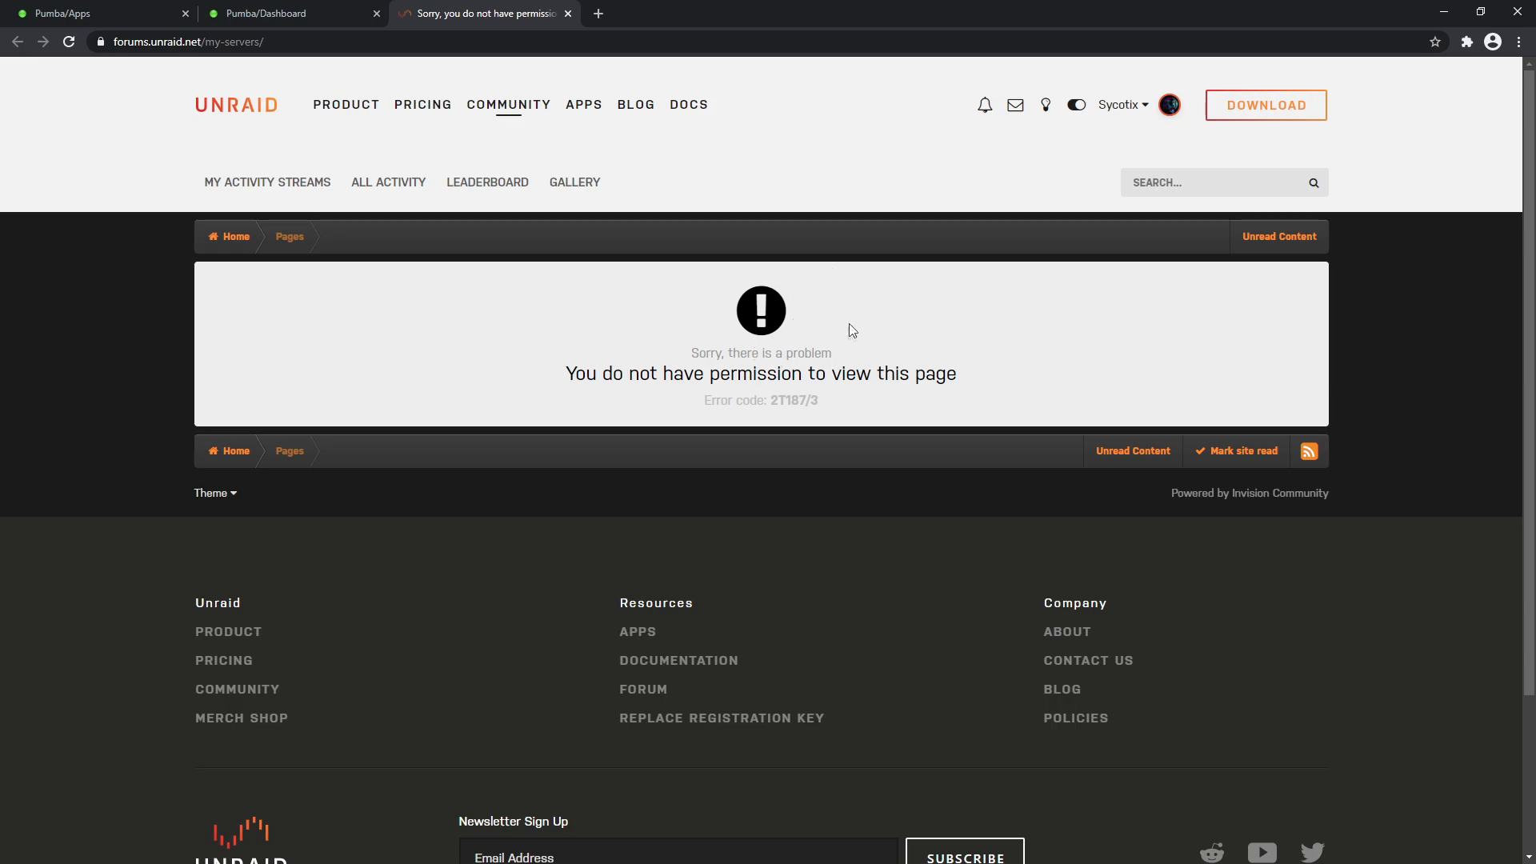
mouse_move(566, 122)
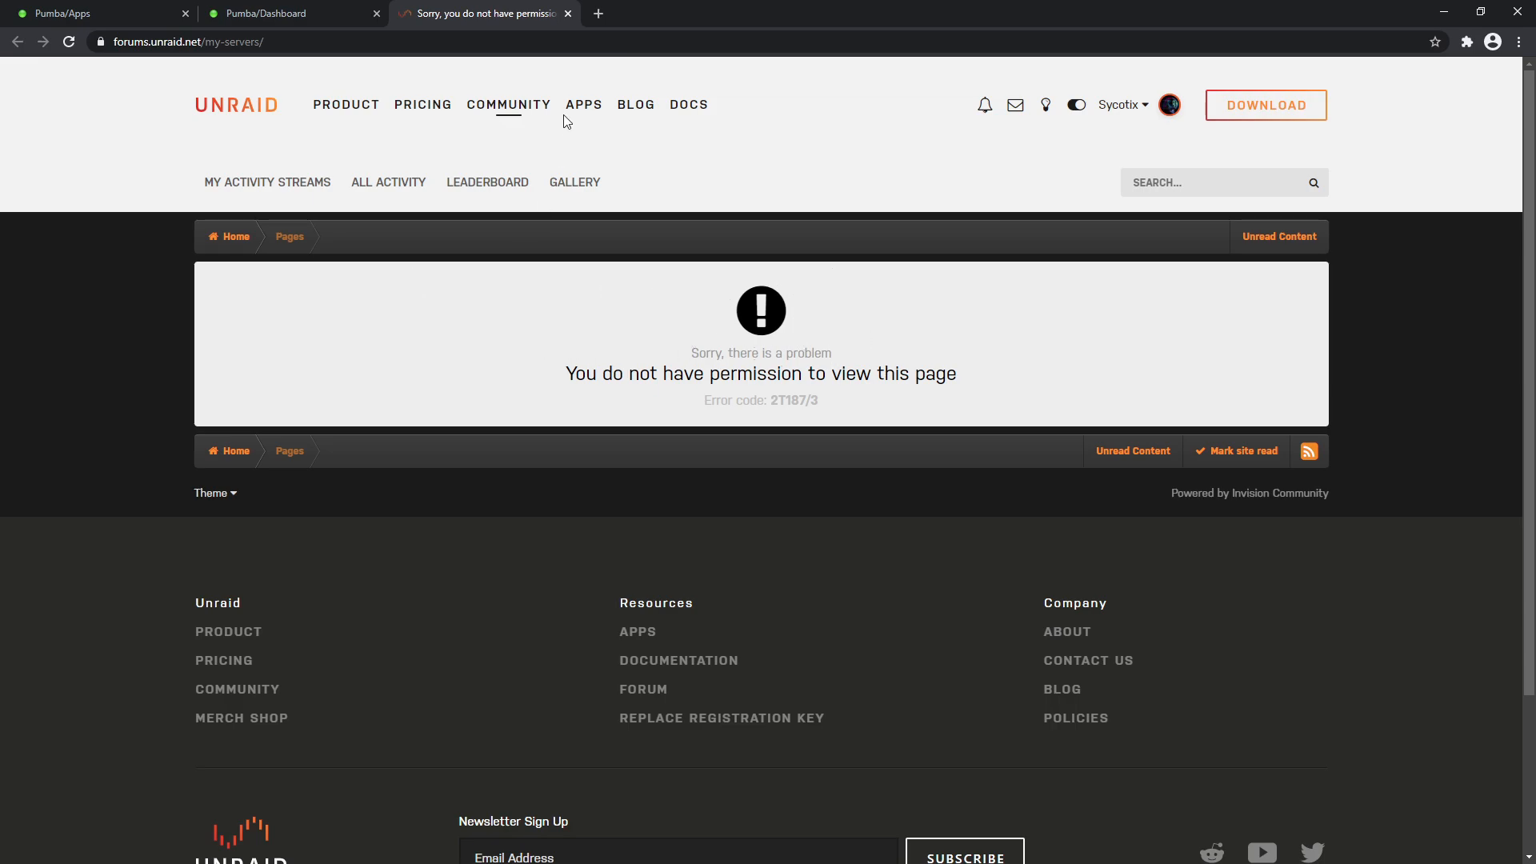
Start all Docker containers and the FreeIPA virtual machine
left_click(265, 13)
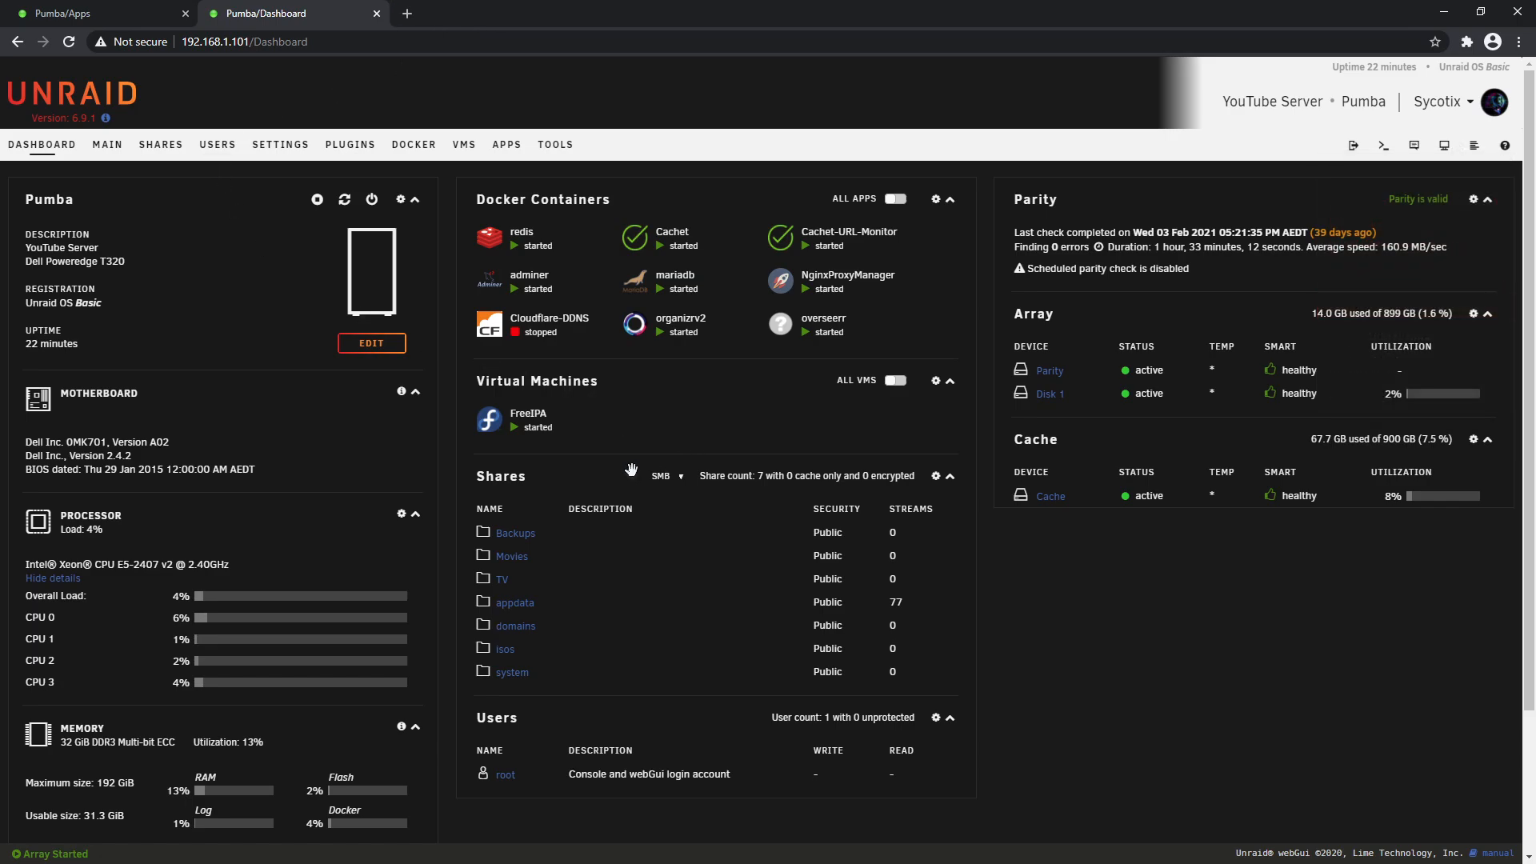
left_click(413, 144)
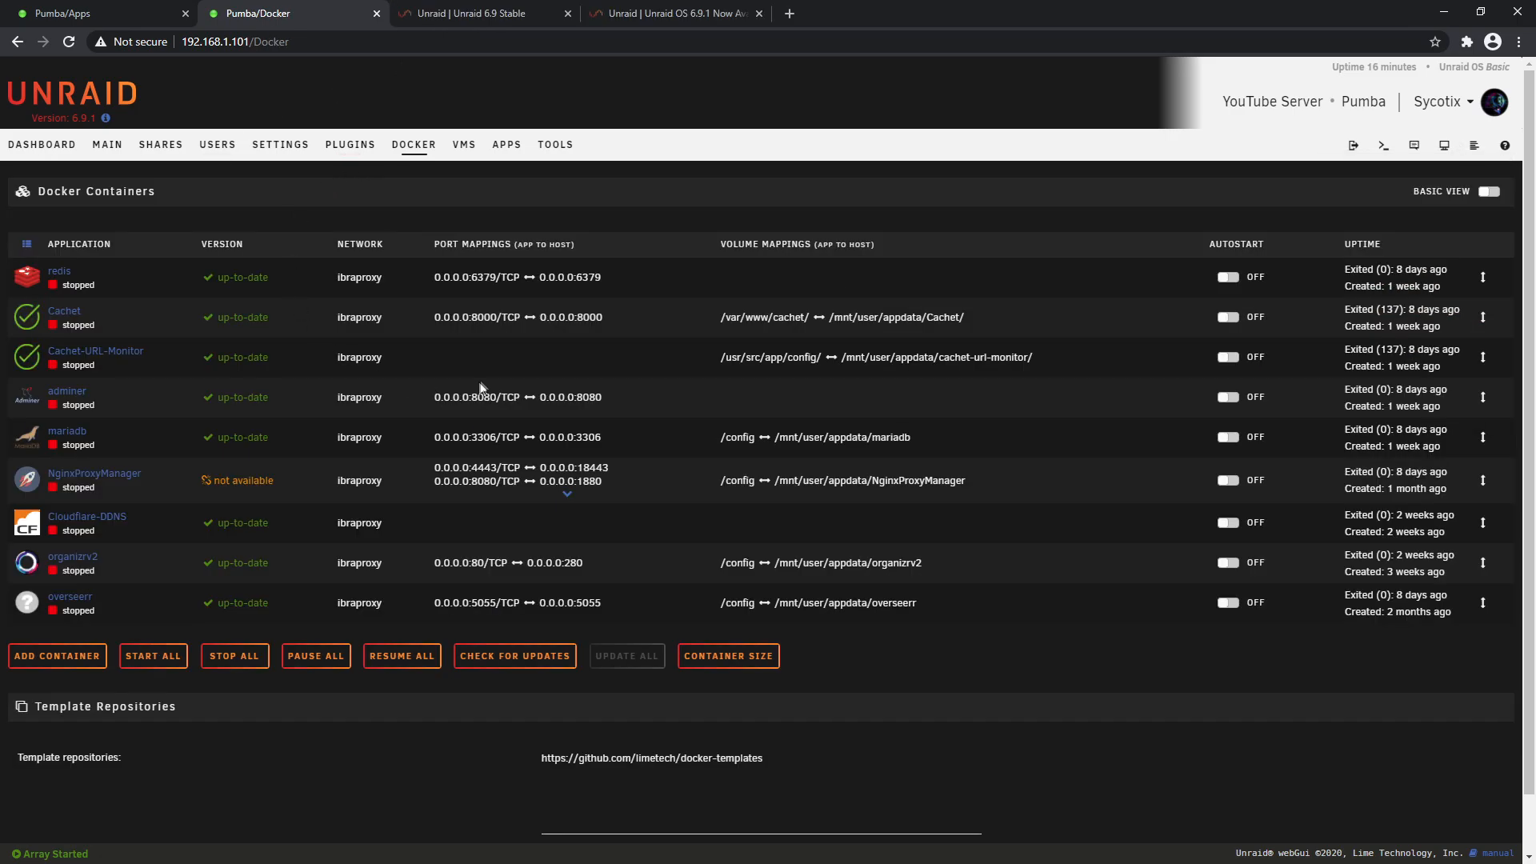
mouse_move(245, 147)
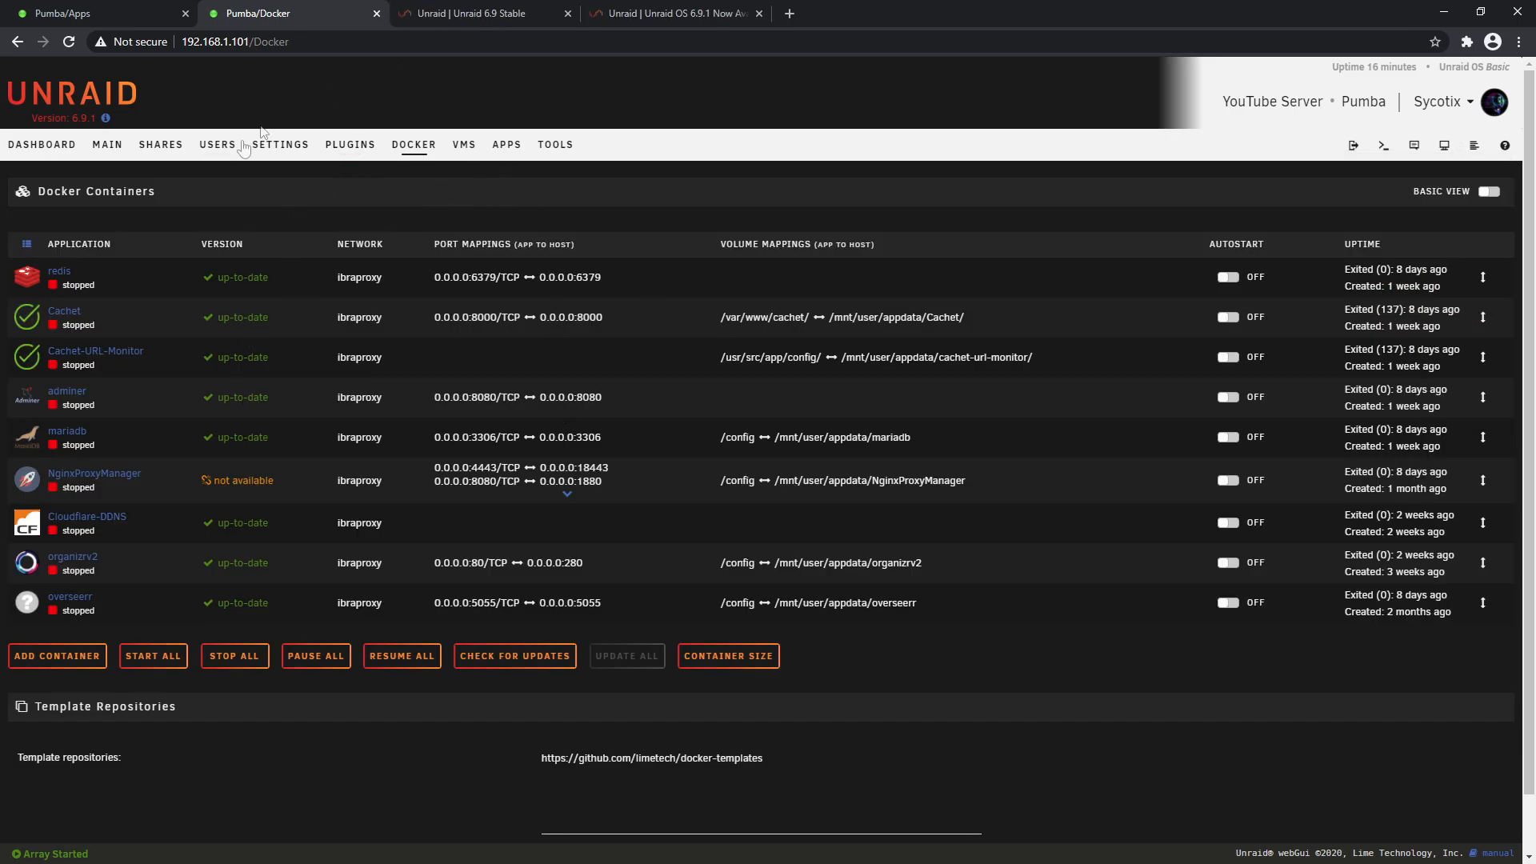
mouse_move(419, 183)
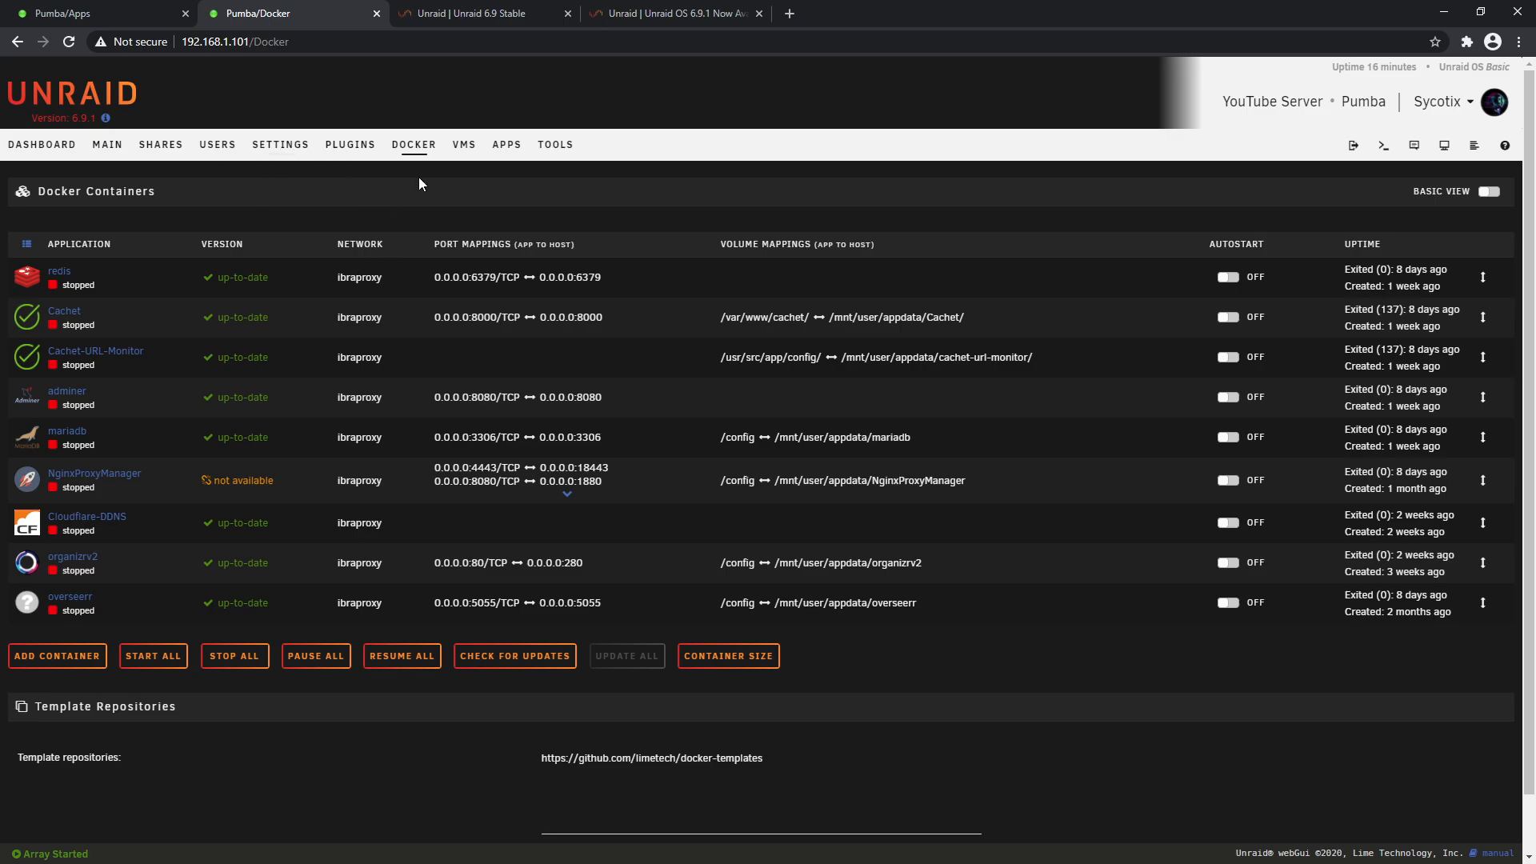
left_click(41, 144)
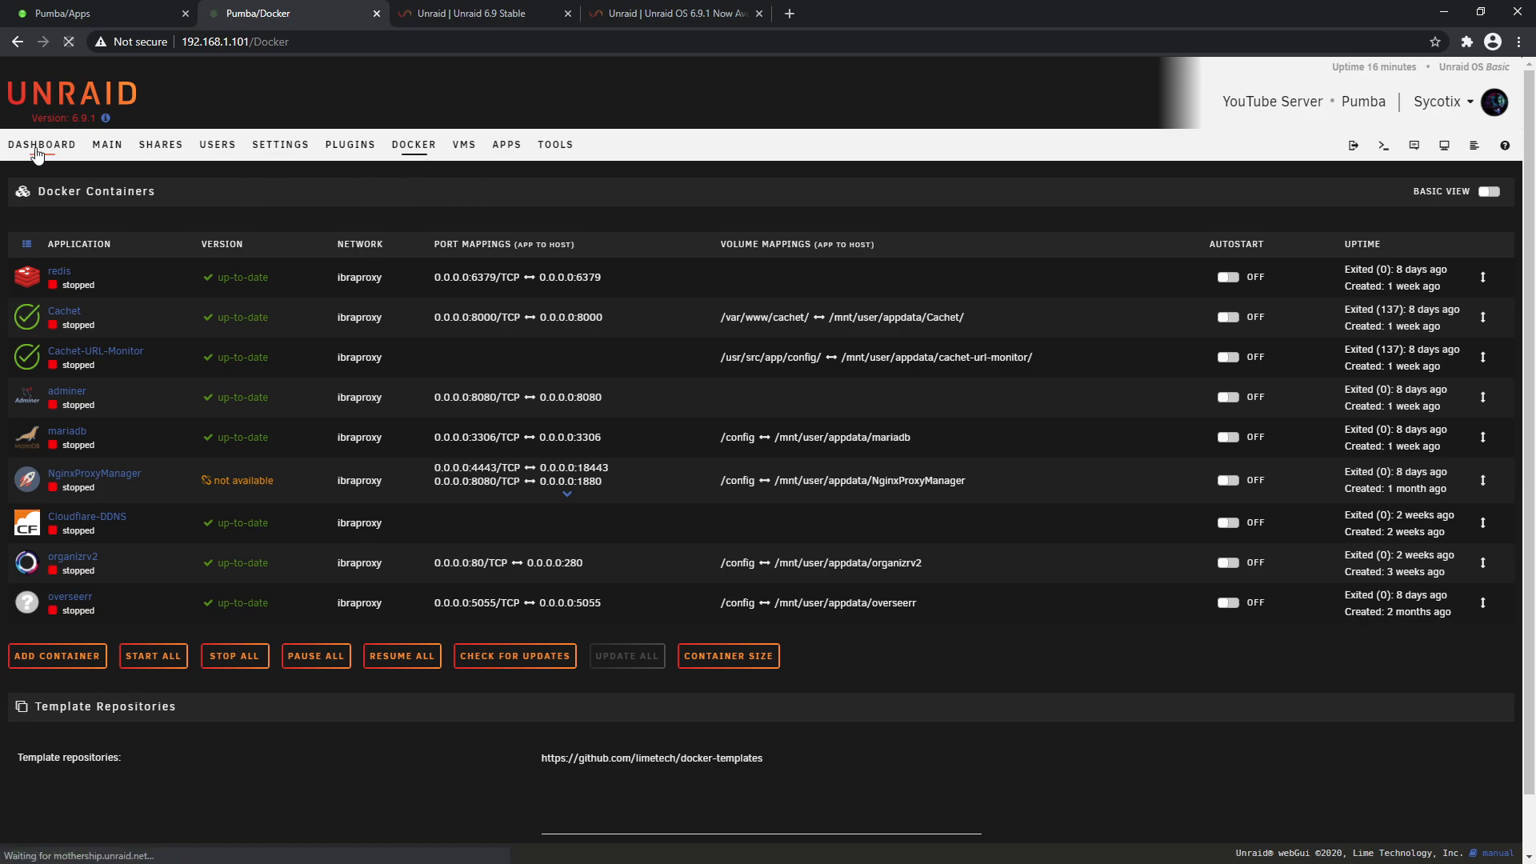
left_click(41, 144)
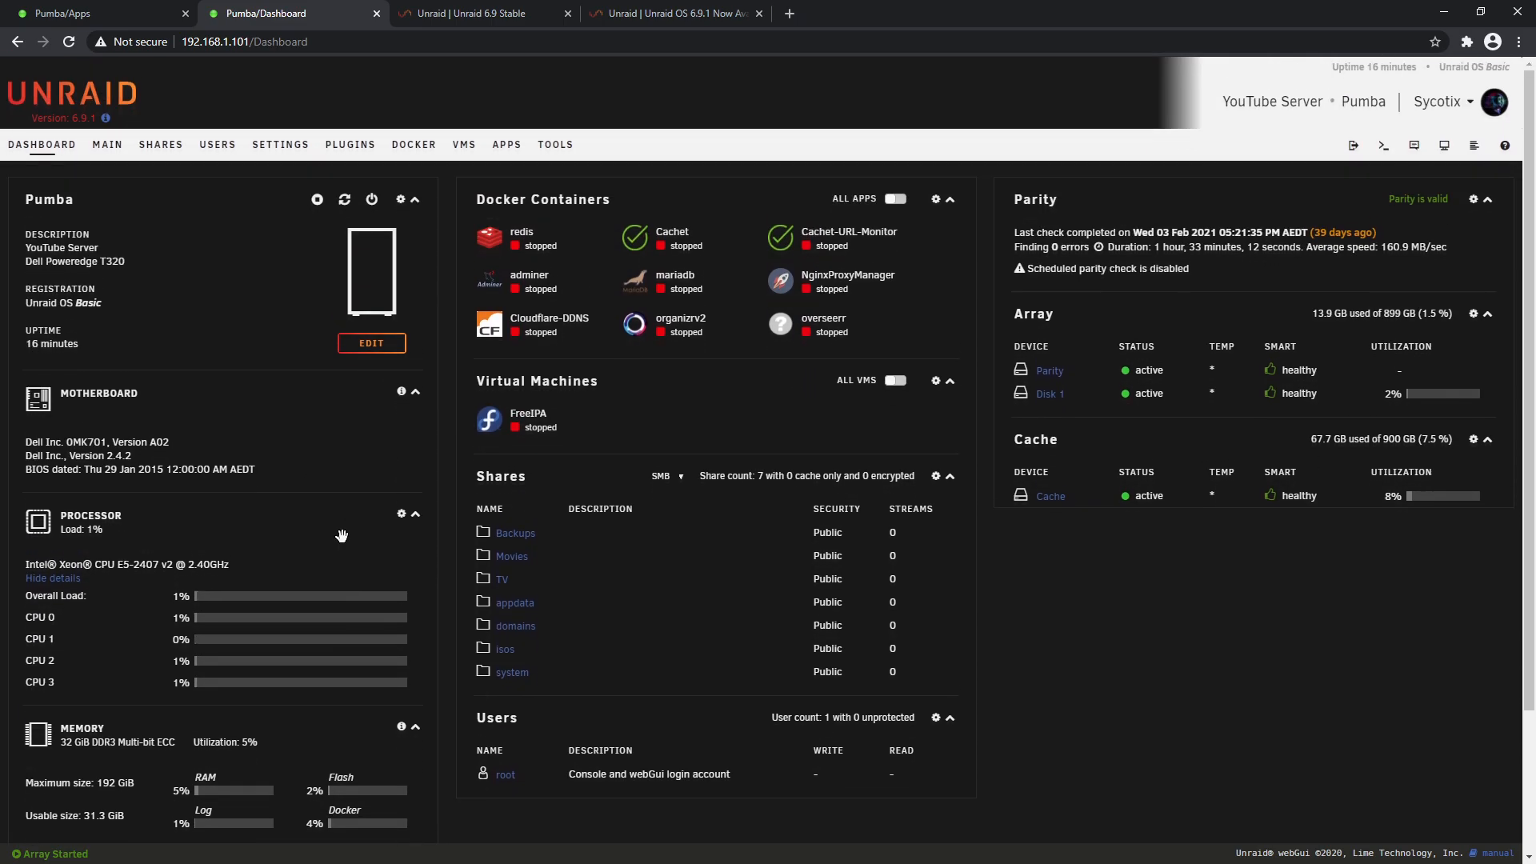
left_click(413, 144)
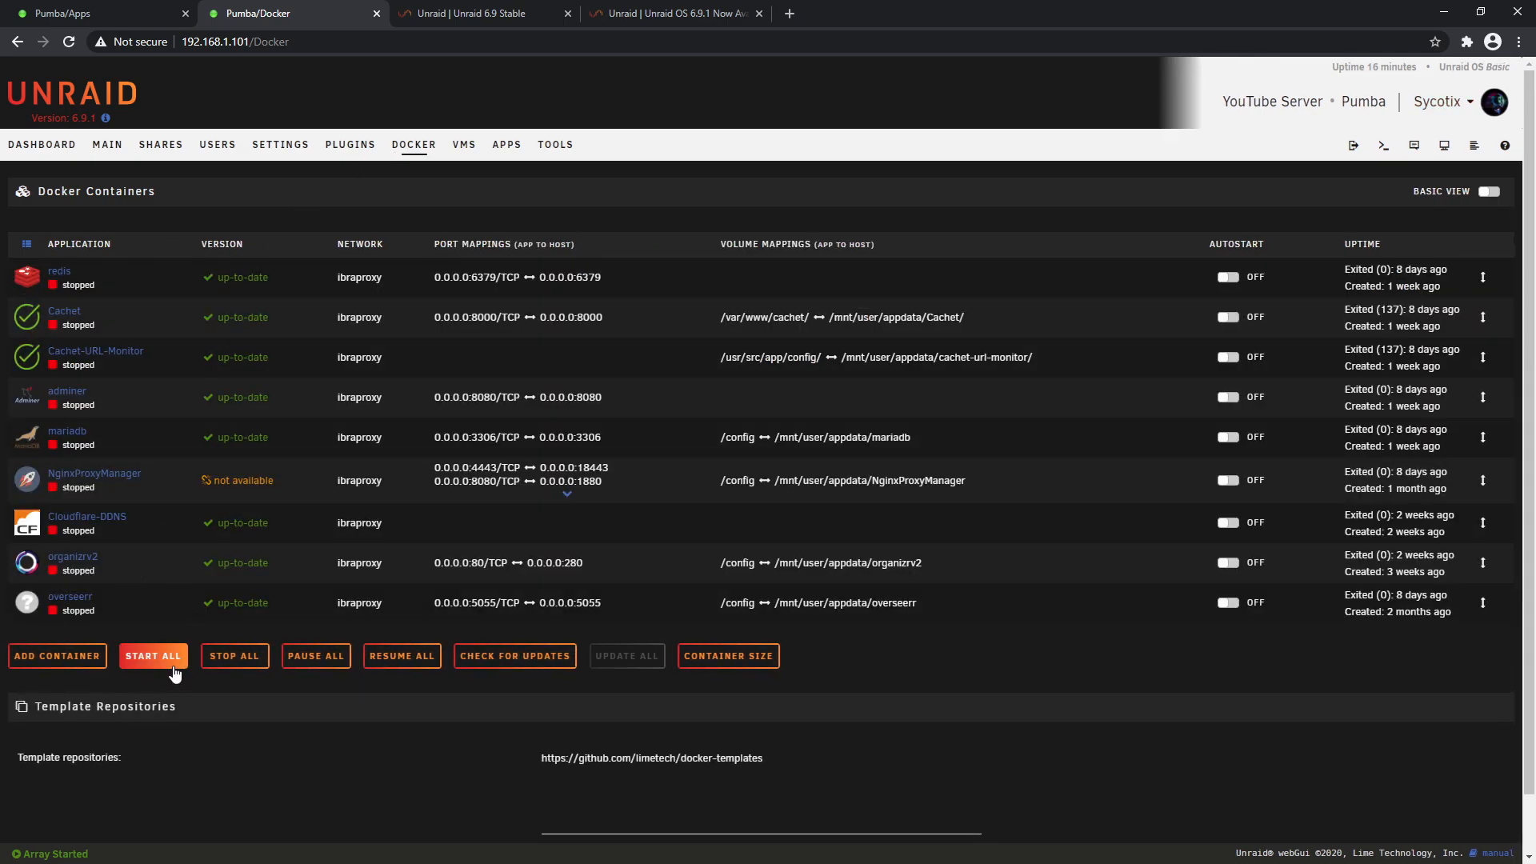
left_click(153, 655)
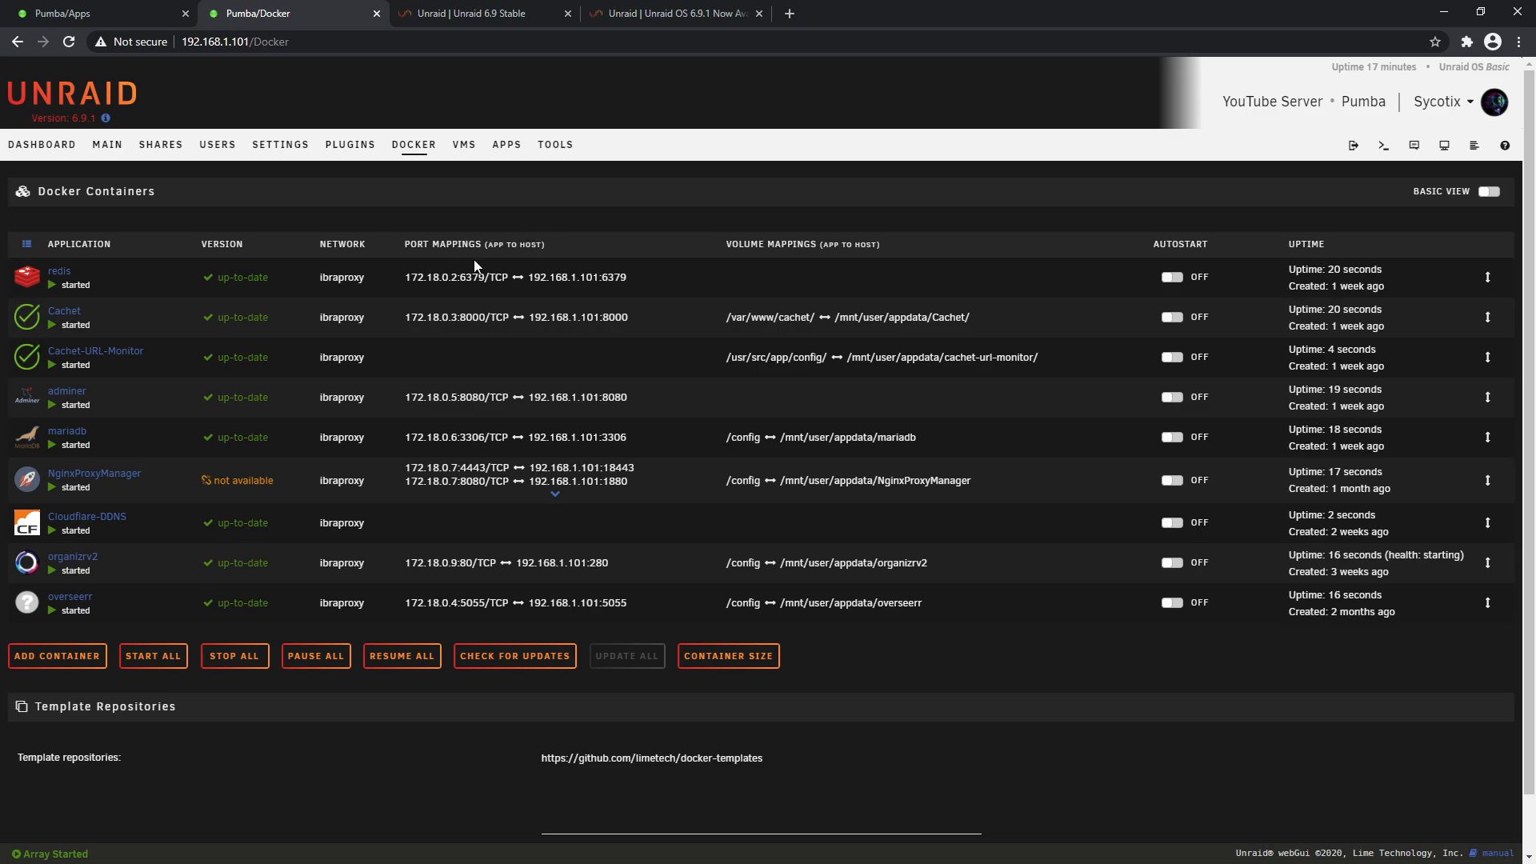
left_click(463, 144)
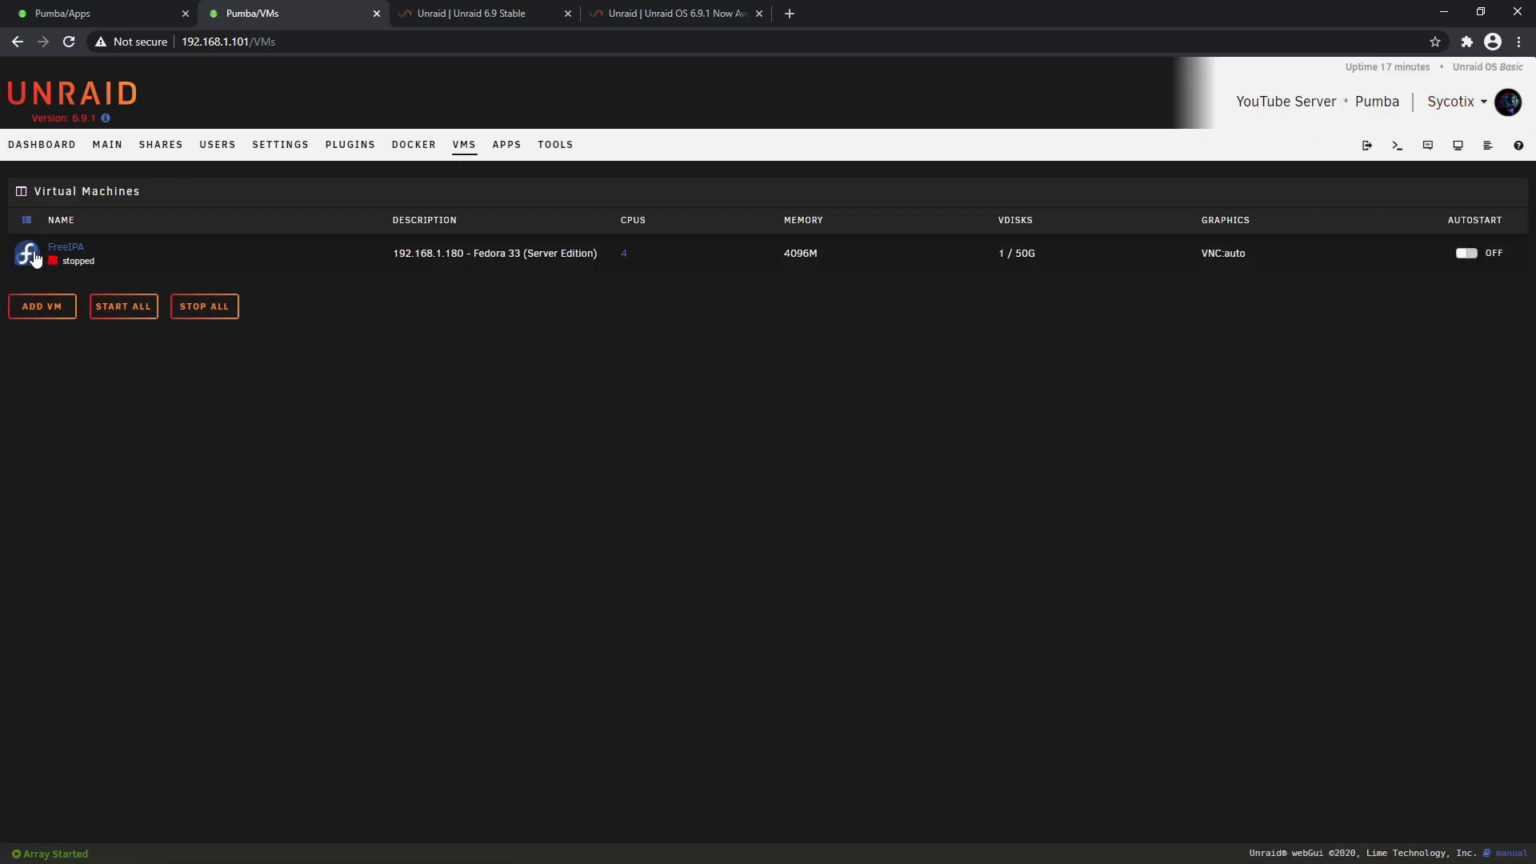
mouse_move(398, 307)
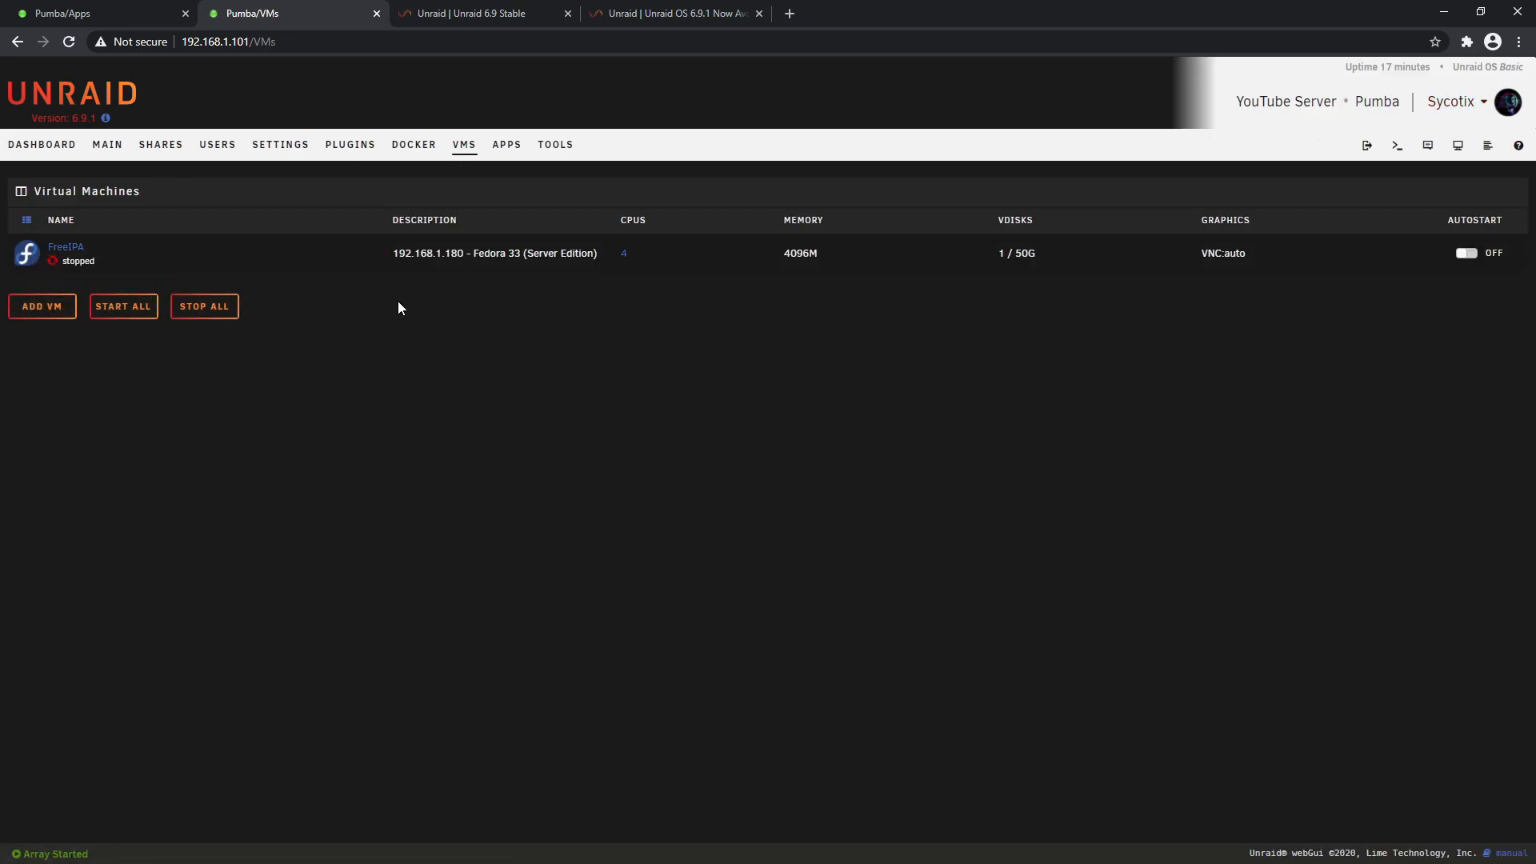
left_click(41, 144)
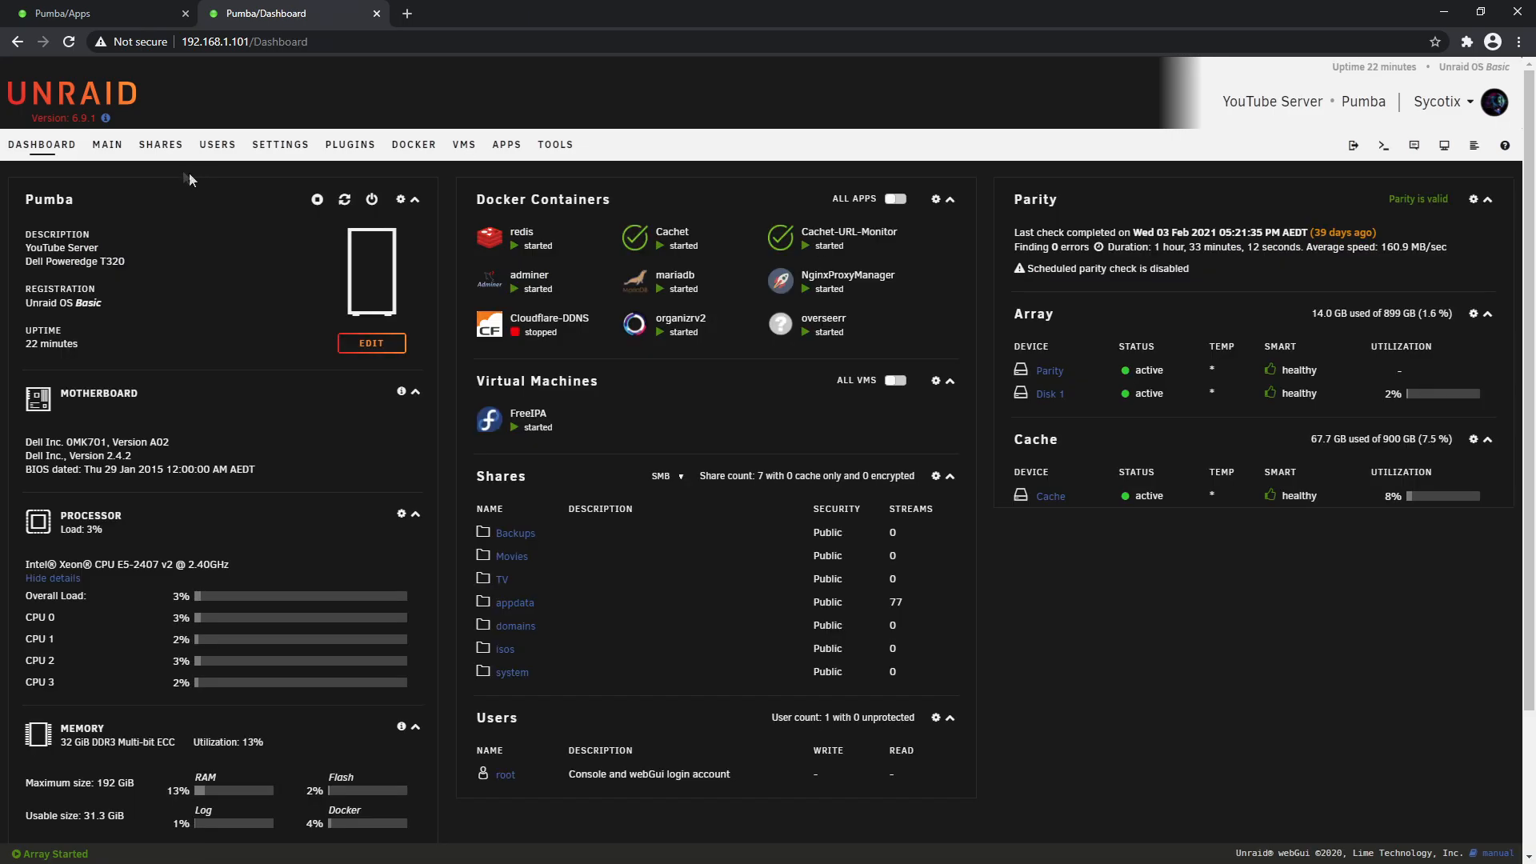